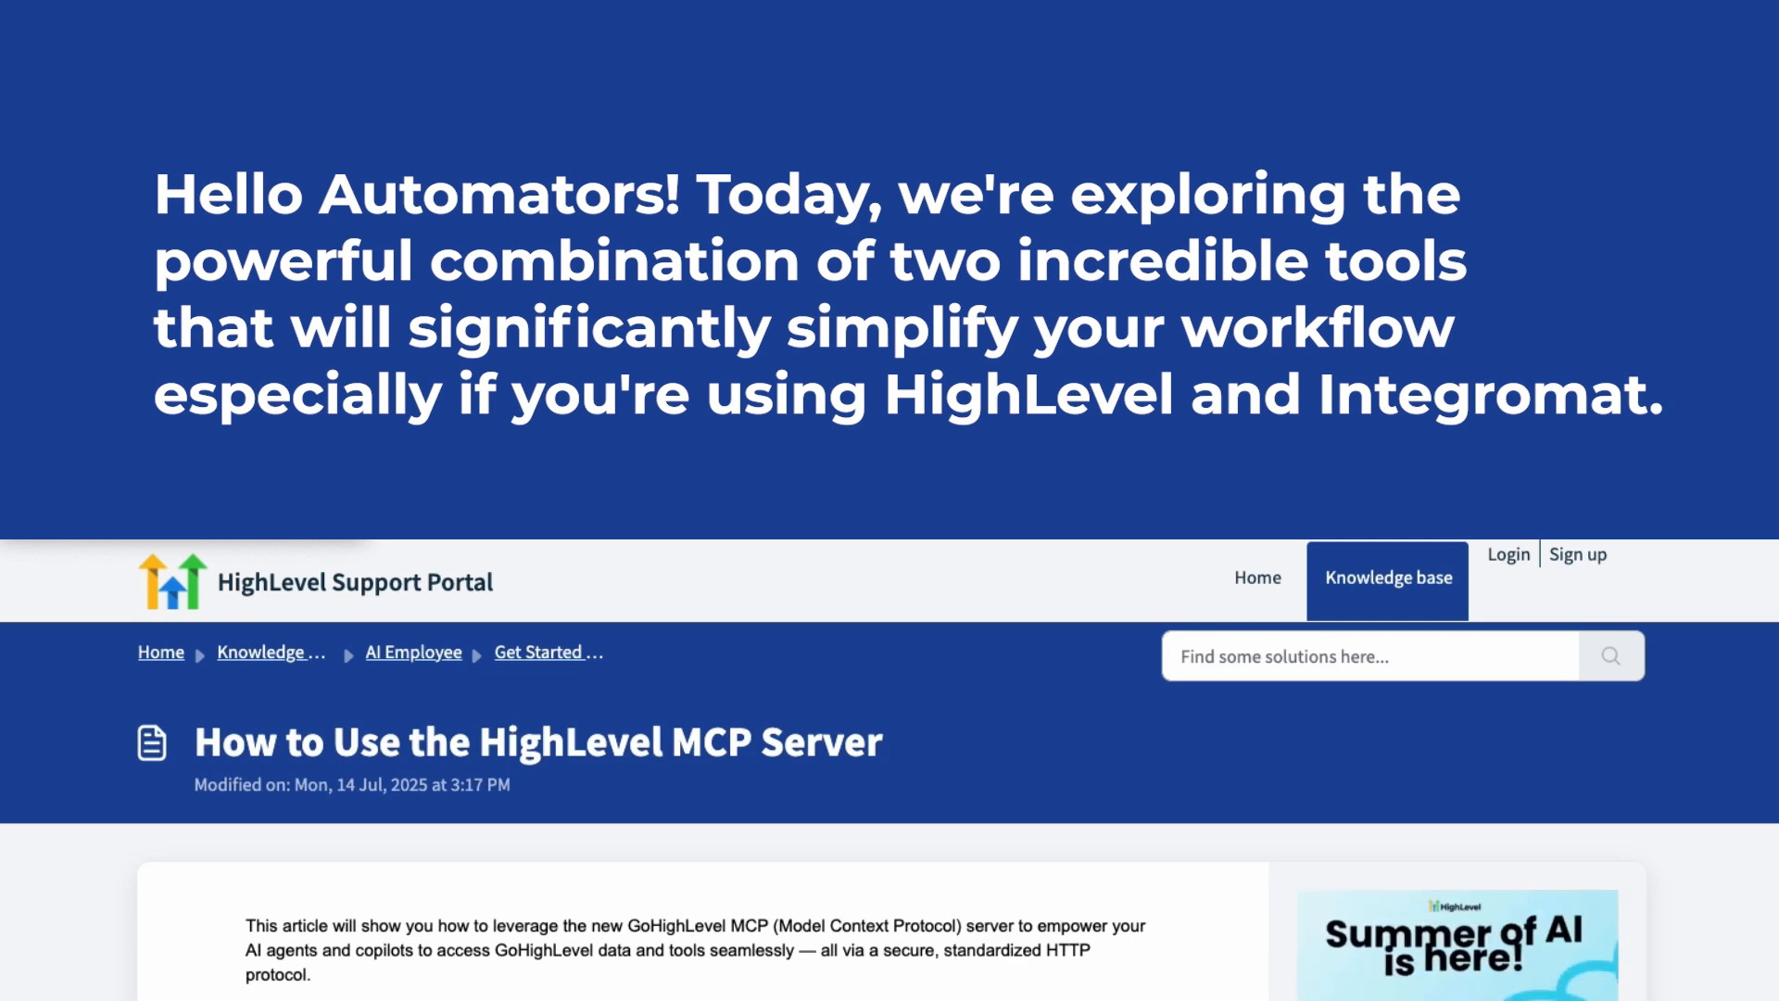
- Scroll the MCP Server article down to the 'Top 21 Tools Available' table
scroll("down", 3)
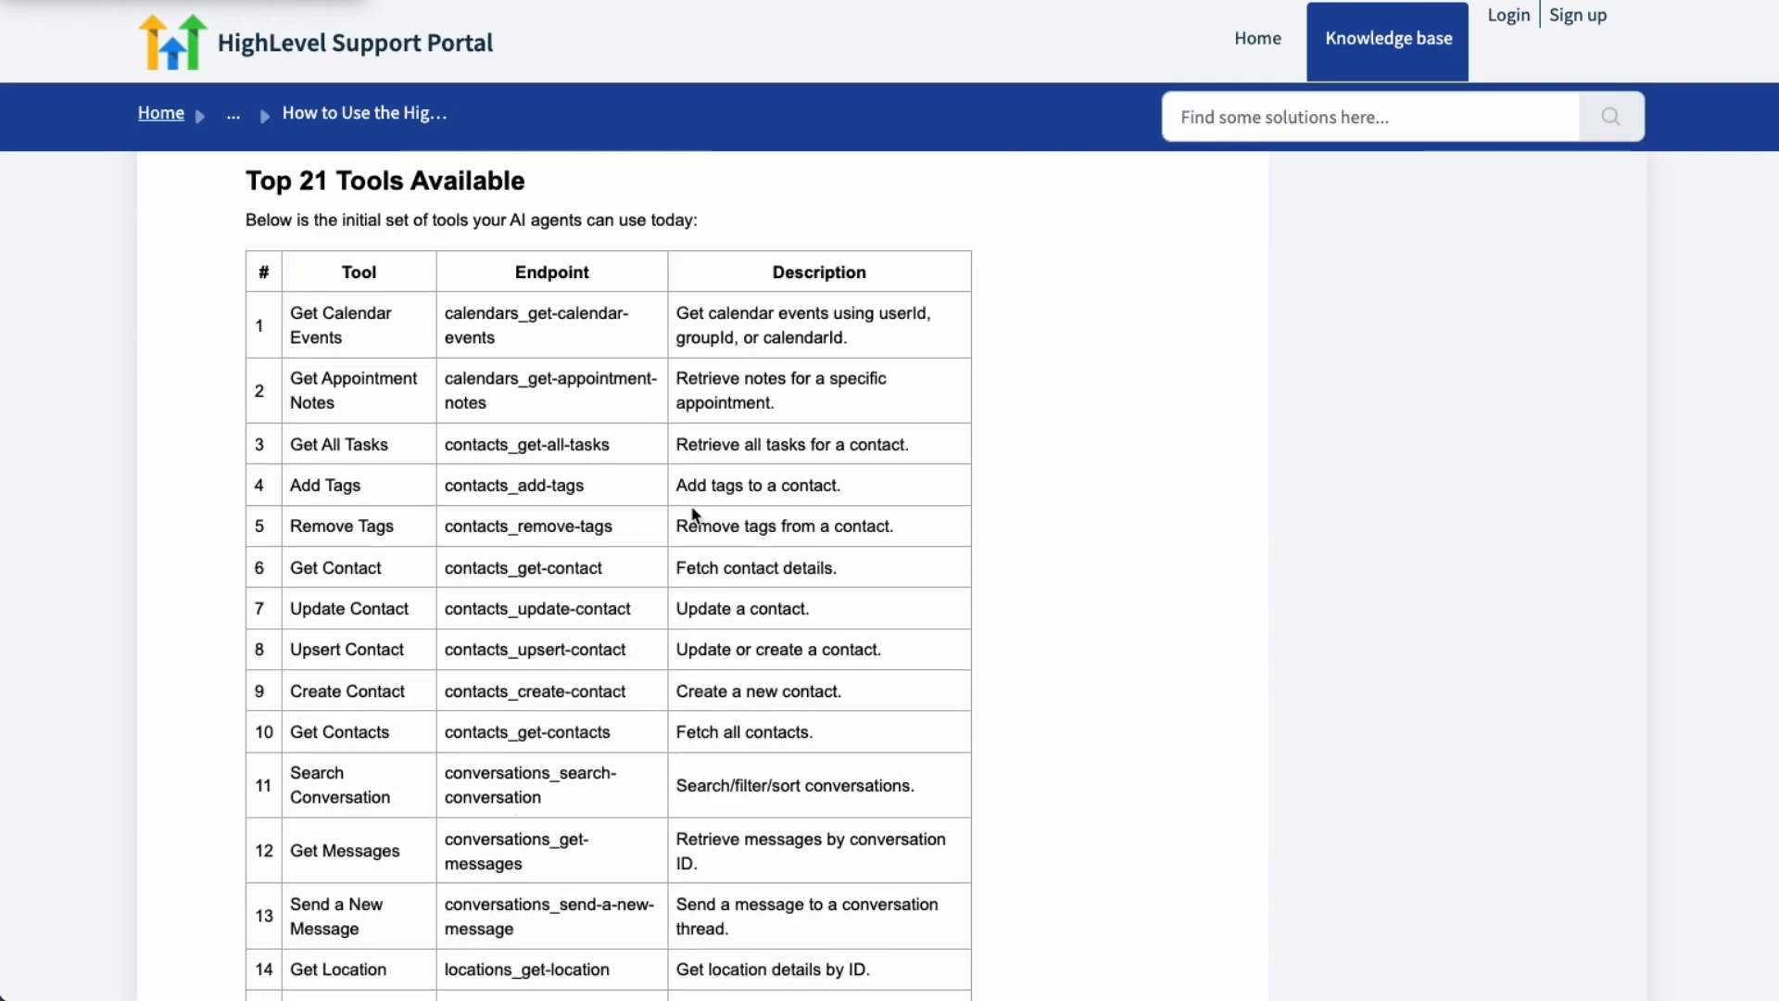
- Scroll past the tools table to 'How To Set Up the MCP Server', Step 1 JSON agent configuration
scroll("down", 3)
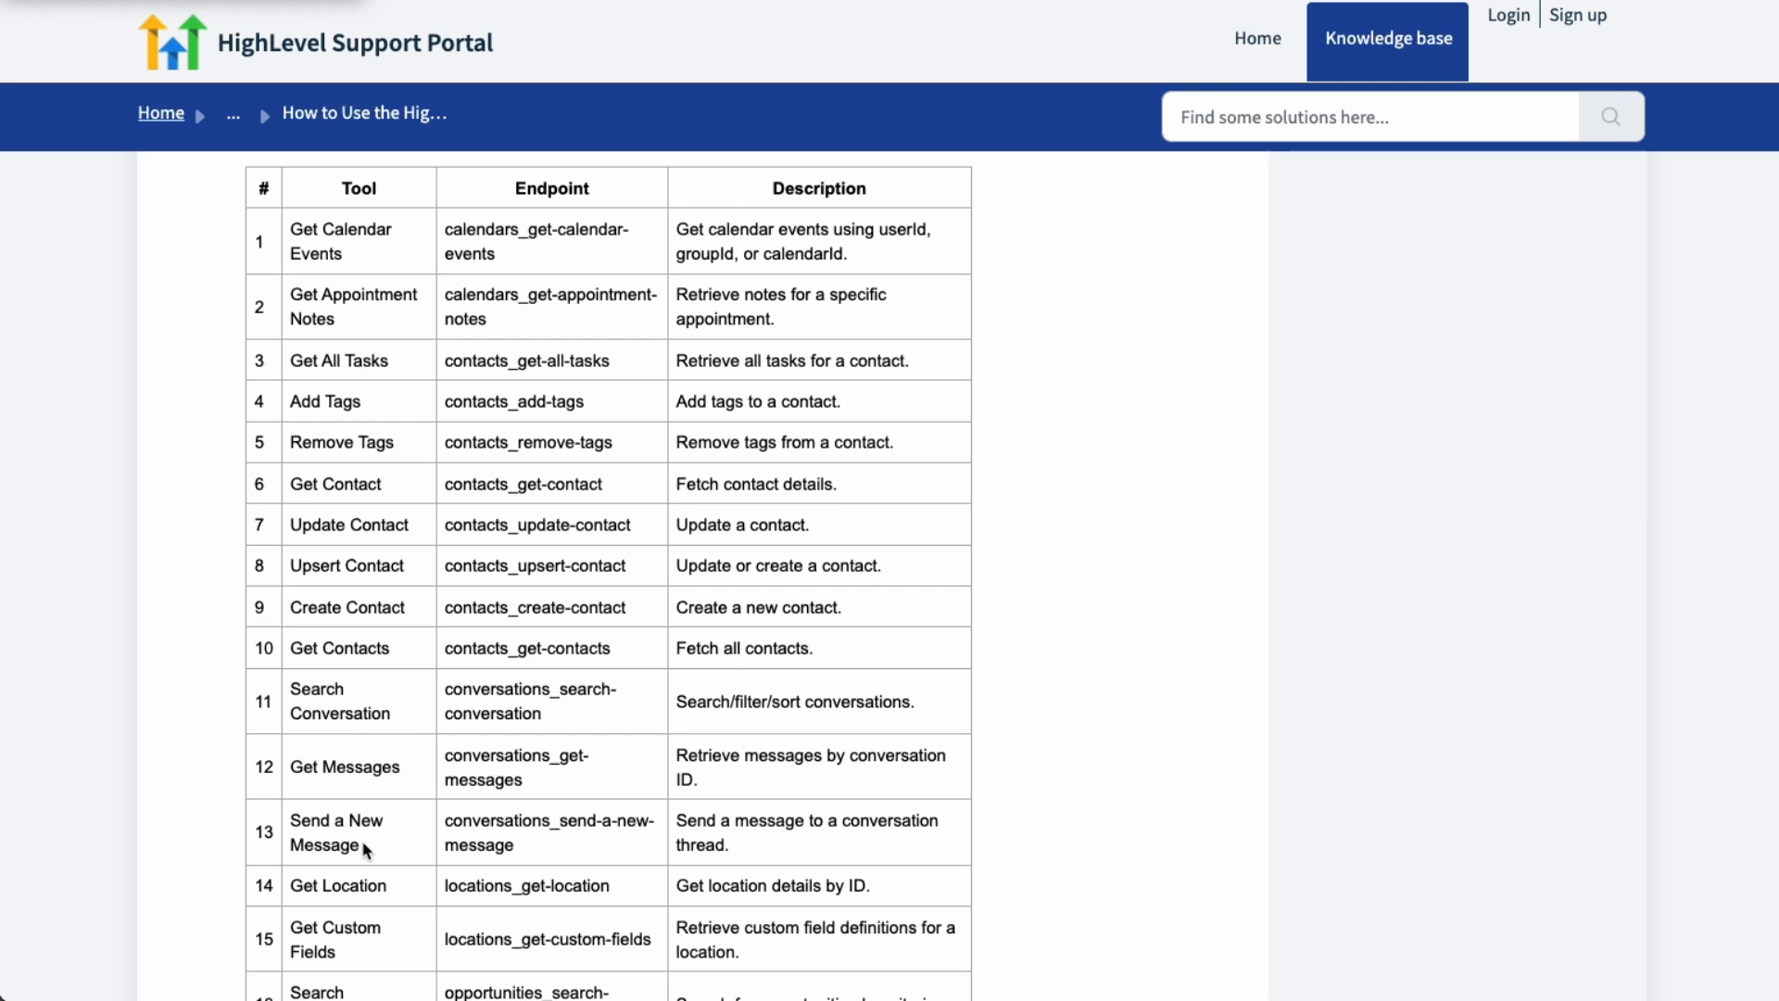
mouse_move(682, 646)
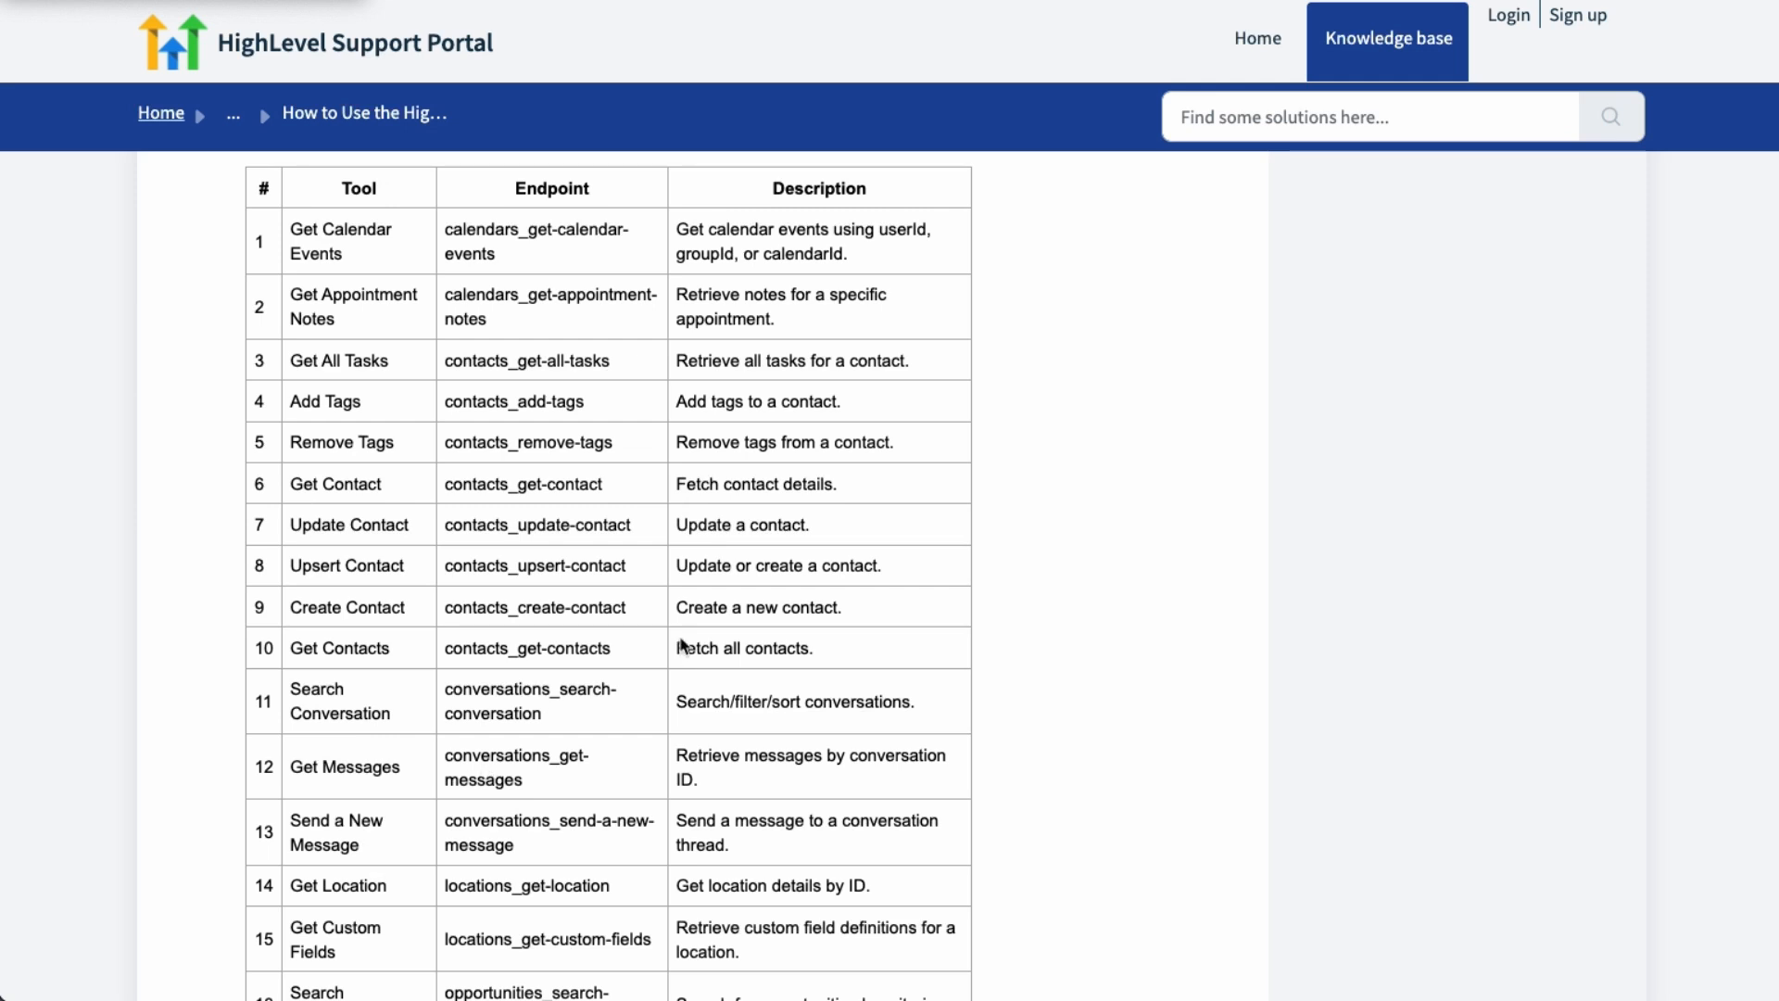
mouse_move(474, 406)
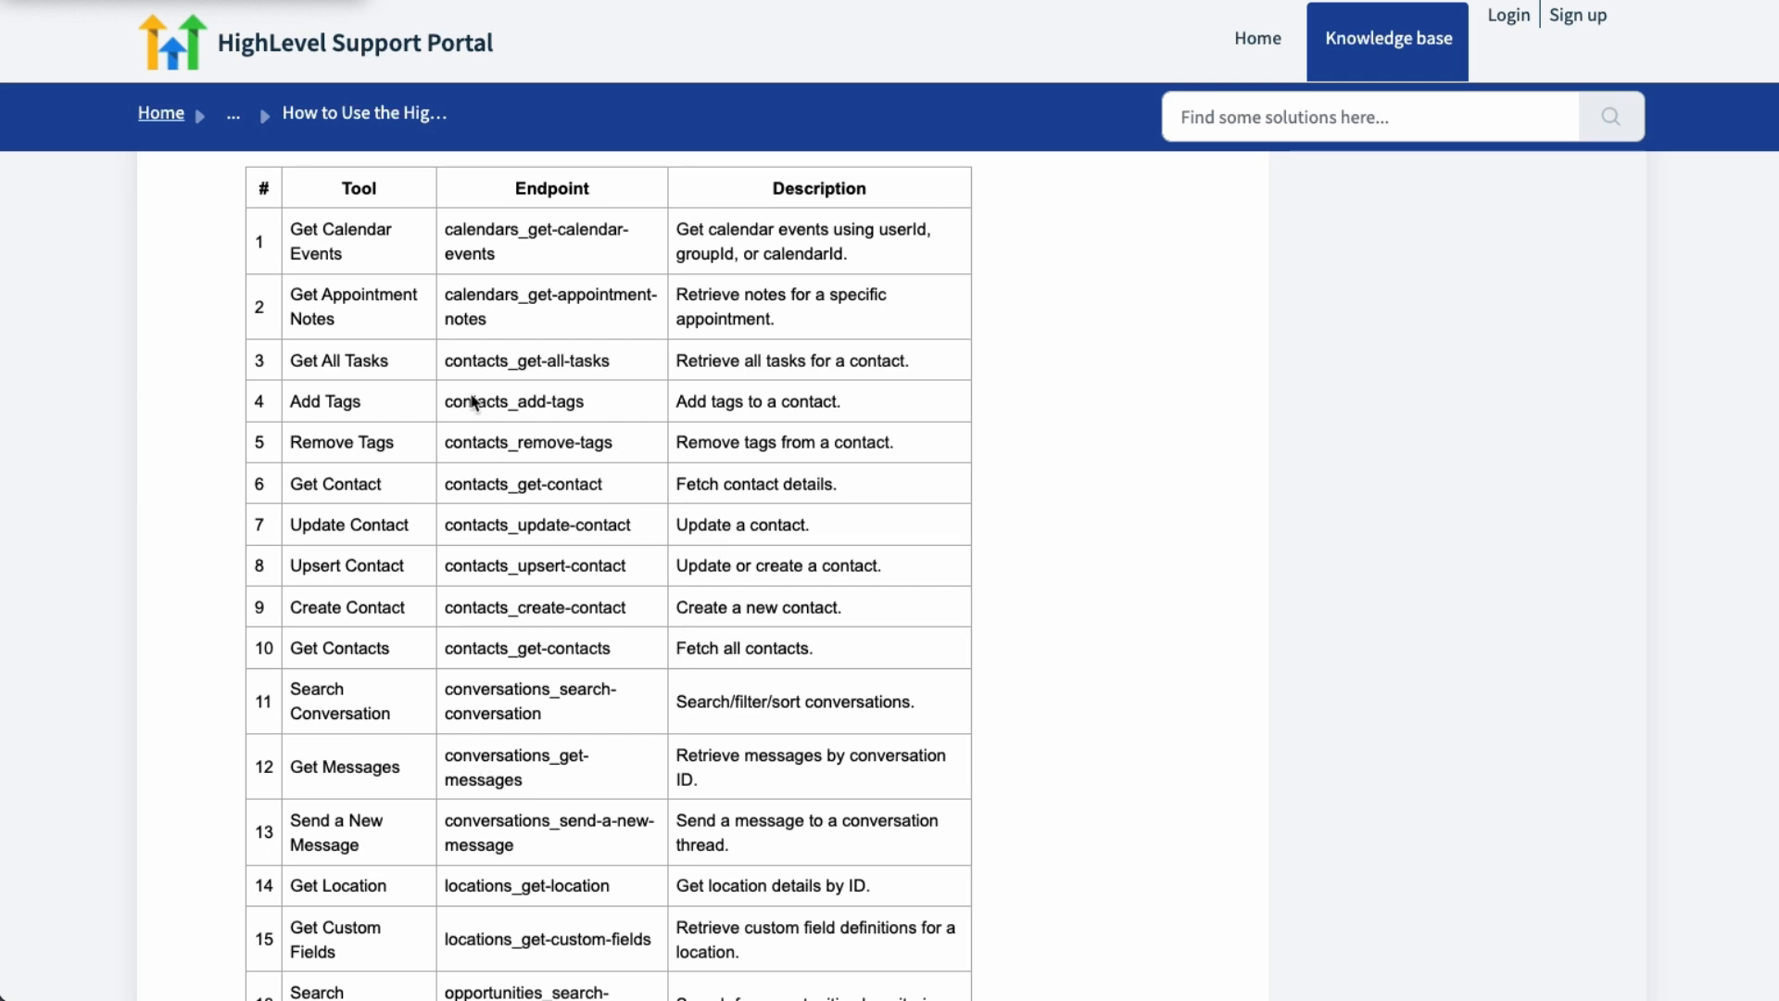
scroll("down", 3)
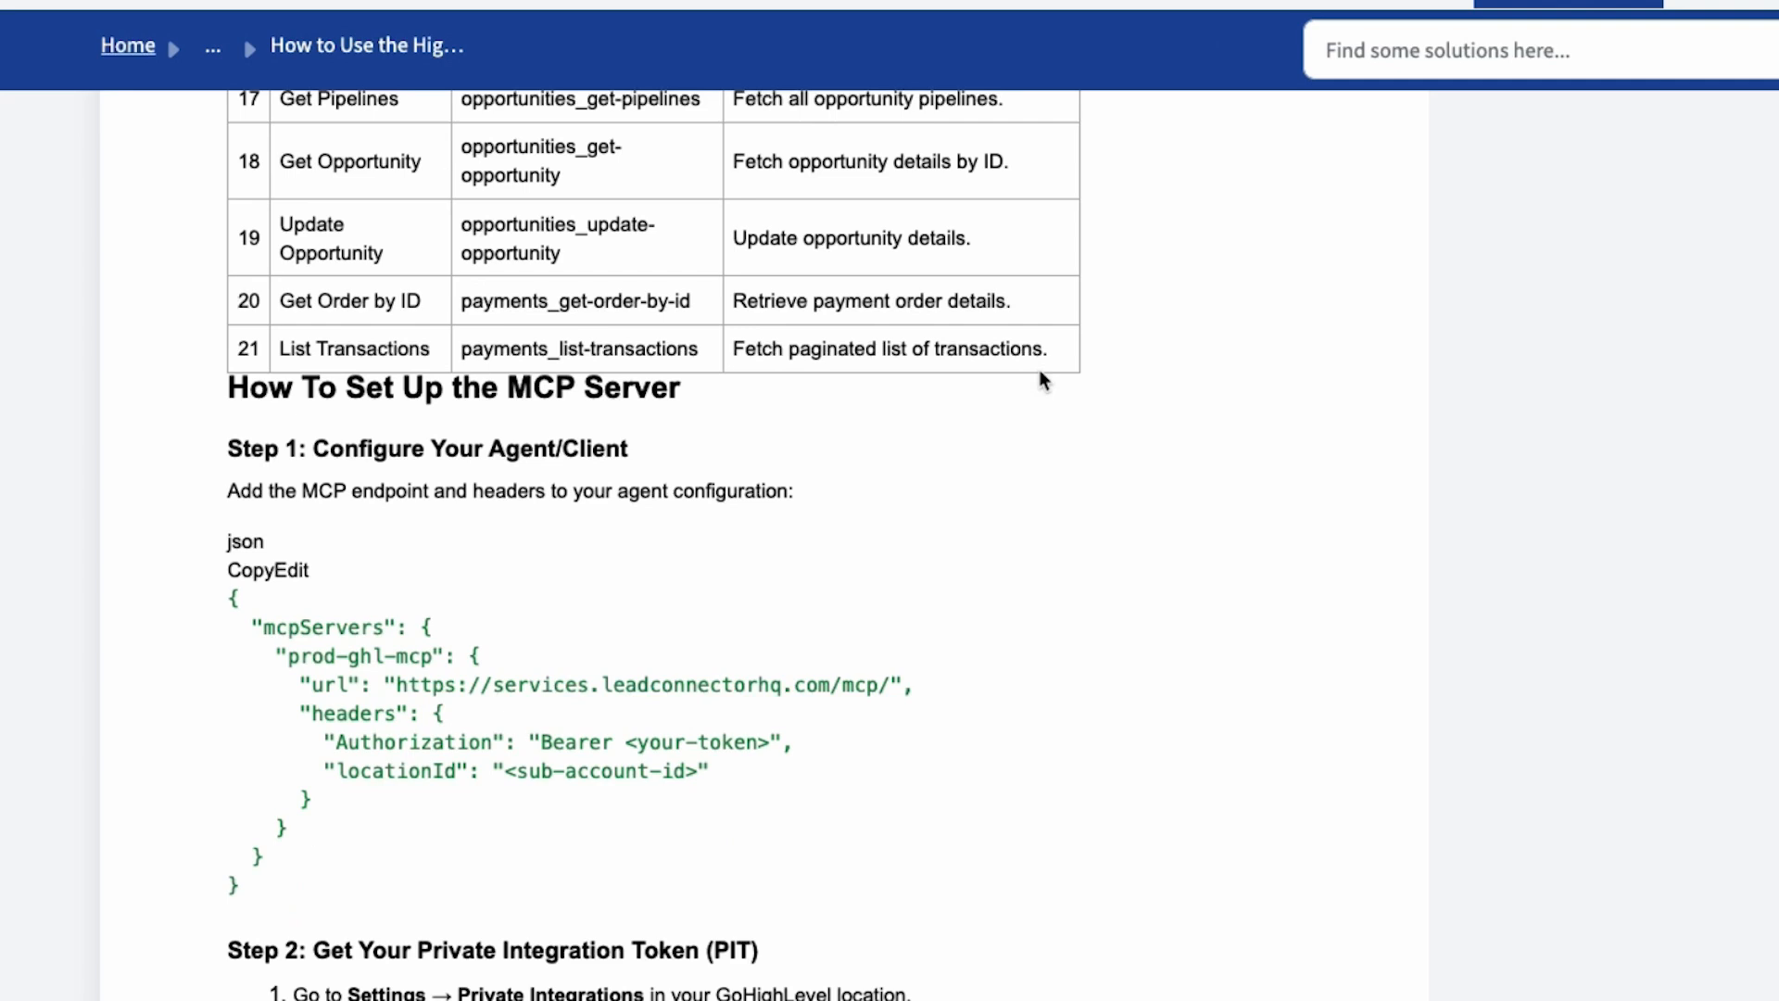
scroll("down", 3)
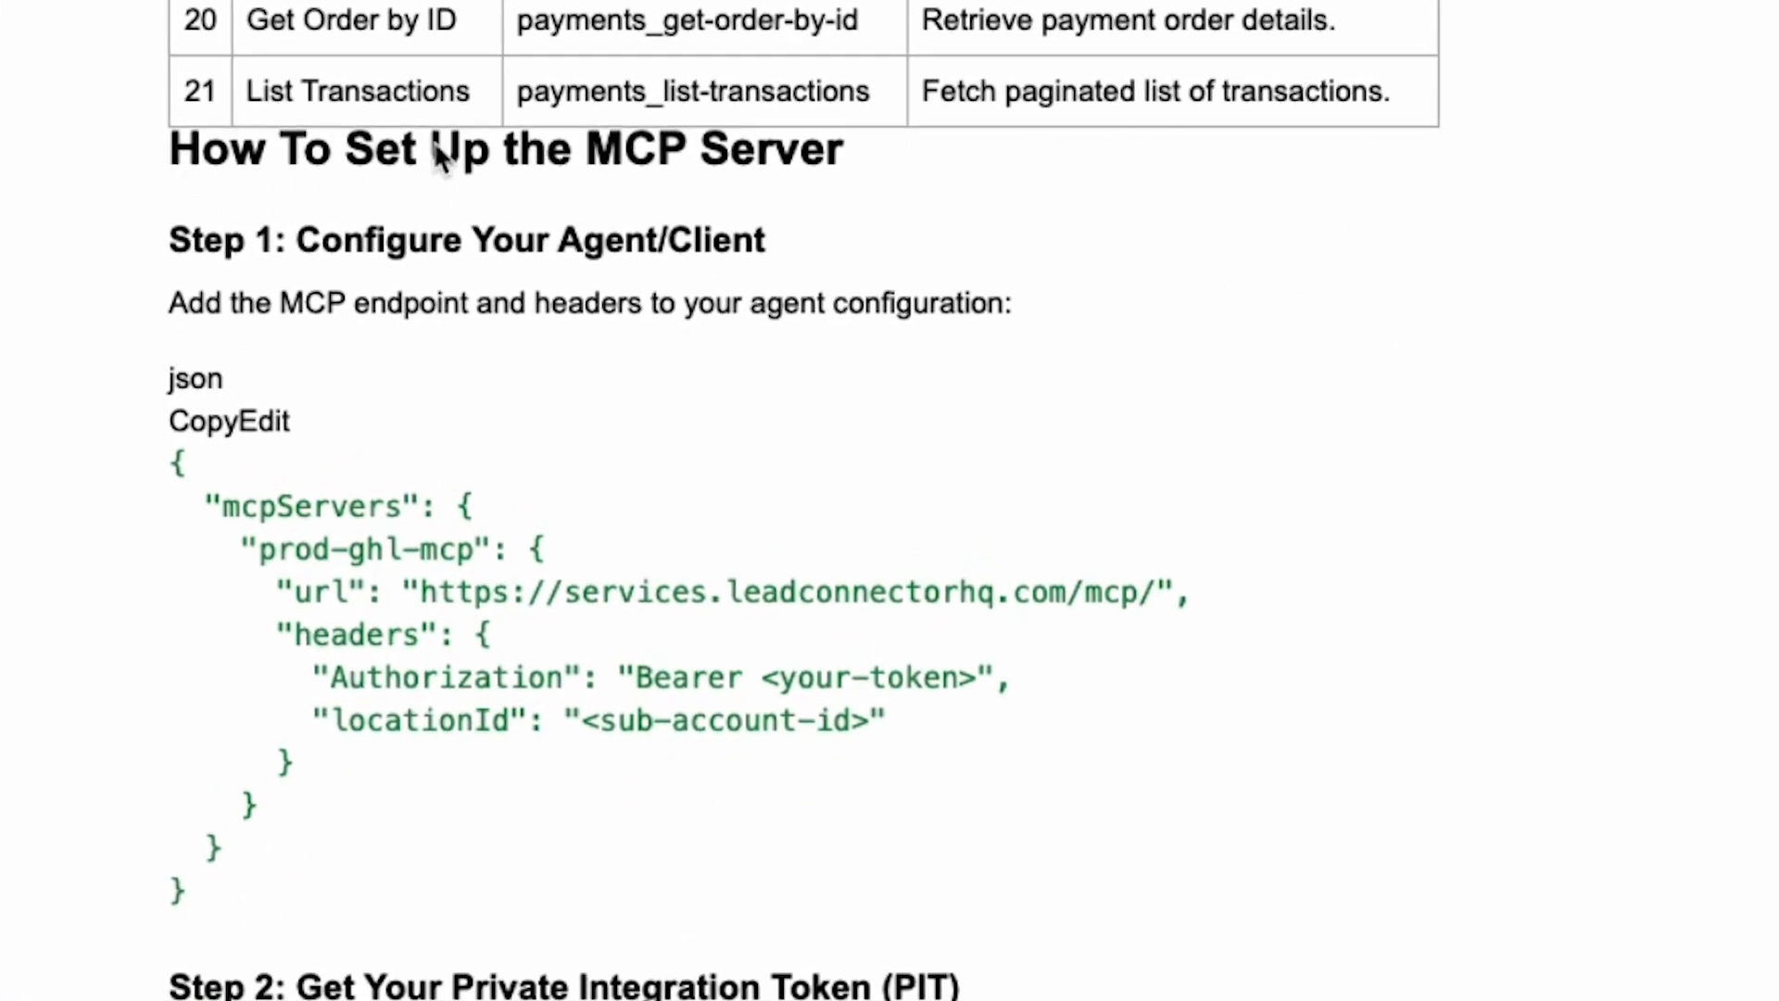
mouse_move(1073, 615)
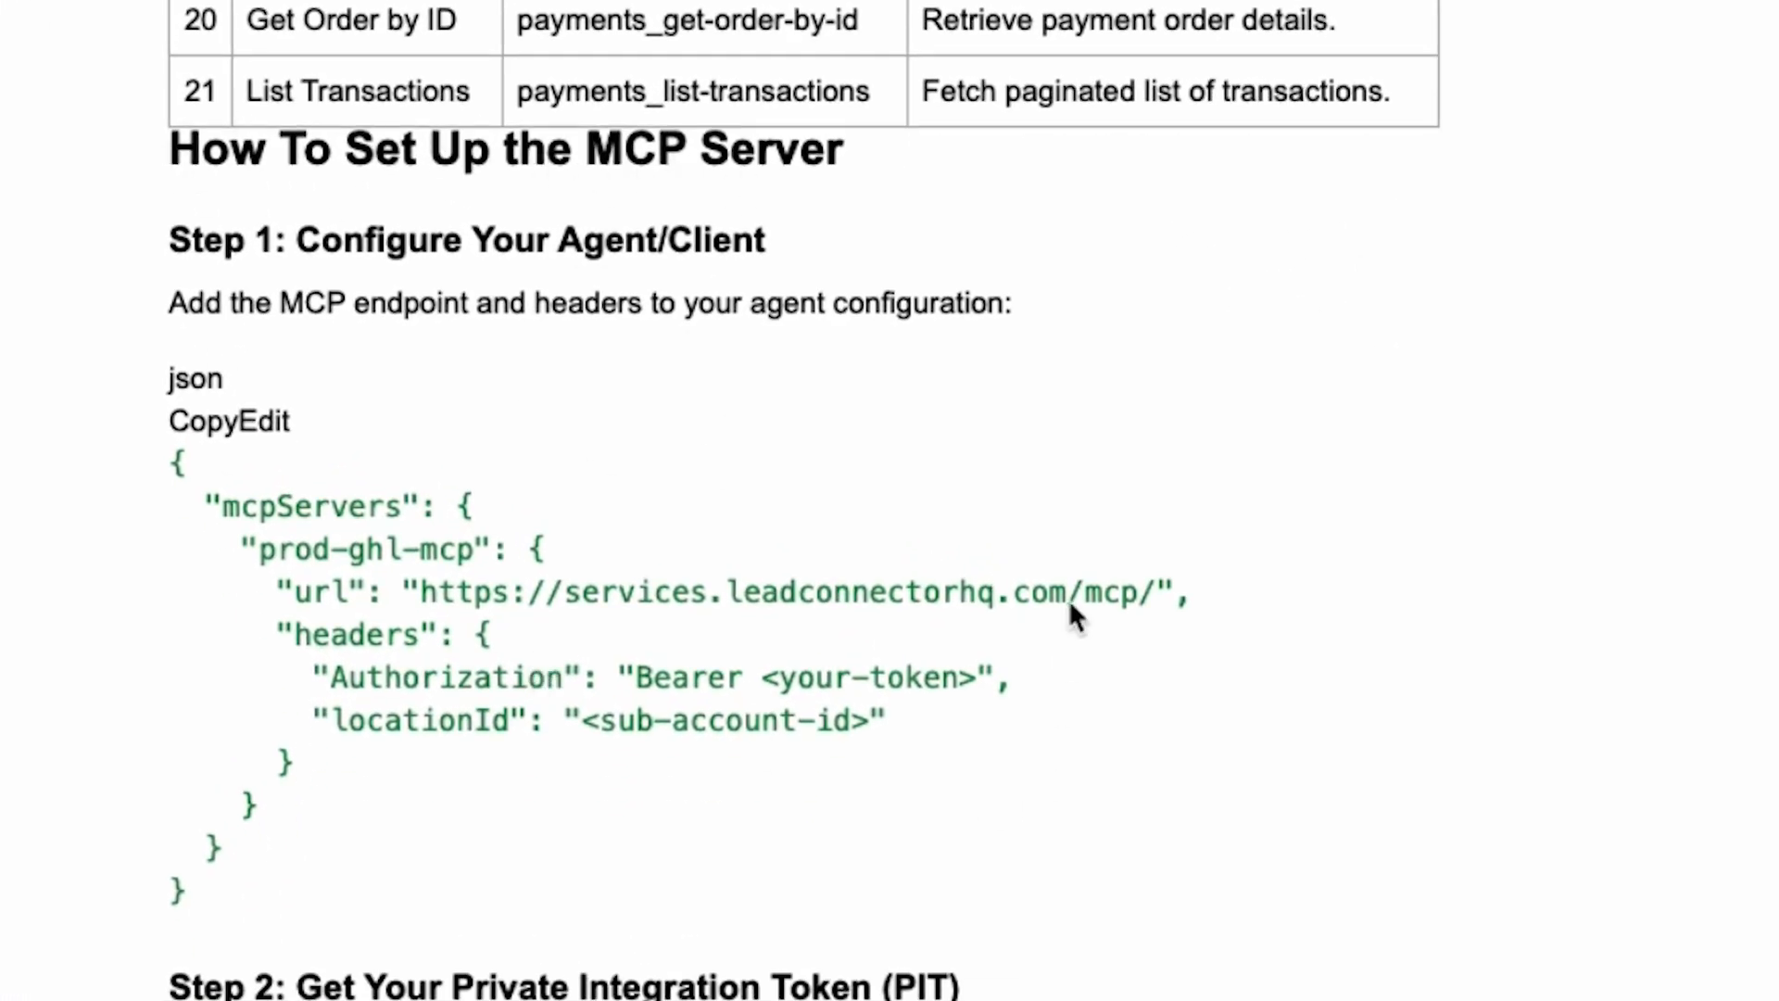
mouse_move(338, 882)
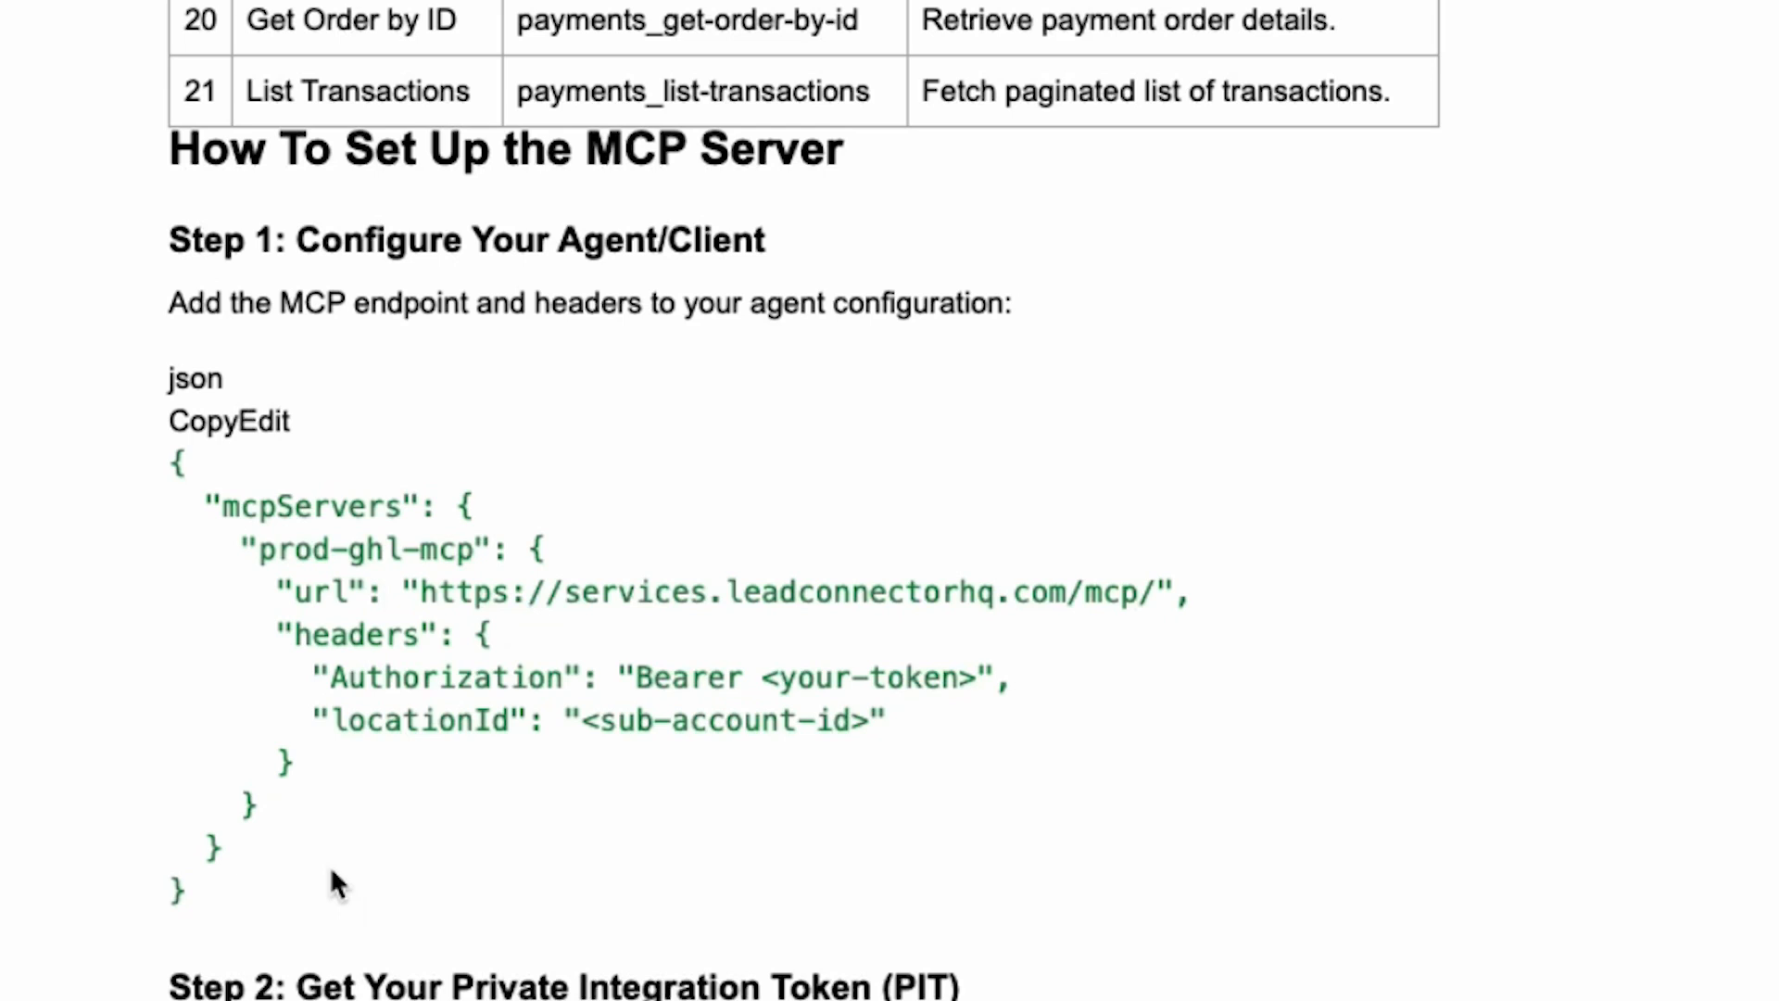
mouse_move(678, 475)
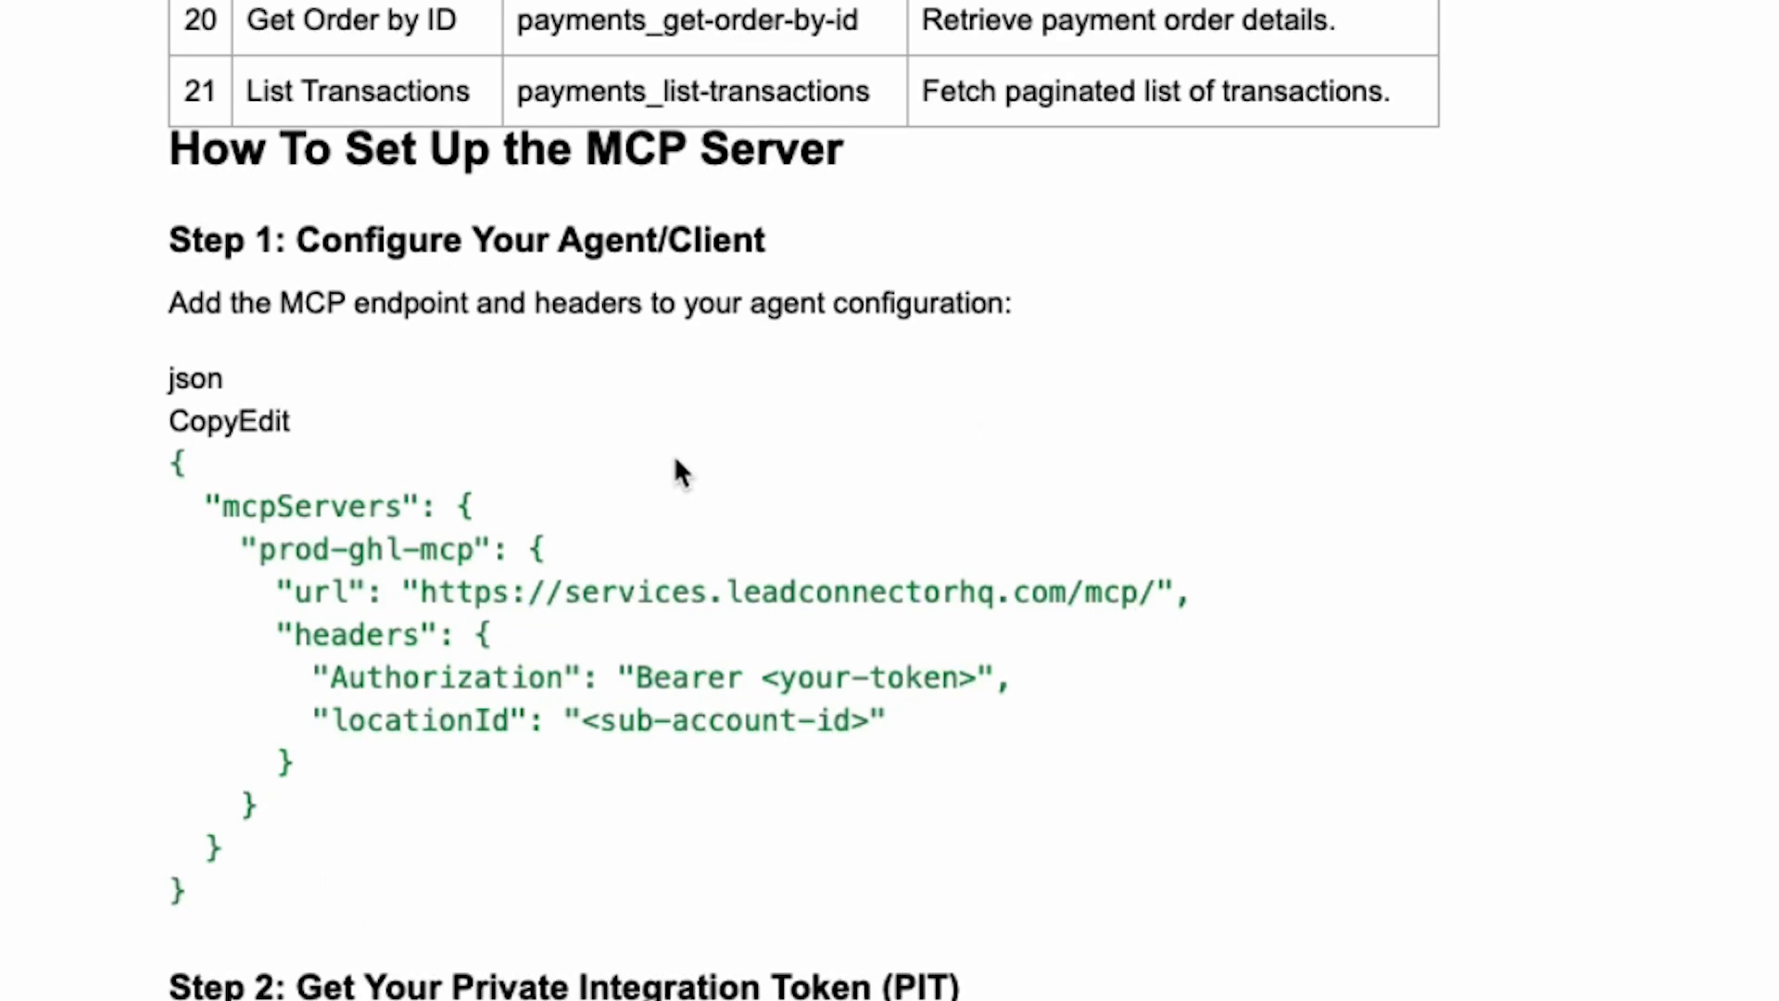
mouse_move(942, 432)
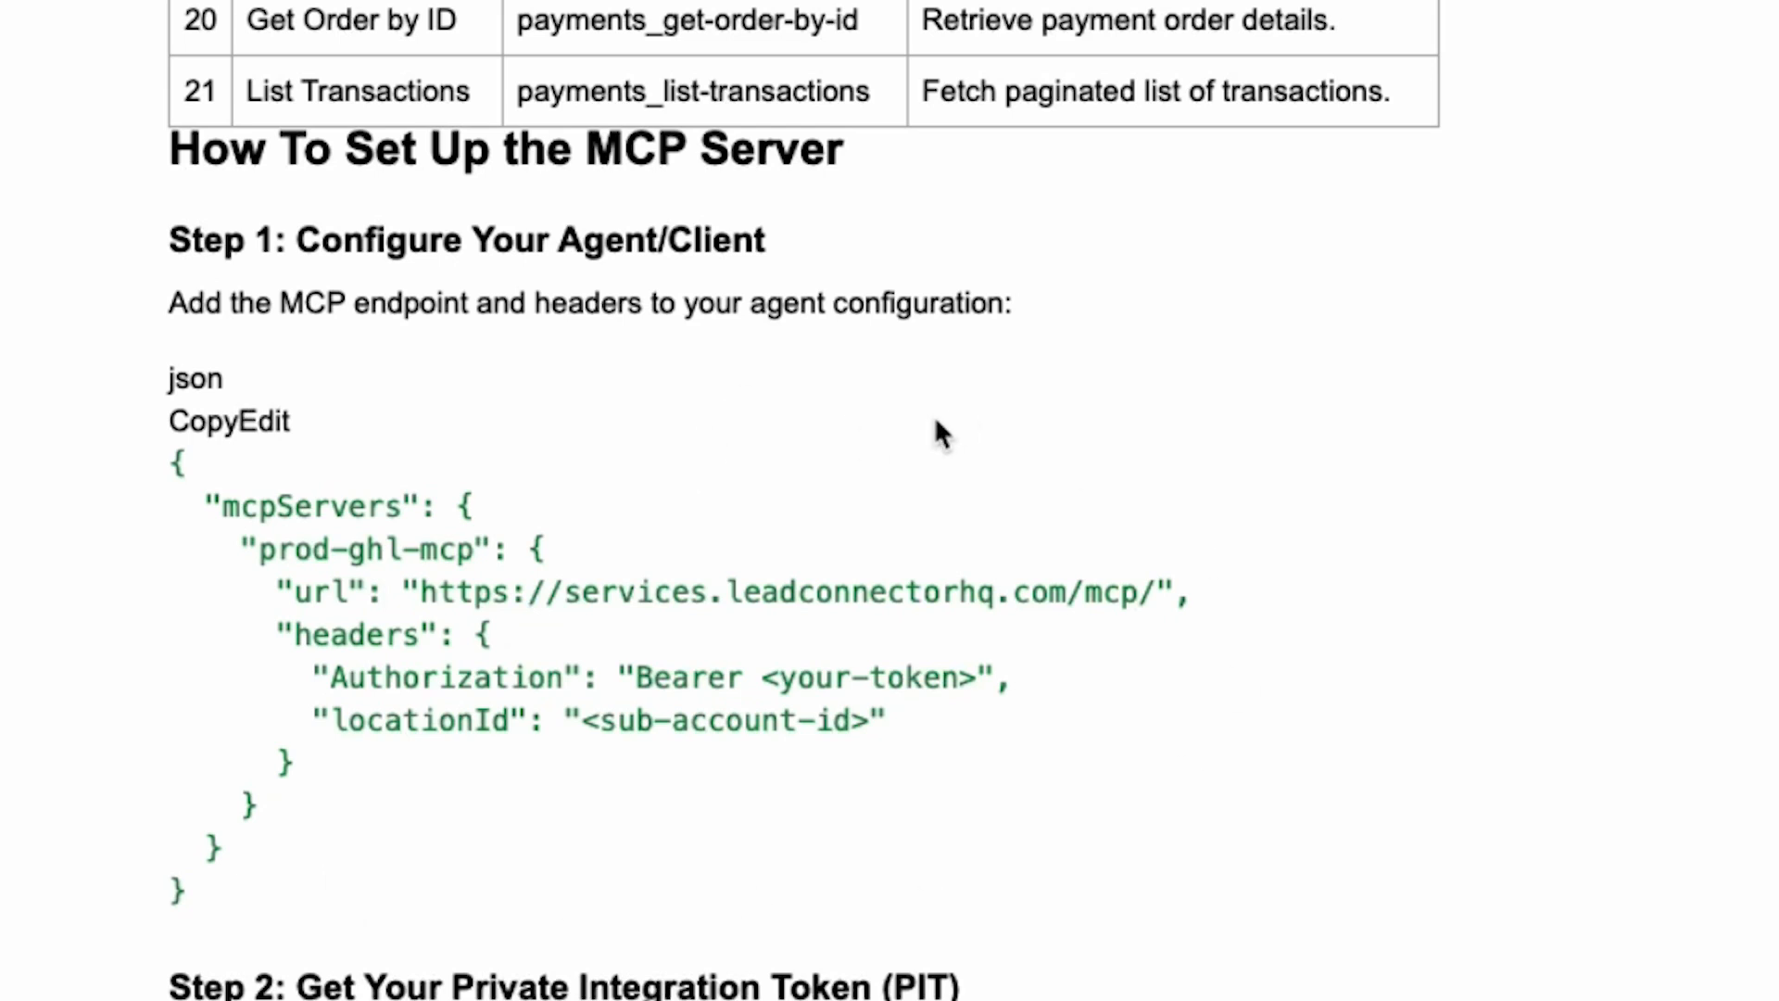
mouse_move(906, 892)
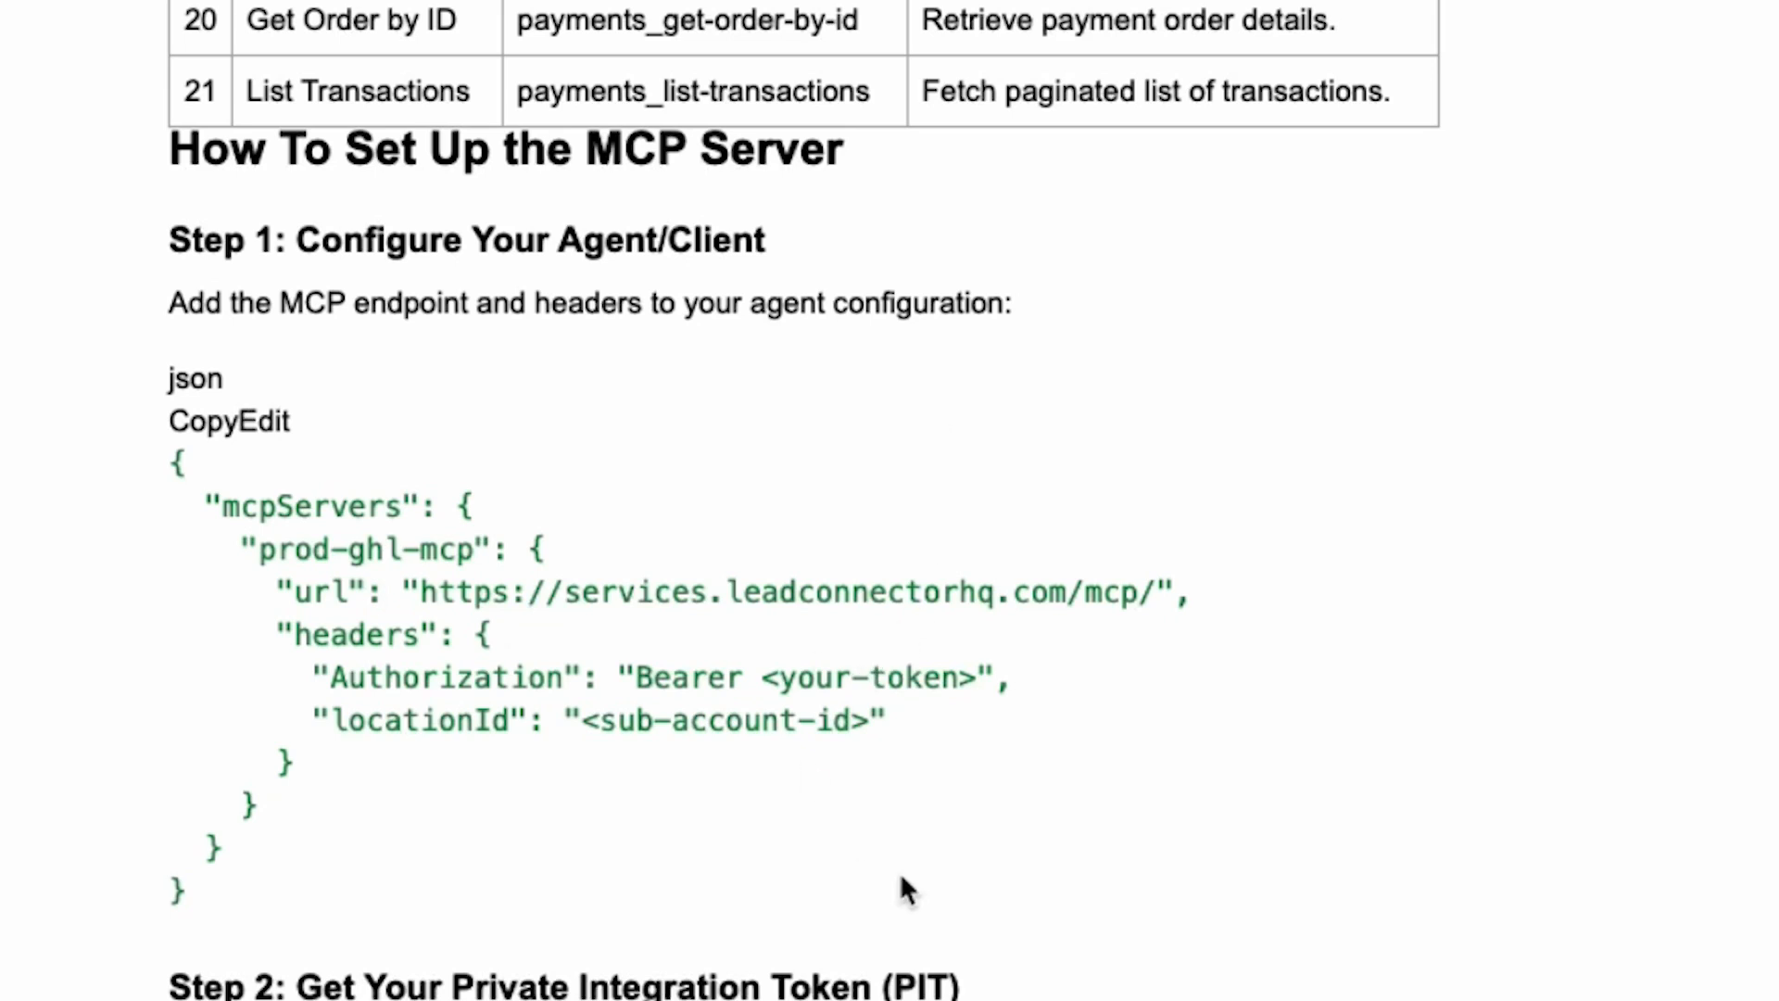
mouse_move(940, 884)
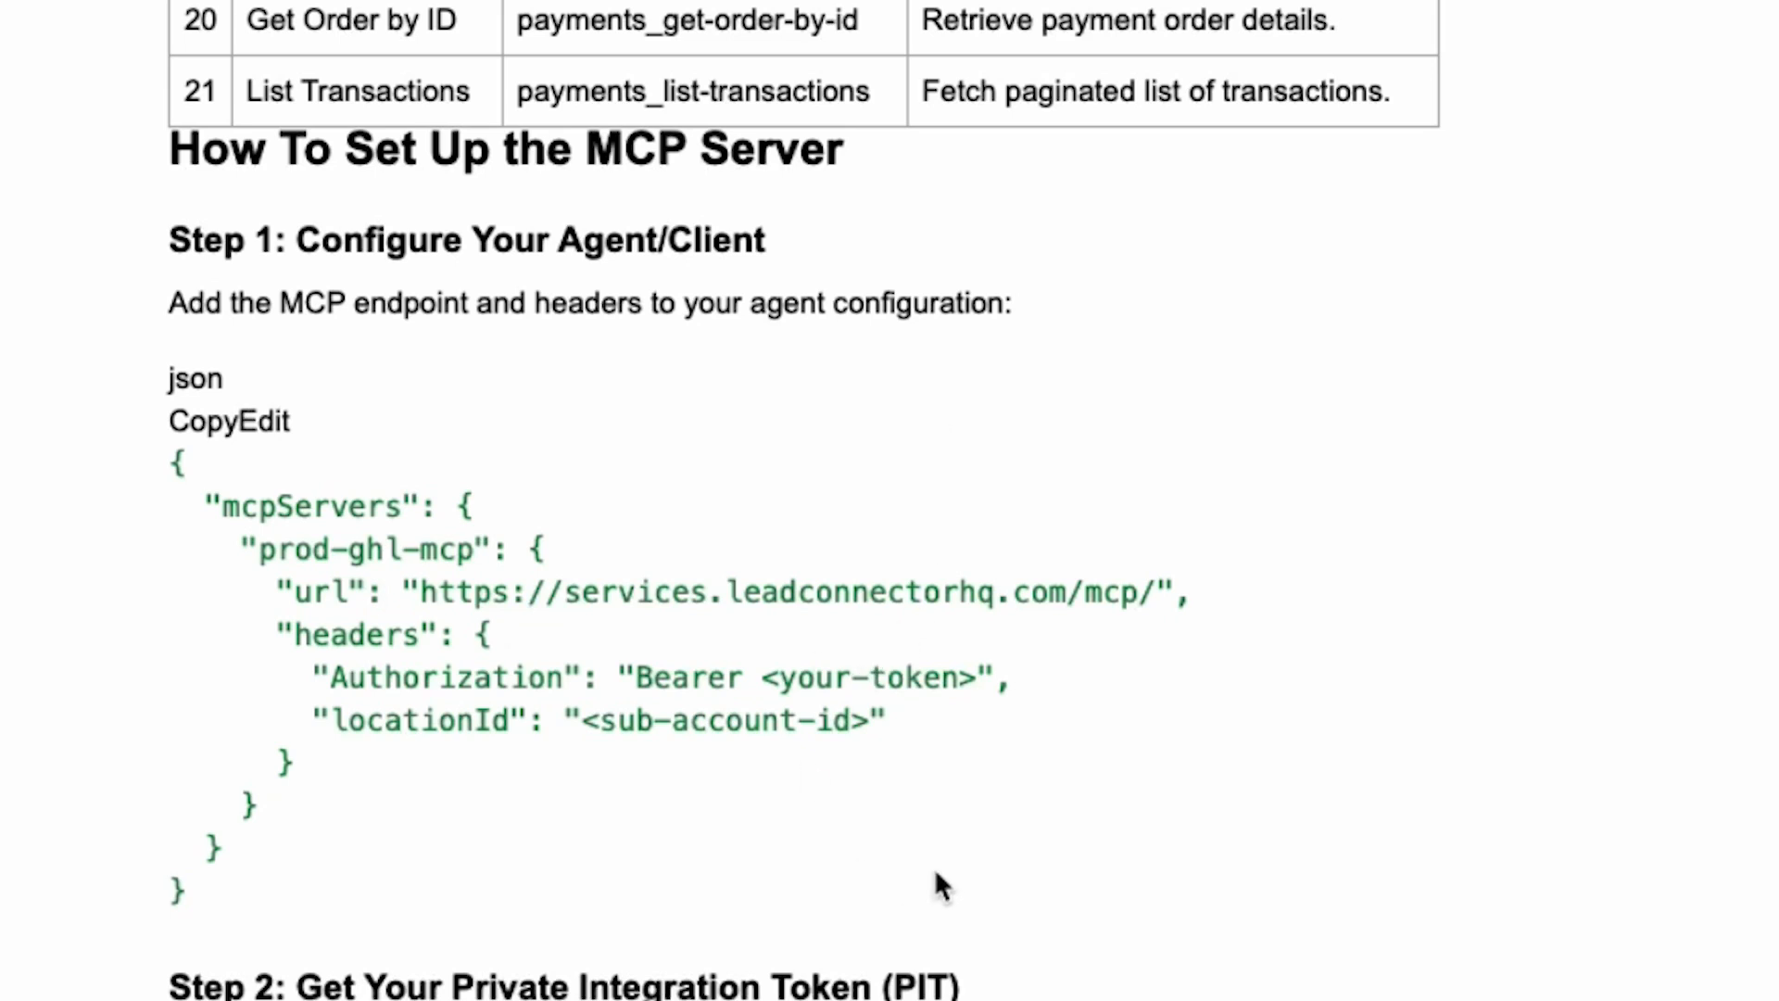
mouse_move(928, 858)
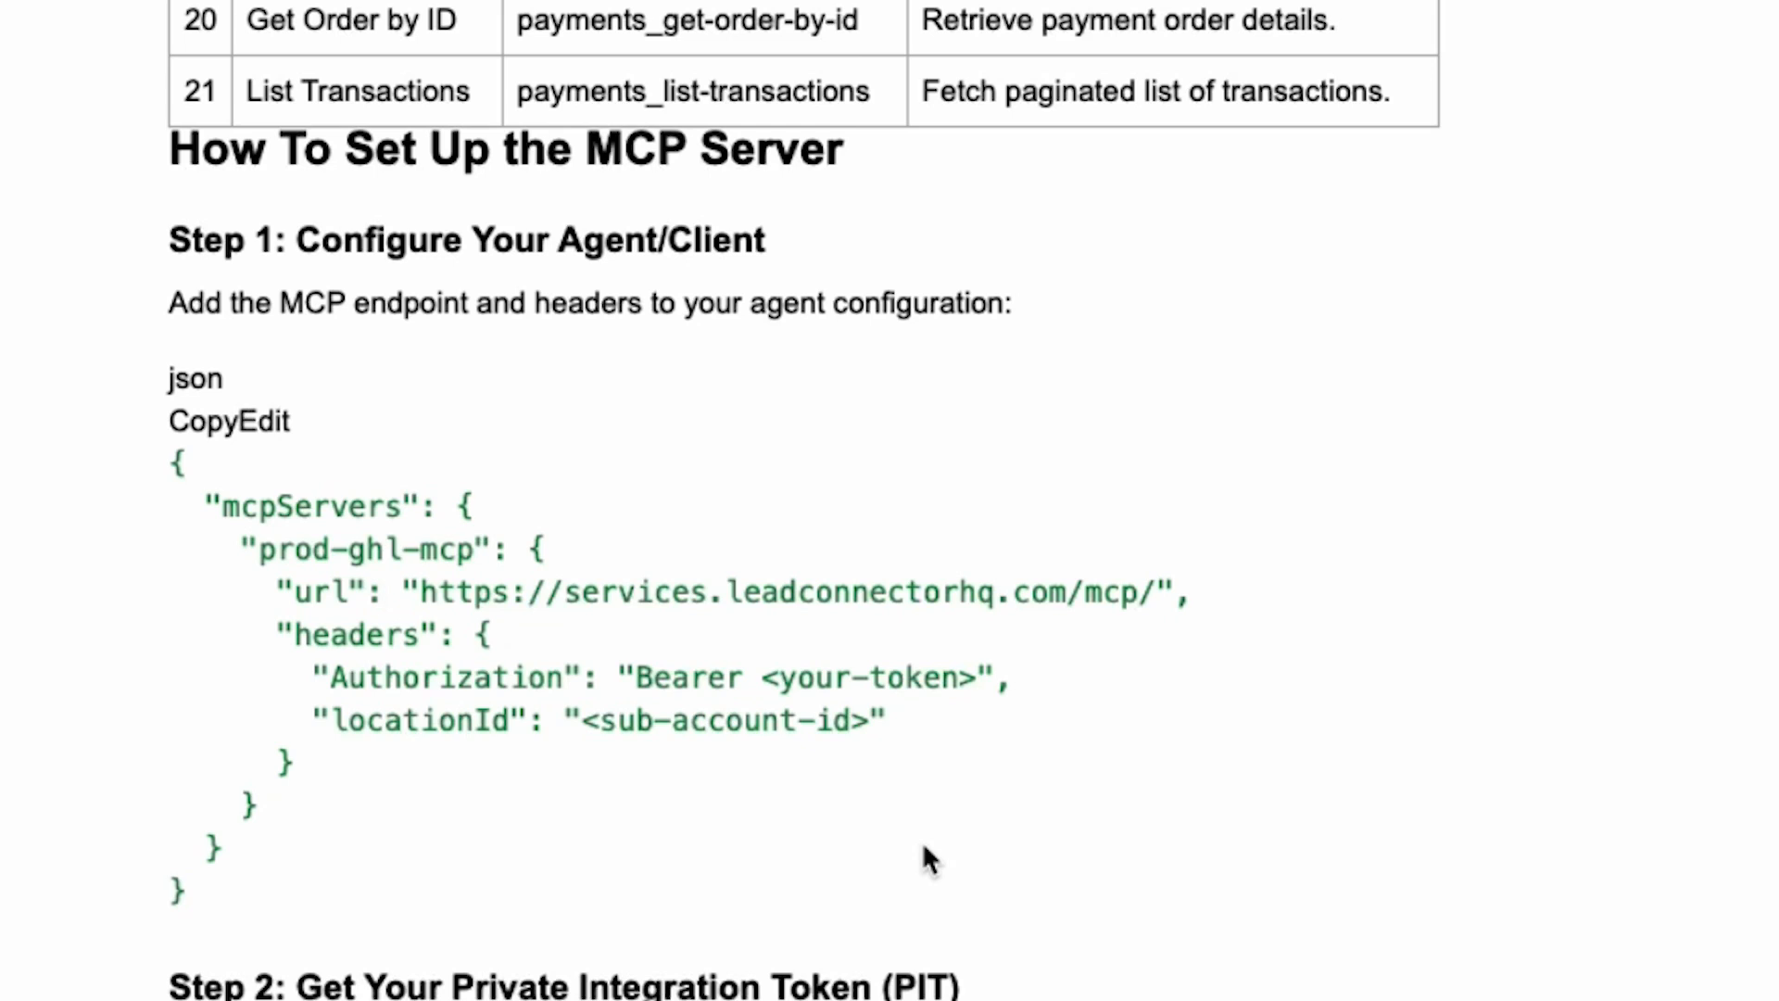
mouse_move(1064, 808)
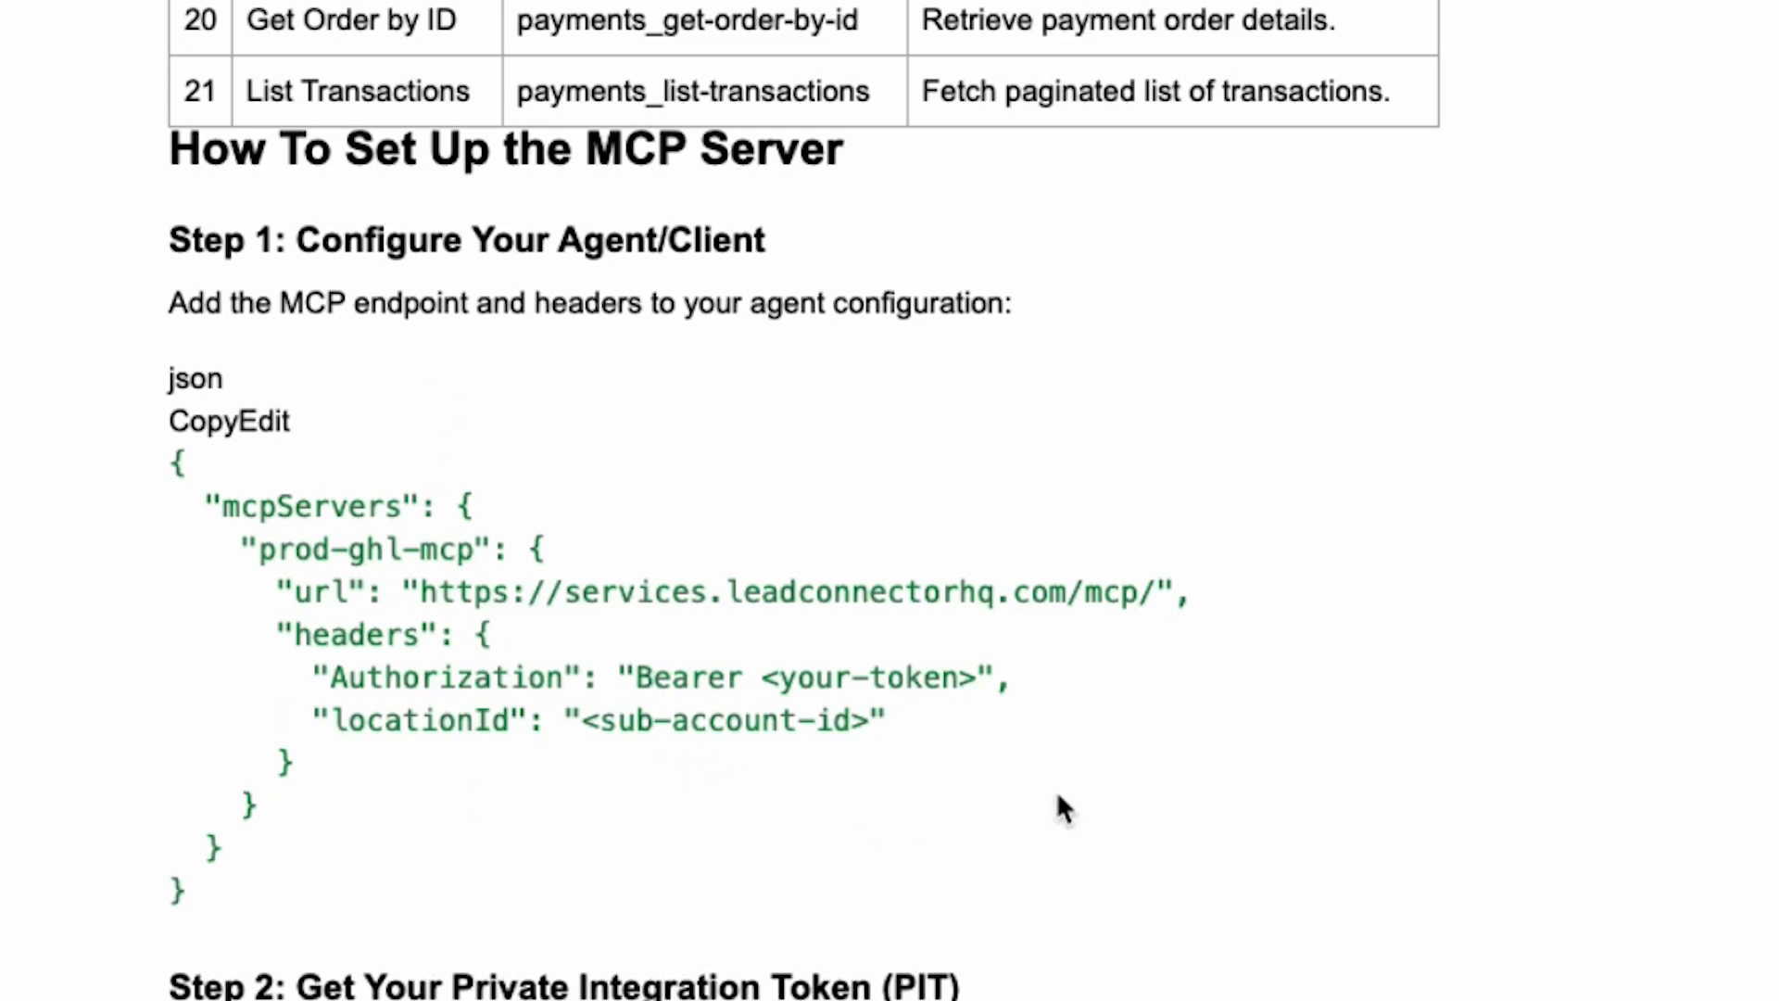
- Scroll to 'Step 2: Get Your Private Integration Token' below the JSON configuration
scroll("down", 3)
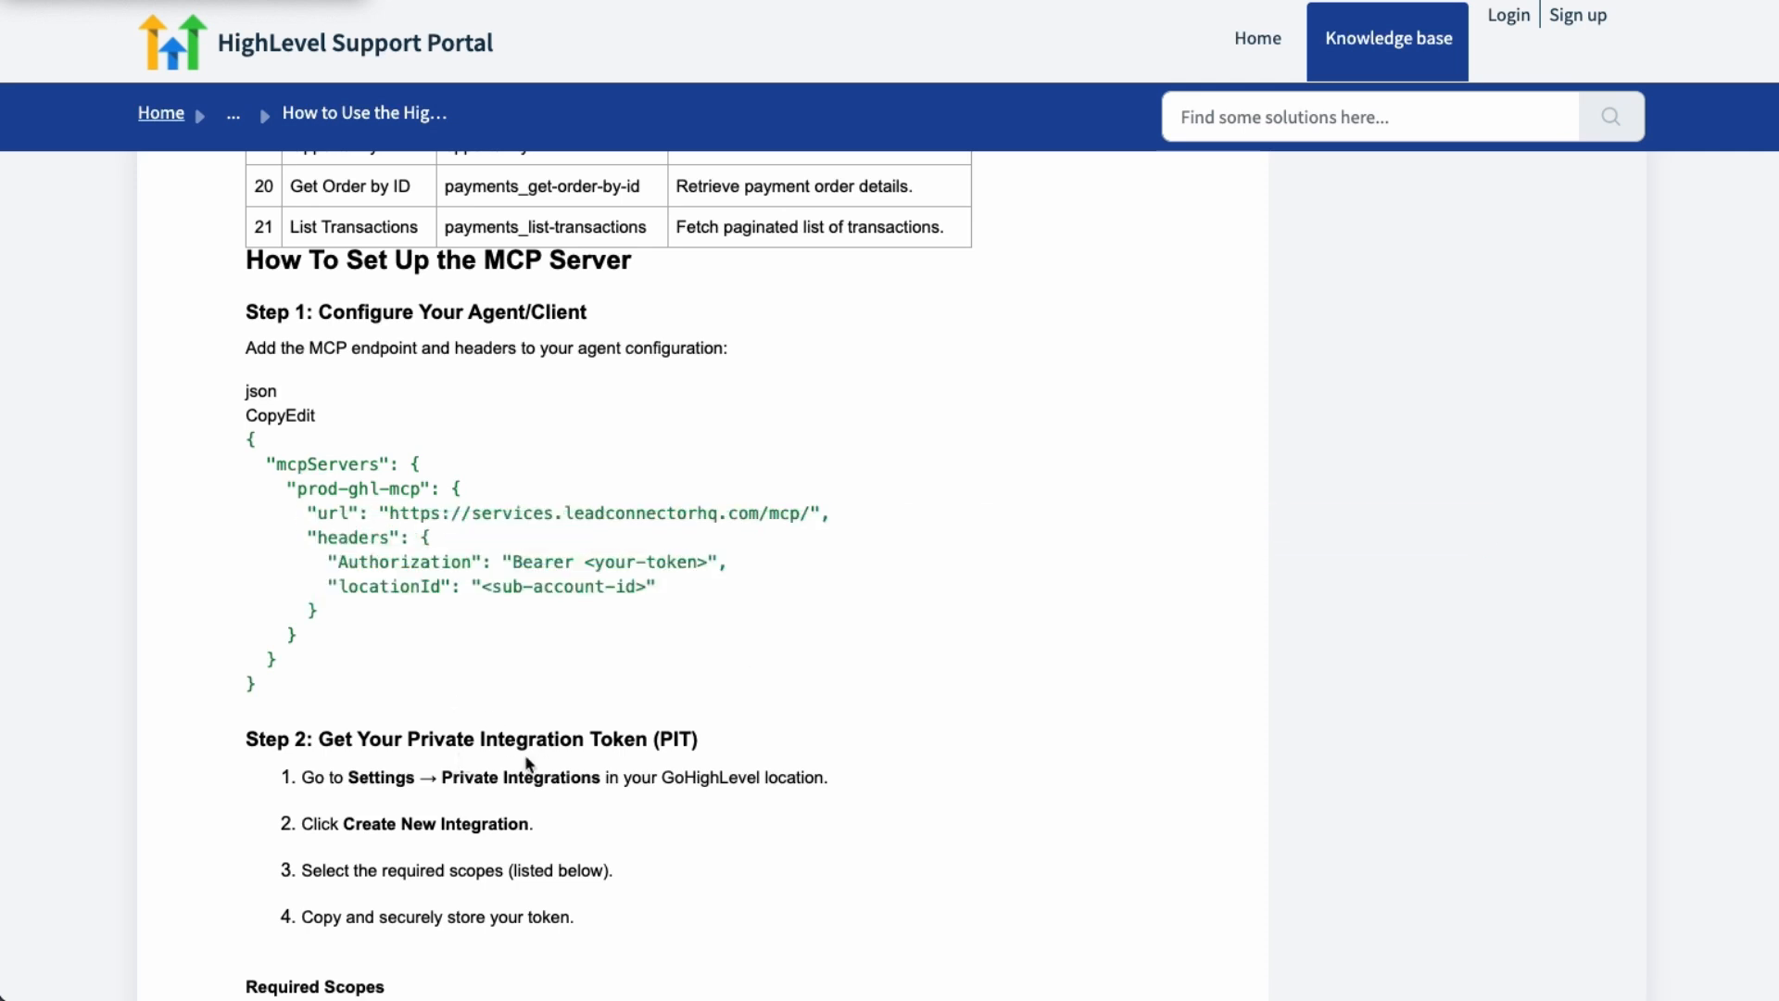
mouse_move(651, 740)
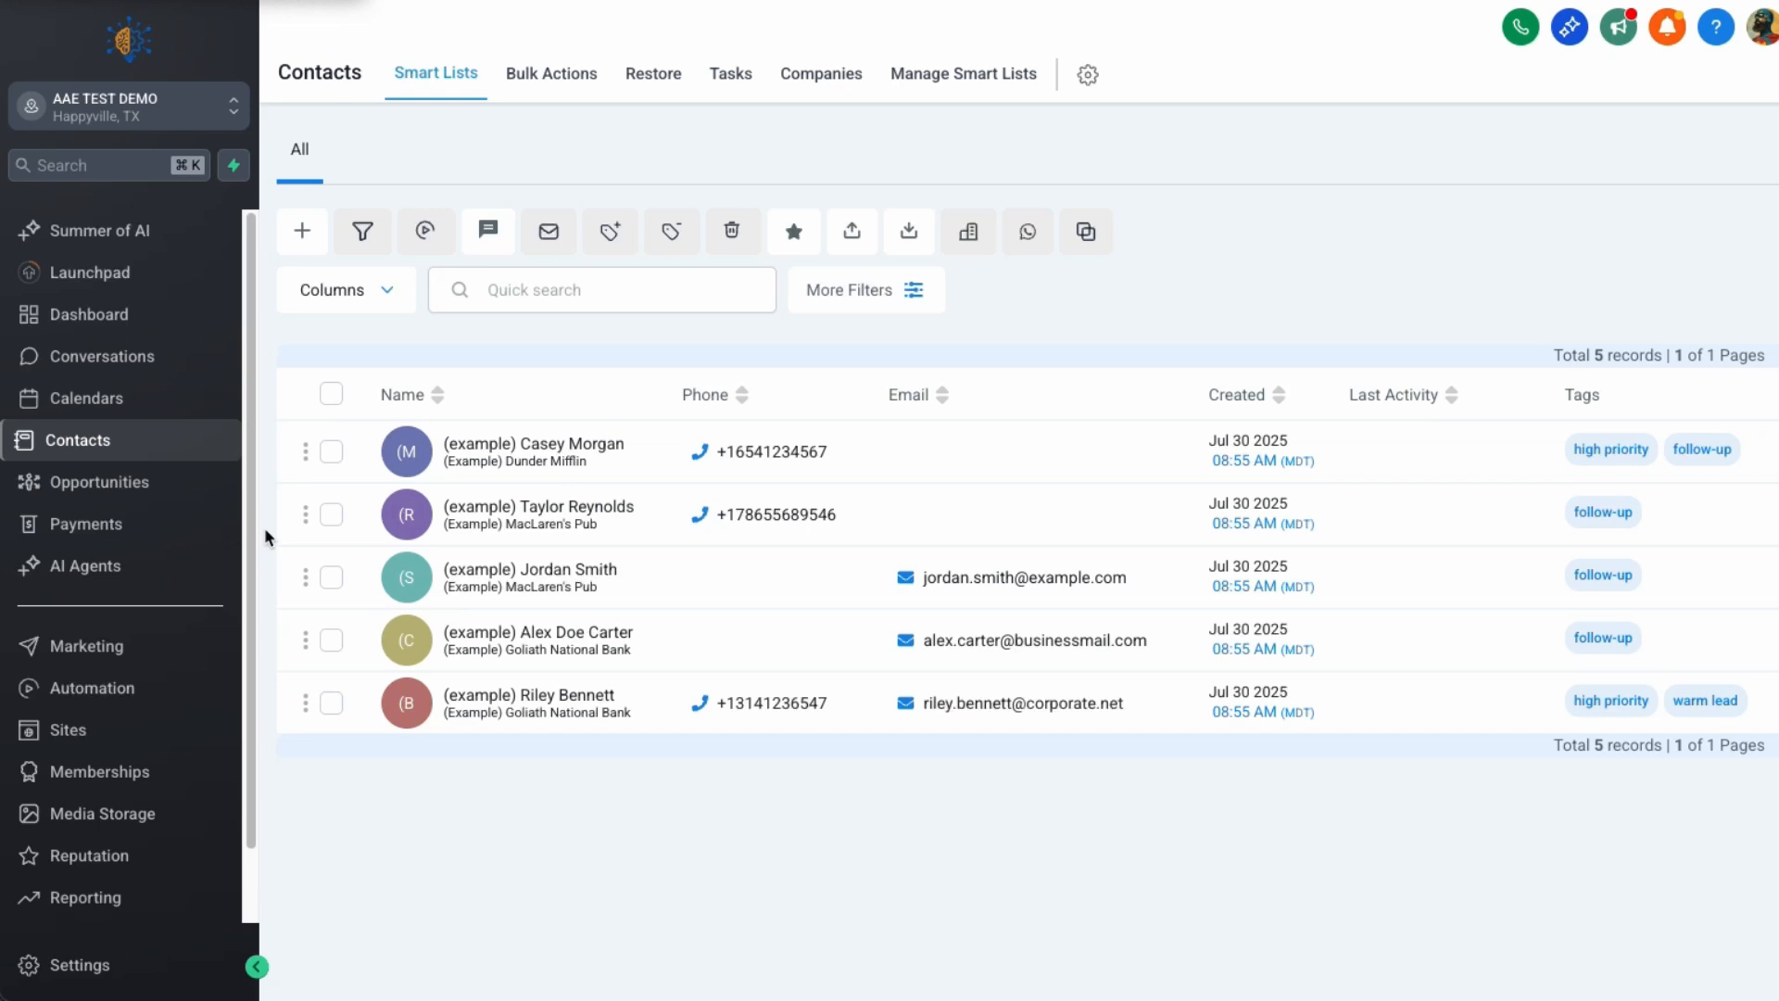
mouse_move(293, 54)
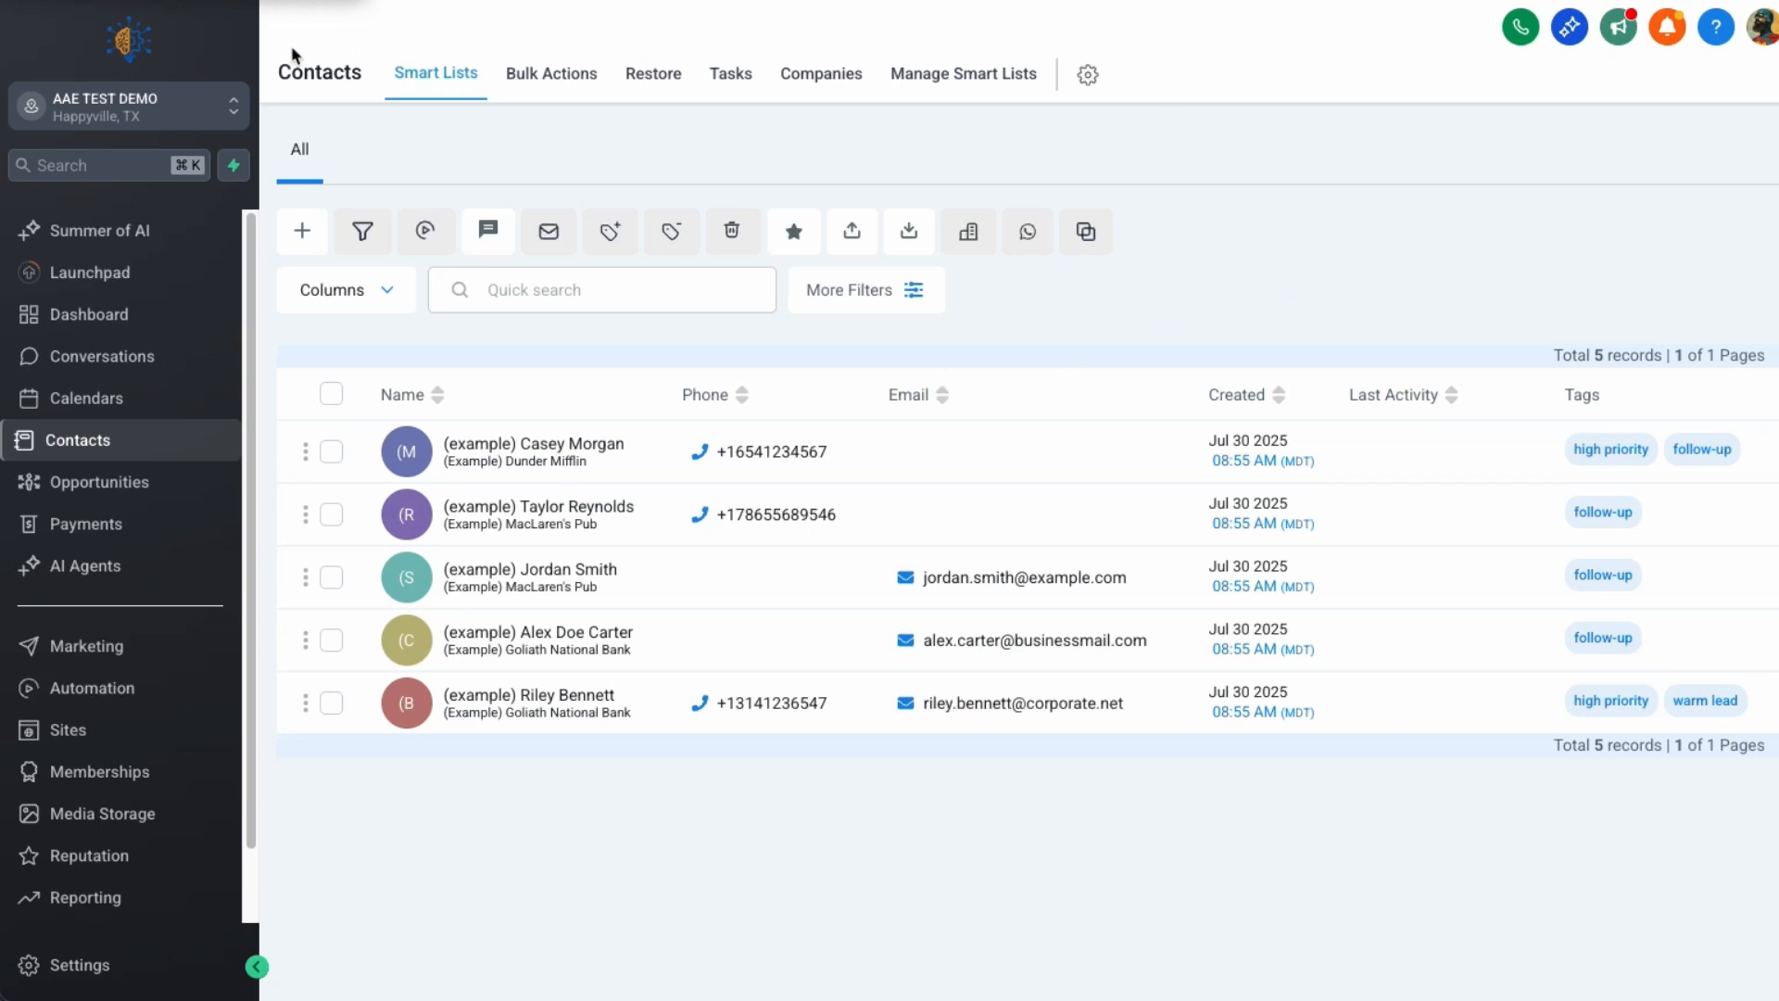
mouse_move(221, 187)
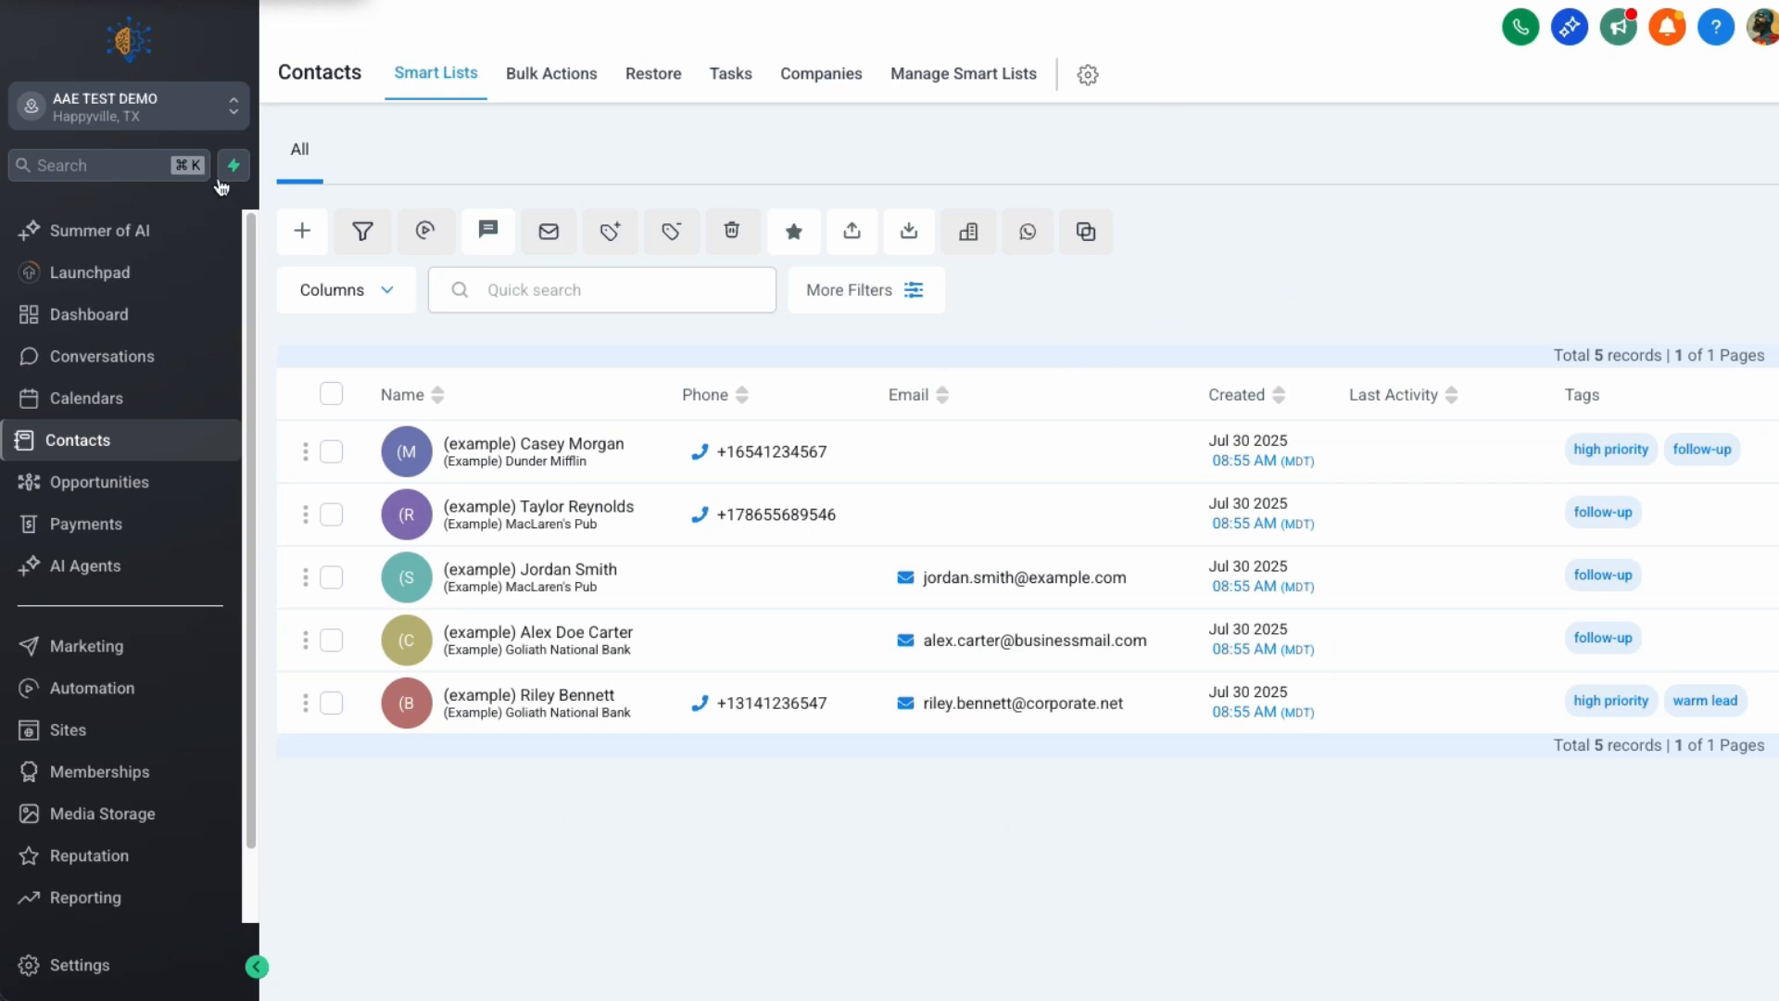
mouse_move(908, 232)
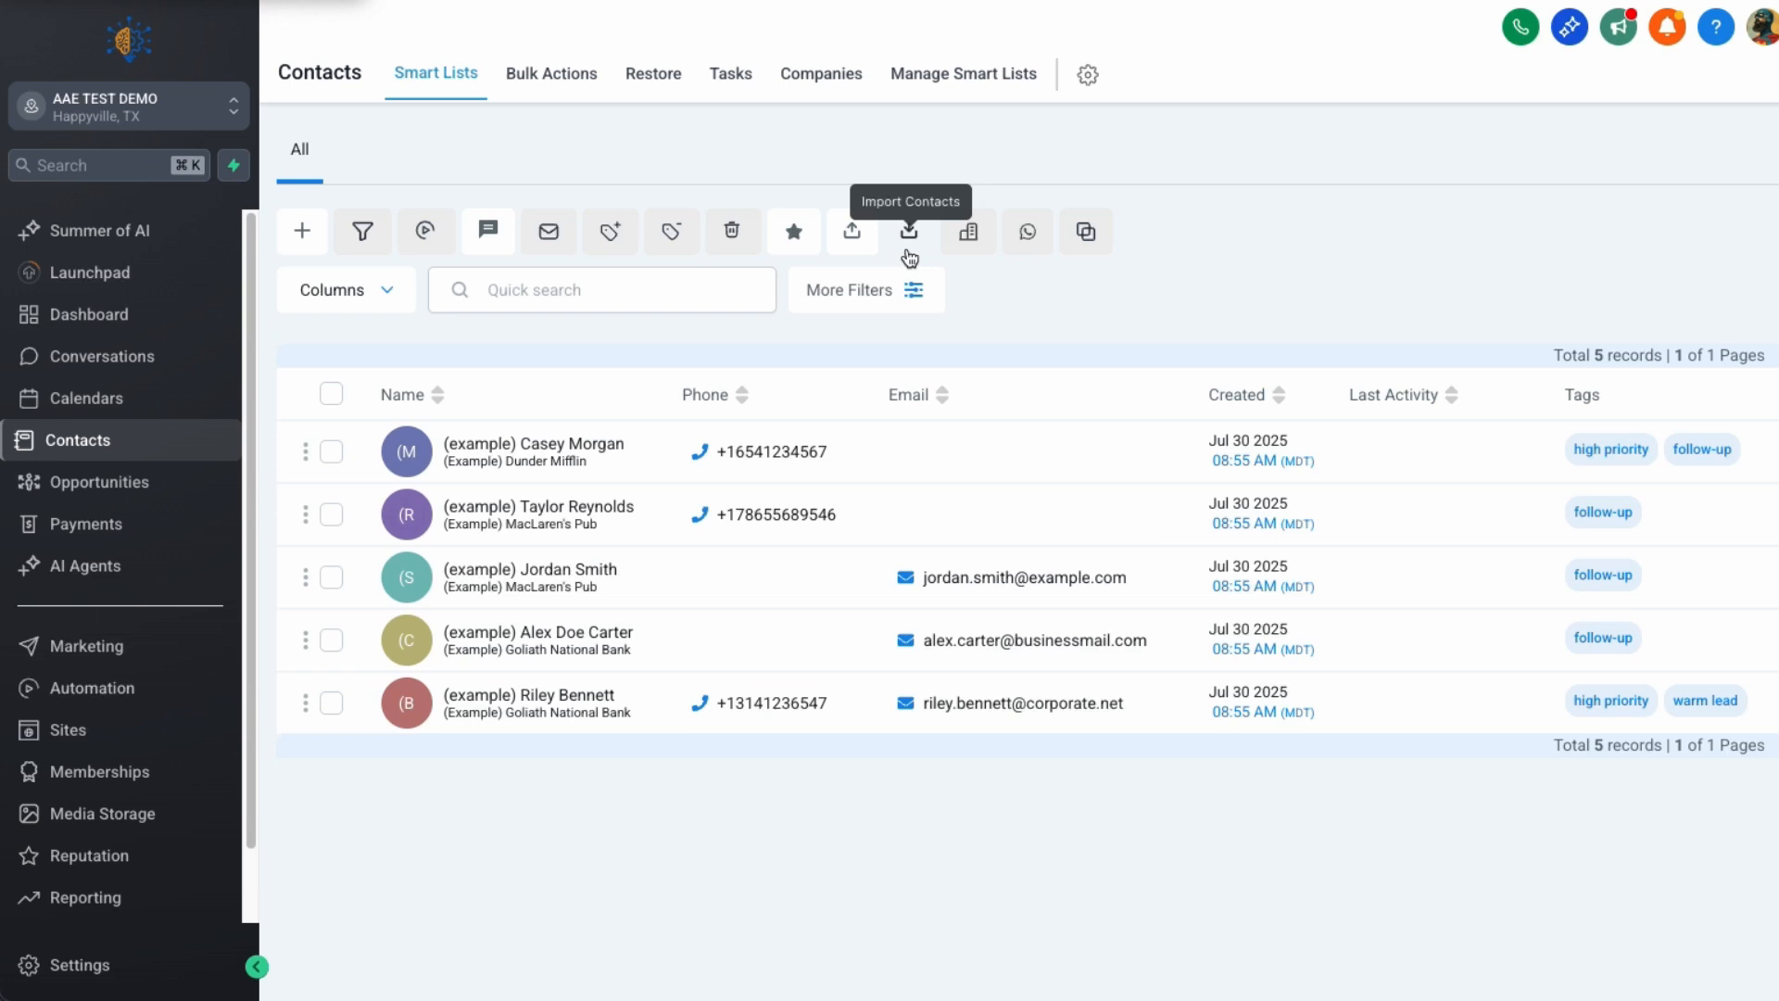
mouse_move(650, 754)
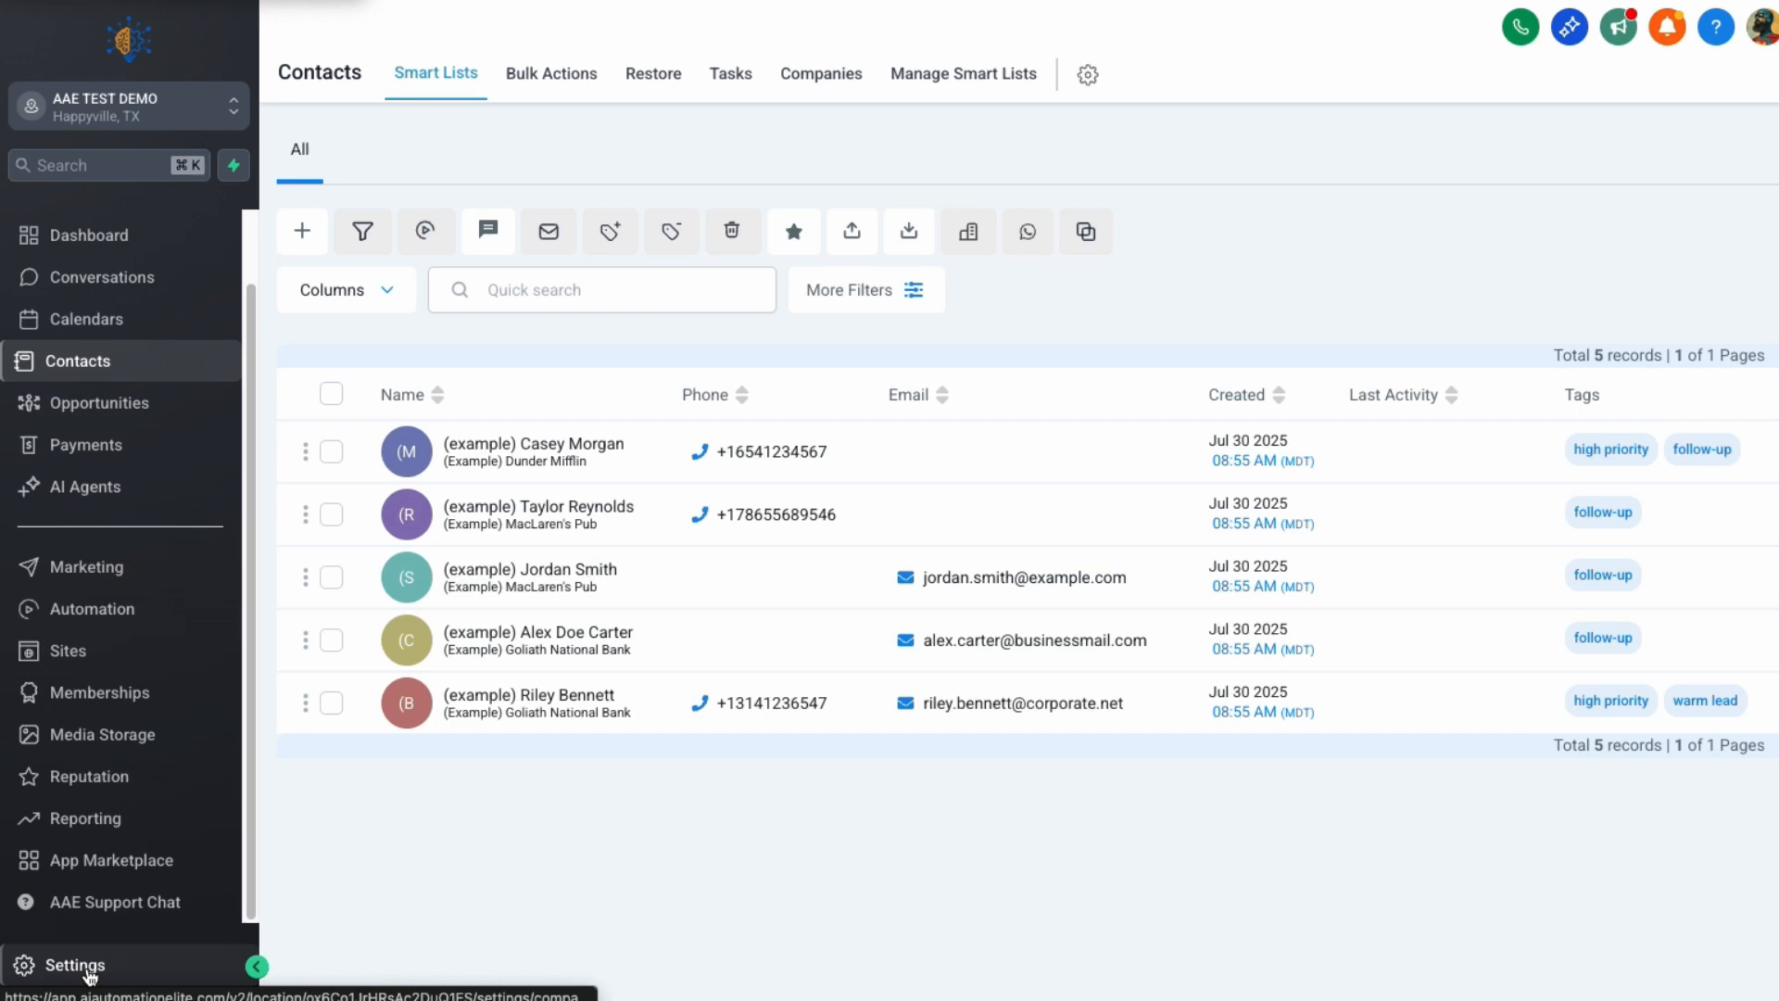
- Go to sub-account Settings and choose Private Integrations, which lists no integrations yet
left_click(74, 965)
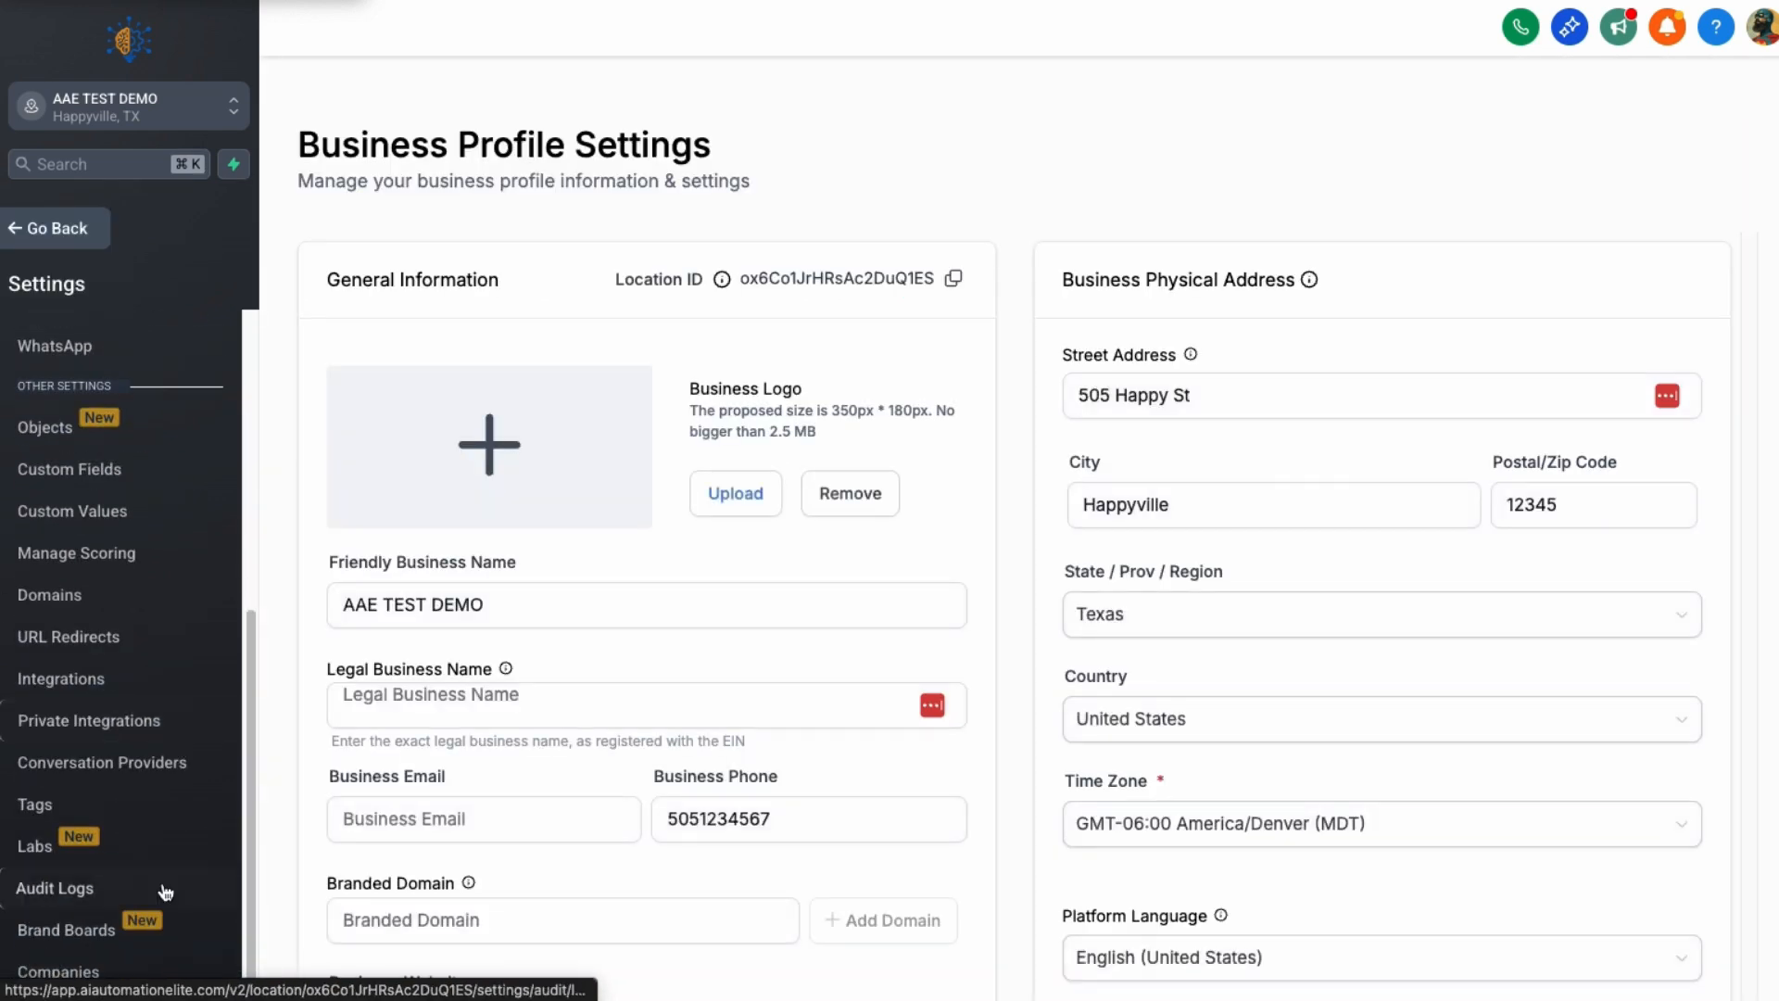
mouse_move(85, 719)
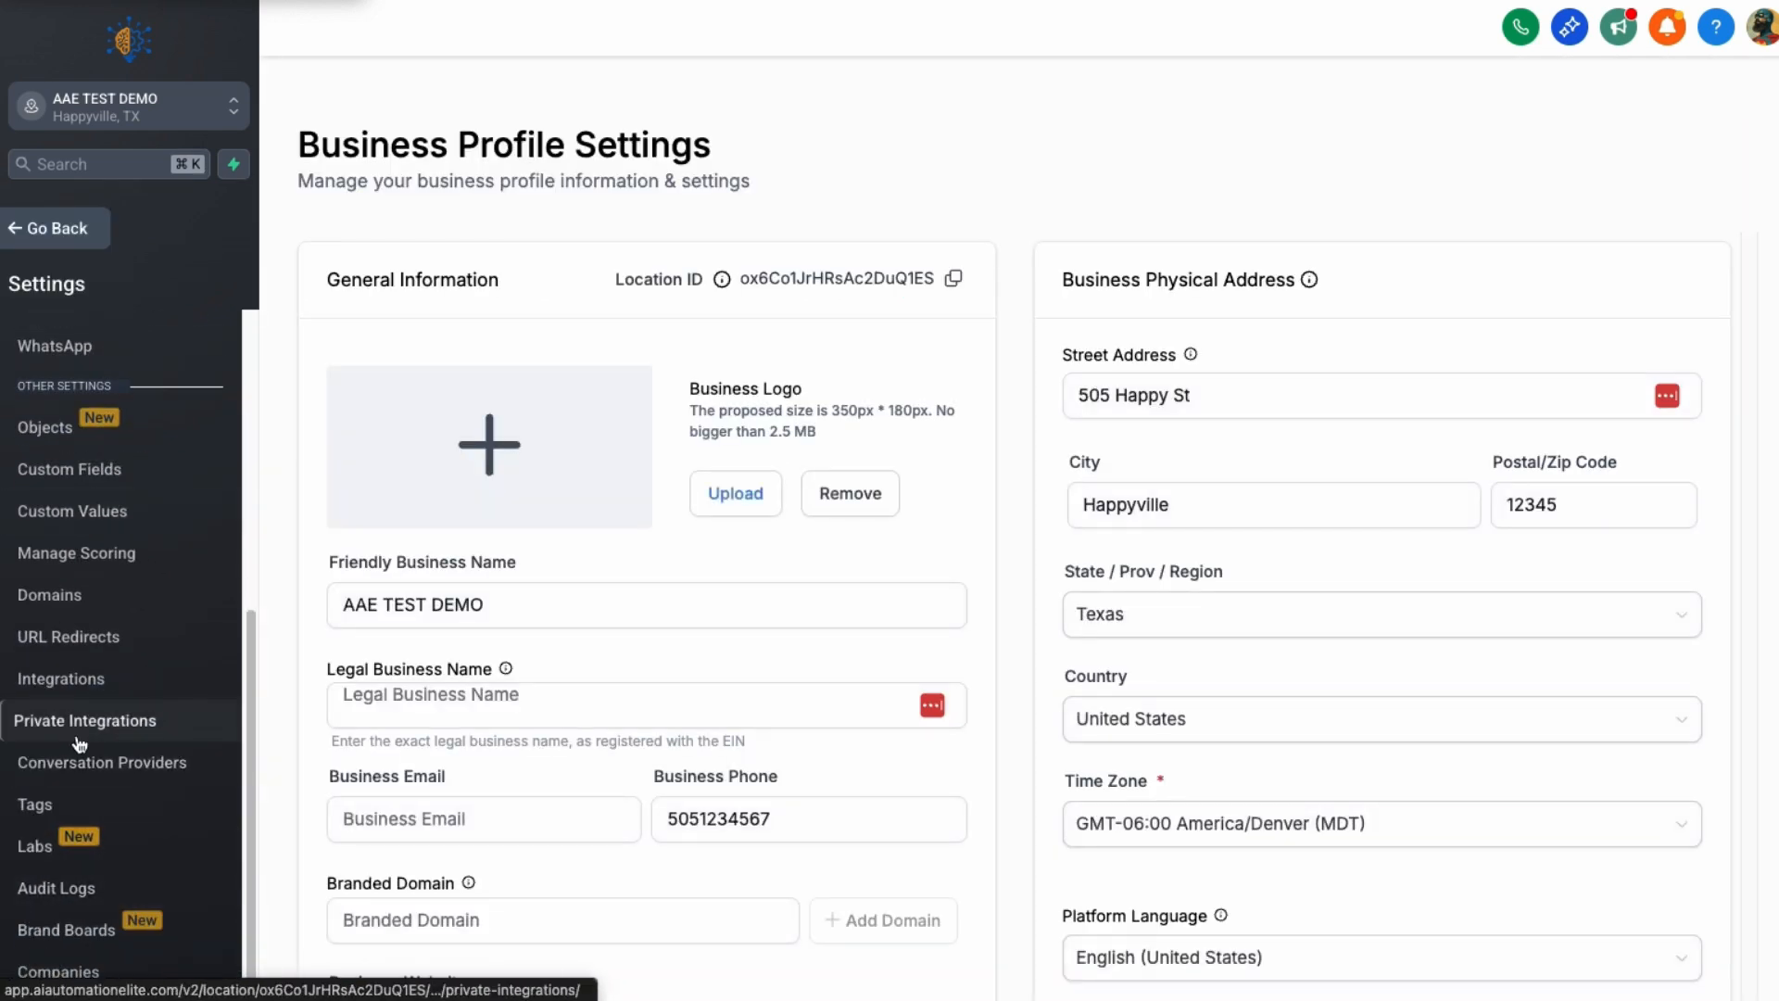
left_click(83, 719)
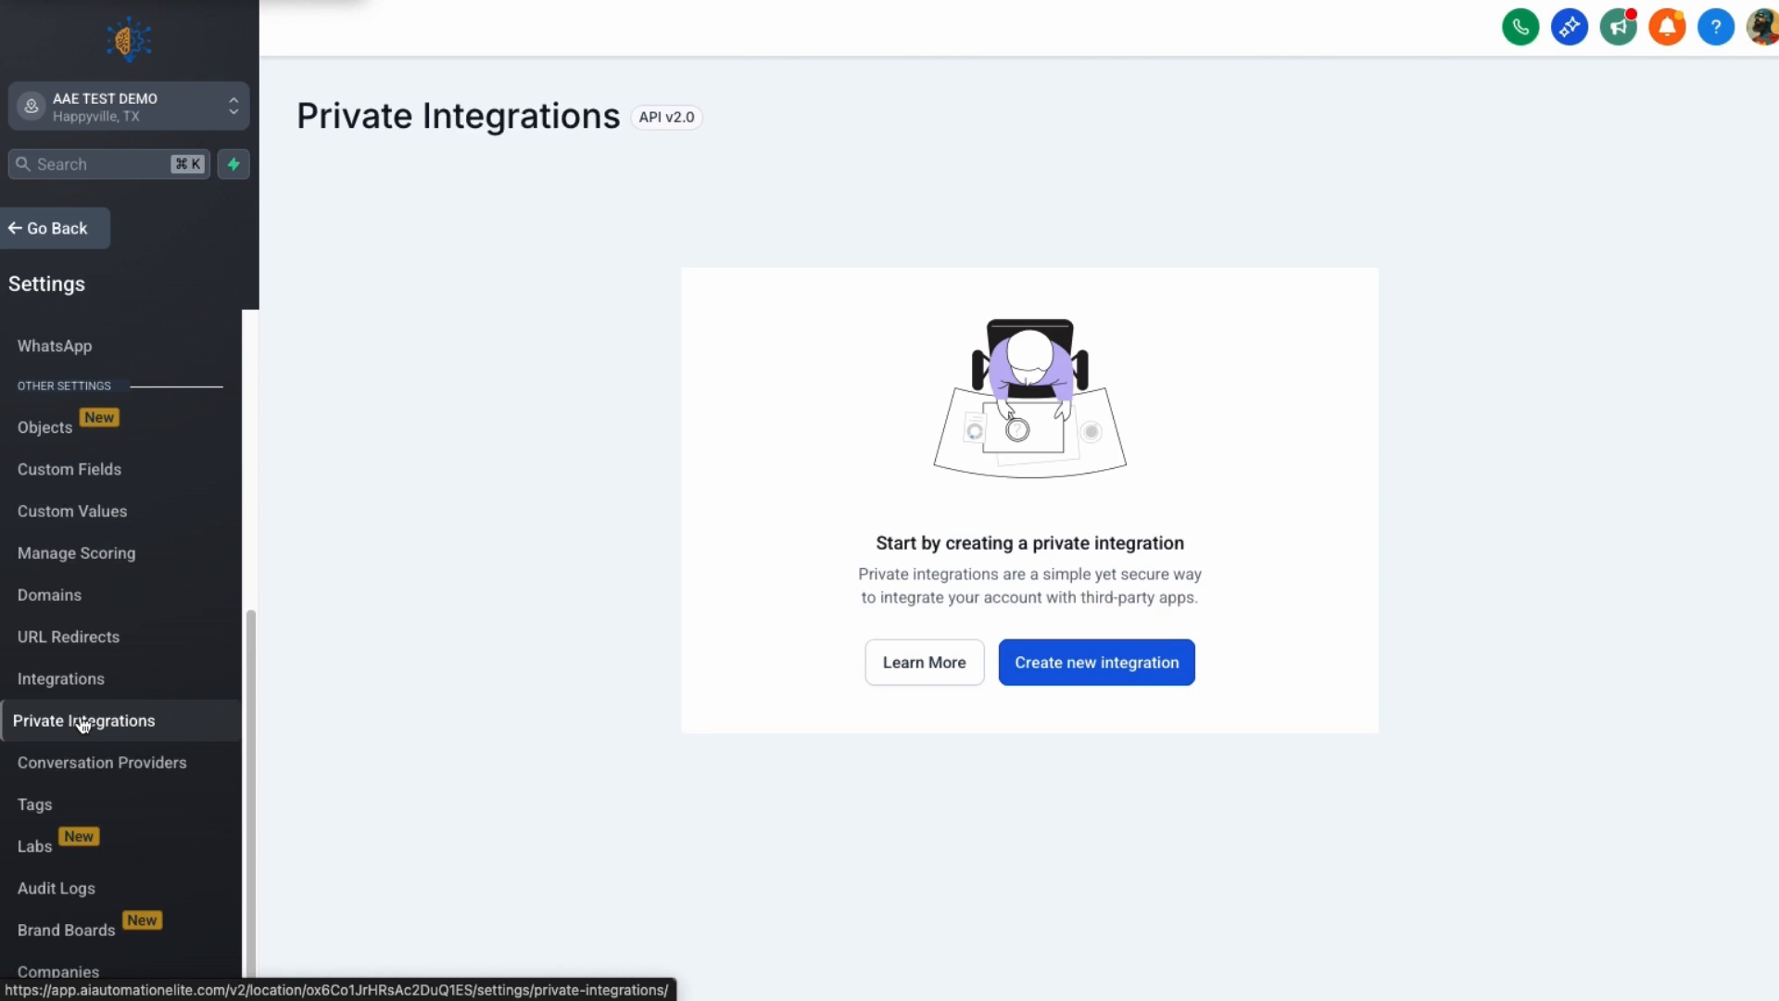
mouse_move(763, 763)
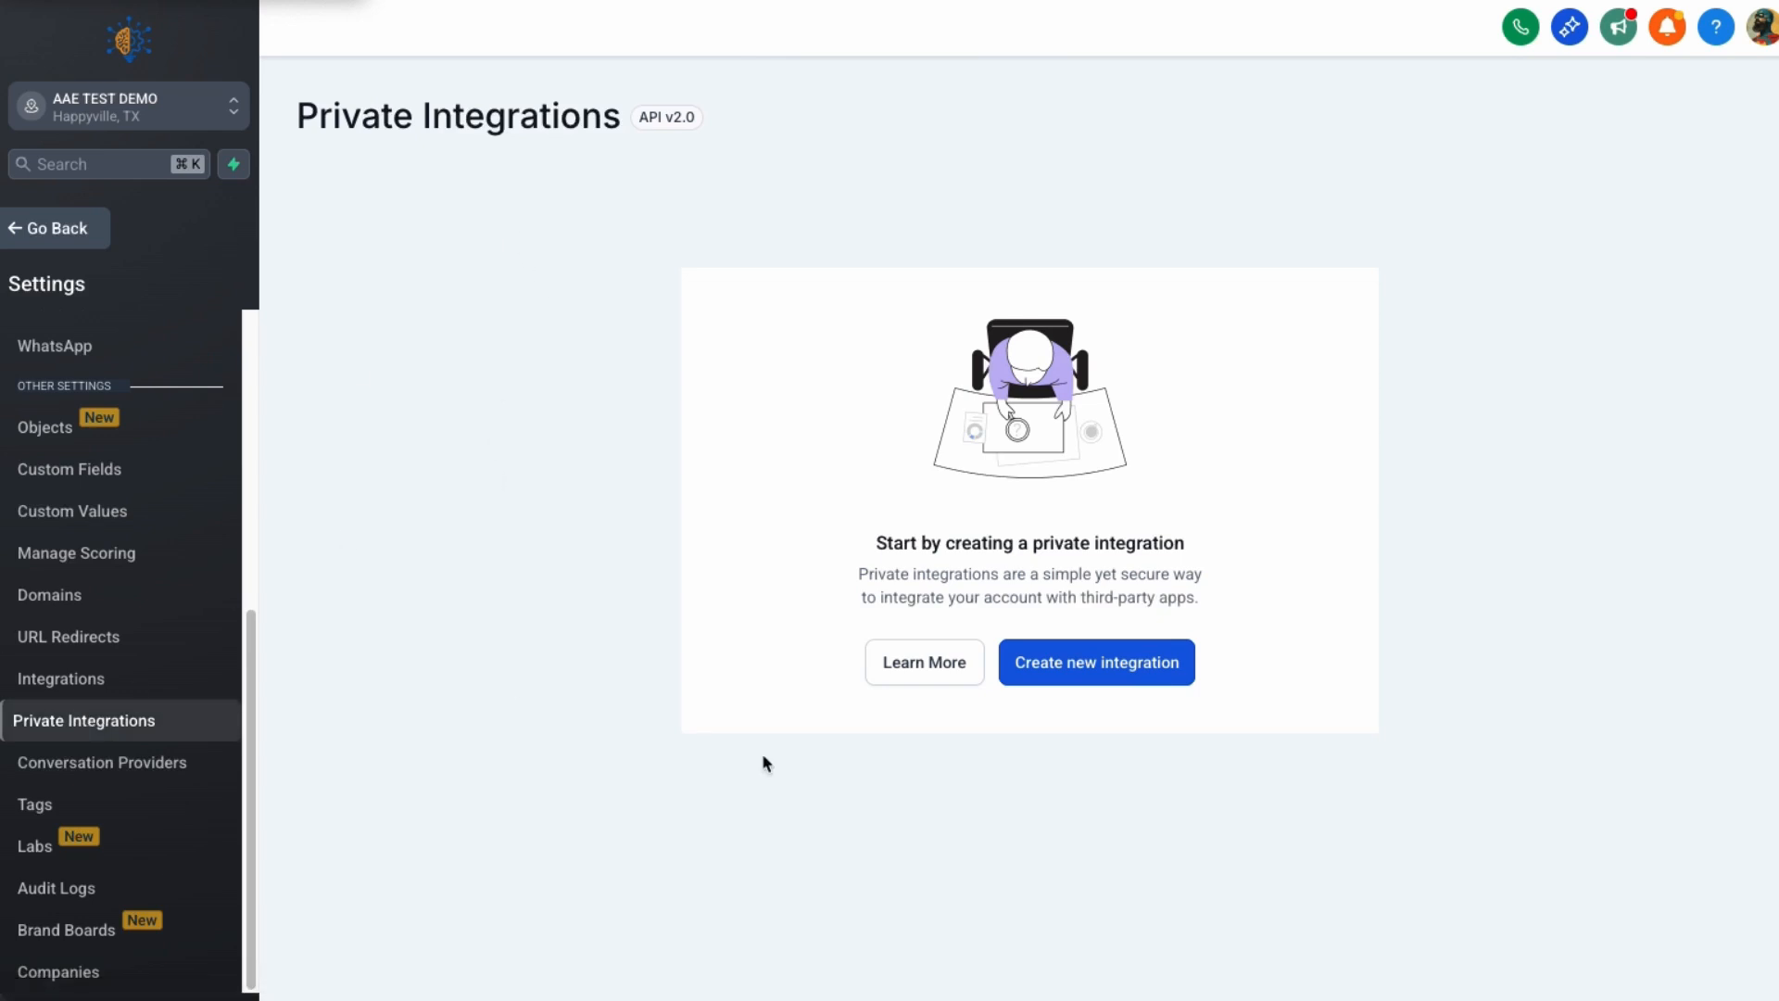
mouse_move(1222, 767)
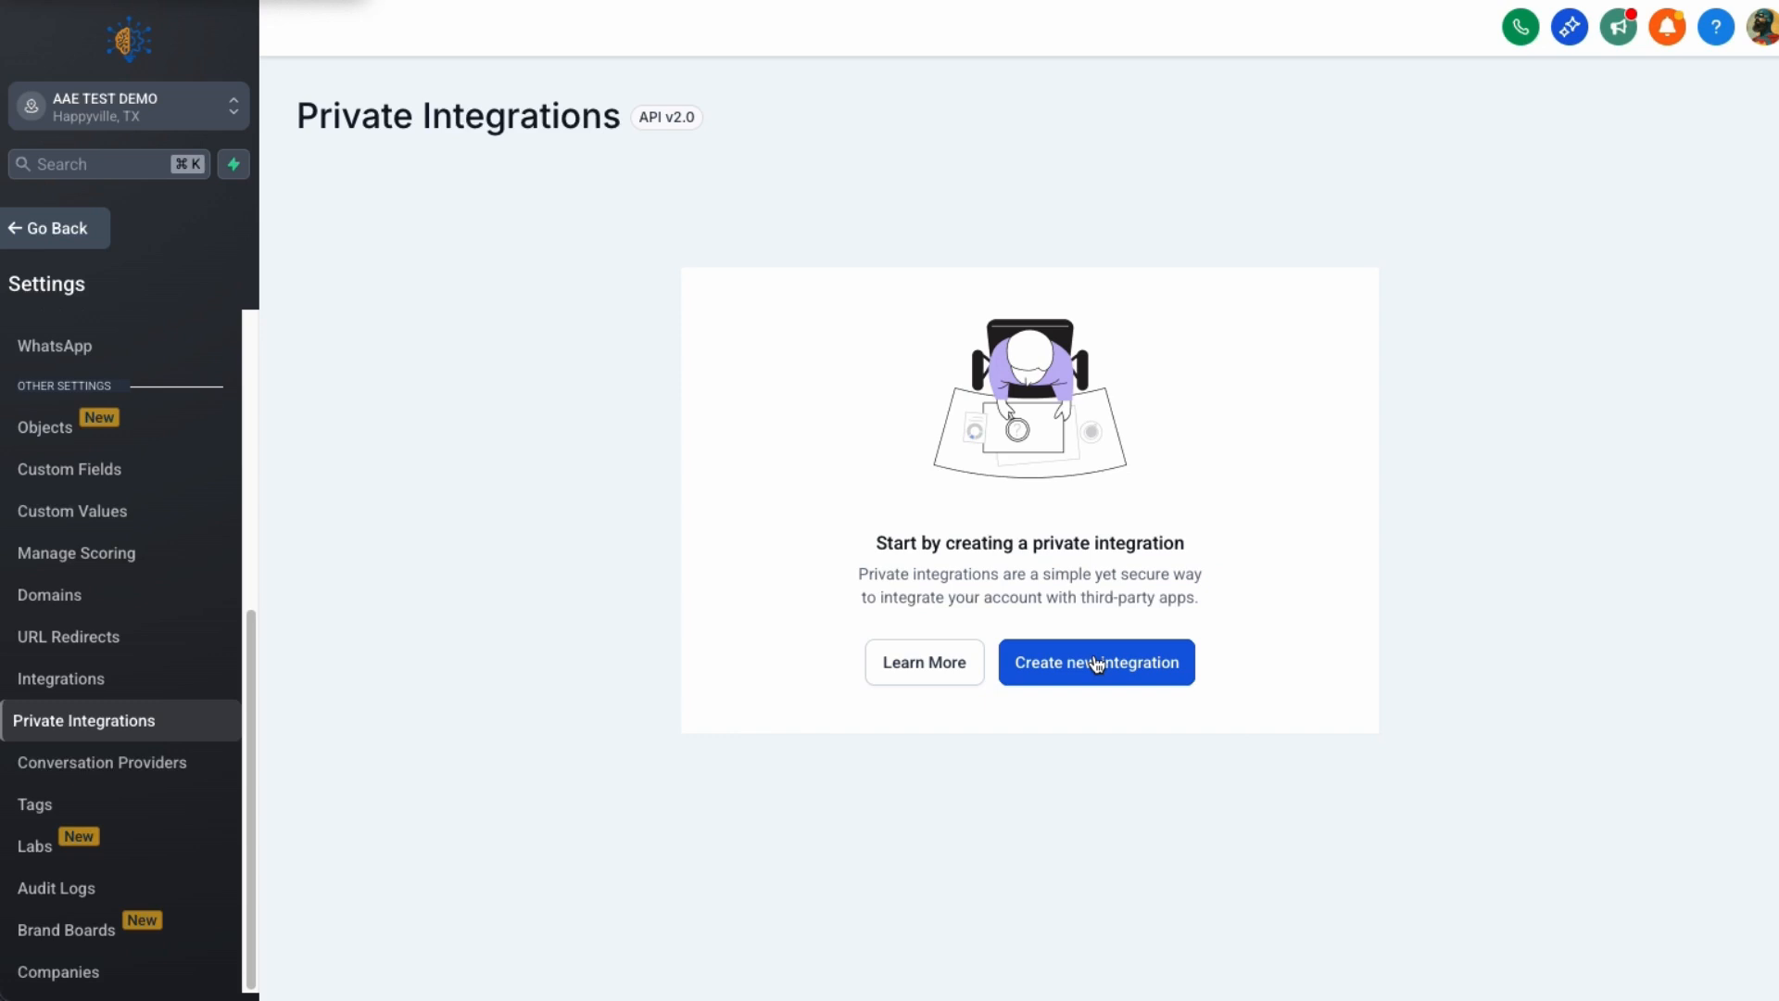
- Create a new private integration named 'n8n aae mcp' and continue to the Scopes step
left_click(1096, 662)
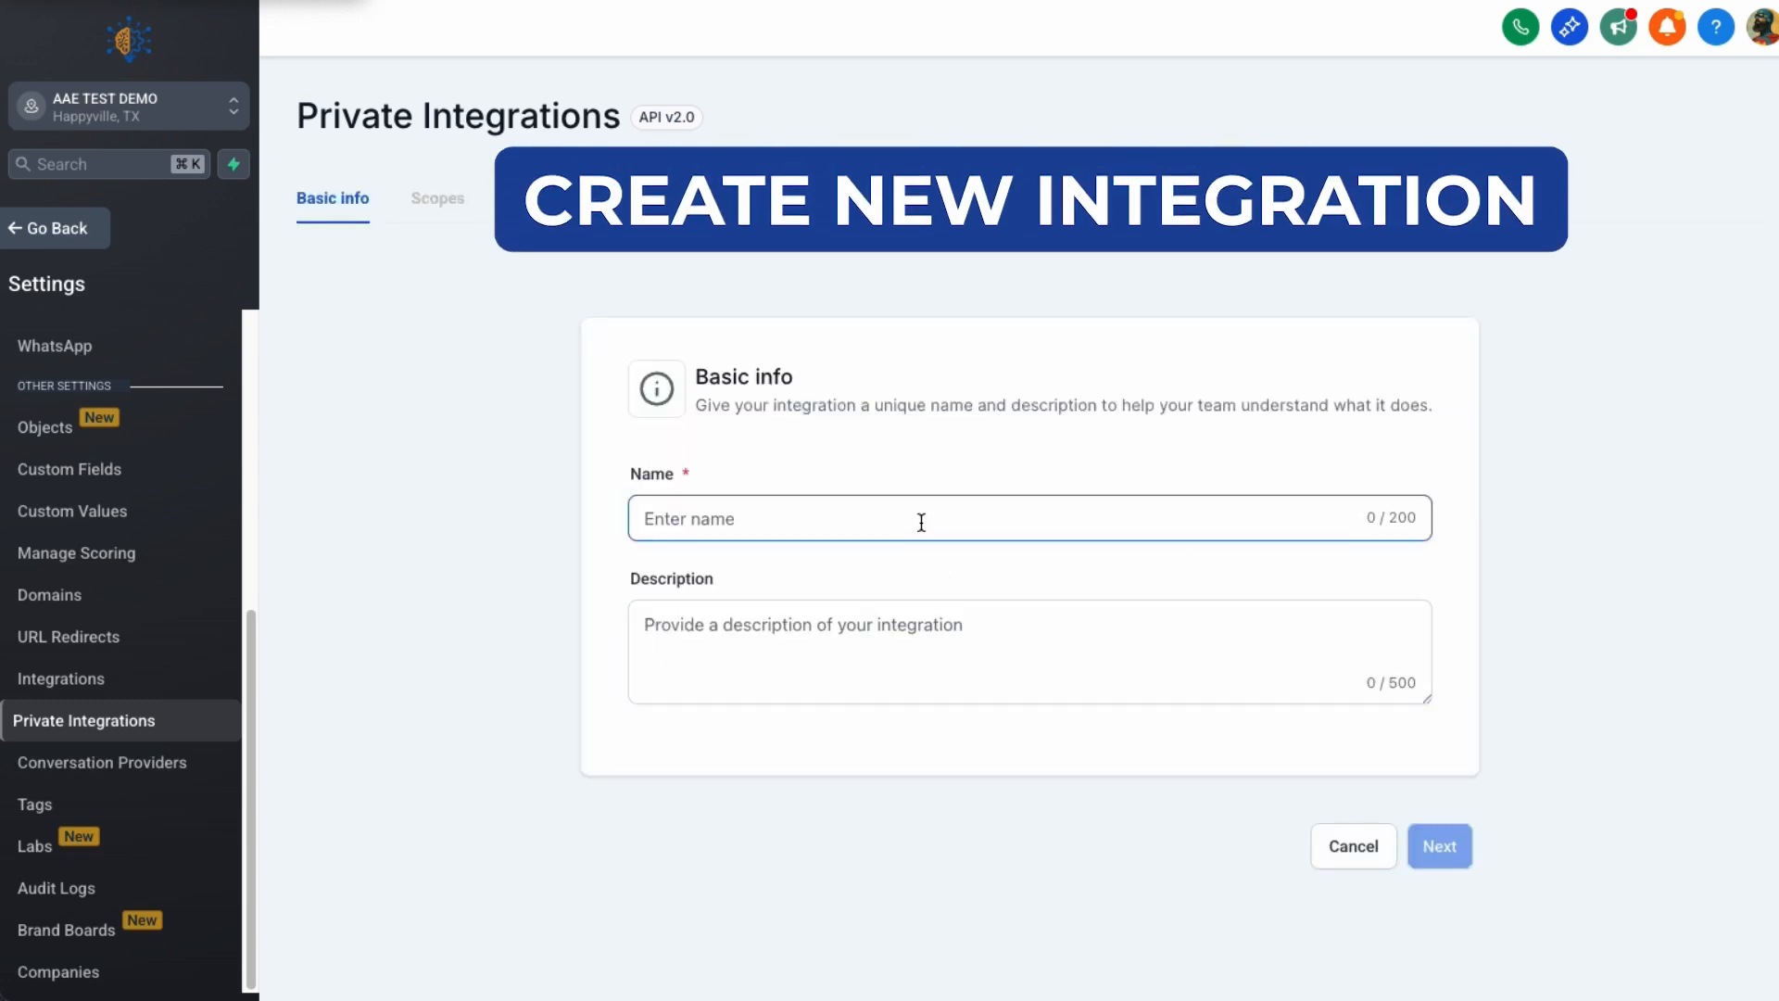
type("n8n")
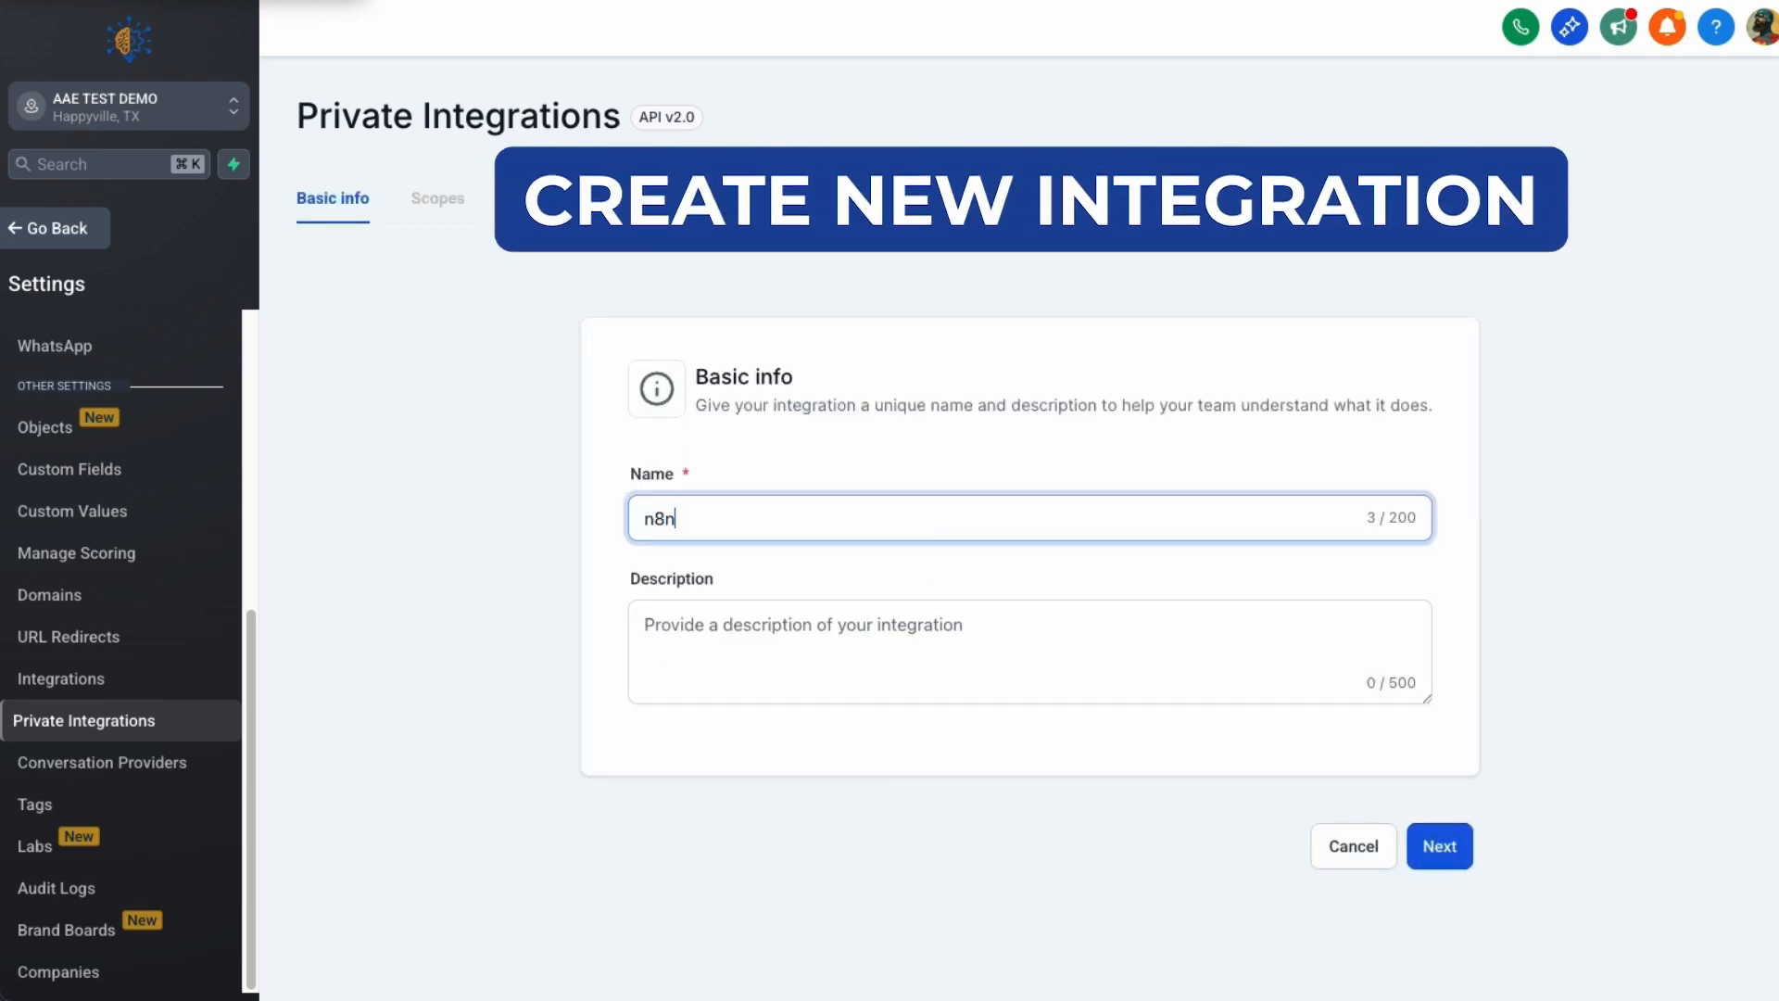
type("aee")
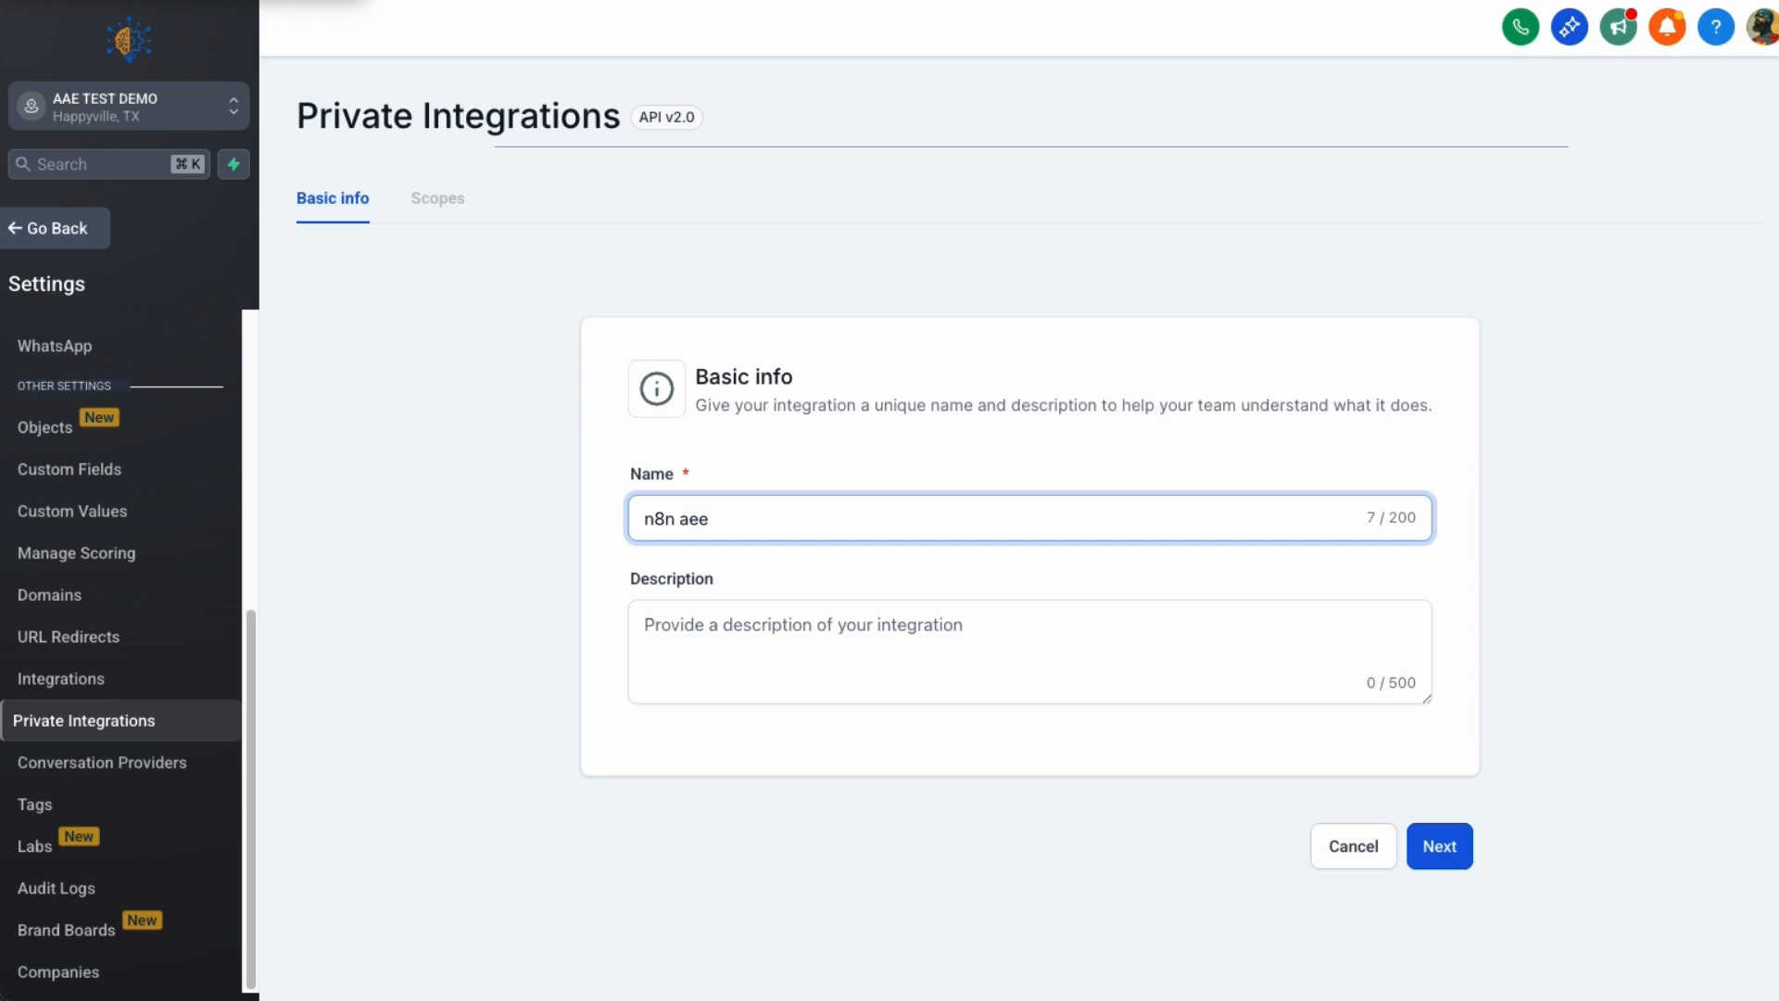
key("Backspace")
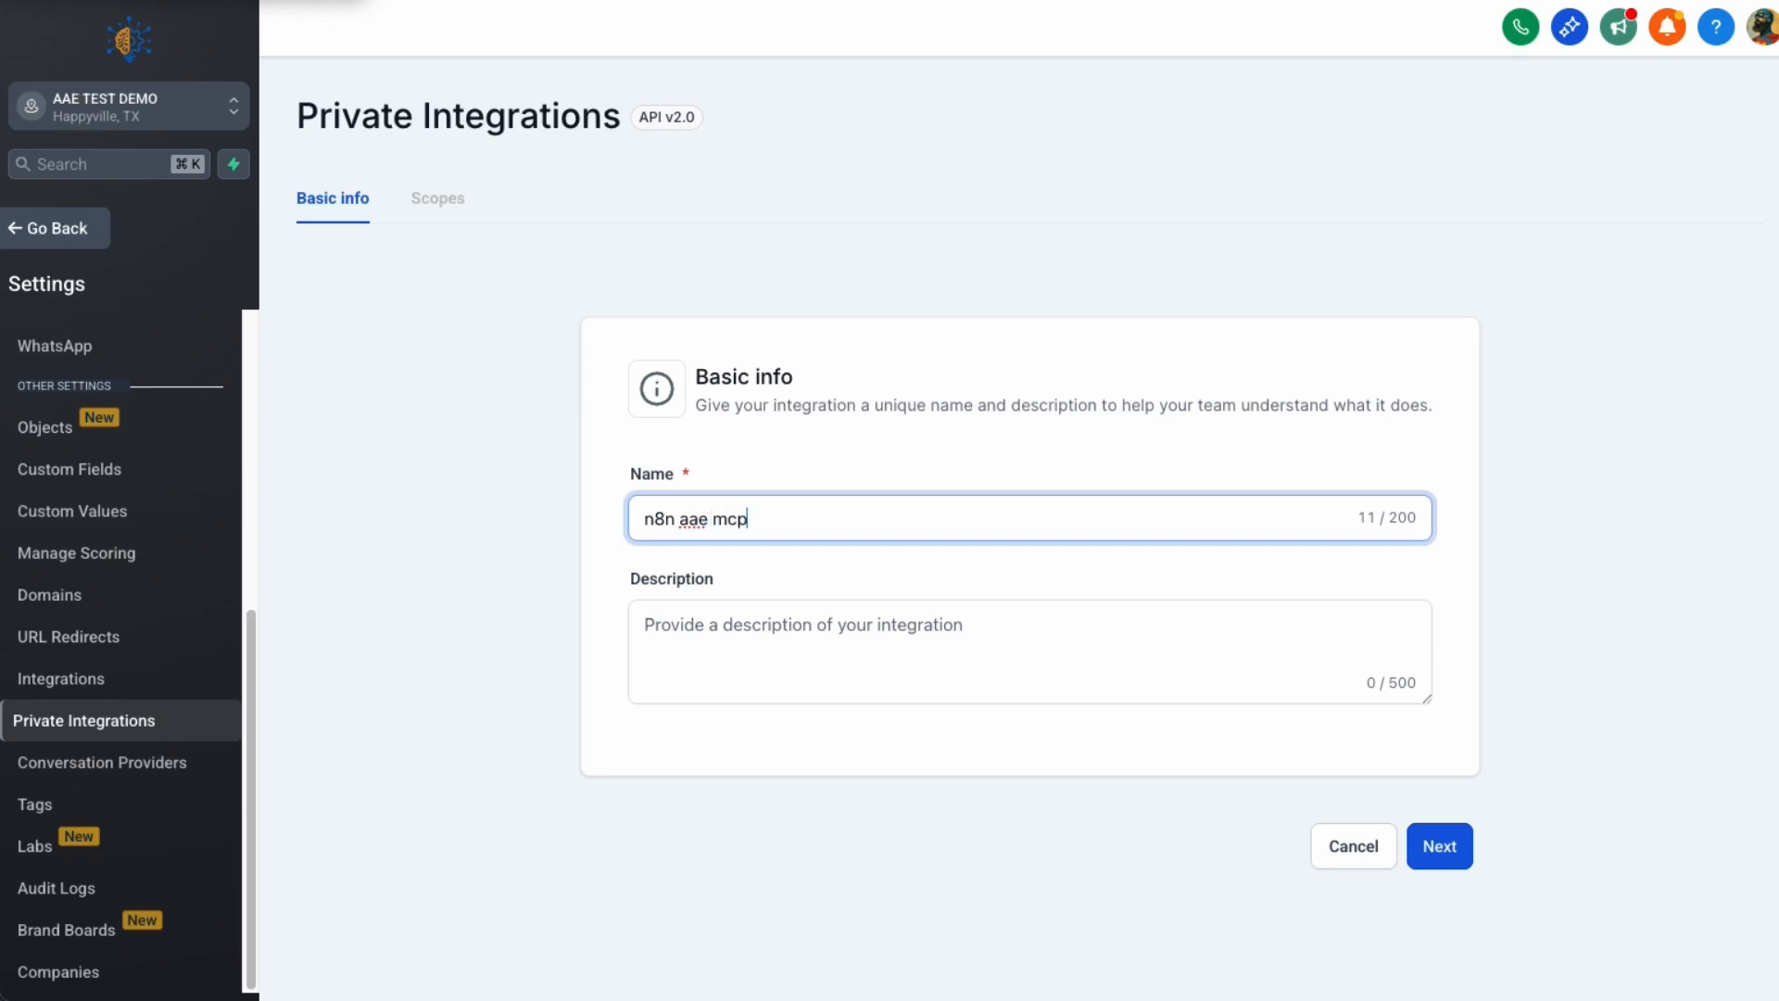
left_click(960, 661)
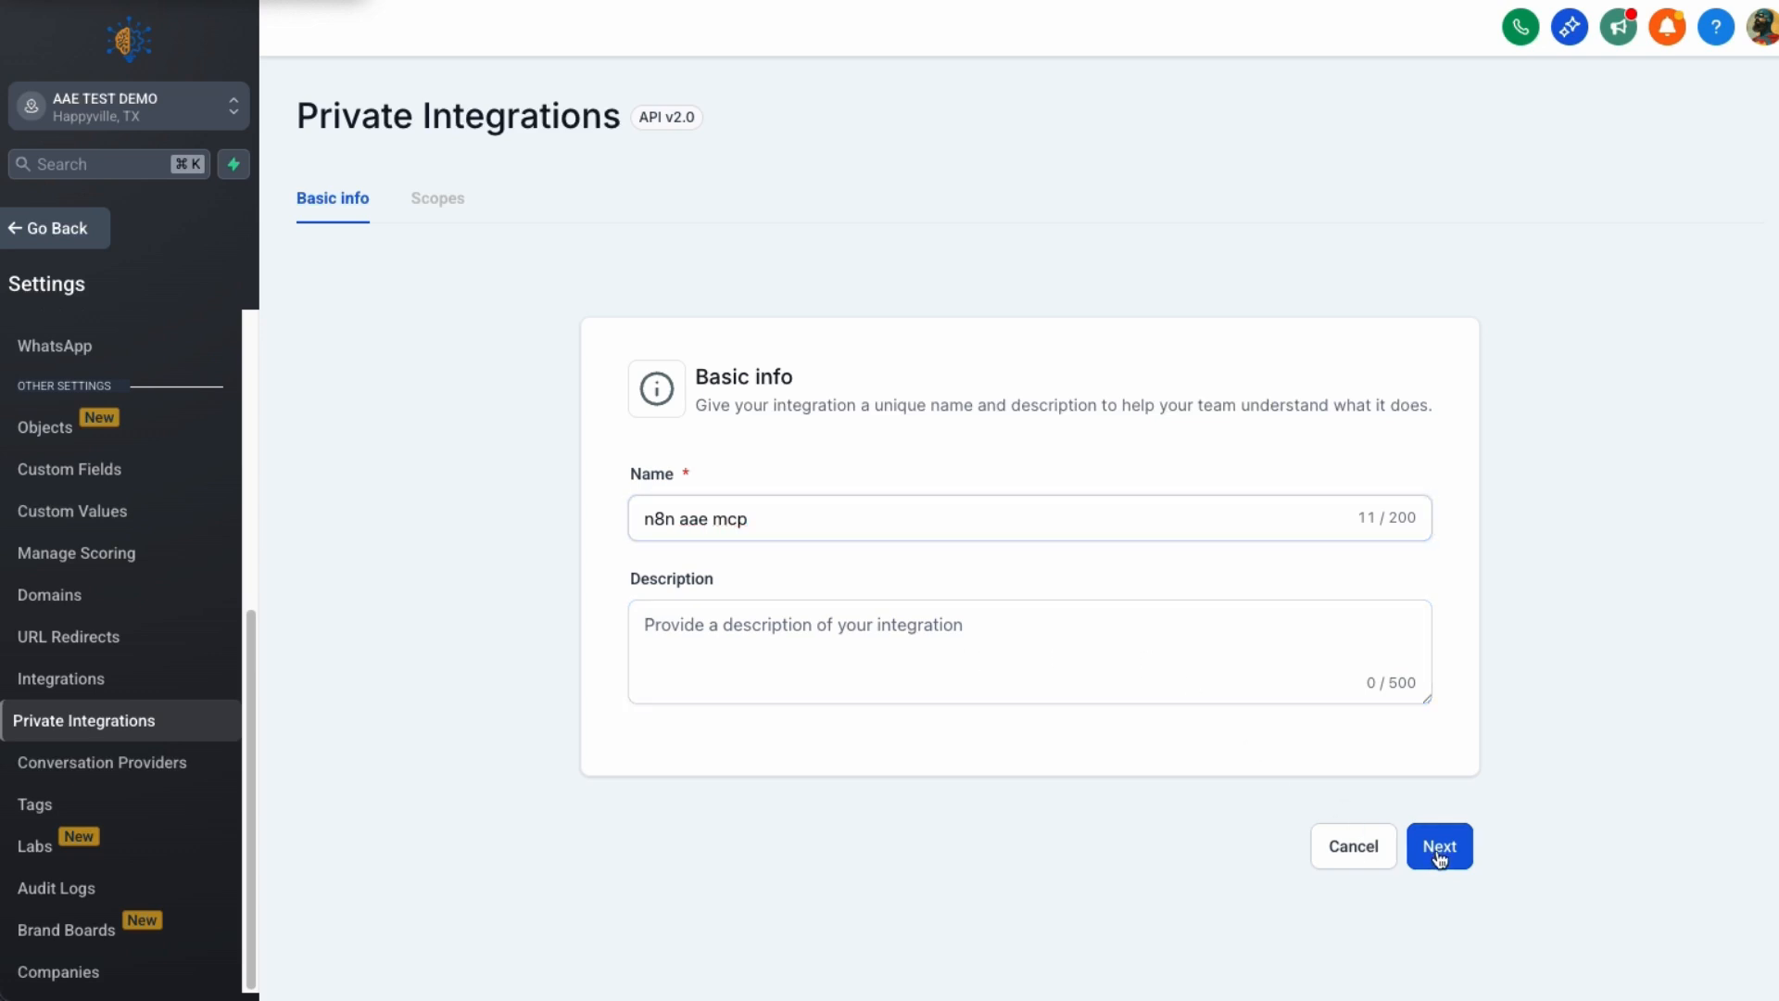
left_click(1438, 845)
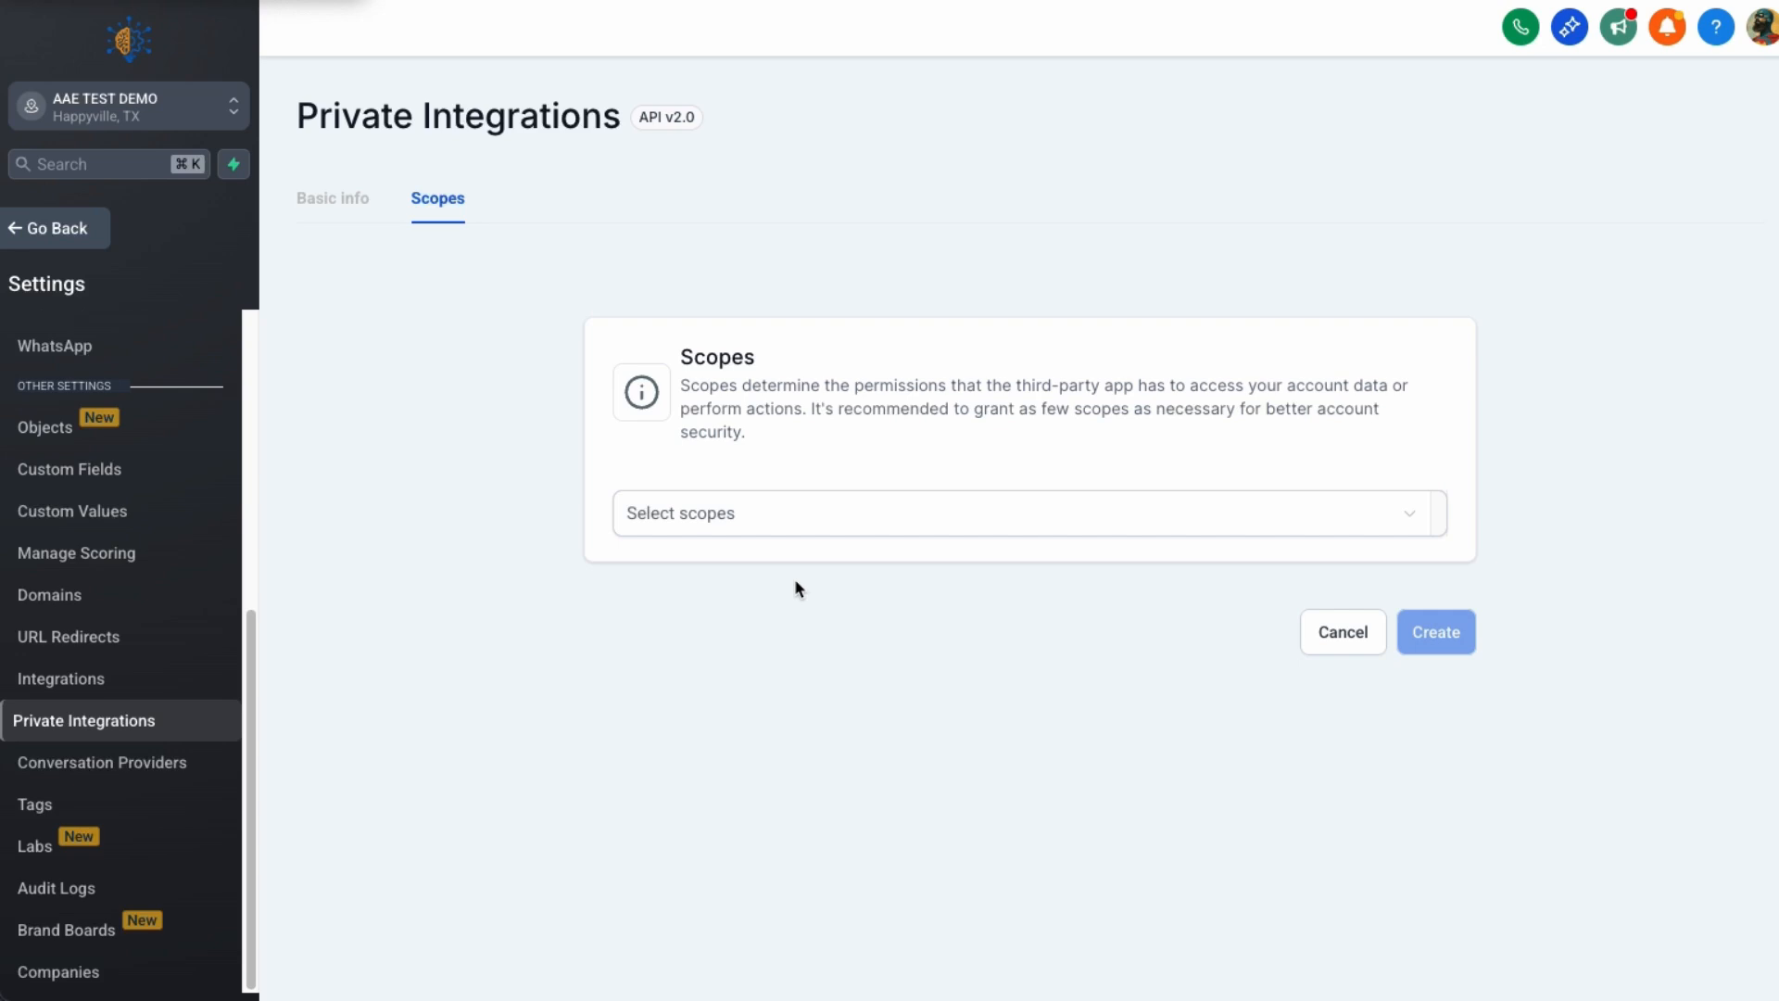
mouse_move(715, 78)
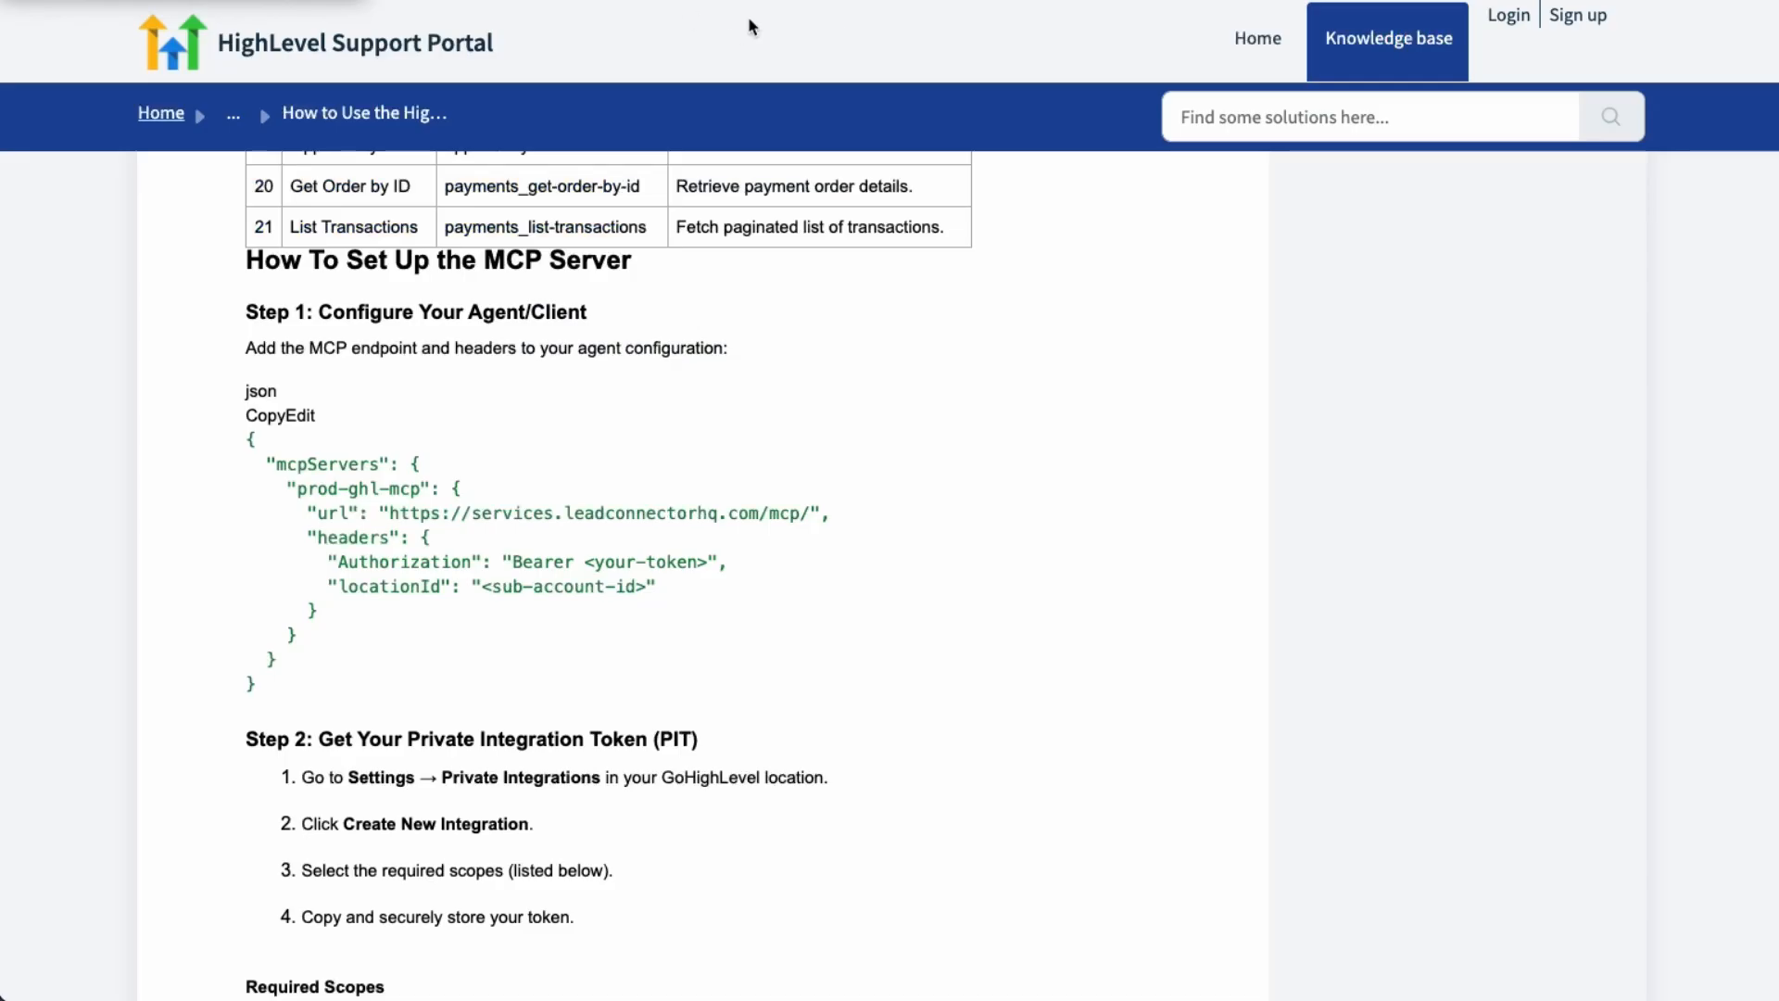
- Scroll to the article's Required Scopes list and mark the 'View Calendars & Calendar Events' requirement
scroll("down", 3)
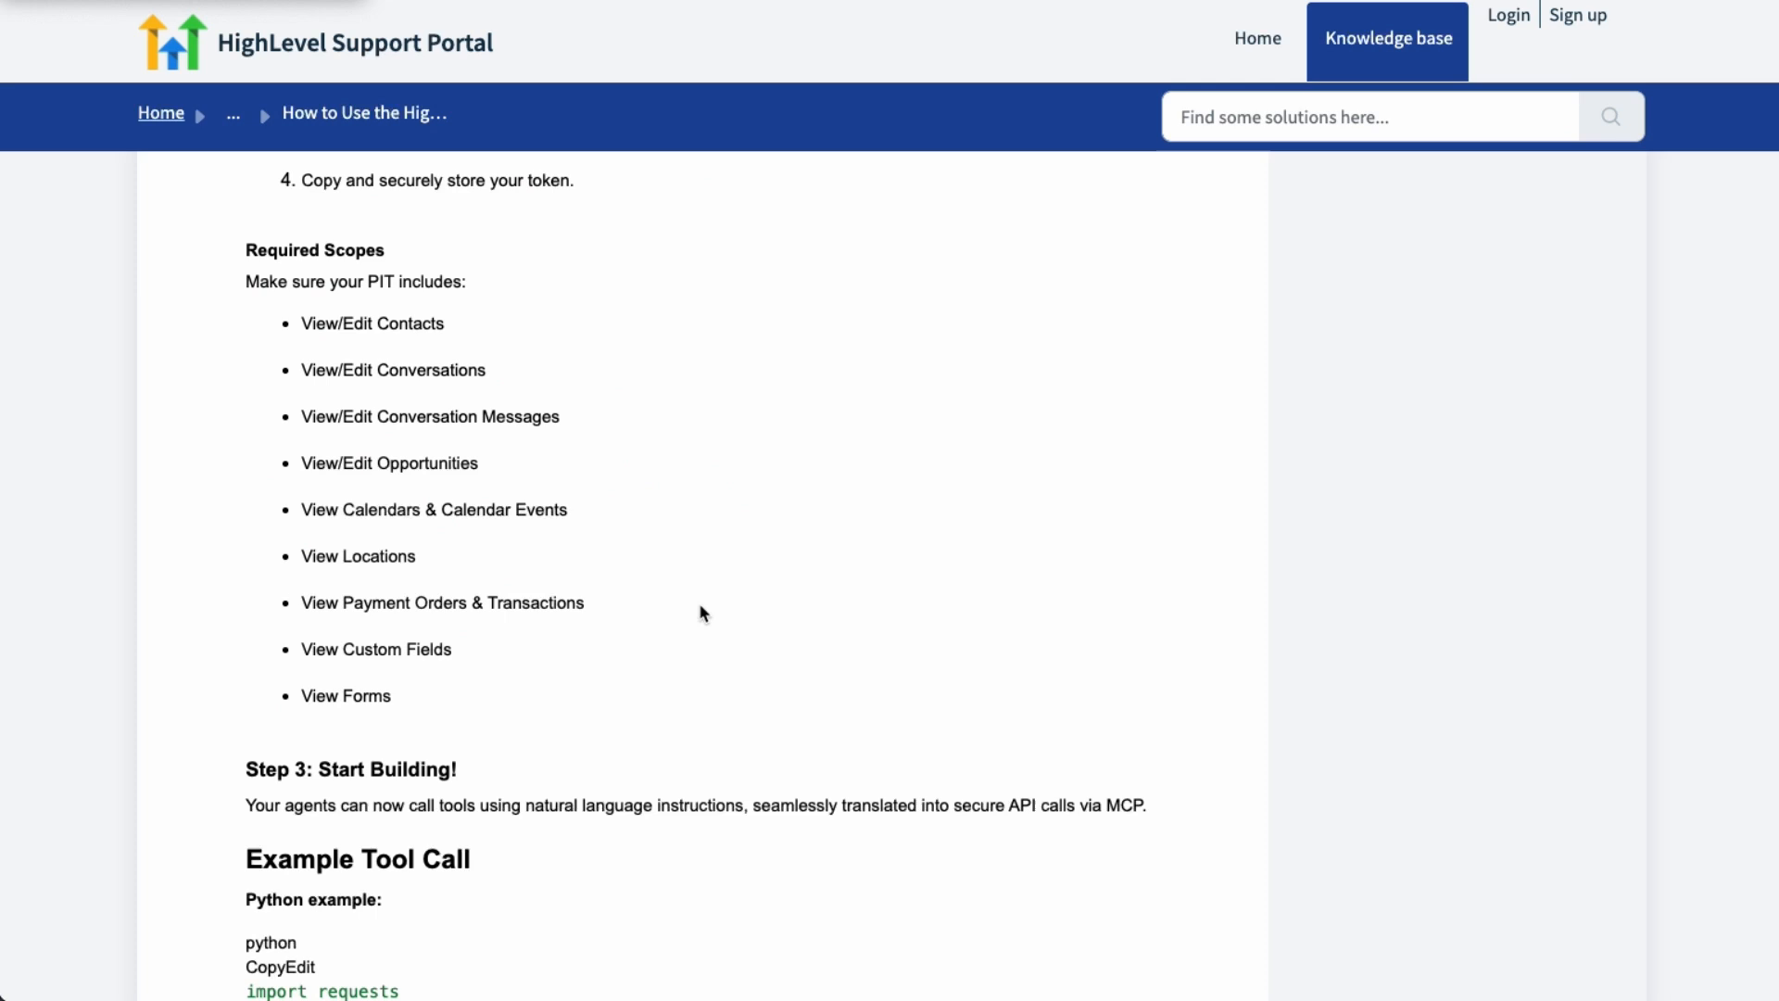
scroll("up", 3)
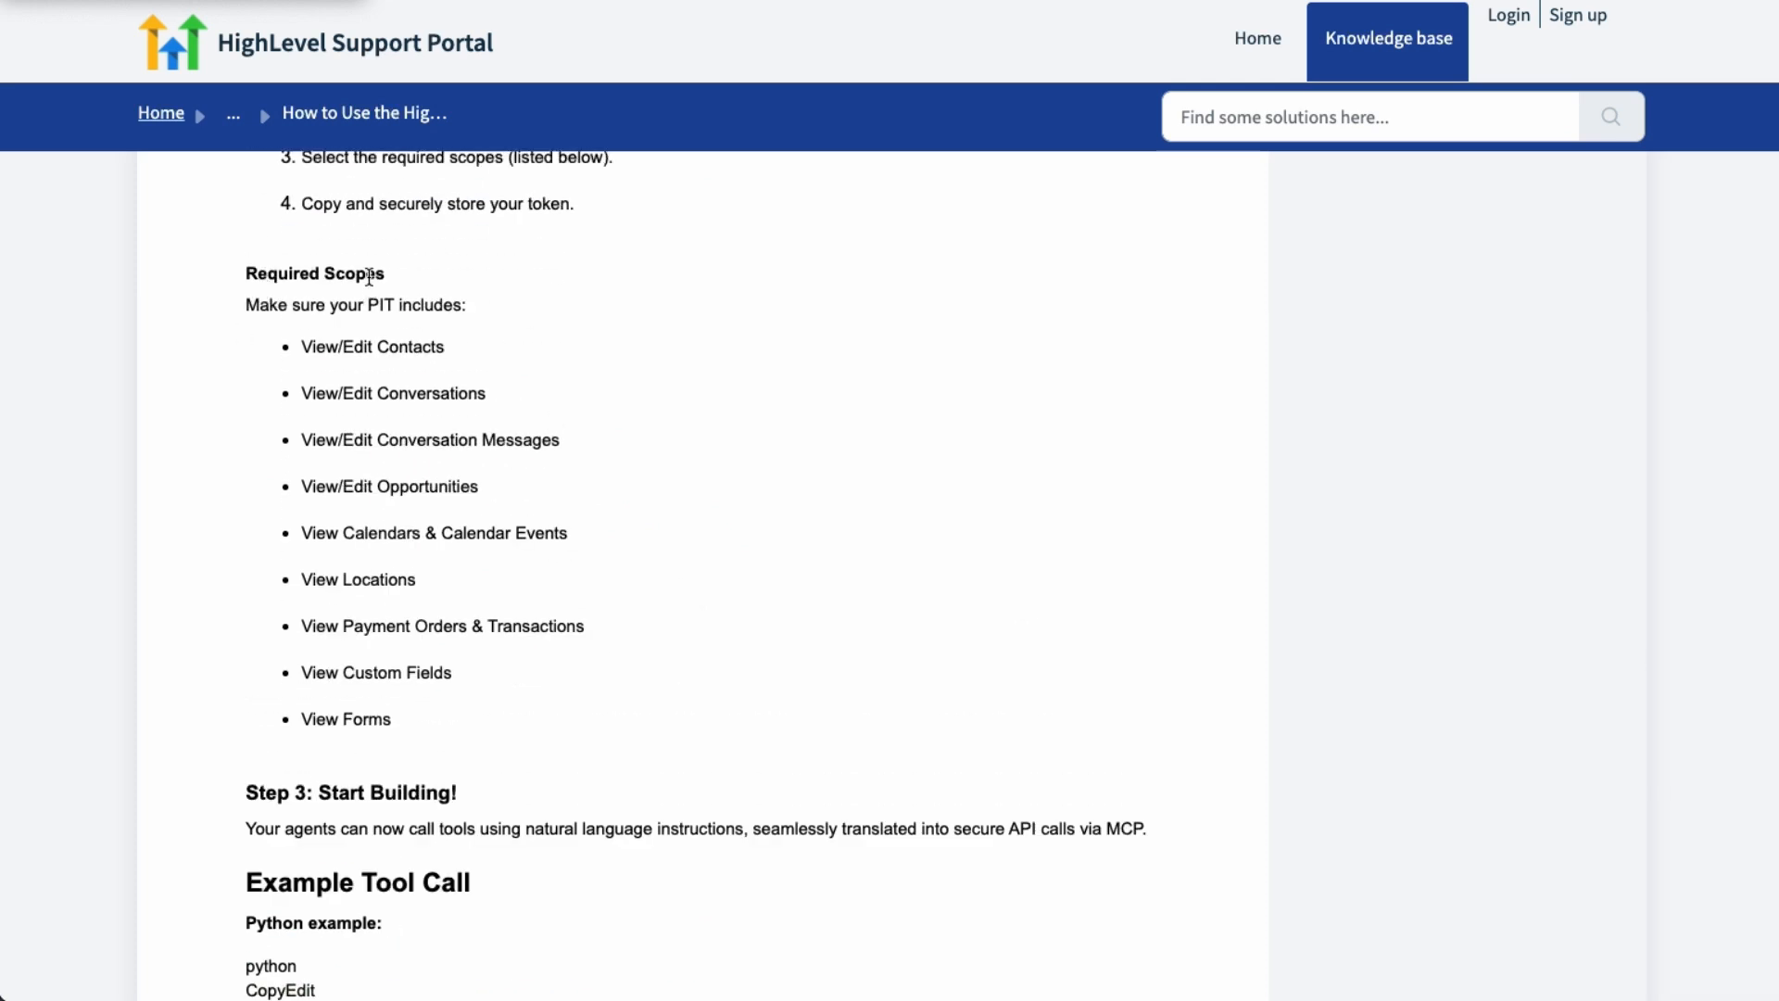
mouse_move(382, 604)
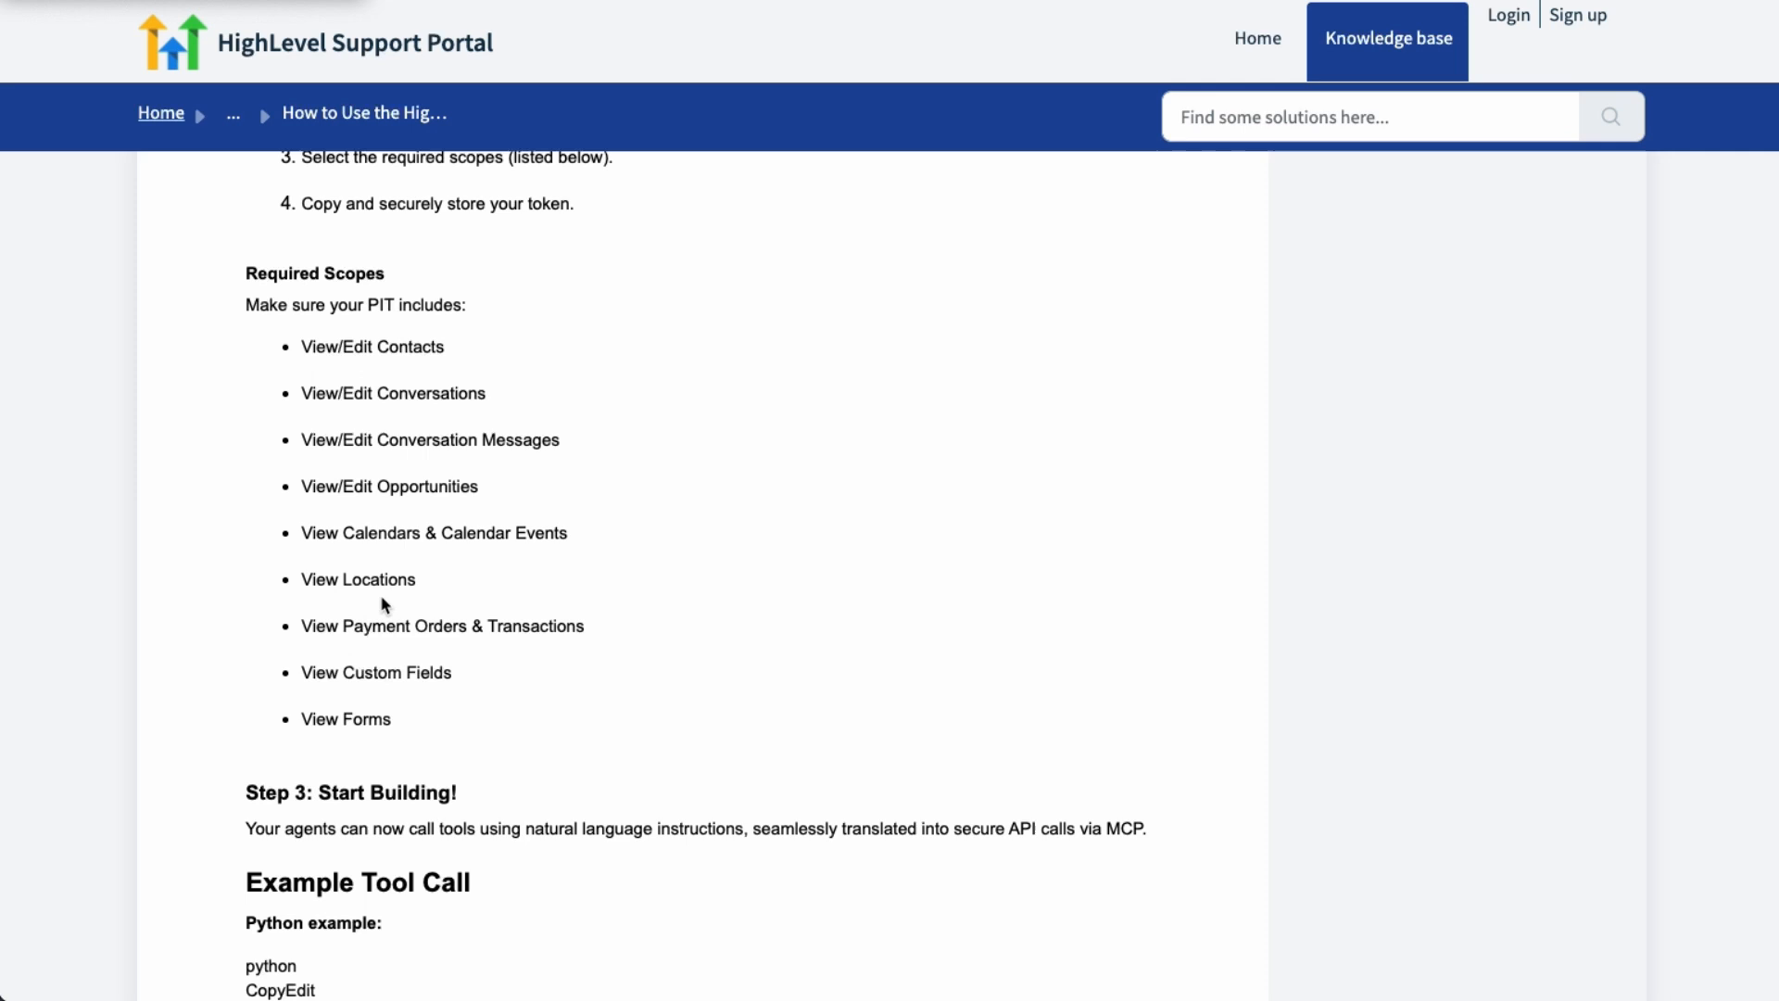
mouse_move(654, 678)
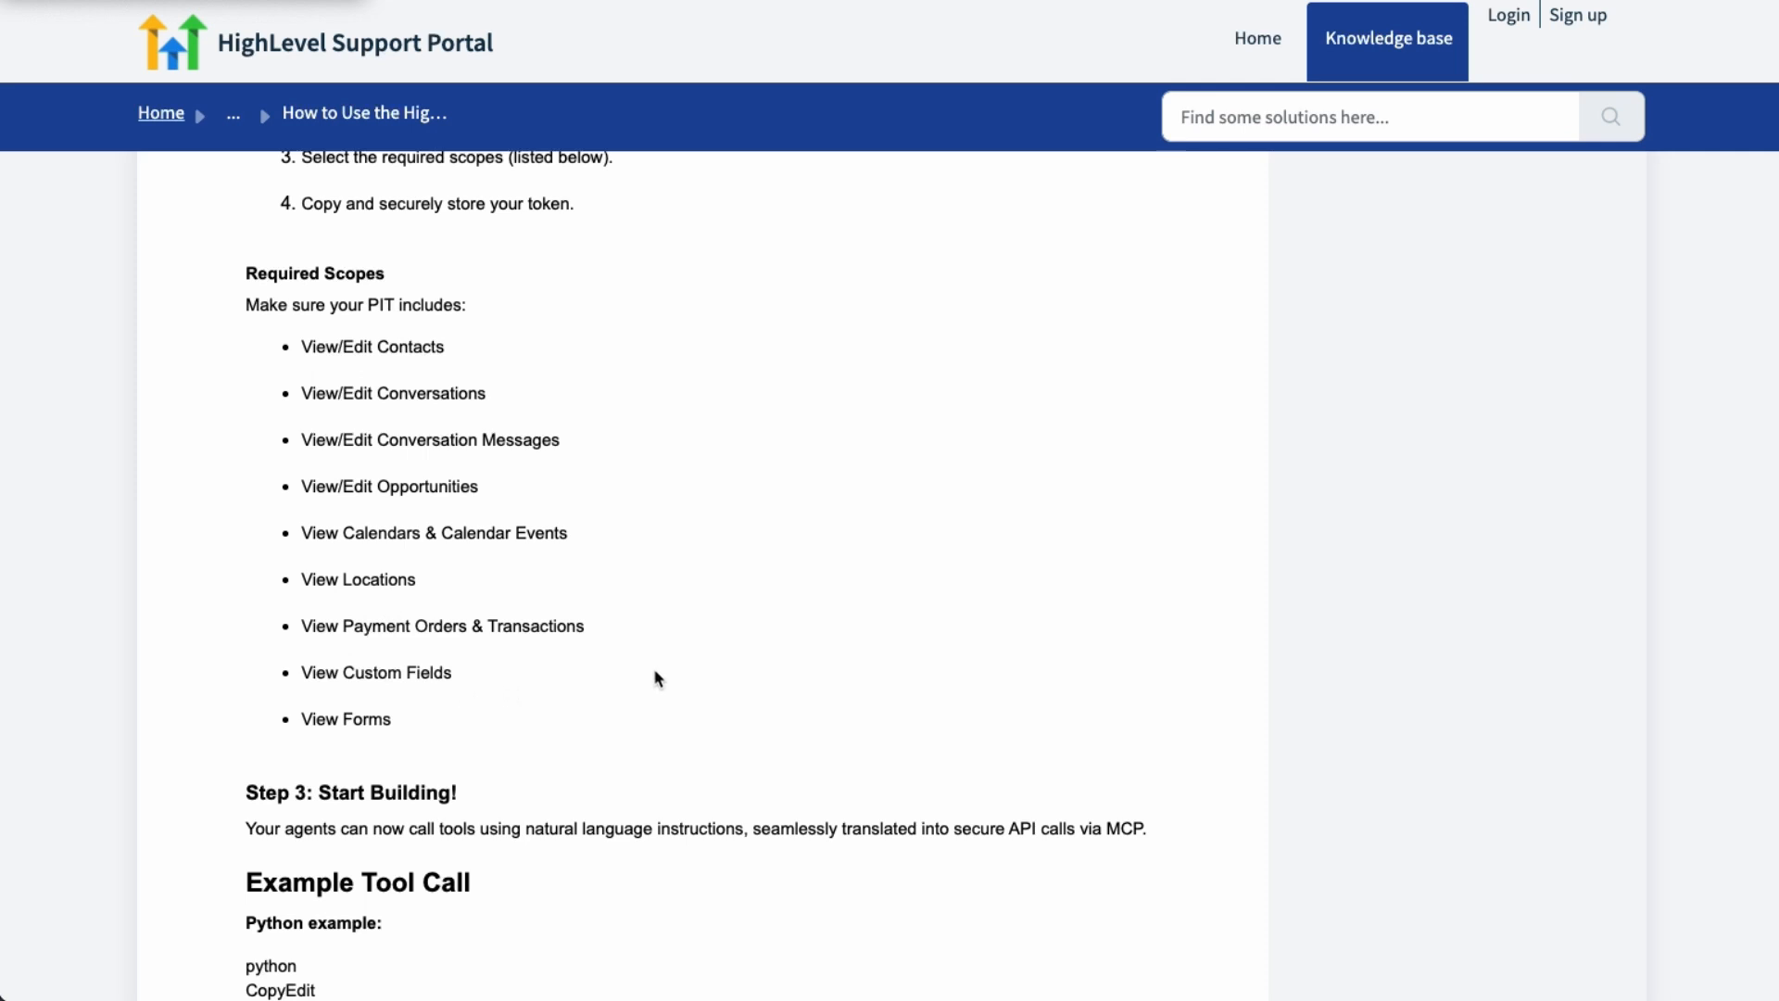
mouse_move(430, 341)
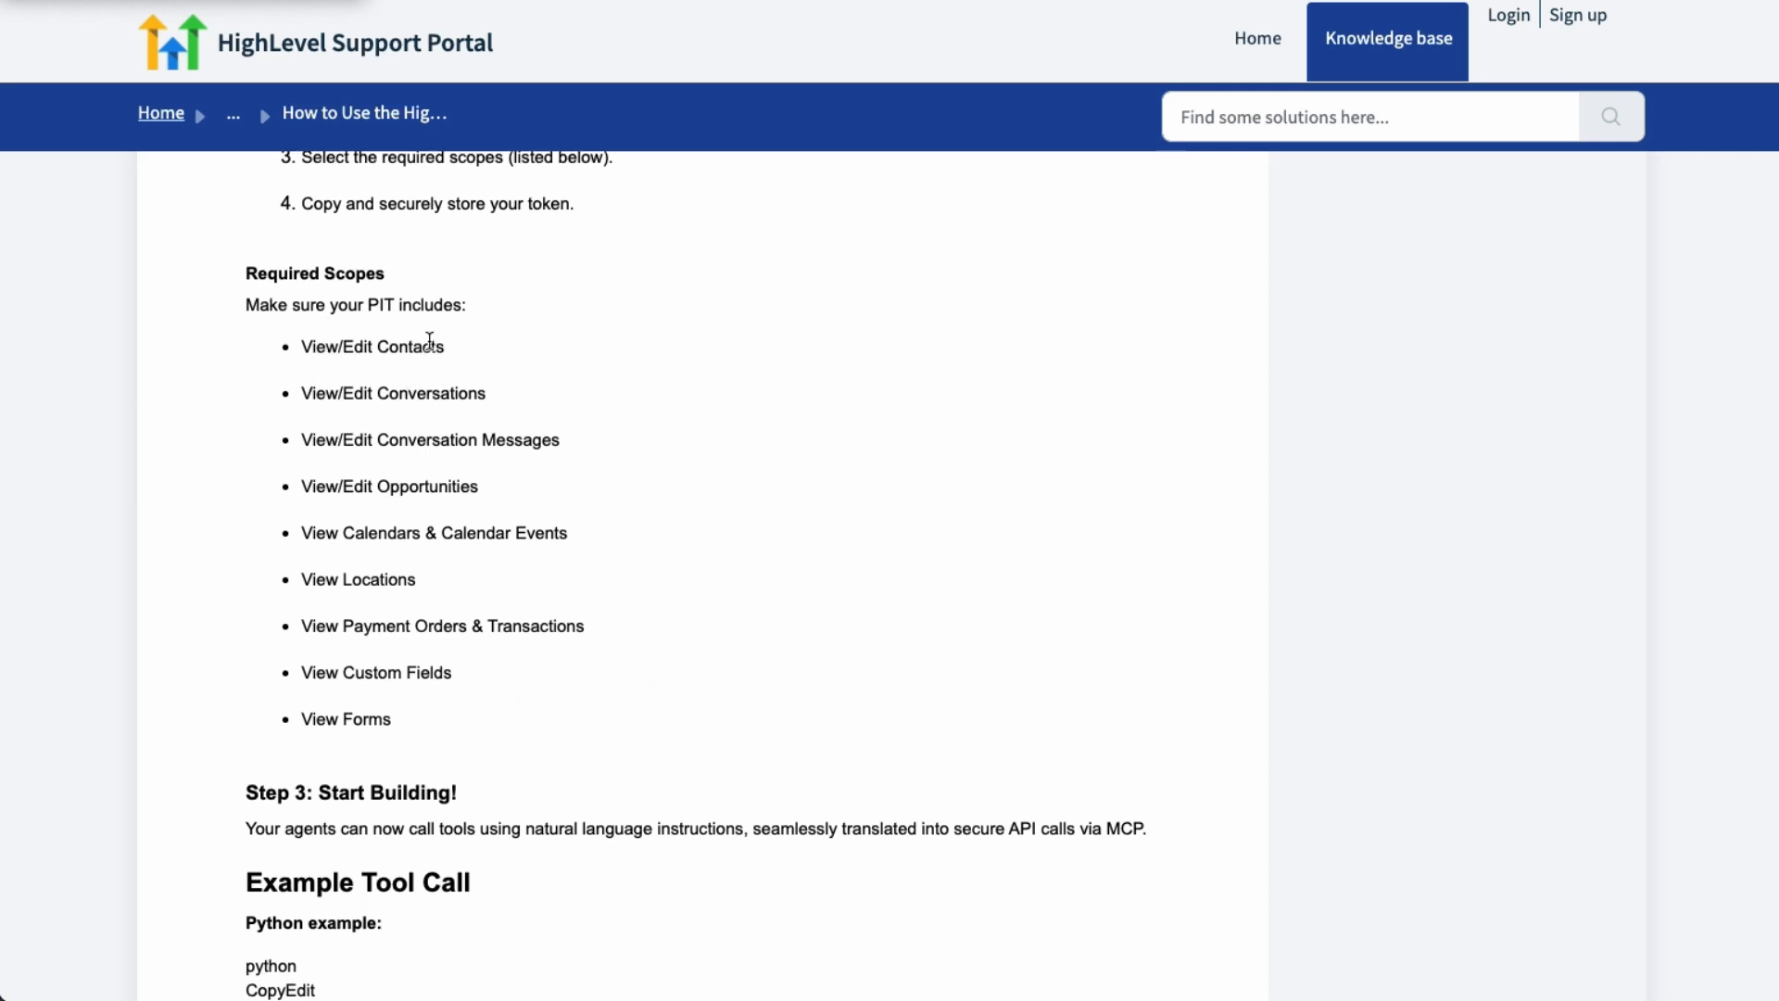
mouse_move(448, 346)
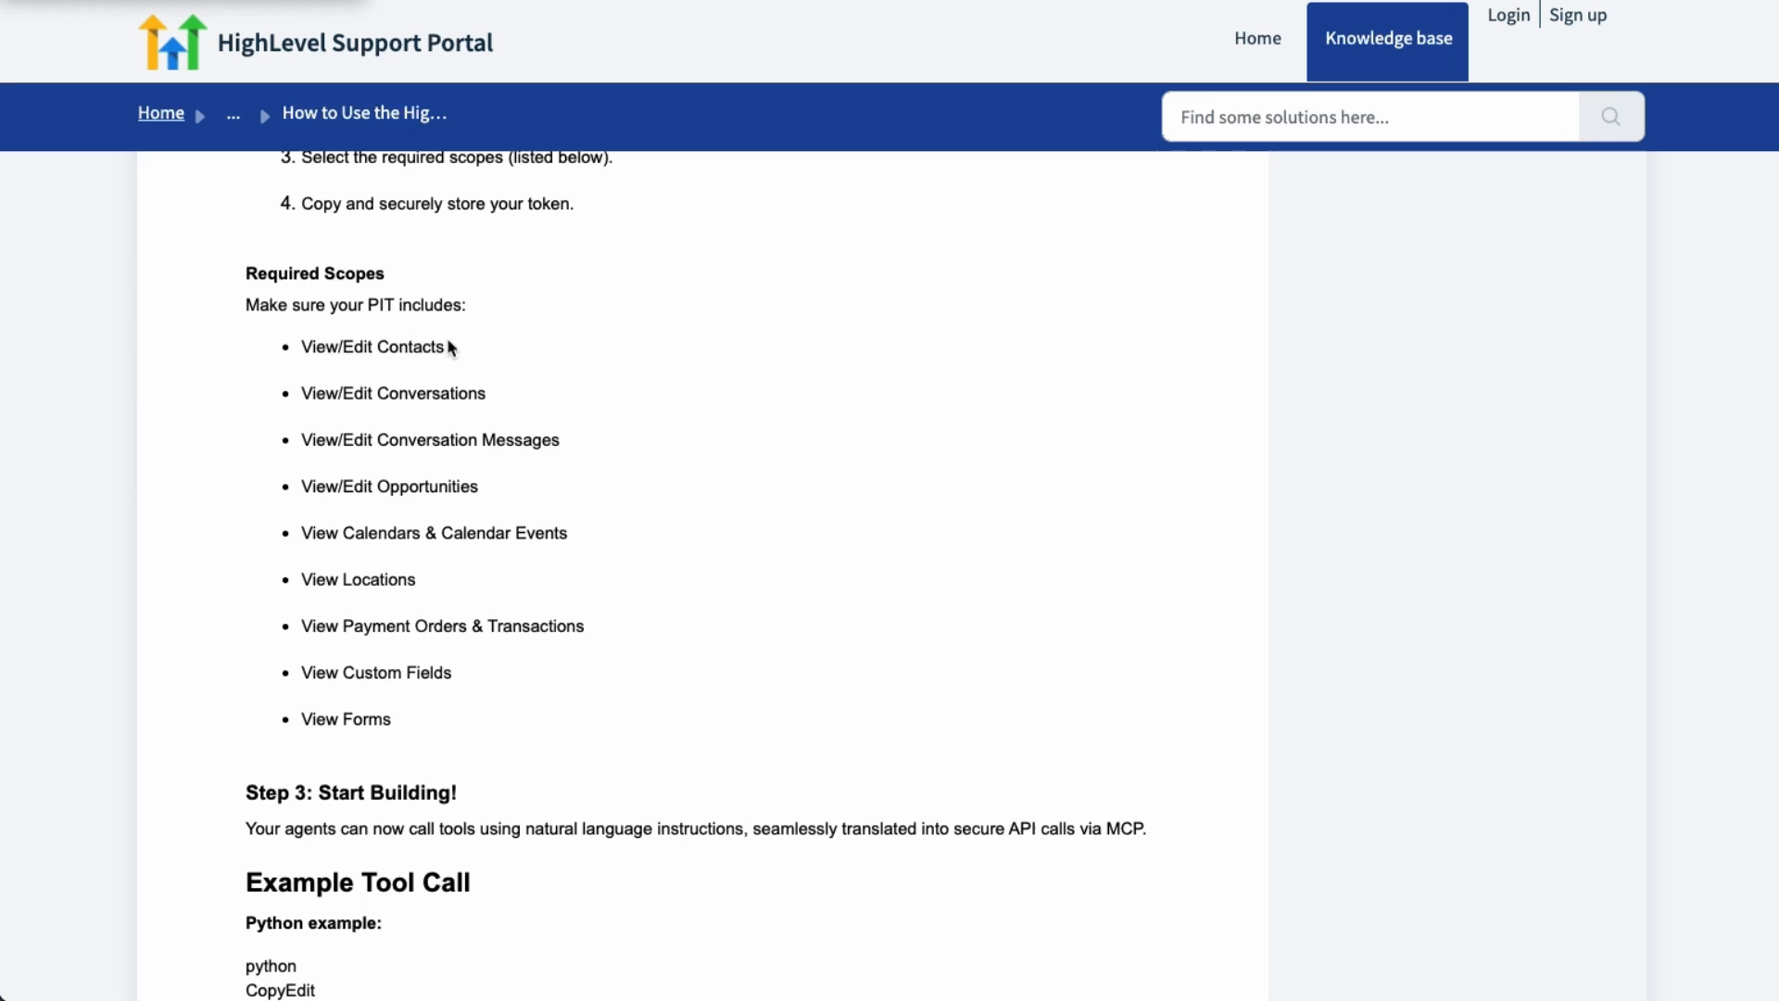
mouse_move(452, 386)
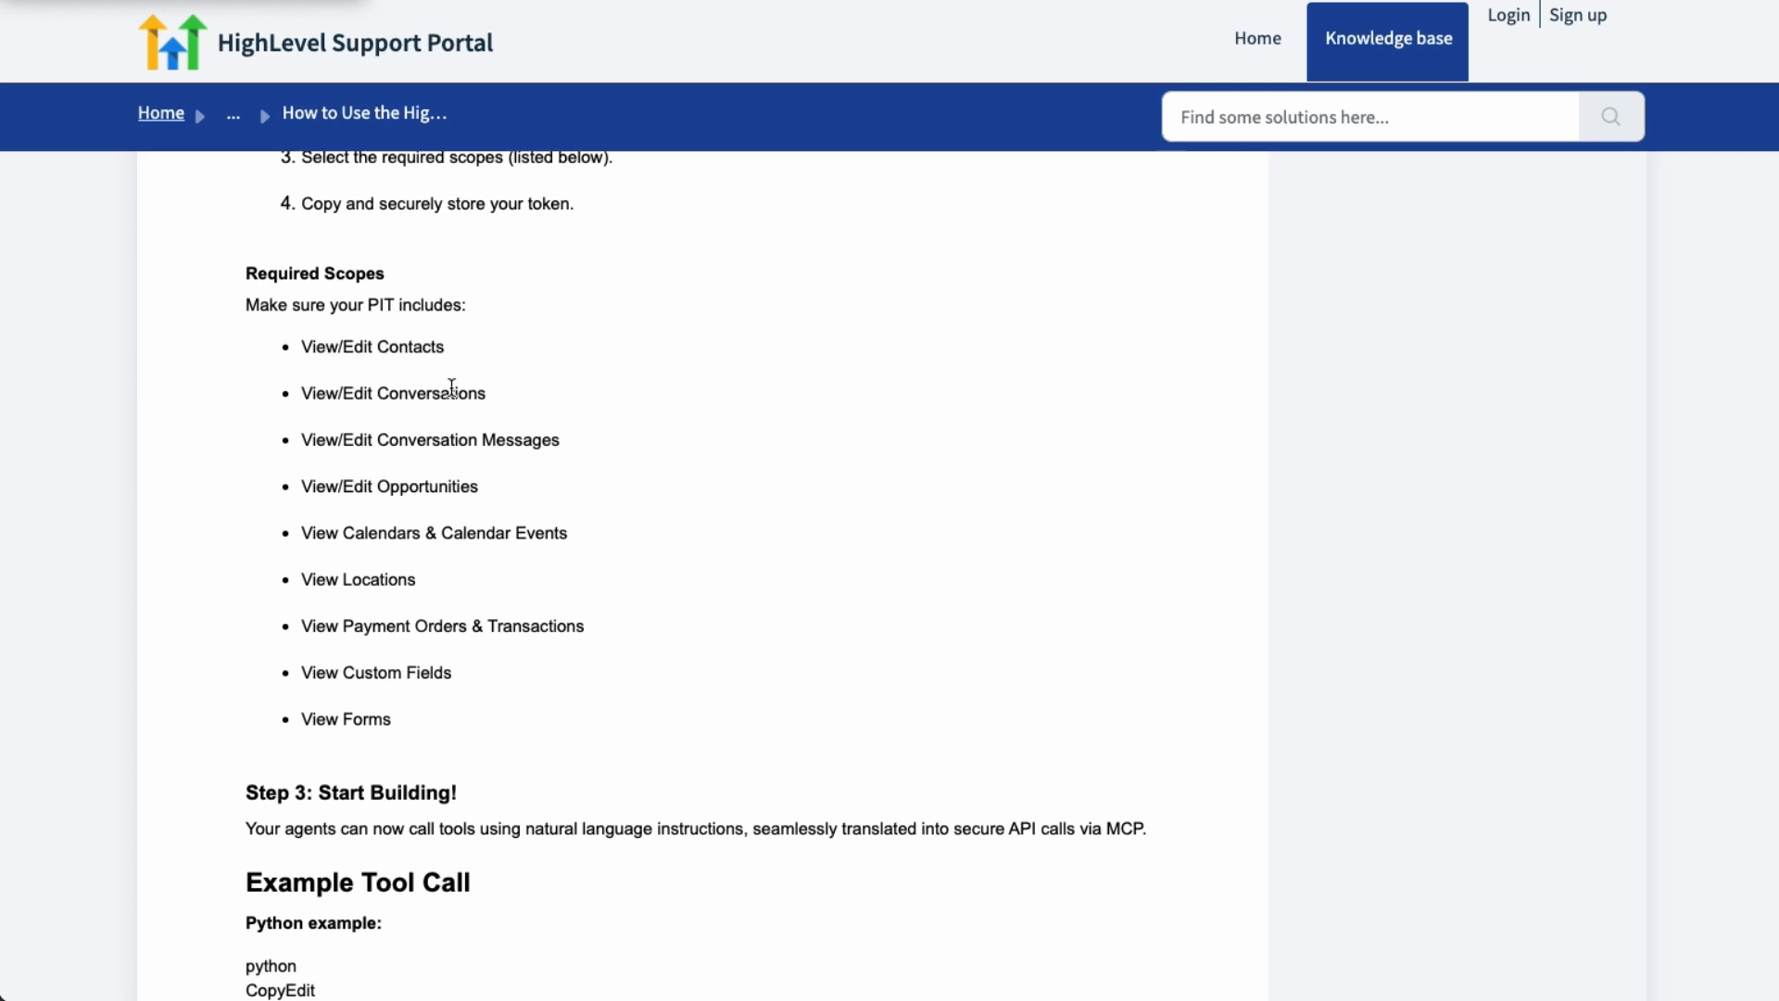
mouse_move(385, 438)
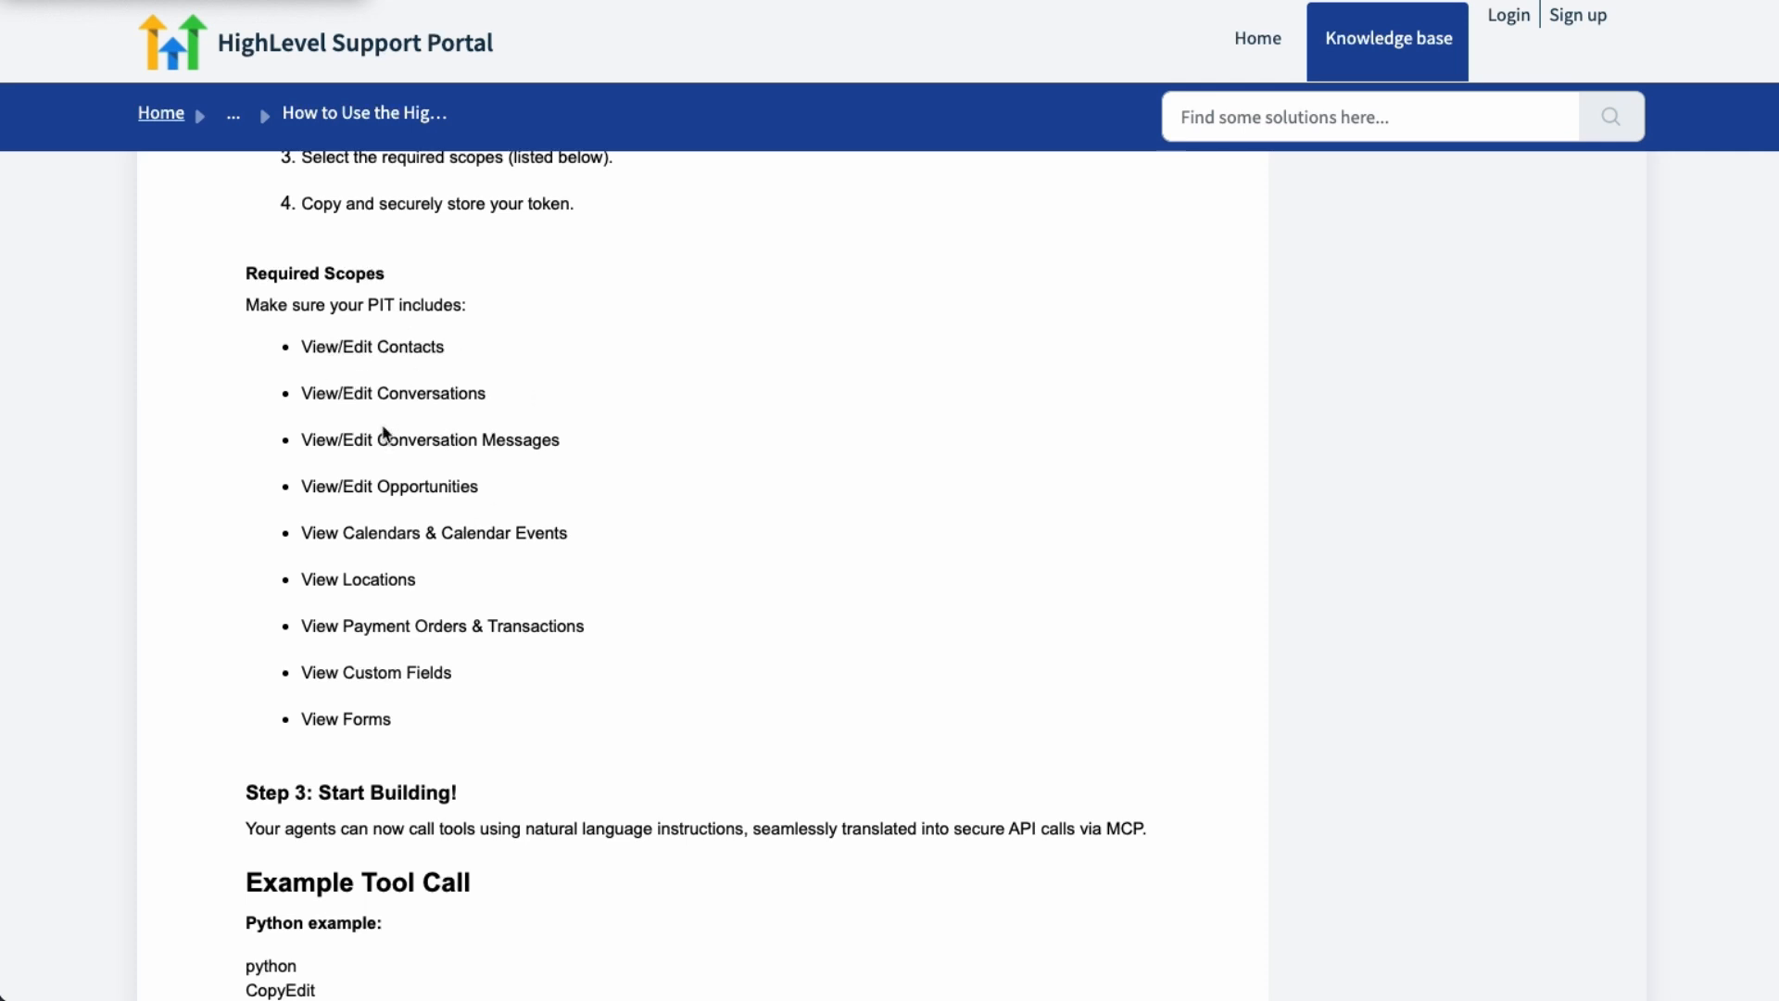
mouse_move(417, 552)
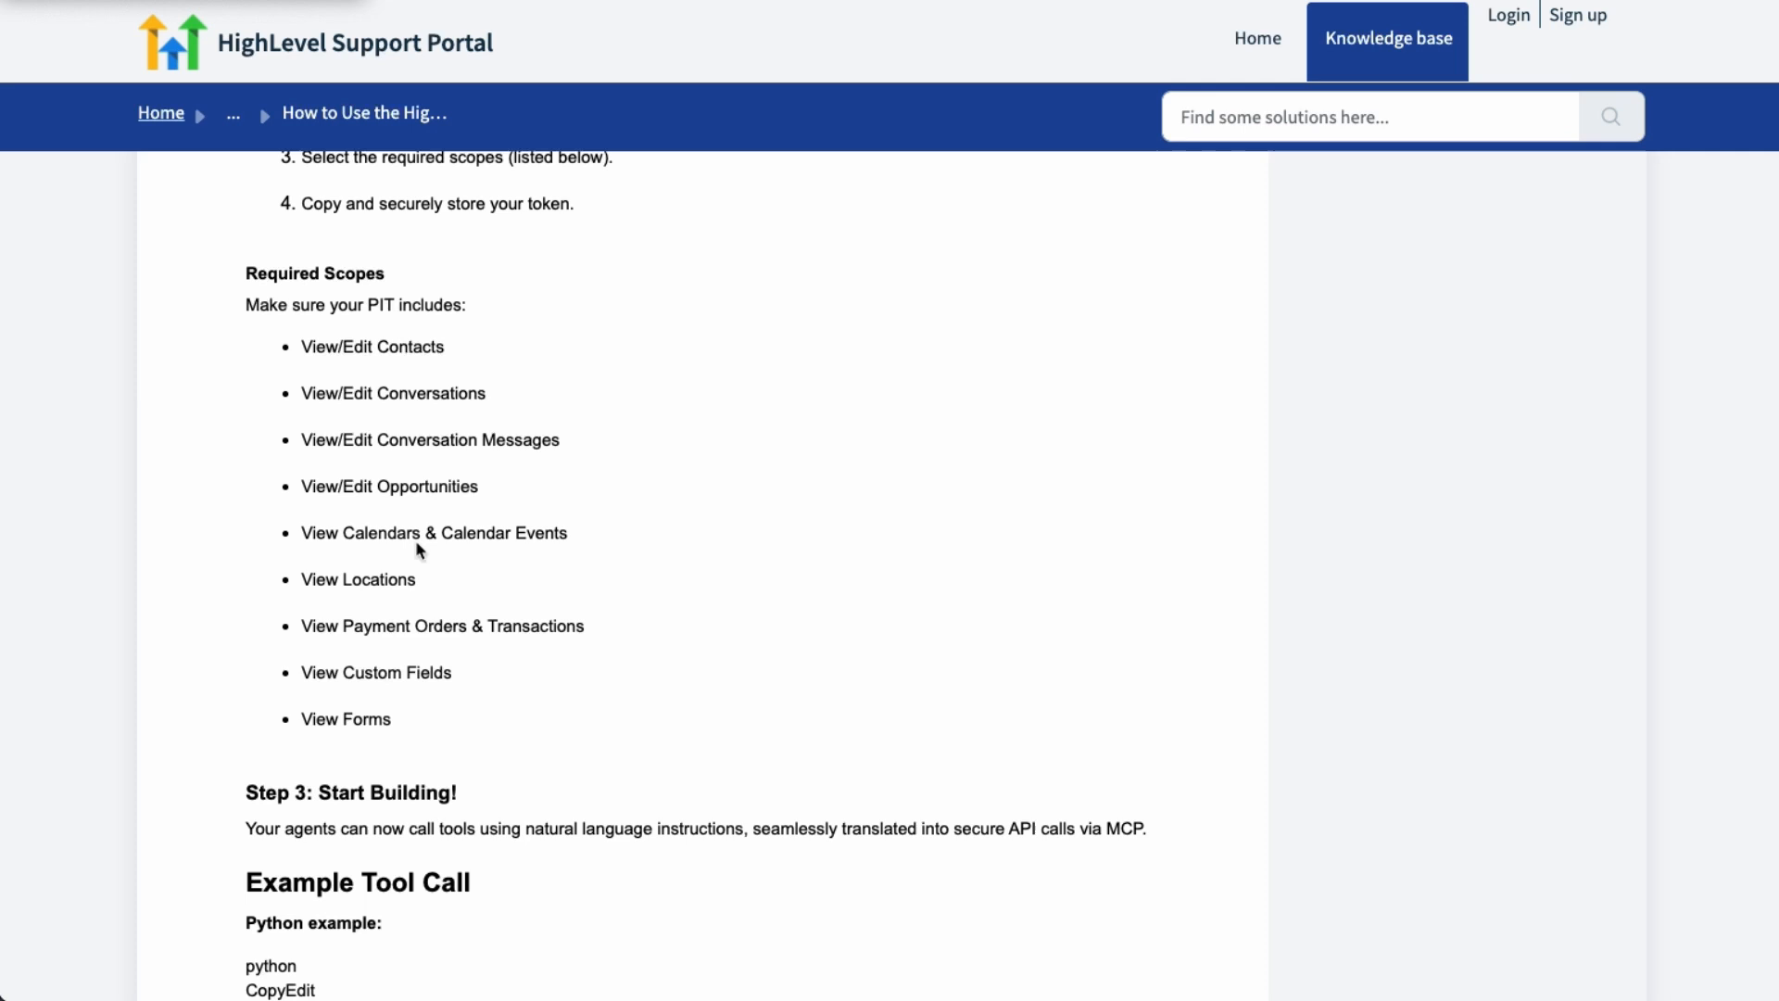
mouse_move(397, 554)
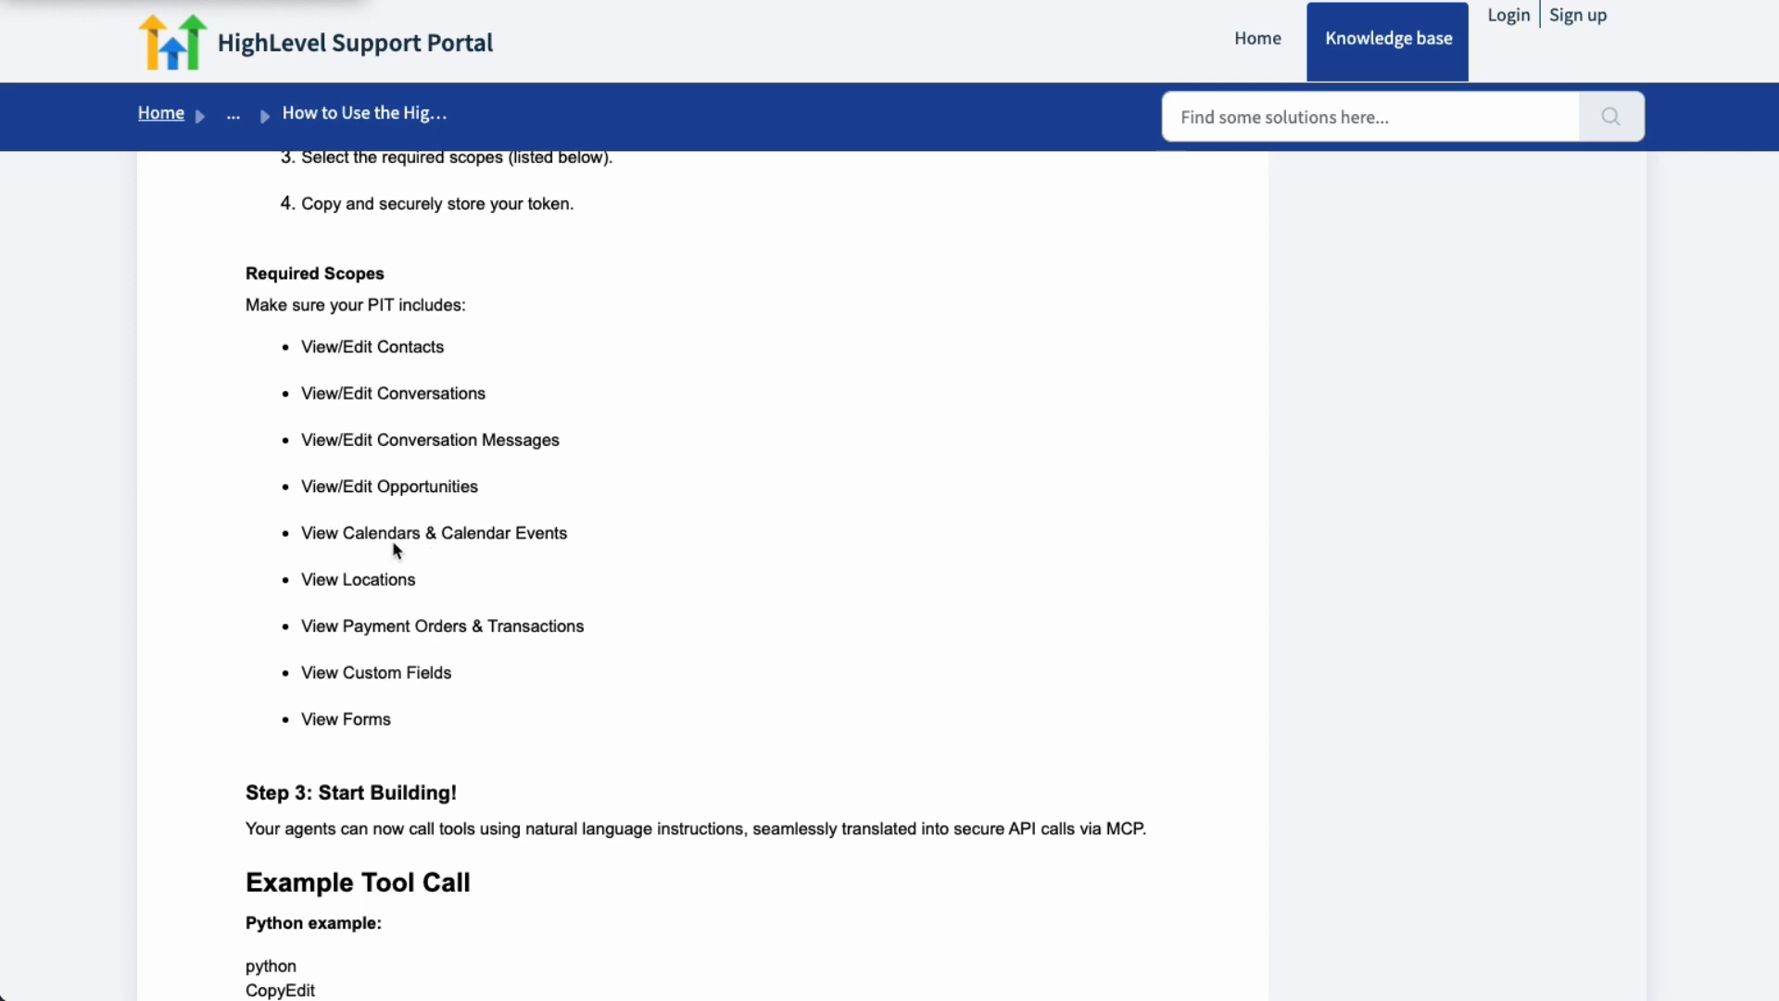
mouse_move(476, 518)
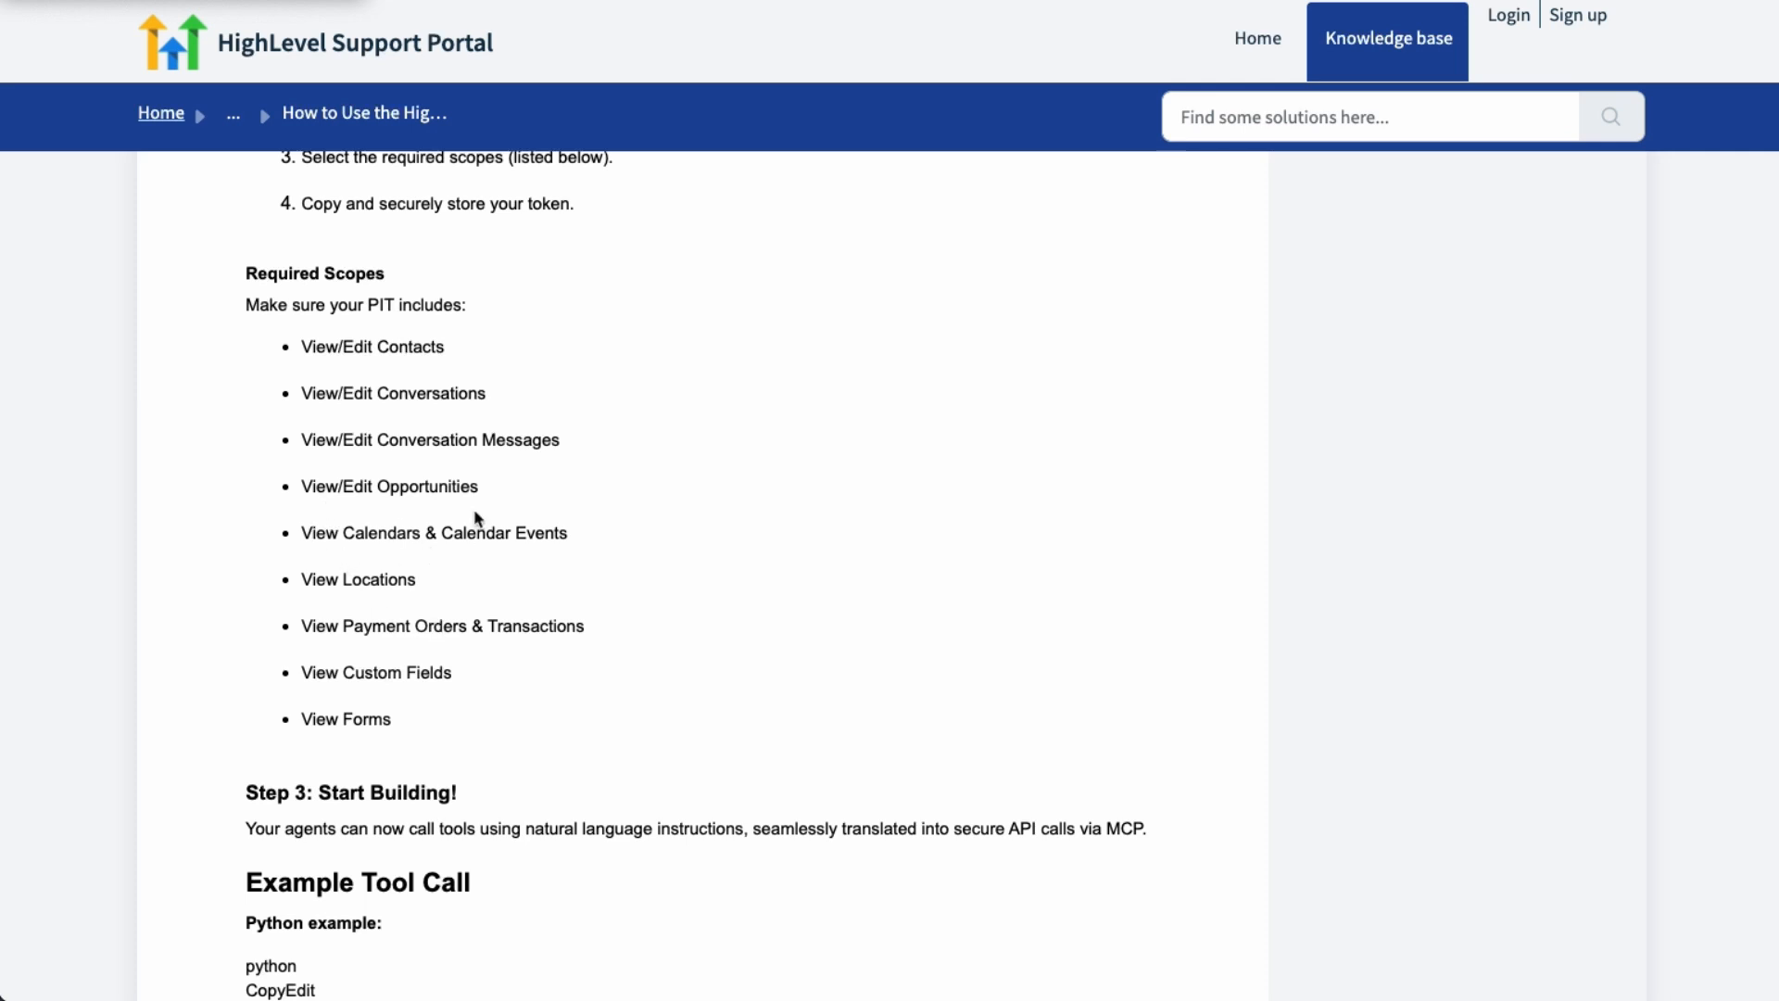
mouse_move(458, 338)
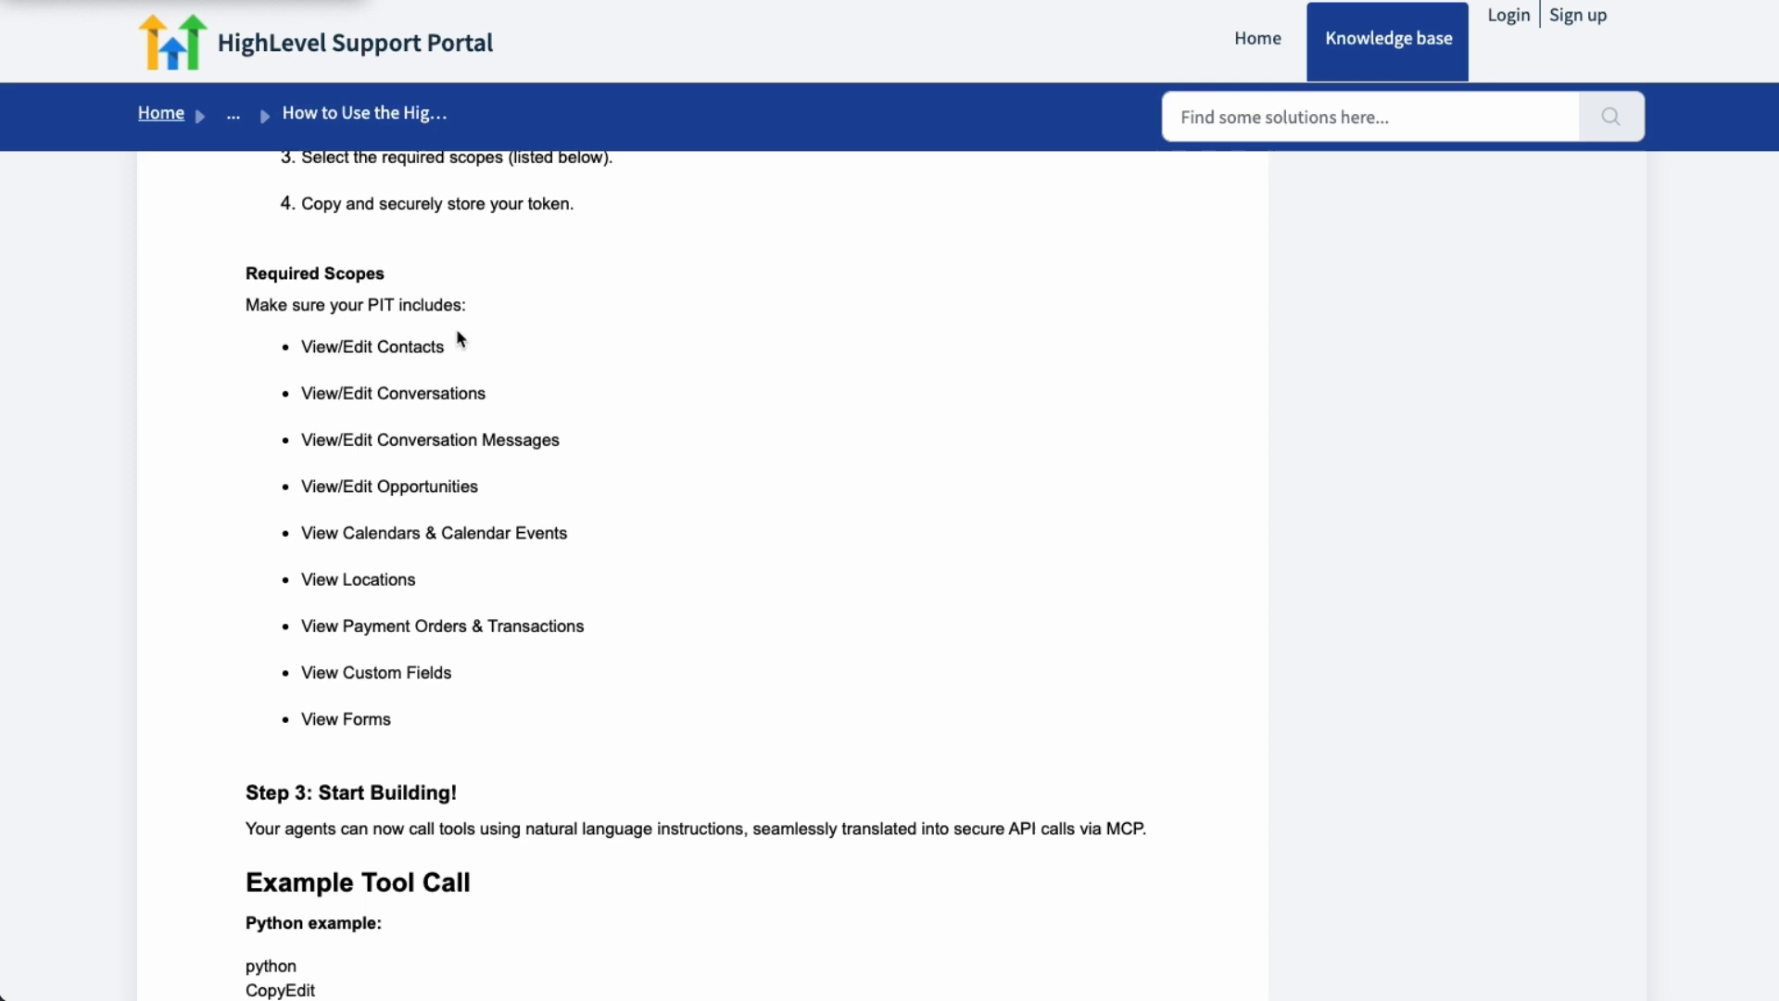
mouse_move(417, 537)
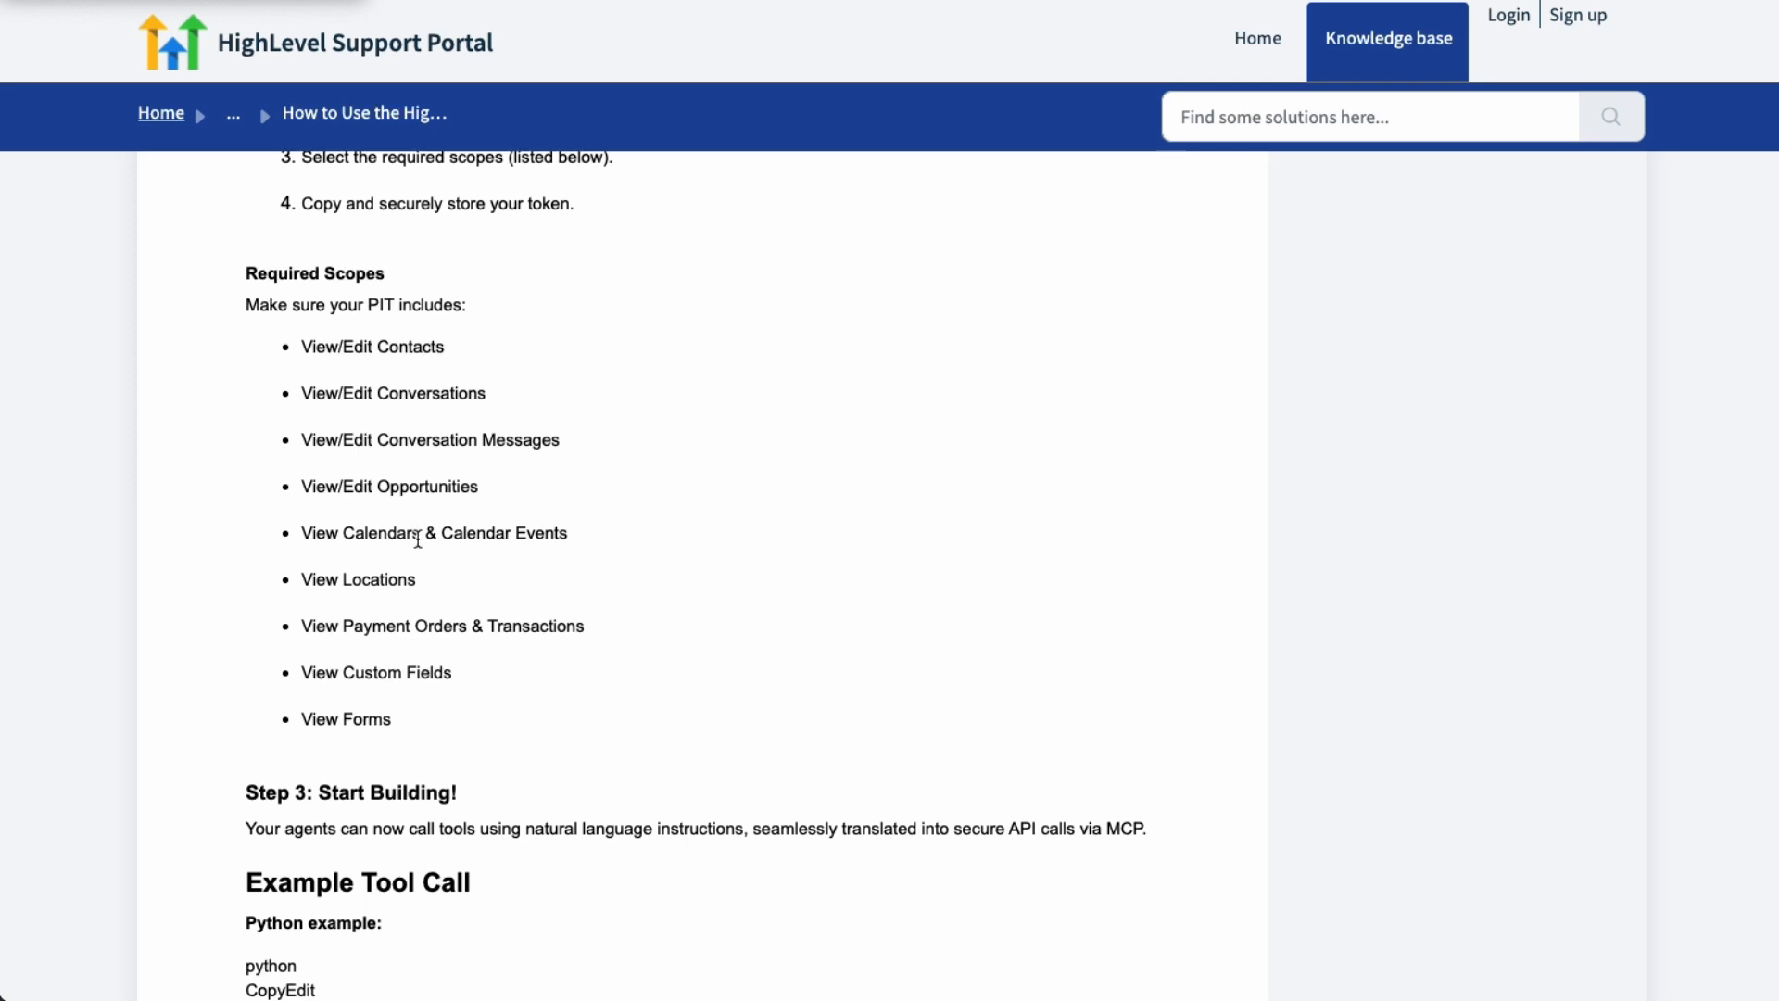
double_click(434, 532)
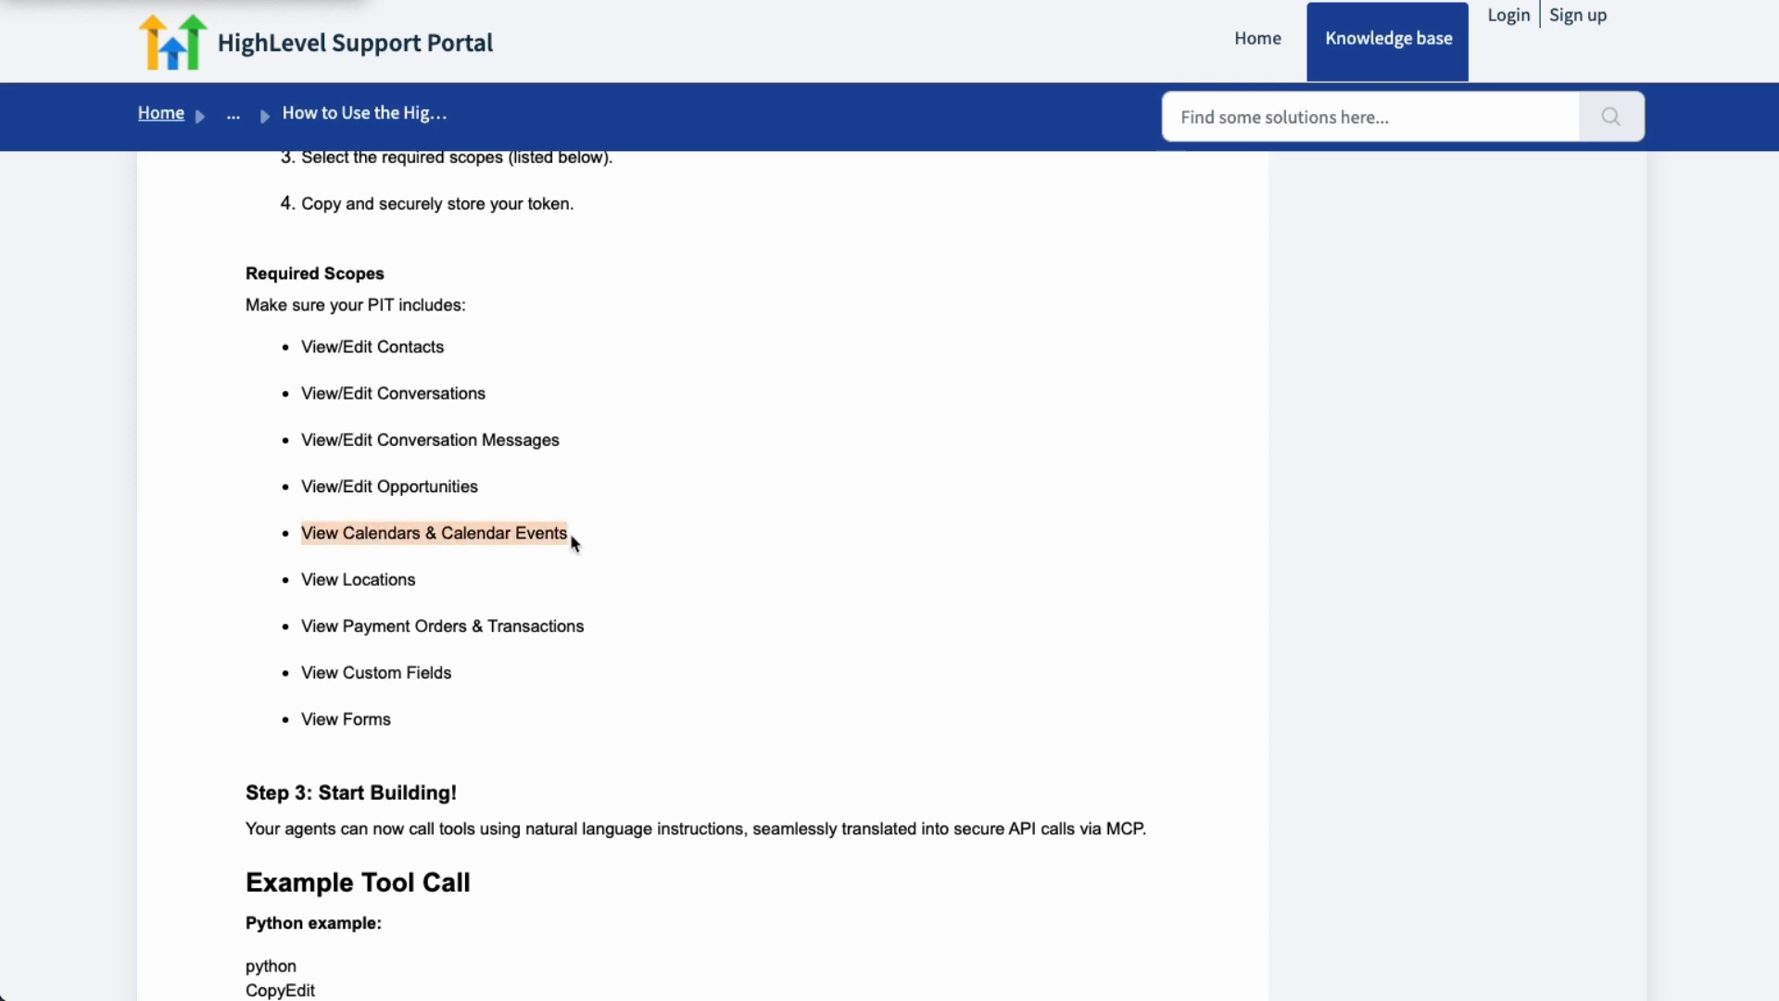
mouse_move(406, 334)
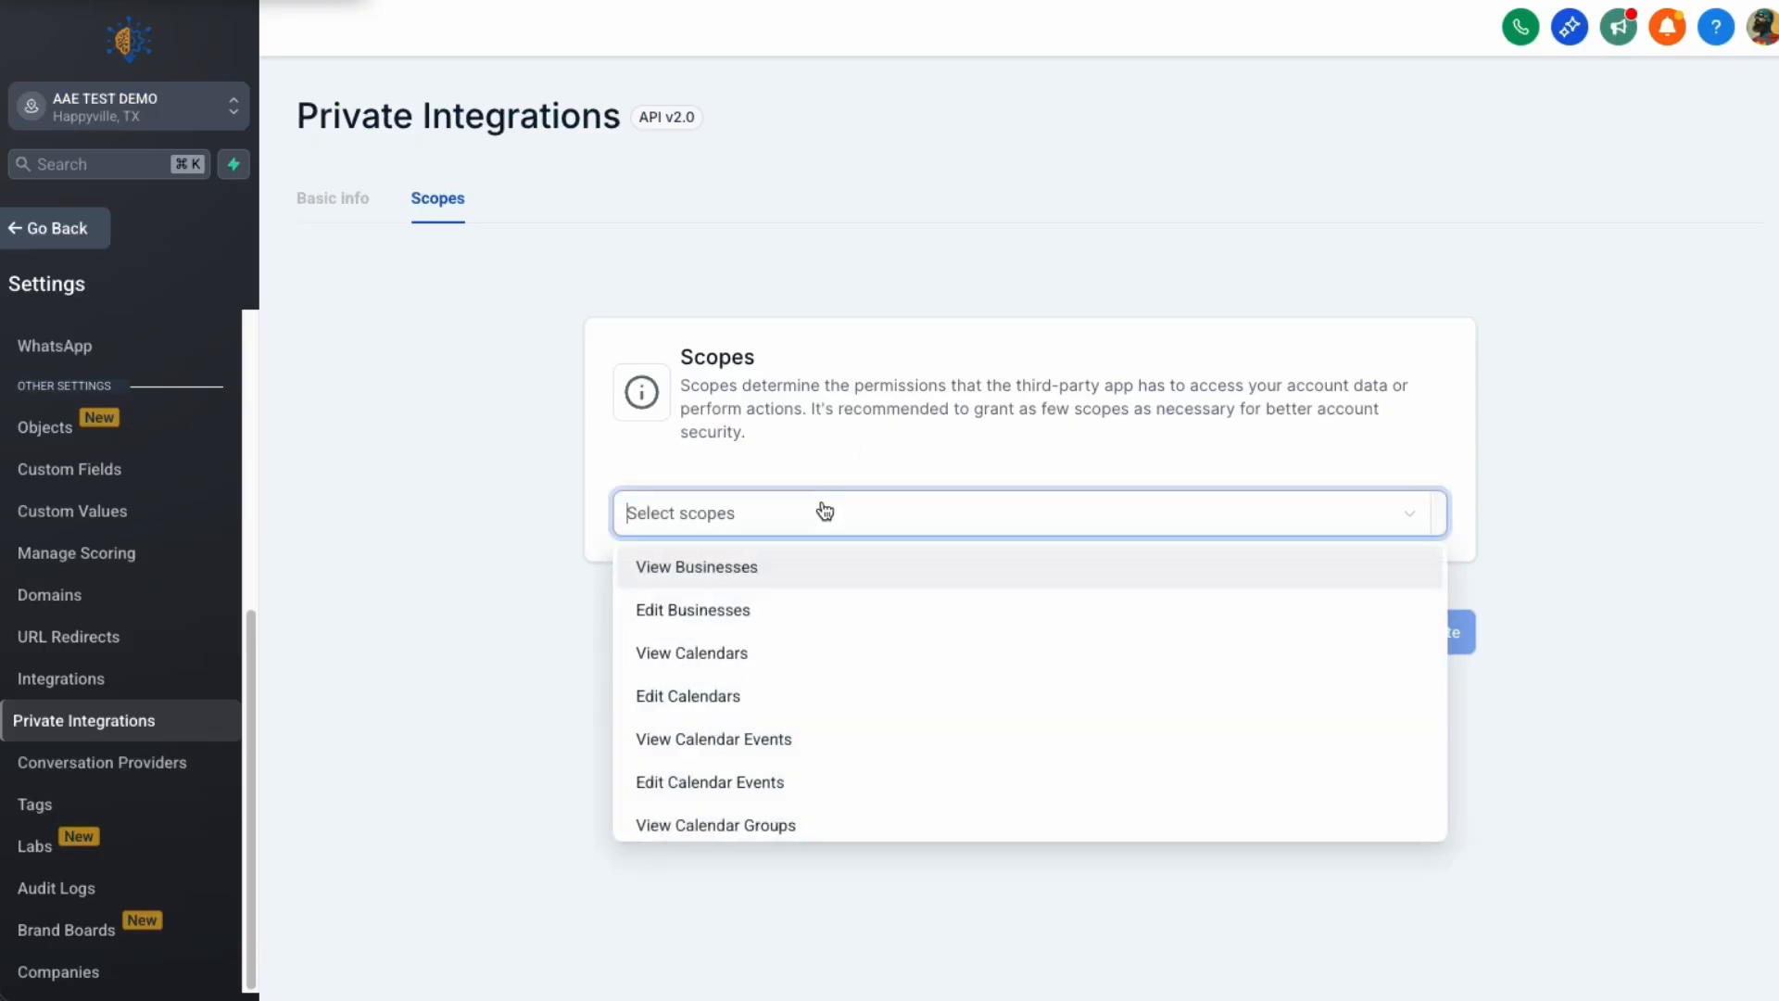
- Grant the integration View Calendars, View Calendar Events, View Contacts and Edit Contacts scopes
type("calen")
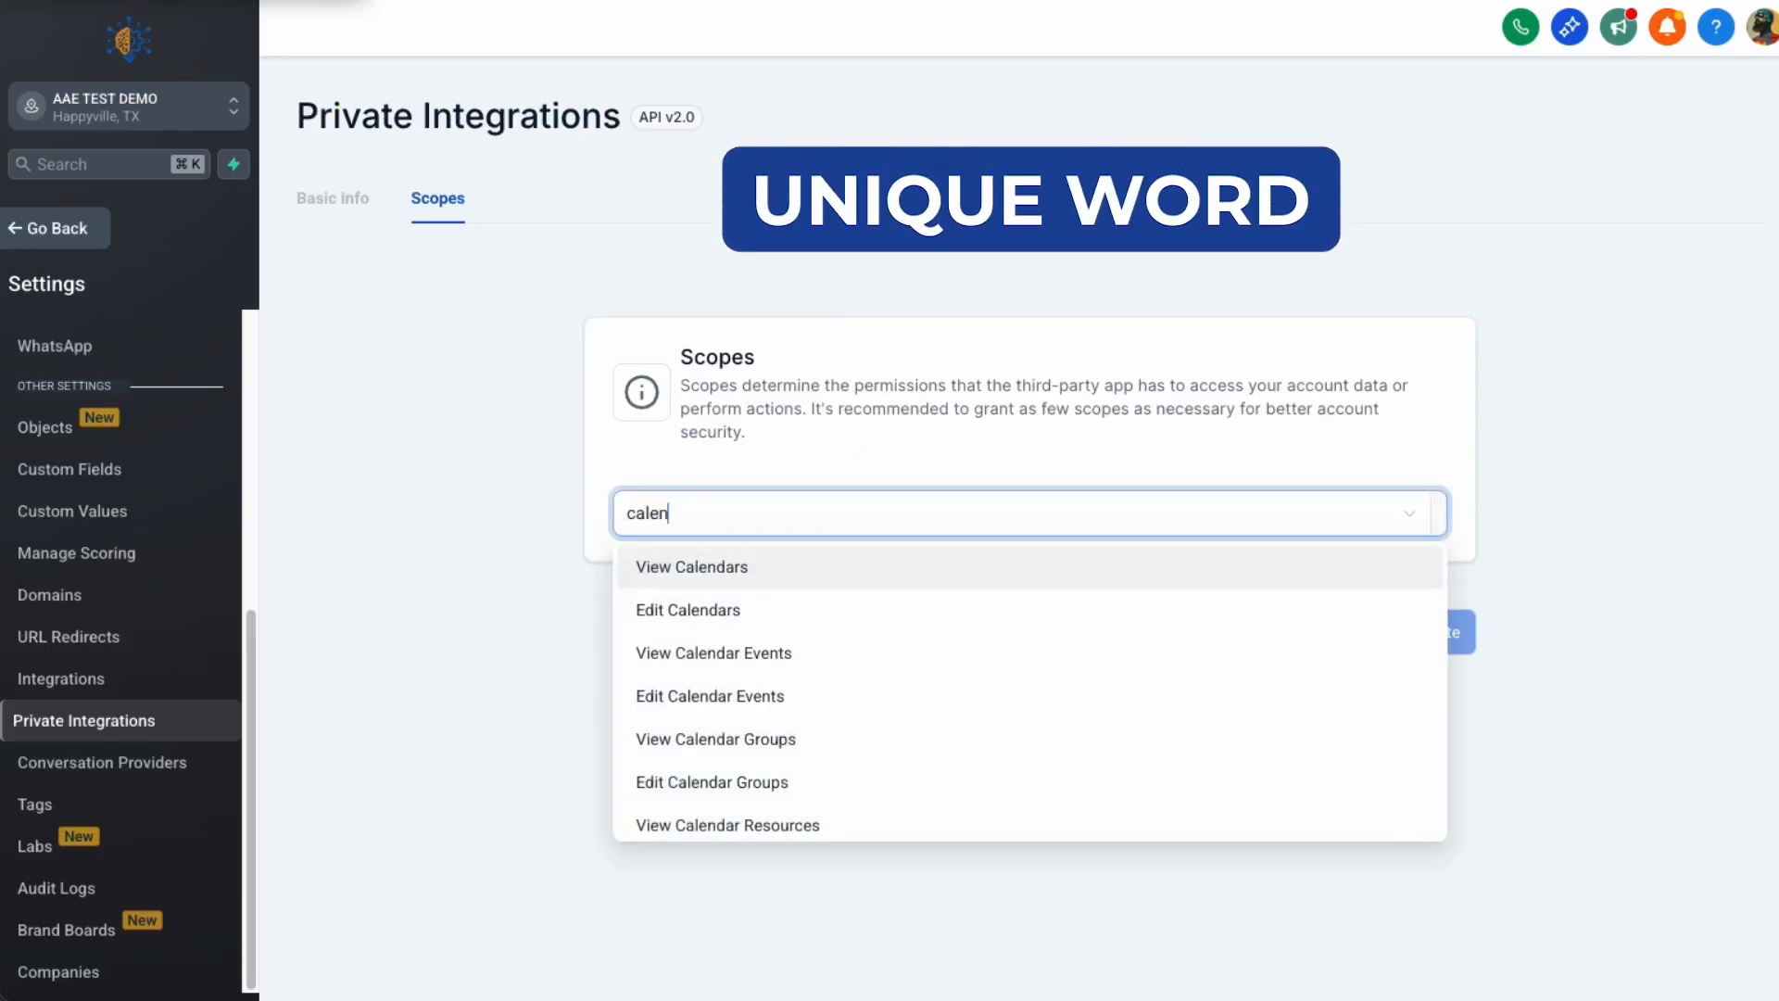
left_click(691, 567)
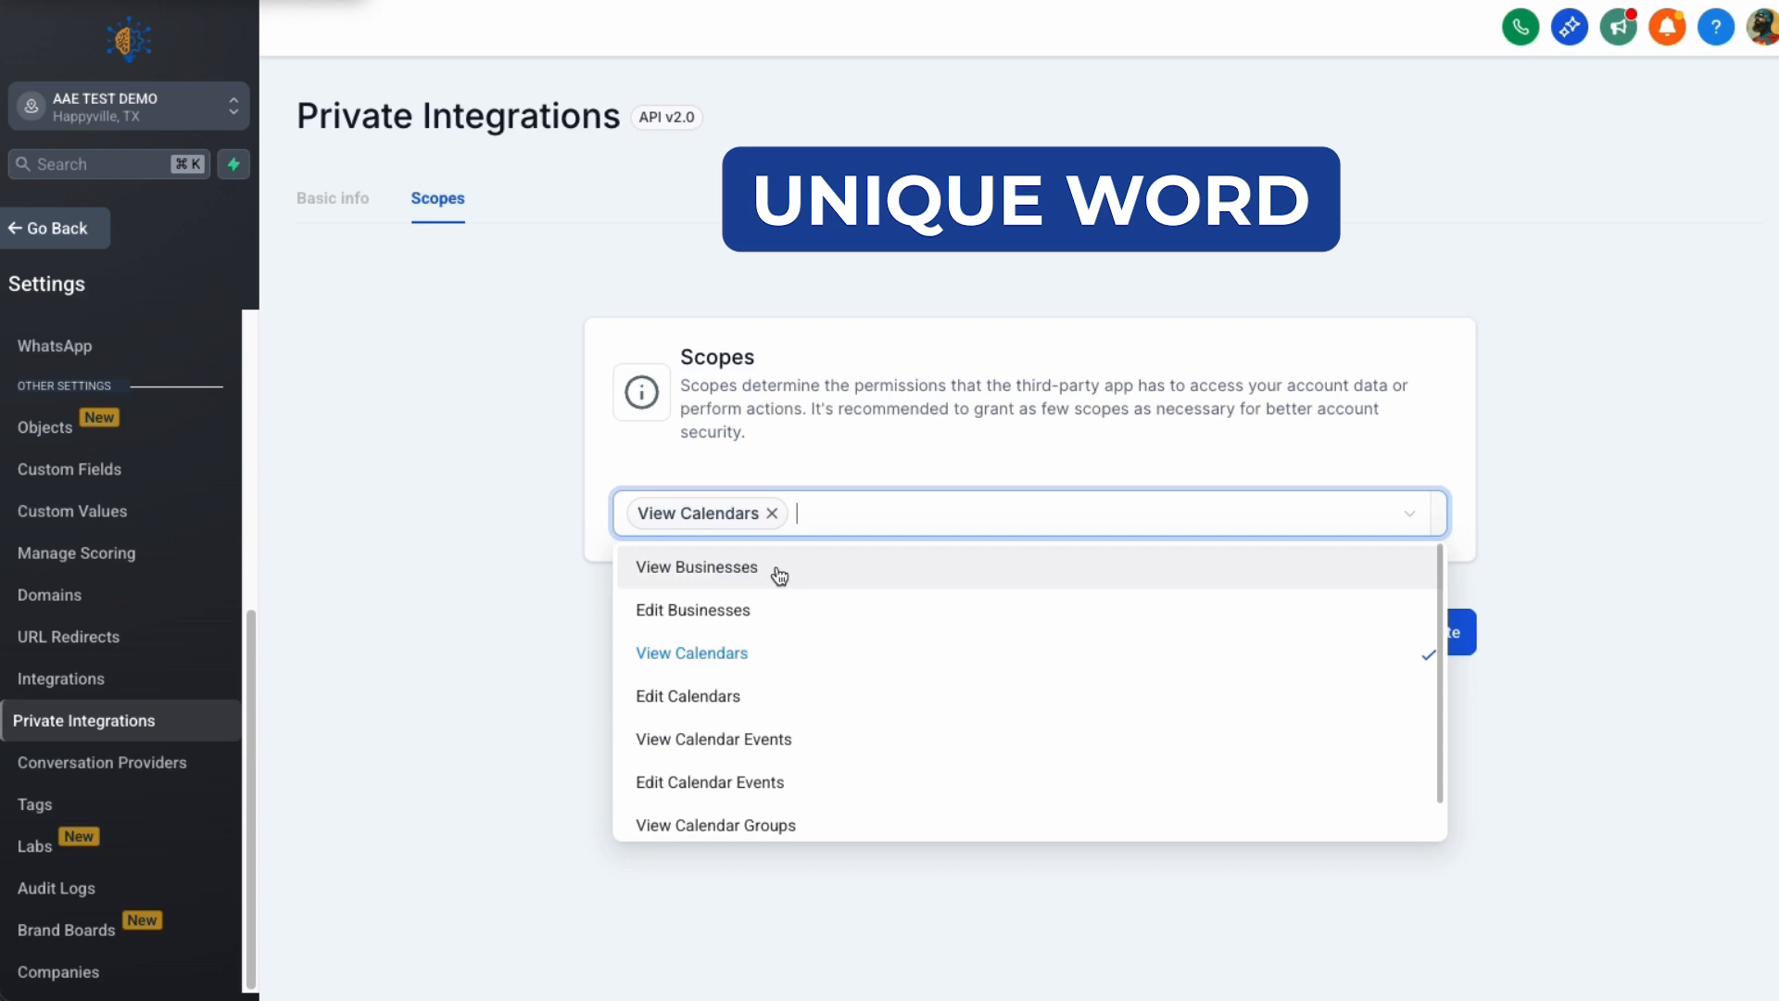
mouse_move(915, 496)
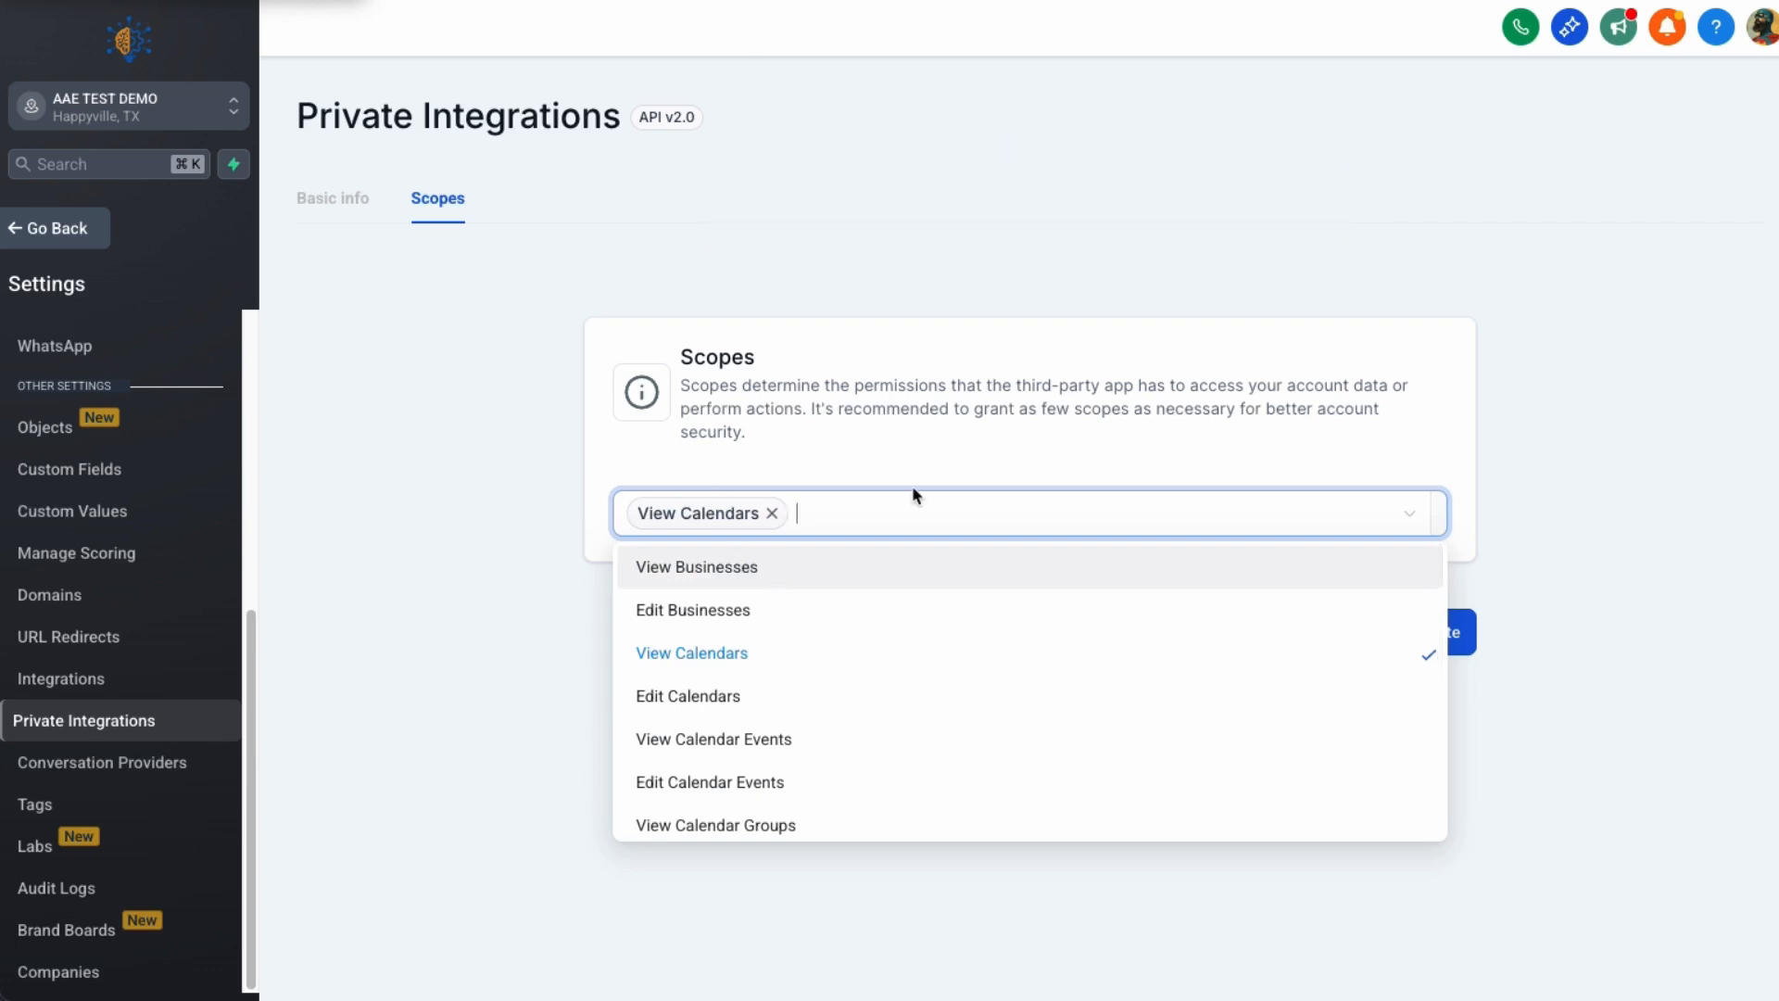
type("calen")
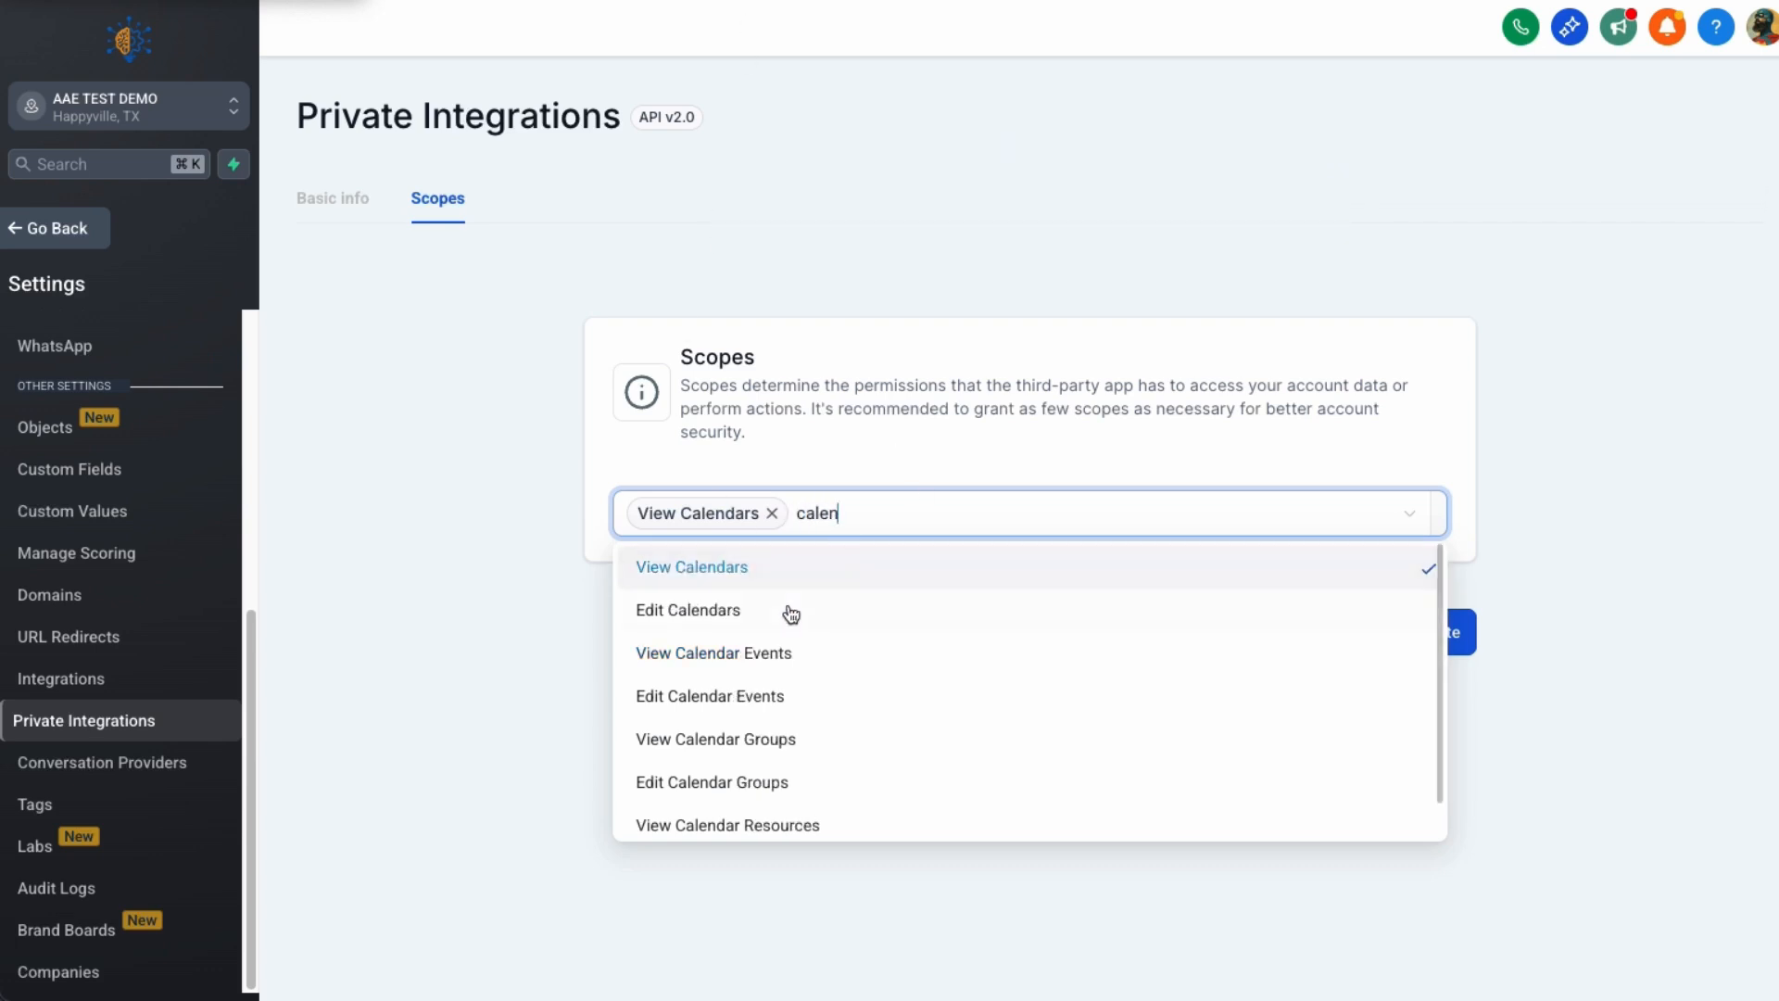
left_click(714, 652)
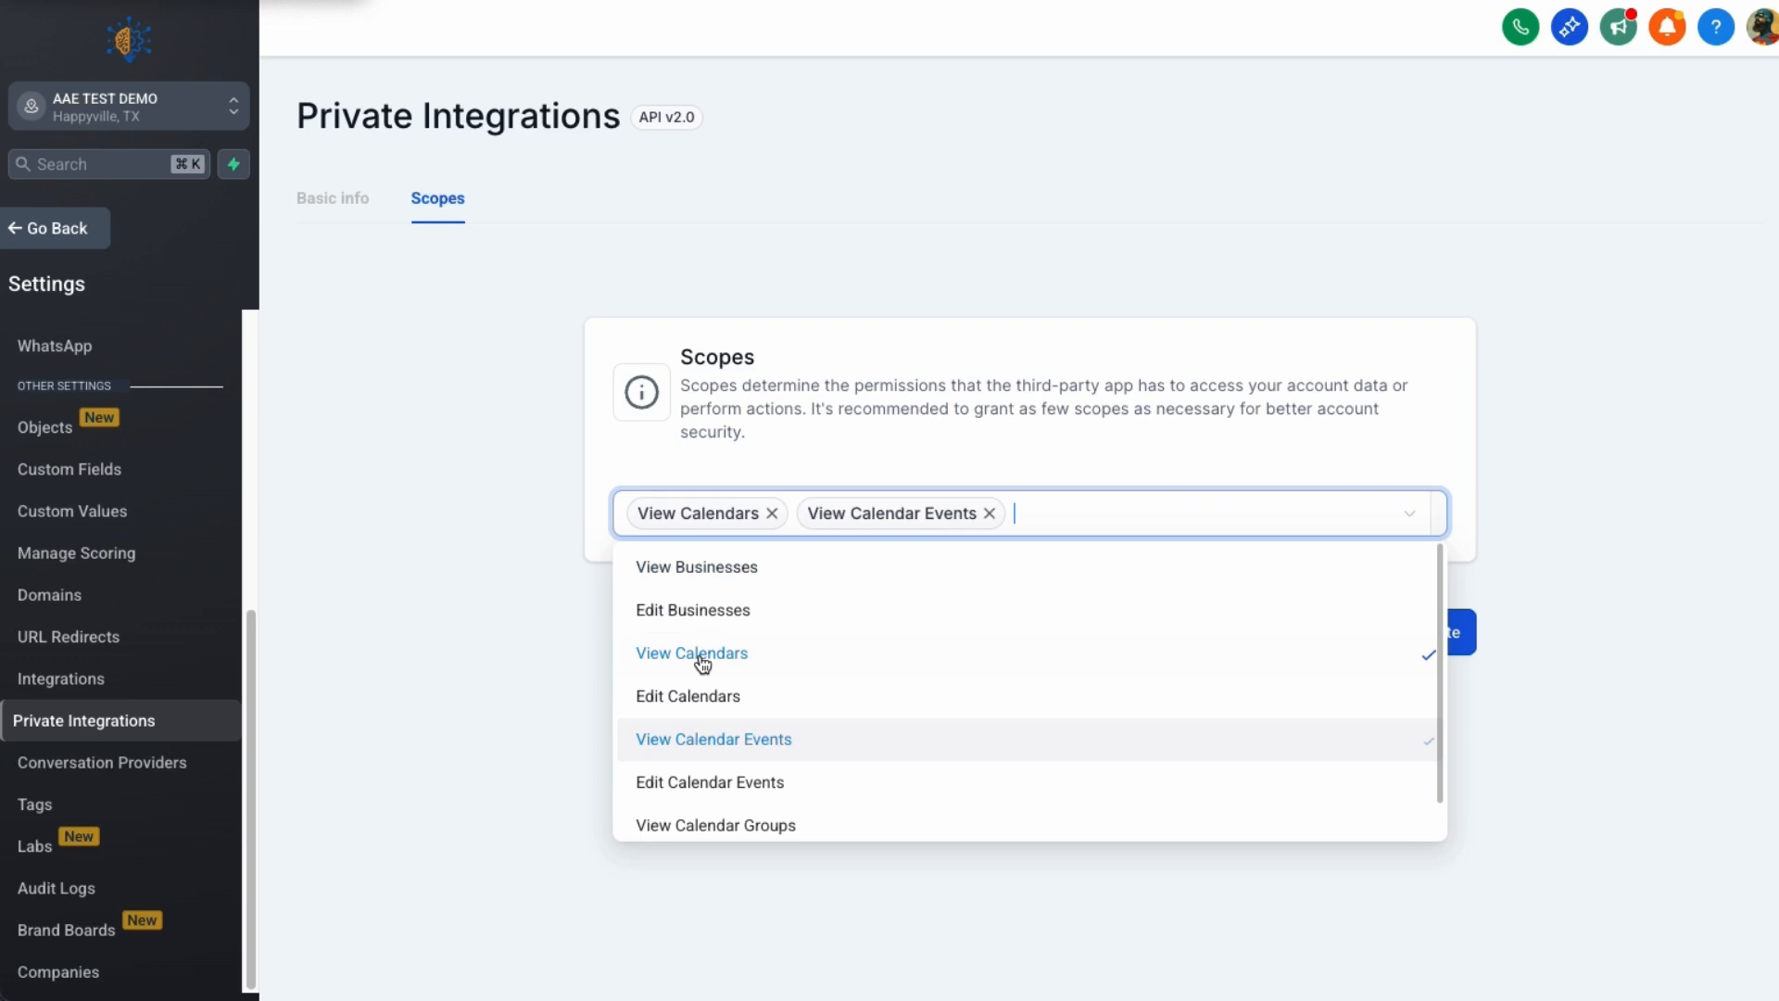
type("con")
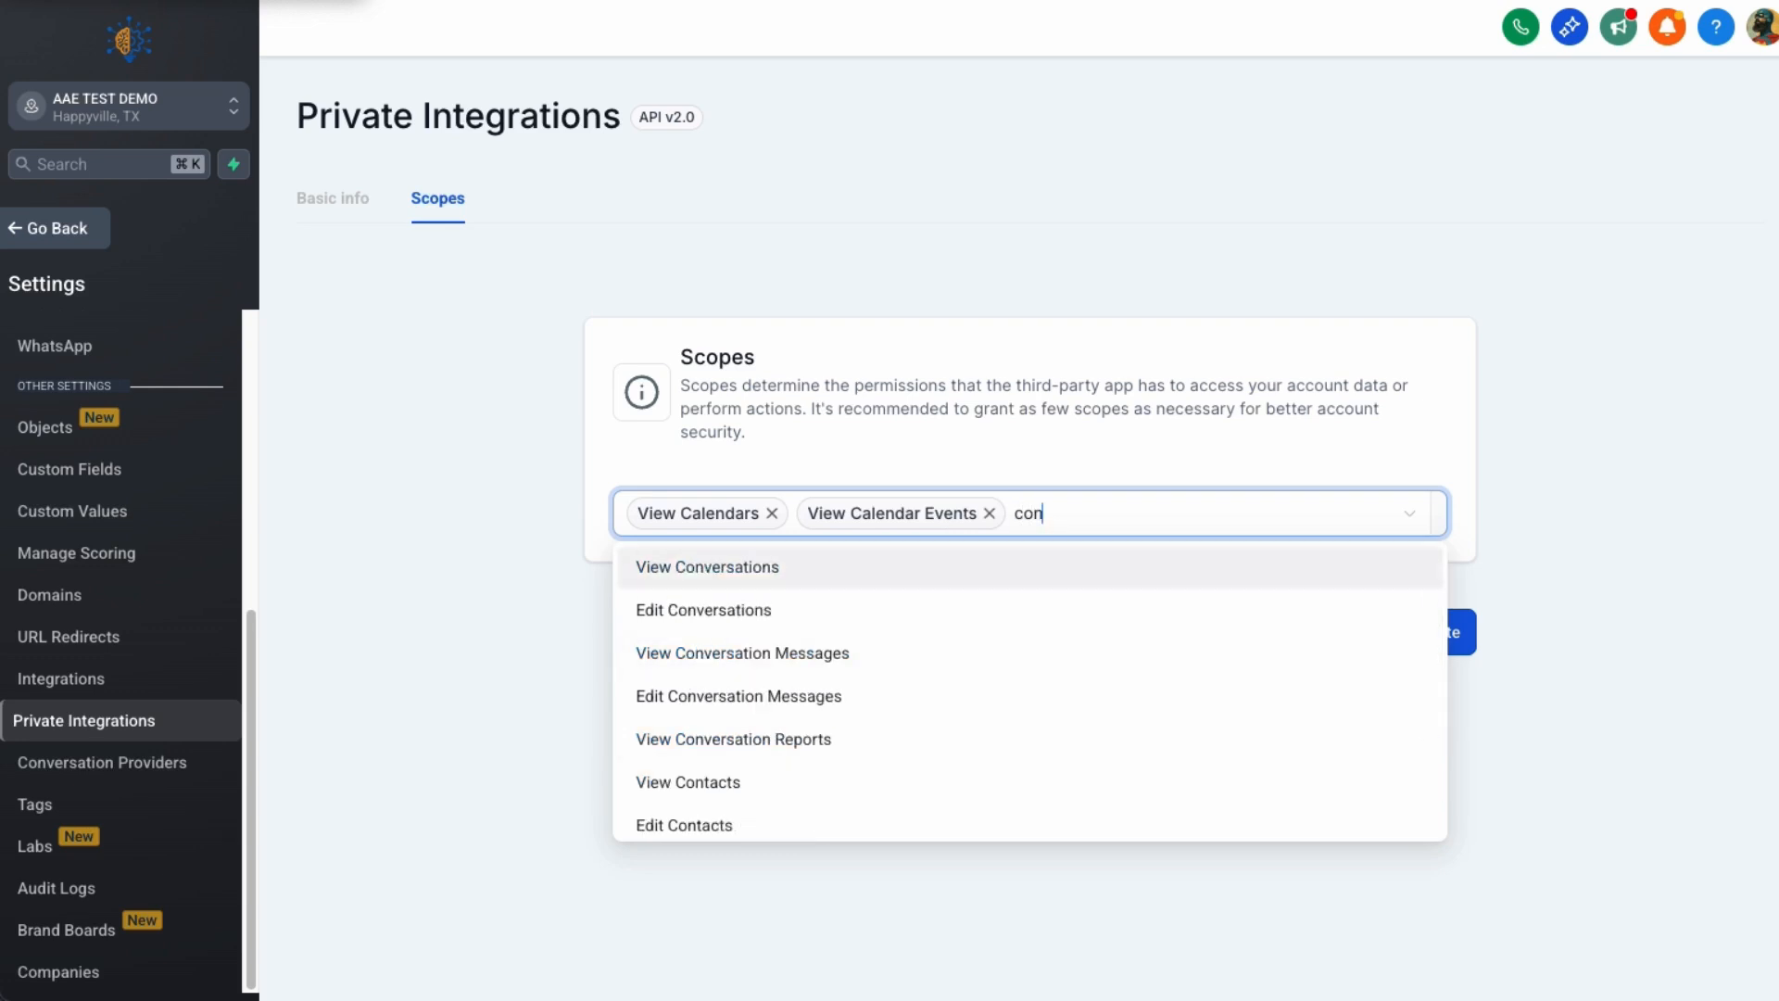
type("t")
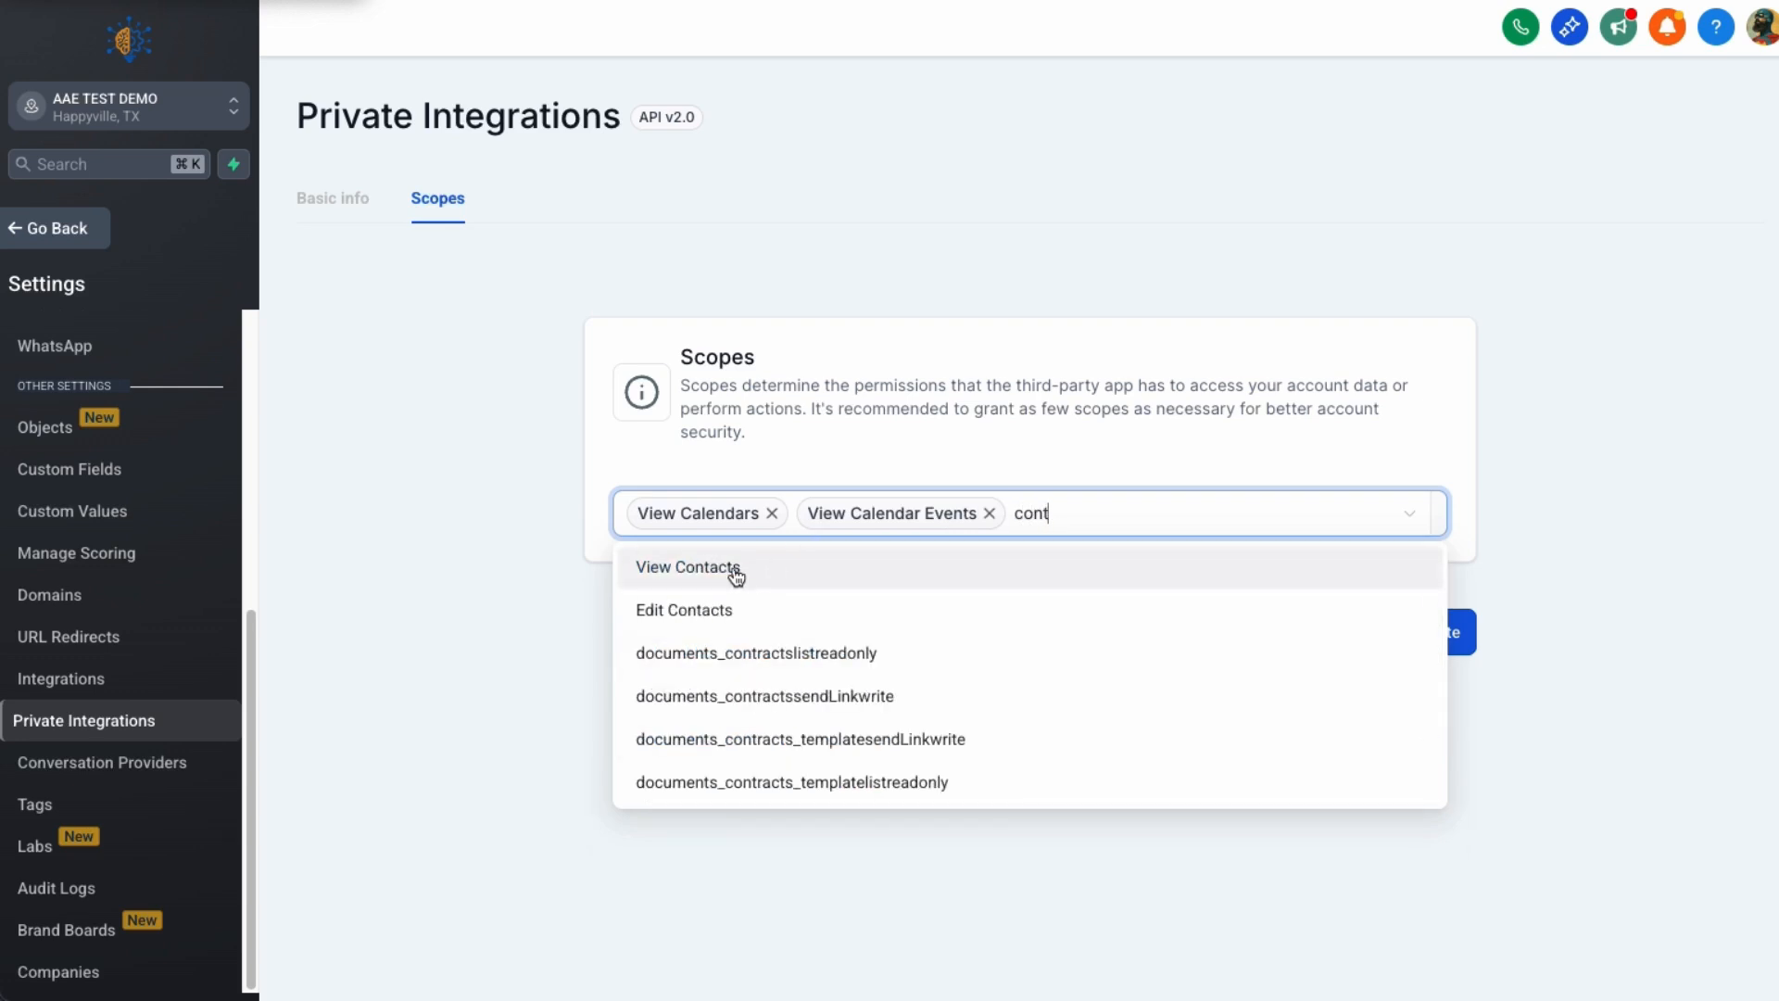
left_click(687, 567)
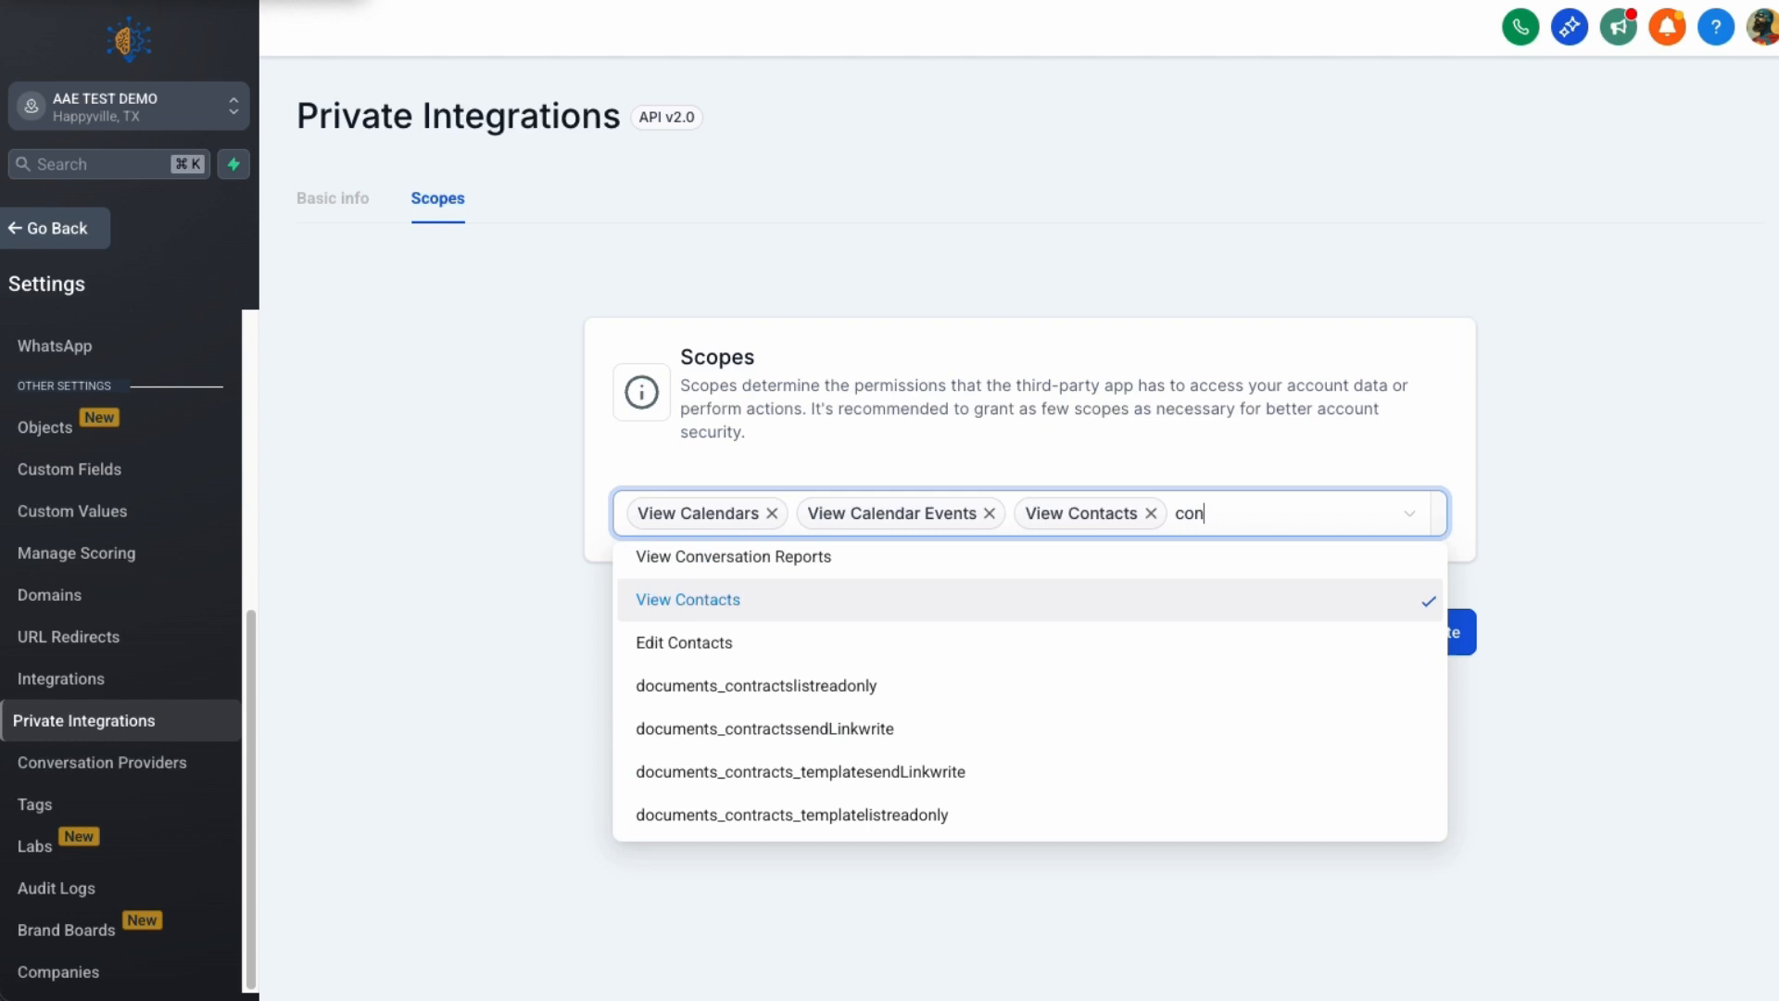
left_click(684, 643)
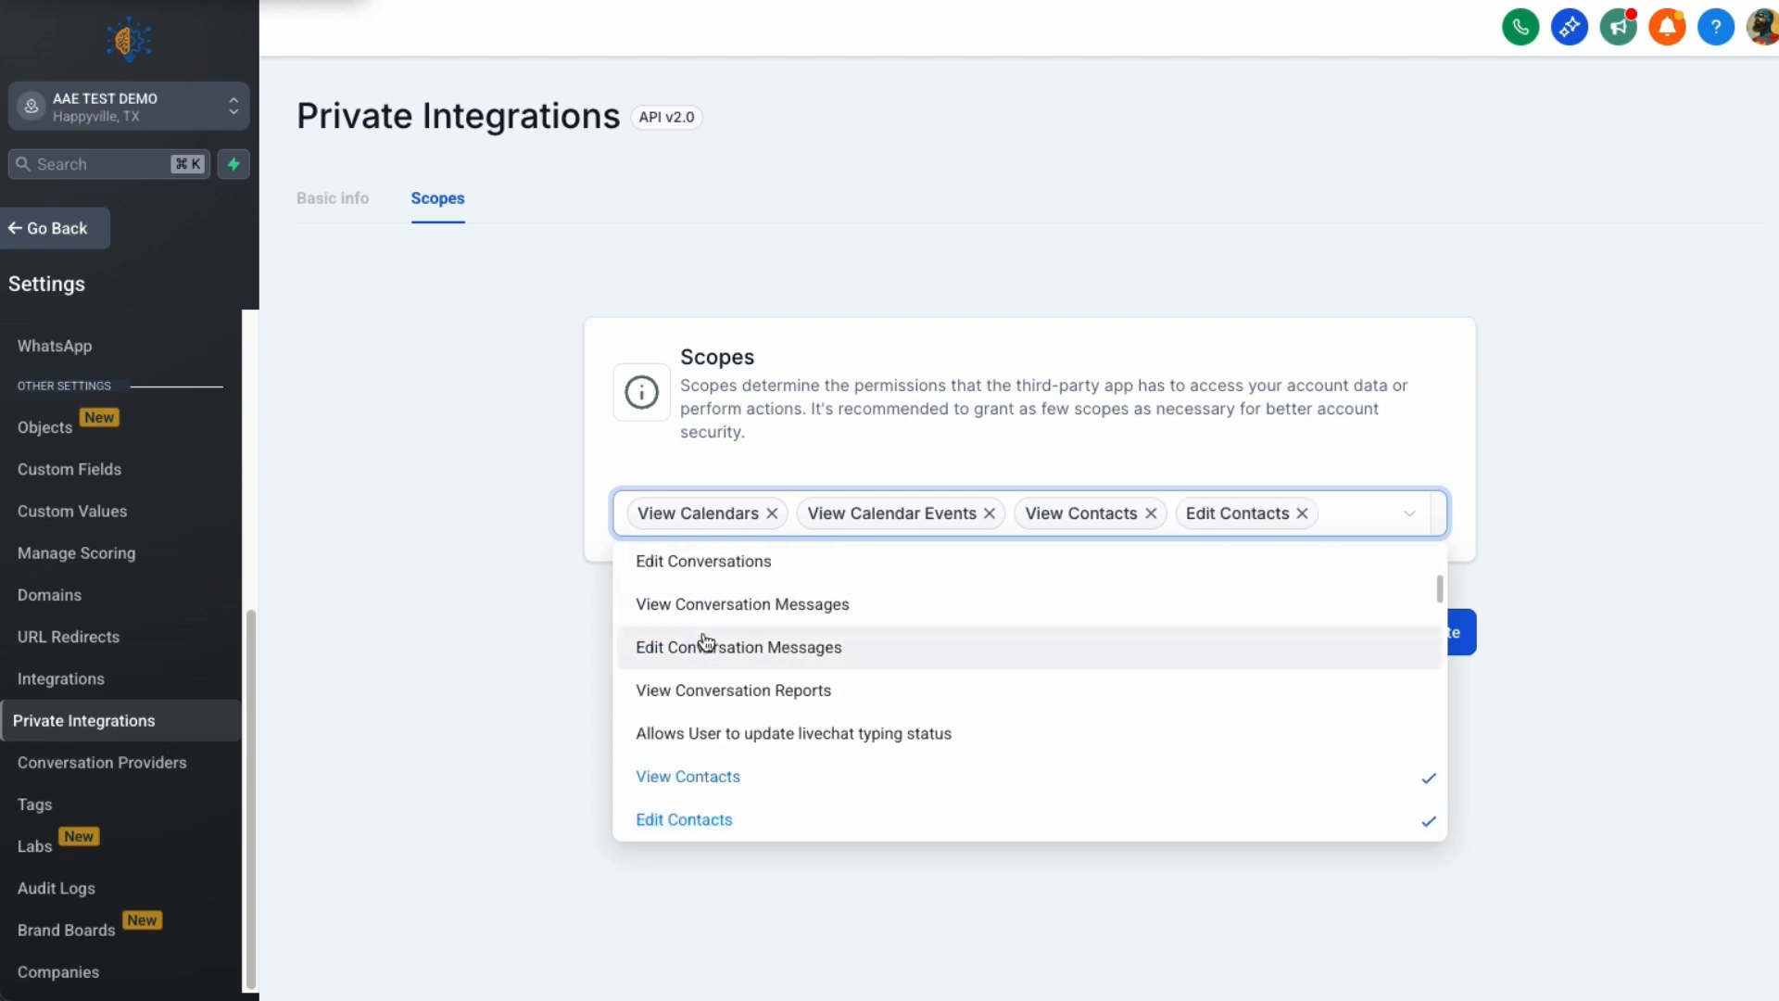
mouse_move(834, 567)
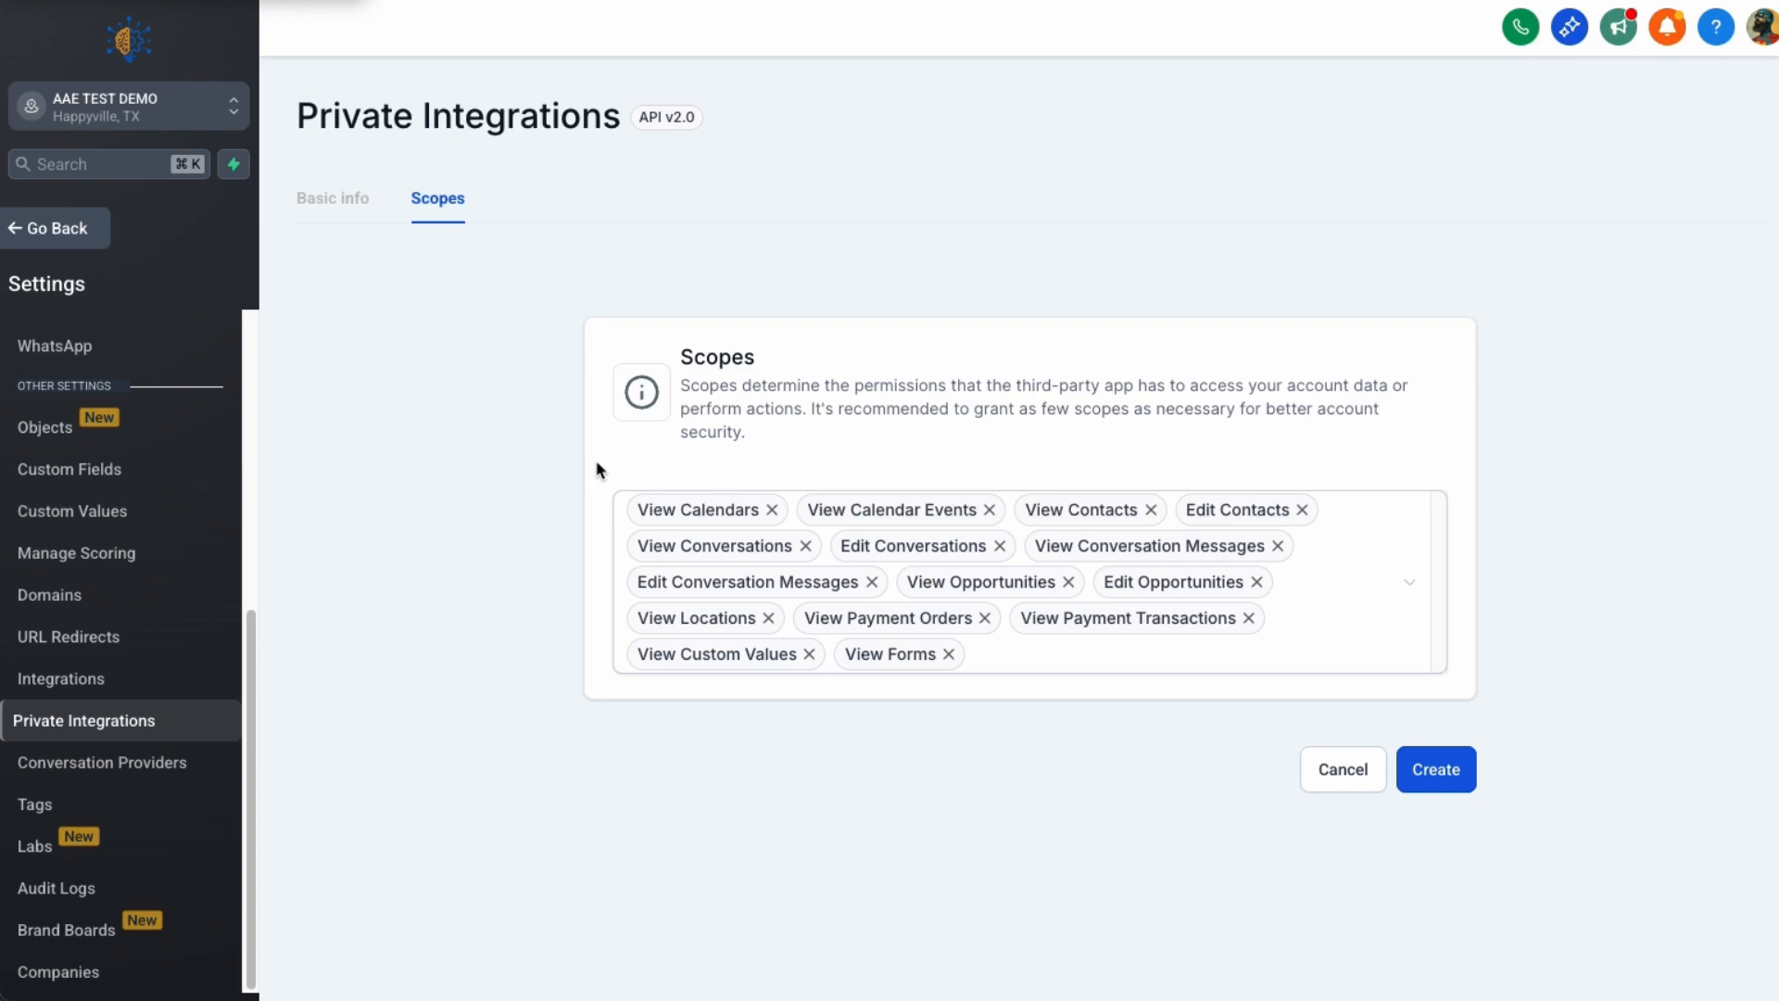
mouse_move(1600, 630)
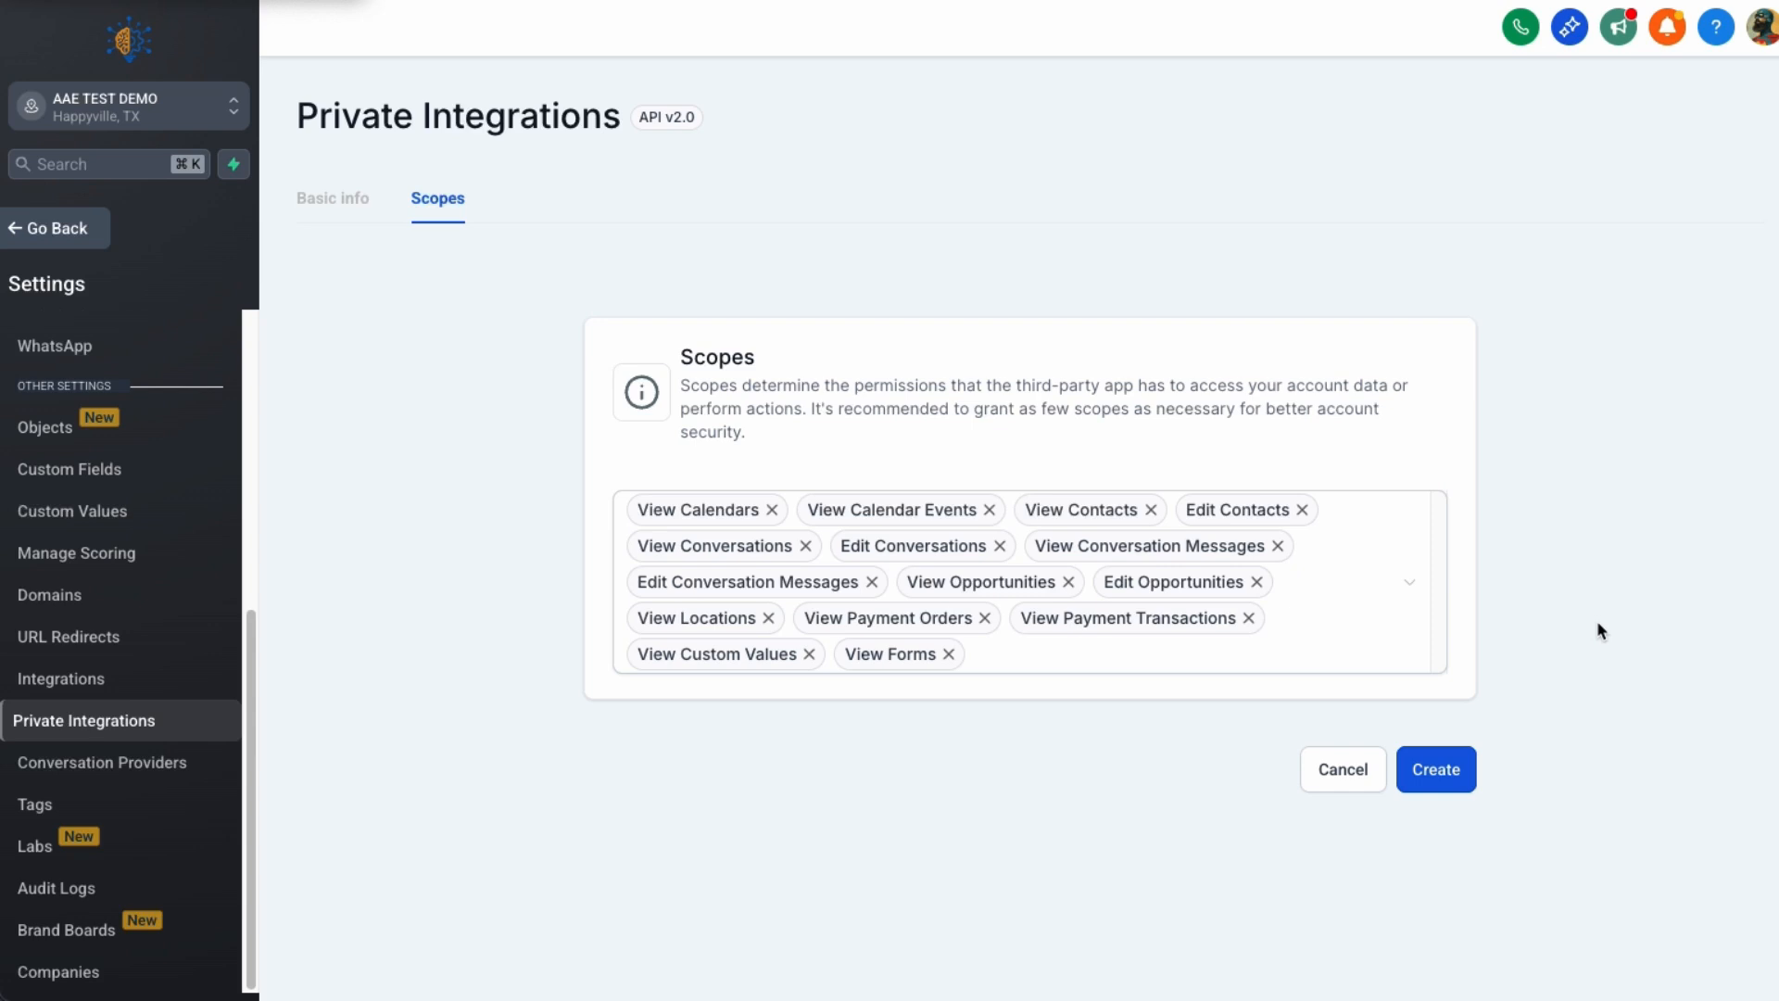
mouse_move(1576, 610)
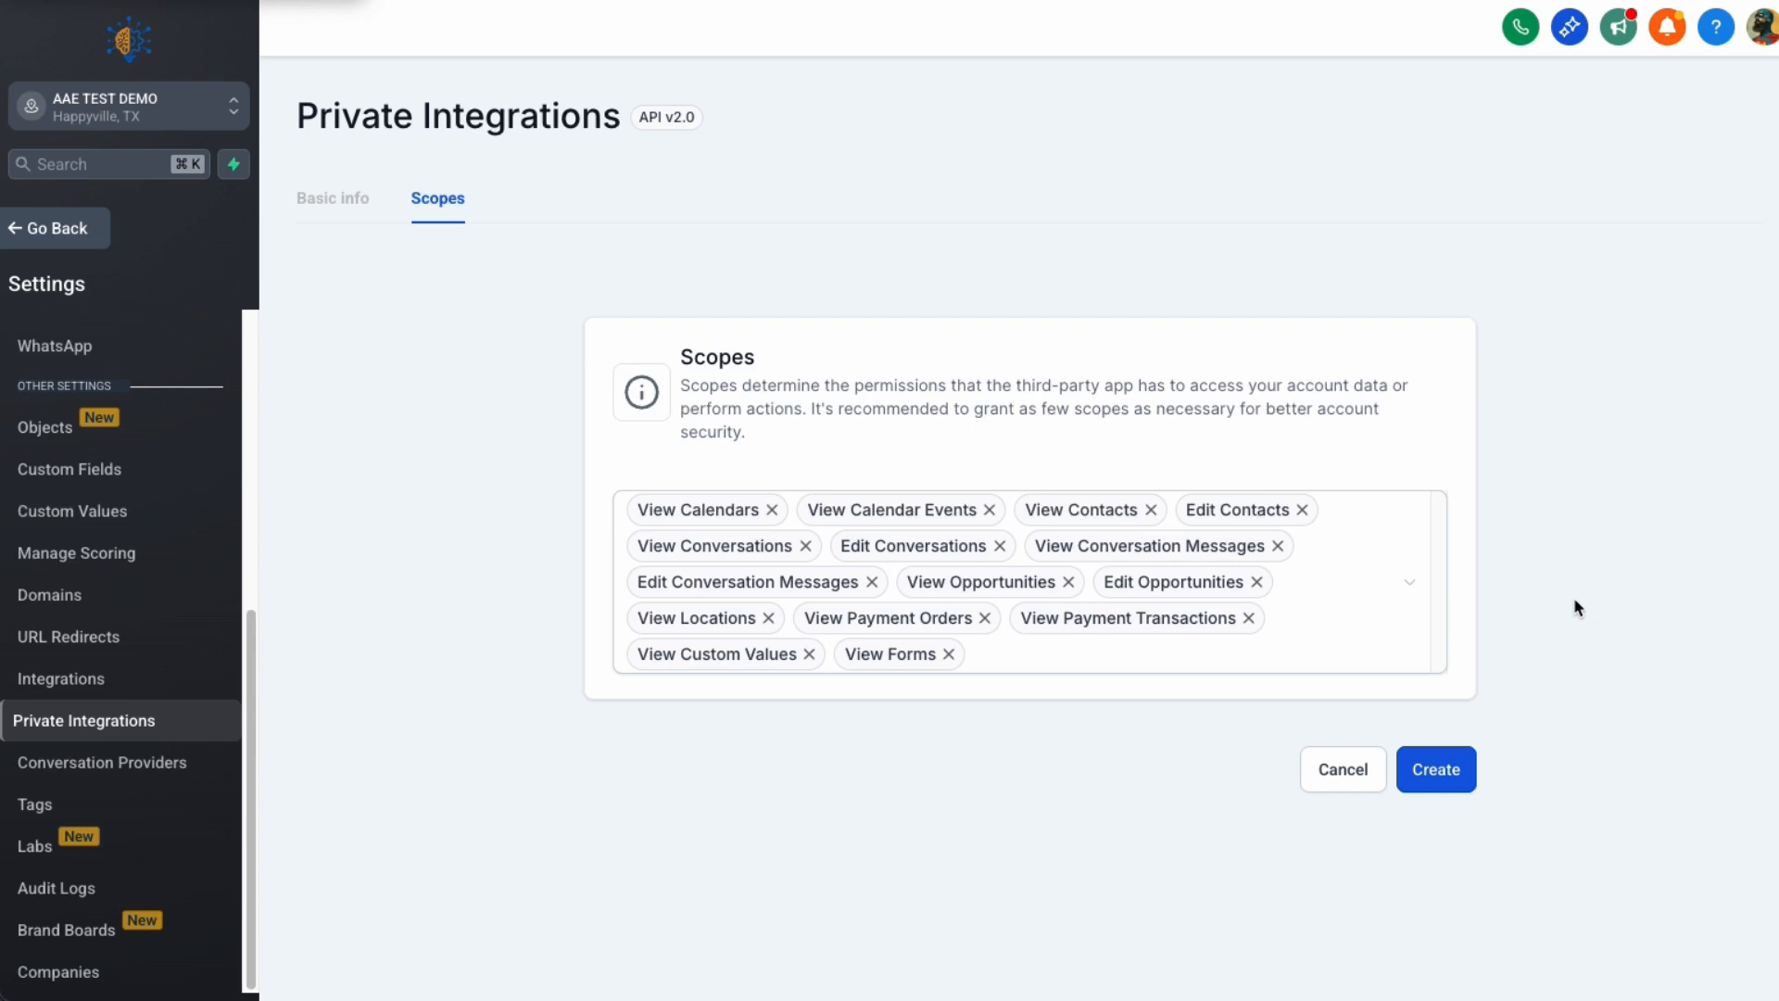
- Create the private integration so its access token is issued and displayed
left_click(1435, 769)
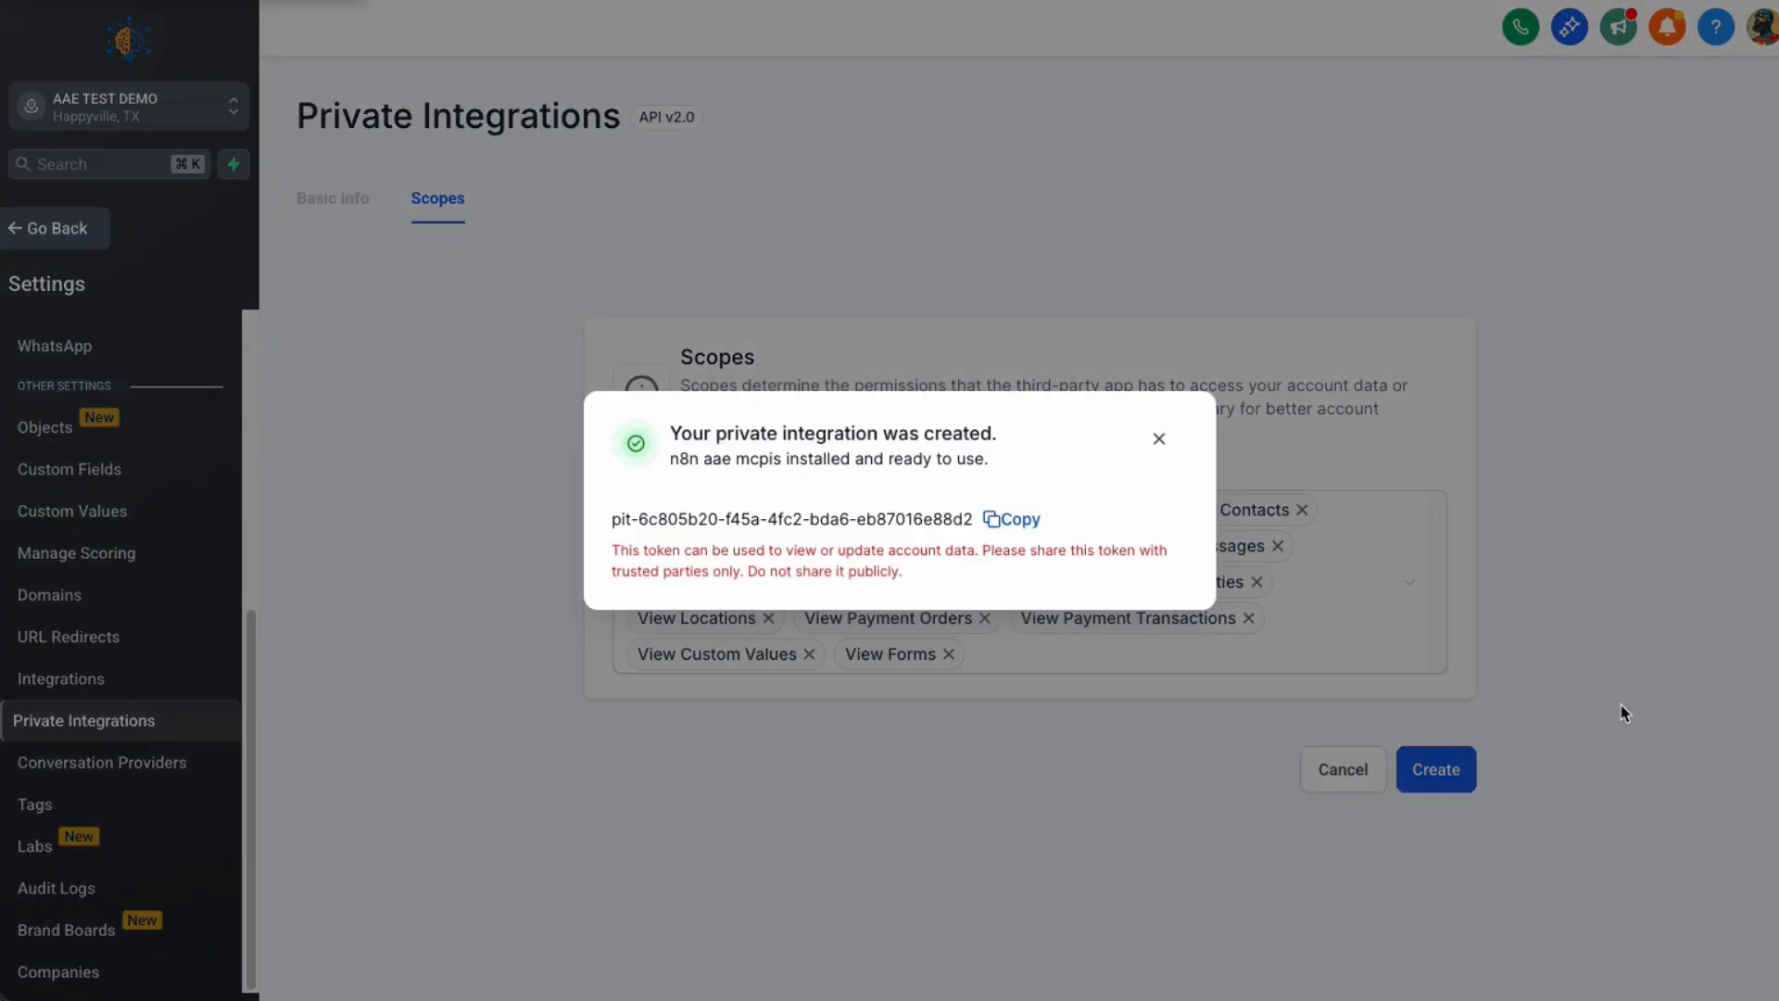
mouse_move(806, 589)
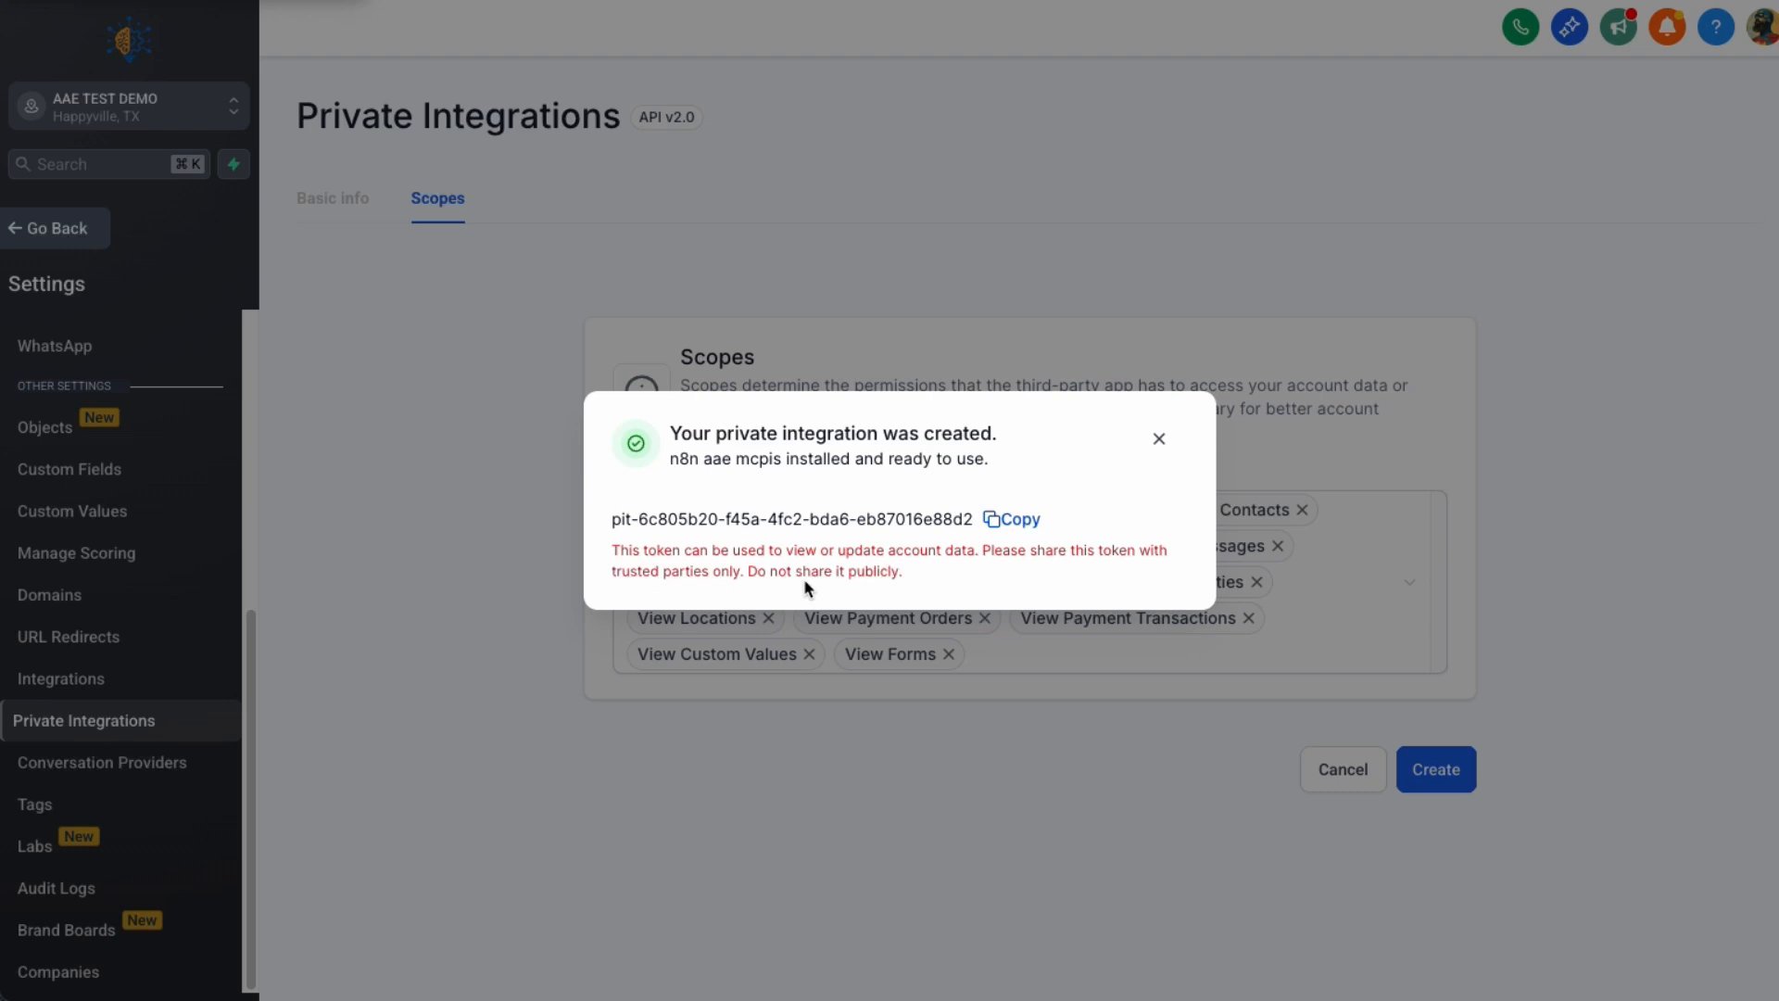
mouse_move(1288, 580)
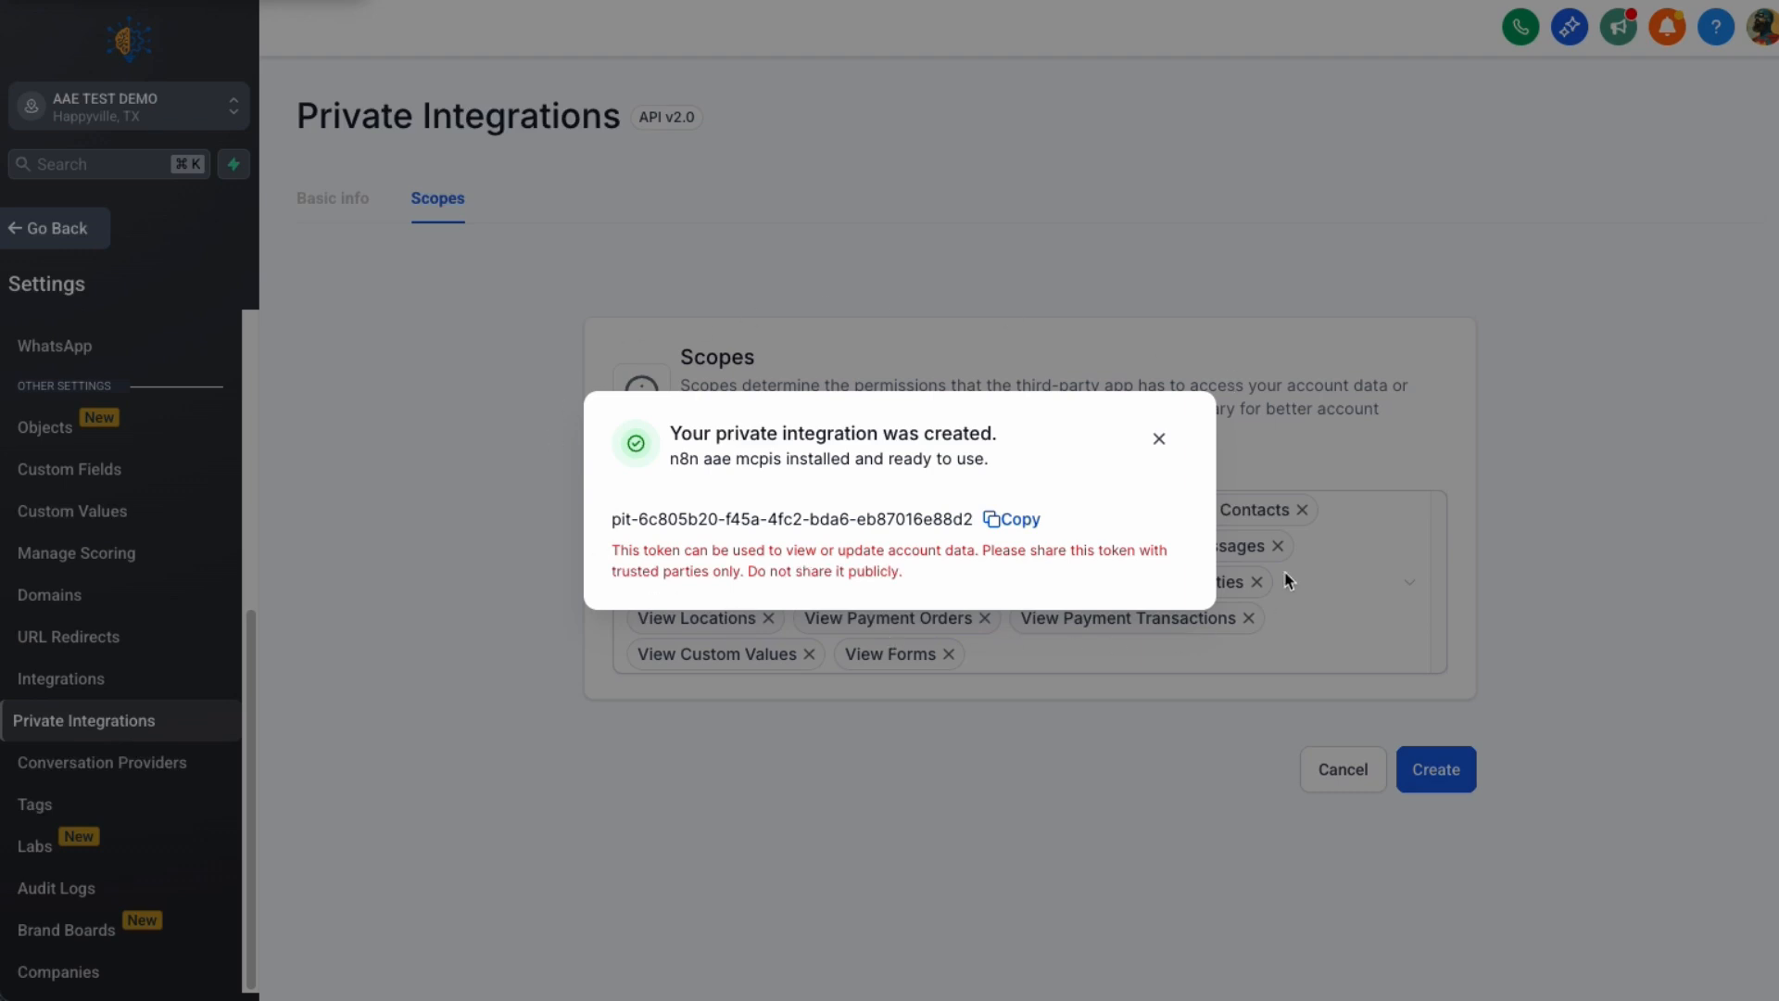
mouse_move(580, 464)
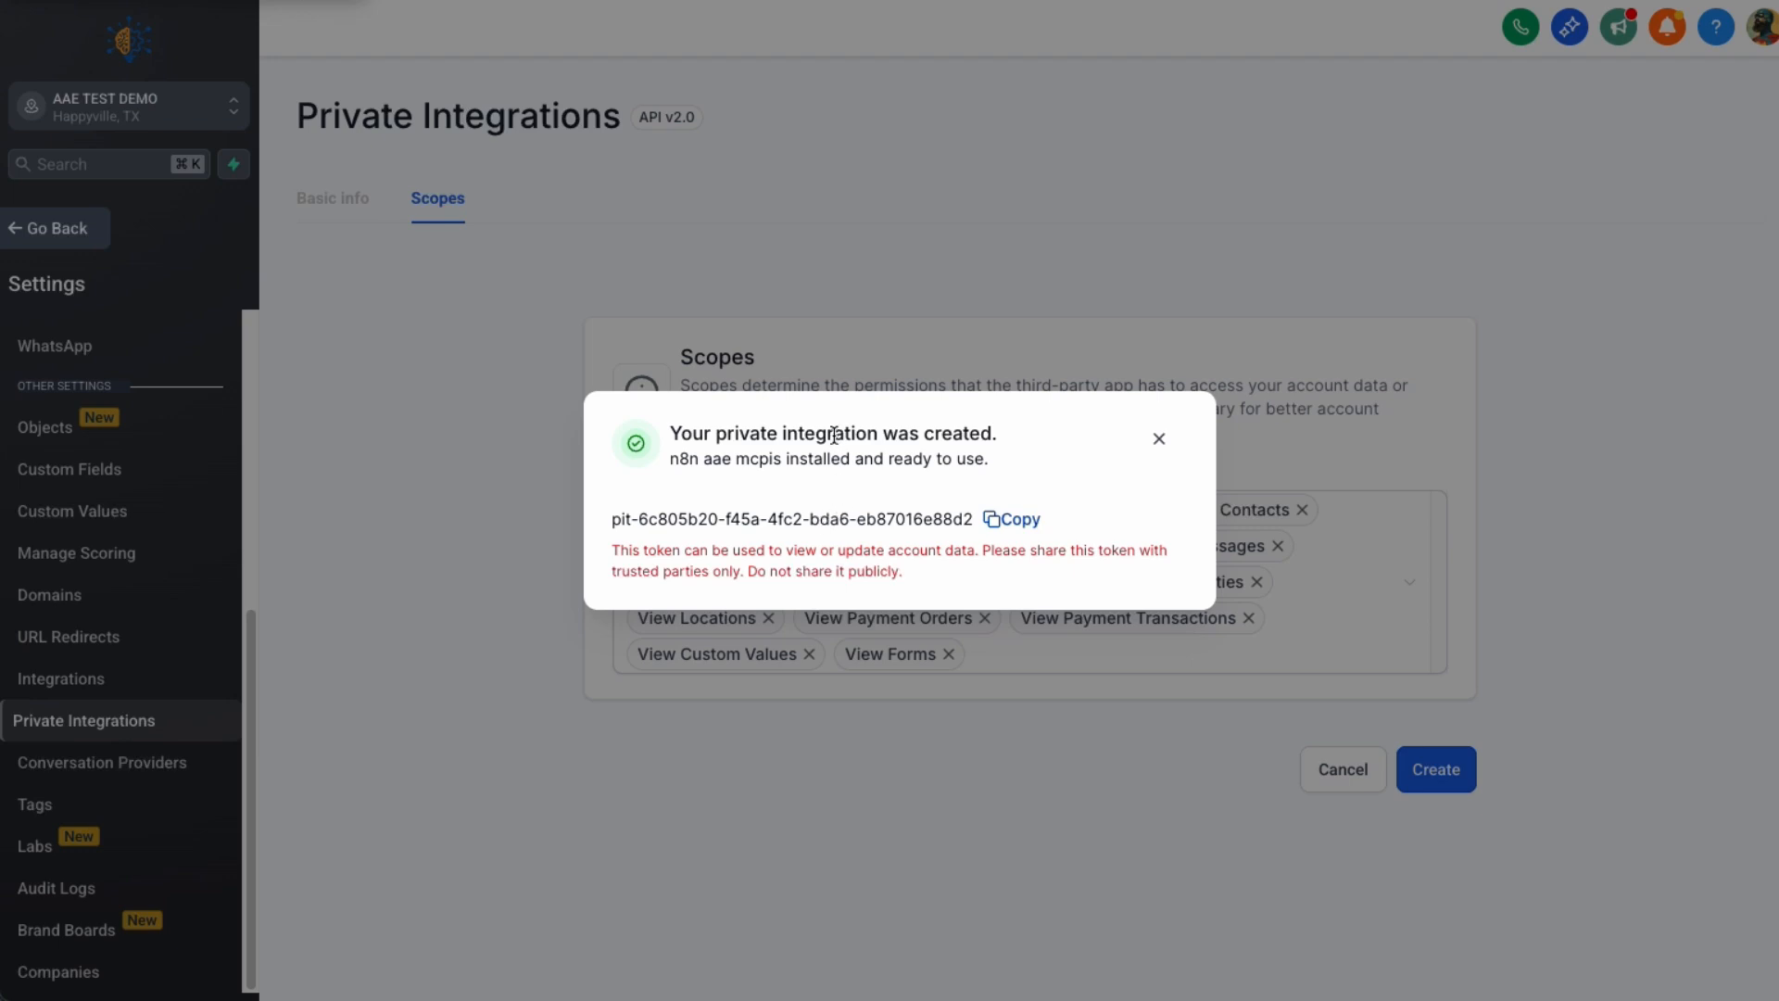
mouse_move(953, 550)
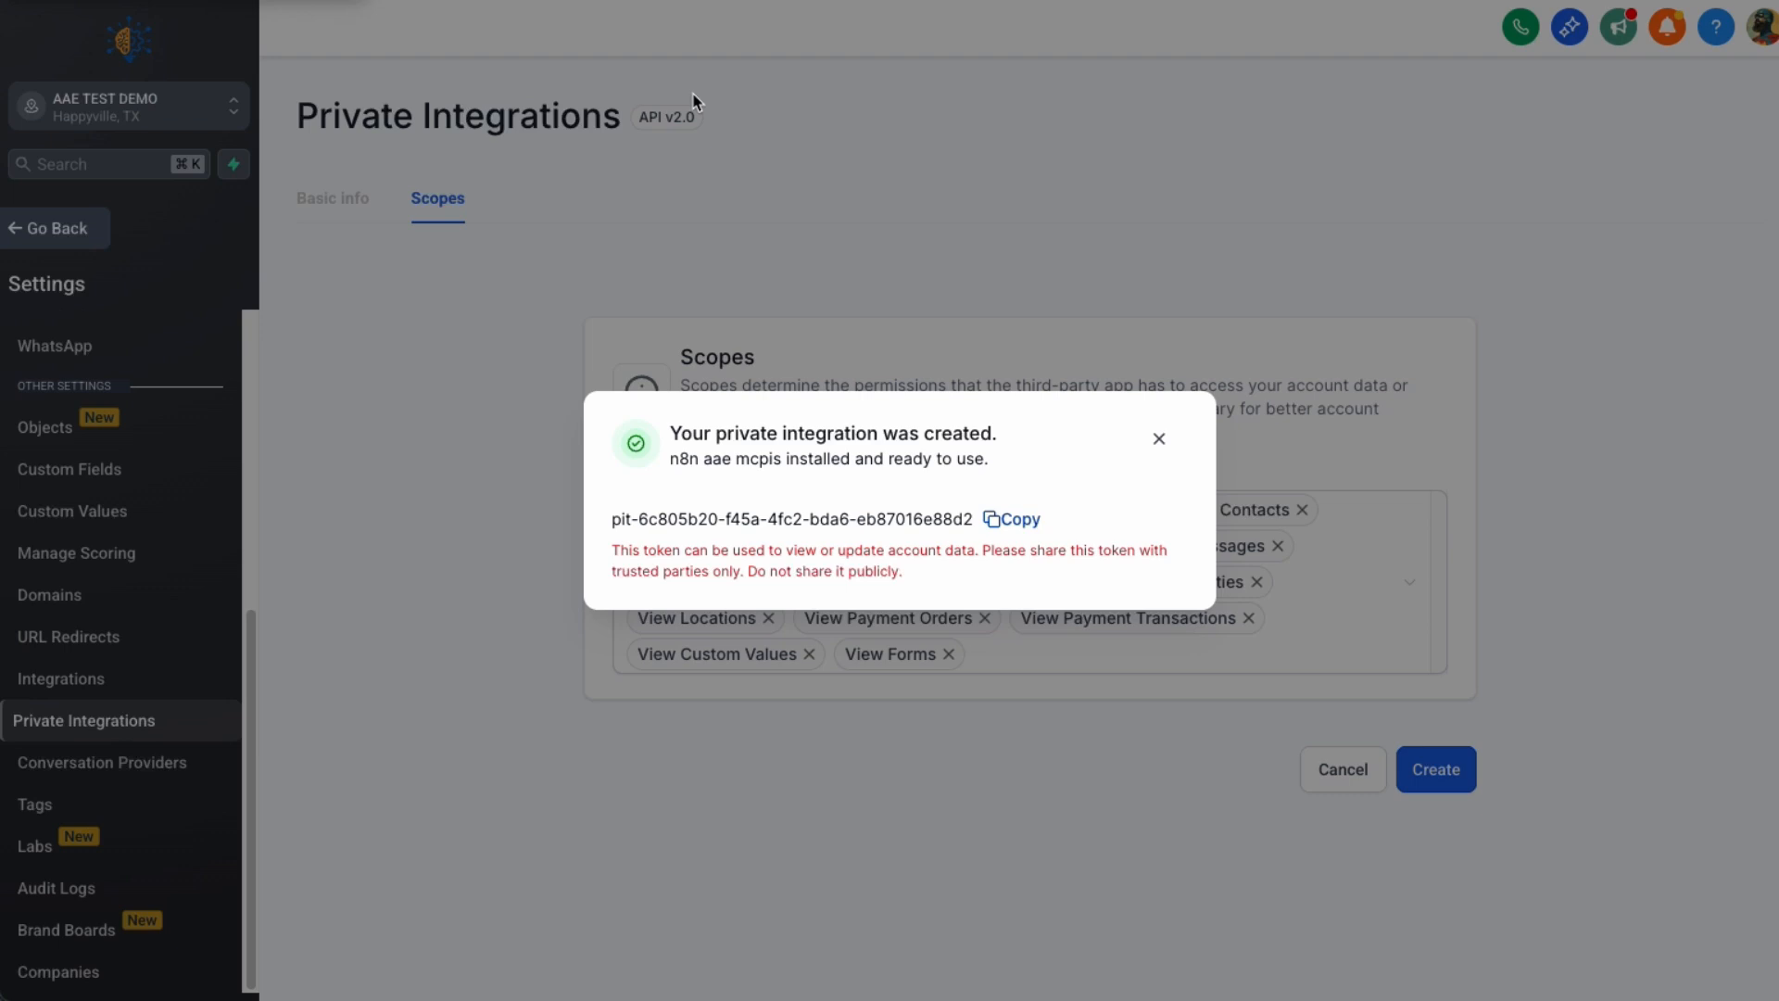
mouse_move(624, 59)
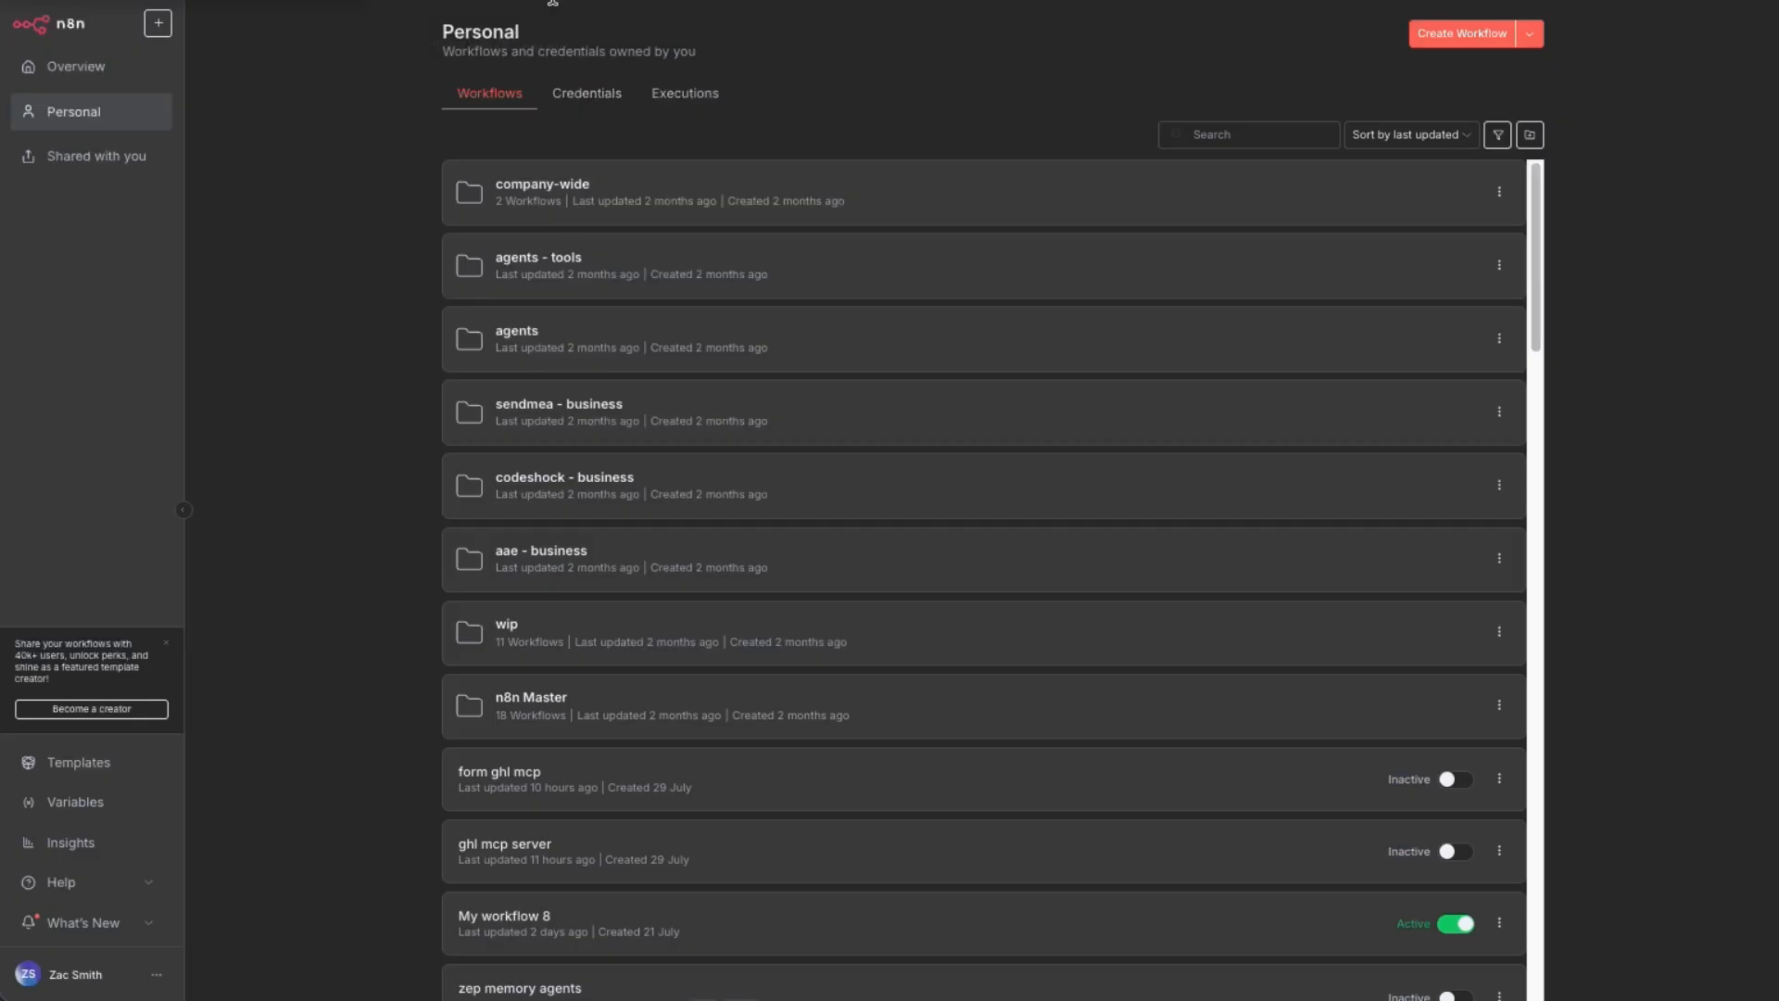
mouse_move(671, 265)
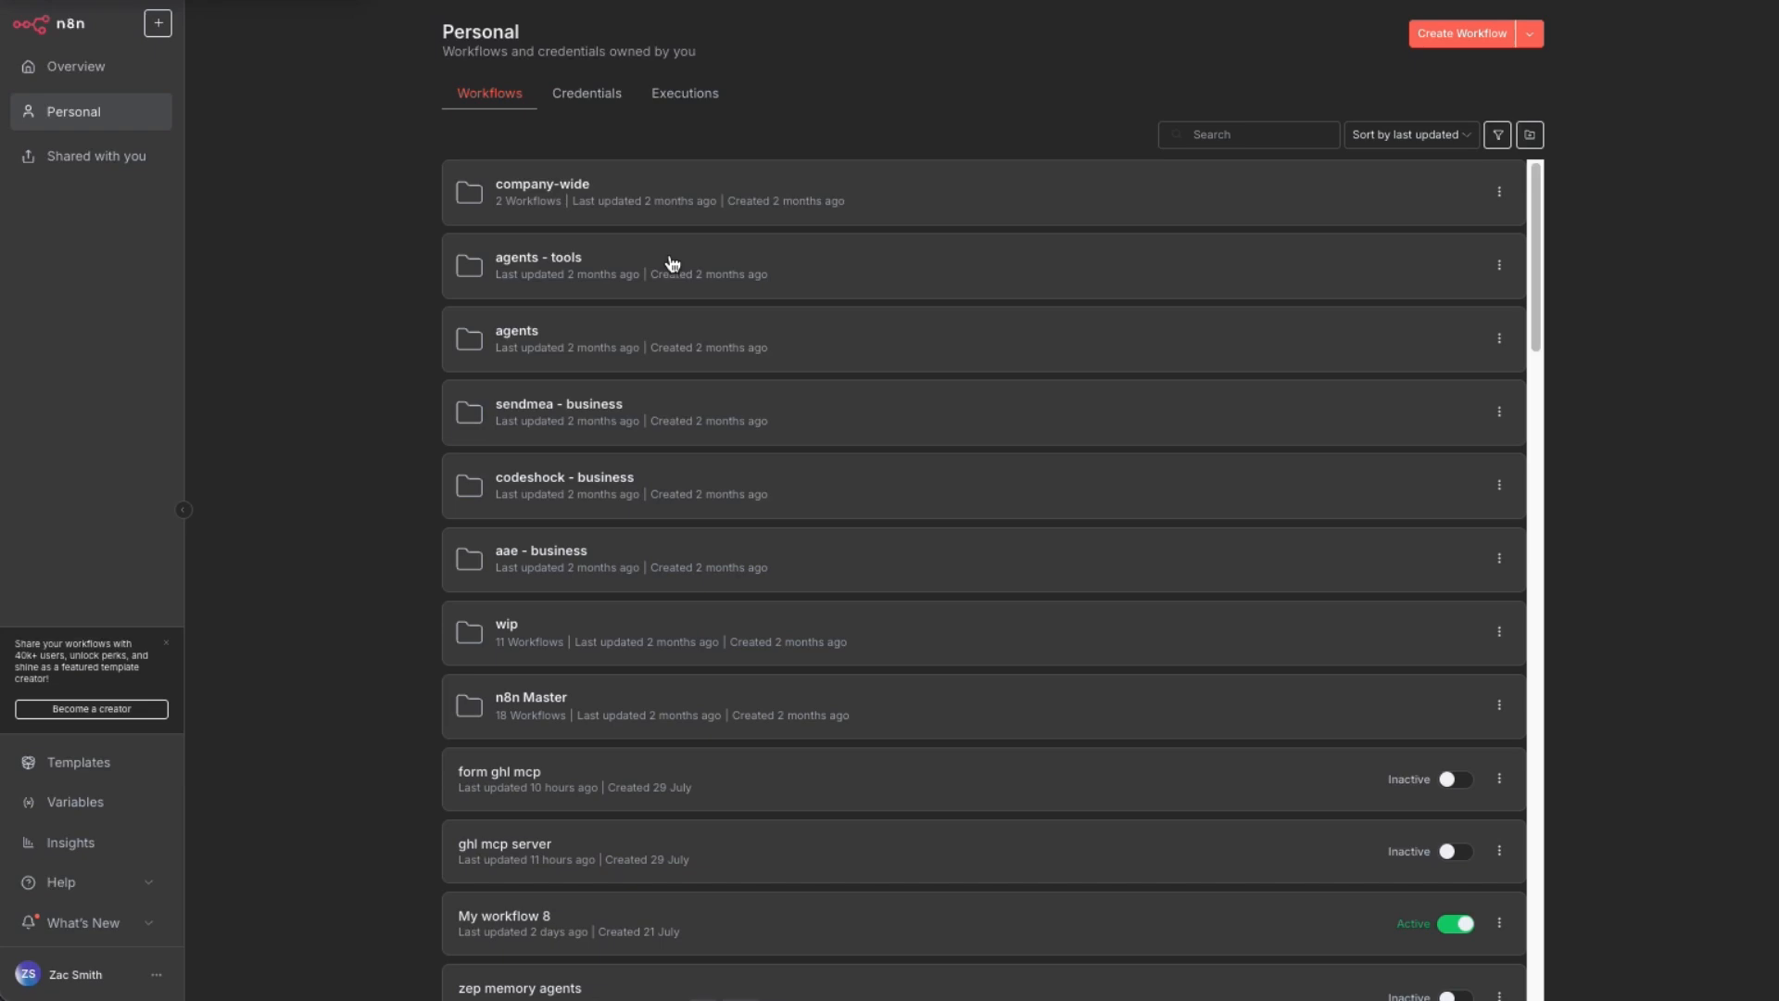
- Create a blank workflow, 'My workflow 9', from the Personal workflows page
left_click(1462, 33)
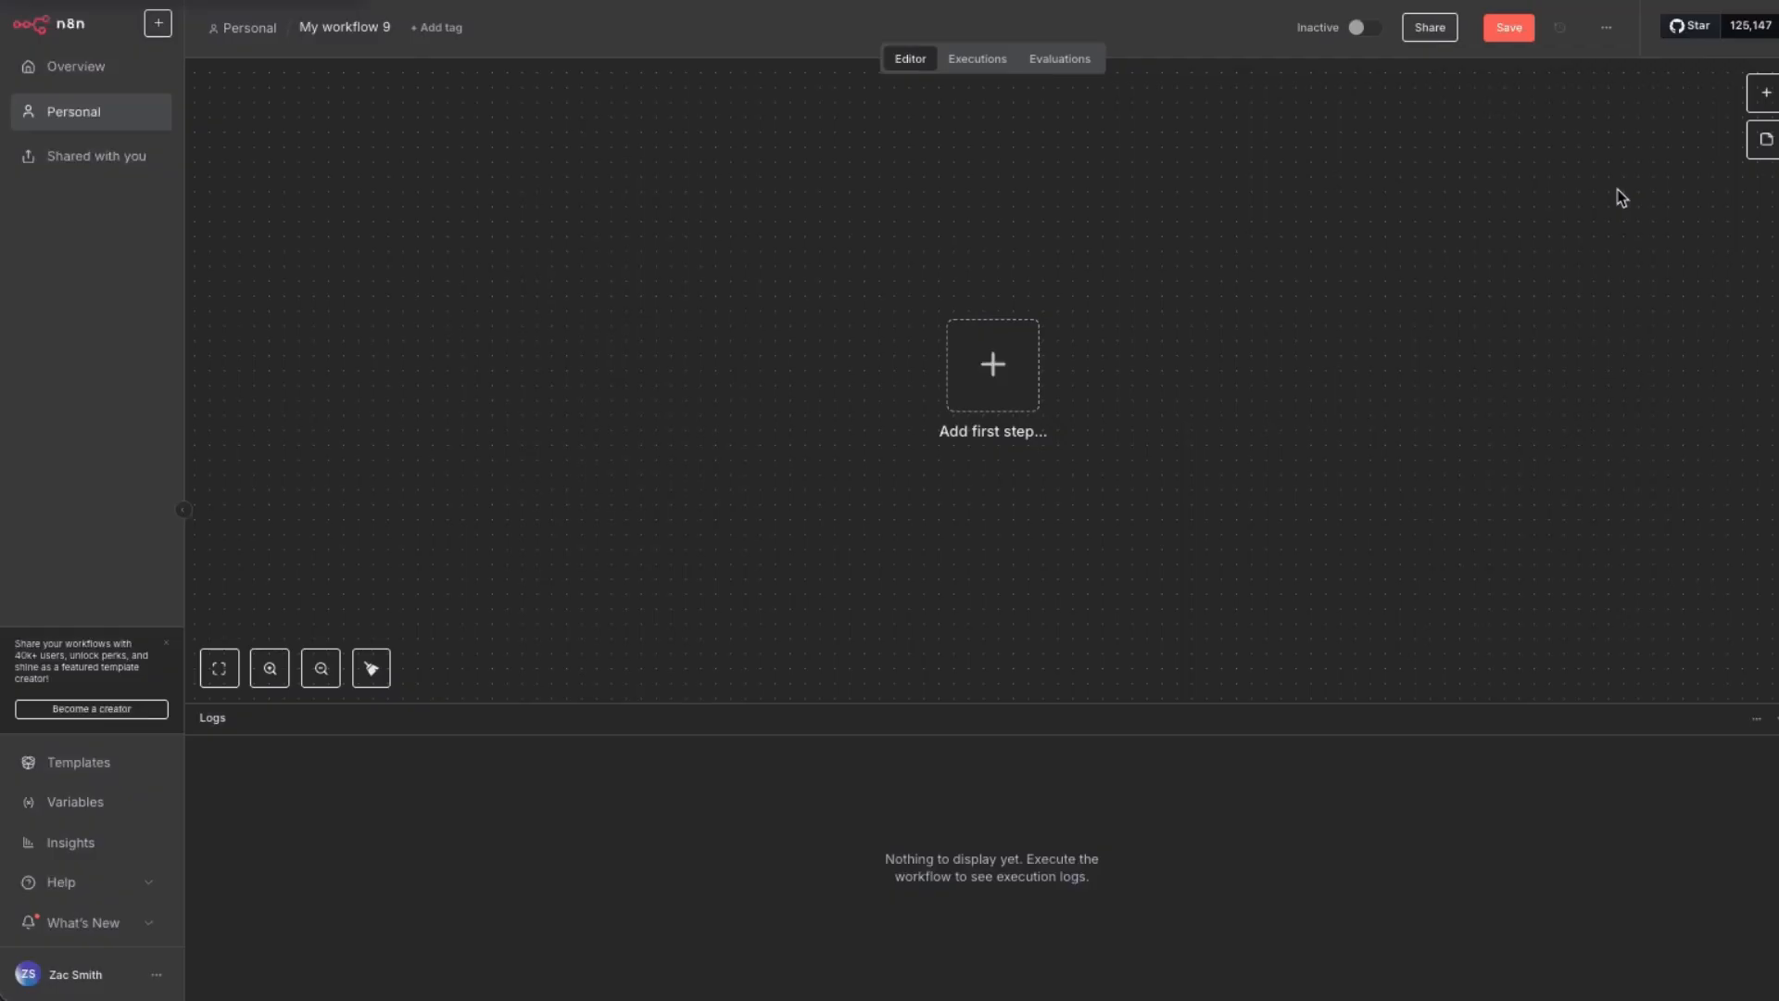
mouse_move(906, 382)
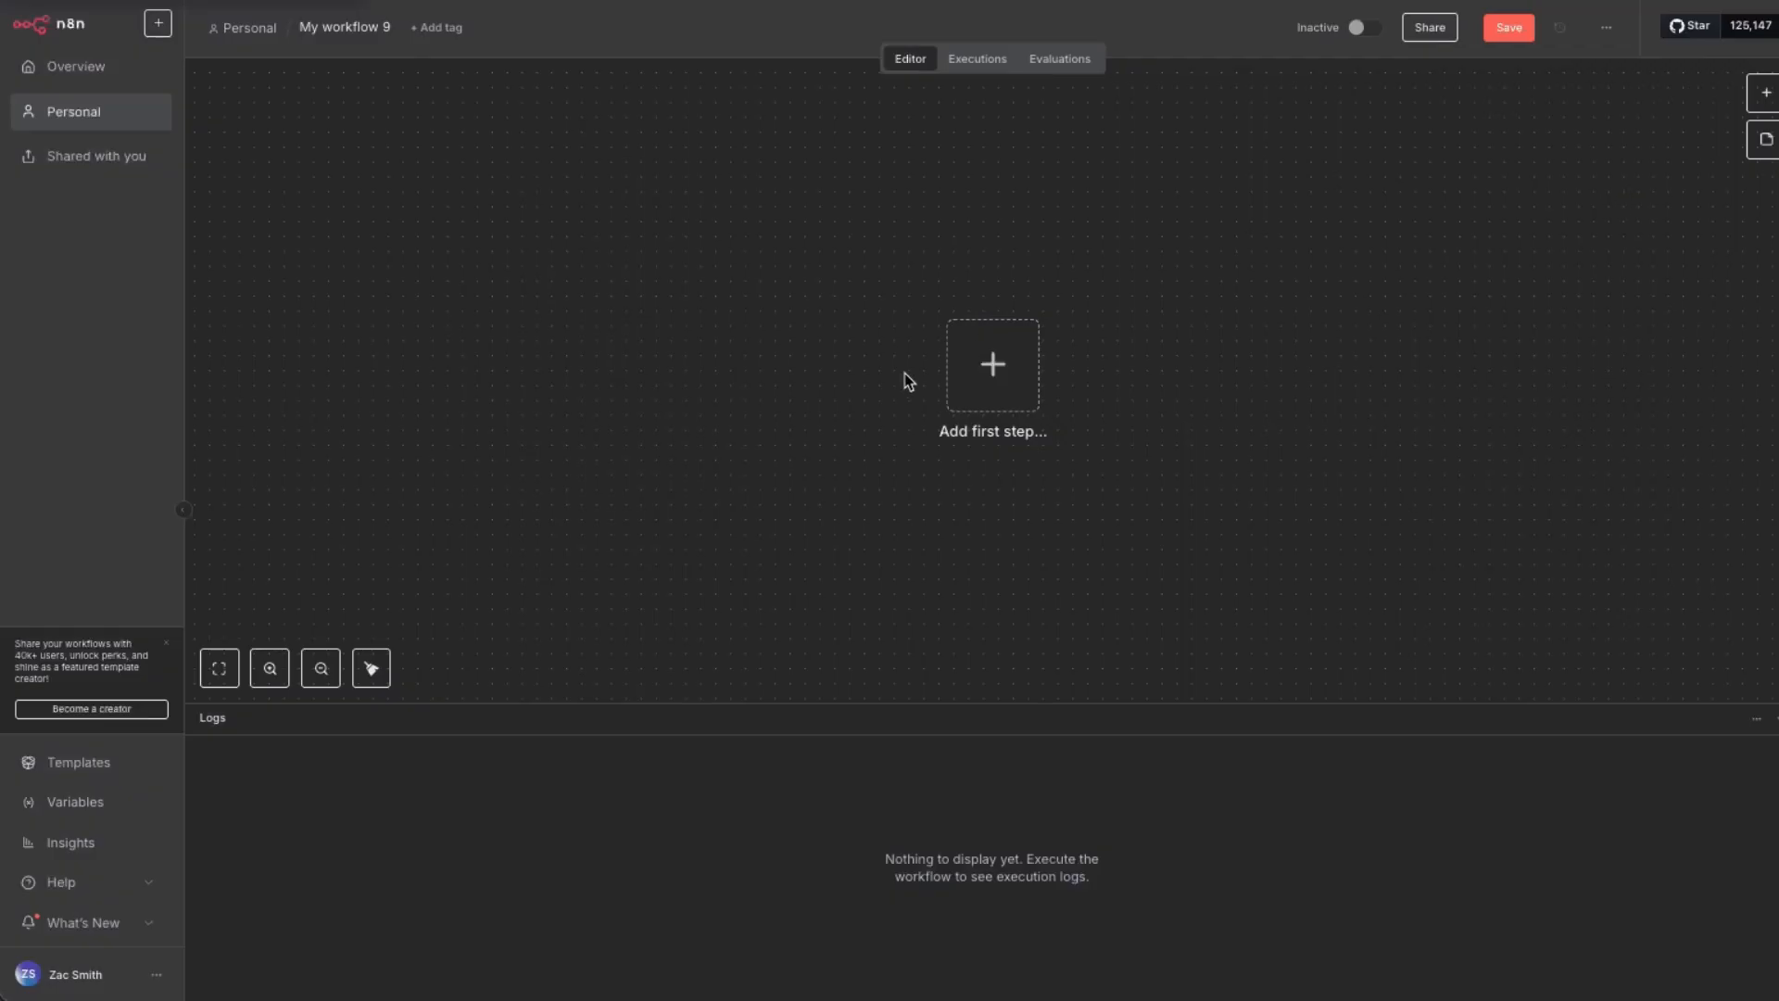
mouse_move(1034, 396)
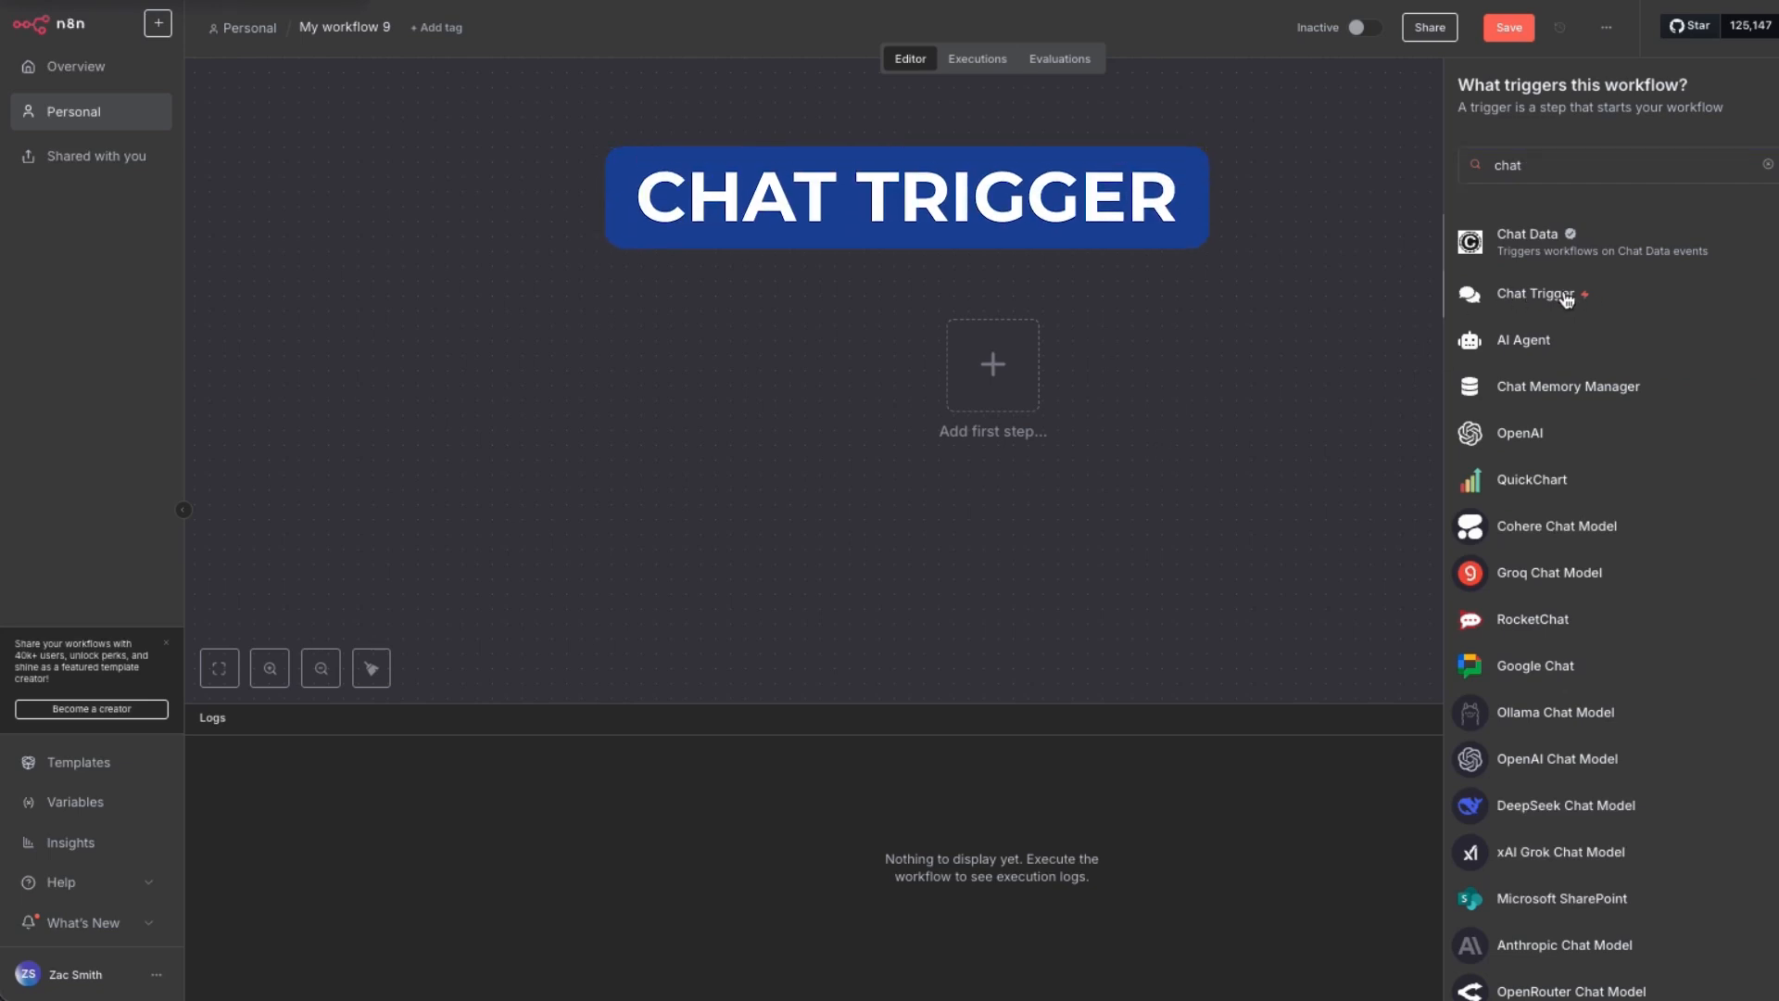
- Add a Chat Trigger as first step and connect an AI Agent node after it
left_click(1535, 295)
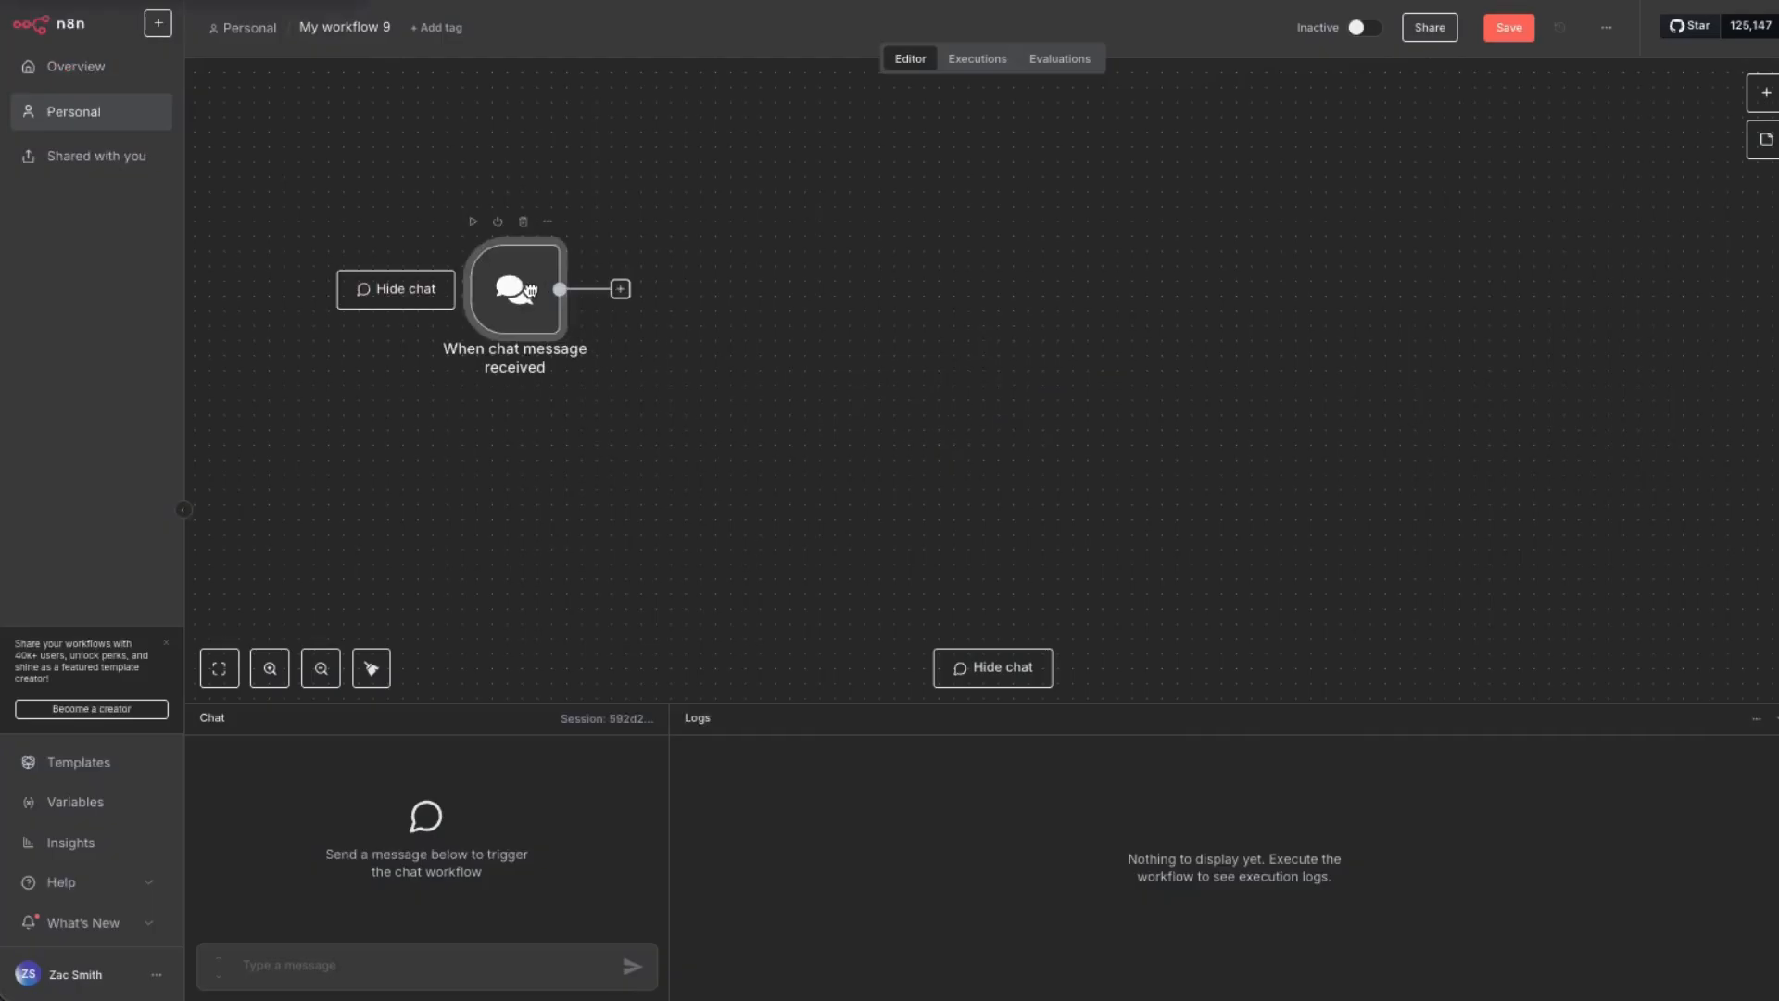
left_click(619, 289)
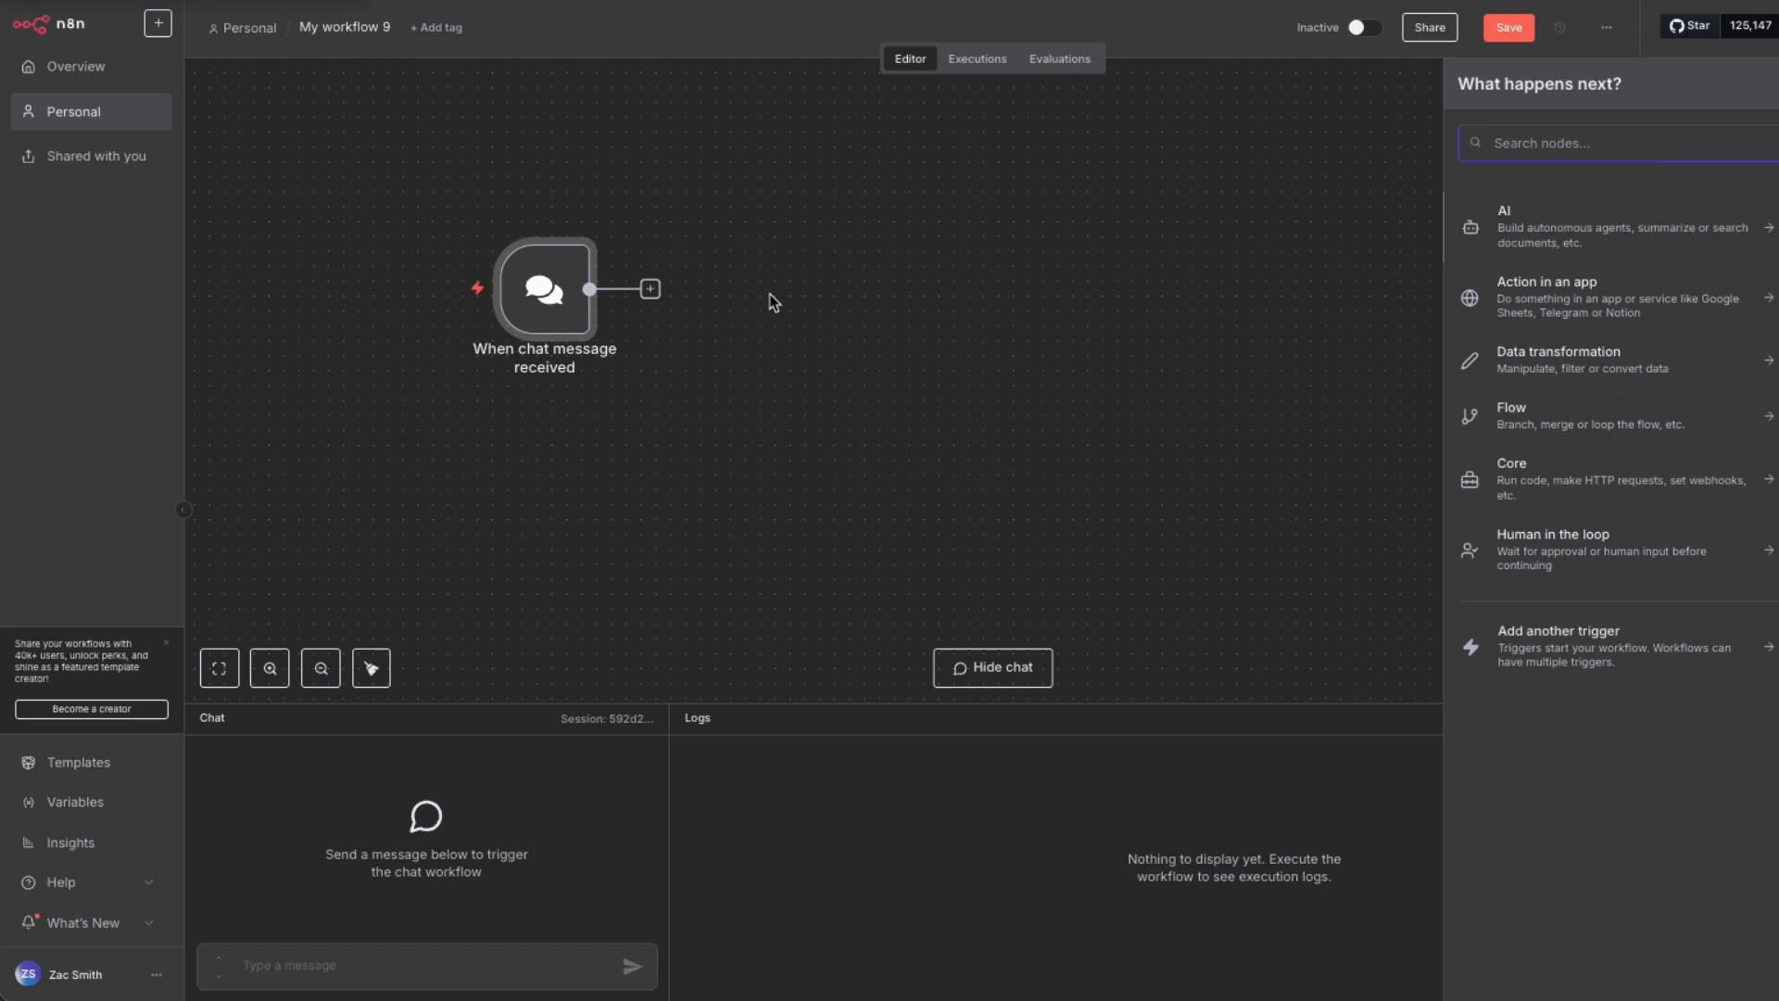
type("agent")
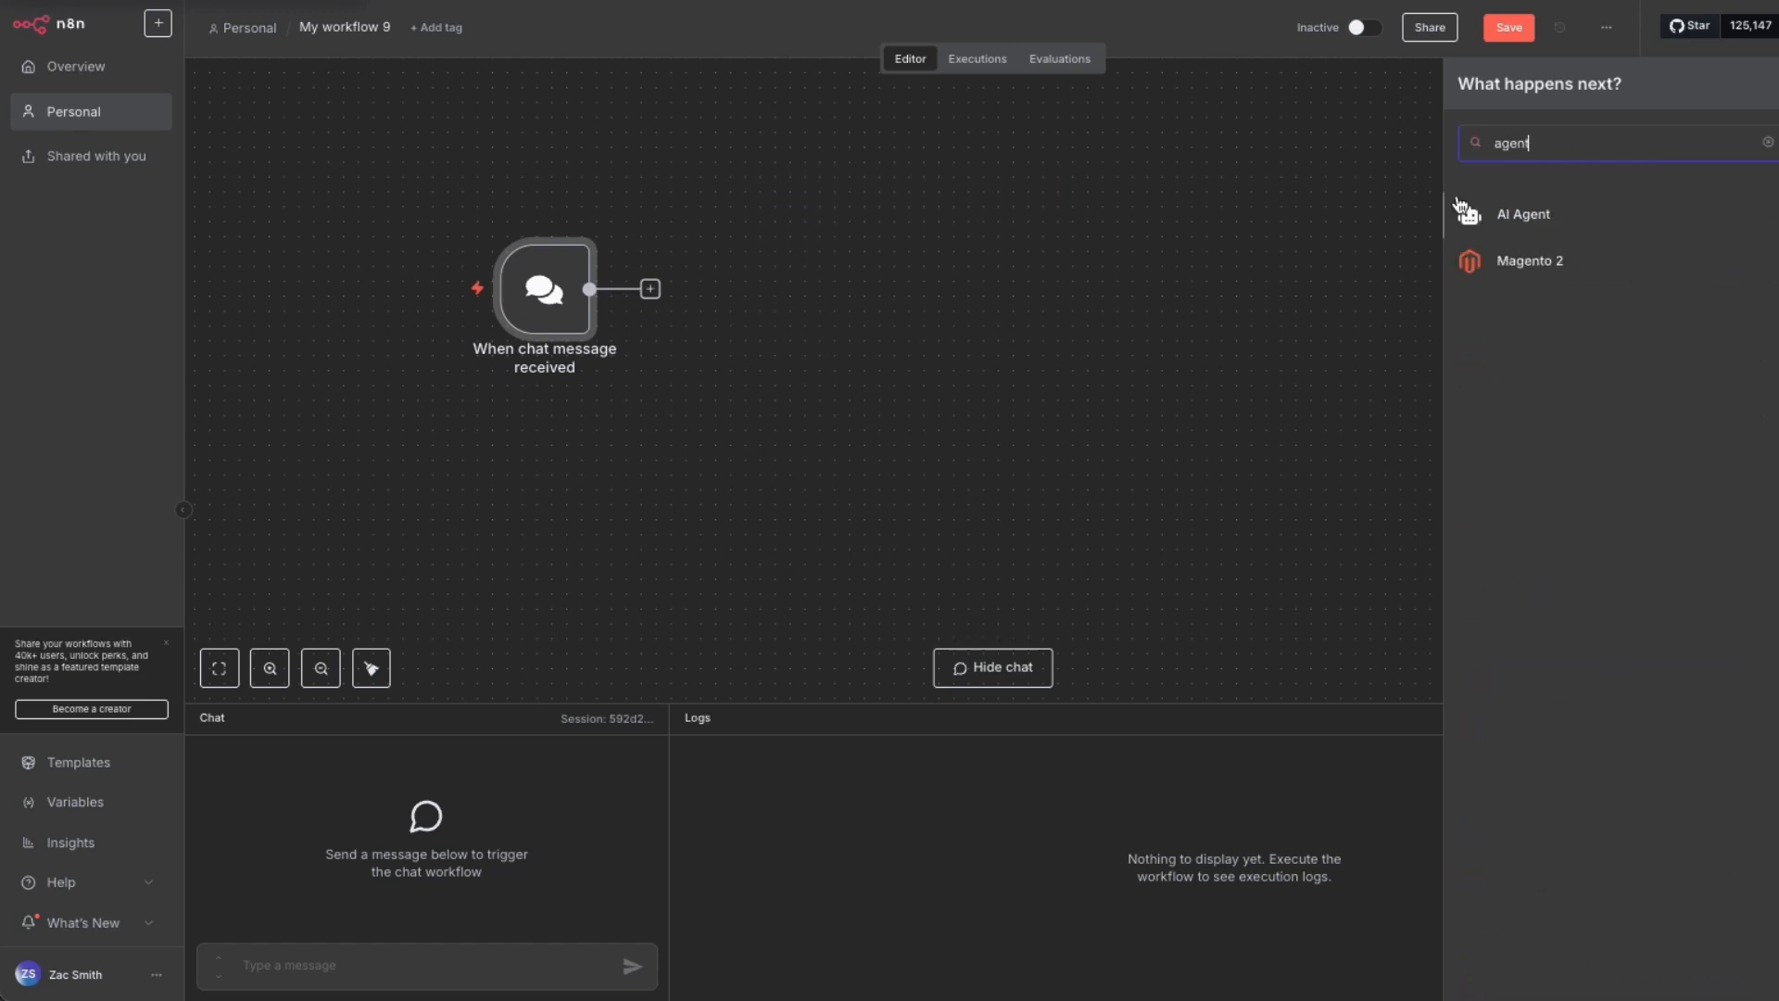
left_click(1524, 213)
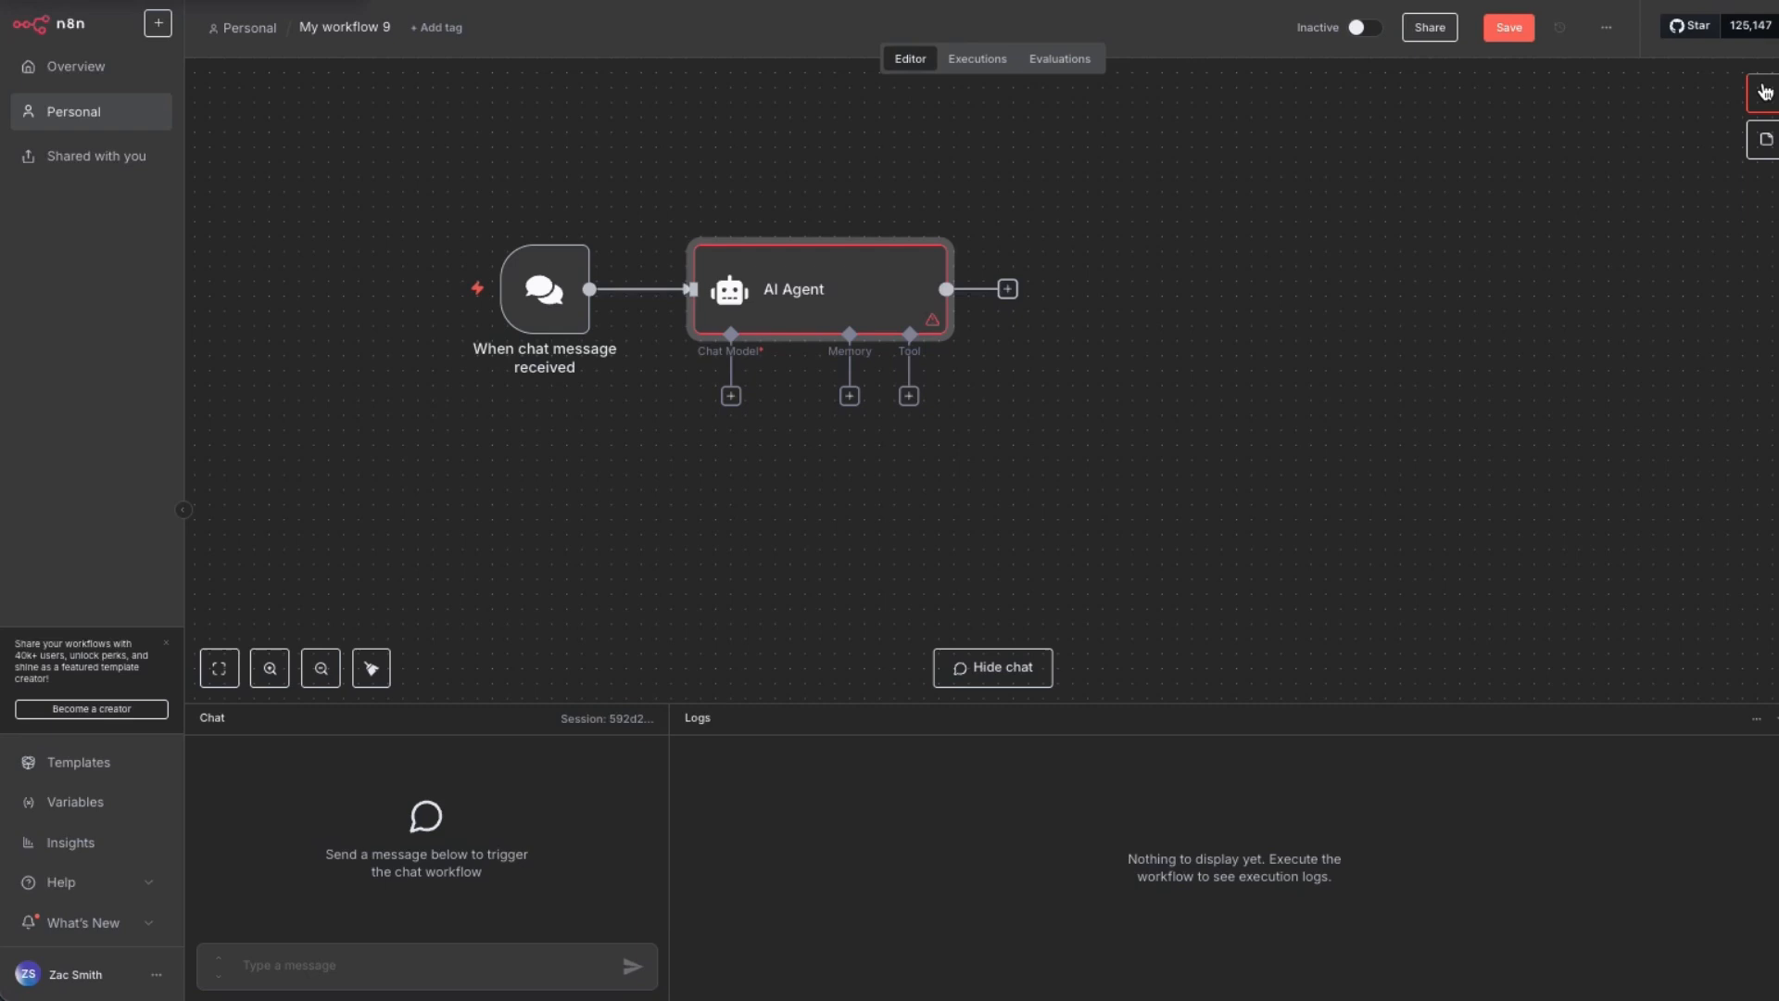
mouse_move(1766, 93)
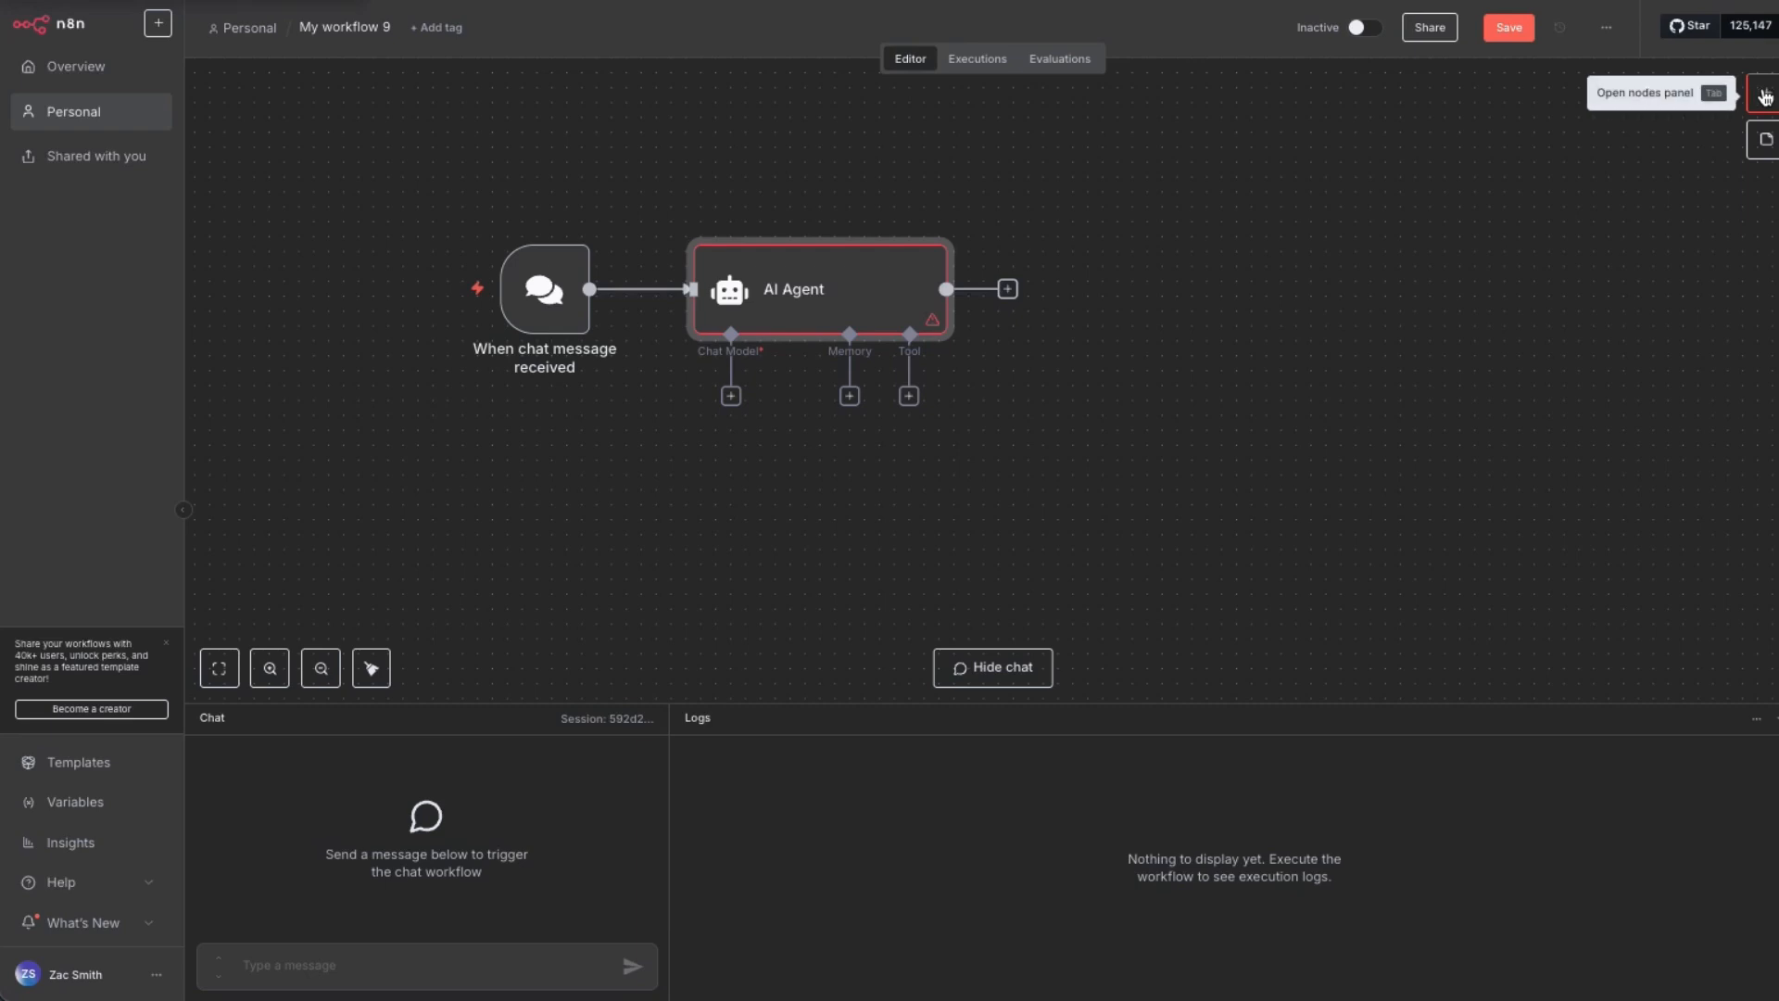
mouse_move(1579, 478)
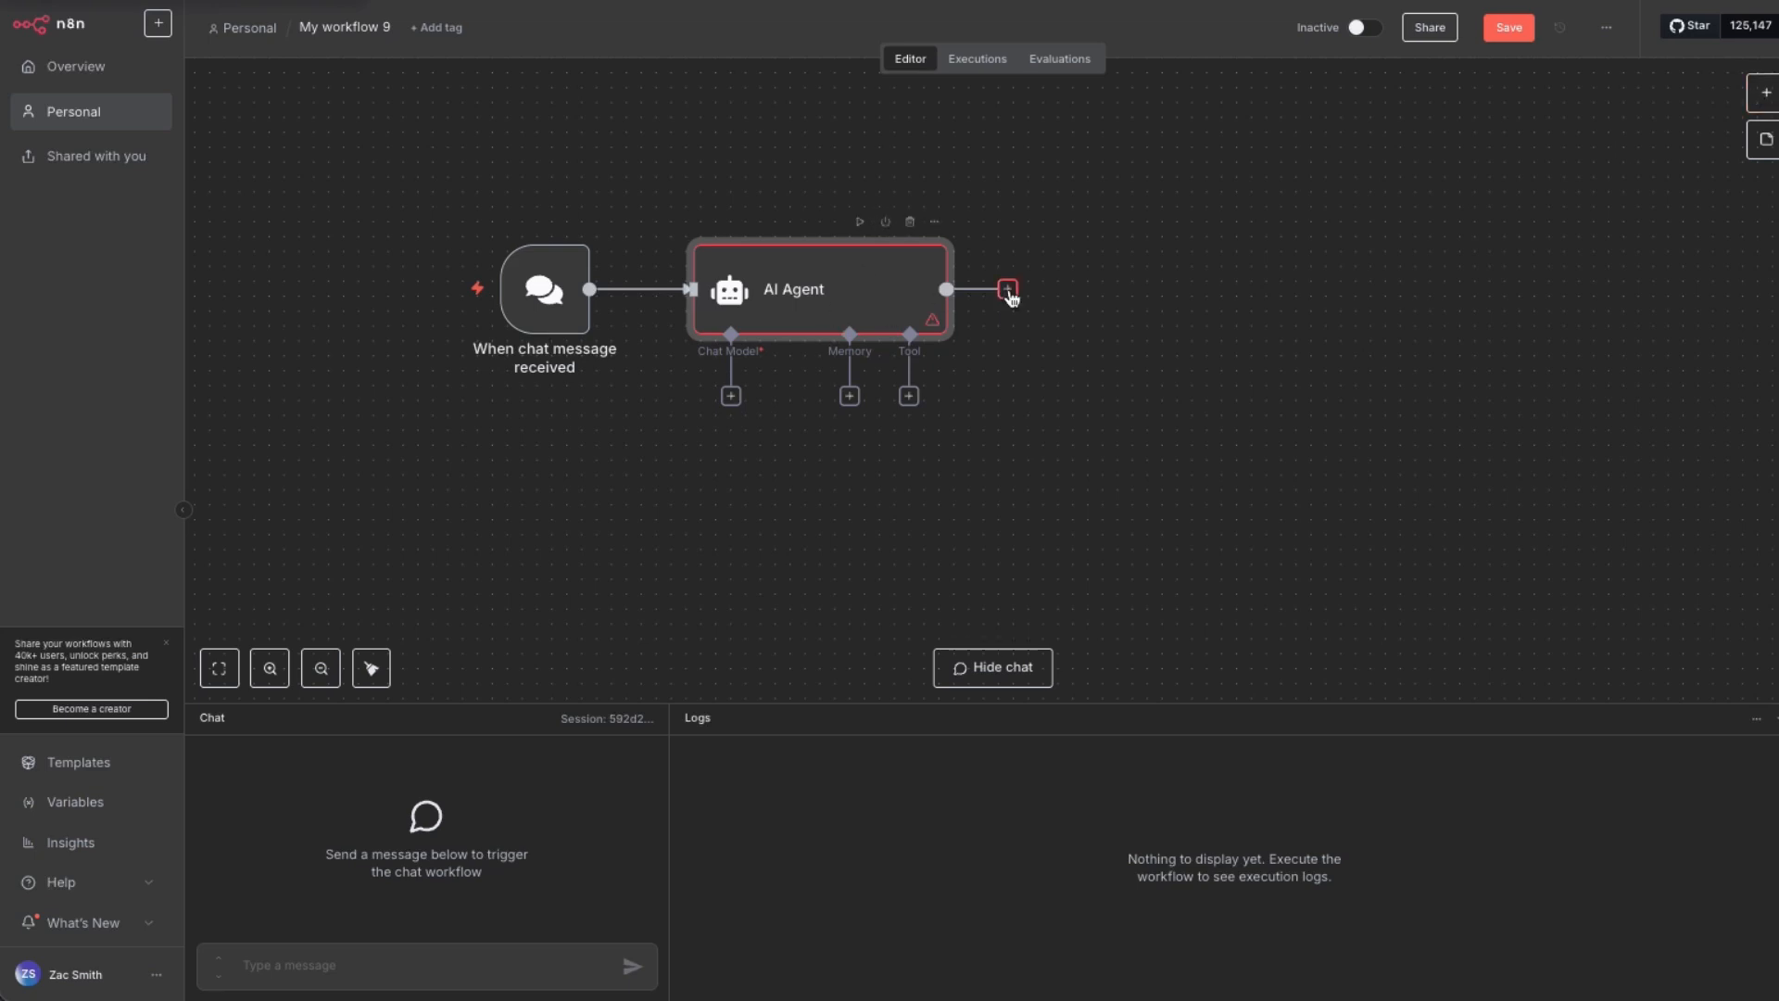
mouse_move(971, 347)
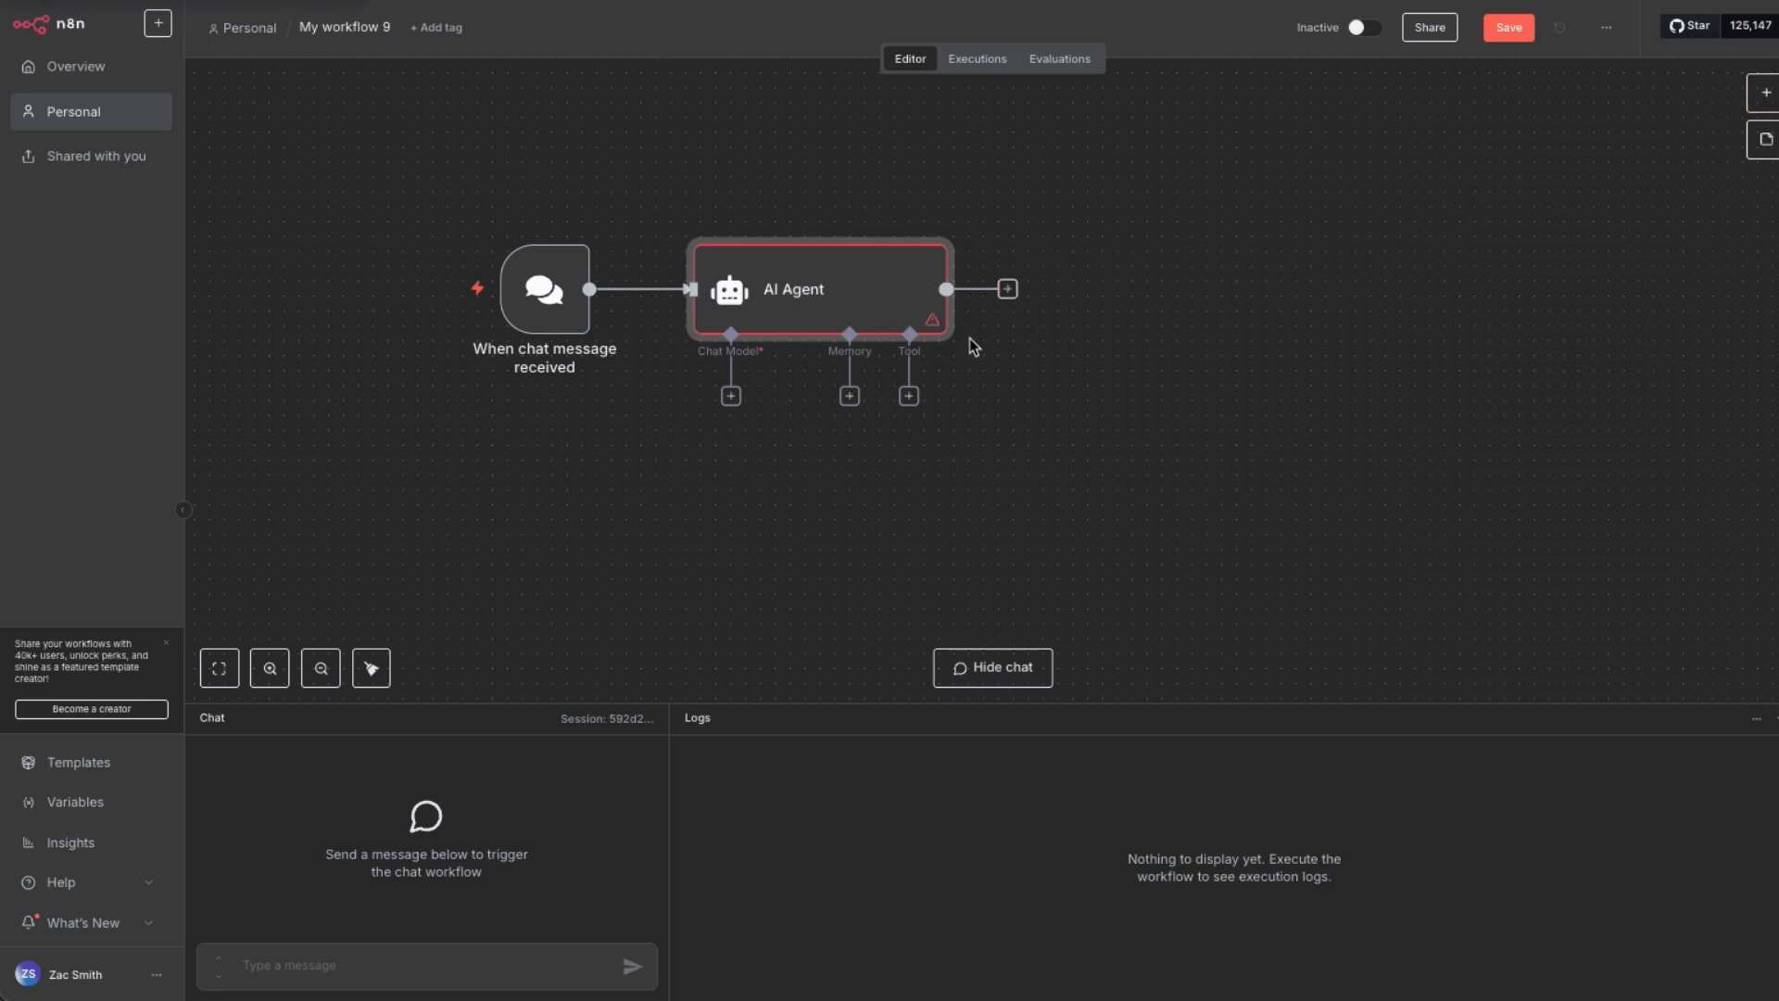
mouse_move(1175, 305)
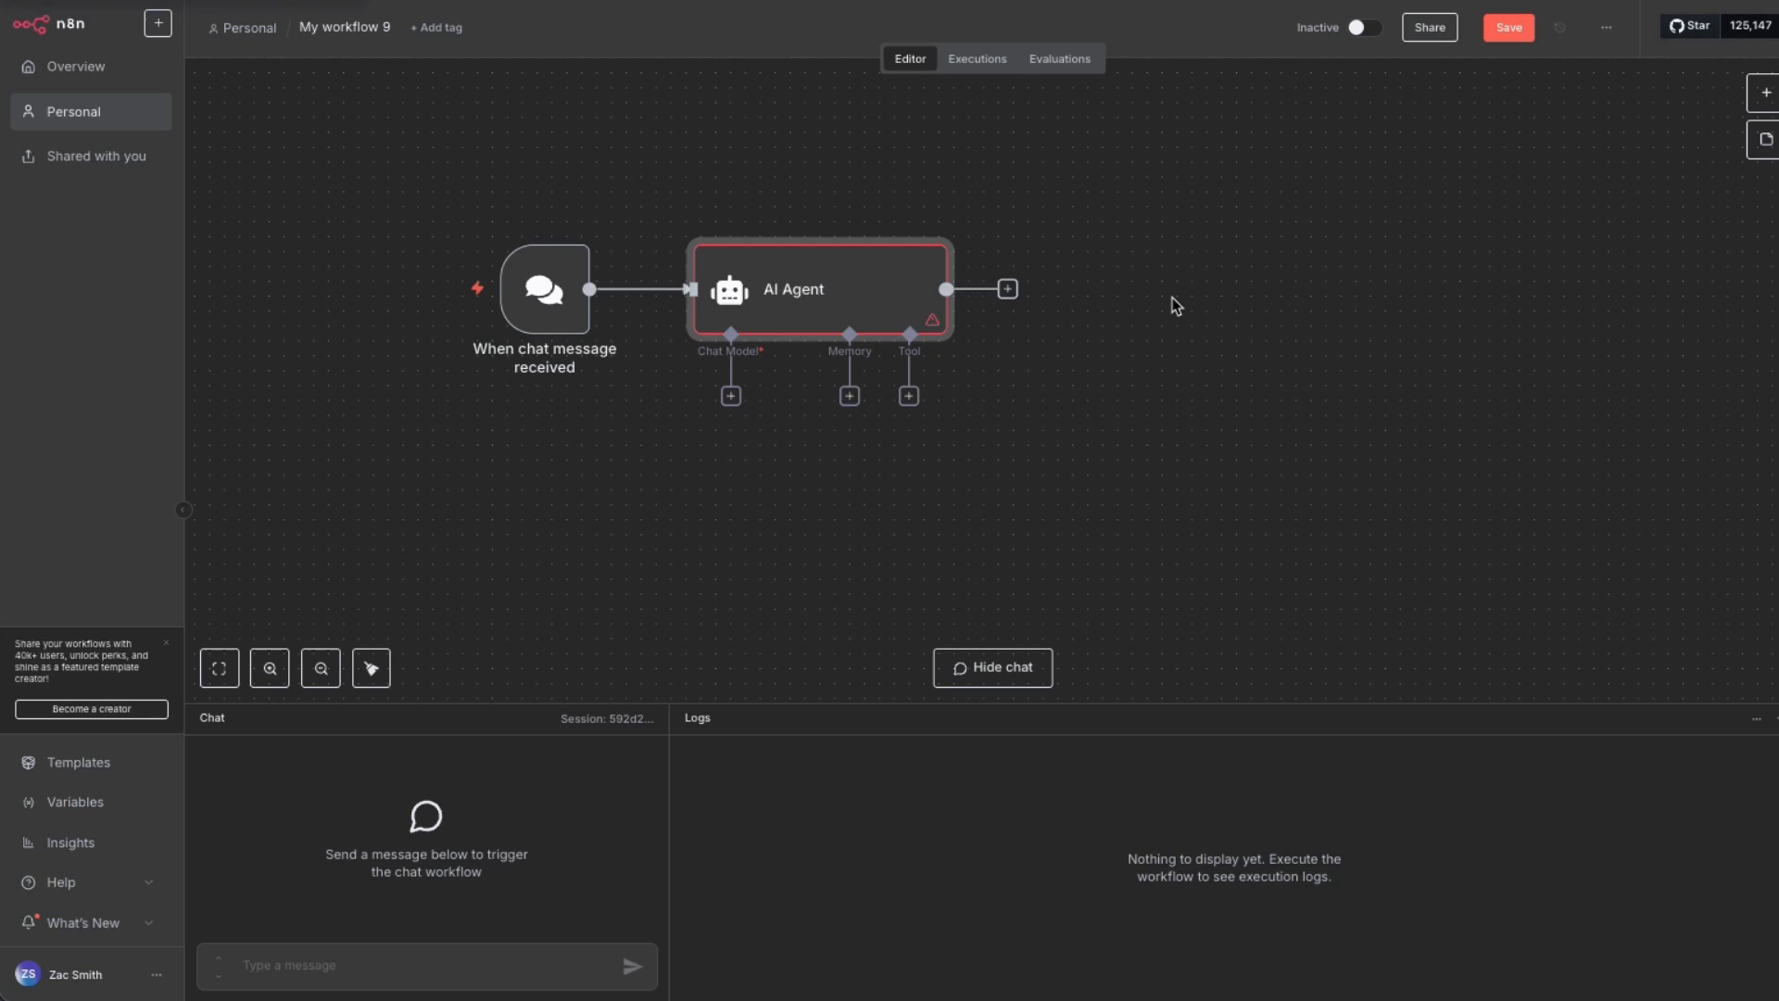
mouse_move(730, 395)
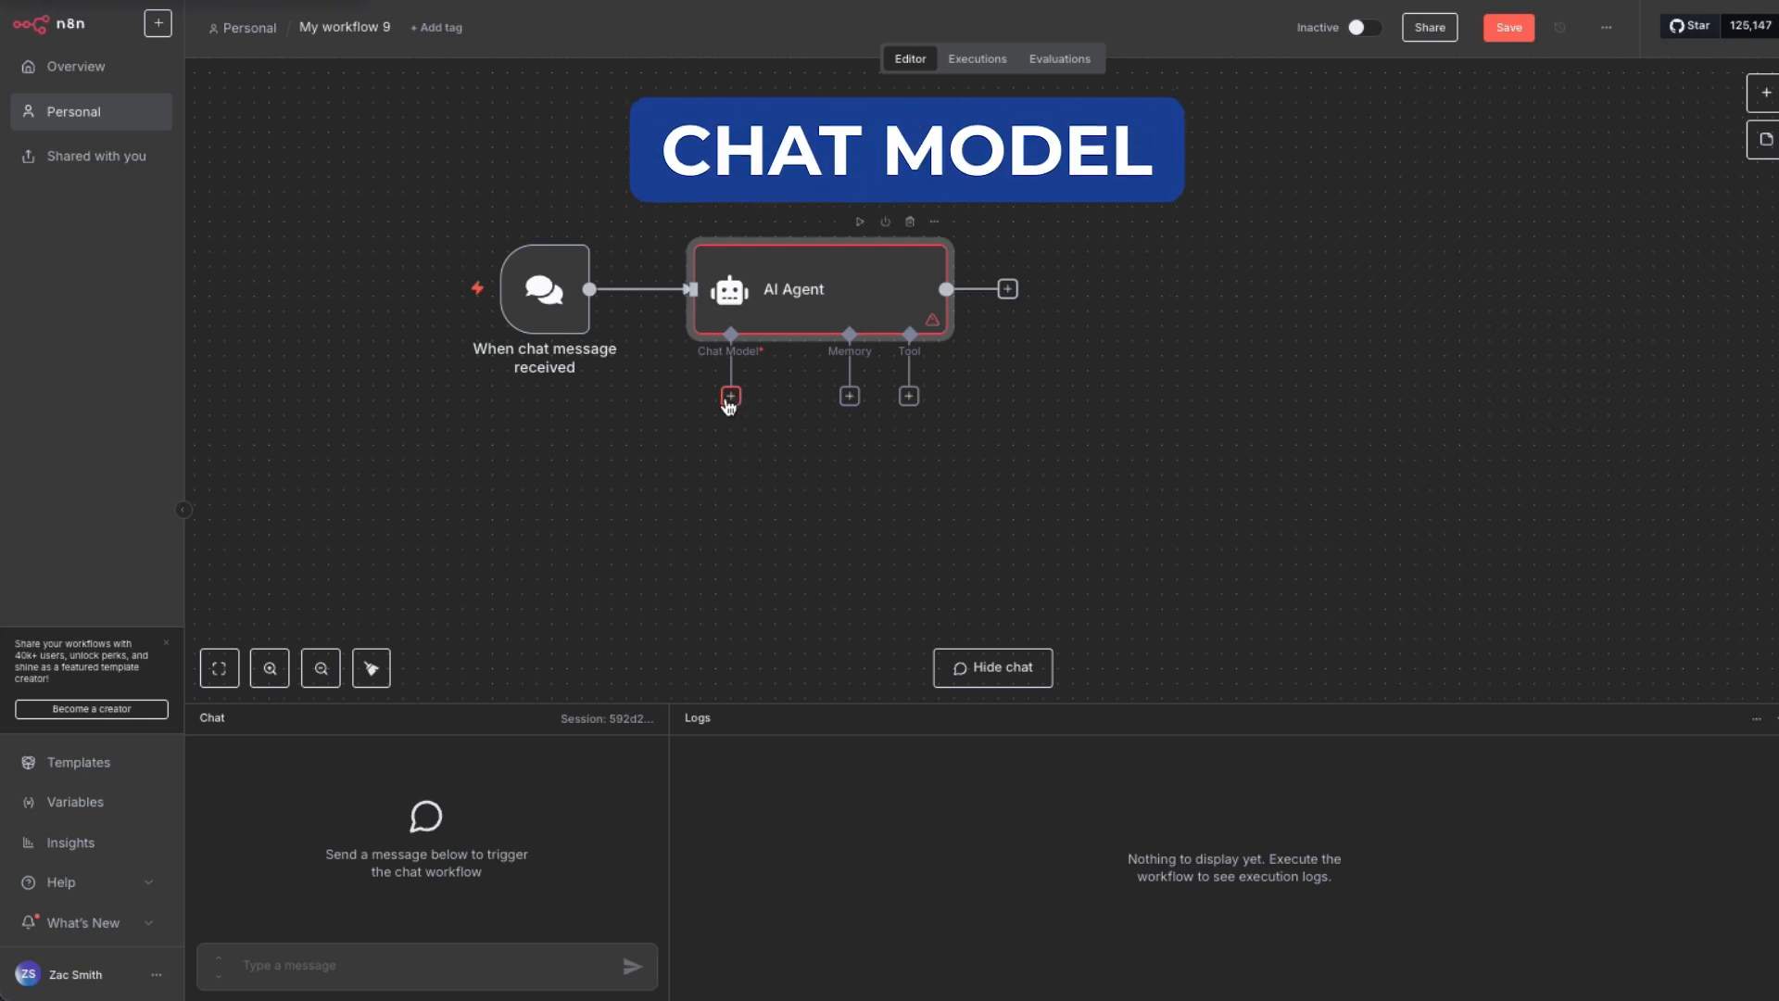
- Attach an OpenAI Chat Model with gpt-4.1-mini as the AI Agent's chat model
left_click(730, 394)
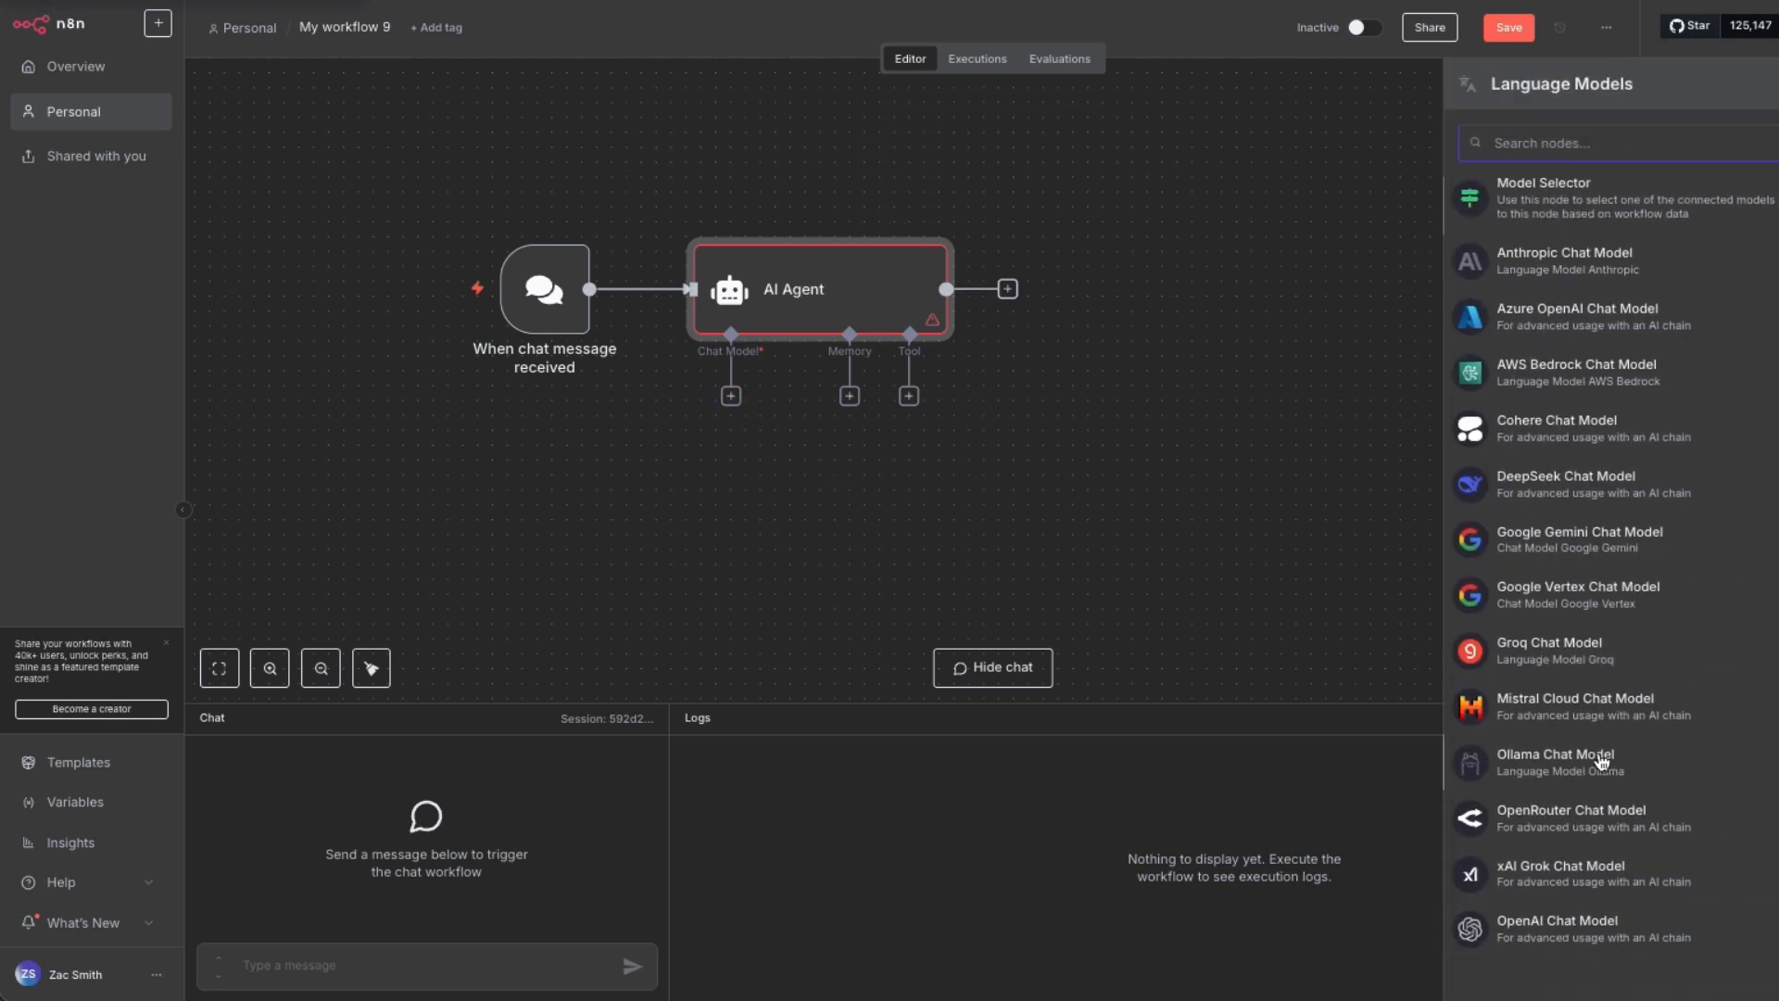
left_click(1557, 919)
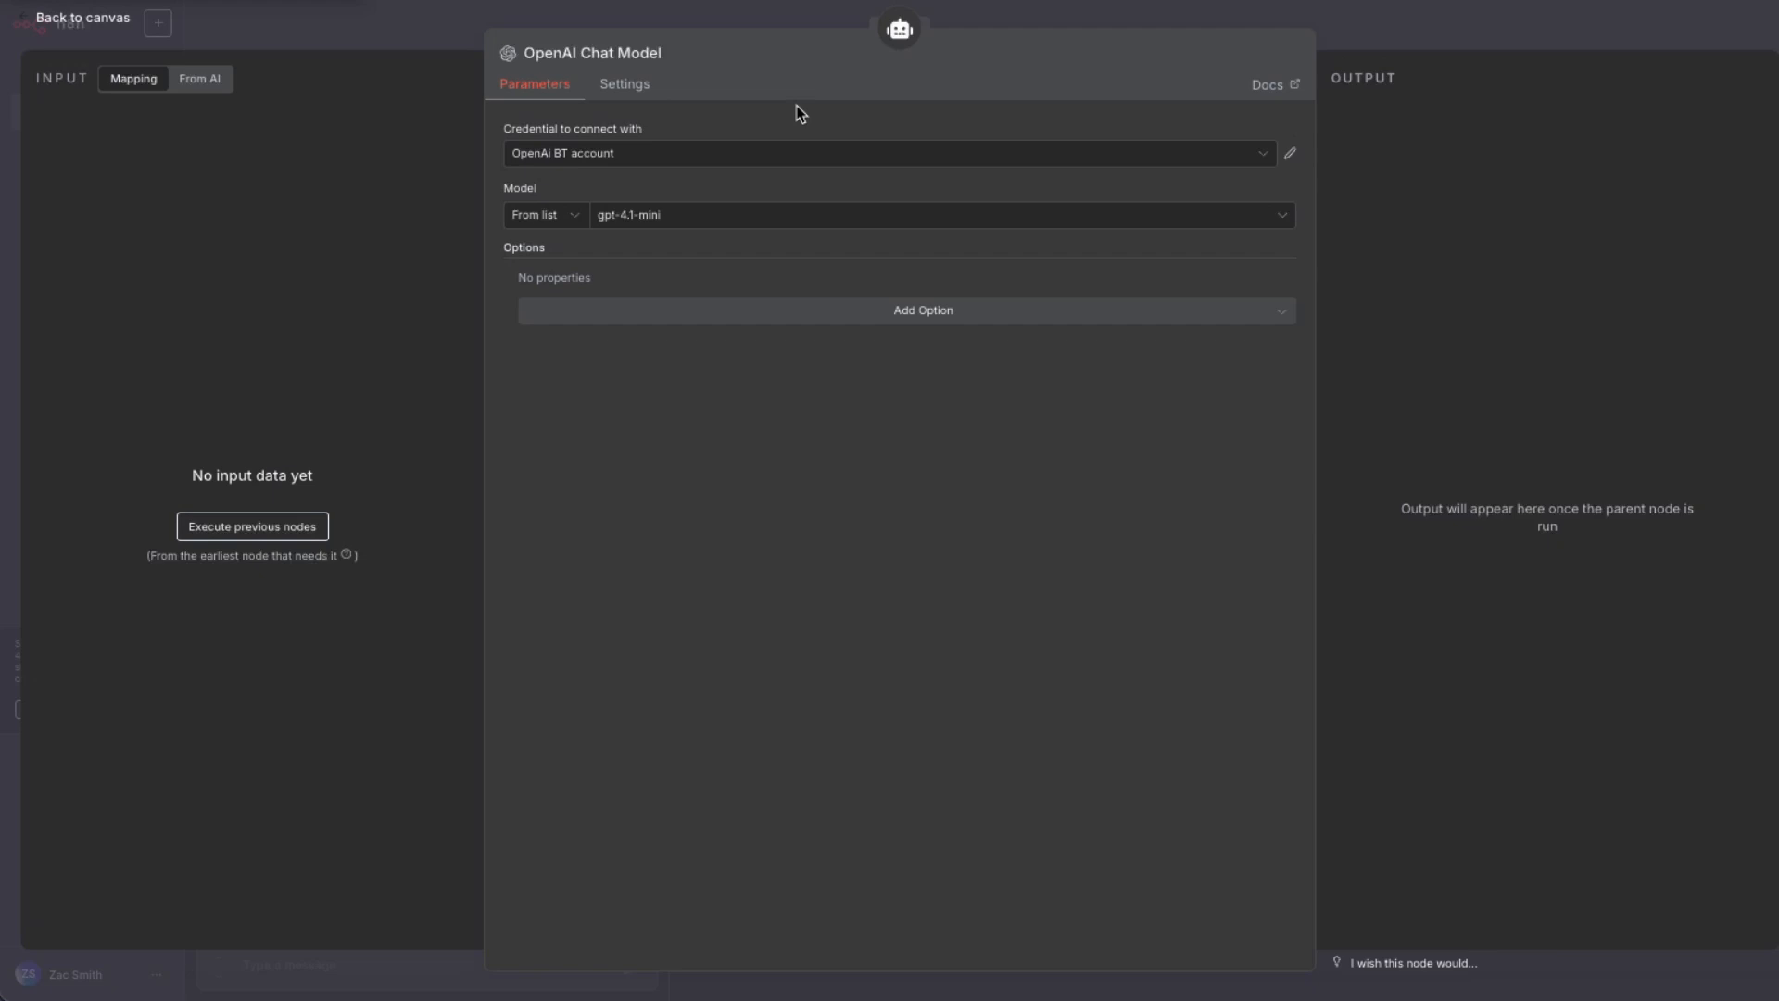
mouse_move(621, 289)
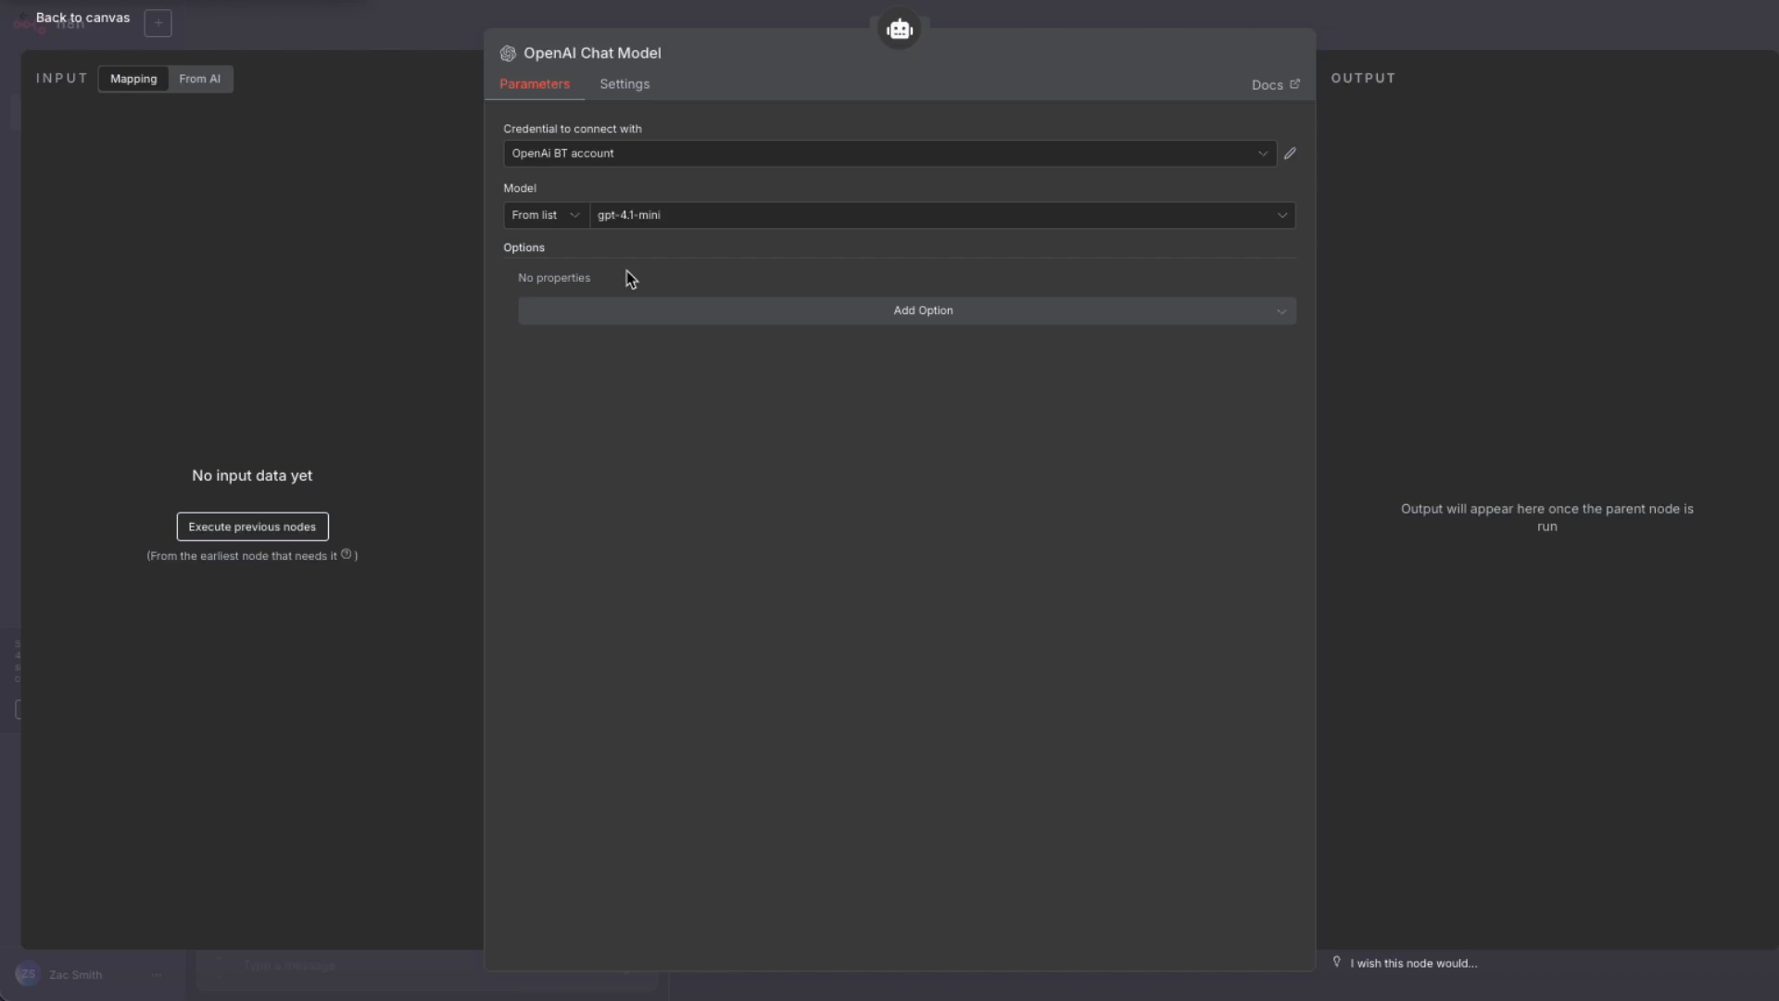
mouse_move(704, 215)
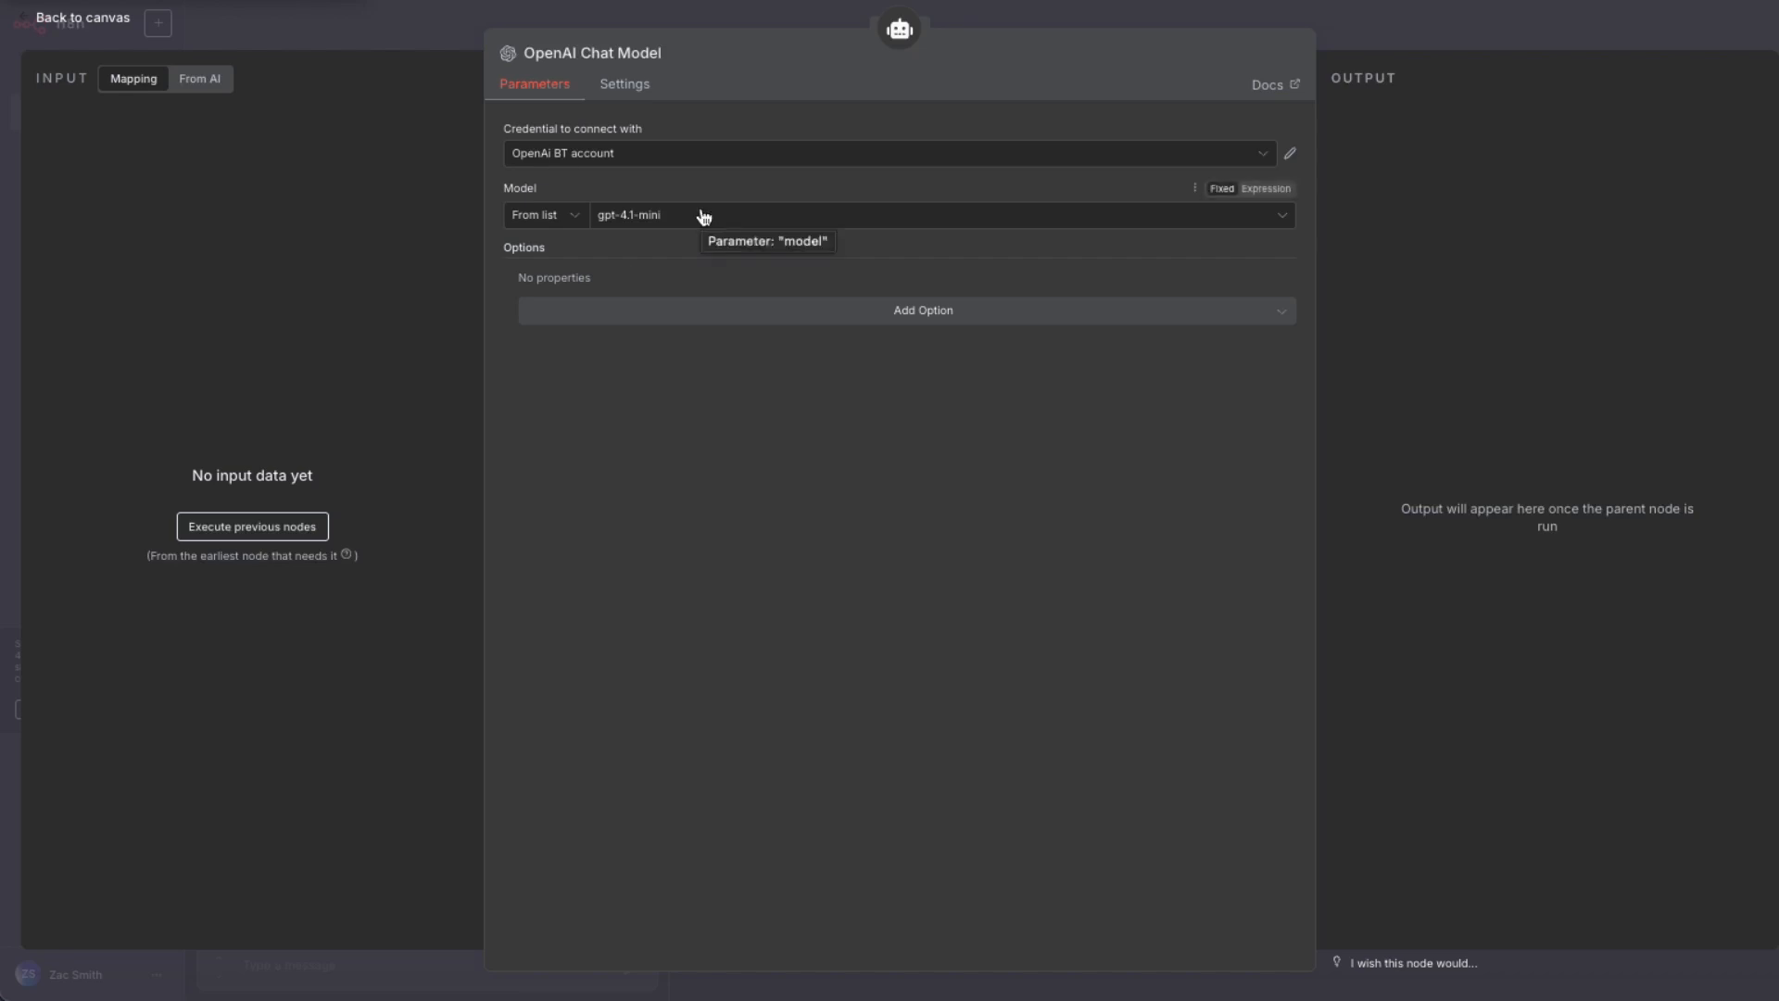
mouse_move(558, 236)
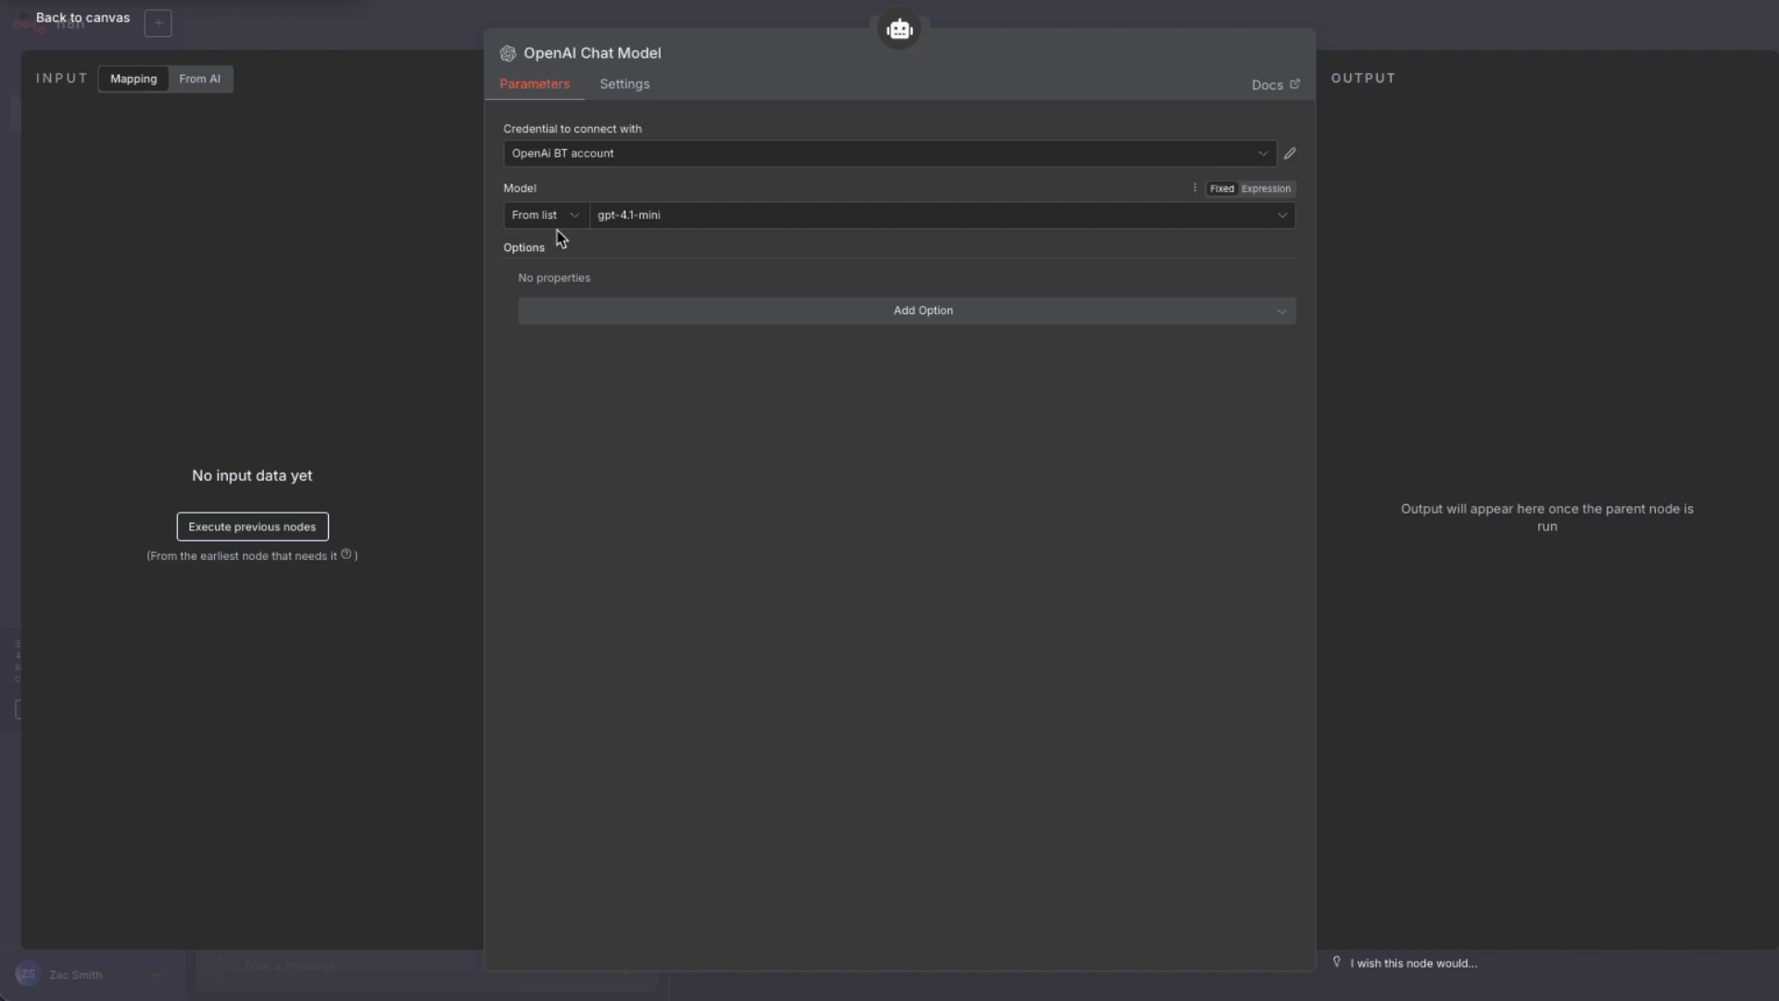
mouse_move(616, 228)
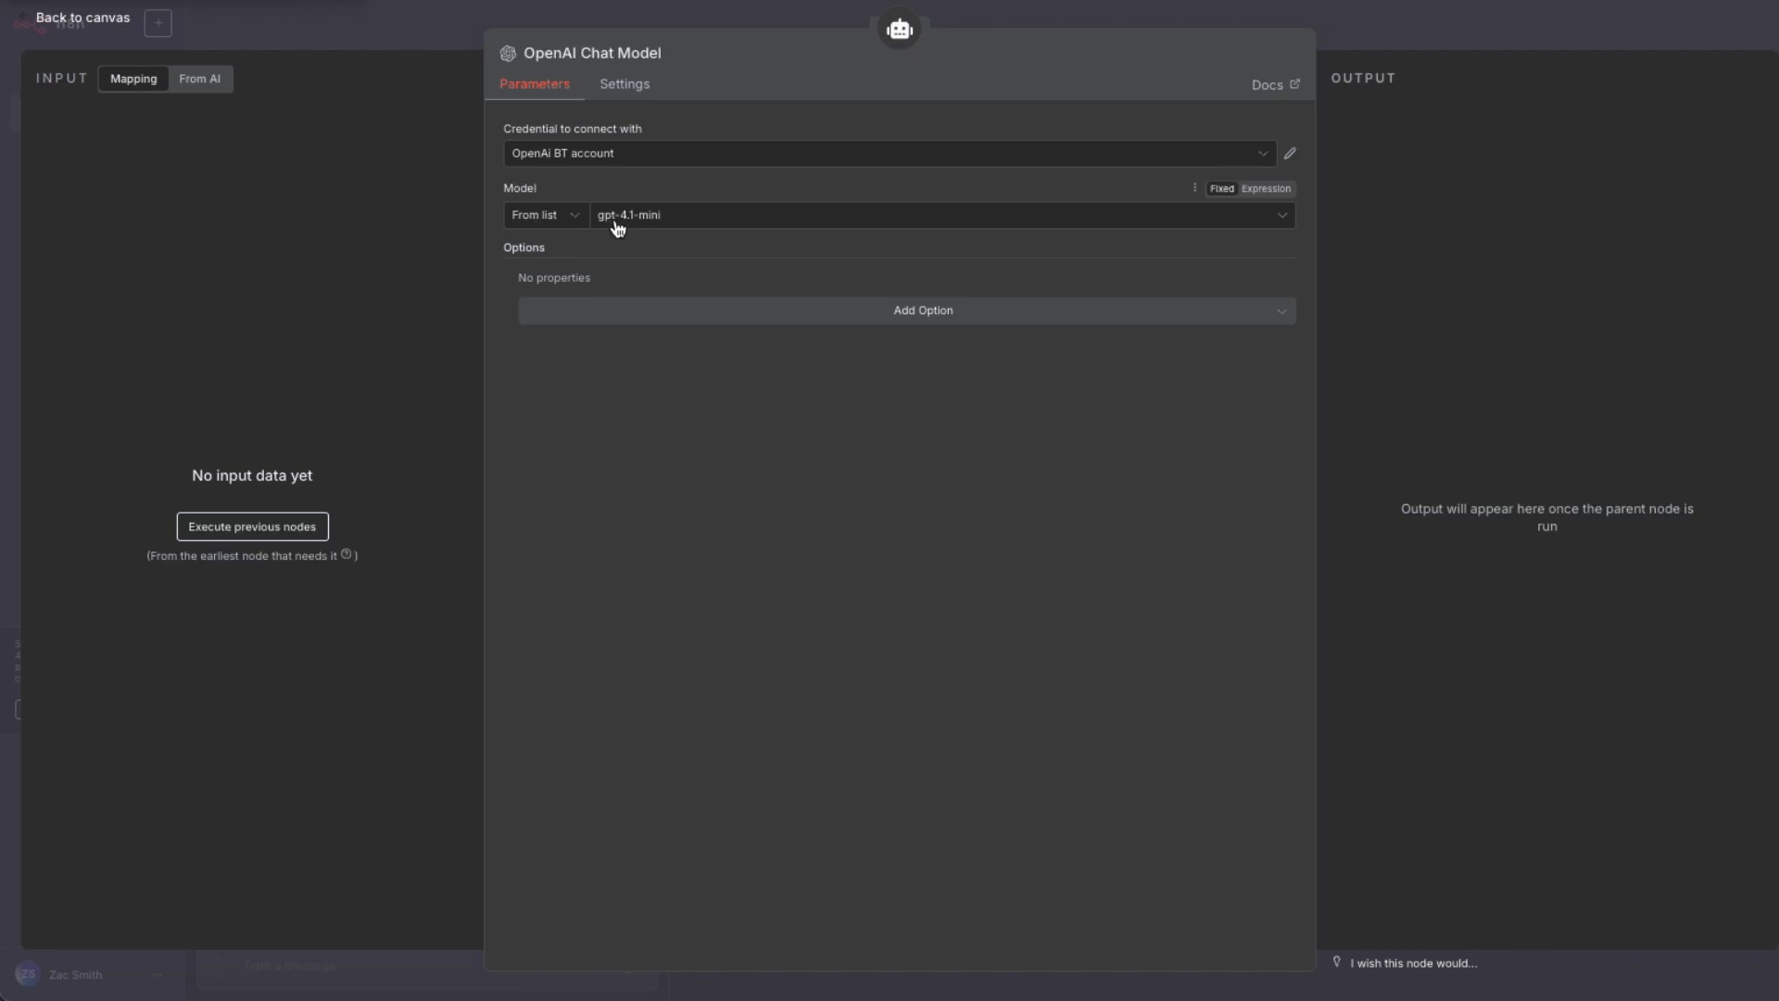
mouse_move(1436, 39)
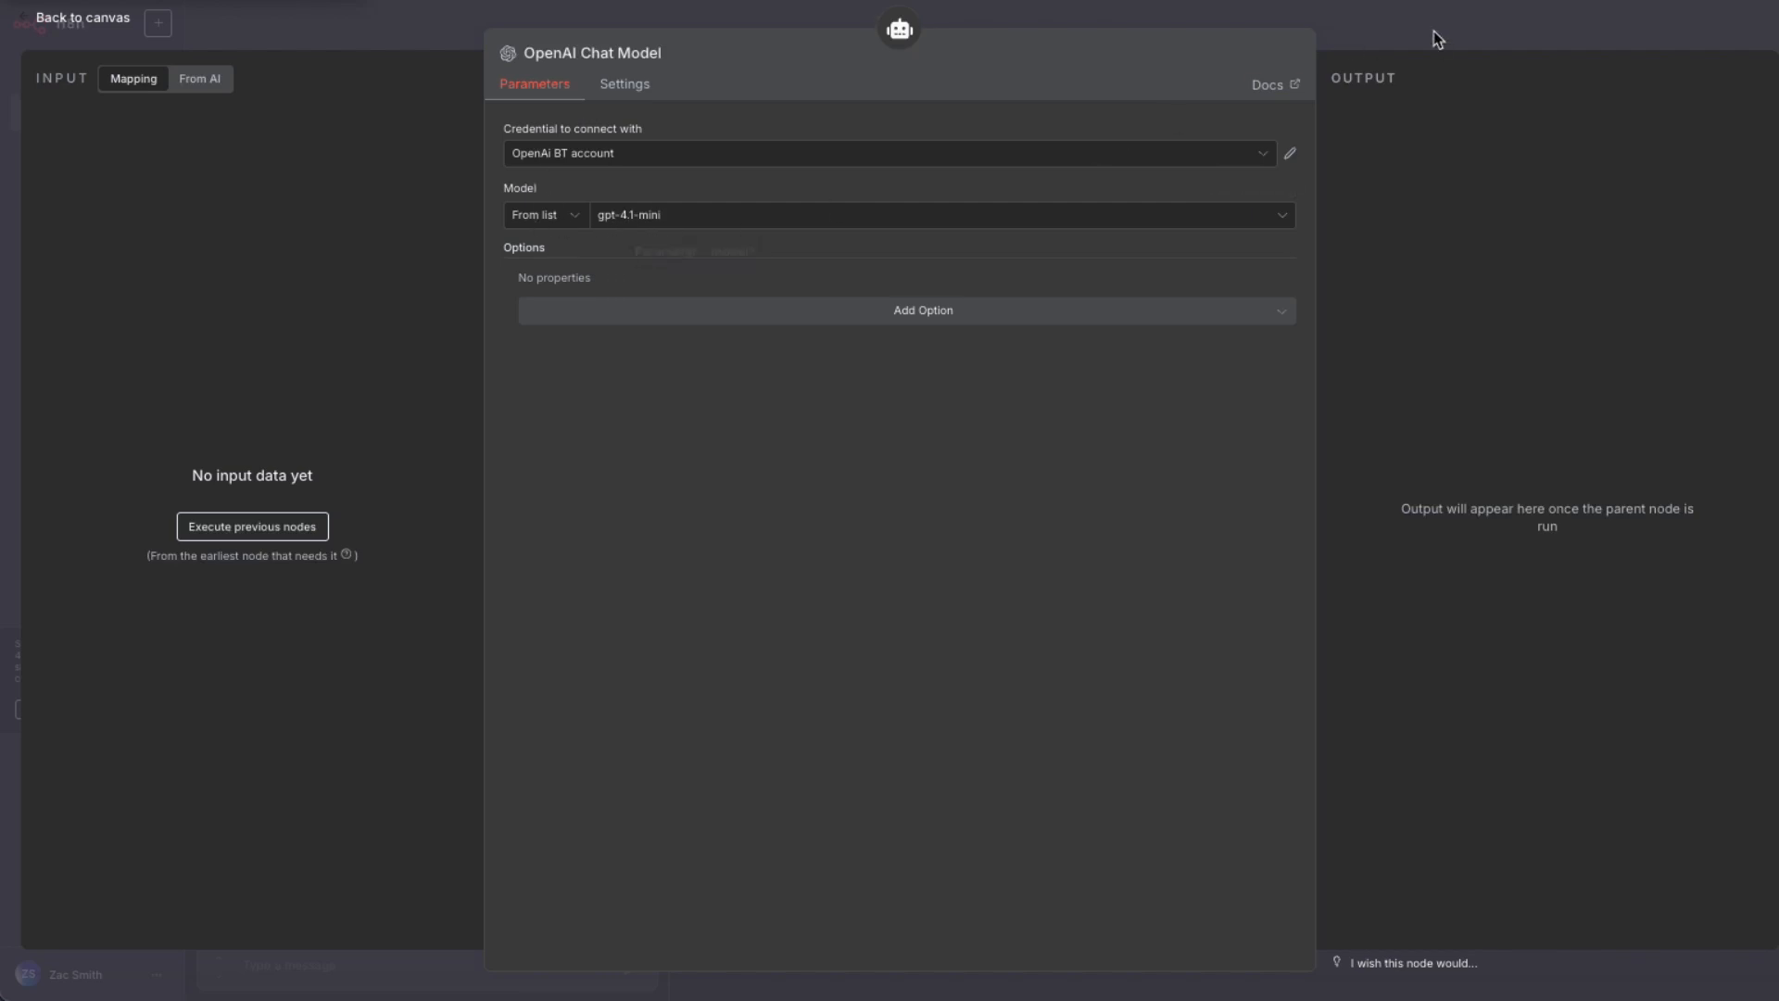
left_click(82, 17)
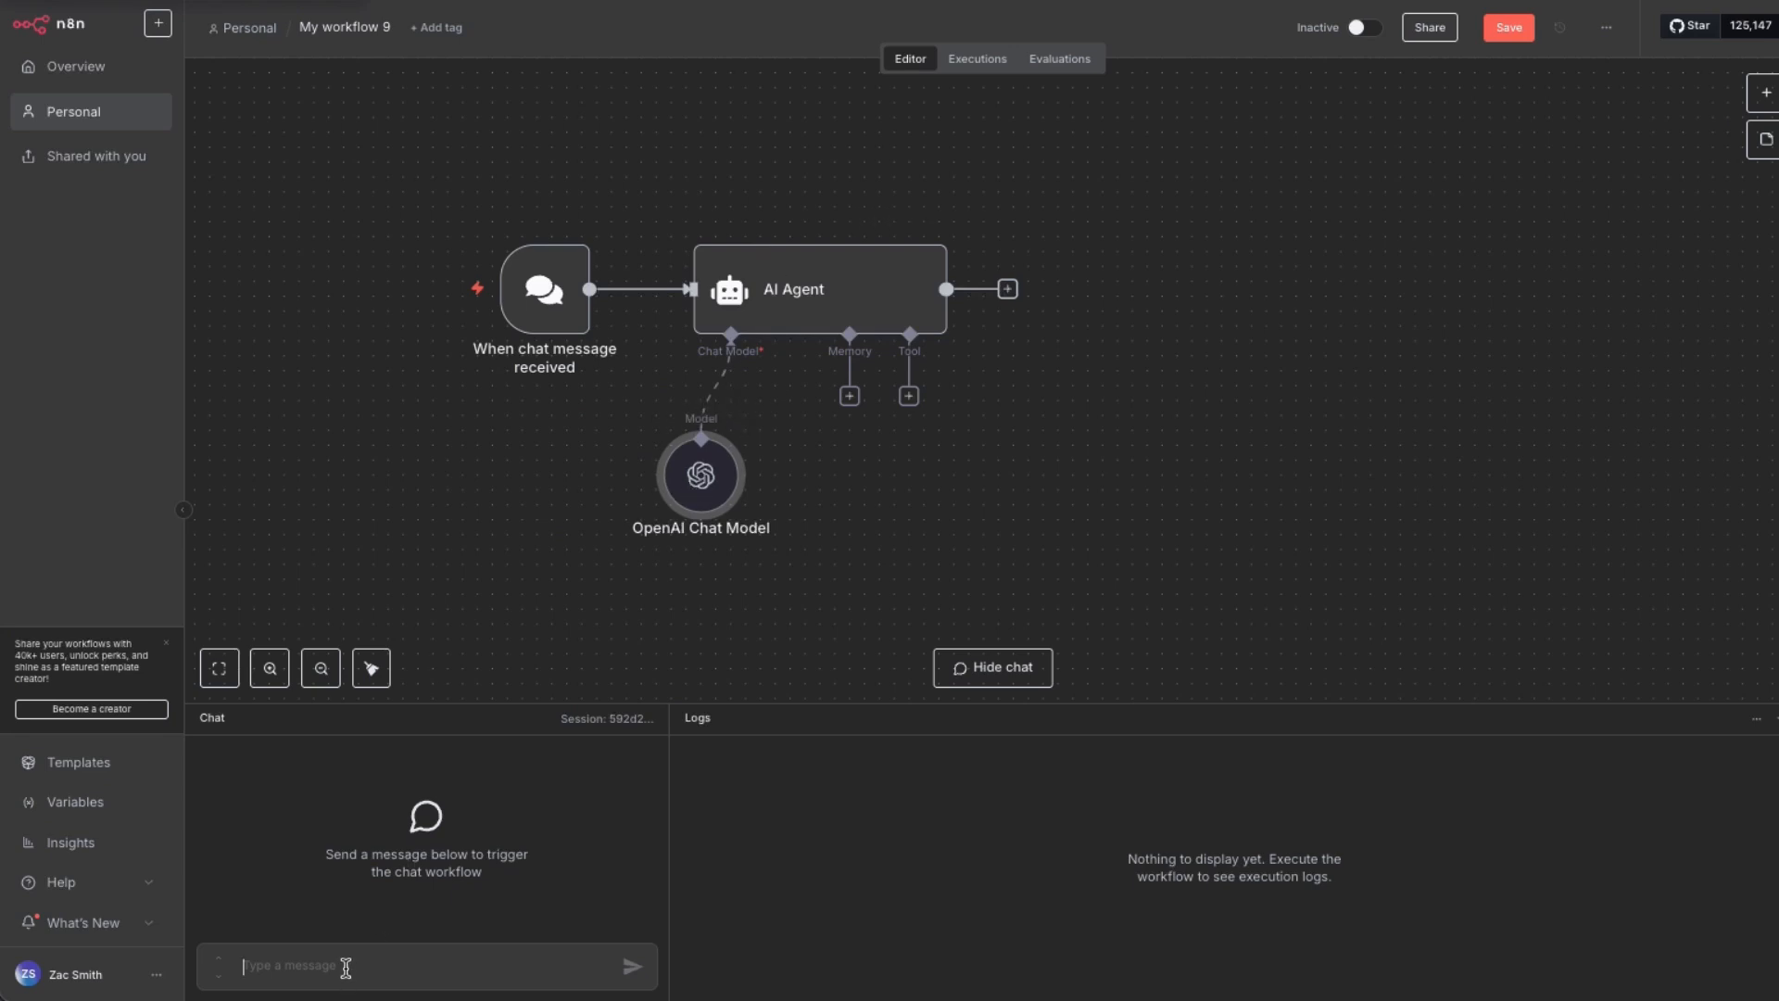
- Send 'hello' in the chat panel and inspect the nodes' execution output
type("hello")
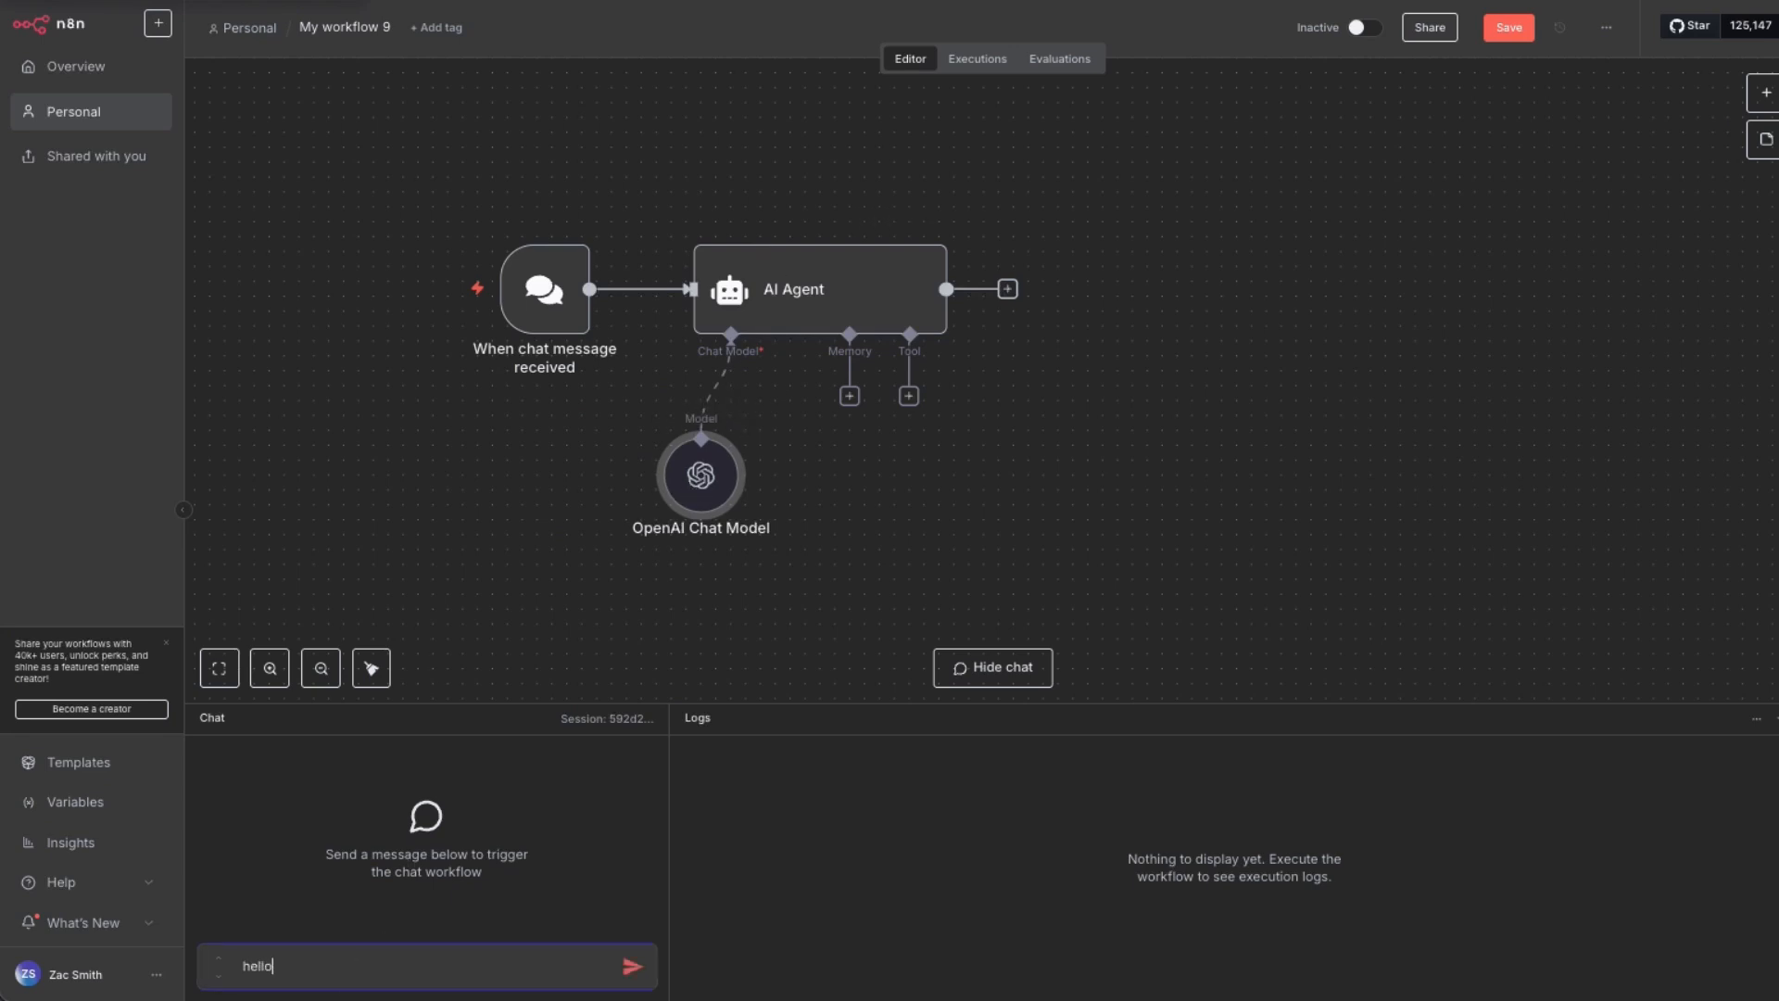
left_click(632, 966)
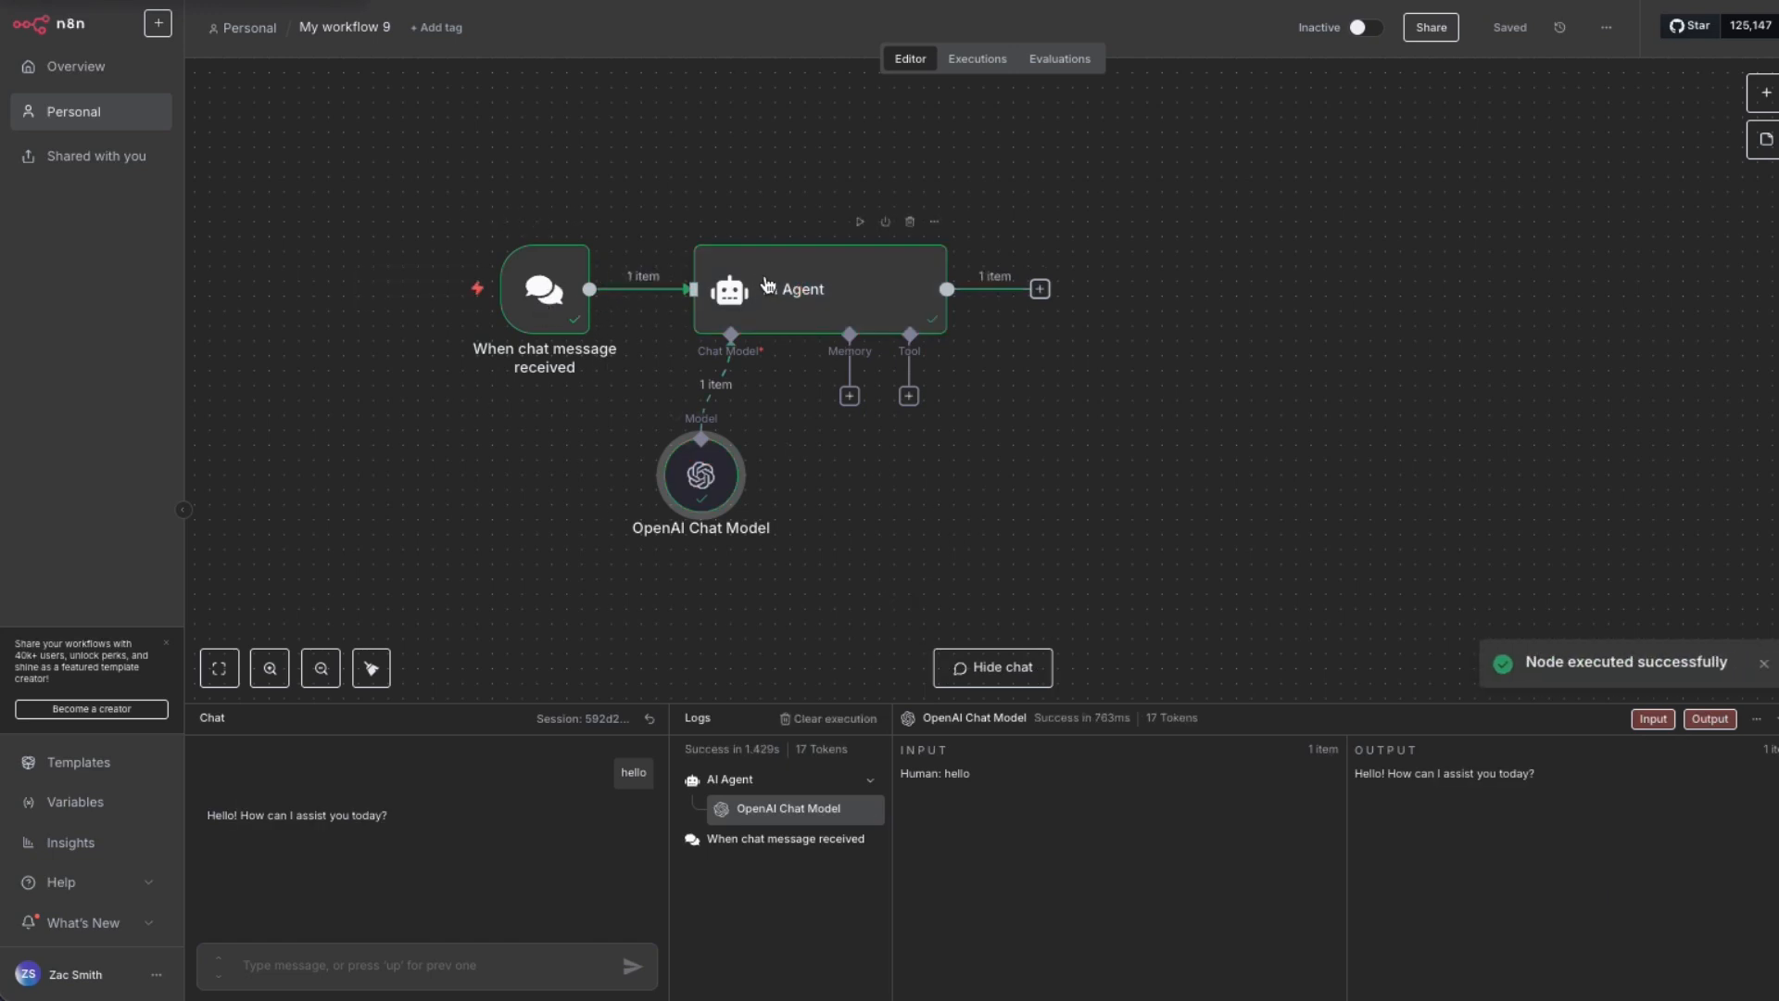
mouse_move(391, 834)
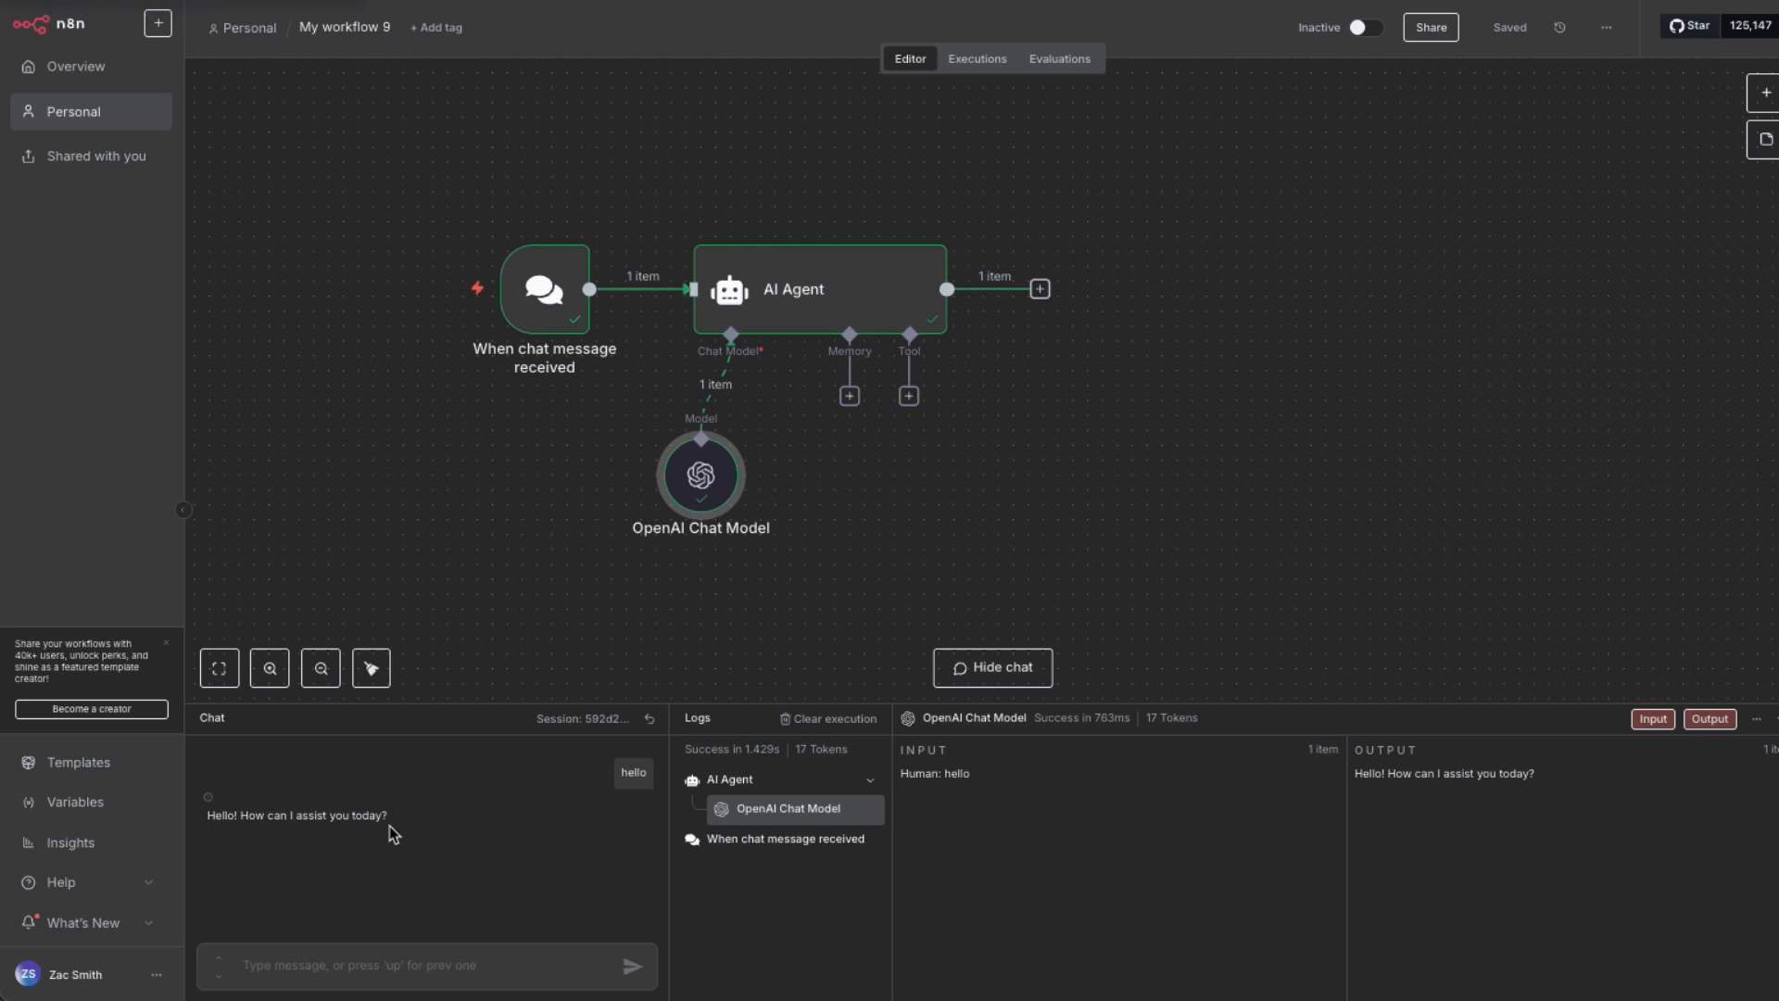
mouse_move(413, 856)
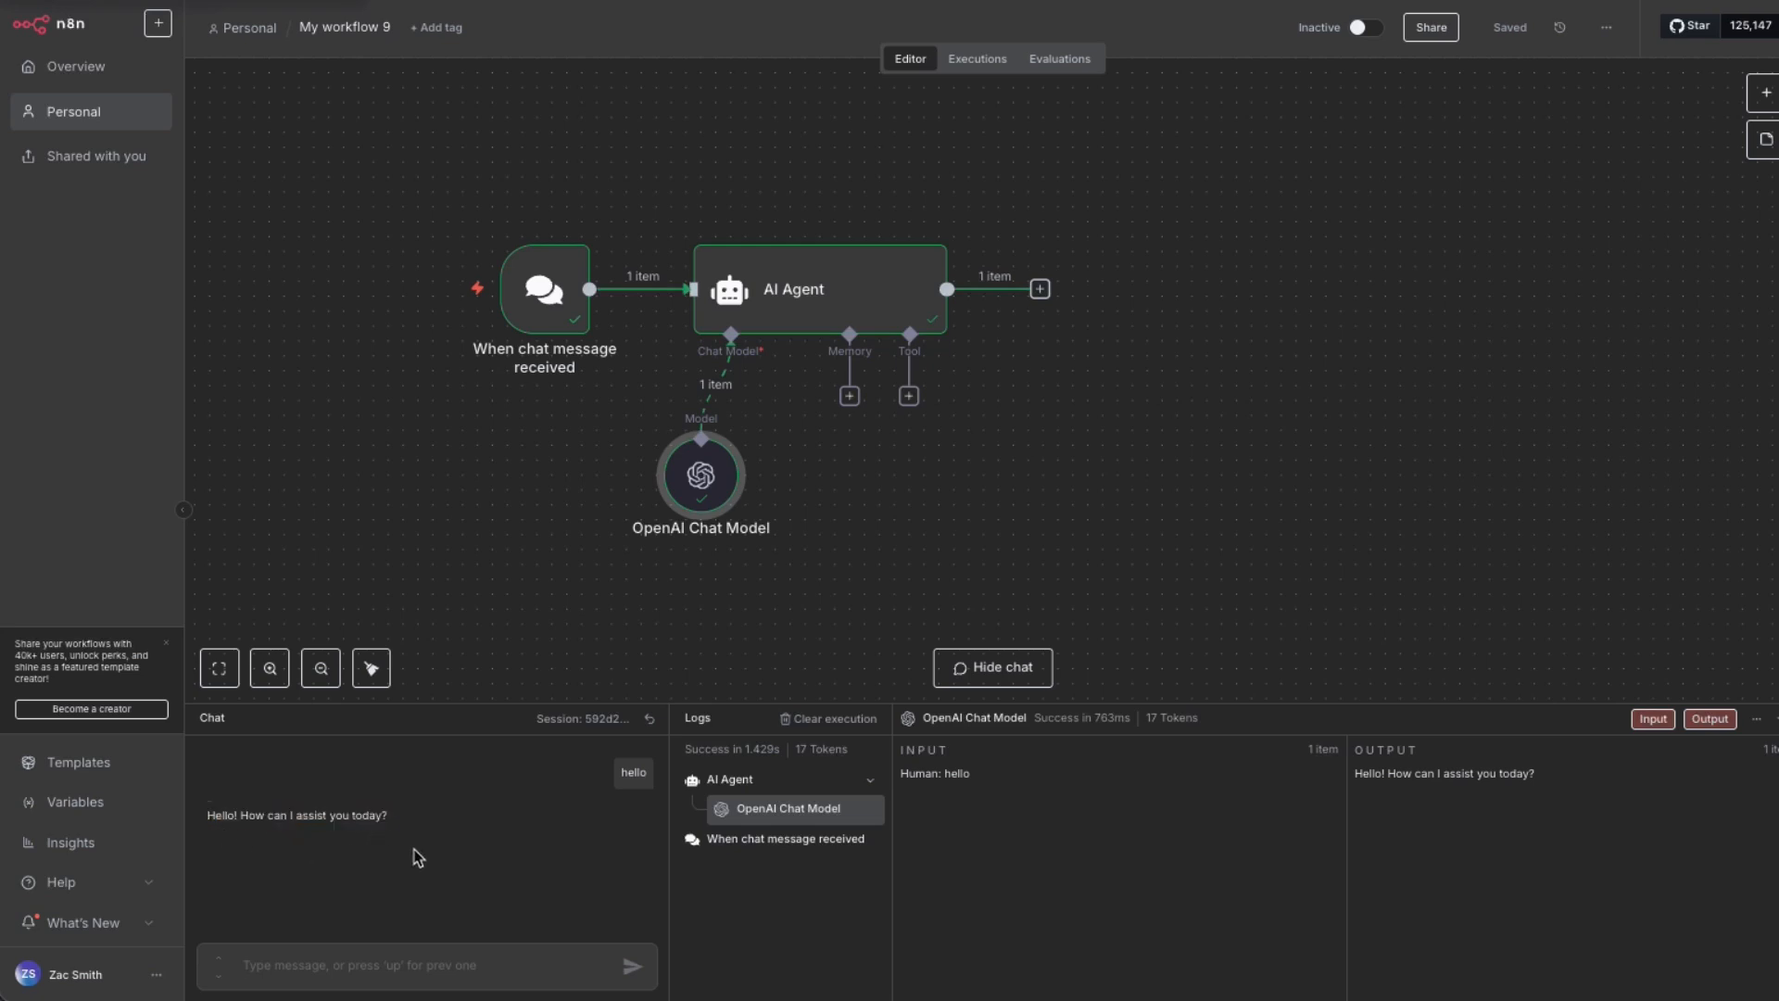
mouse_move(832, 337)
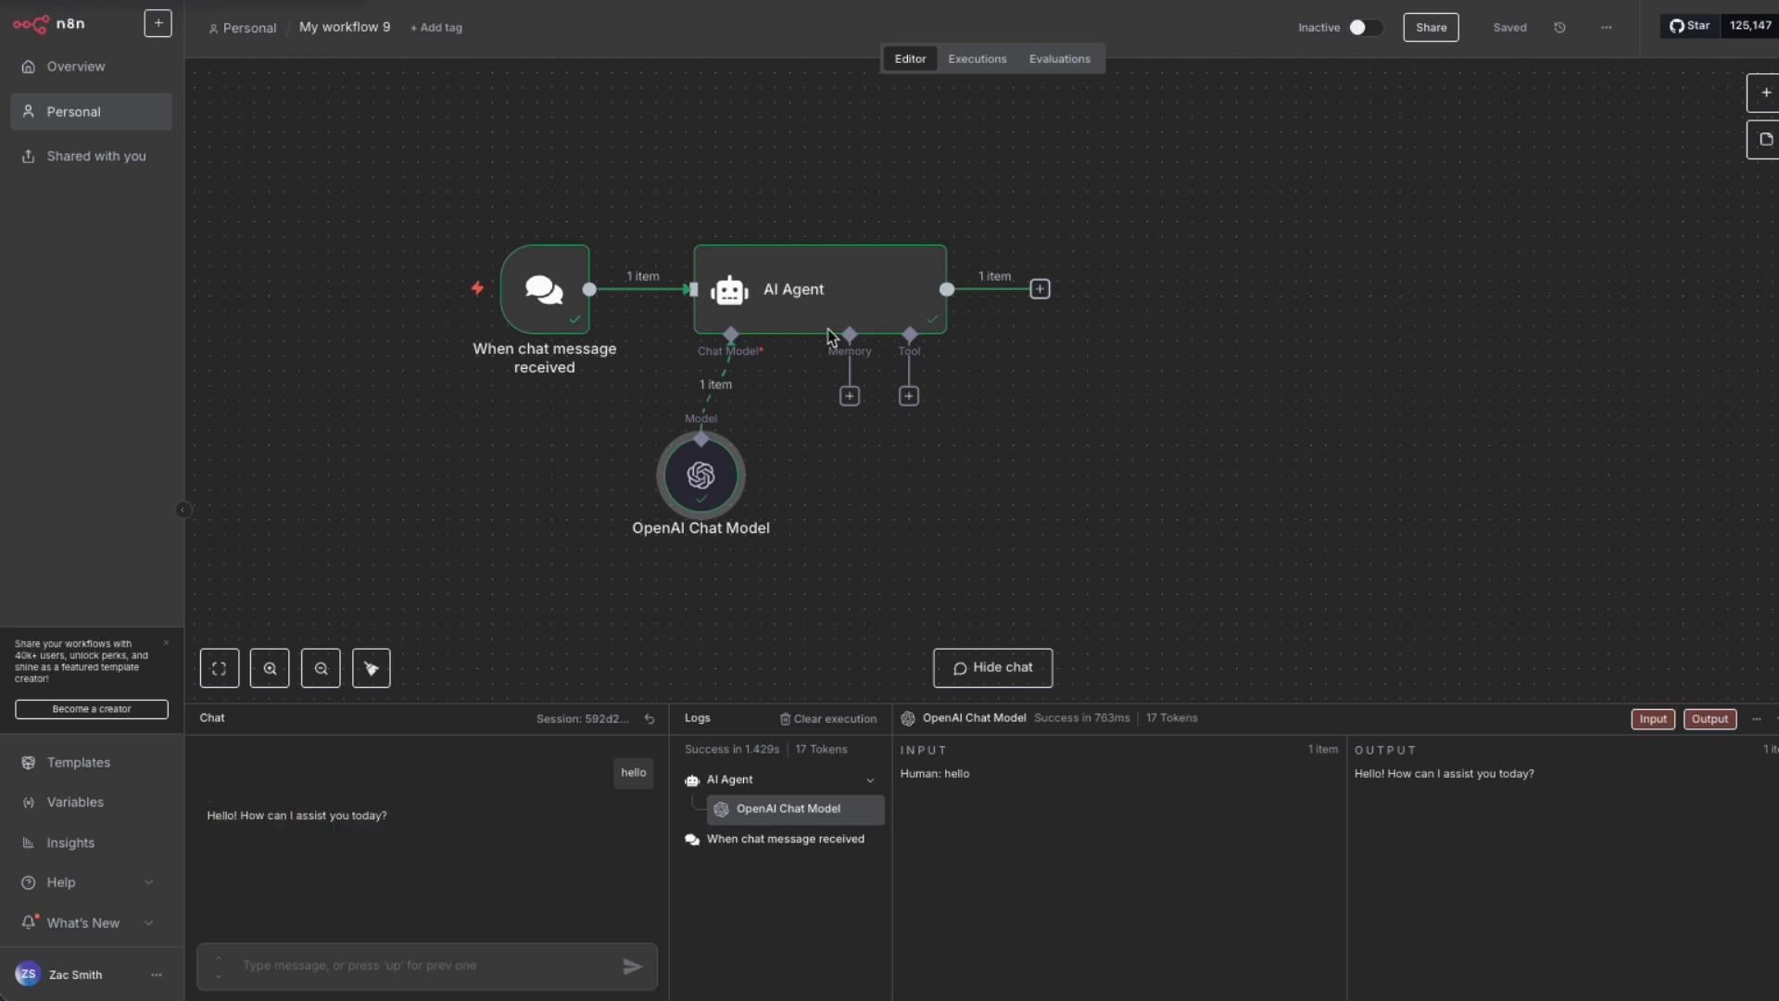
left_click(780, 838)
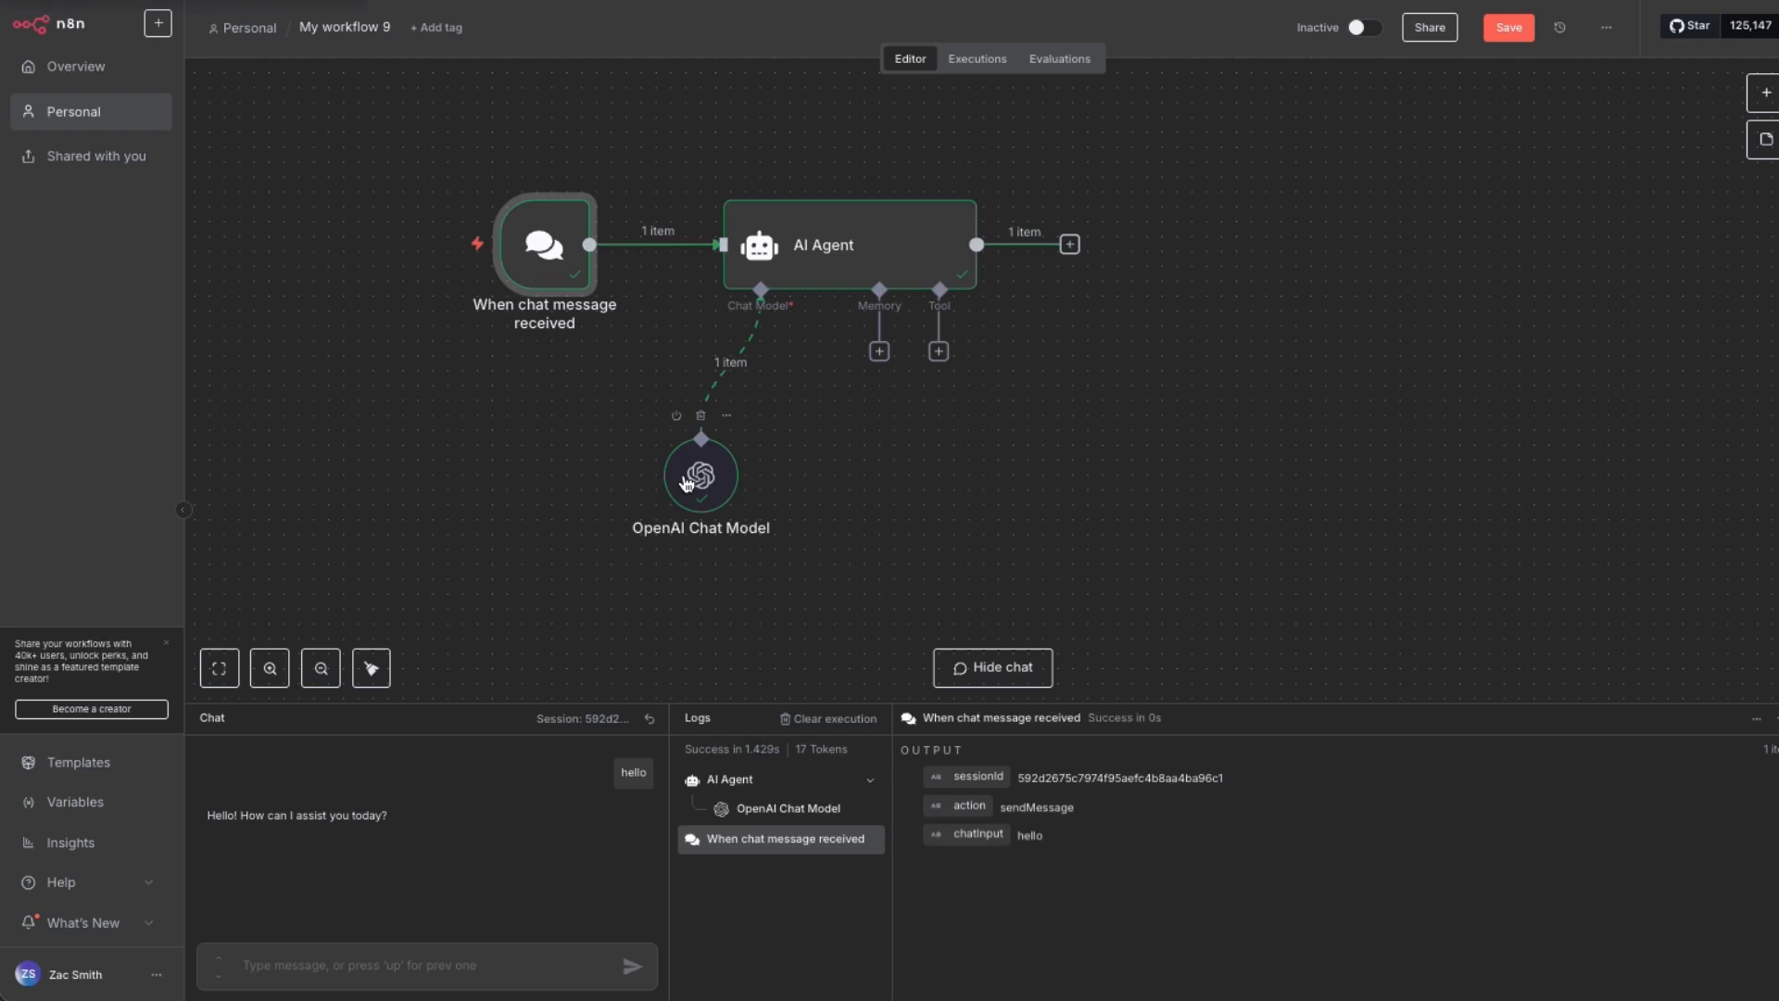
left_click(788, 808)
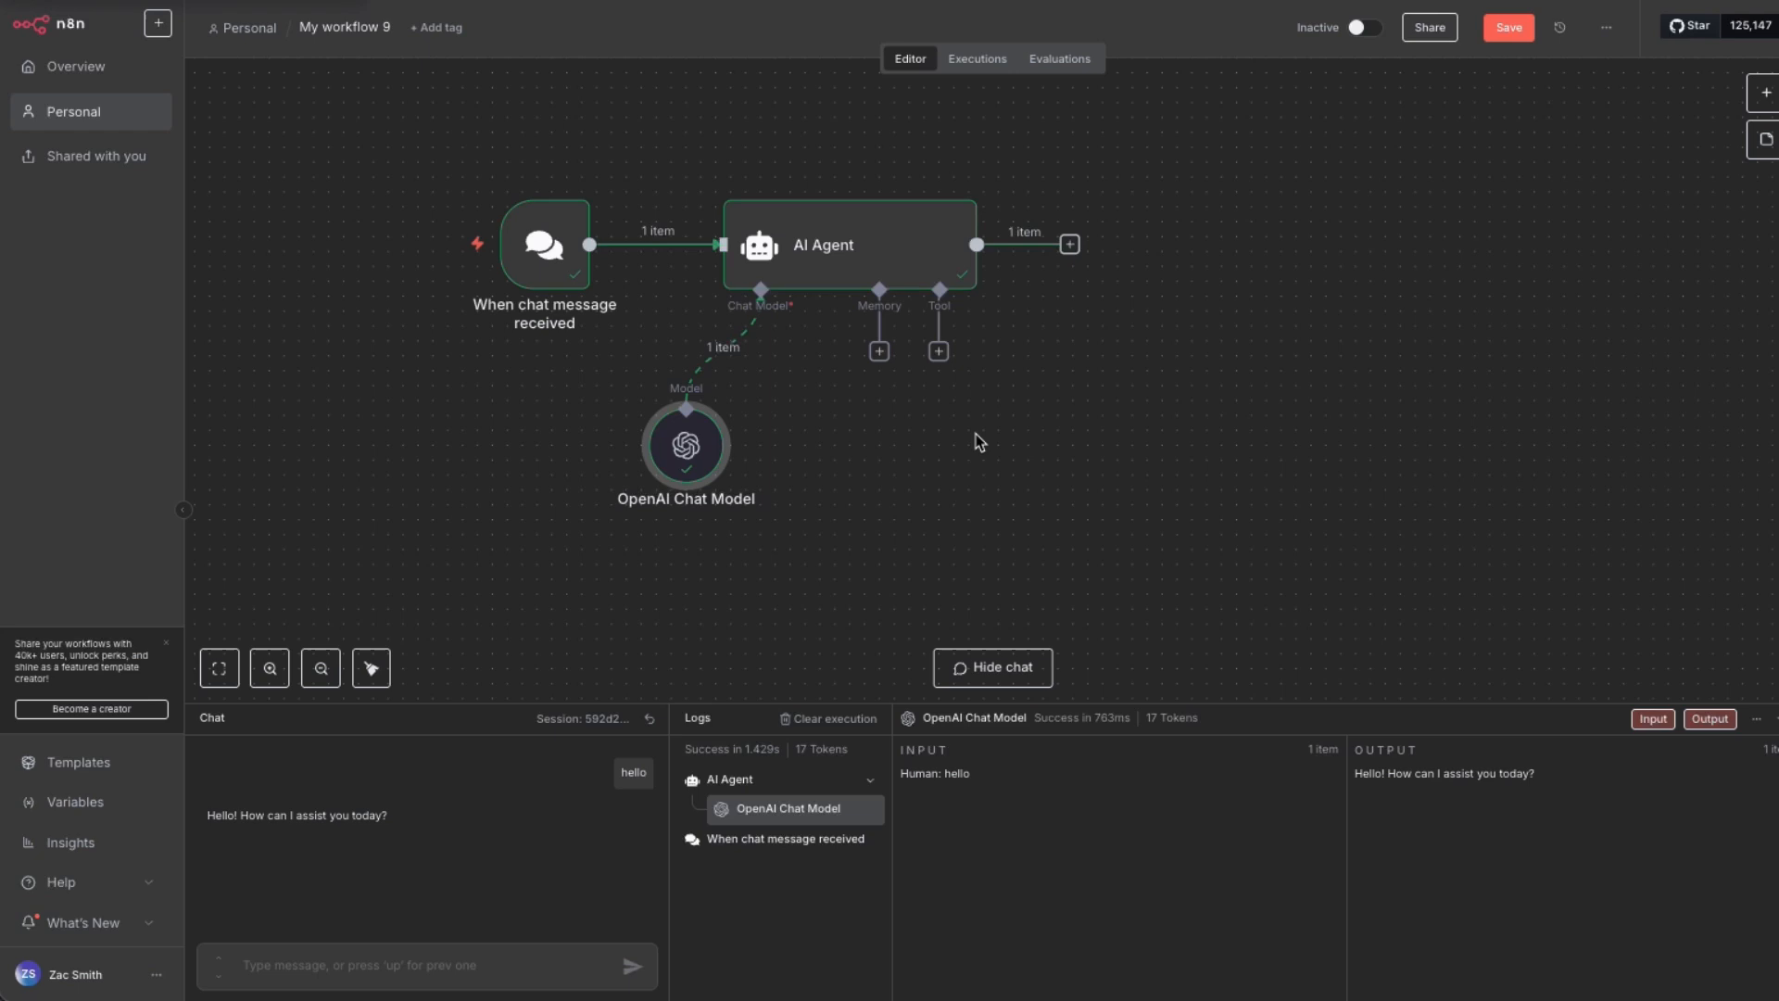
mouse_move(978, 428)
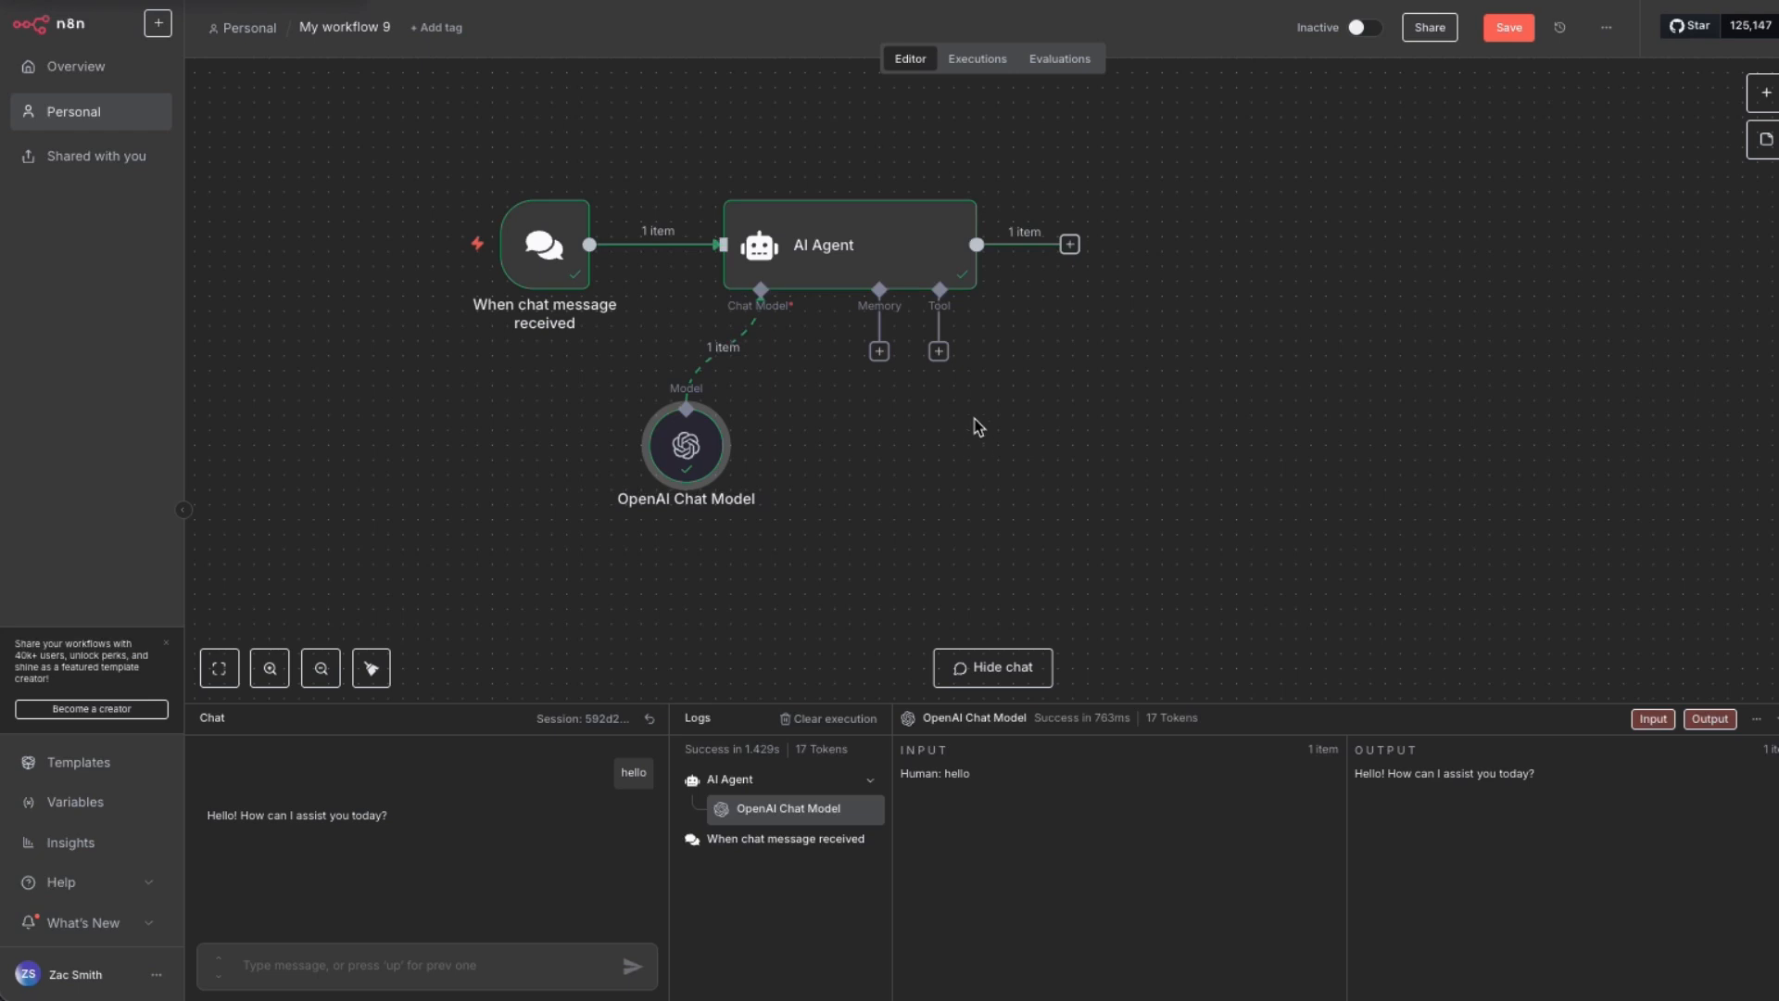
mouse_move(979, 442)
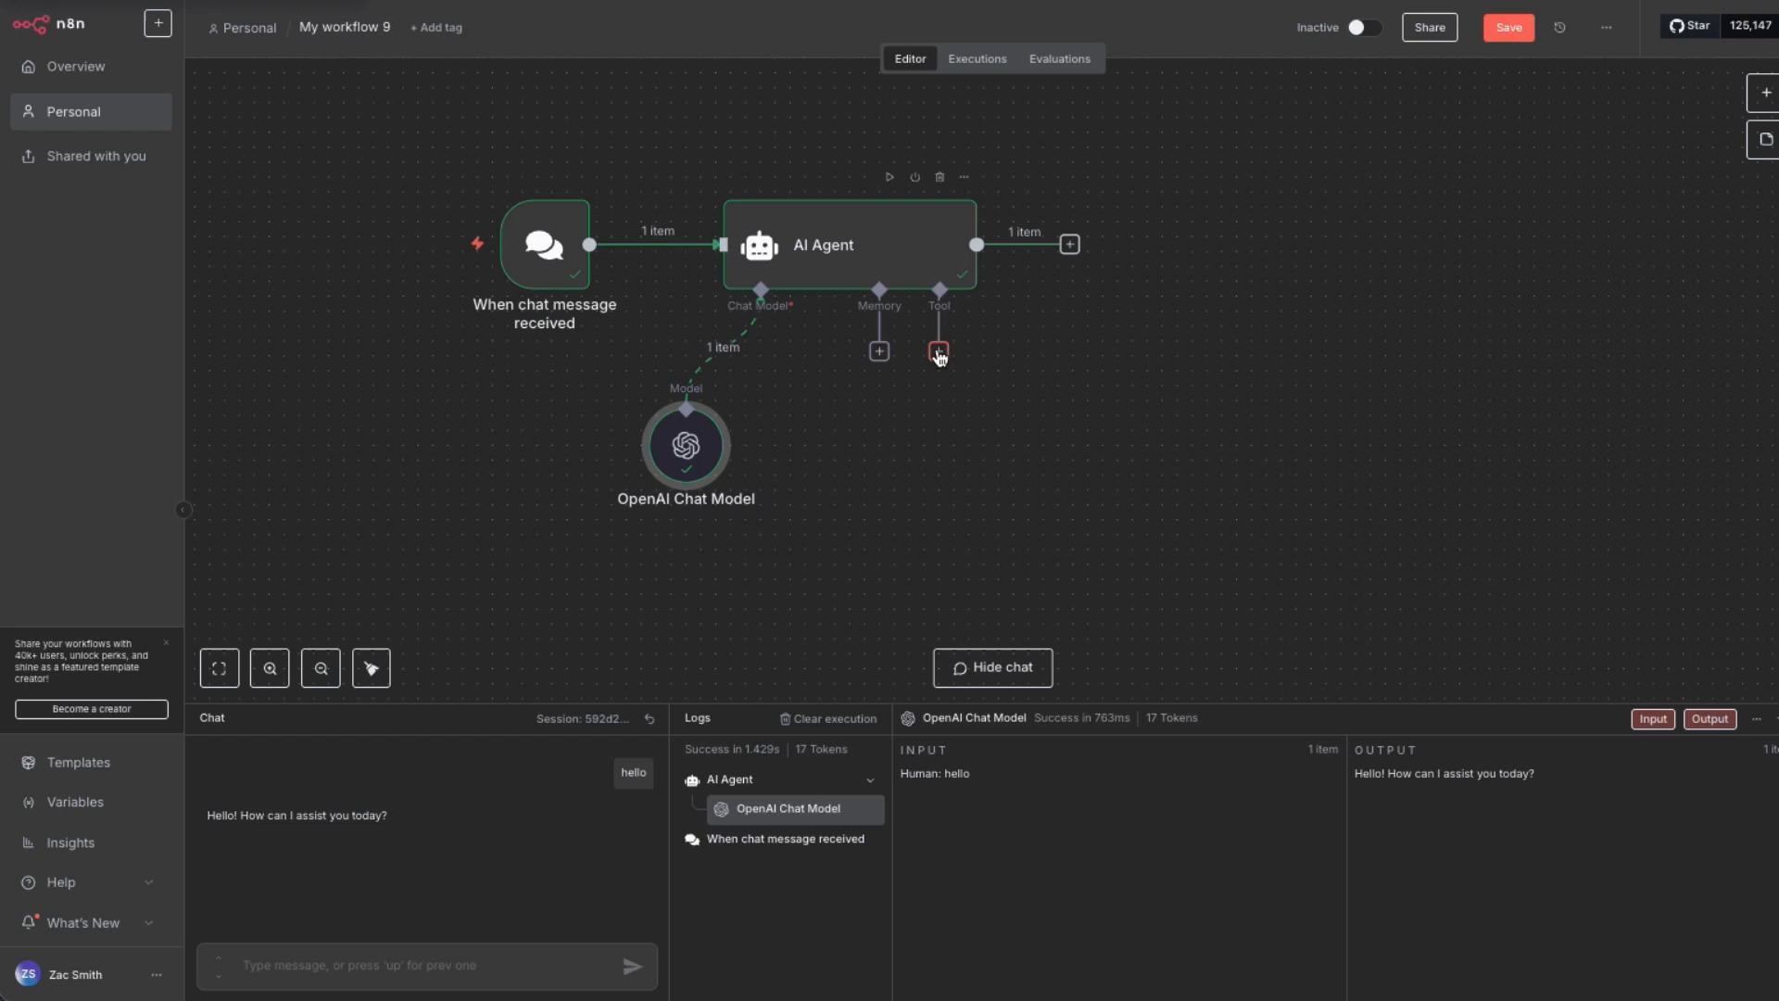
- Add an MCP Client Tool to the AI Agent's Tool connector
left_click(938, 350)
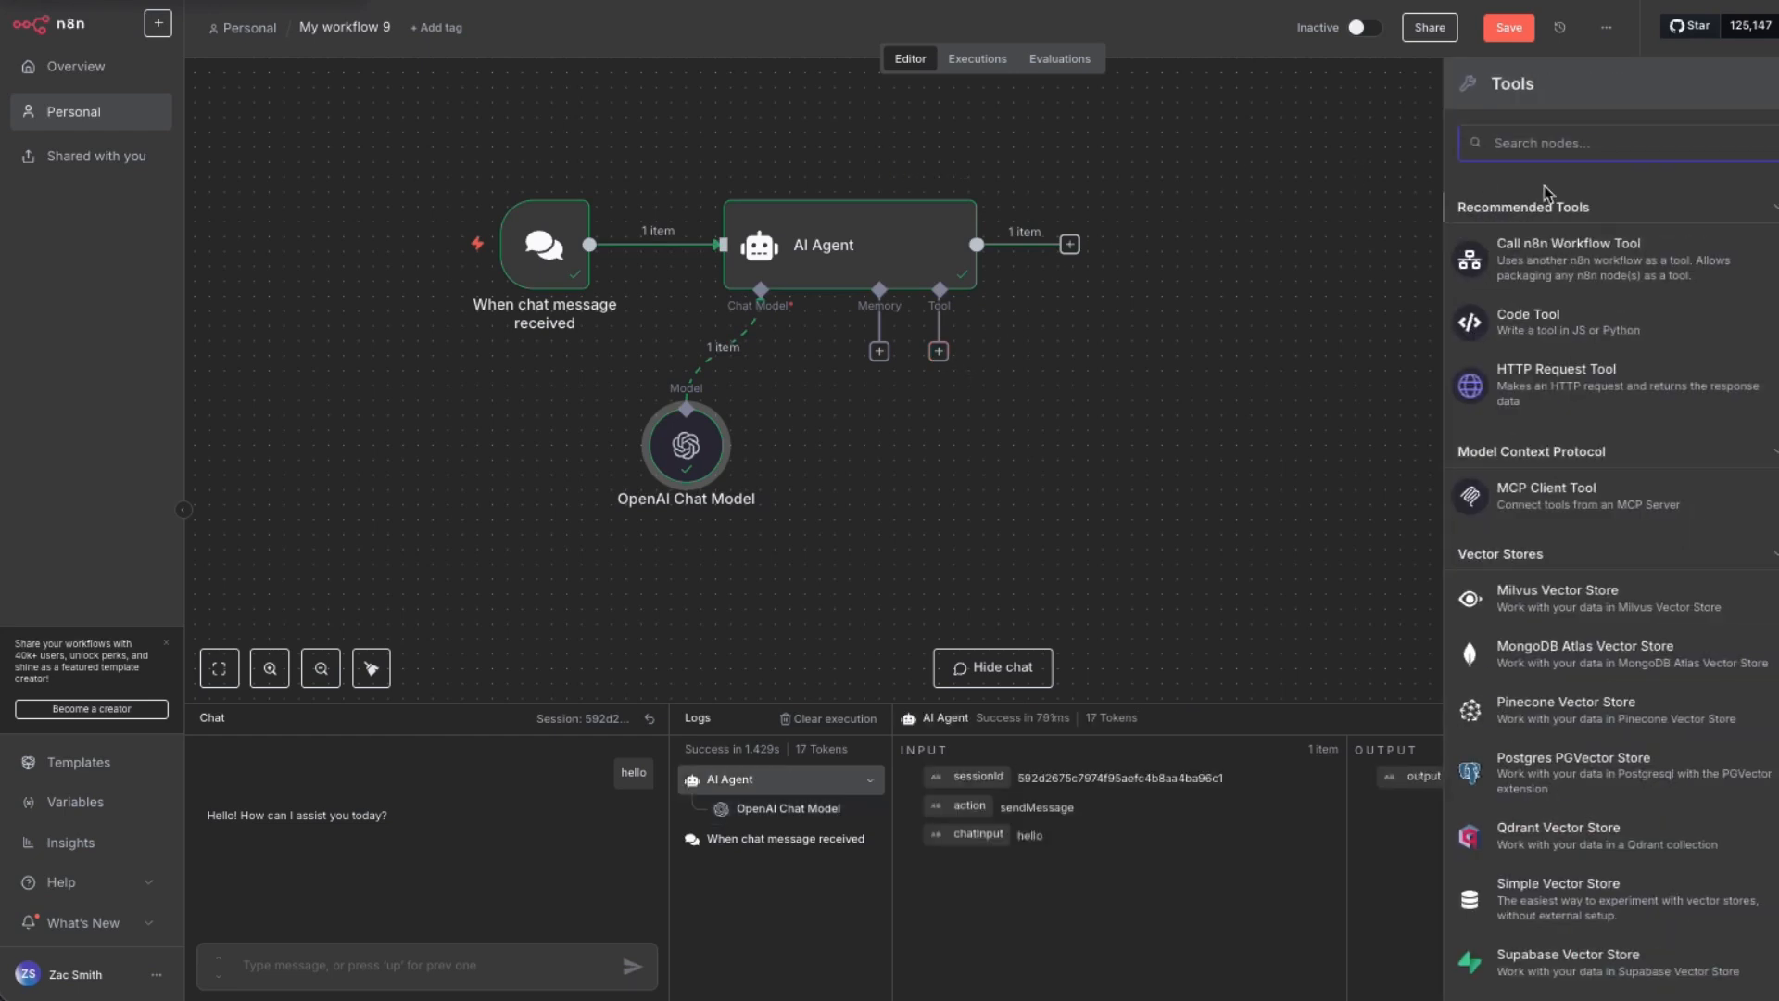
mouse_move(1534, 505)
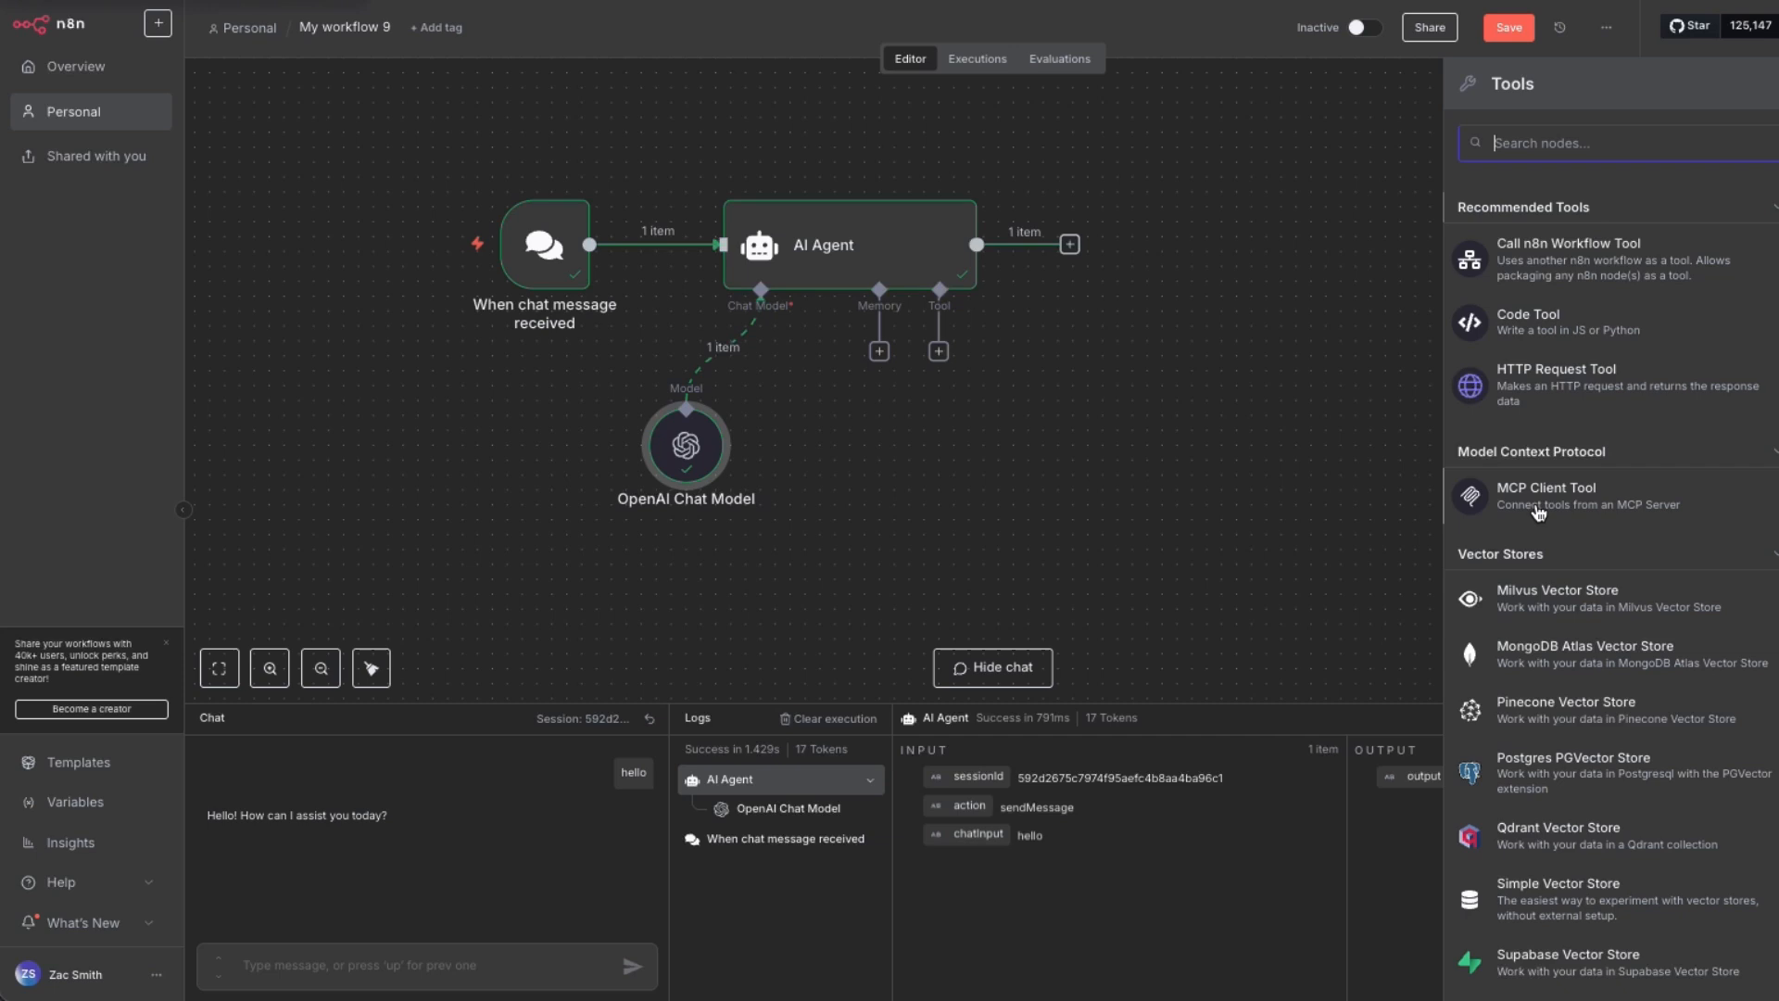
mouse_move(1481, 499)
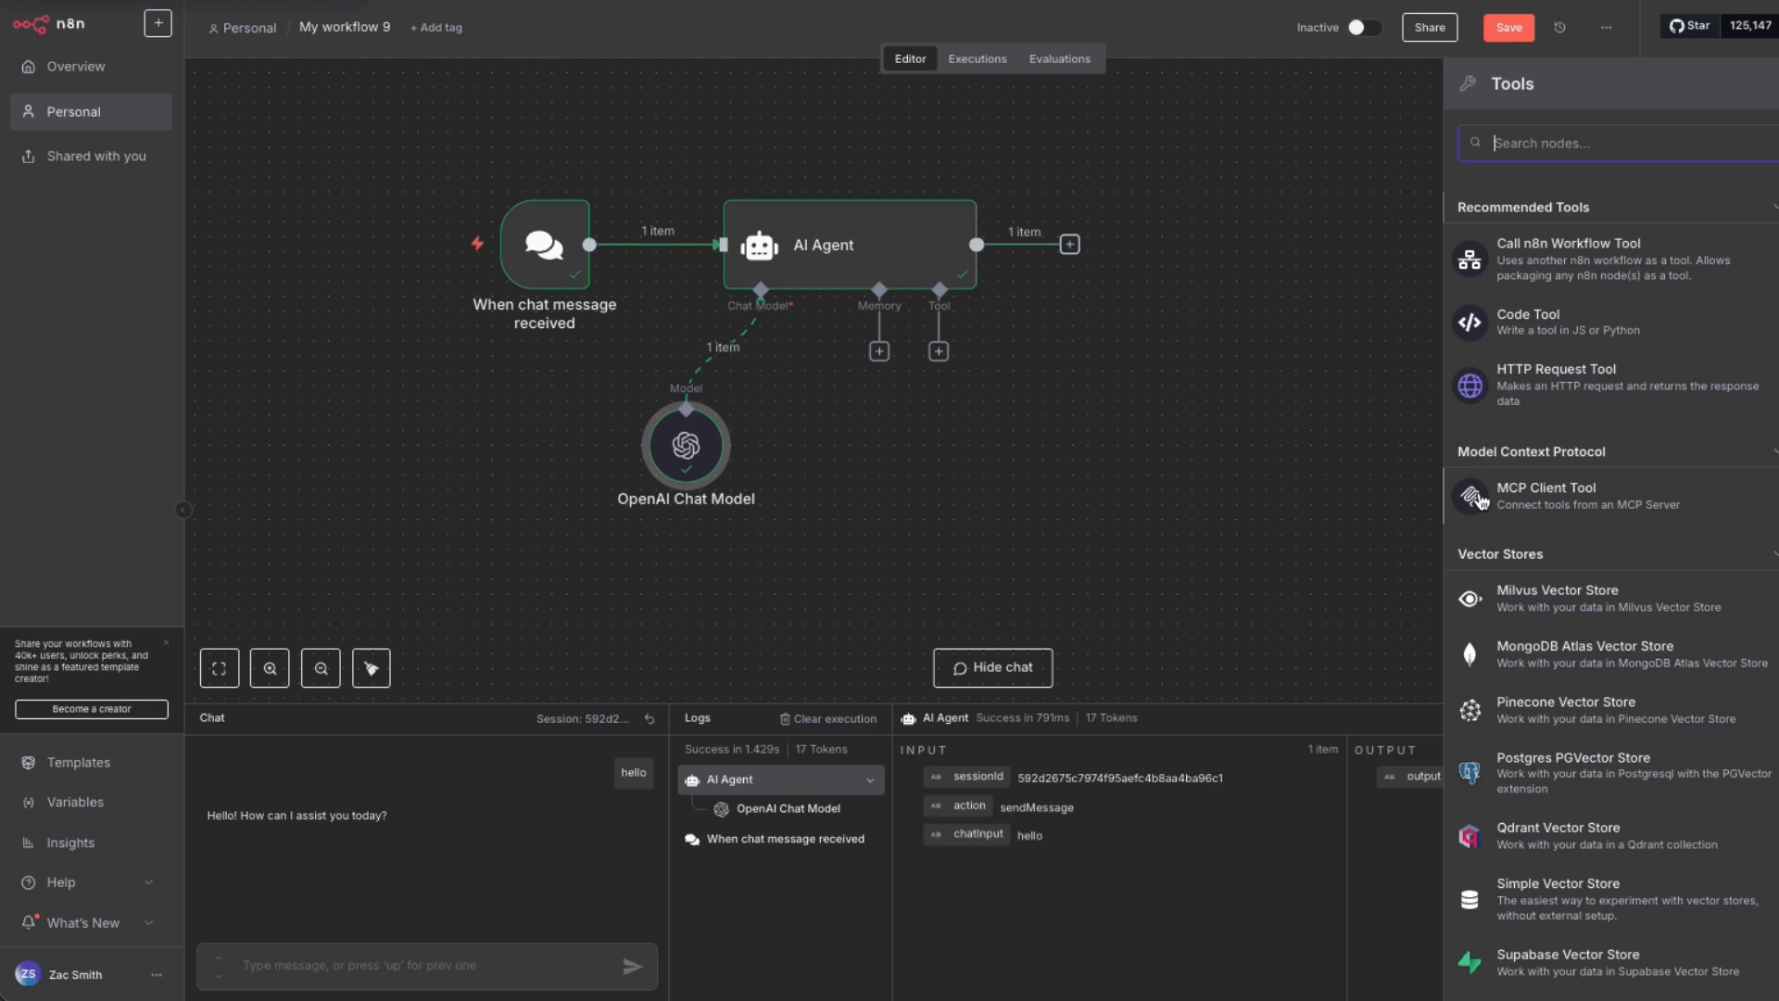
mouse_move(1482, 467)
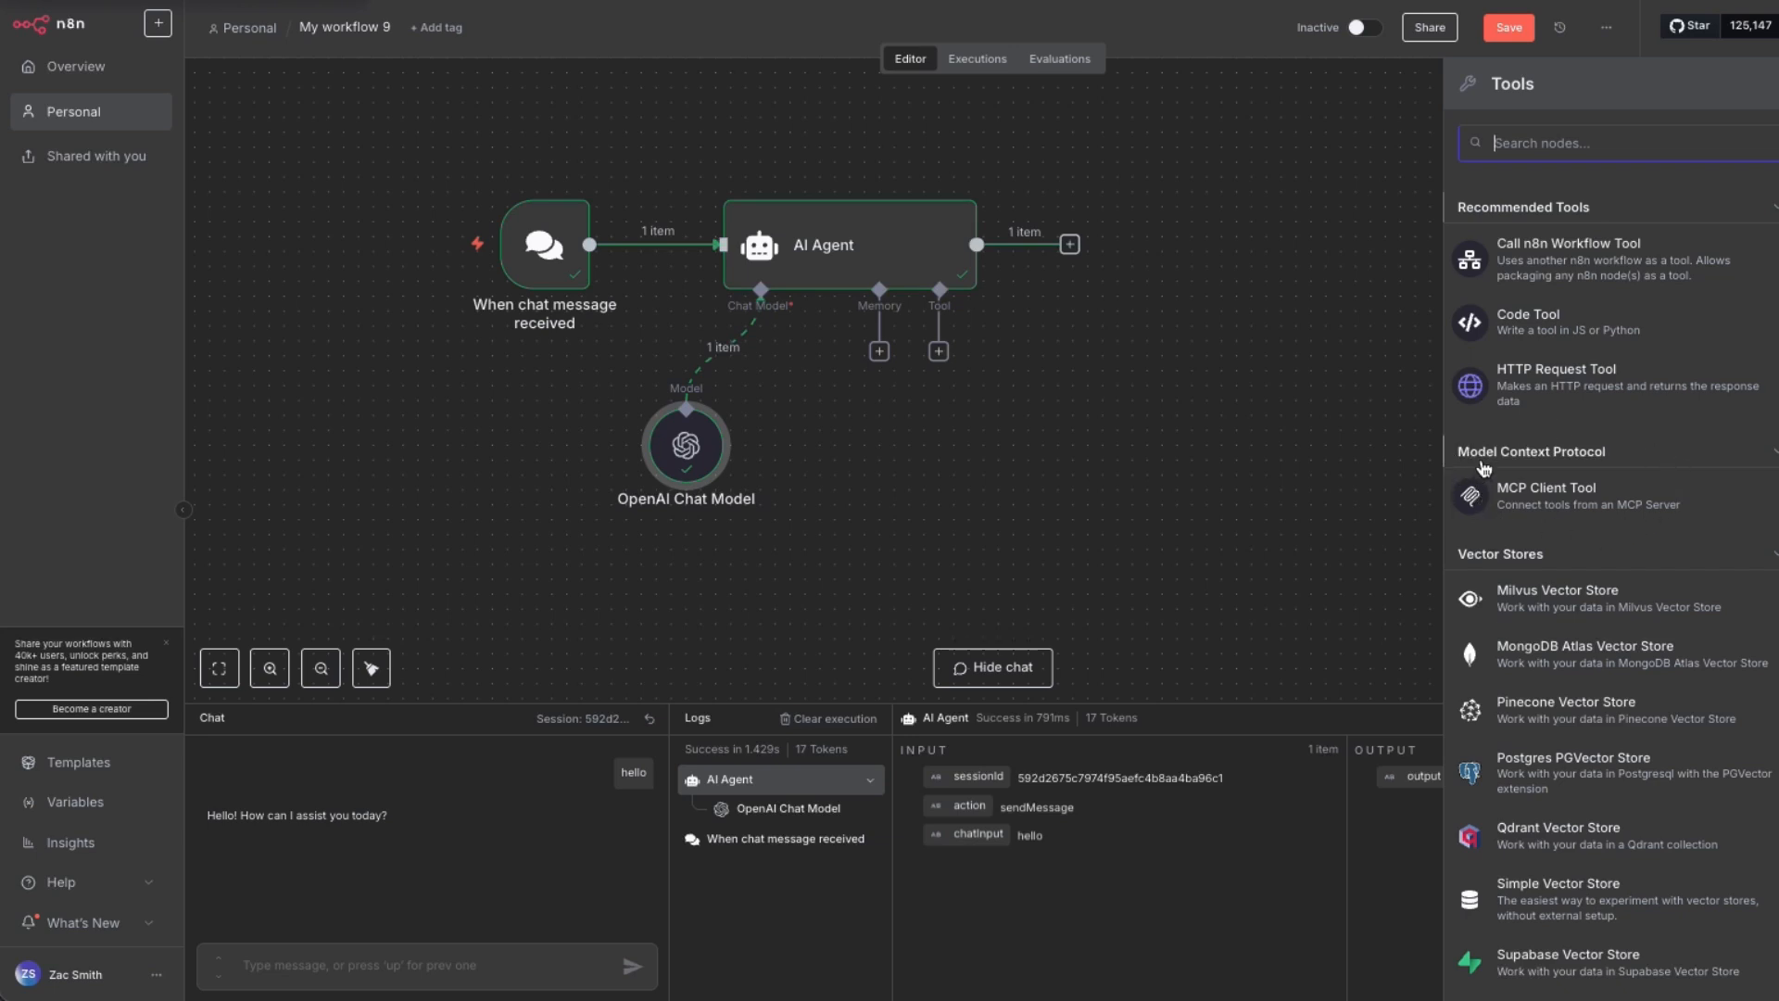
mouse_move(1594, 508)
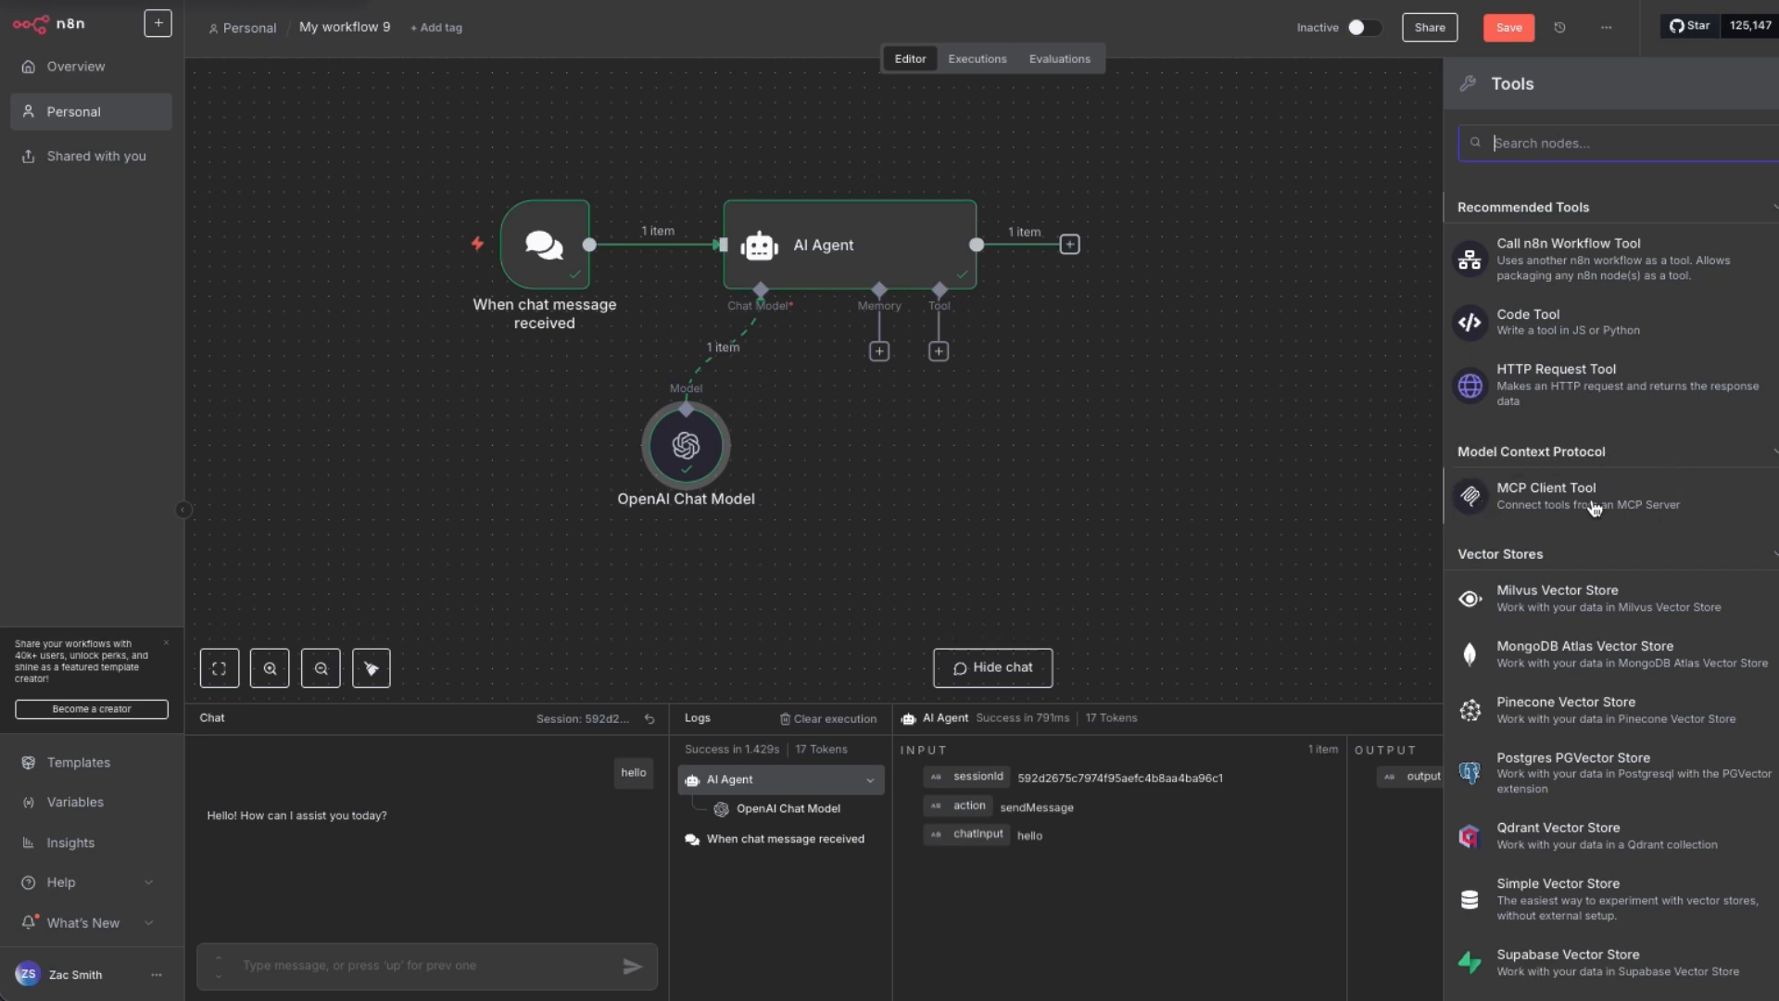
mouse_move(1493, 439)
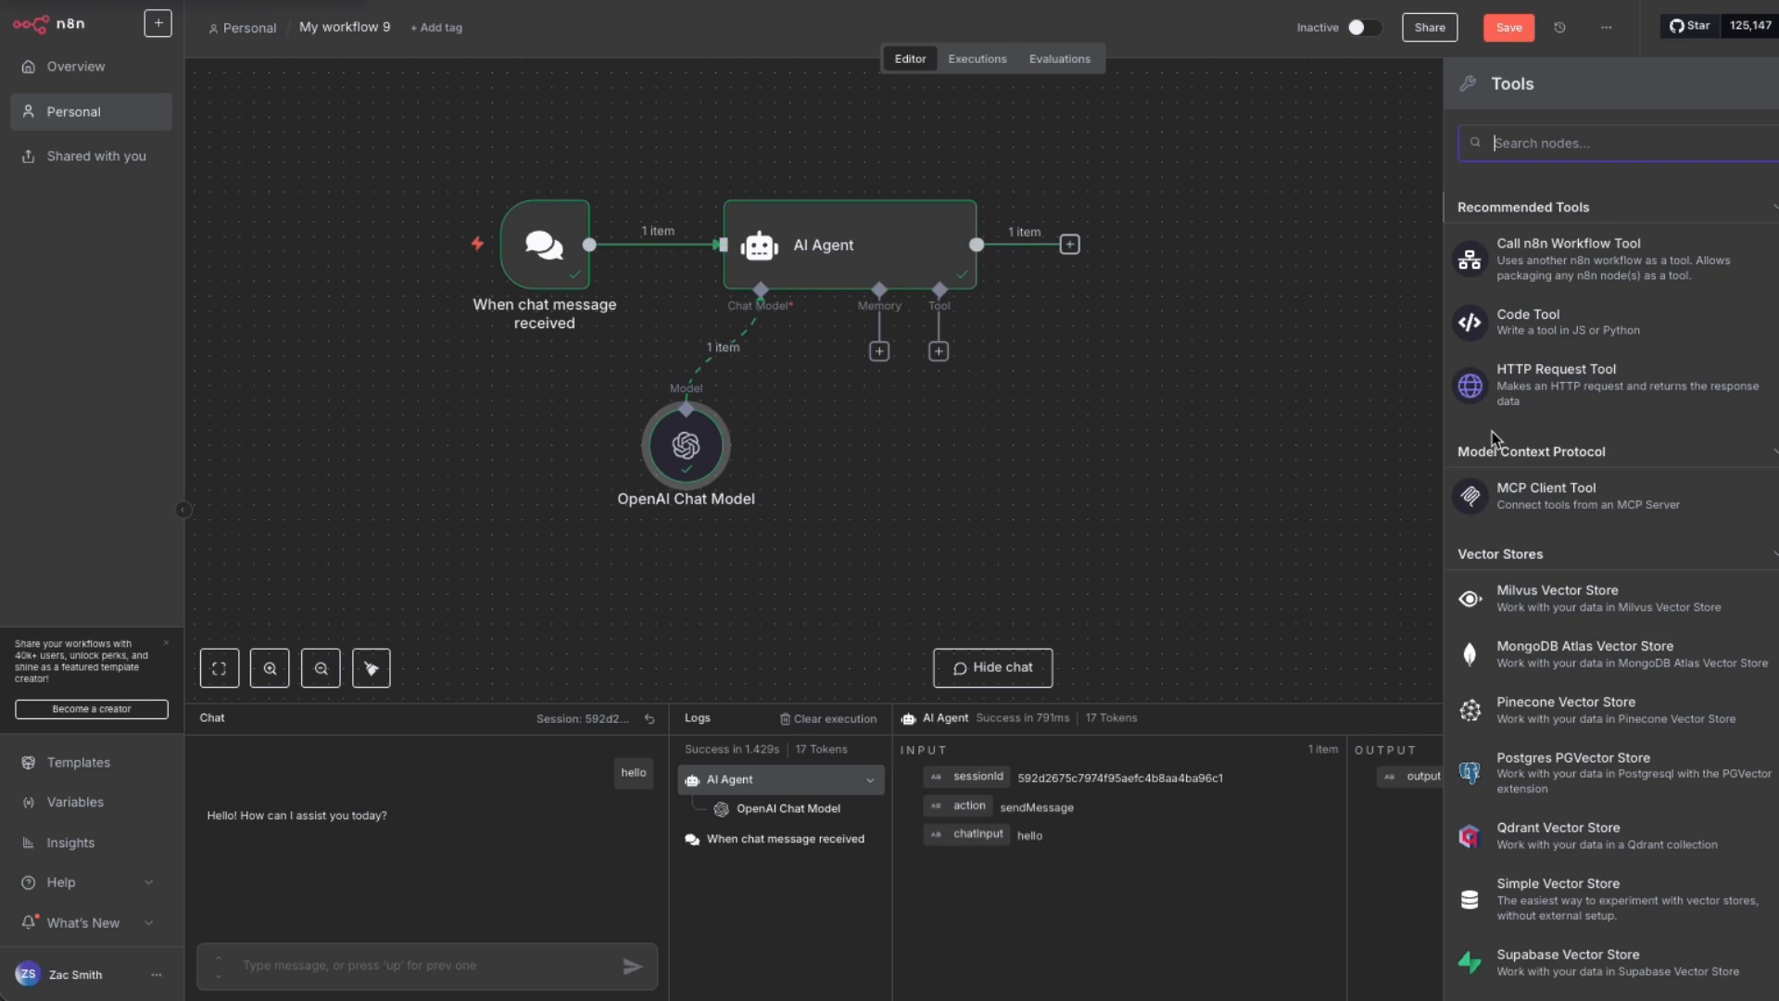
mouse_move(1481, 502)
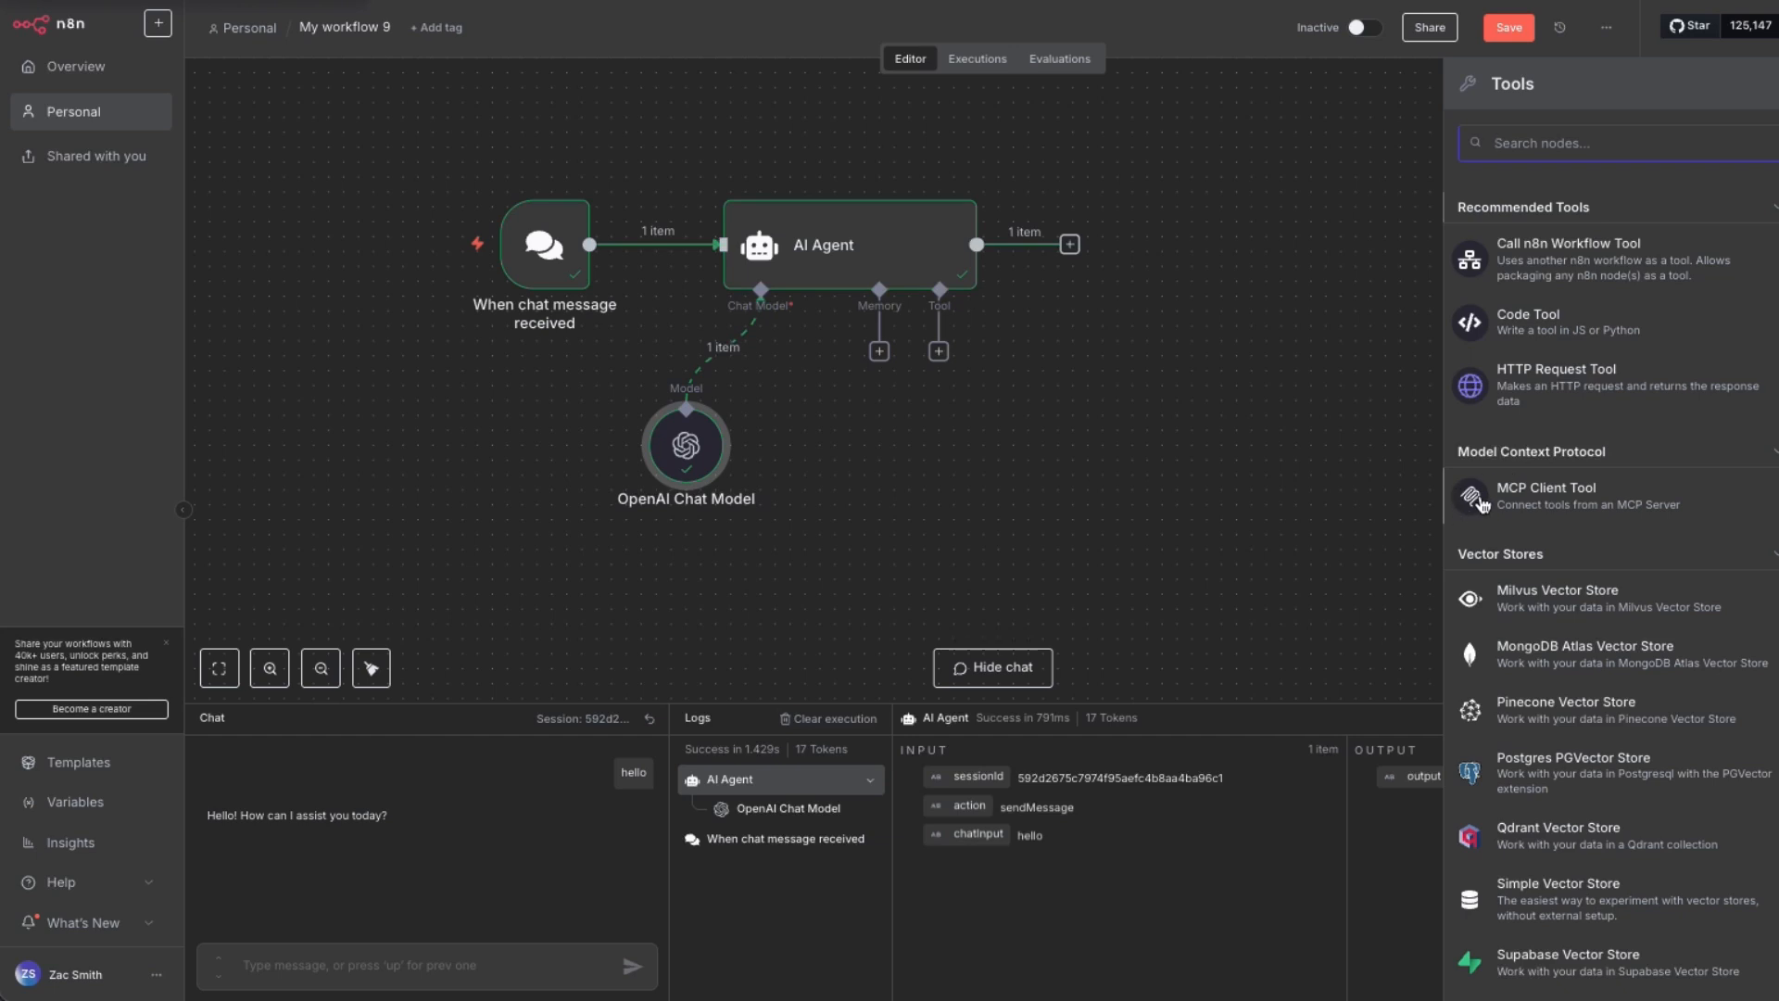
left_click(1545, 496)
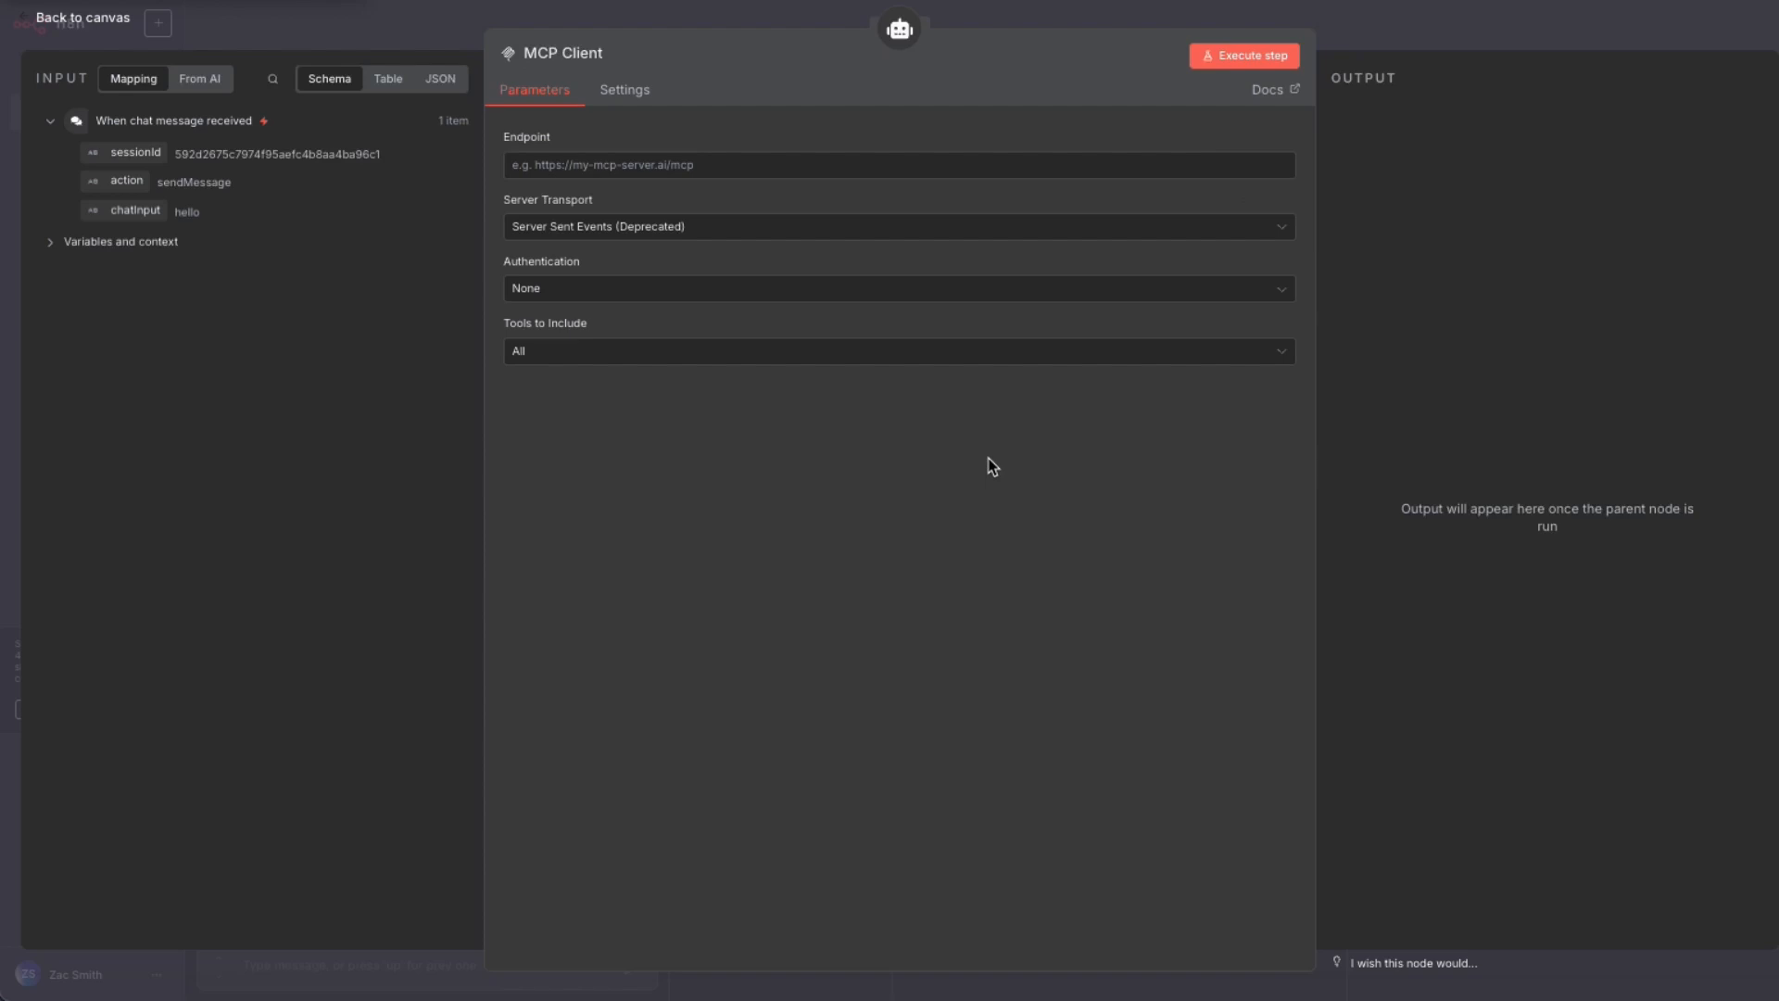
mouse_move(563, 226)
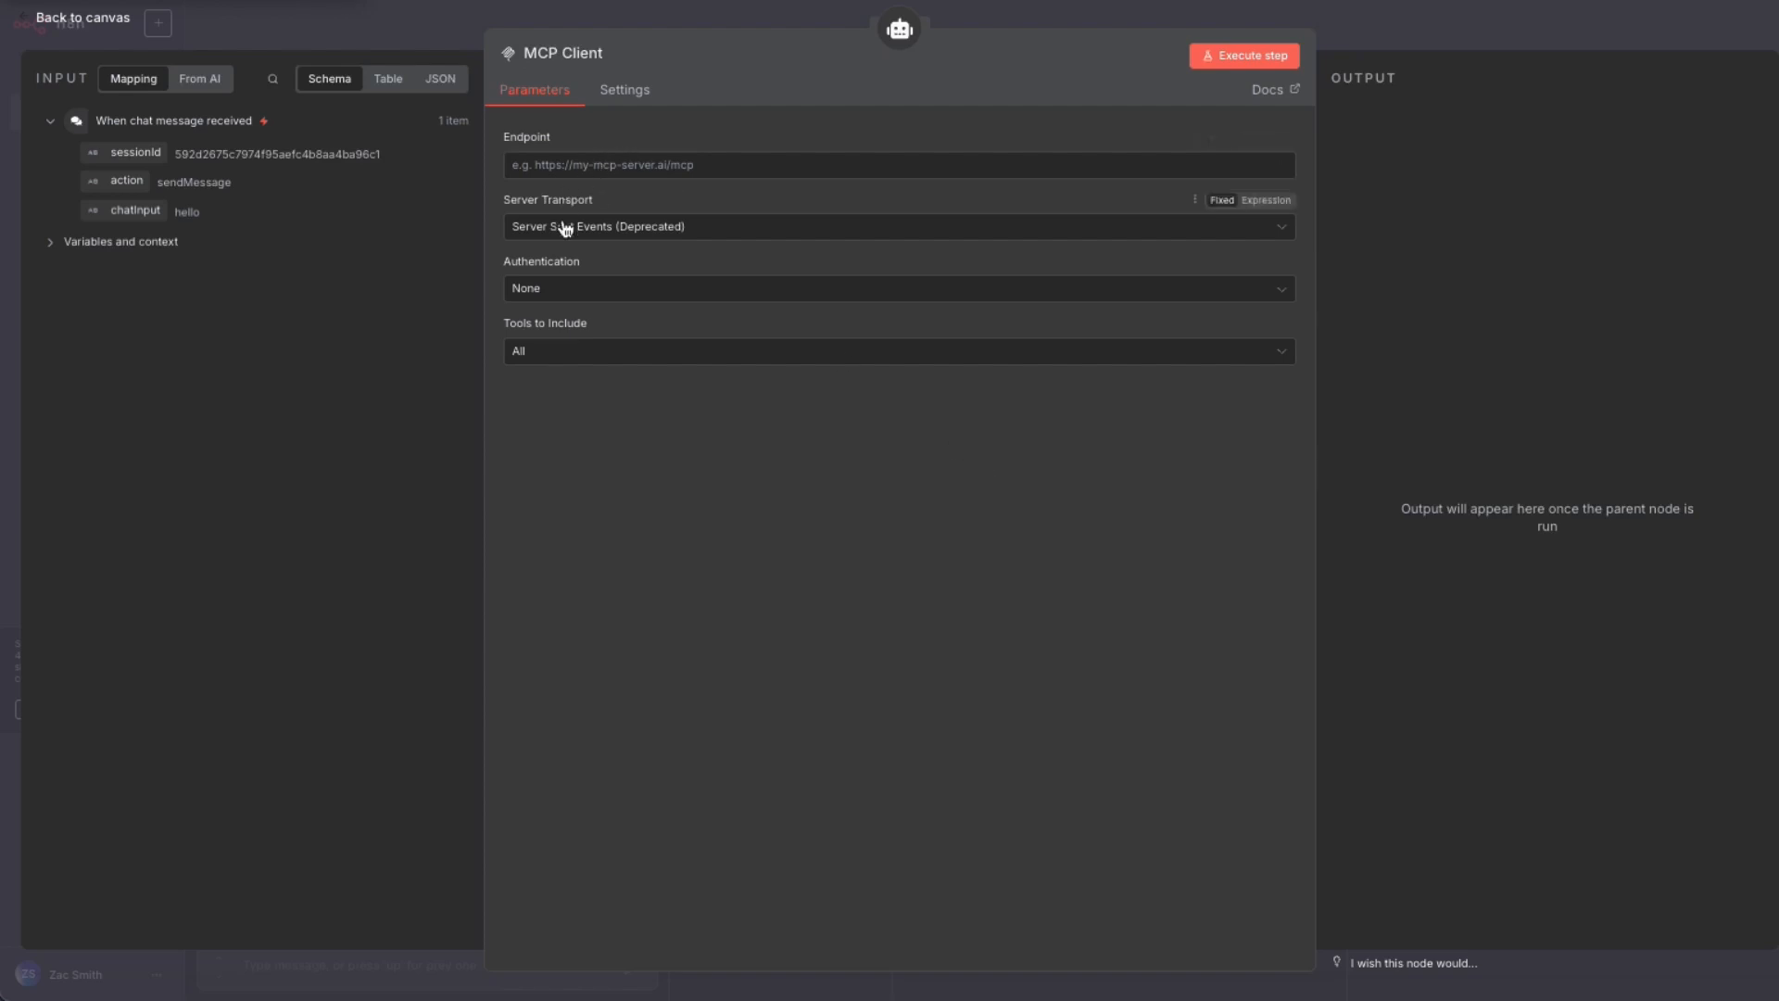
mouse_move(558, 380)
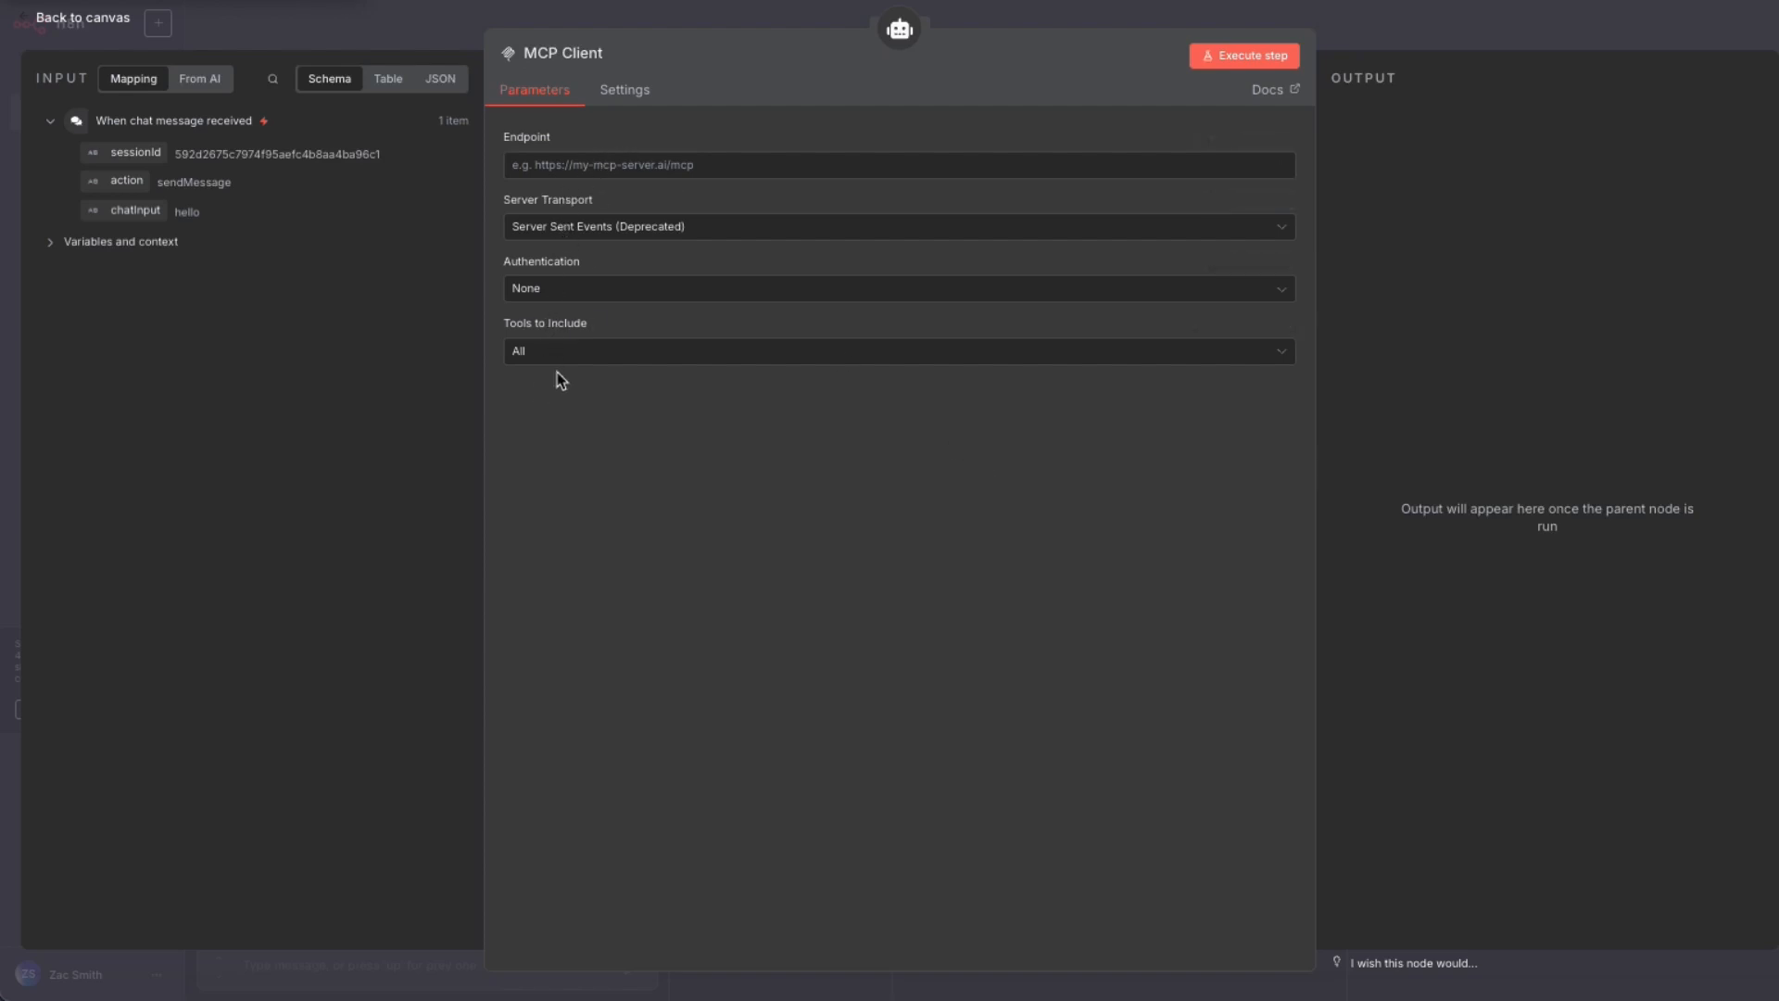
mouse_move(621, 211)
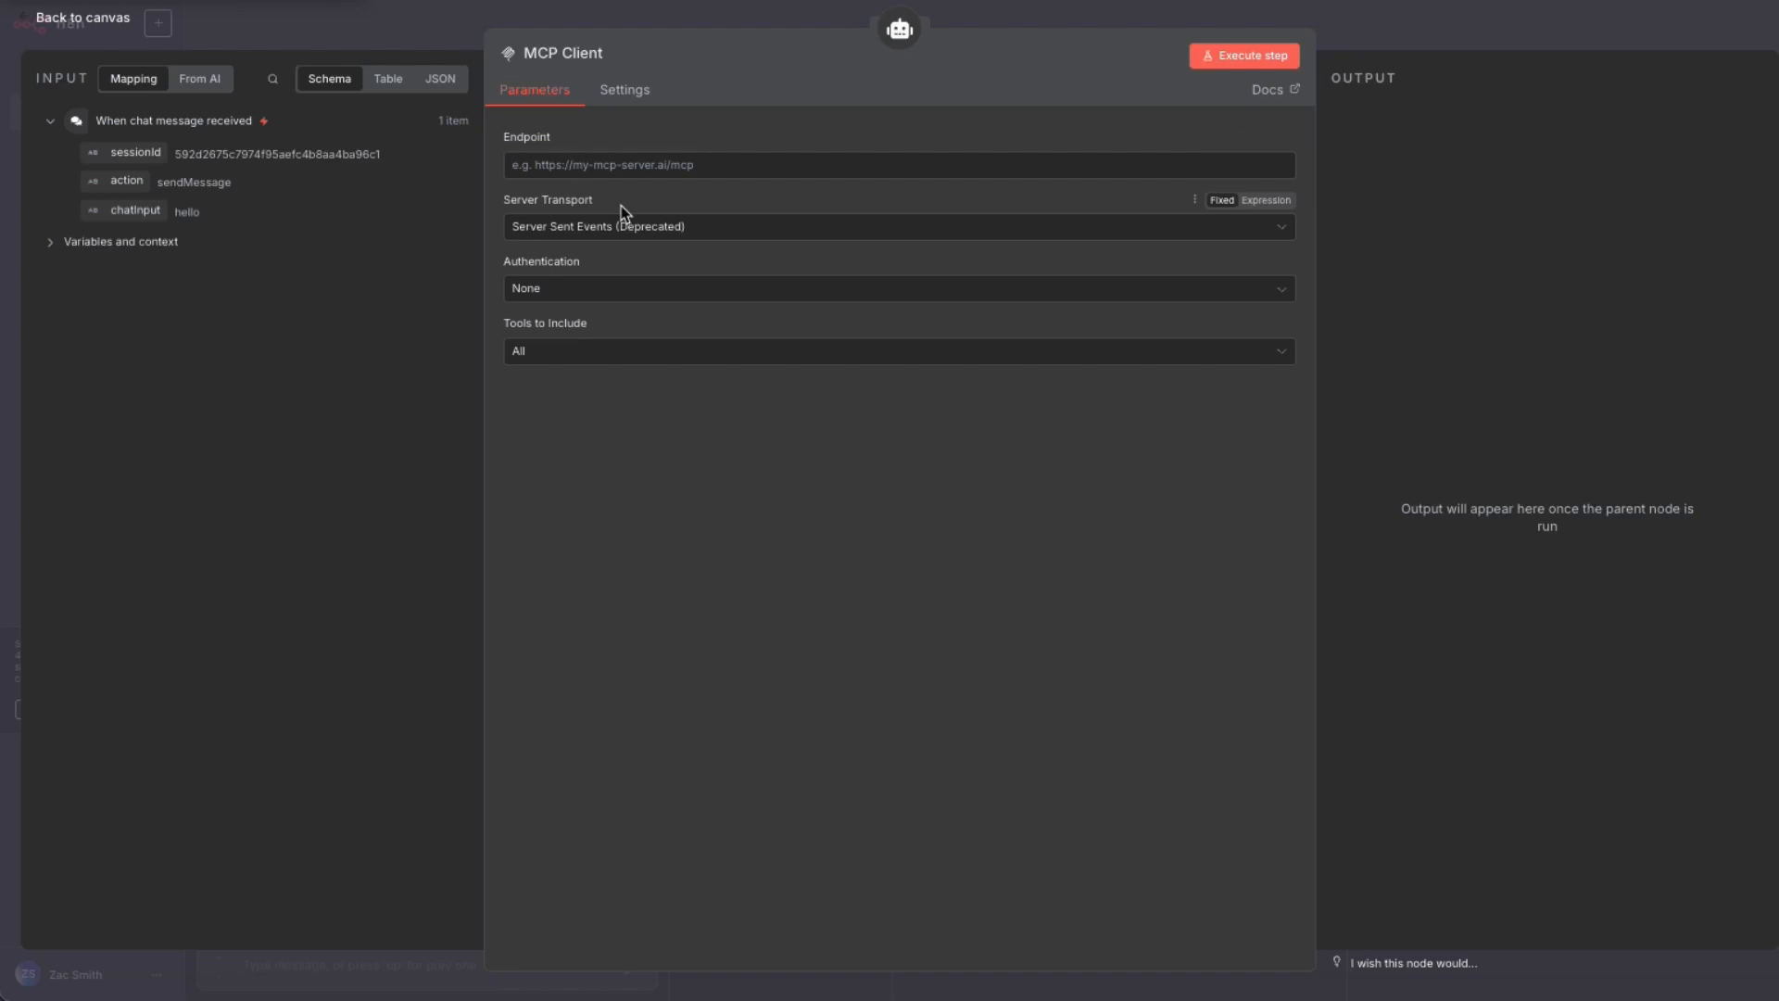
mouse_move(517, 209)
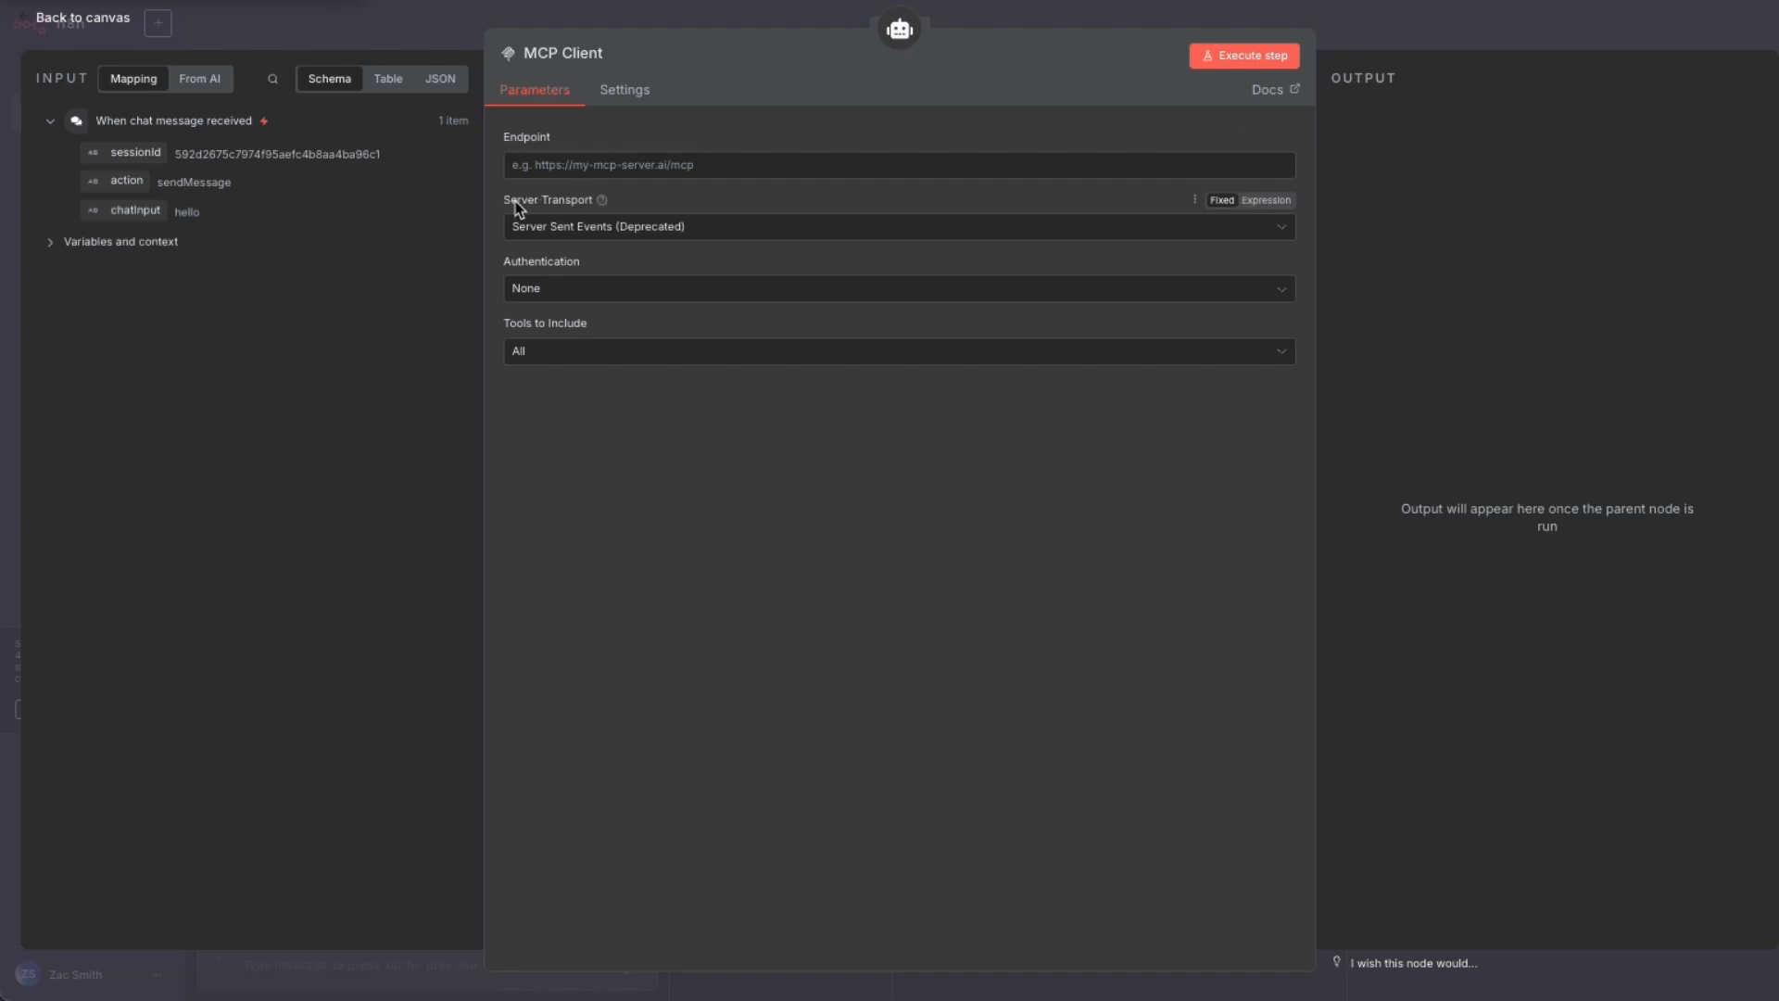
mouse_move(663, 212)
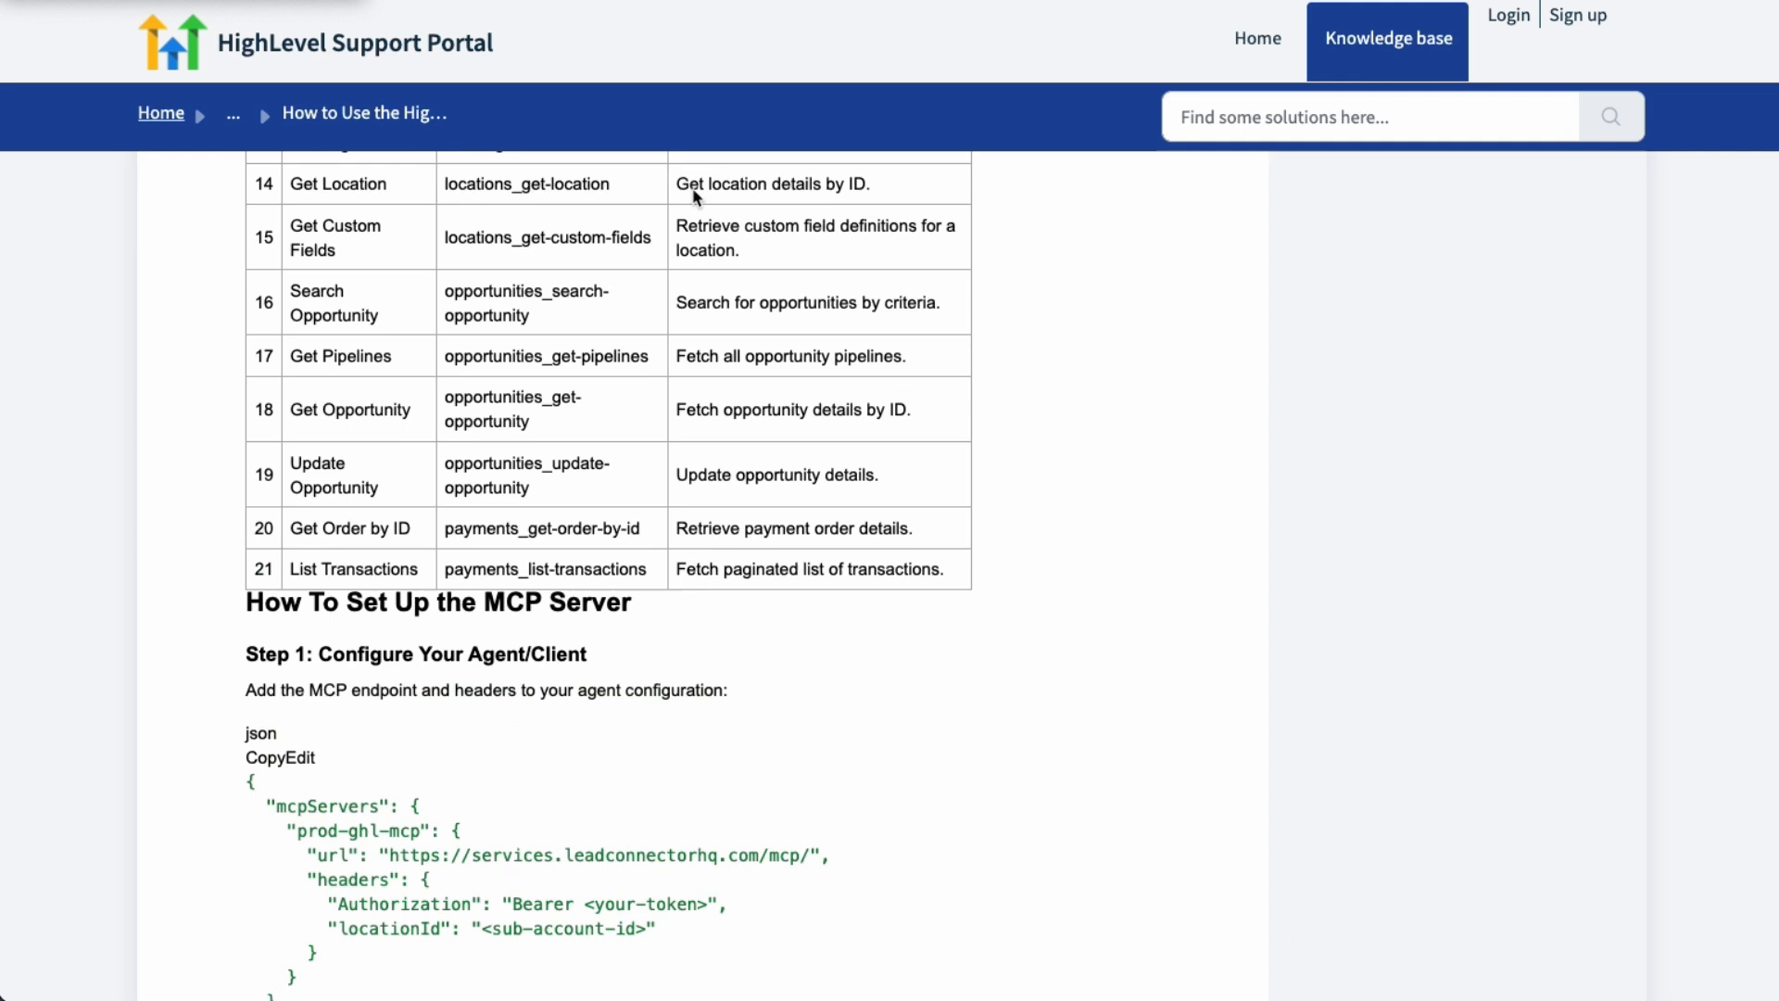
- Scroll the HighLevel MCP article down to the MCP server setup instructions
scroll("down", 3)
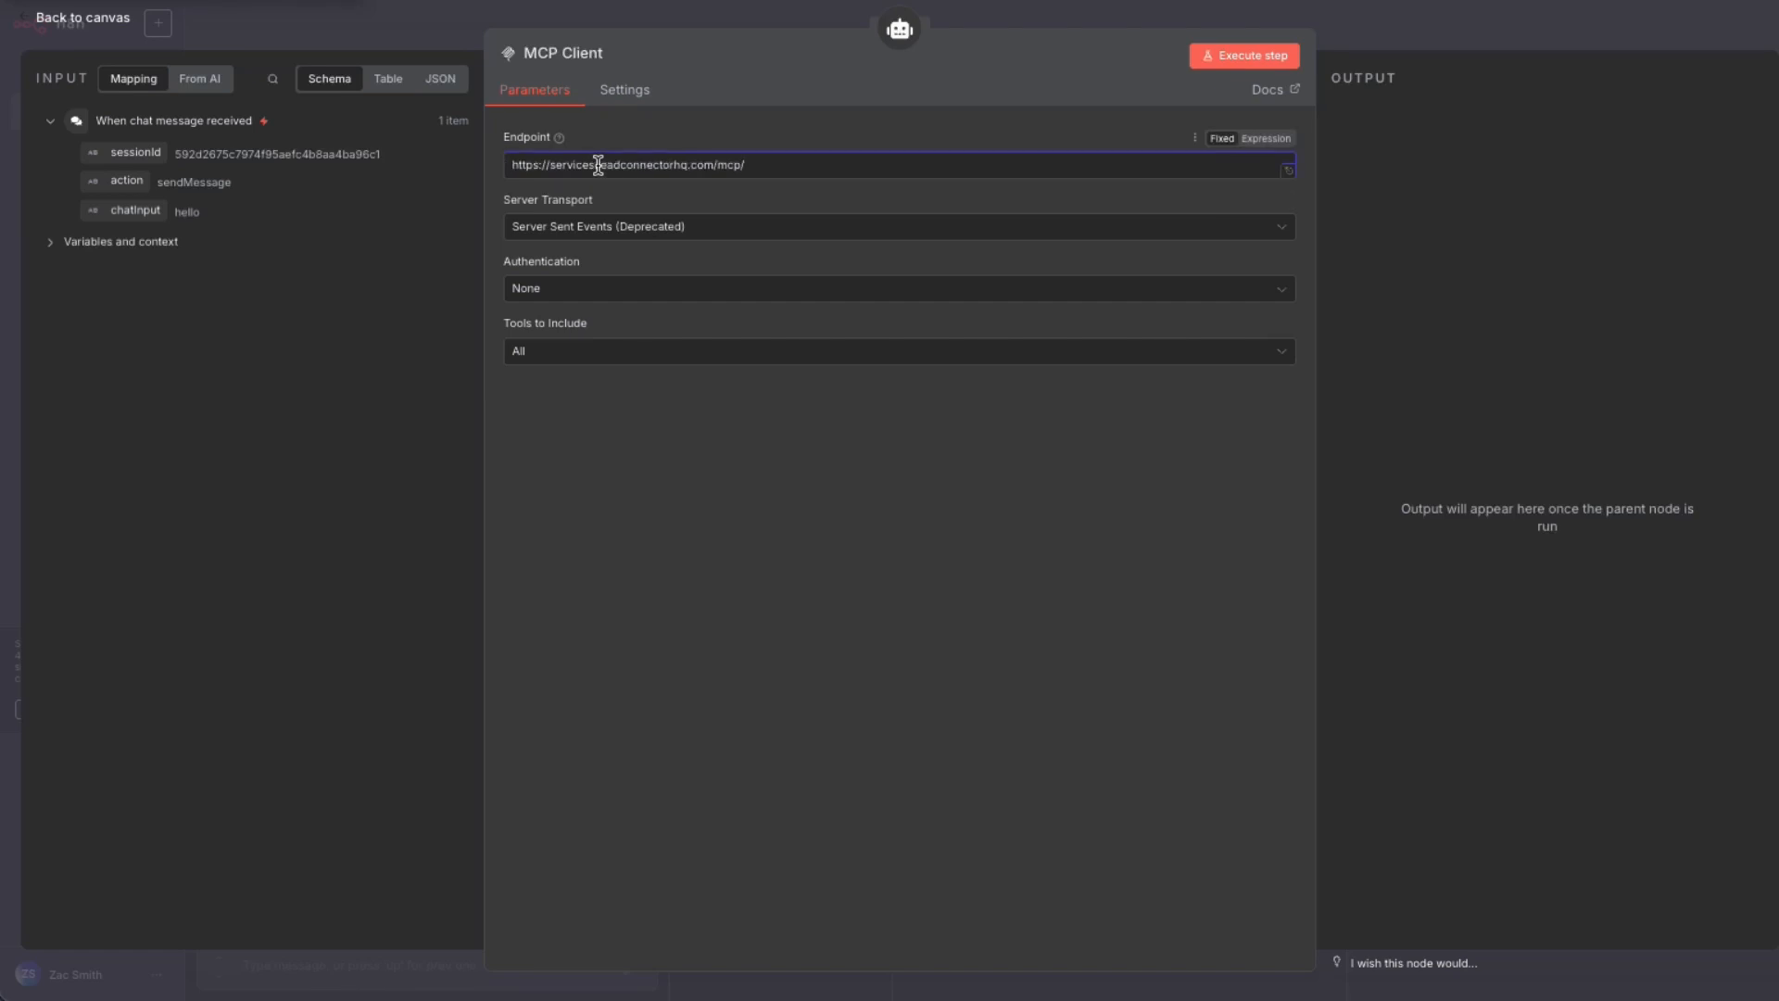
mouse_move(553, 220)
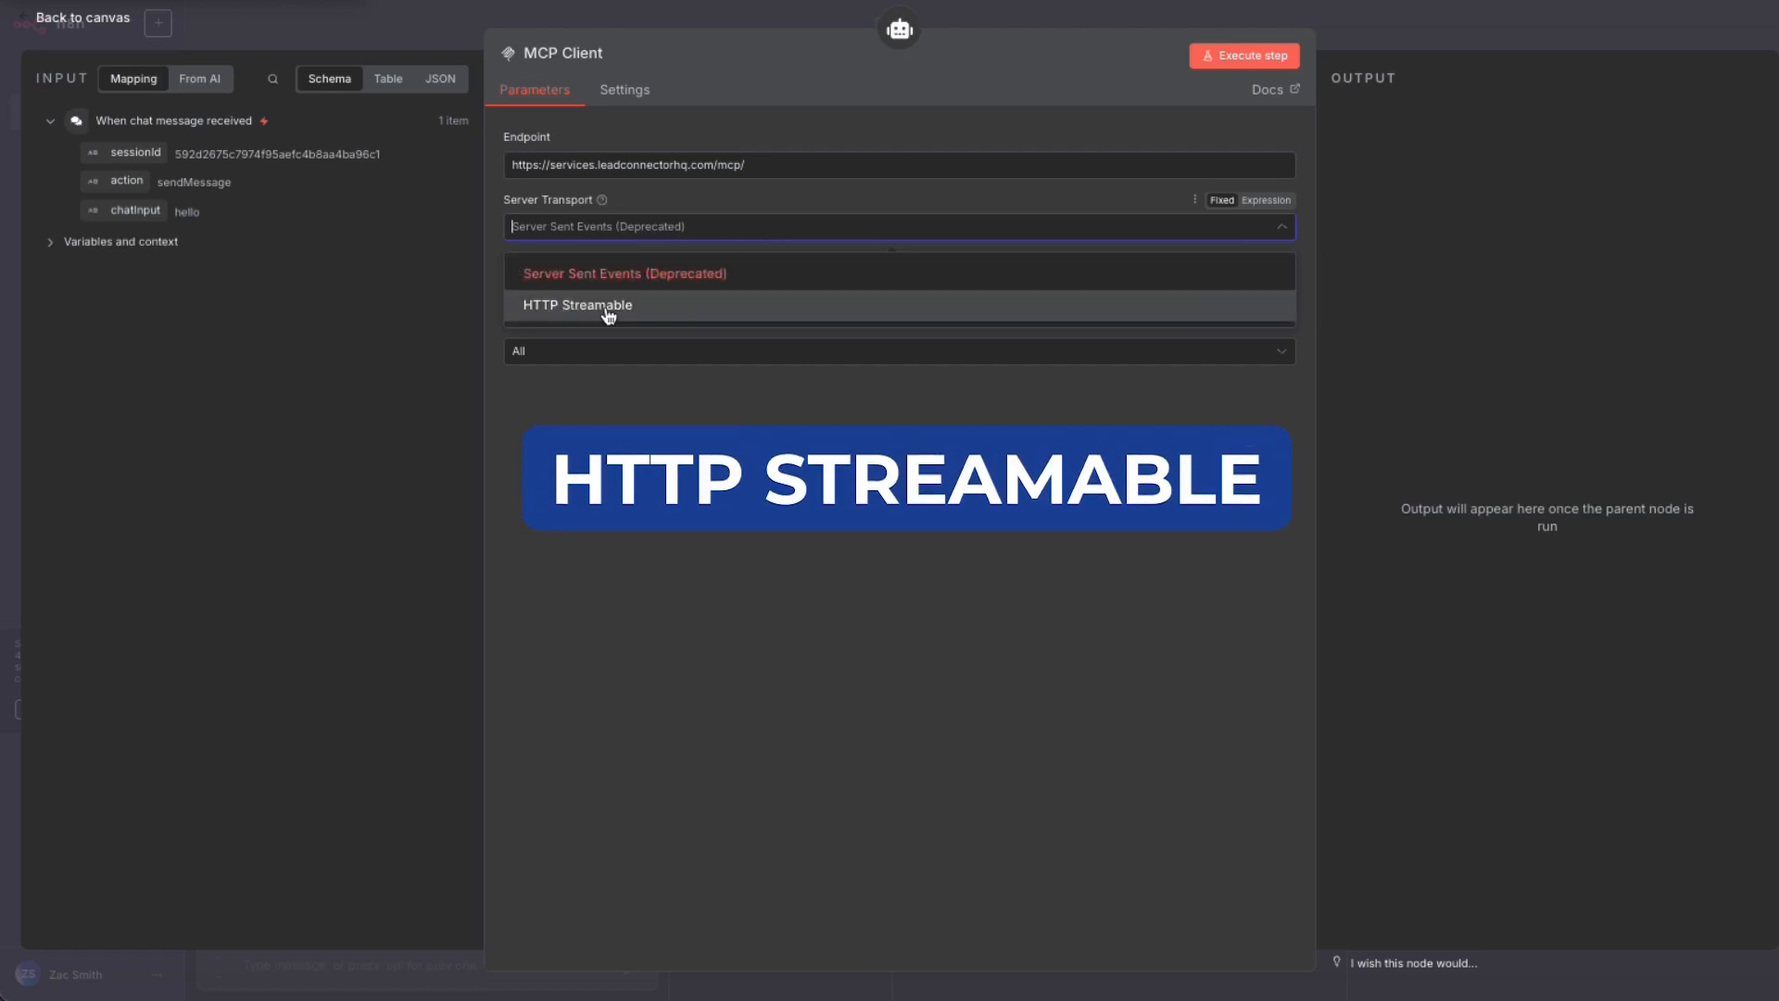
- Set the MCP Client to HTTP Streamable transport with Header Auth authentication
left_click(579, 304)
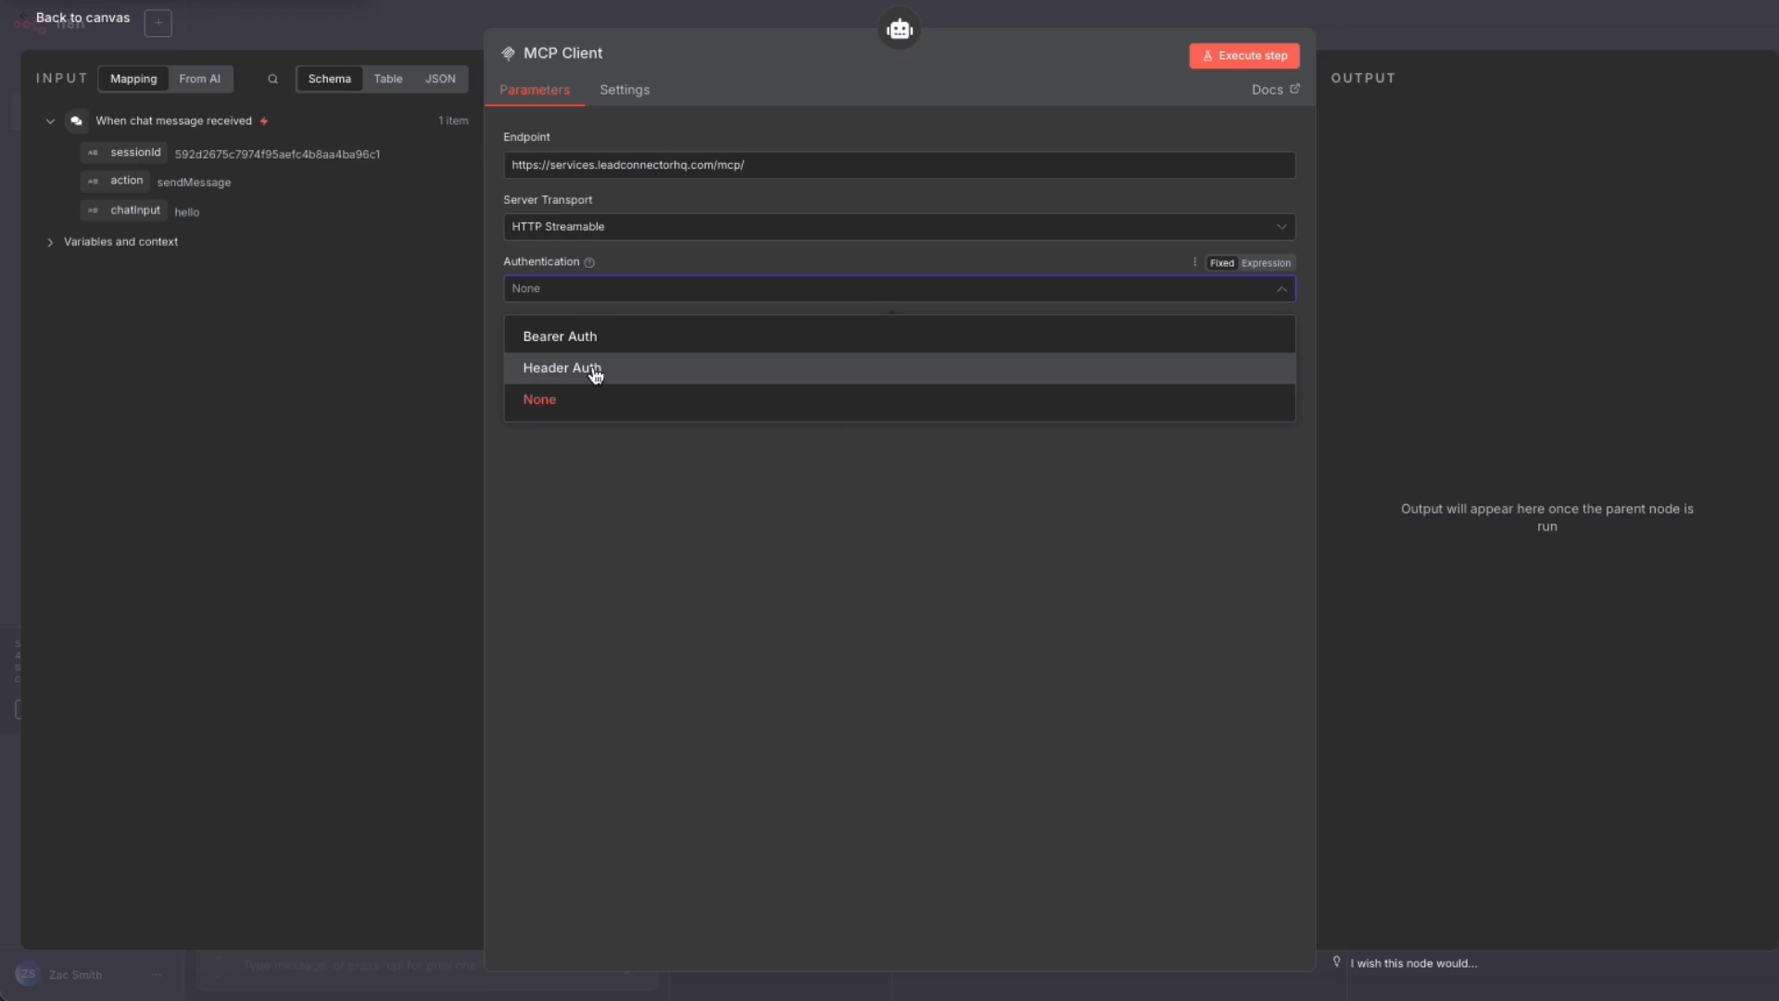
left_click(559, 367)
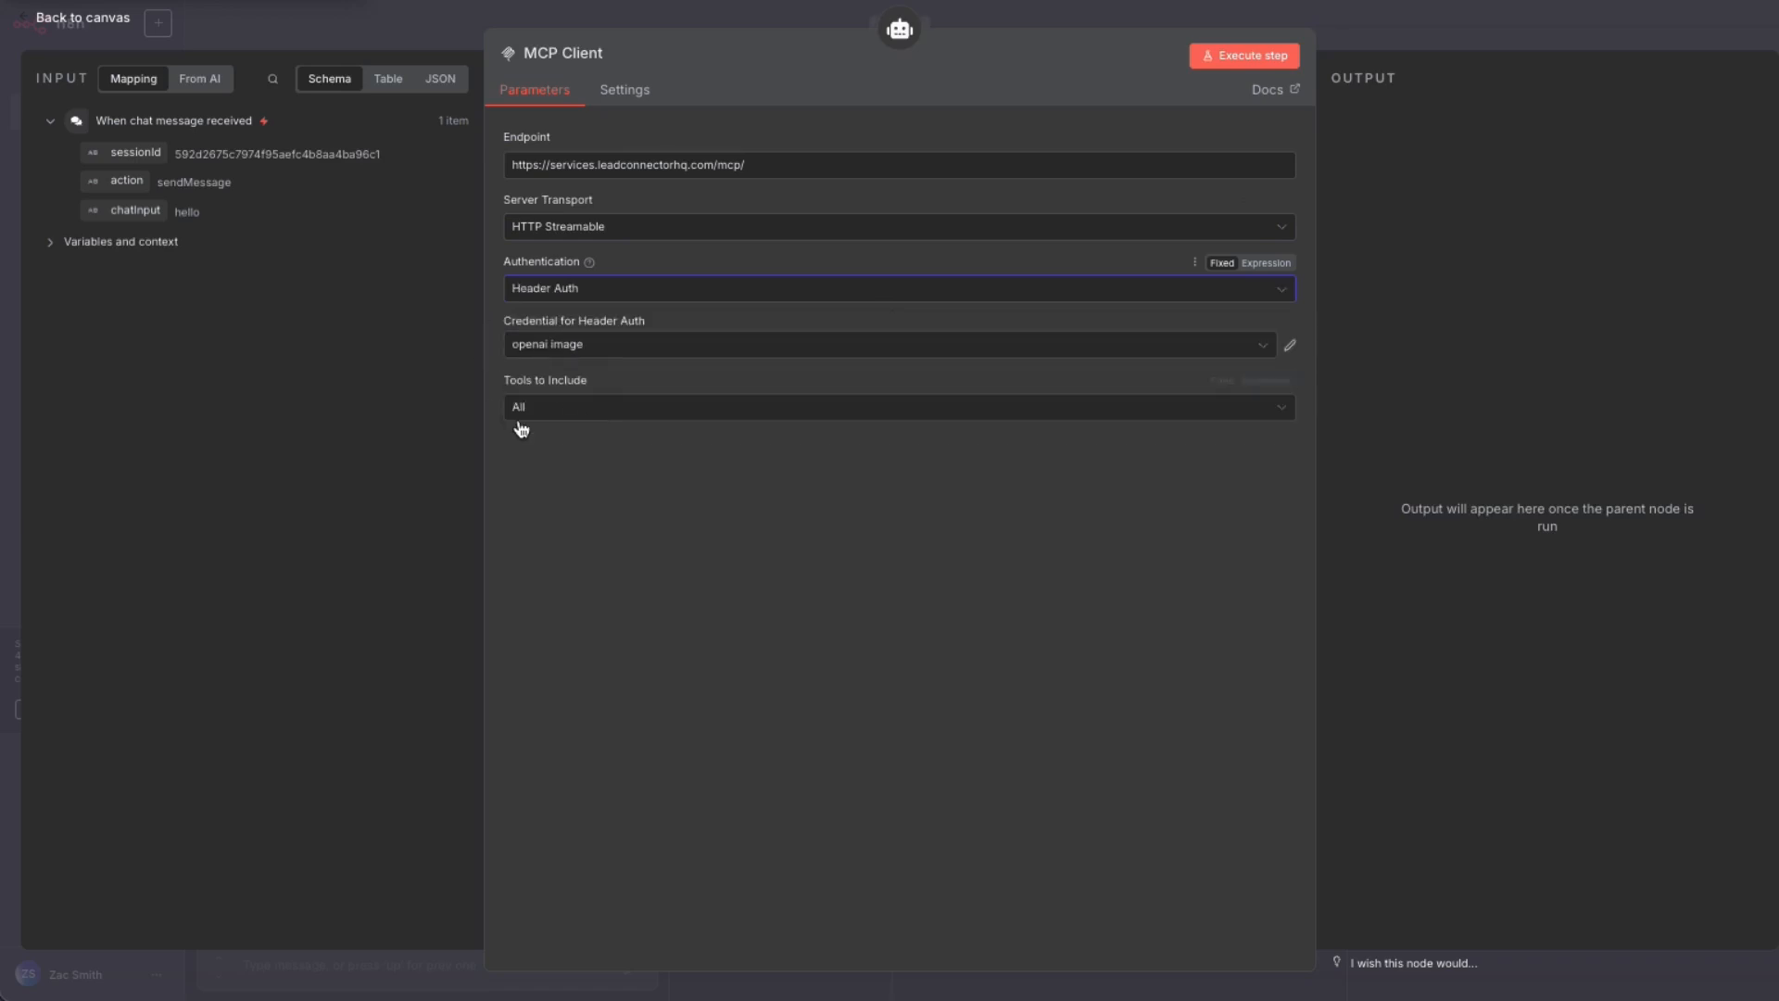
mouse_move(1097, 385)
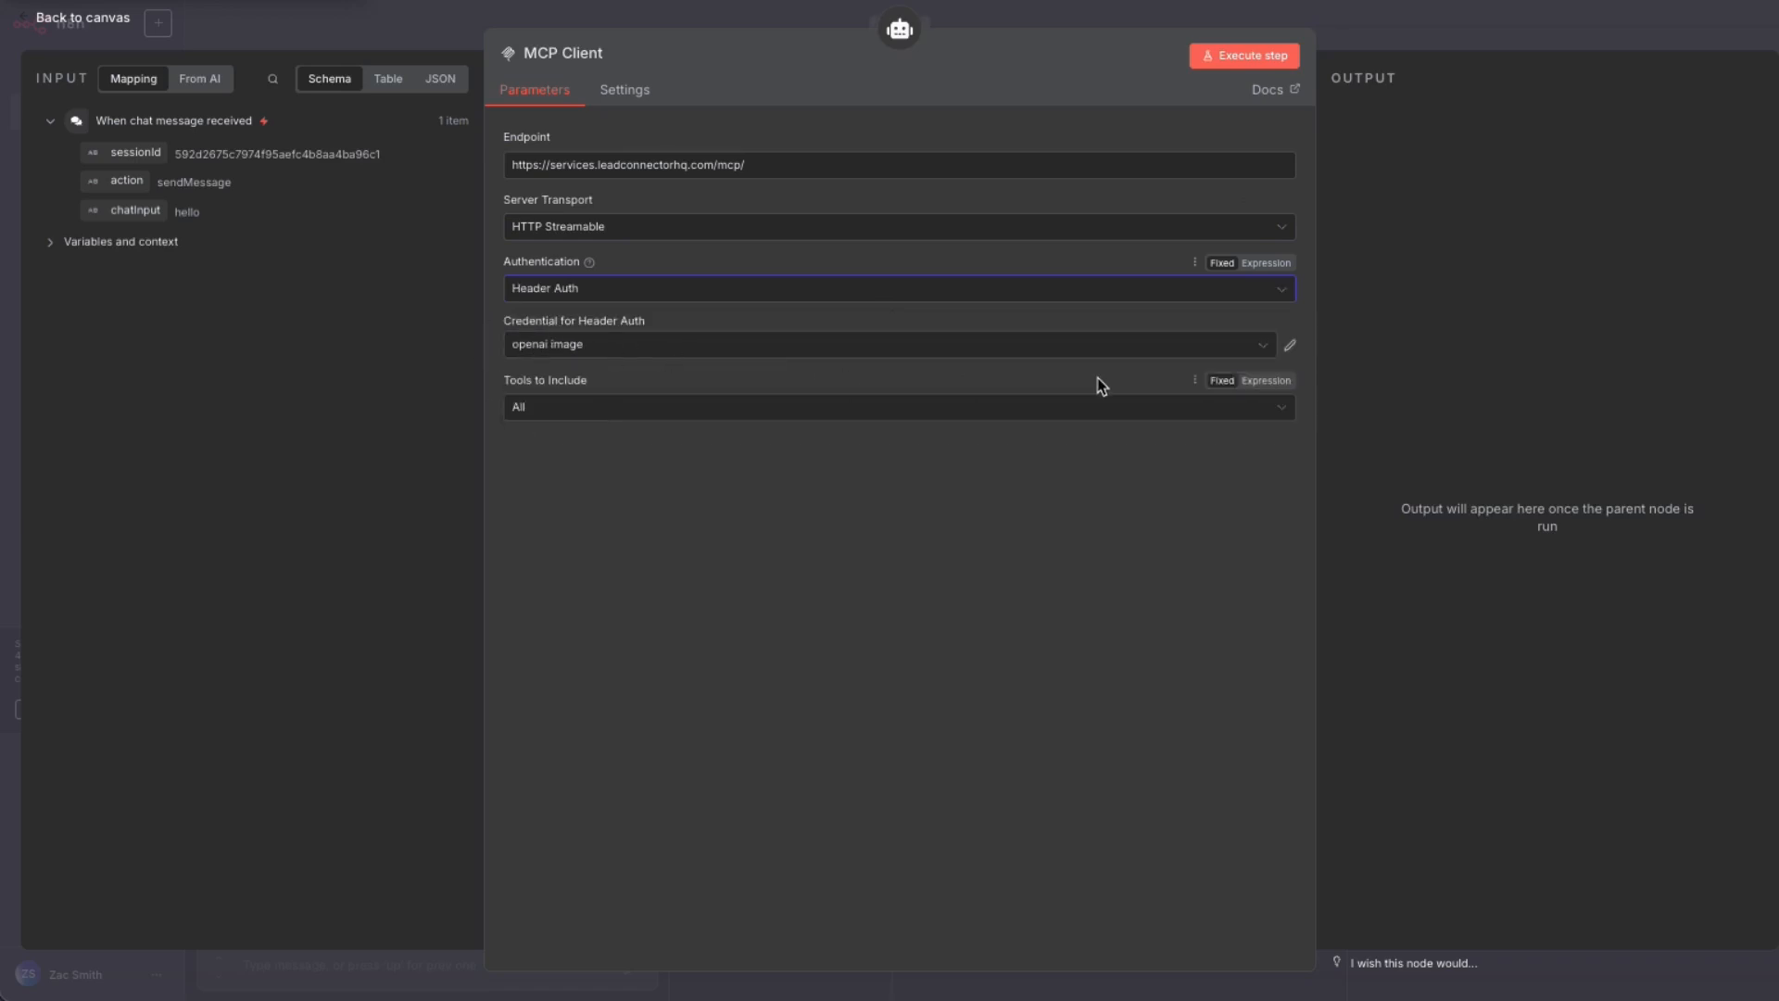
mouse_move(1291, 371)
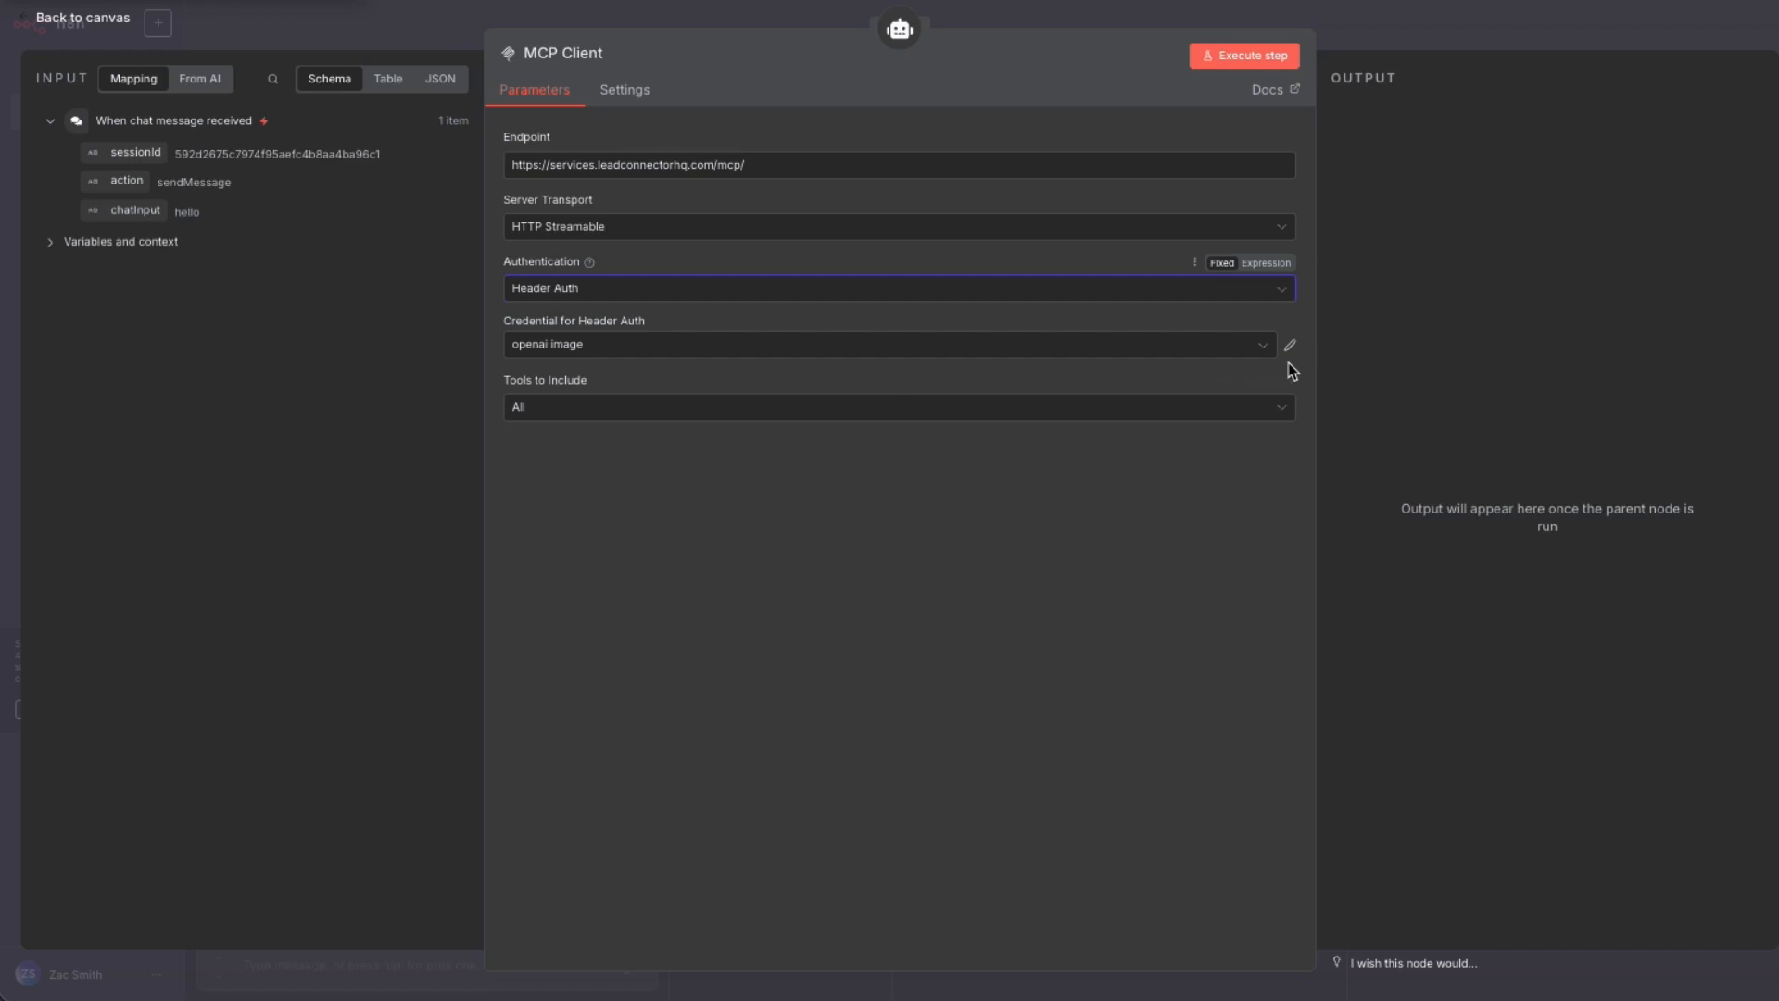
mouse_move(1273, 356)
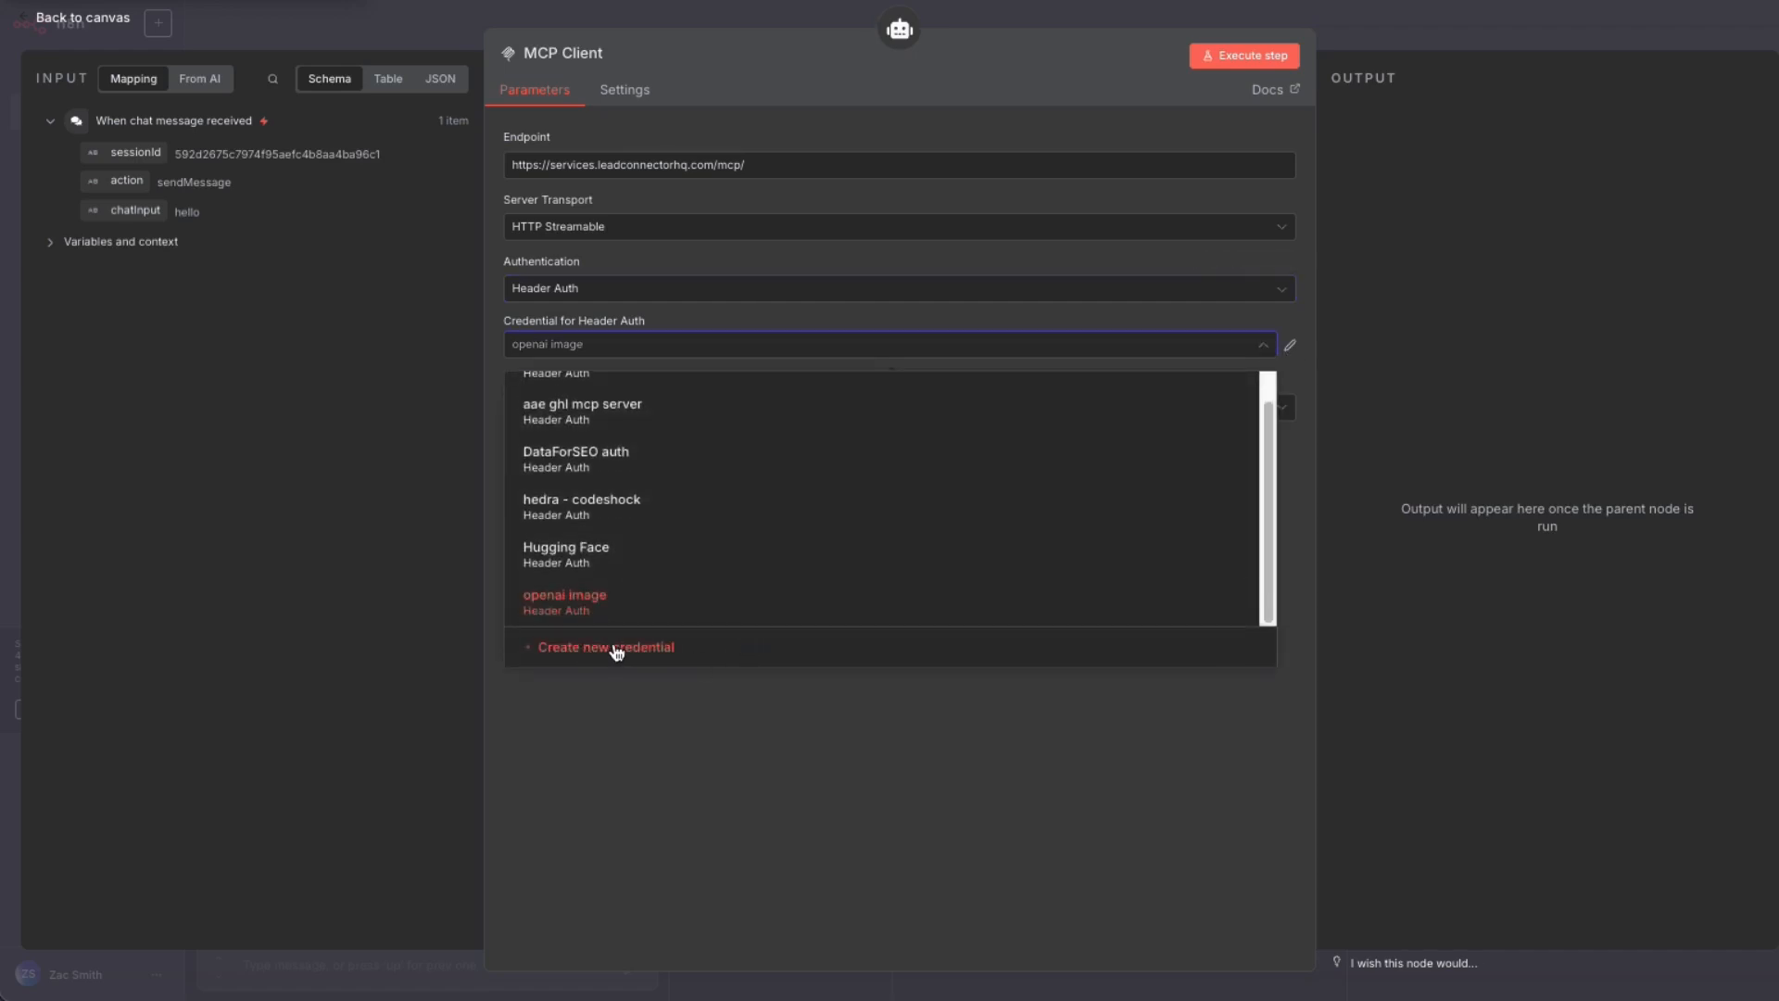
- Create a new Header Auth credential with header name Authorization taken from the docs
left_click(606, 647)
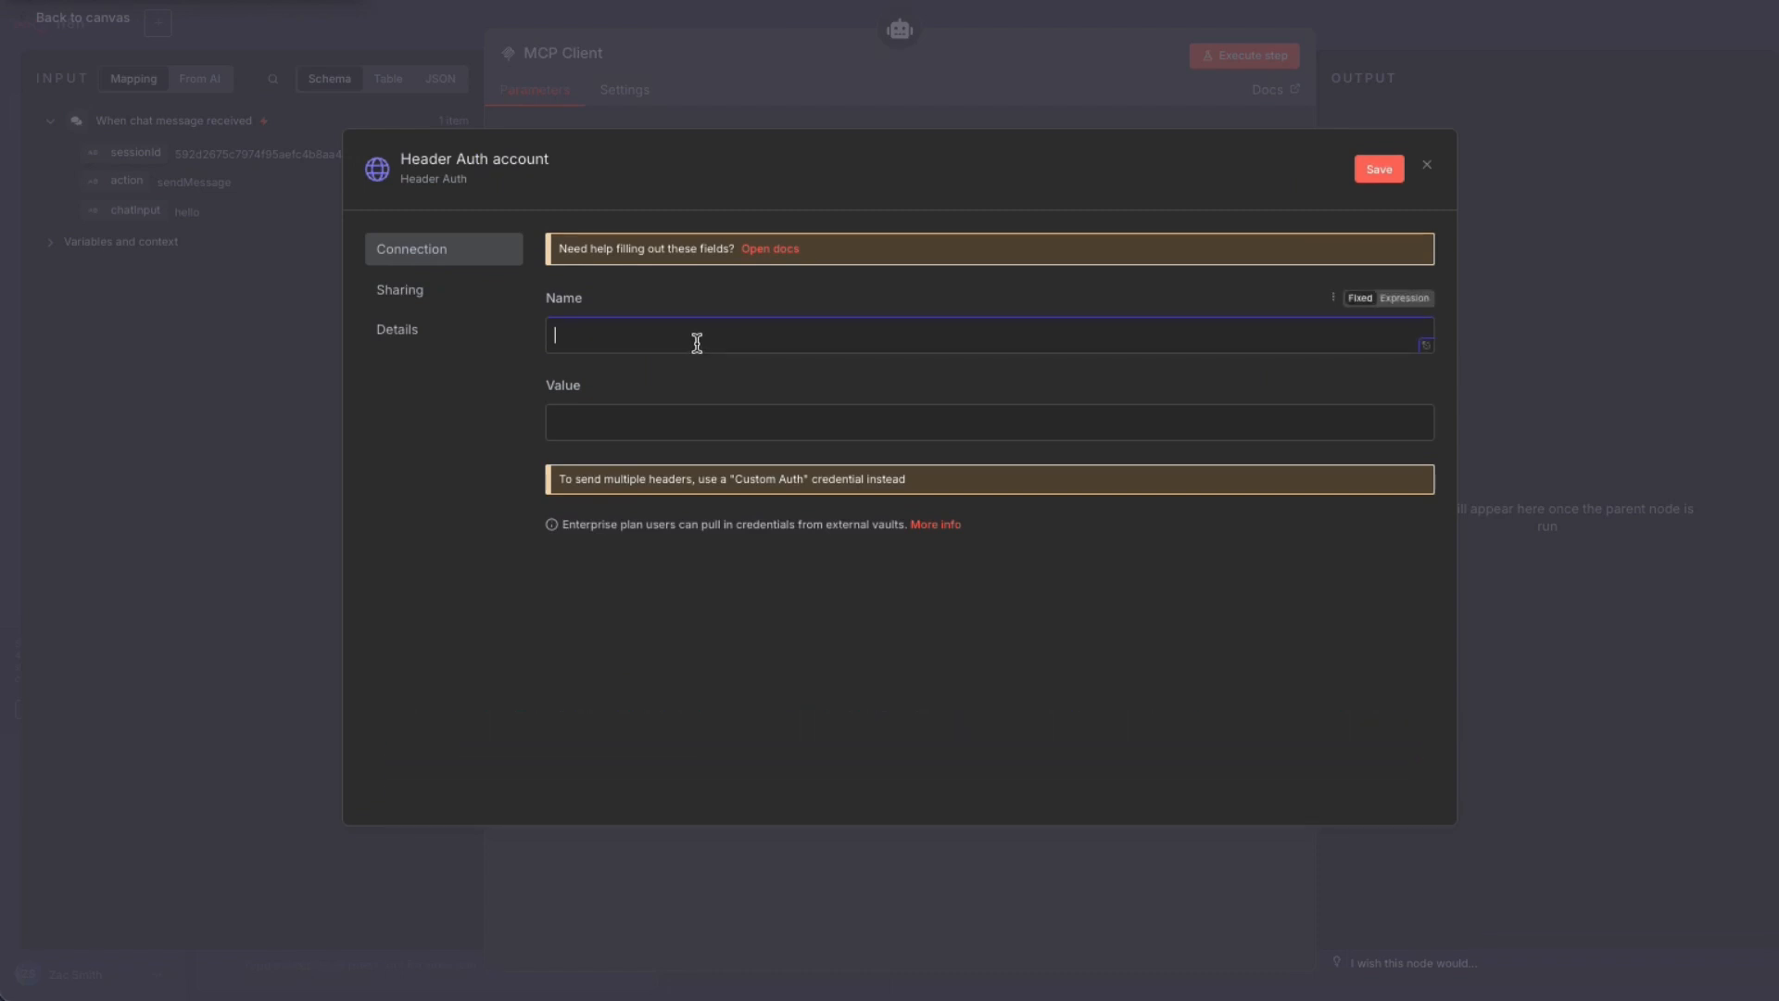
left_click(769, 247)
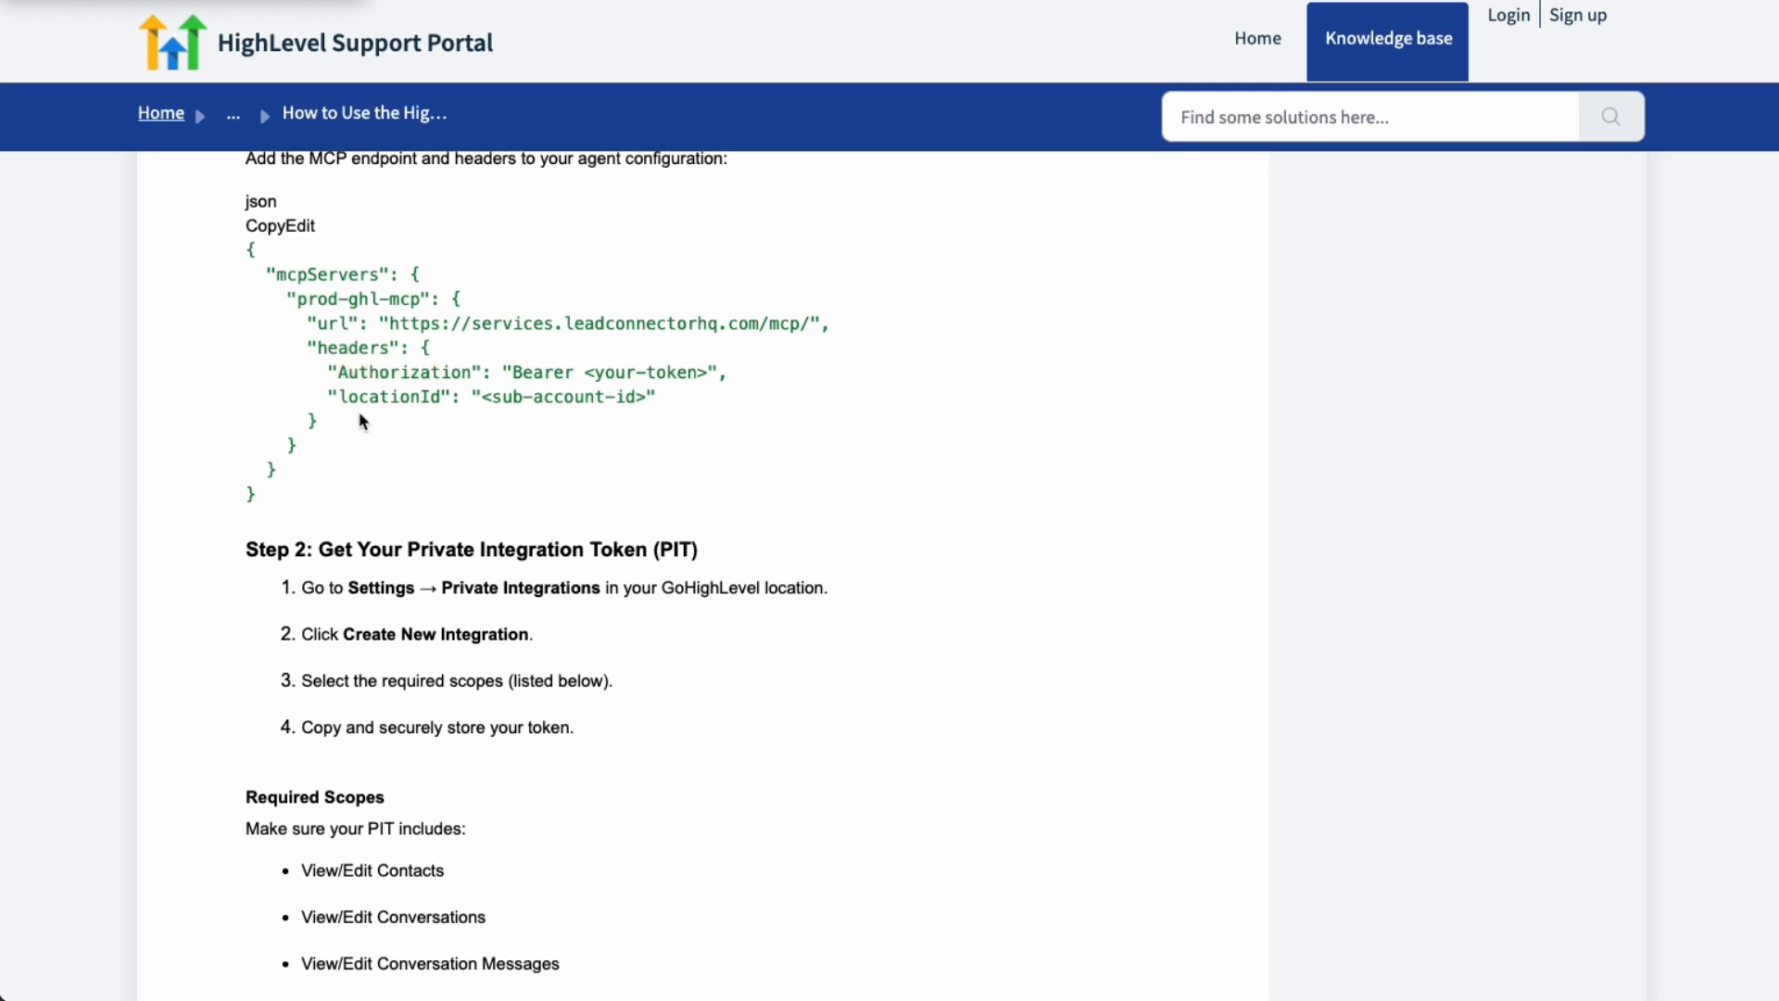
double_click(404, 372)
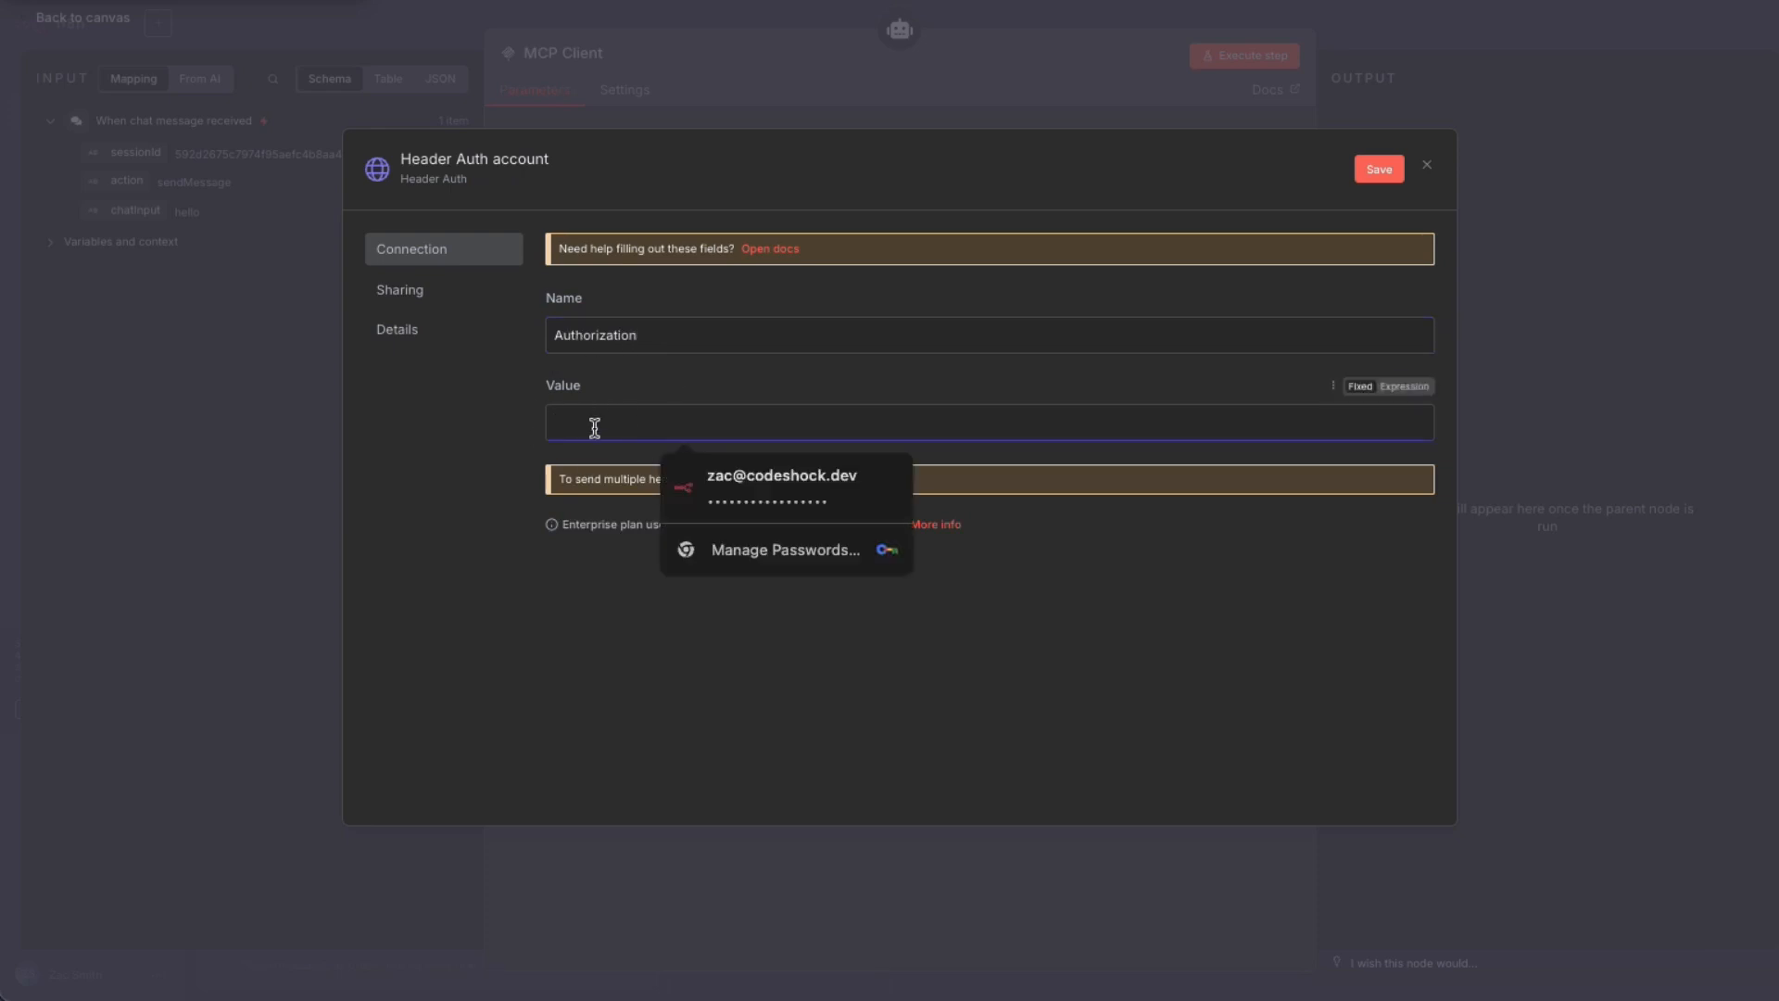
mouse_move(1049, 504)
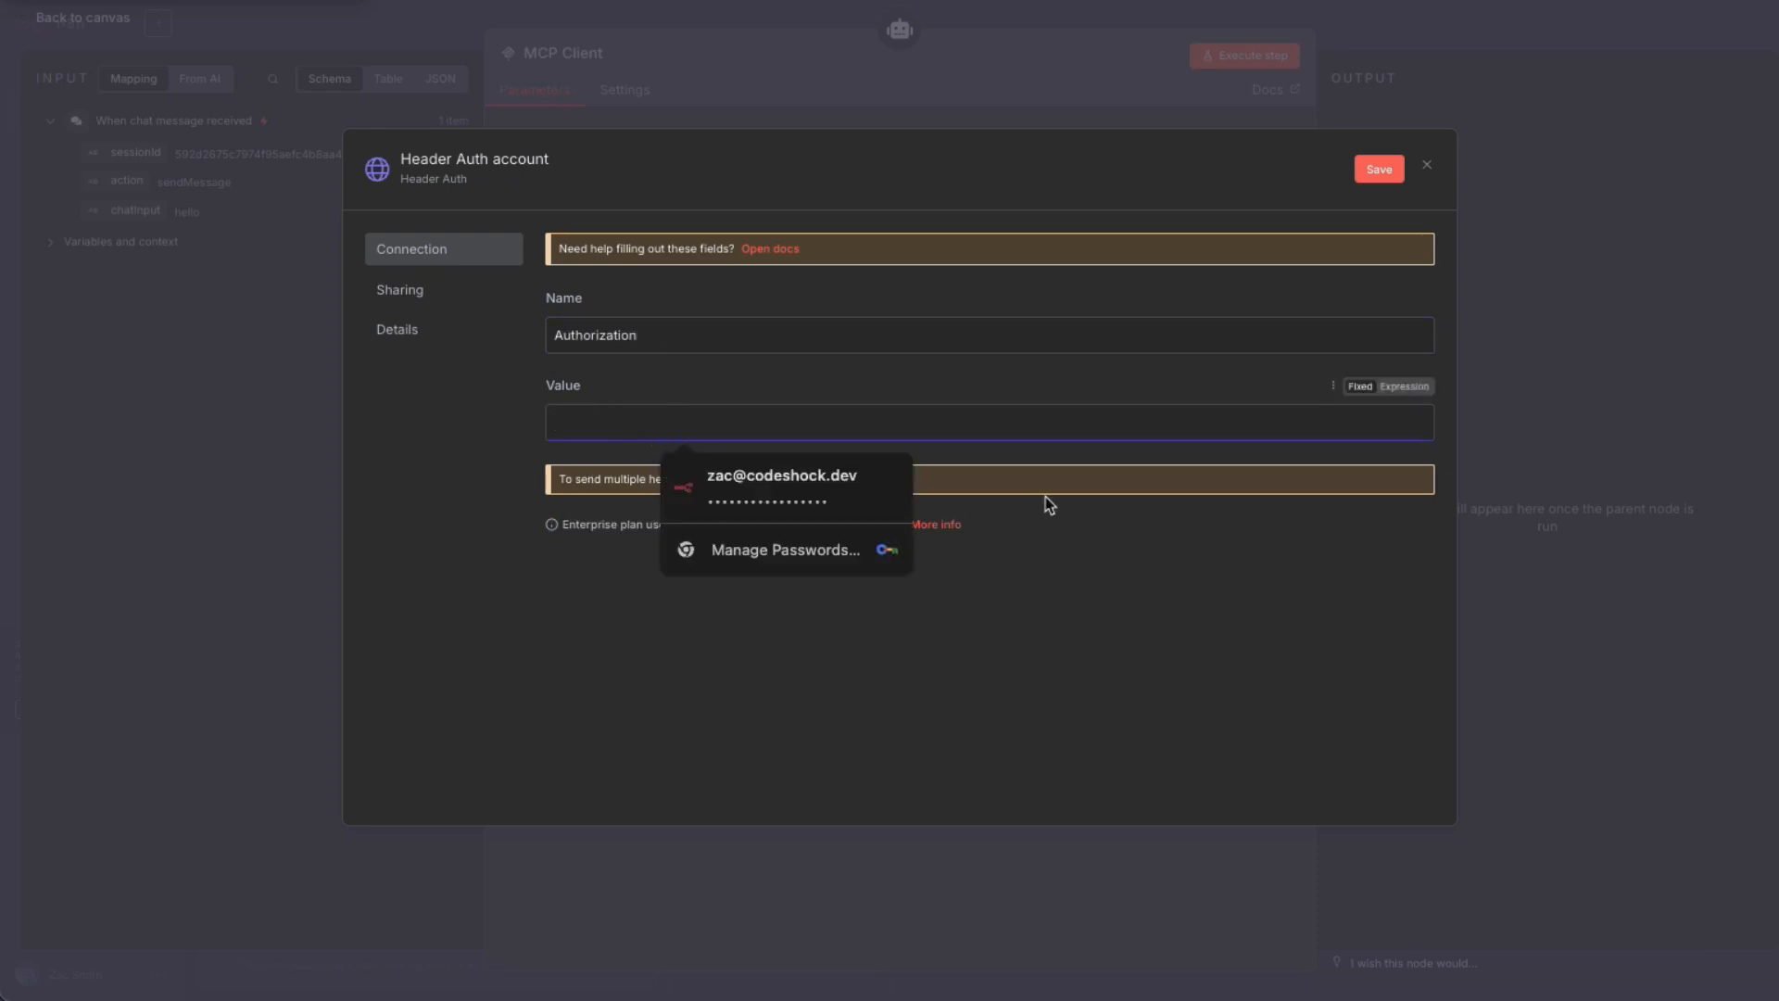
- Set the header value to 'Bearer ' followed by the pasted private integration token
left_click(780, 477)
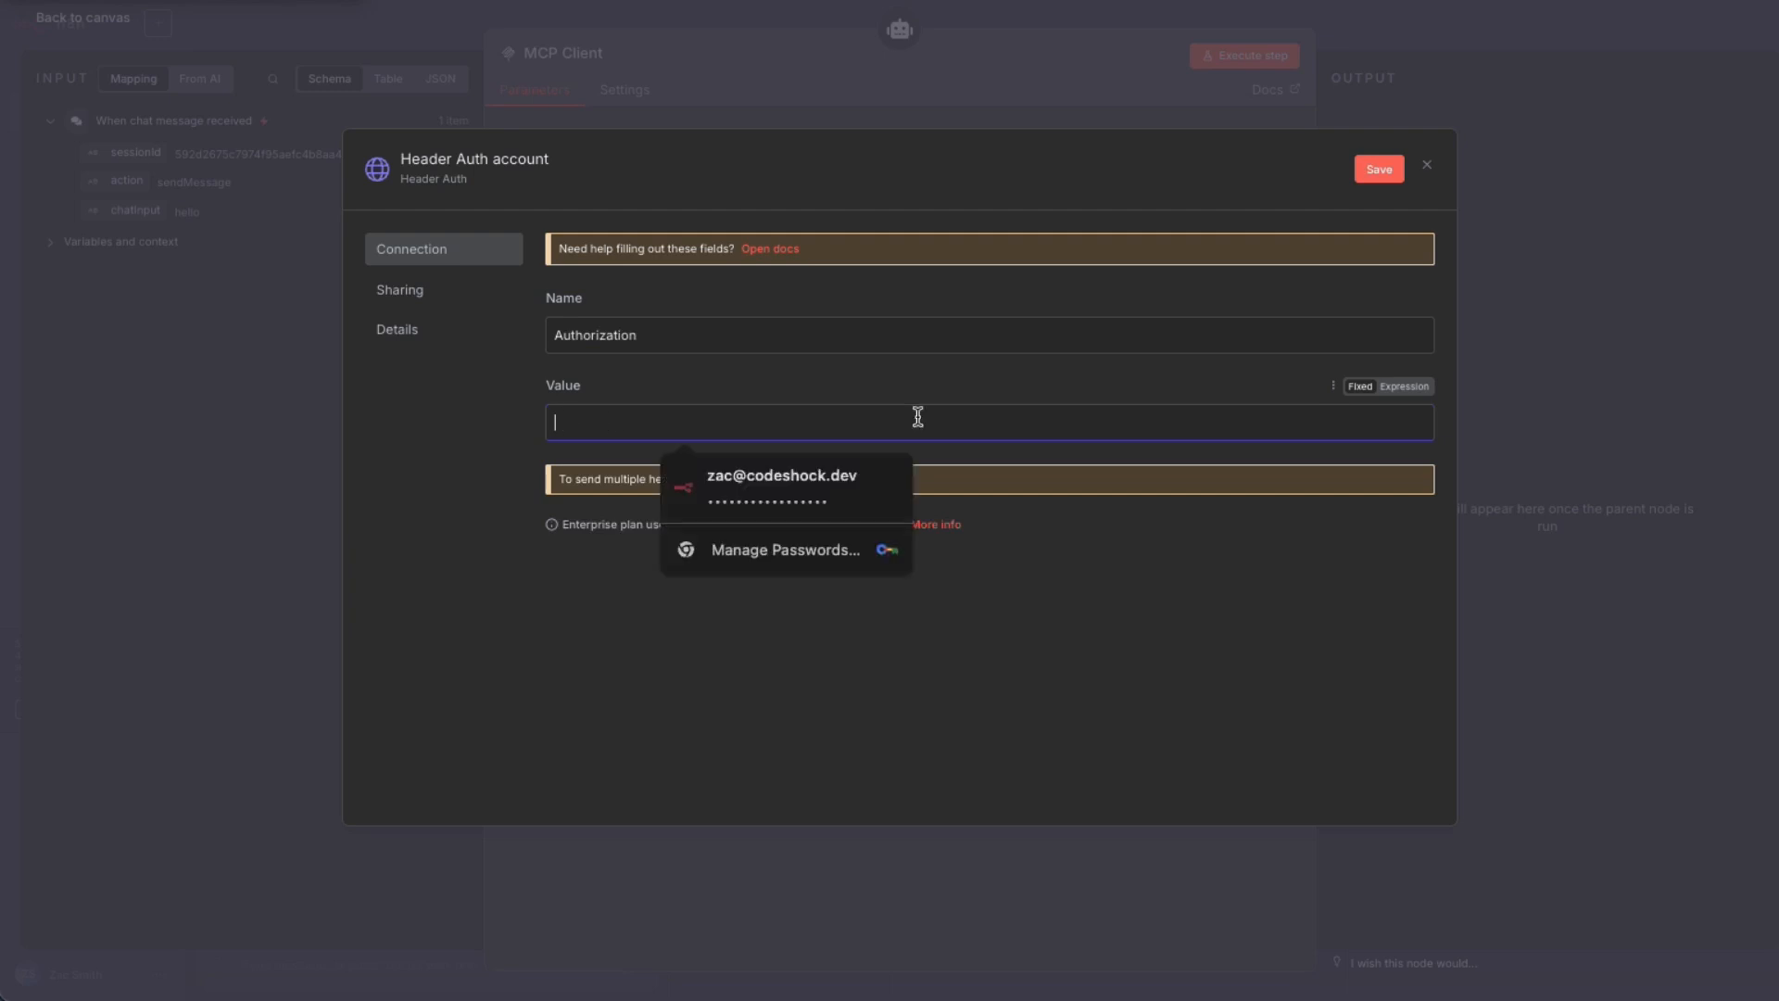
left_click(1403, 386)
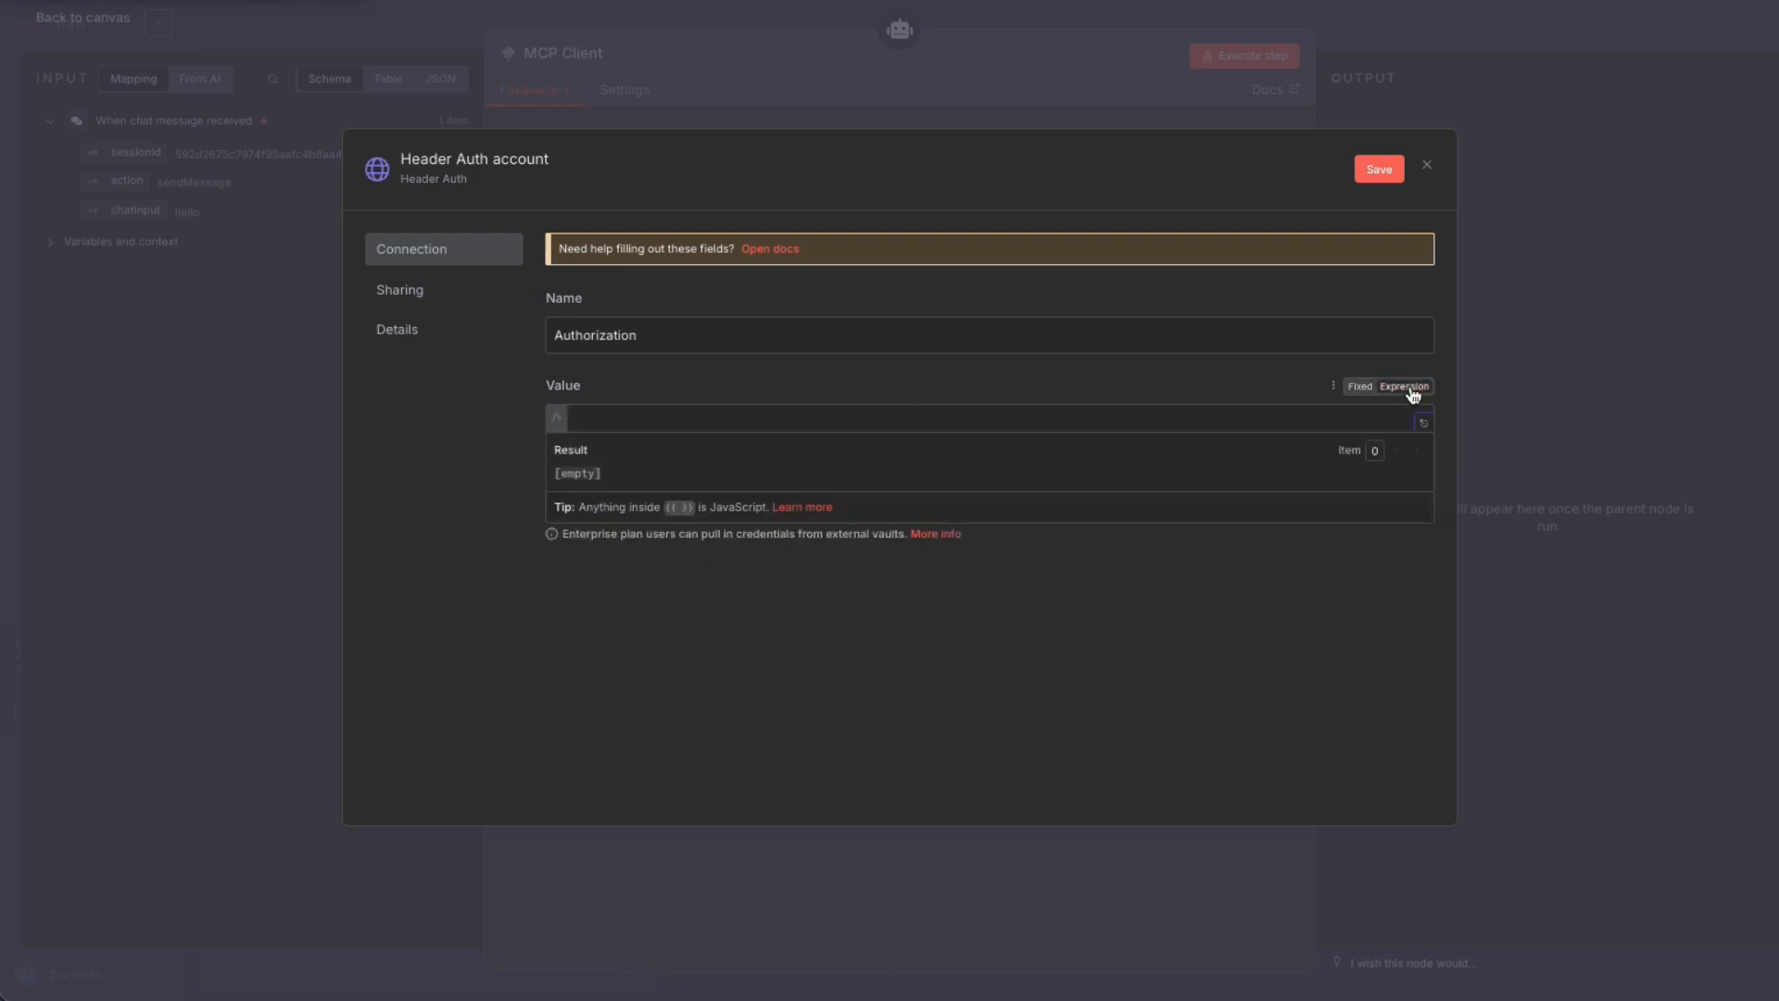
type("Bearer")
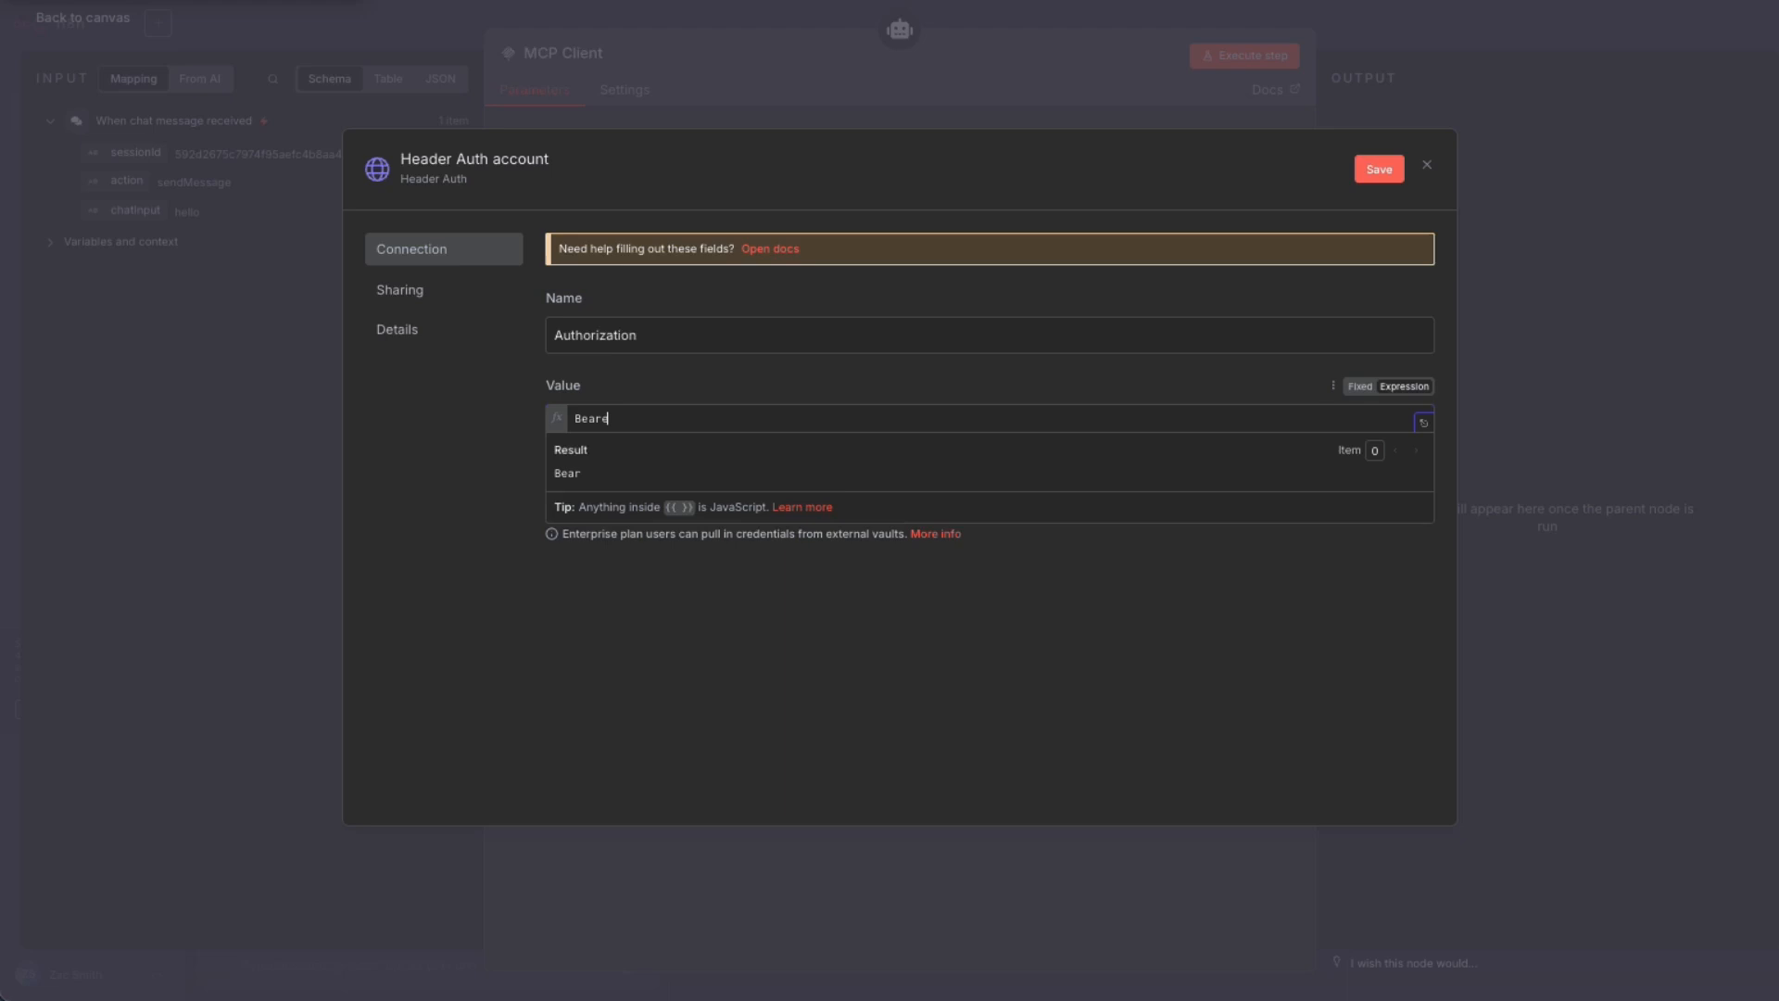
left_click(1014, 519)
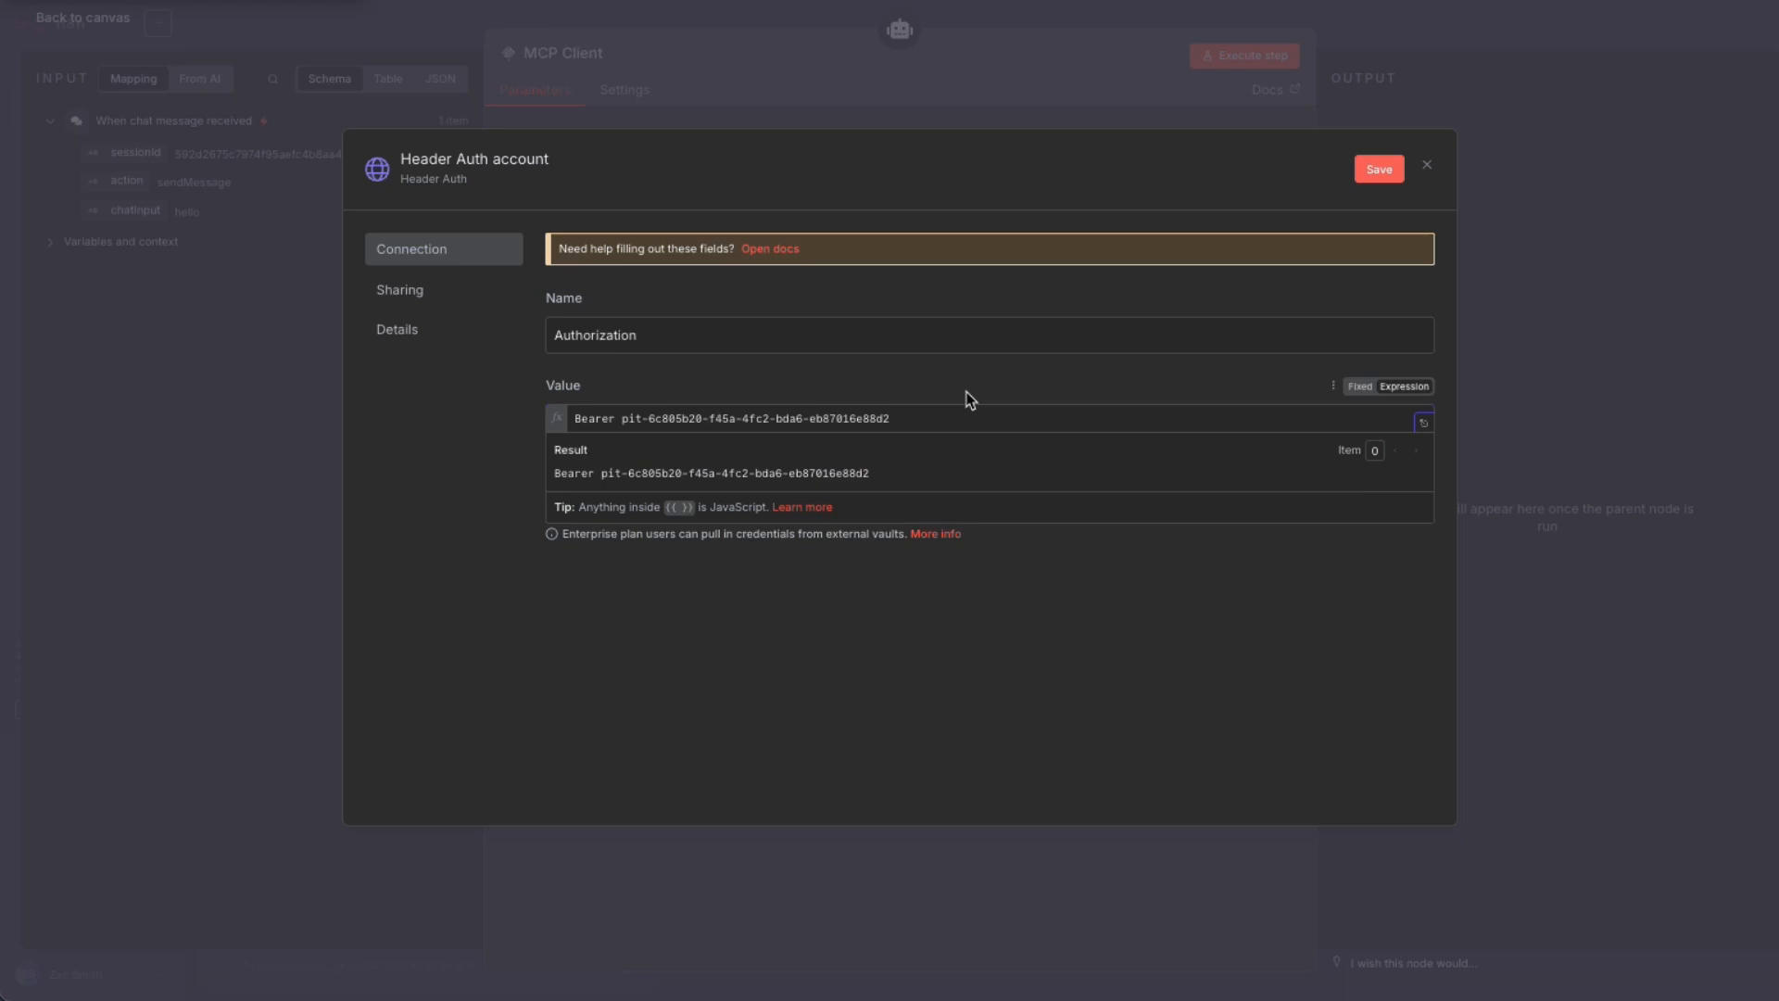
left_click(1358, 385)
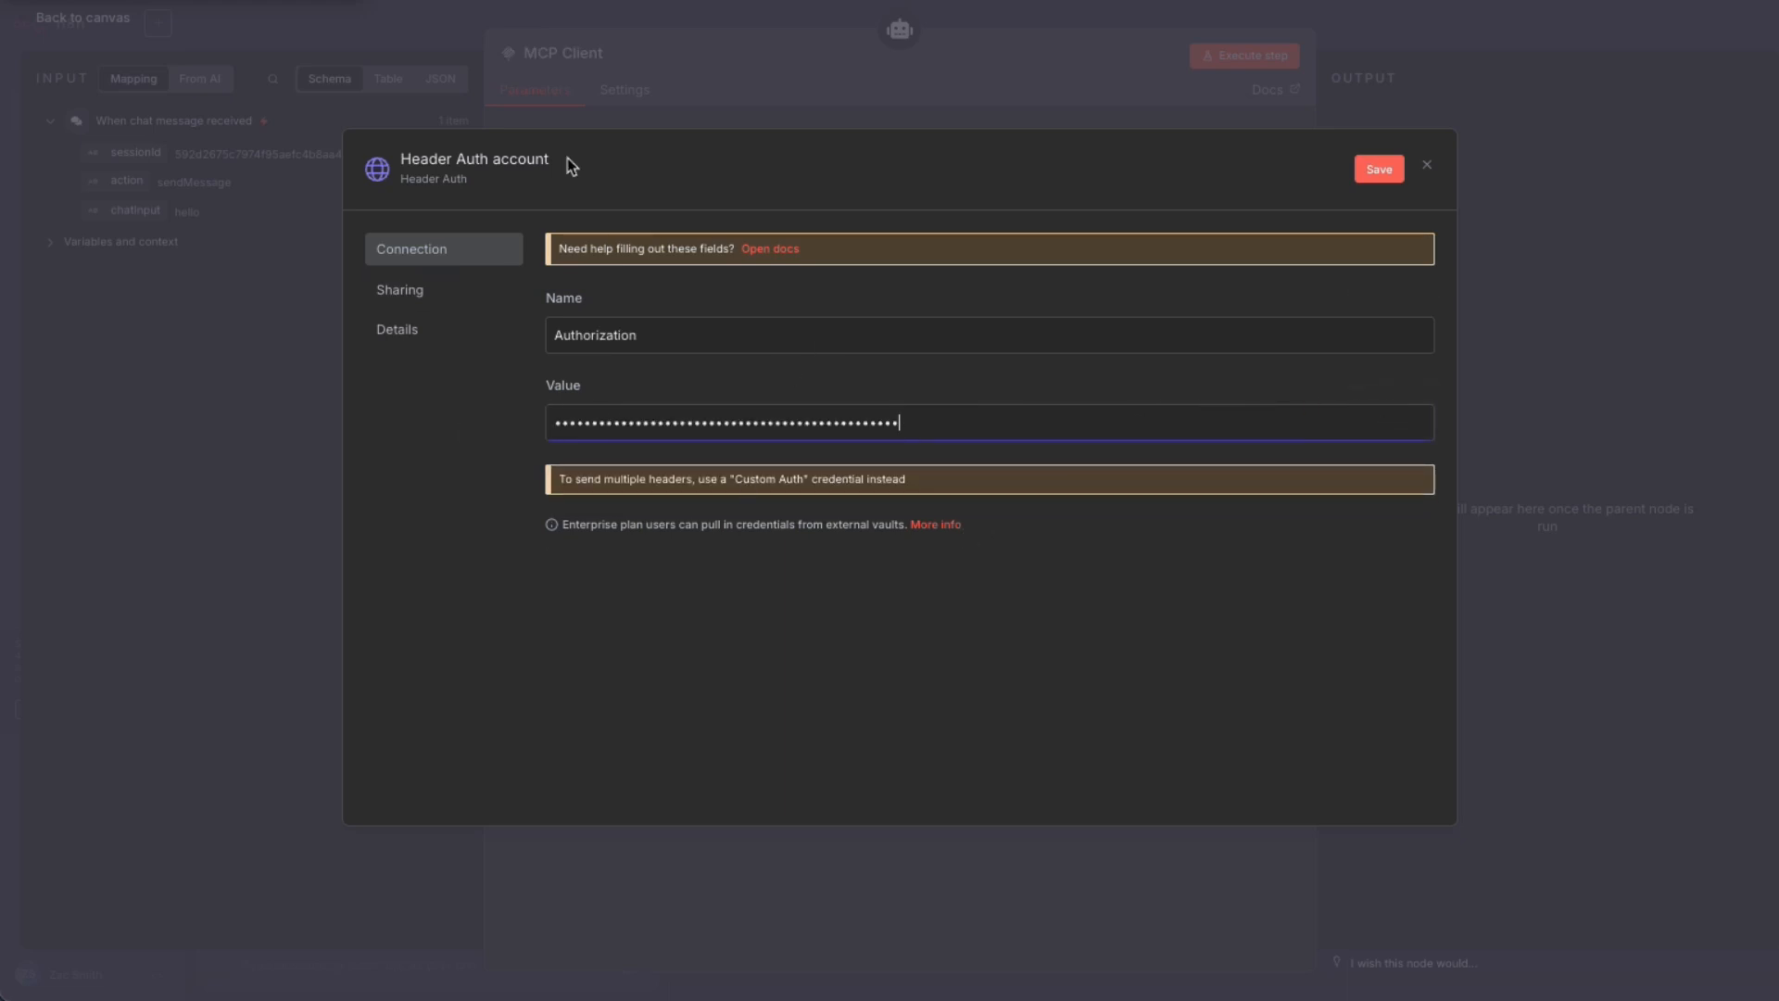
- Rename the credential to 'aae test demo mcp', save it and close the dialog
double_click(474, 159)
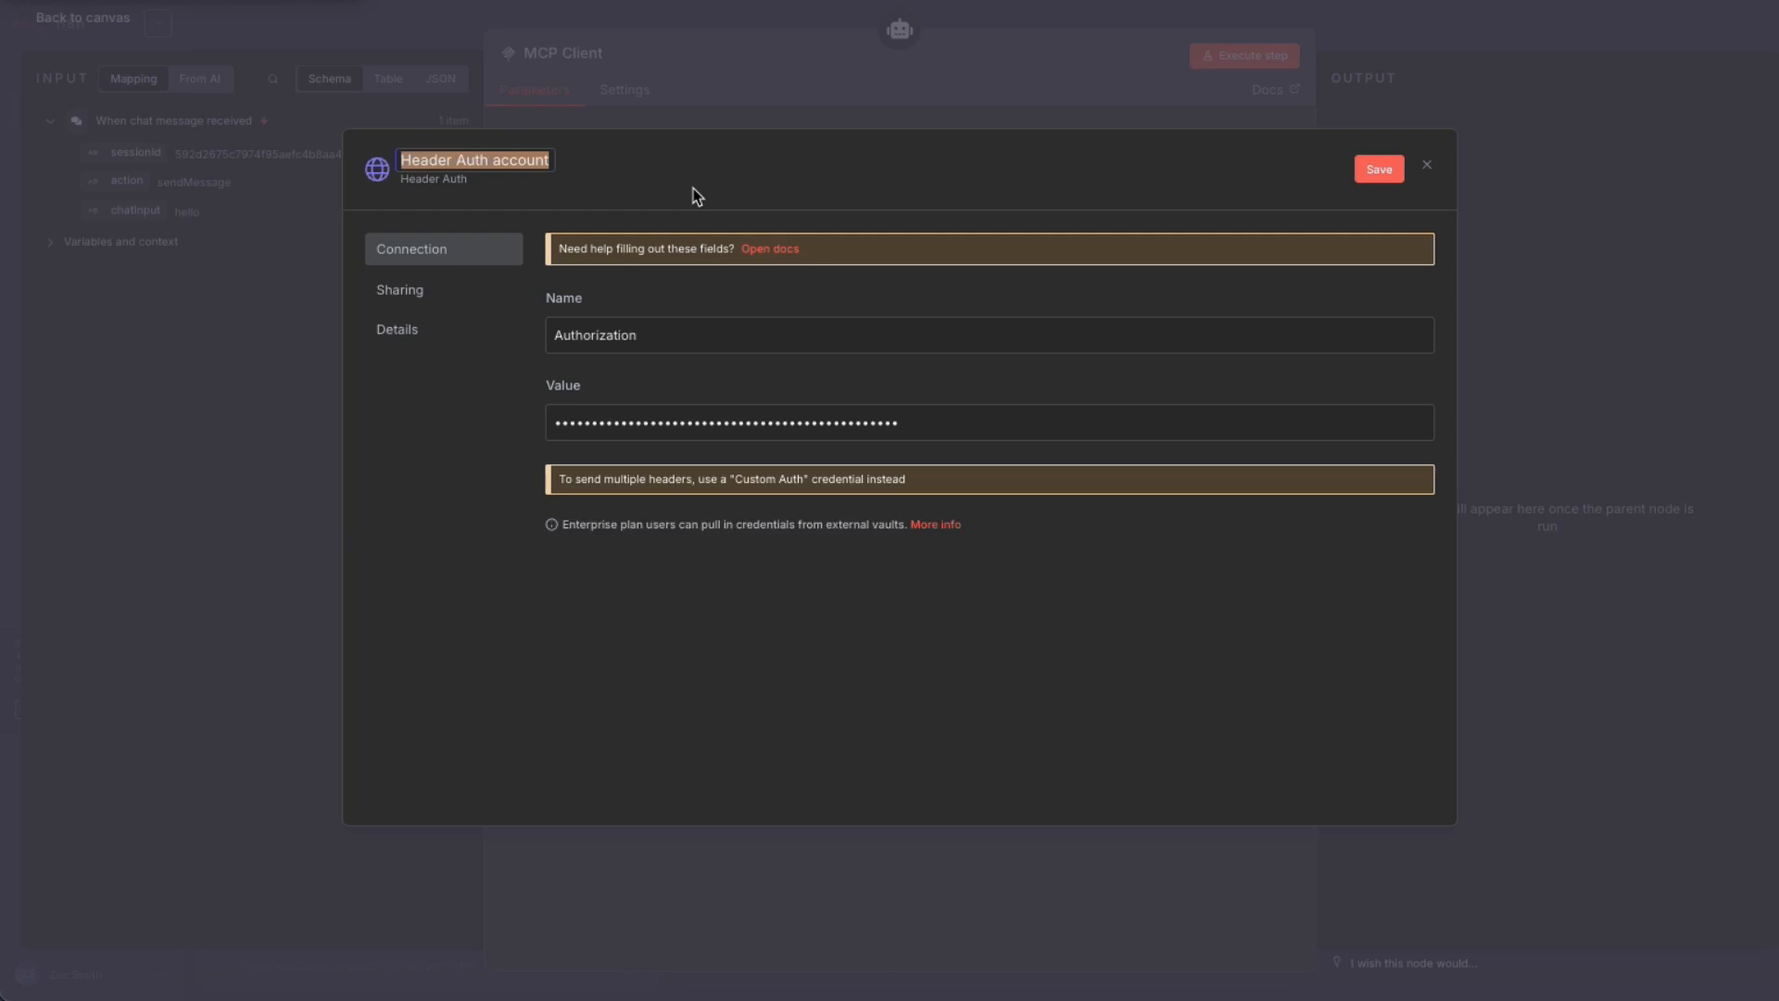
type("aee")
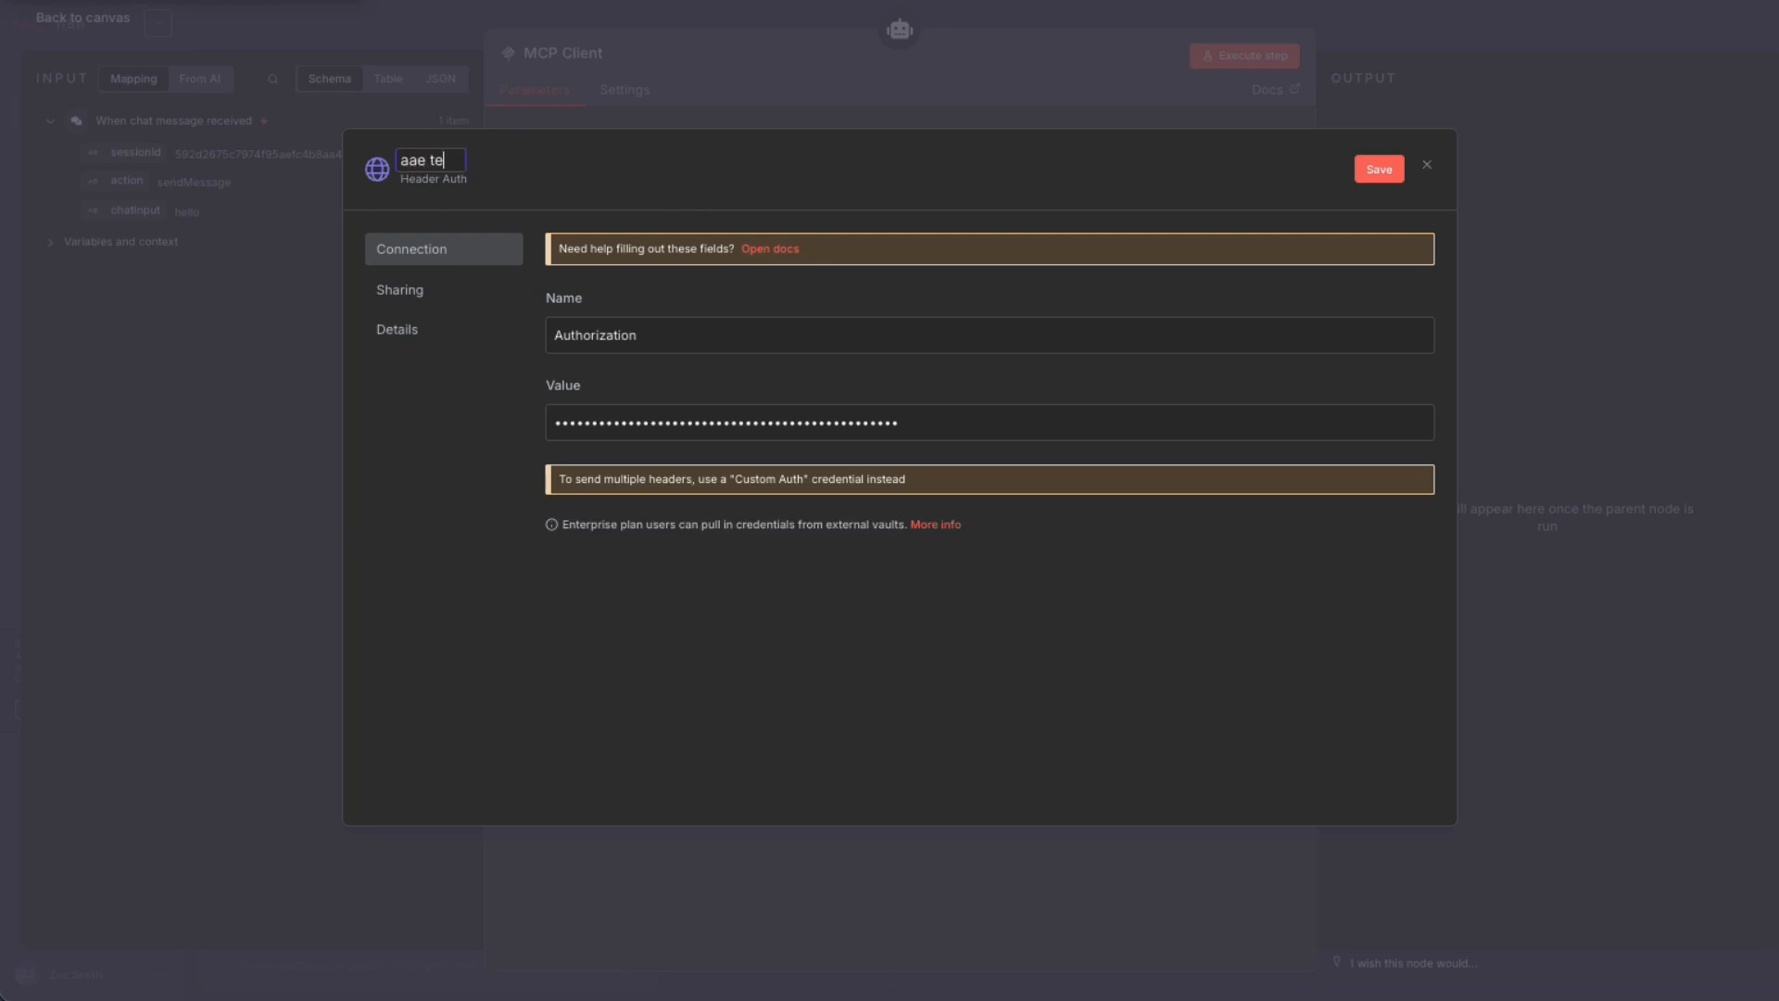
type("st demo")
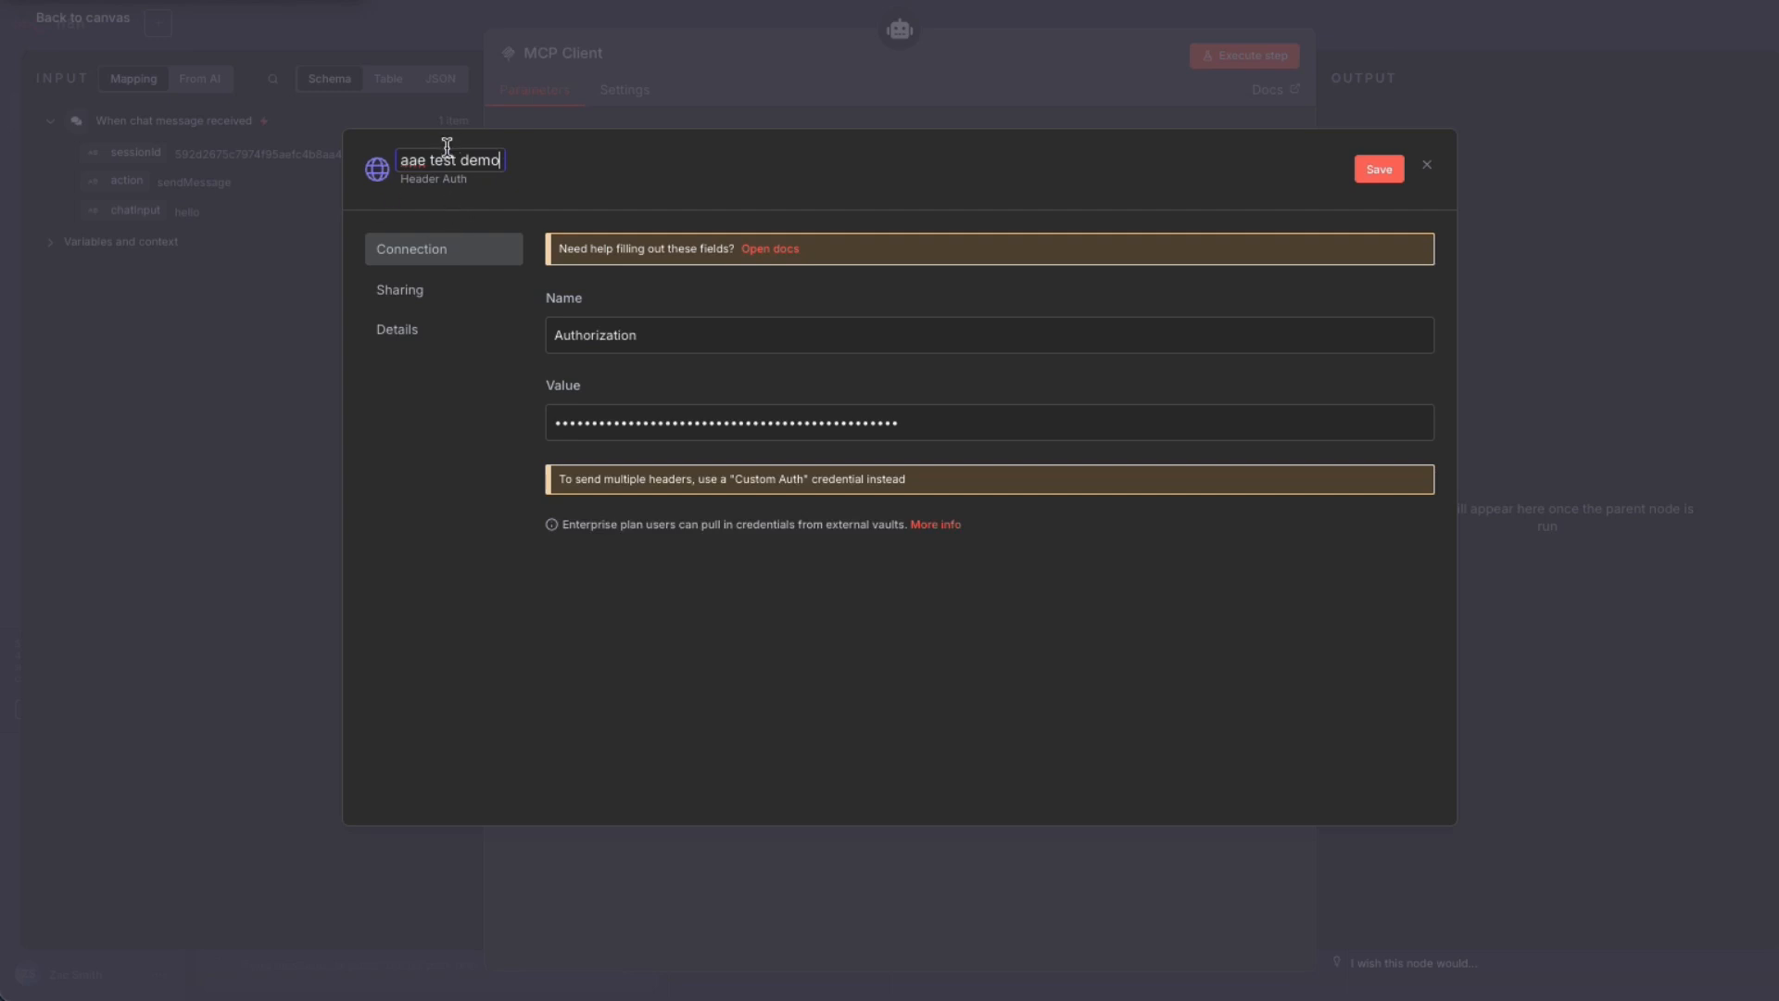
mouse_move(497, 167)
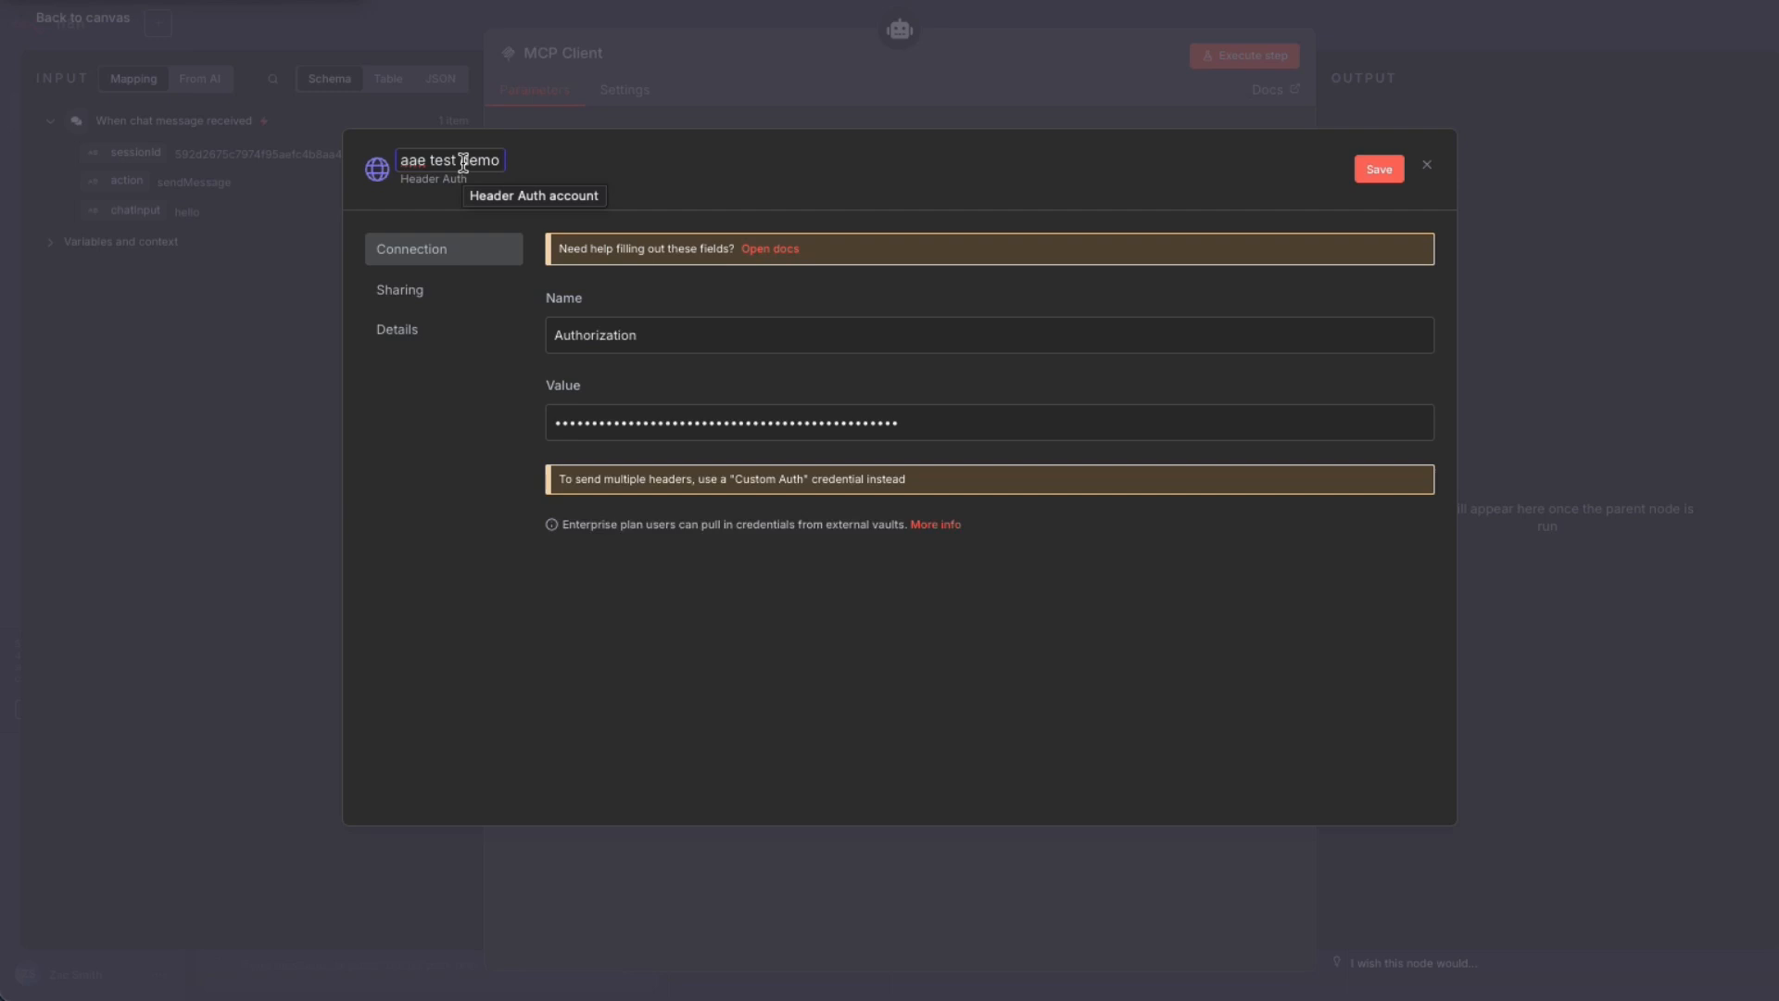
mouse_move(646, 150)
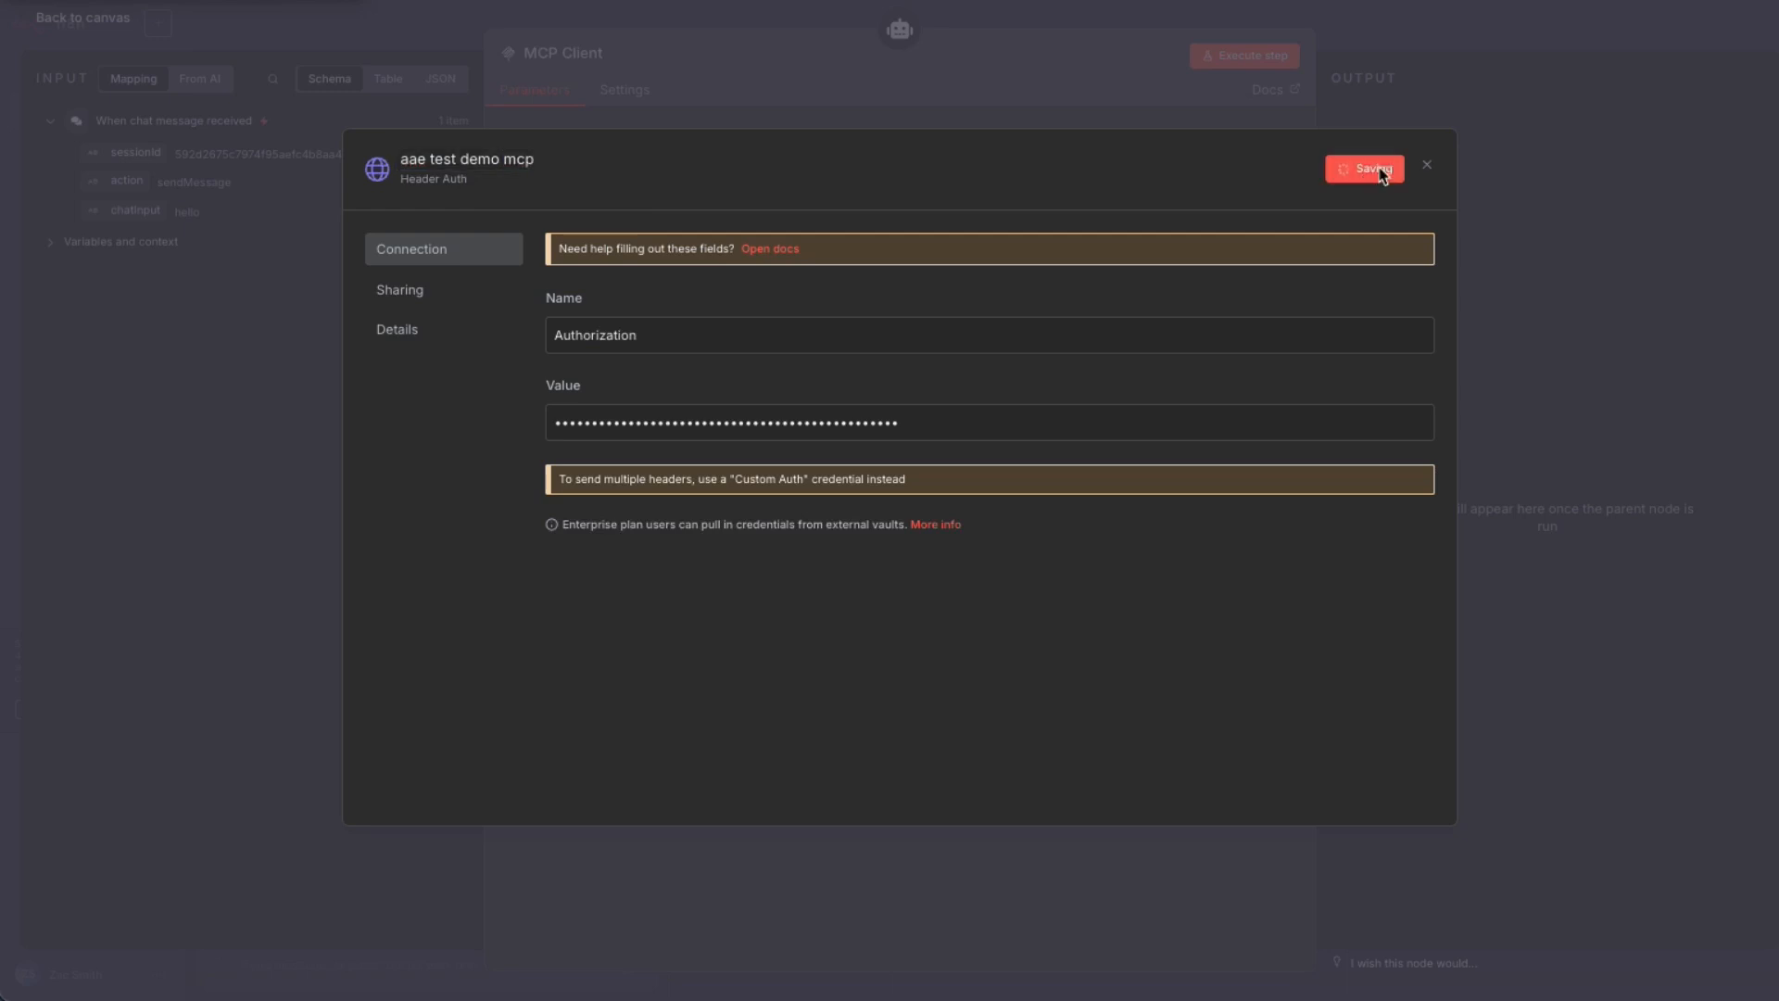
left_click(1364, 169)
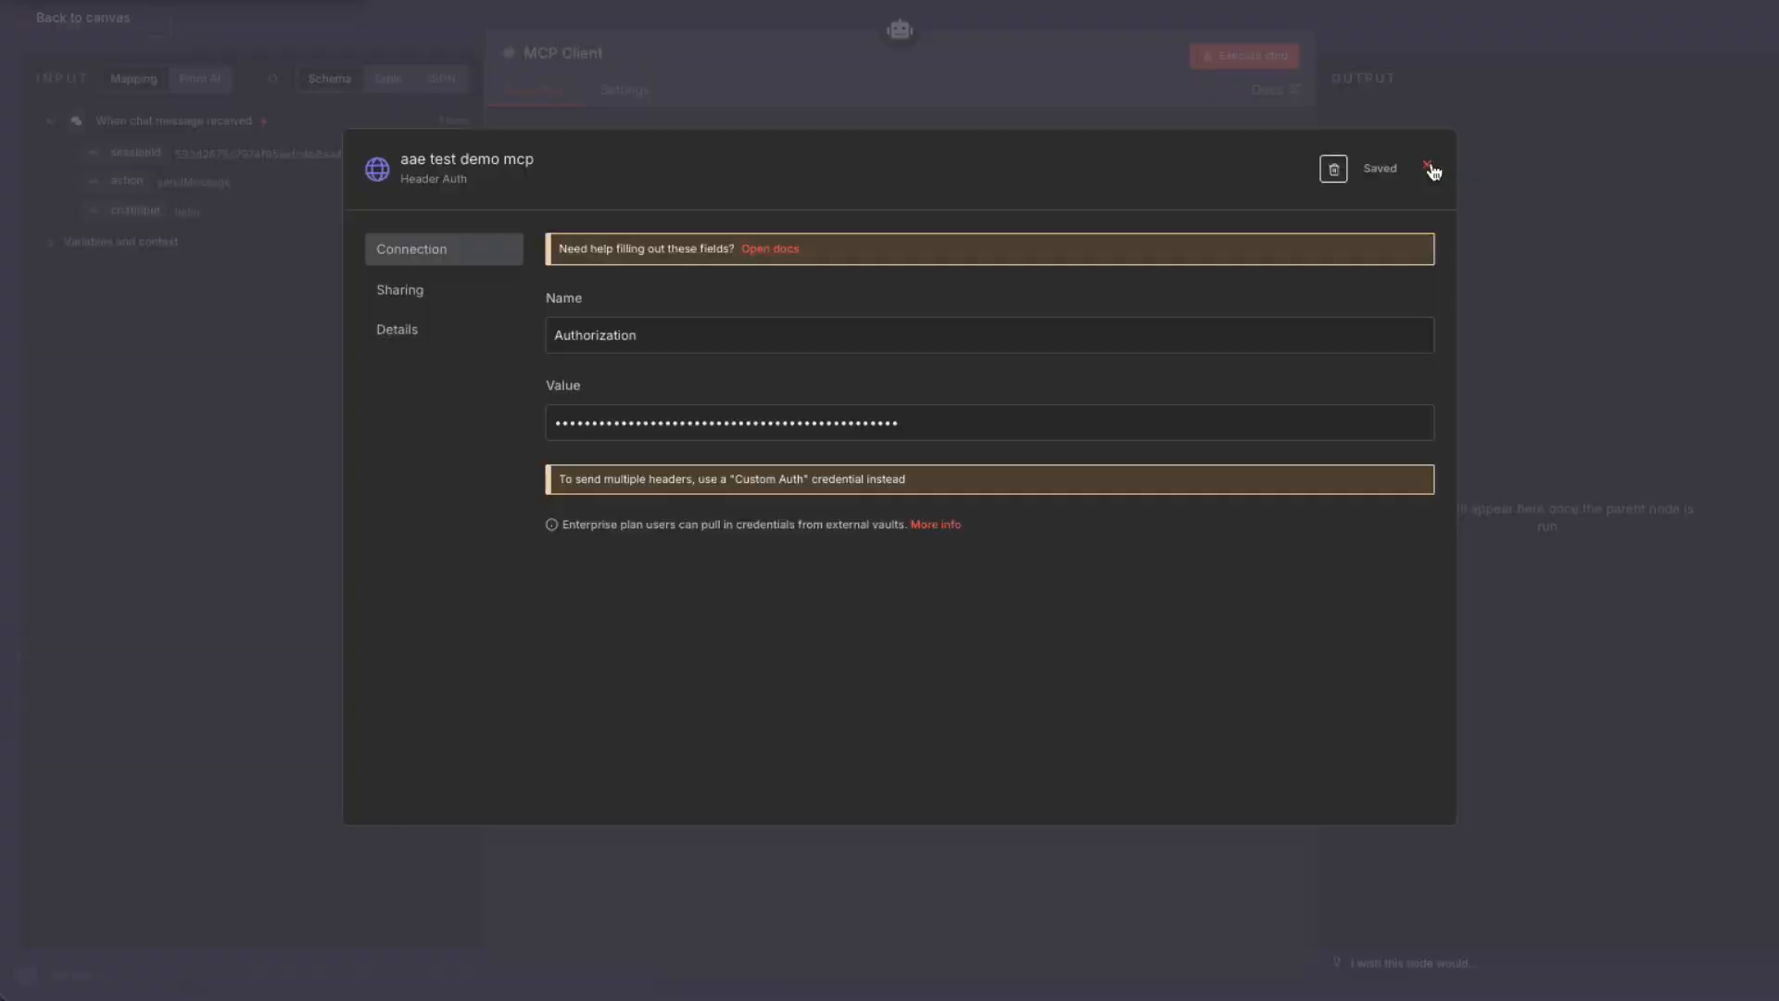
left_click(1432, 169)
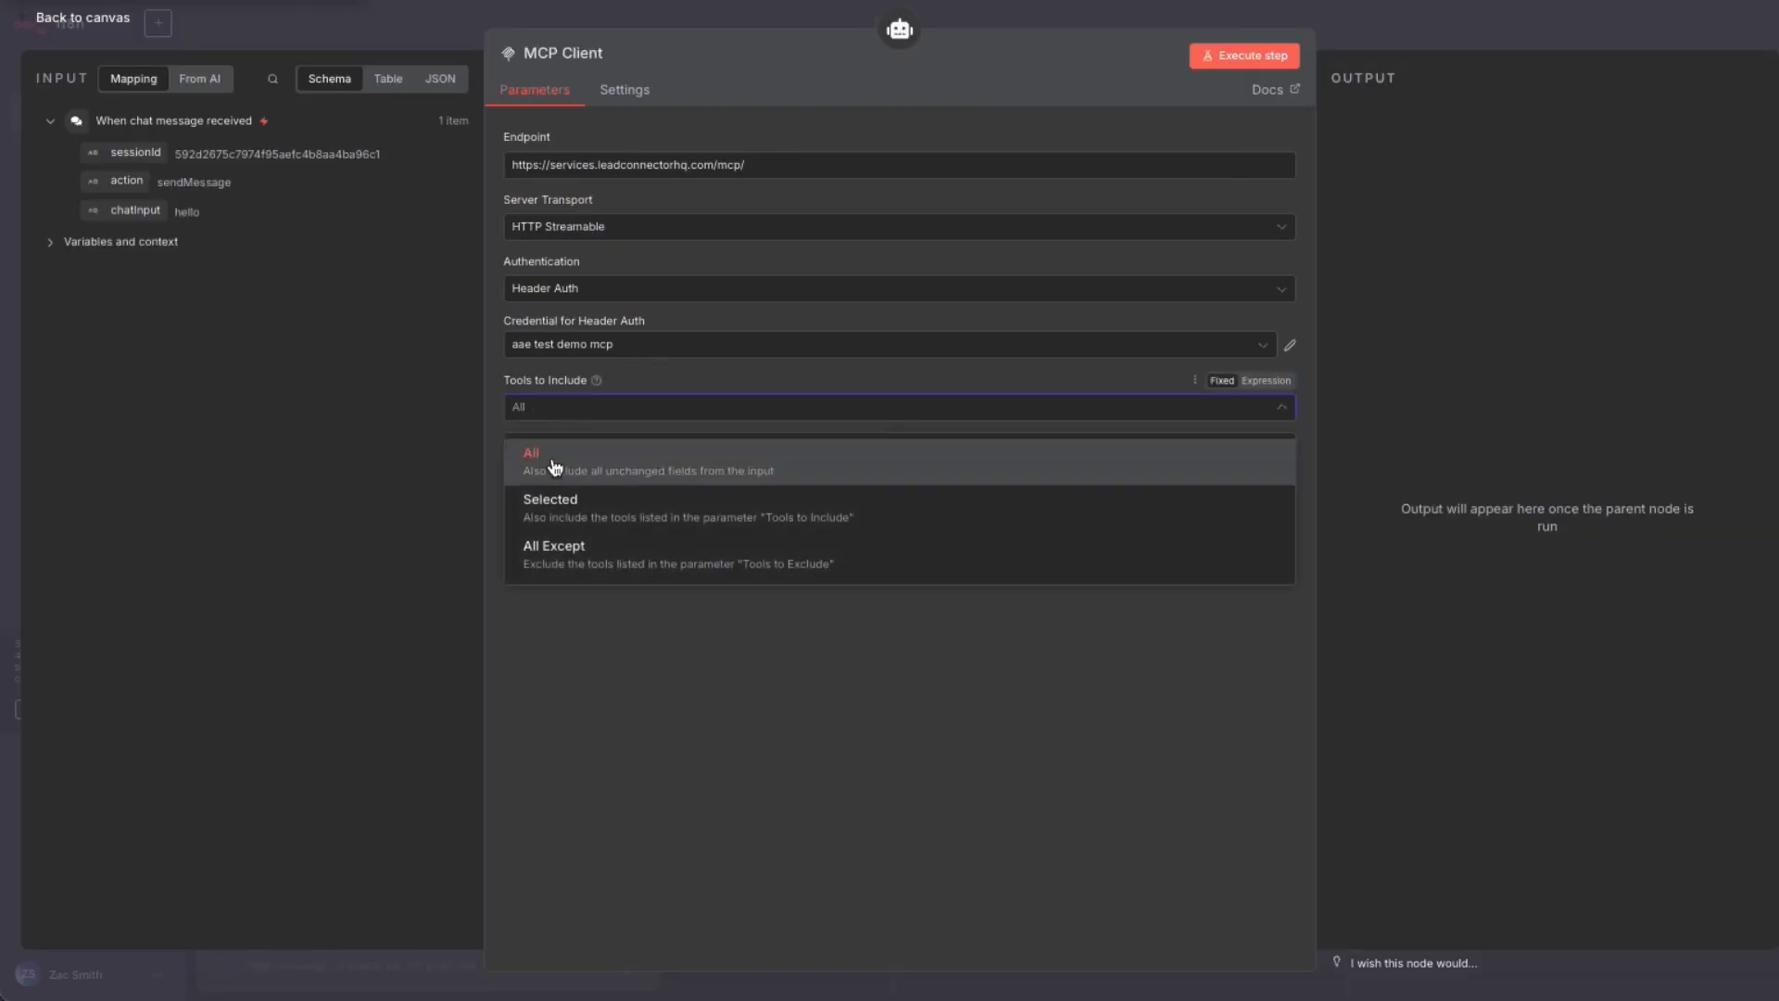
mouse_move(591, 556)
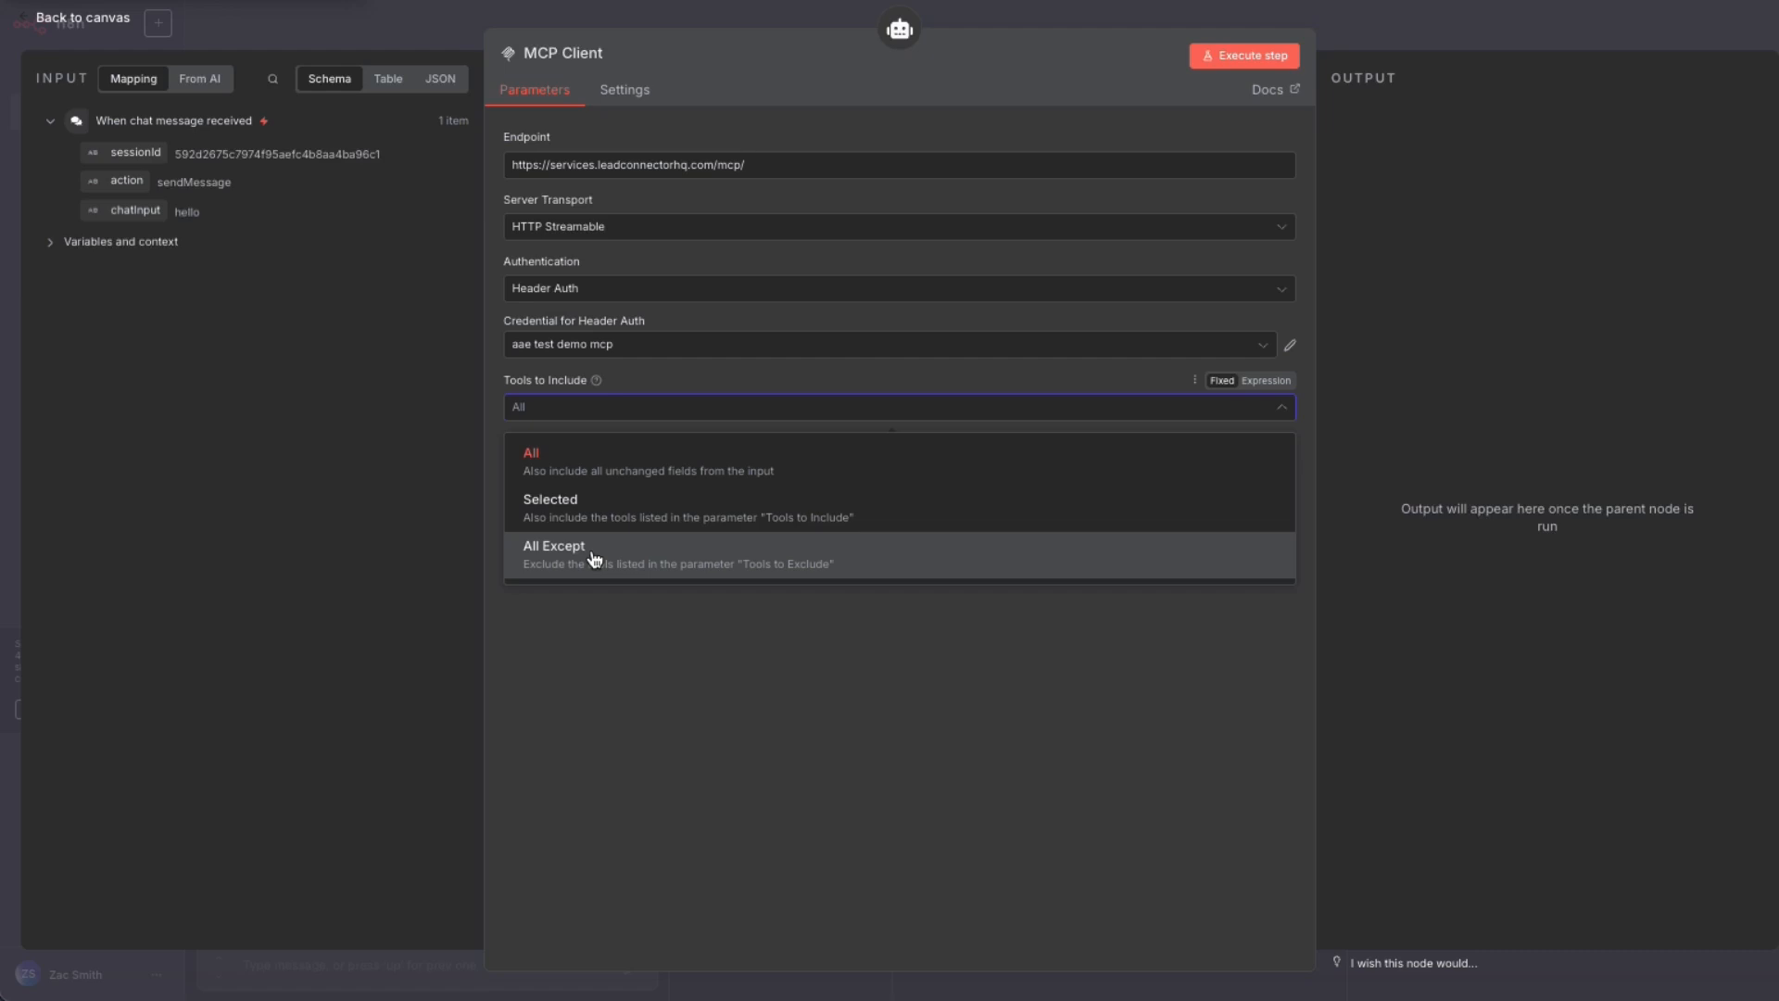
- Keep all tools included on the MCP Client and return to the workflow canvas
left_click(550, 498)
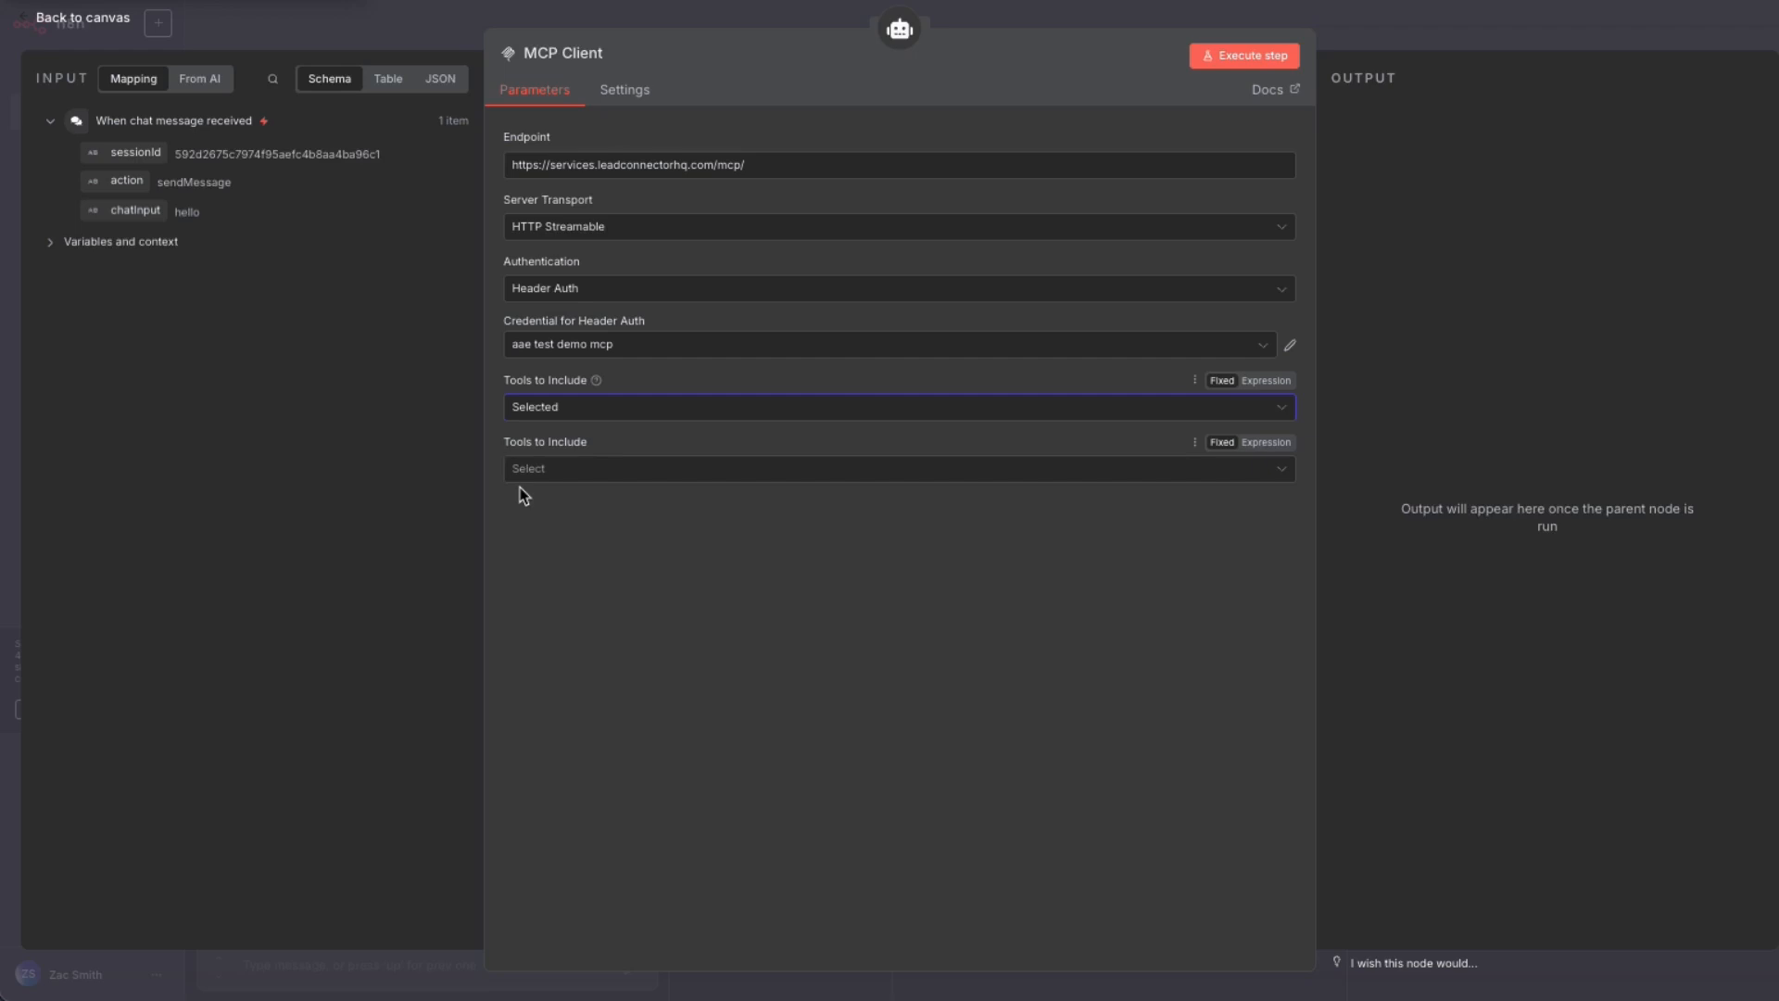
mouse_move(528, 469)
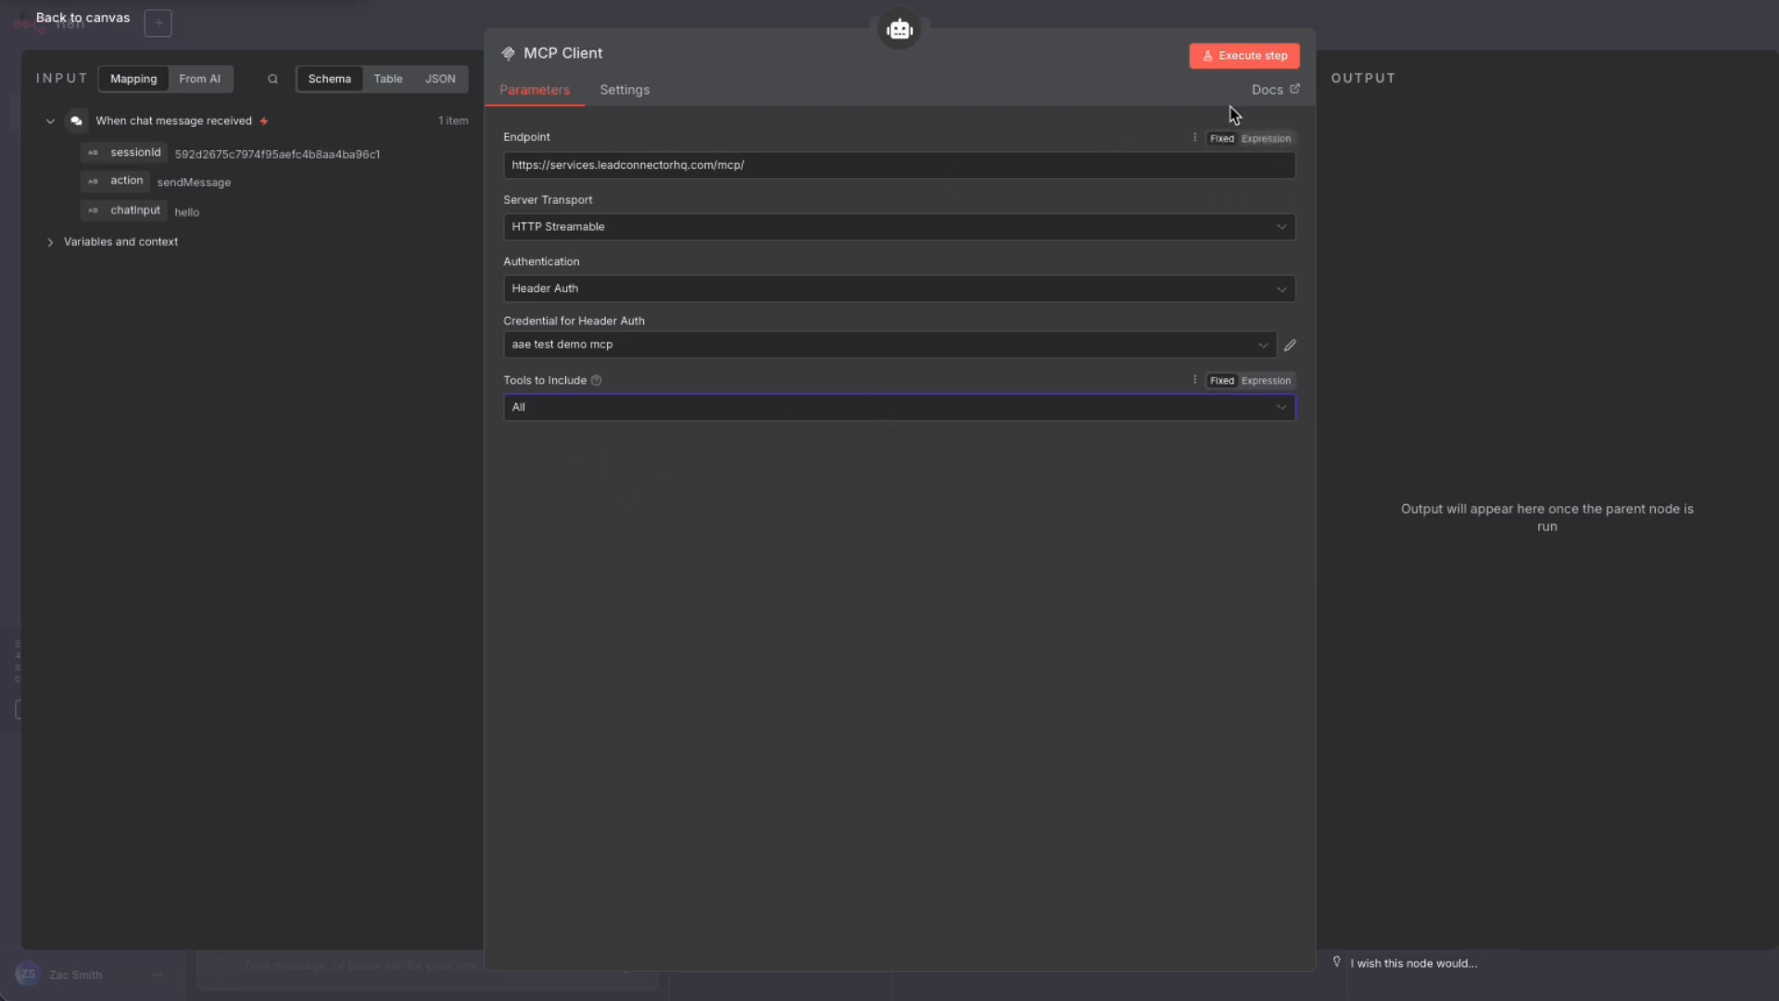
left_click(81, 17)
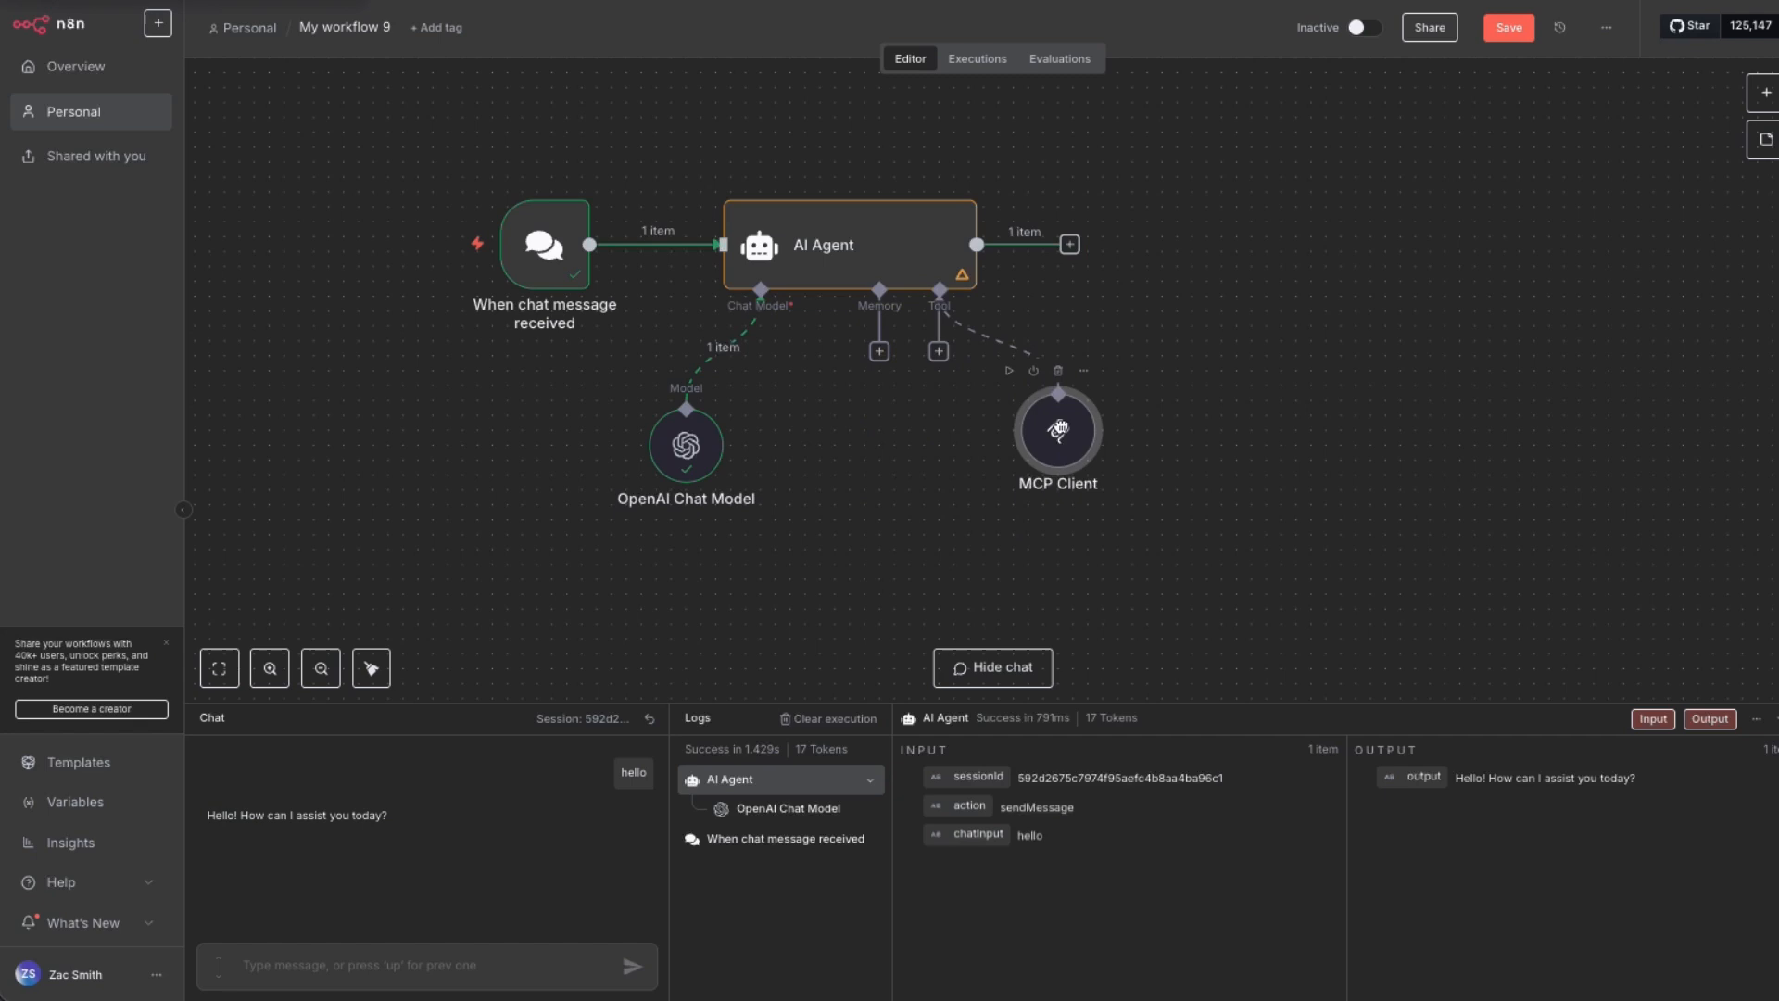
- Ask the agent 'What tools do i have access too' and review the listed HighLevel tools
left_click(426, 966)
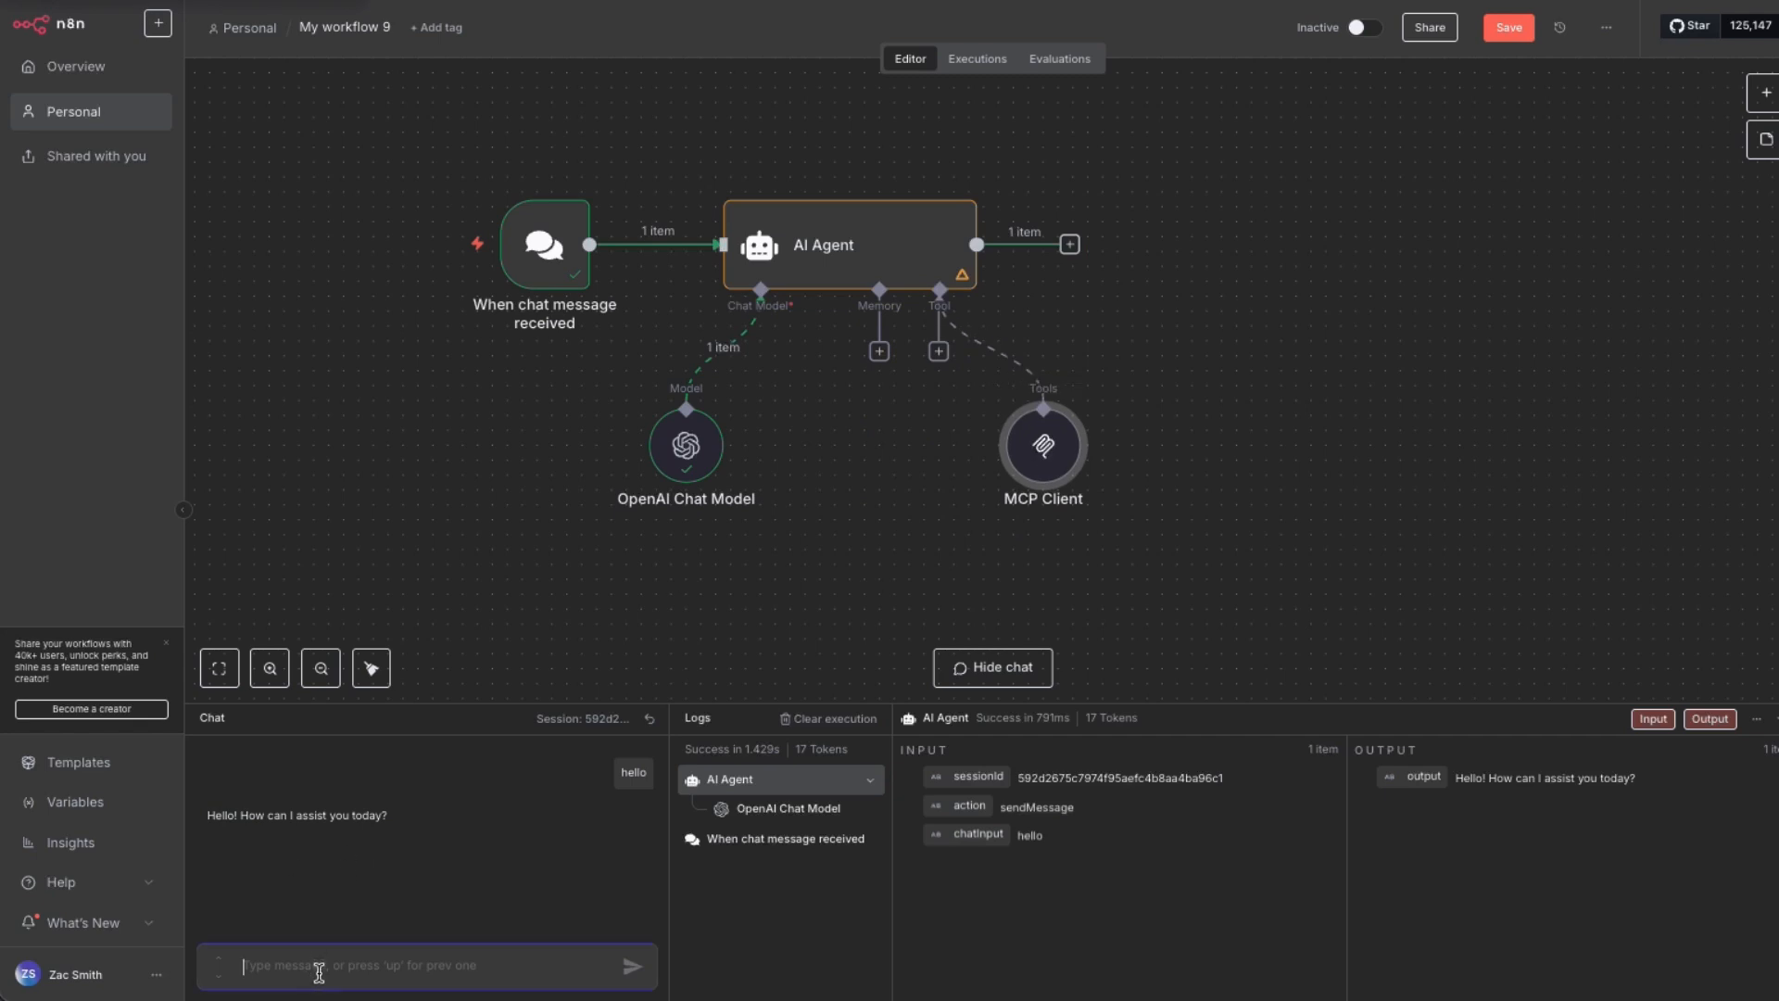
type("What tools do i have access")
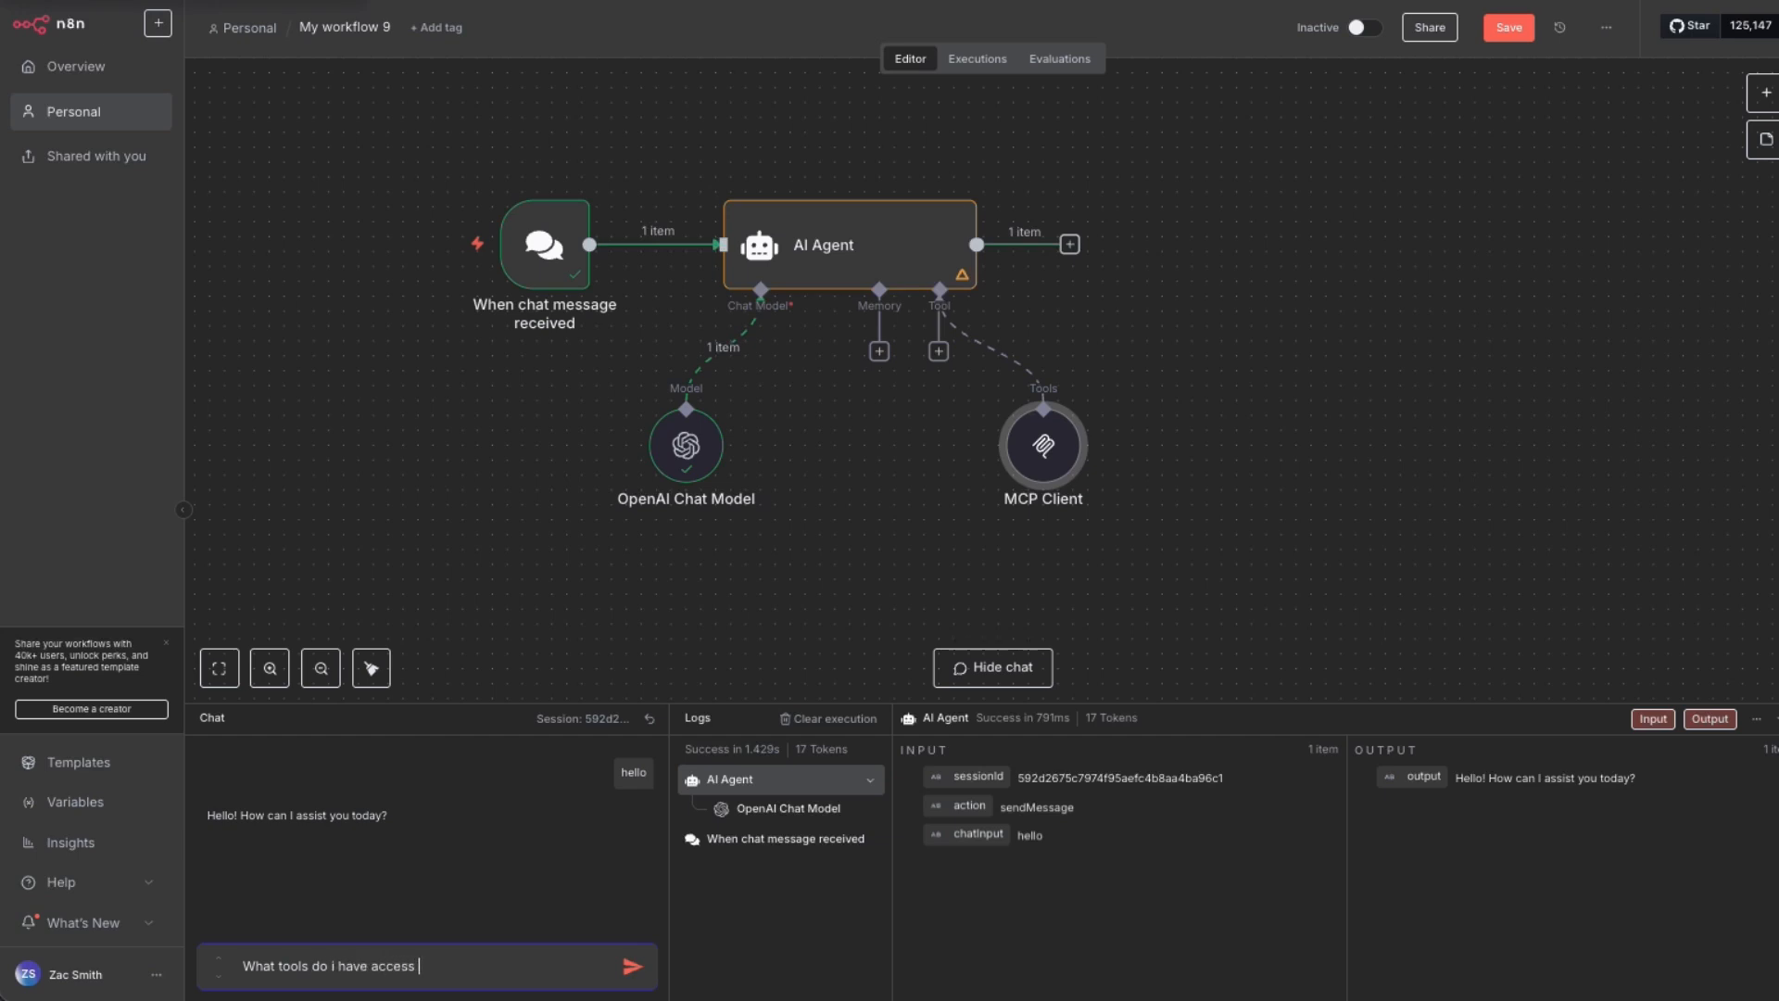
left_click(632, 966)
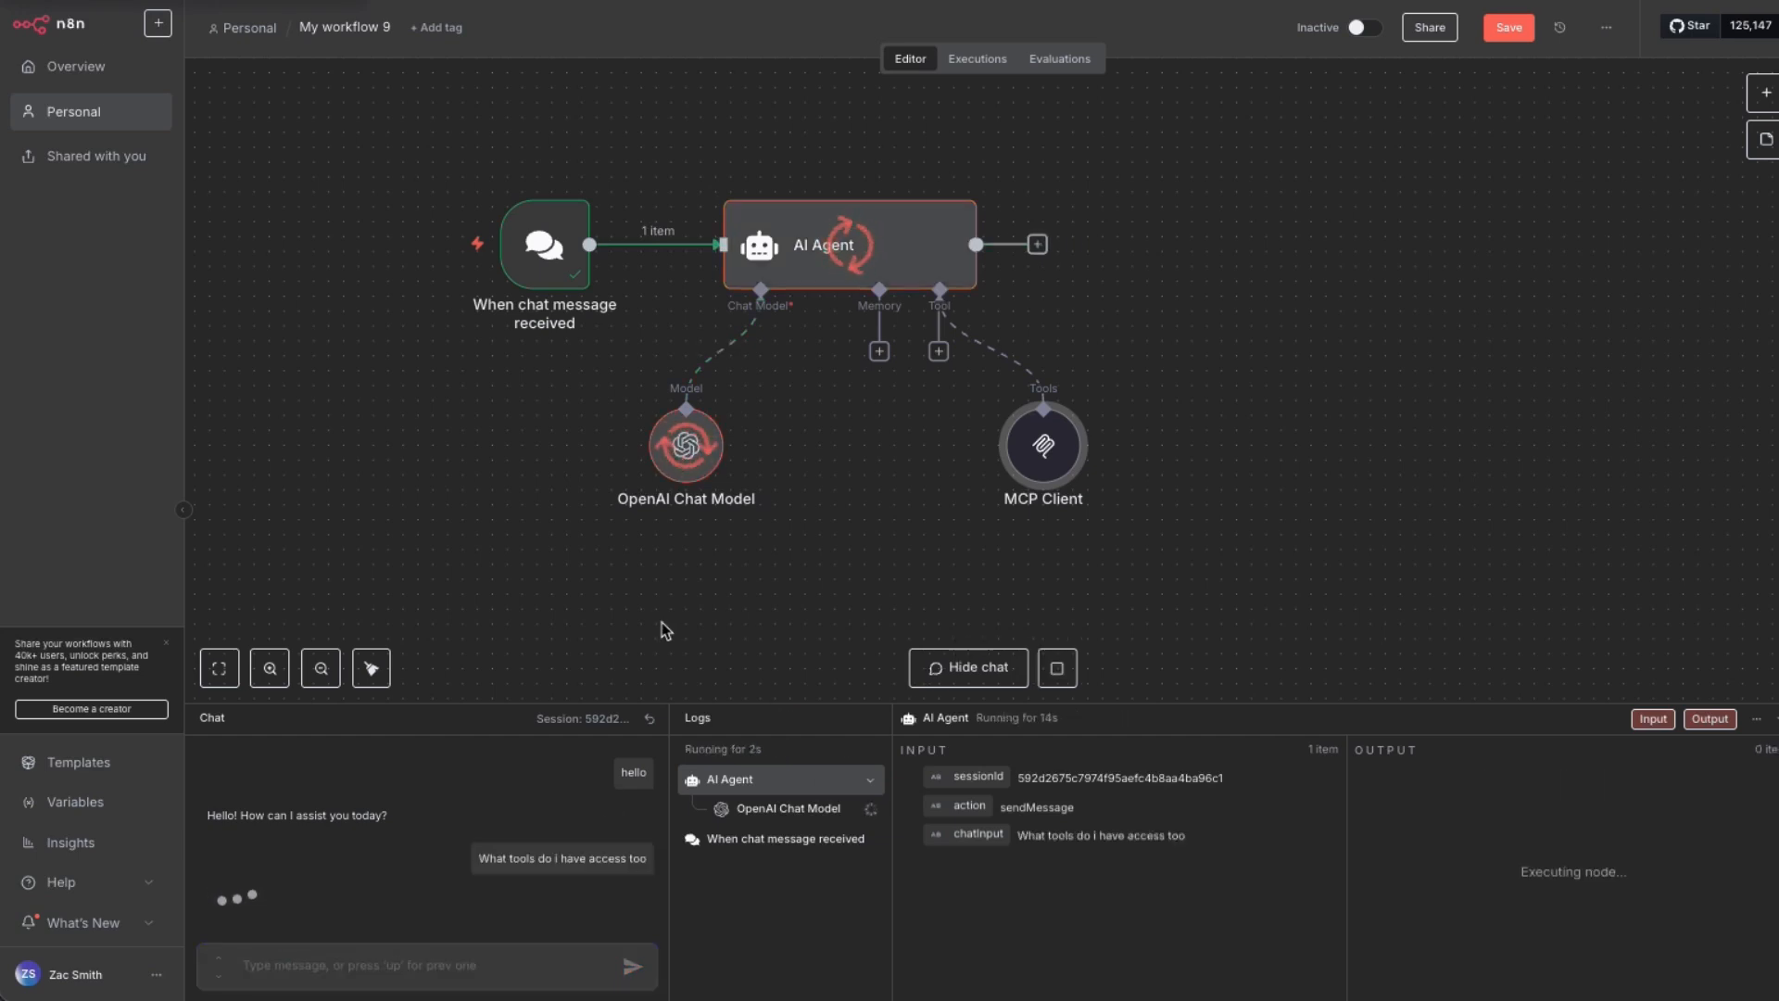
mouse_move(852, 349)
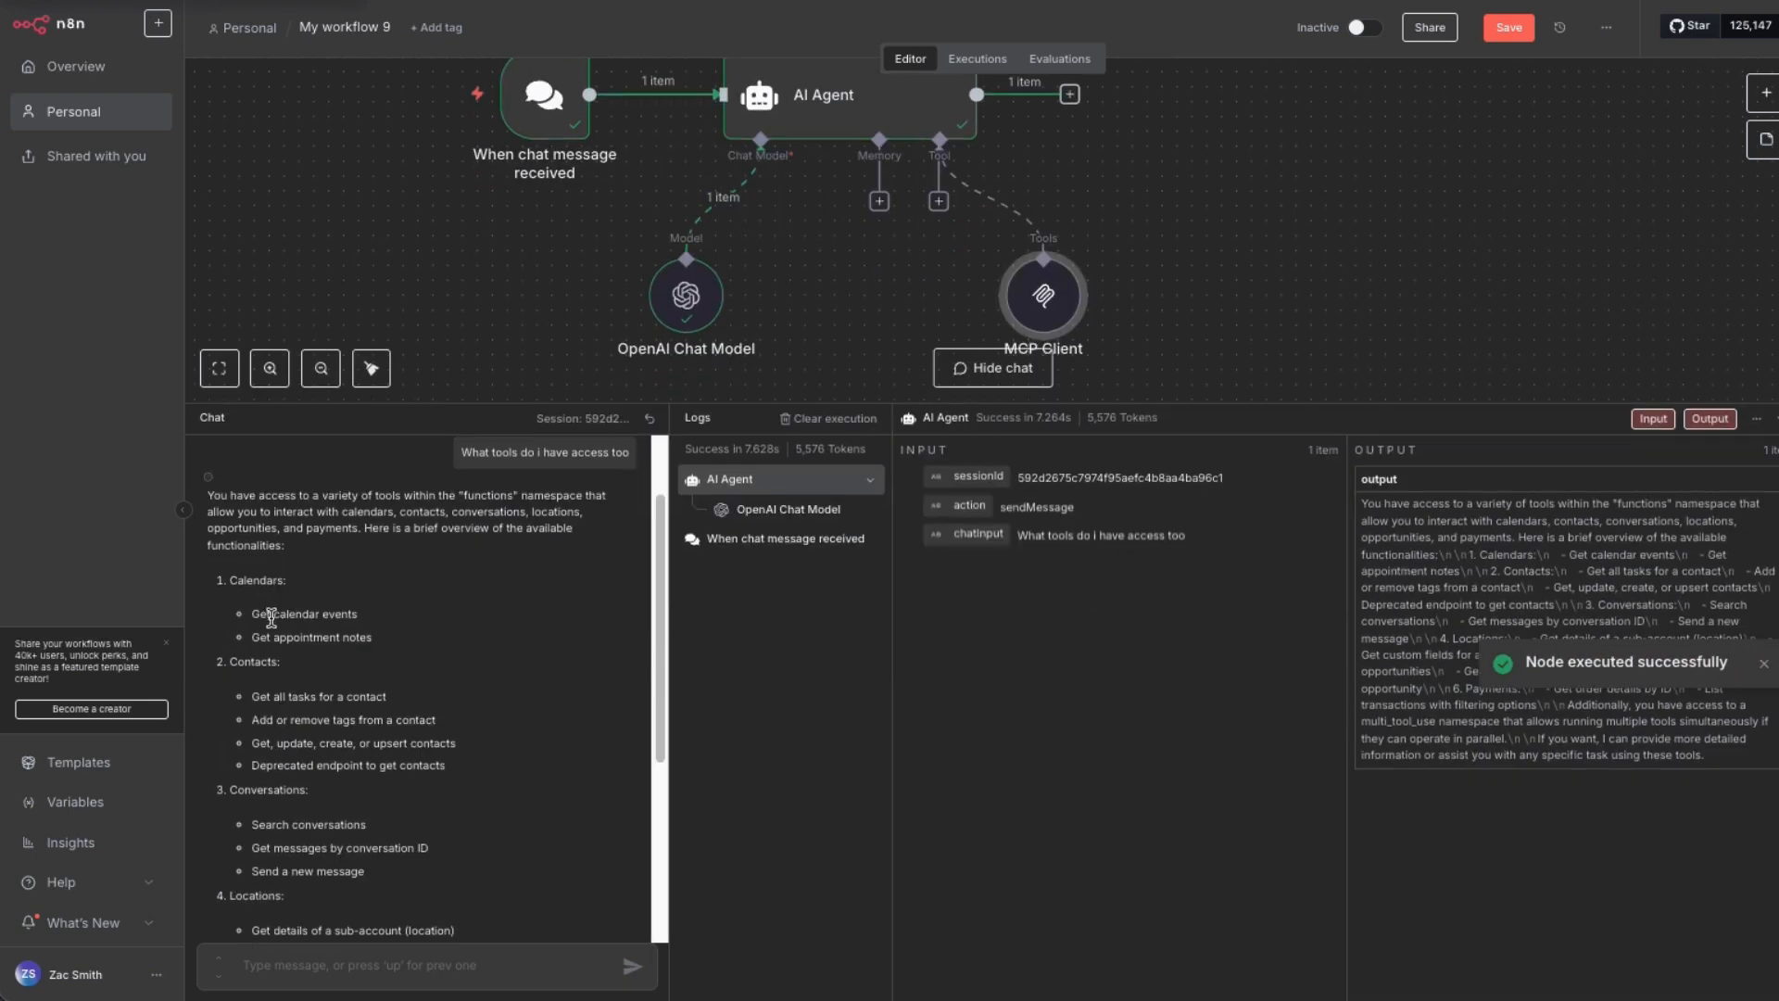
scroll("down", 3)
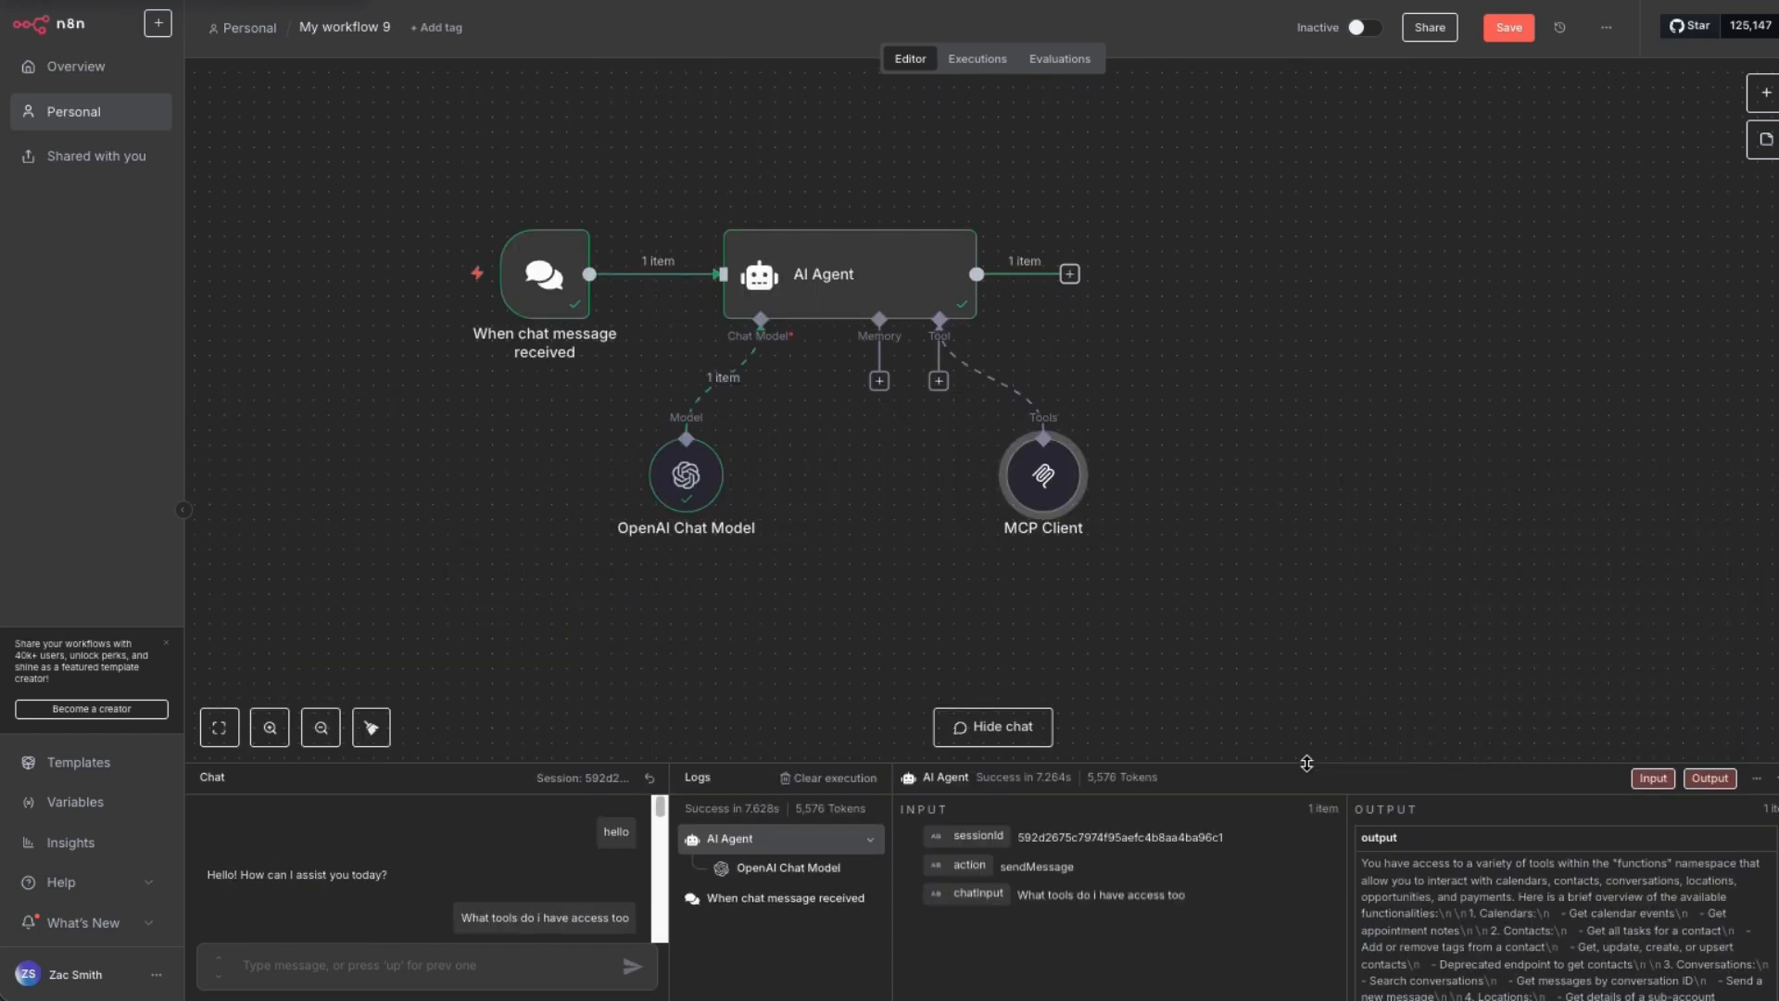
mouse_move(1242, 588)
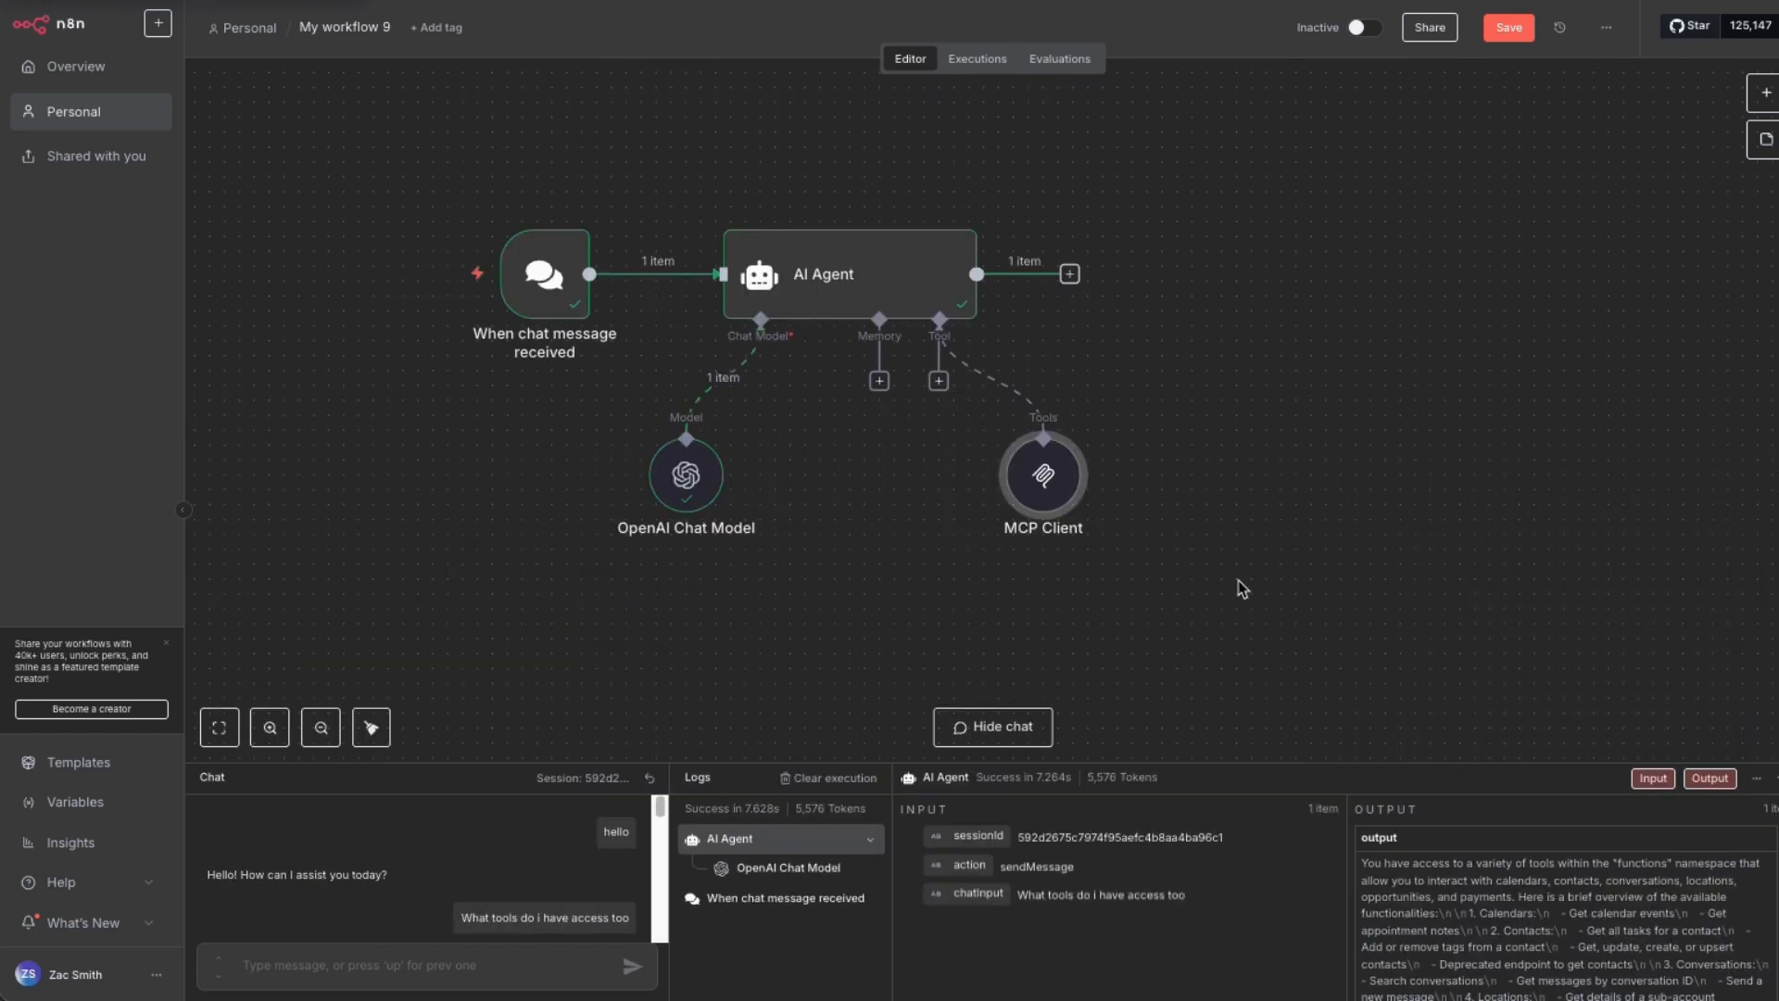
mouse_move(715, 254)
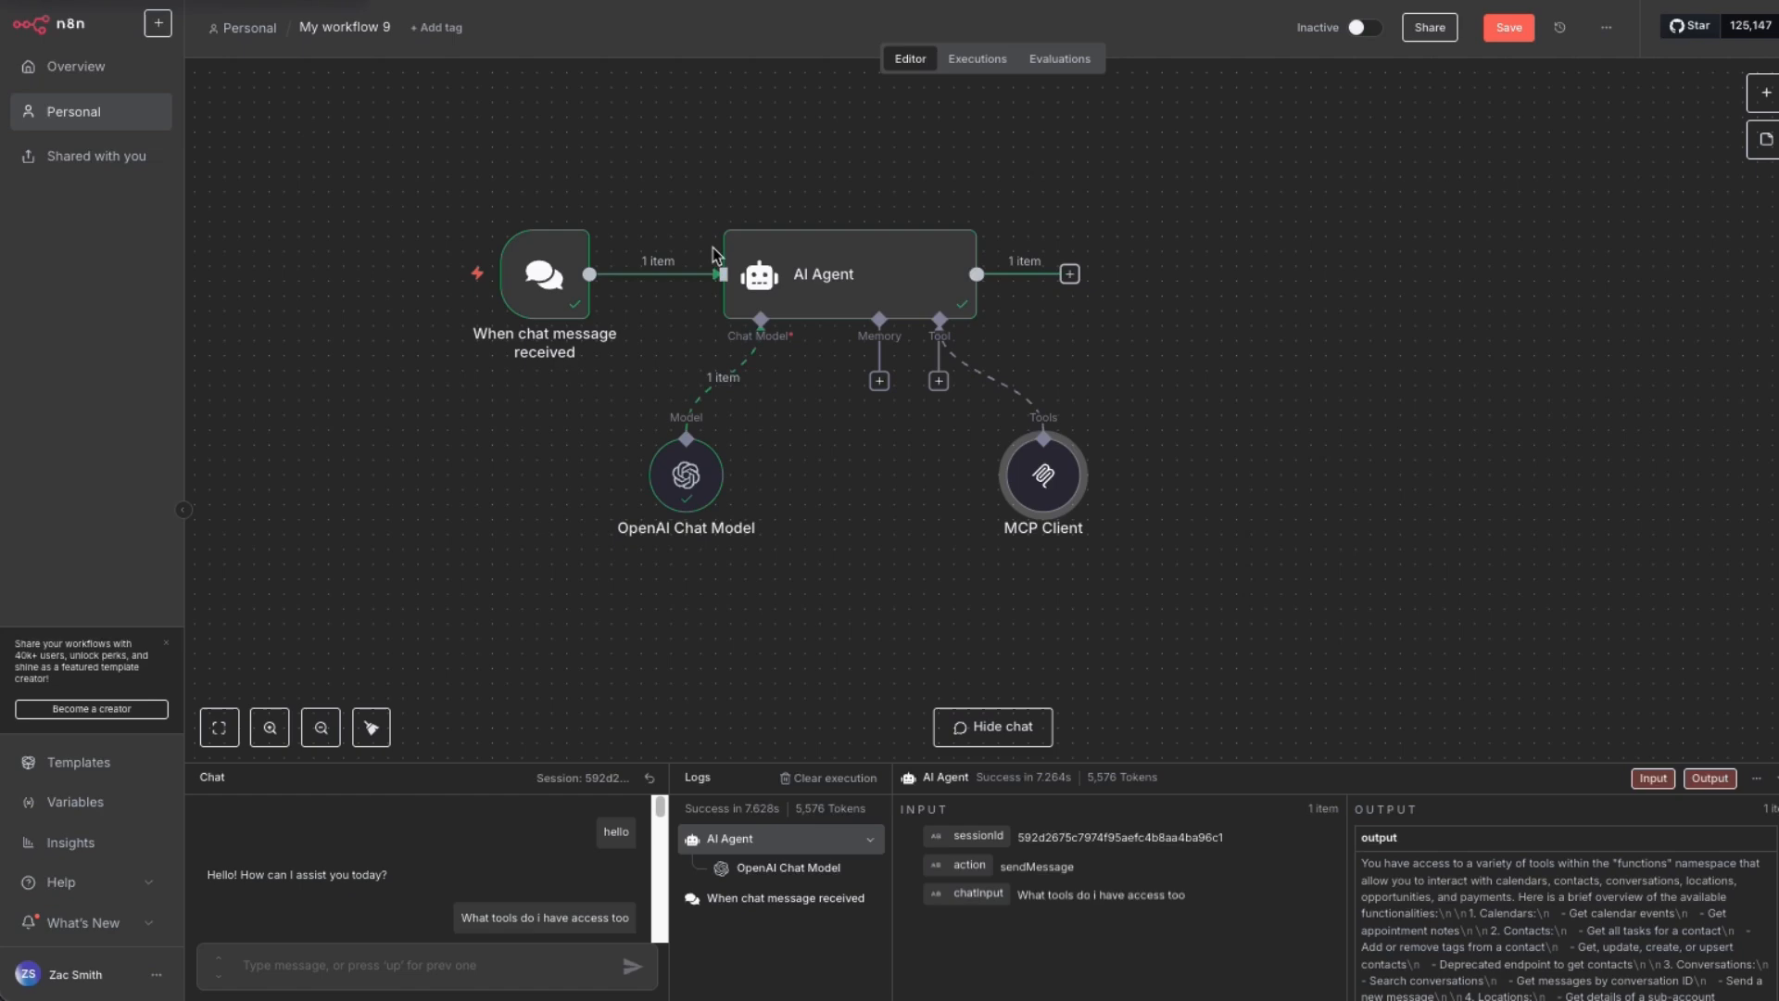
mouse_move(854, 280)
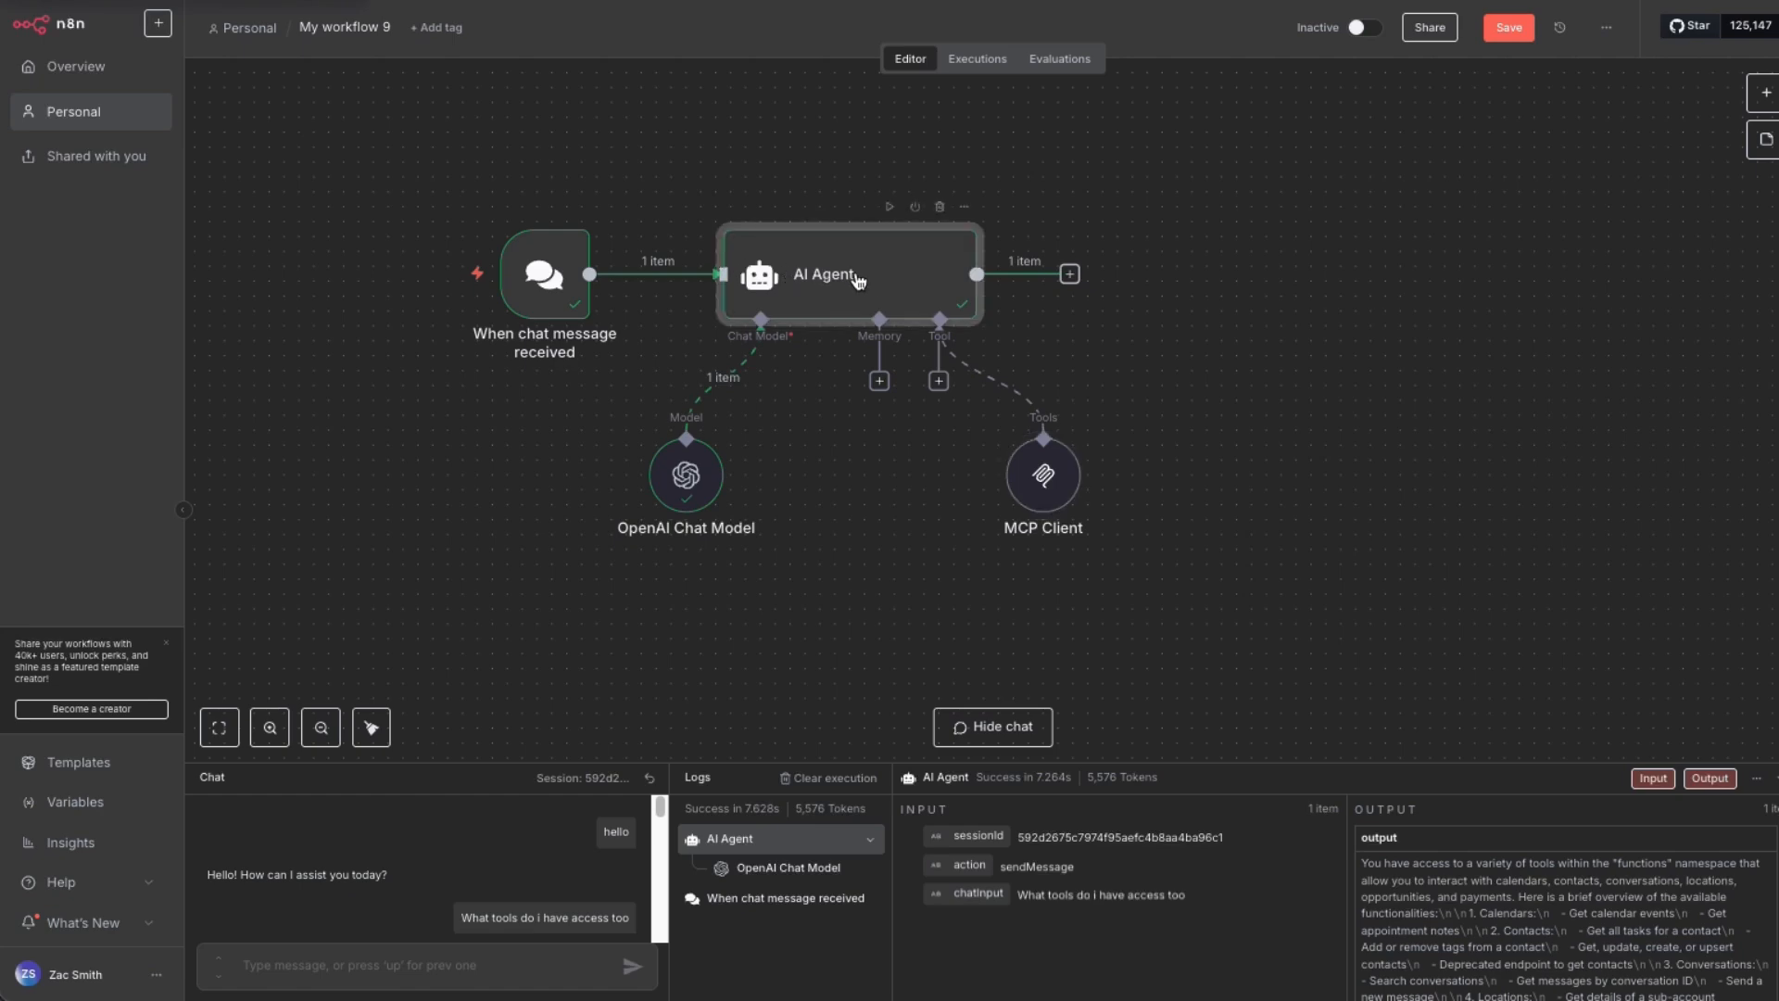
- Change the system message to 'You are a helpful MCP server assistant working on location'
double_click(847, 275)
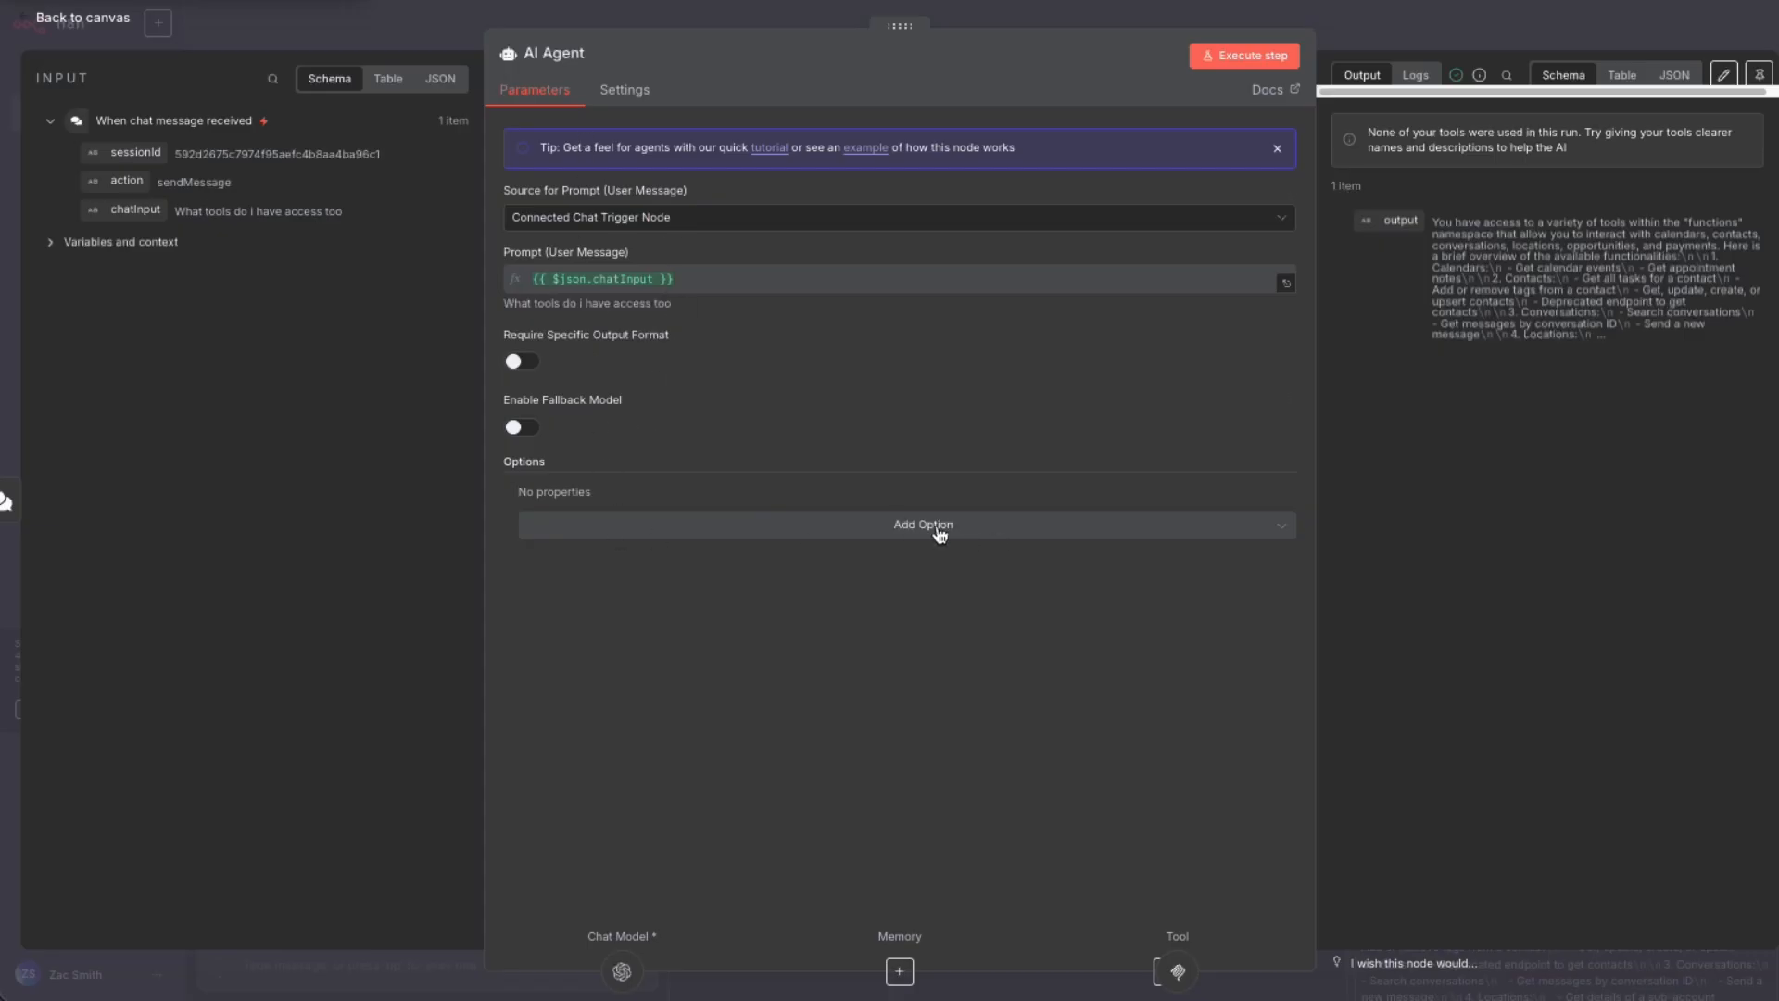
left_click(921, 524)
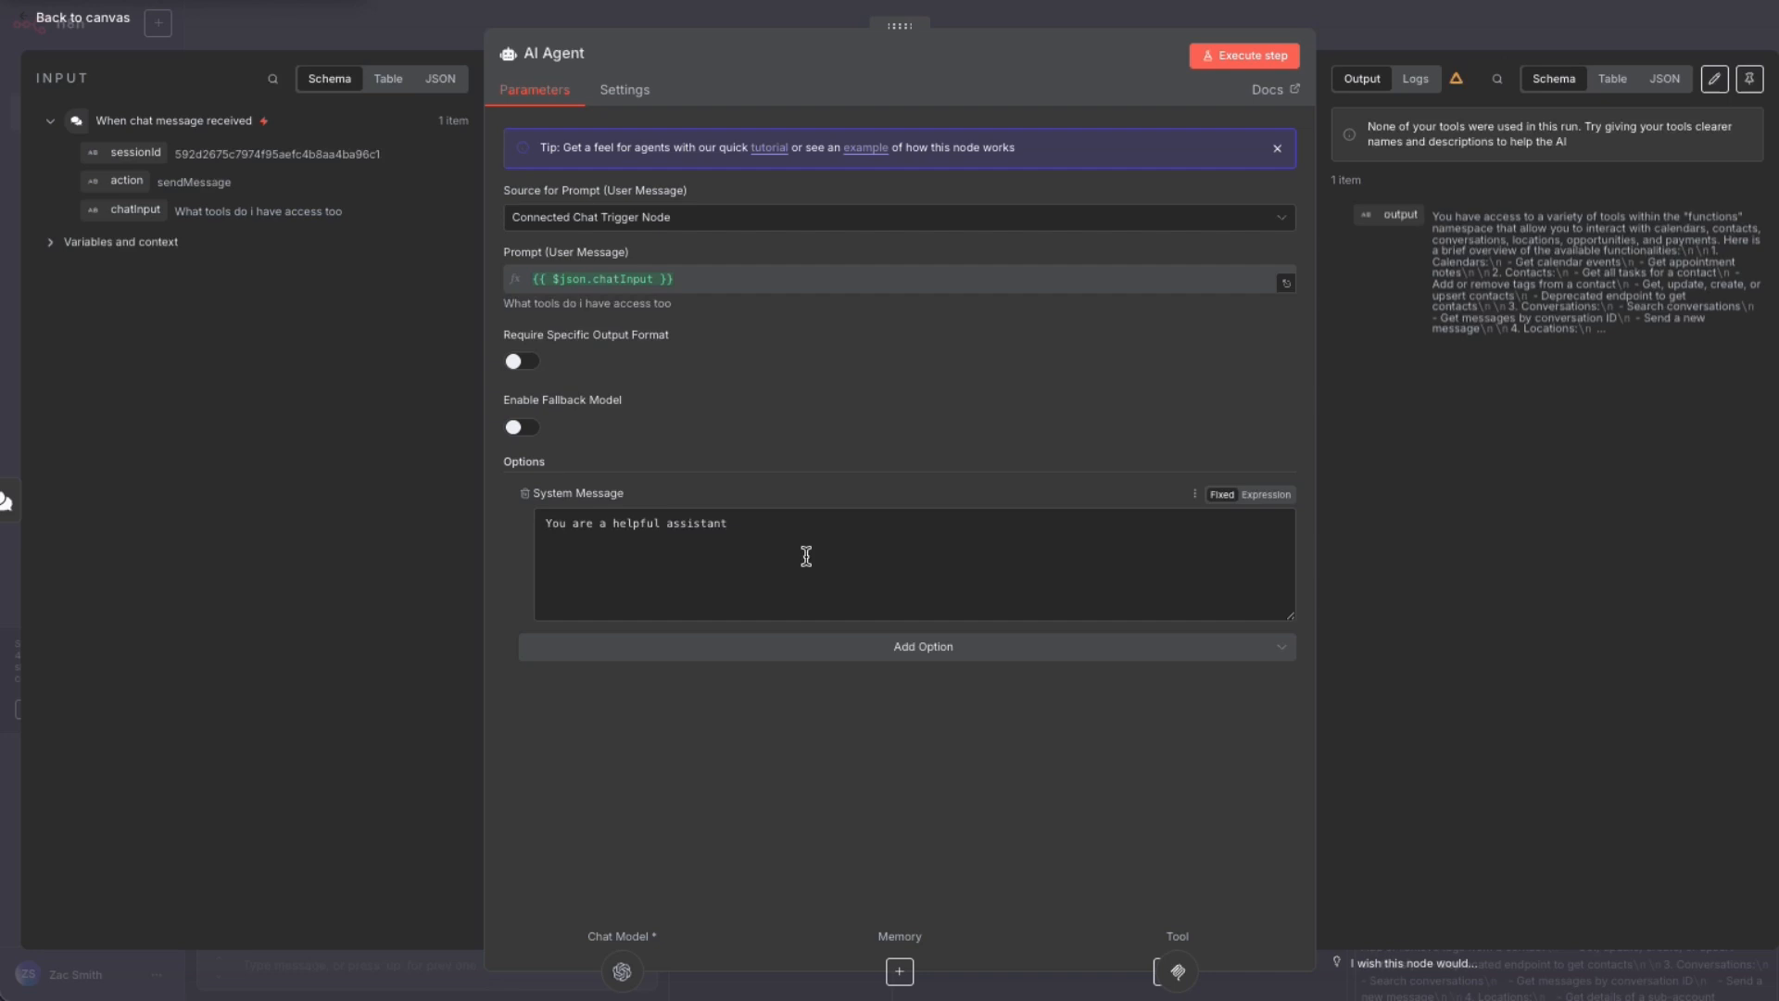
left_click(721, 522)
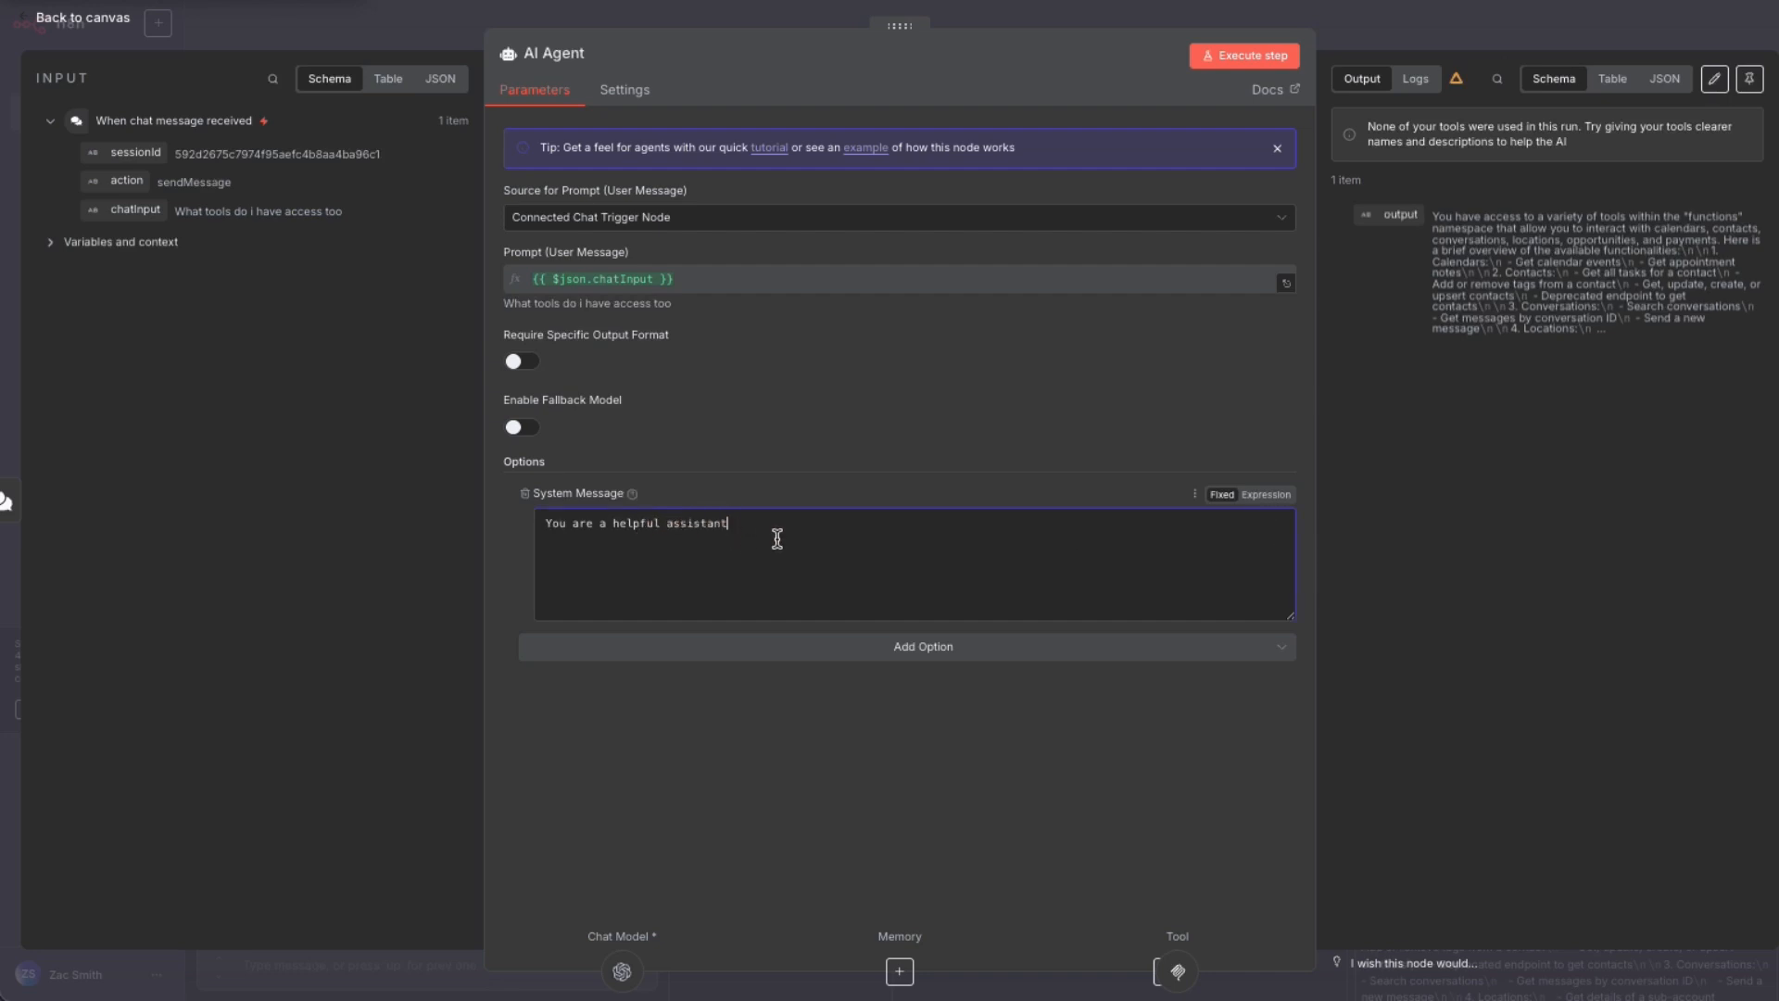
type("MCP serv")
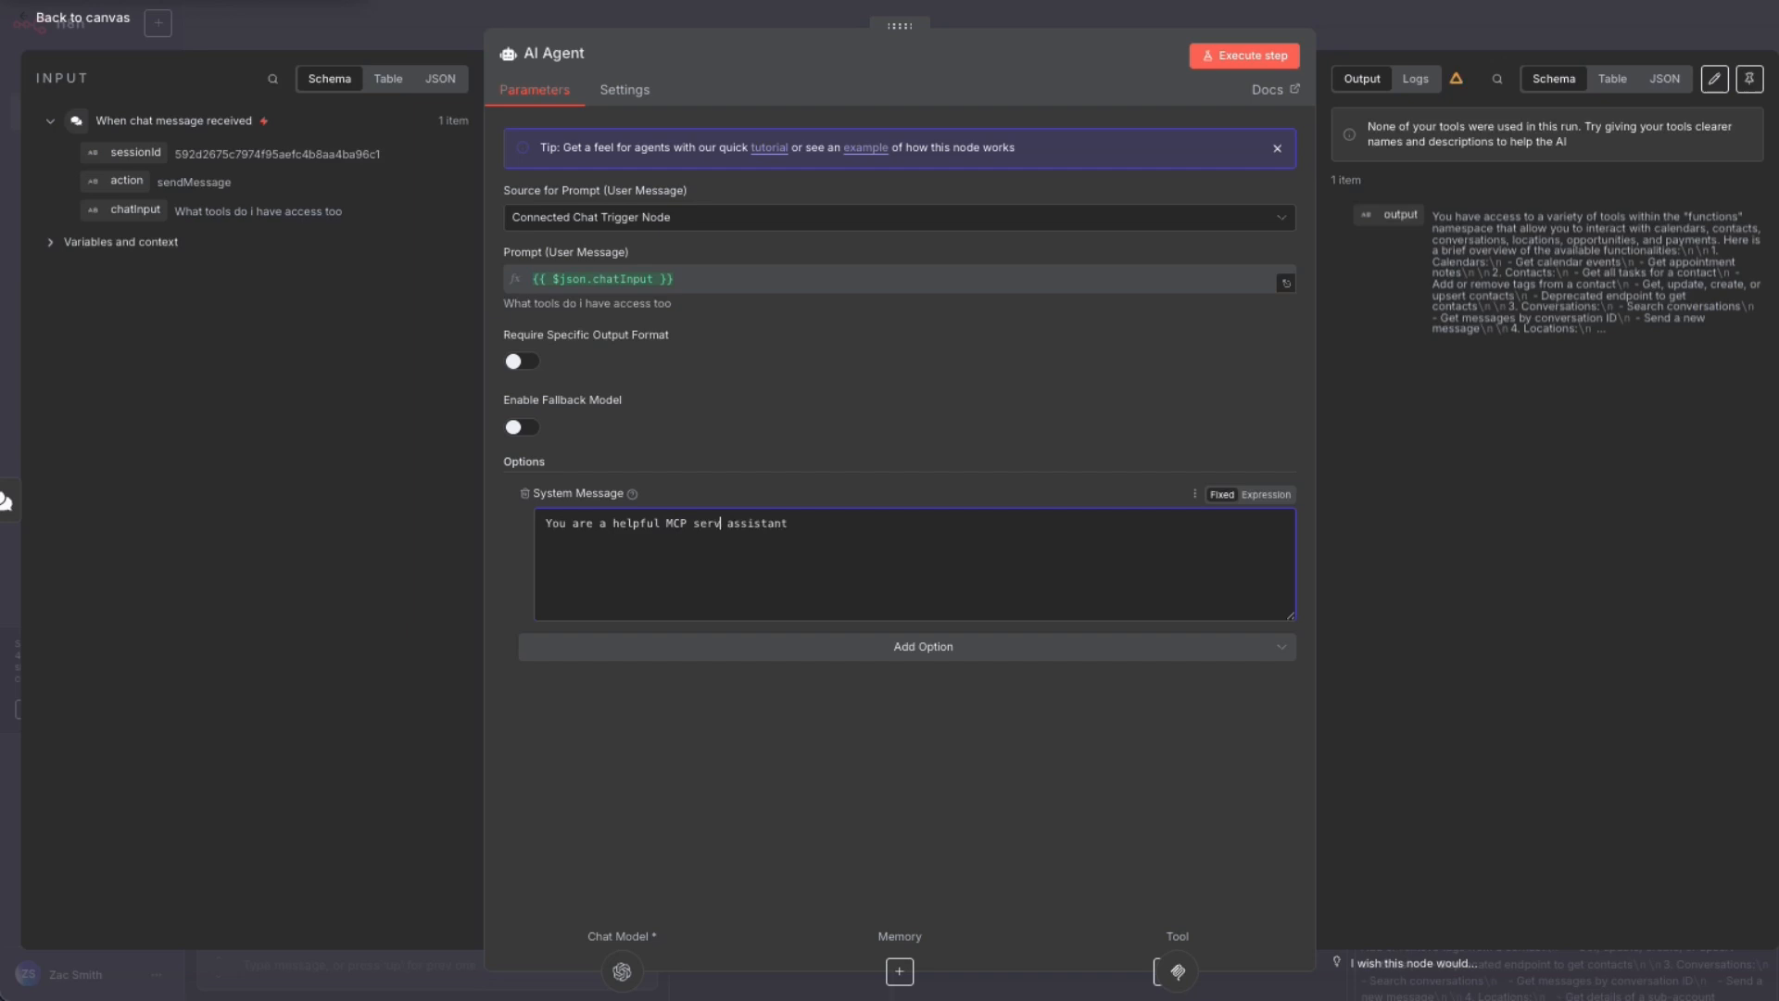
type("er assistant working o")
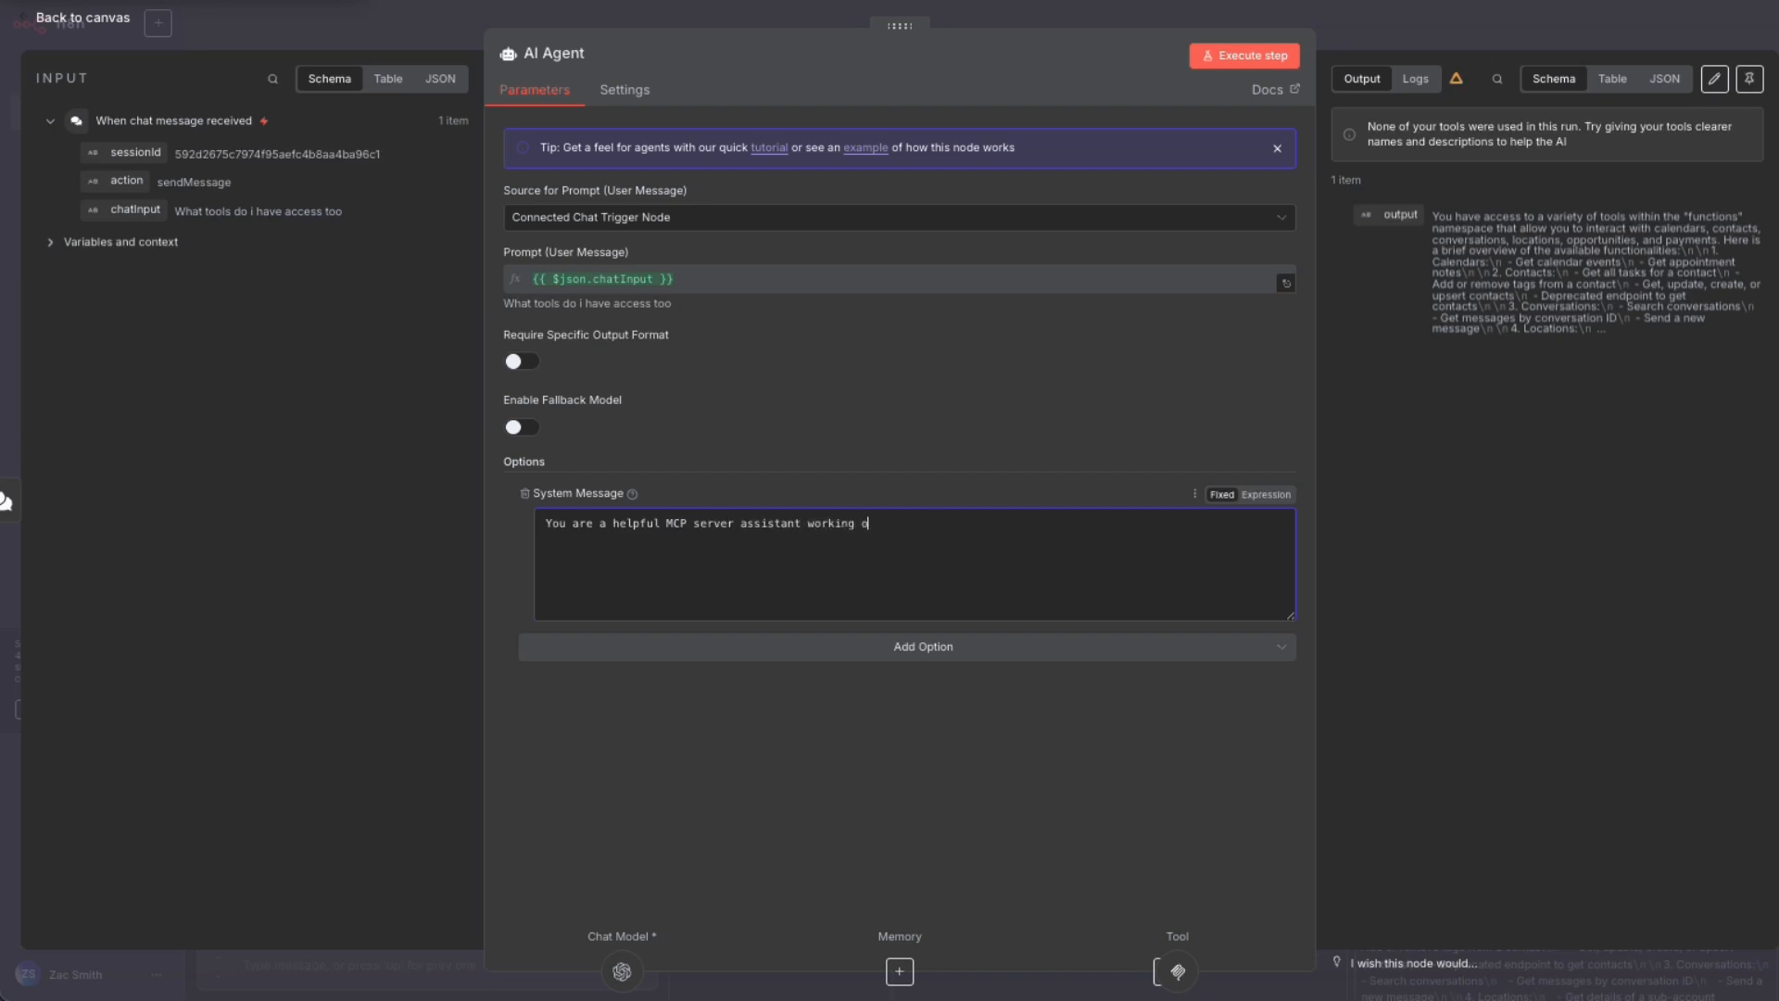
type("n location")
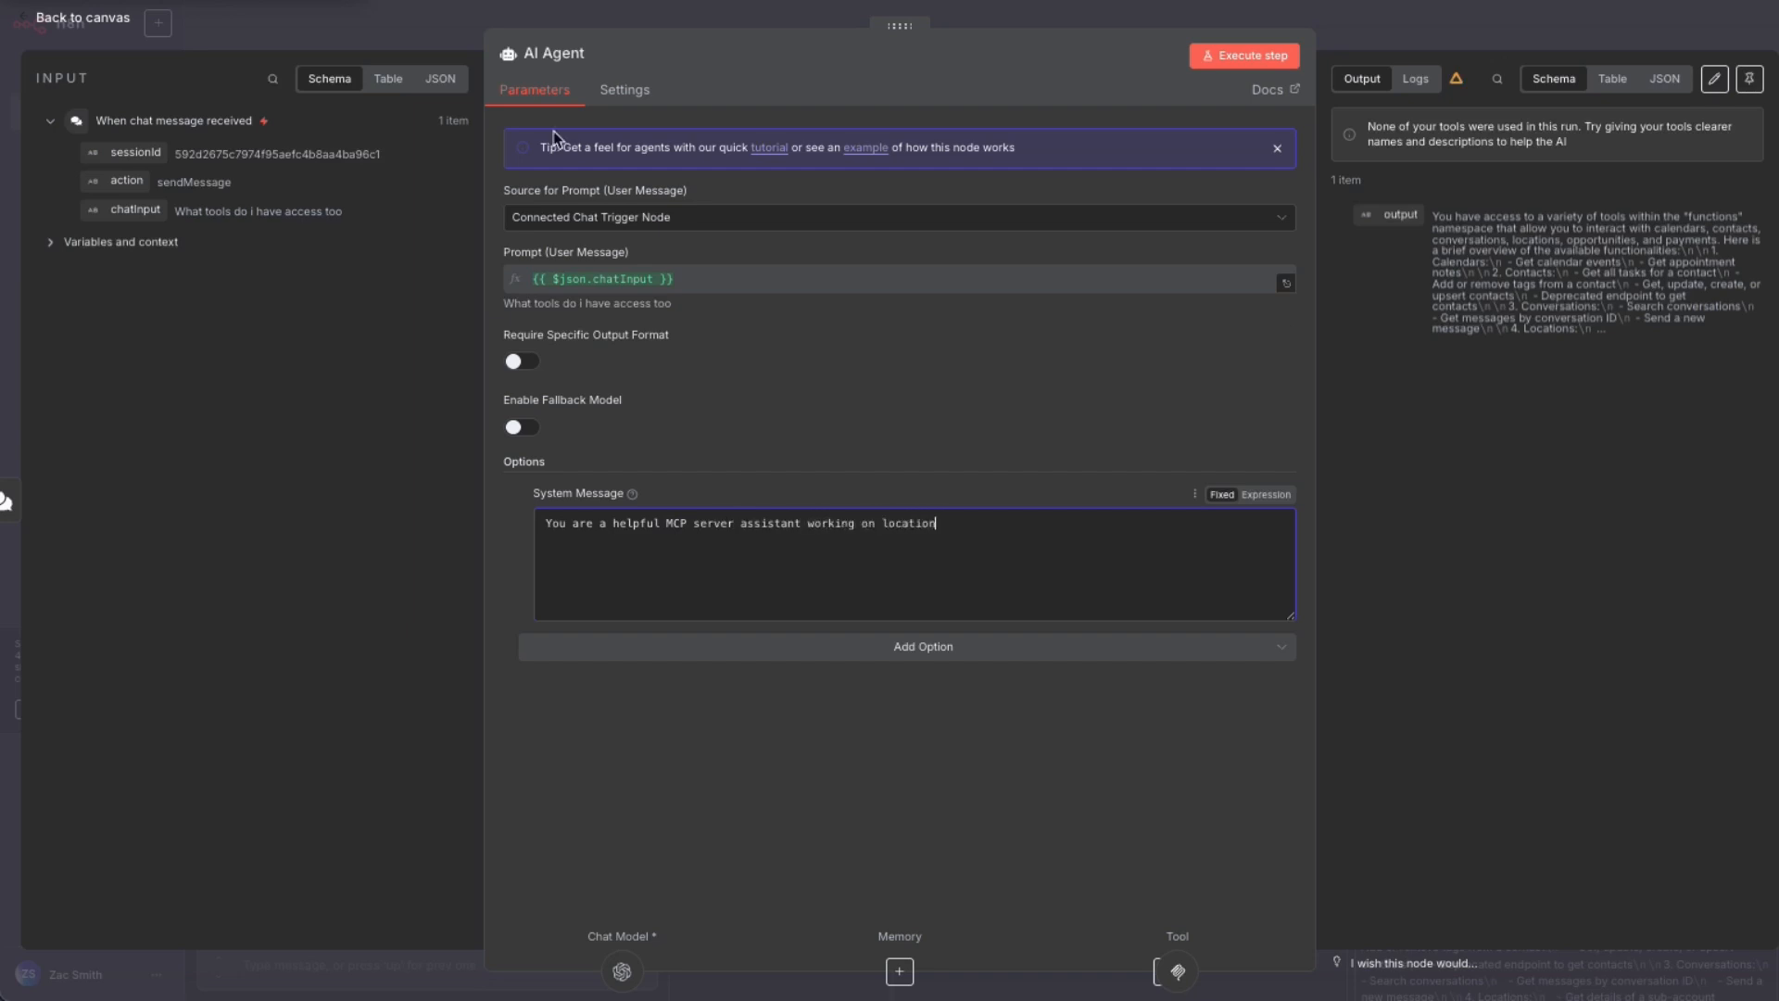
mouse_move(879, 374)
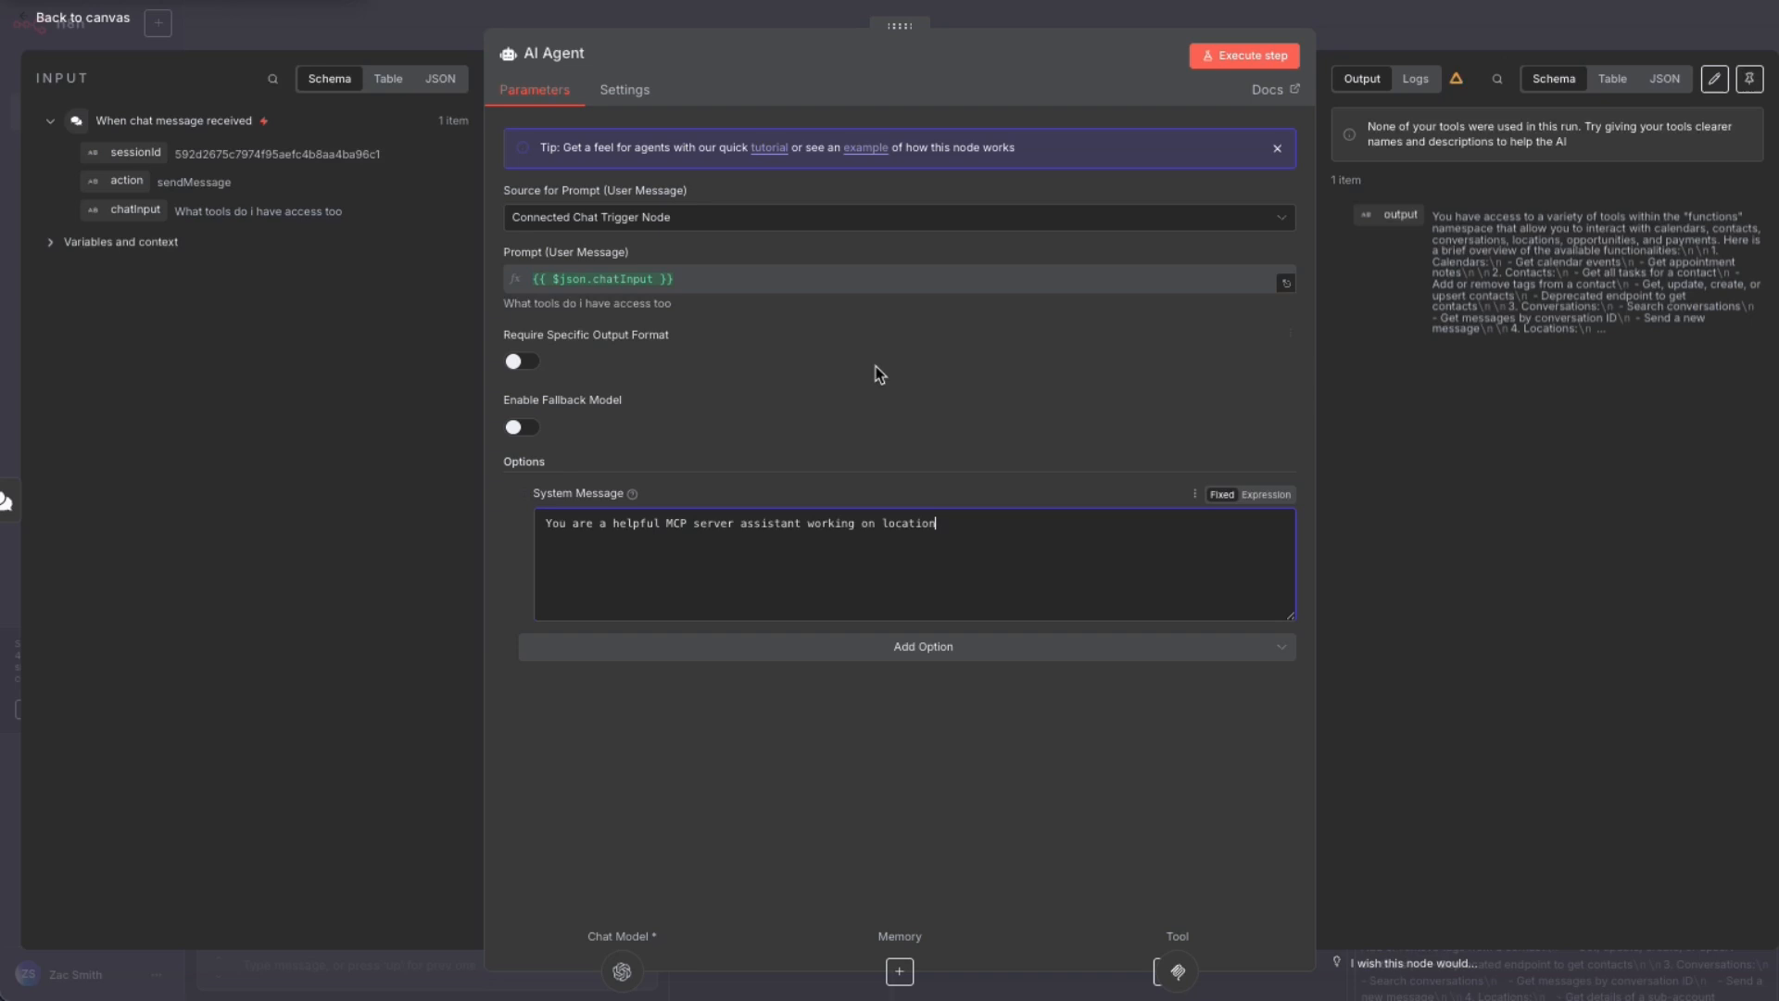
mouse_move(841, 446)
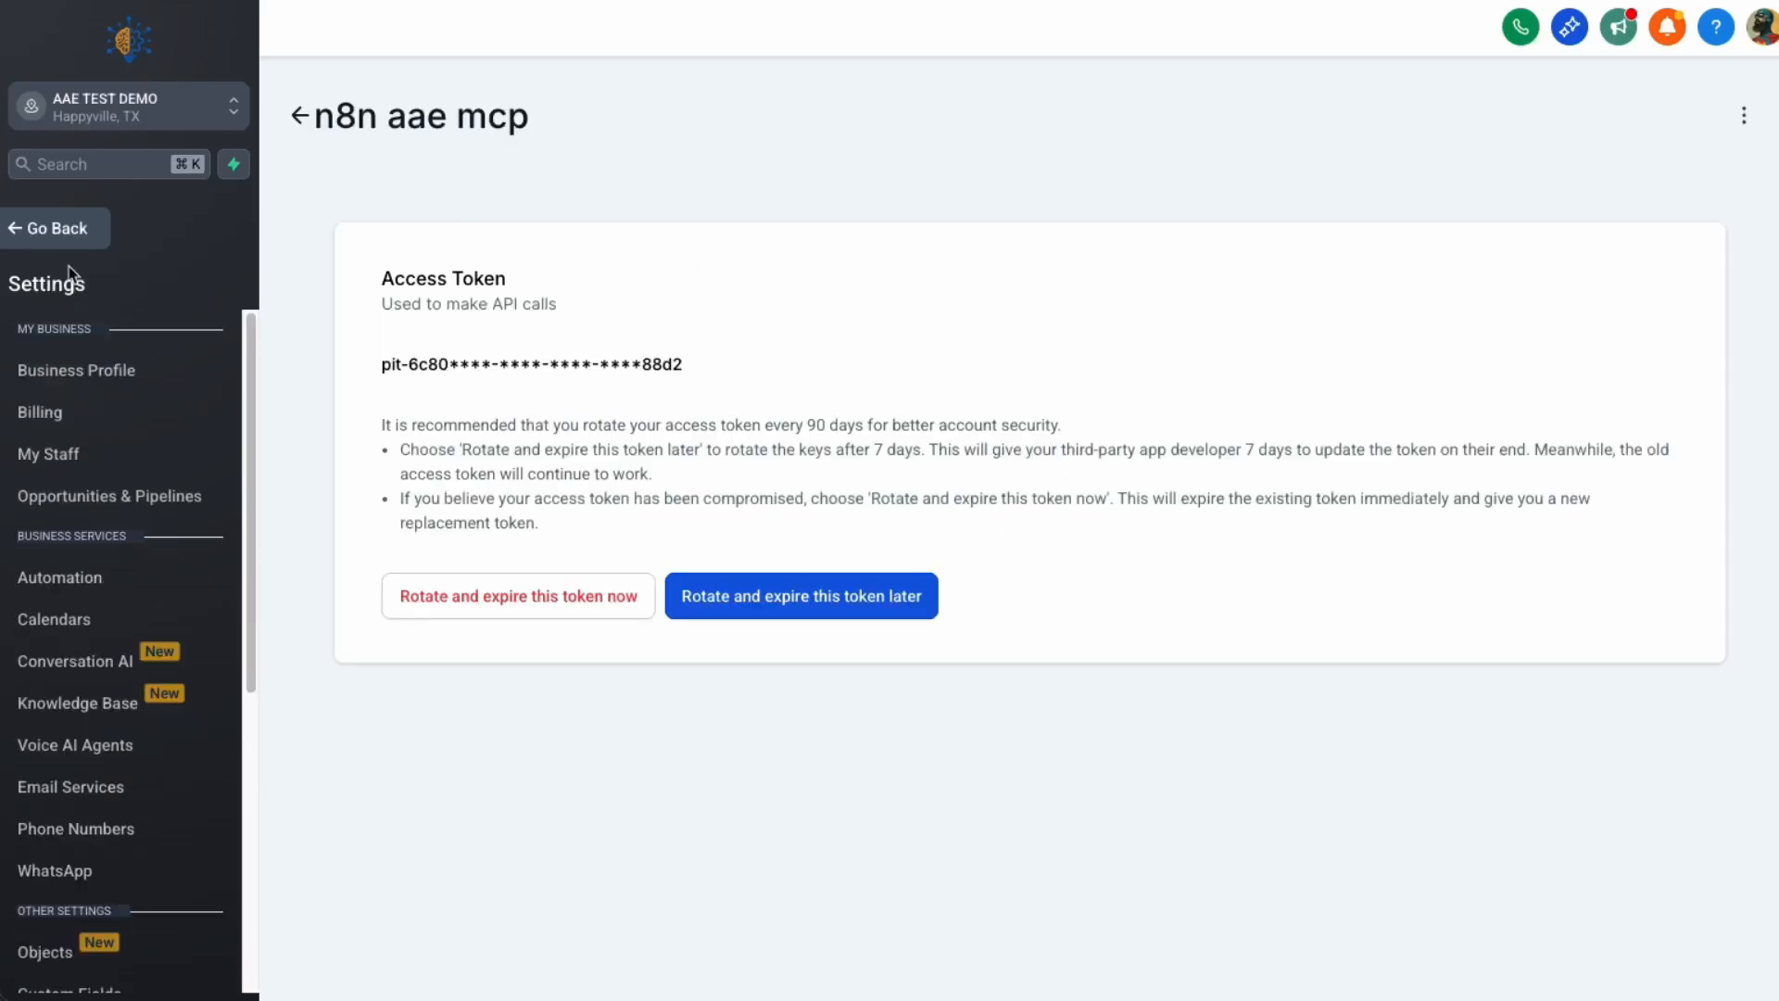
mouse_move(76, 371)
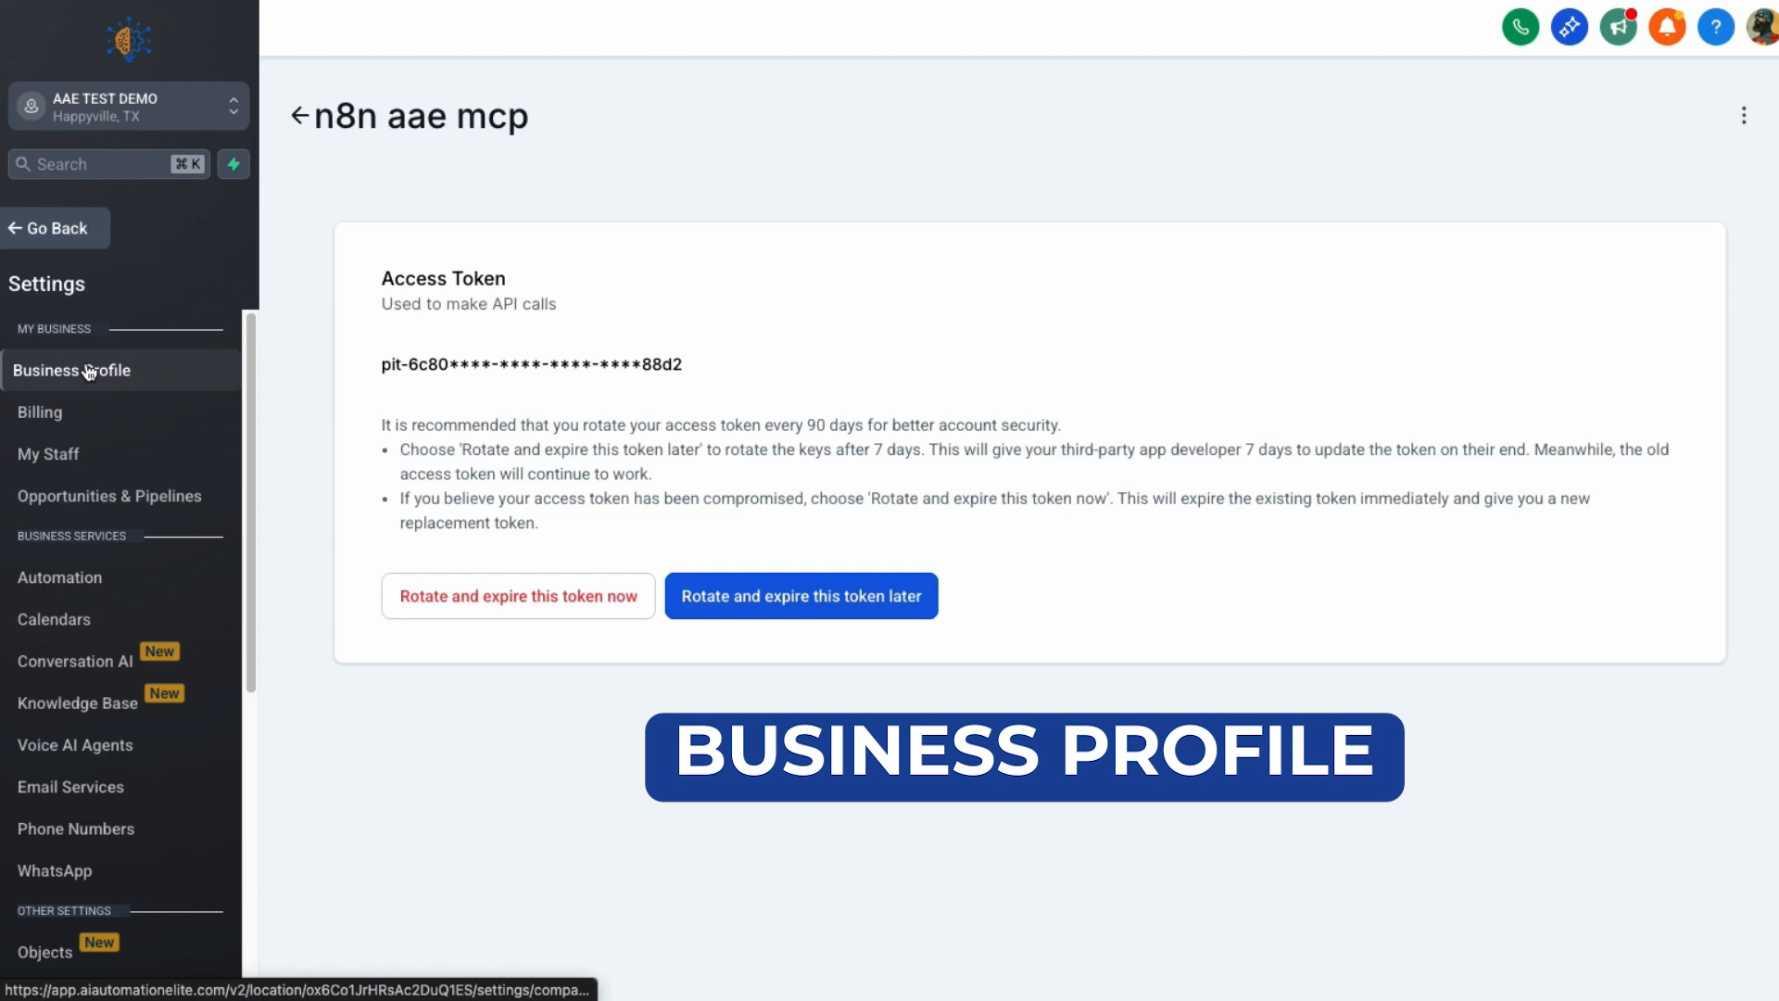
left_click(72, 371)
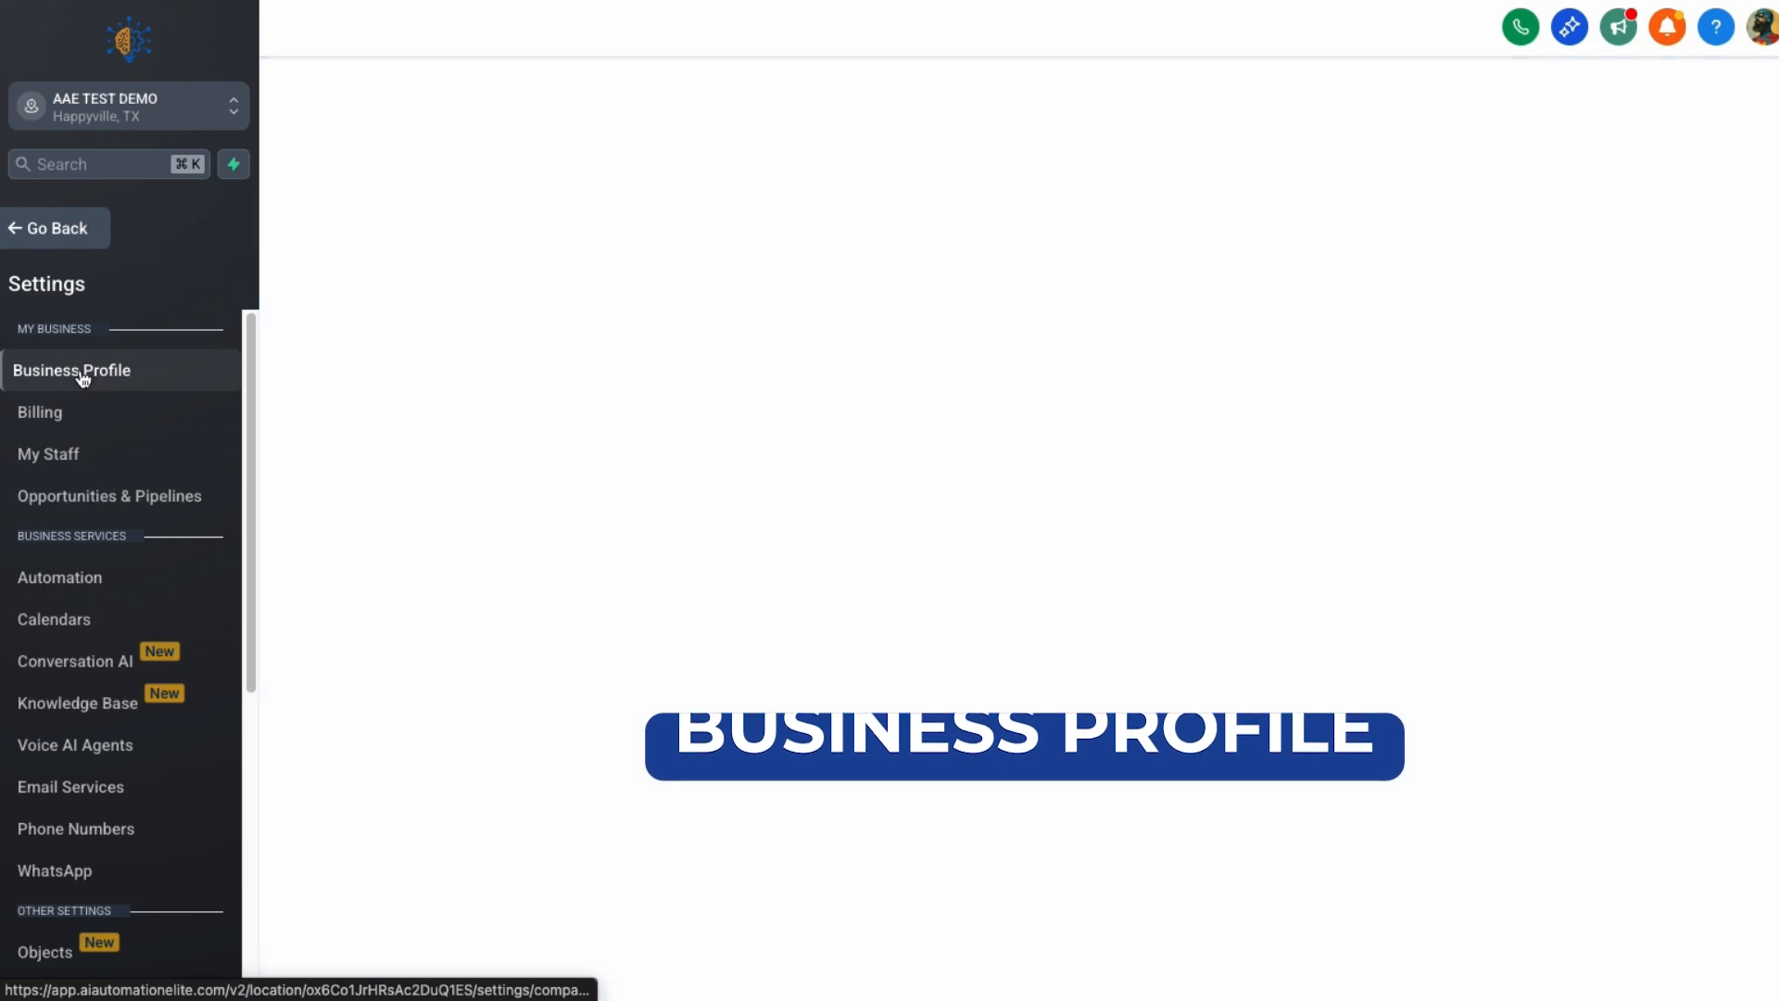
left_click(72, 371)
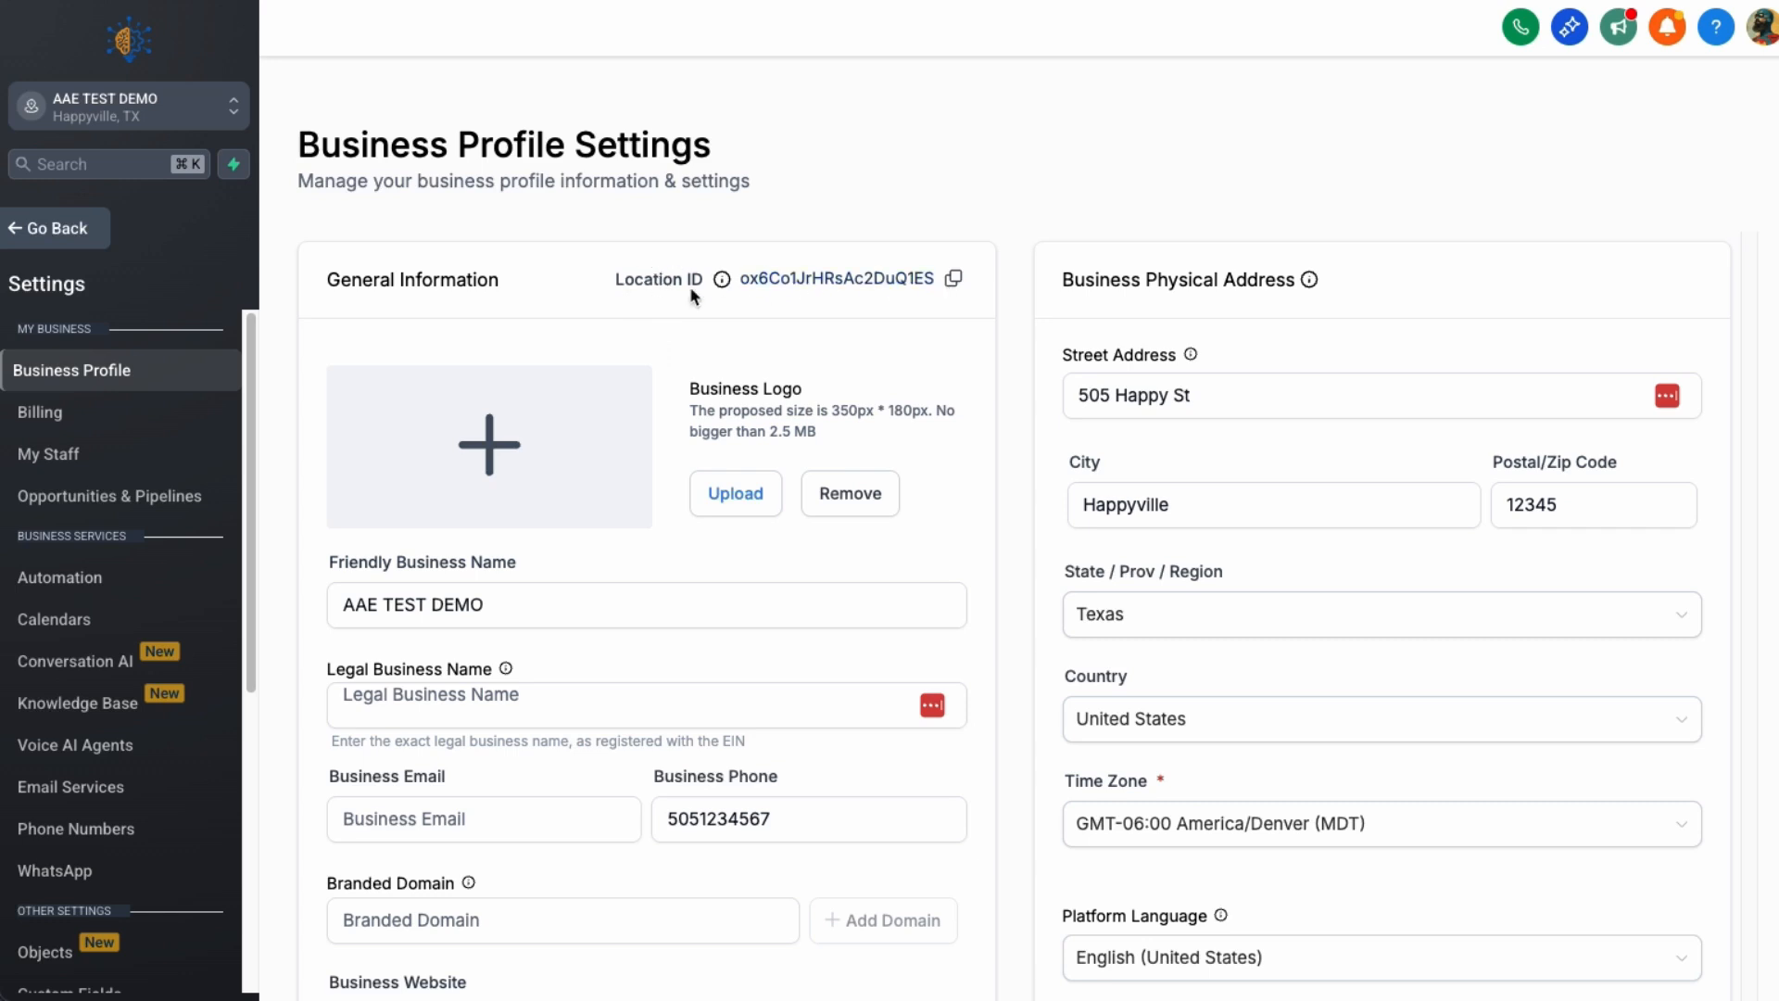
left_click(952, 278)
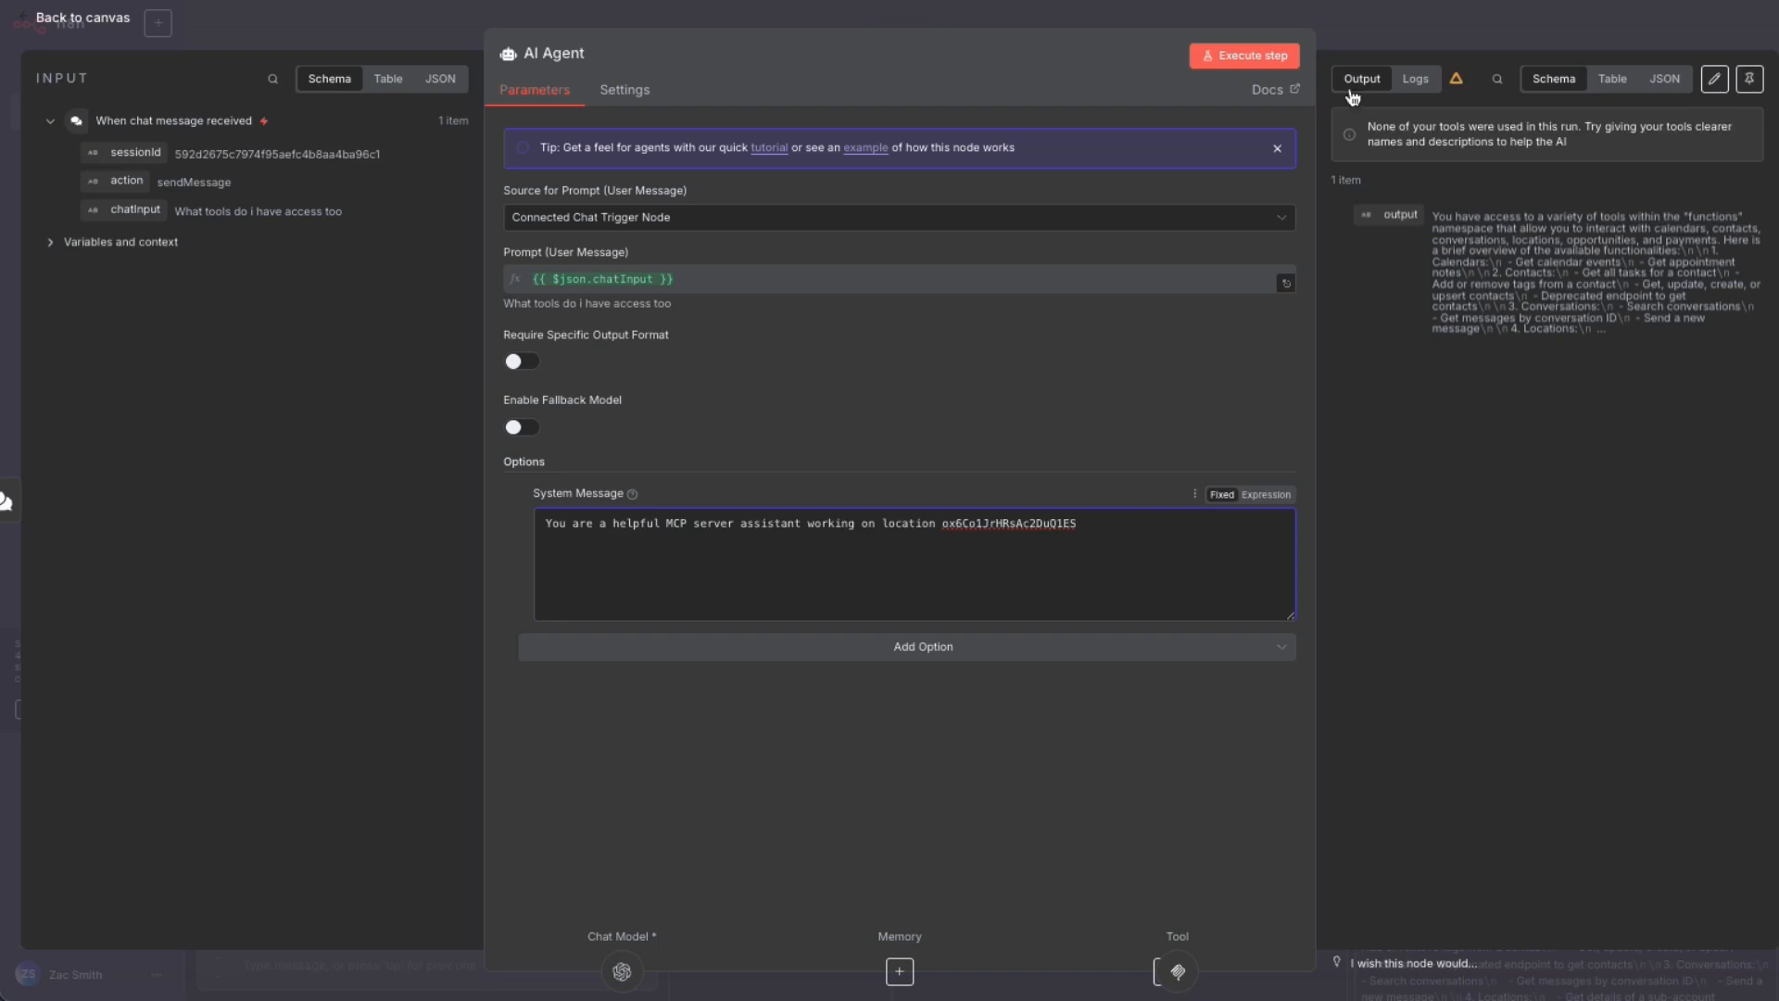
- Return to the canvas and ask the chat agent for the names of the contacts it has
left_click(80, 17)
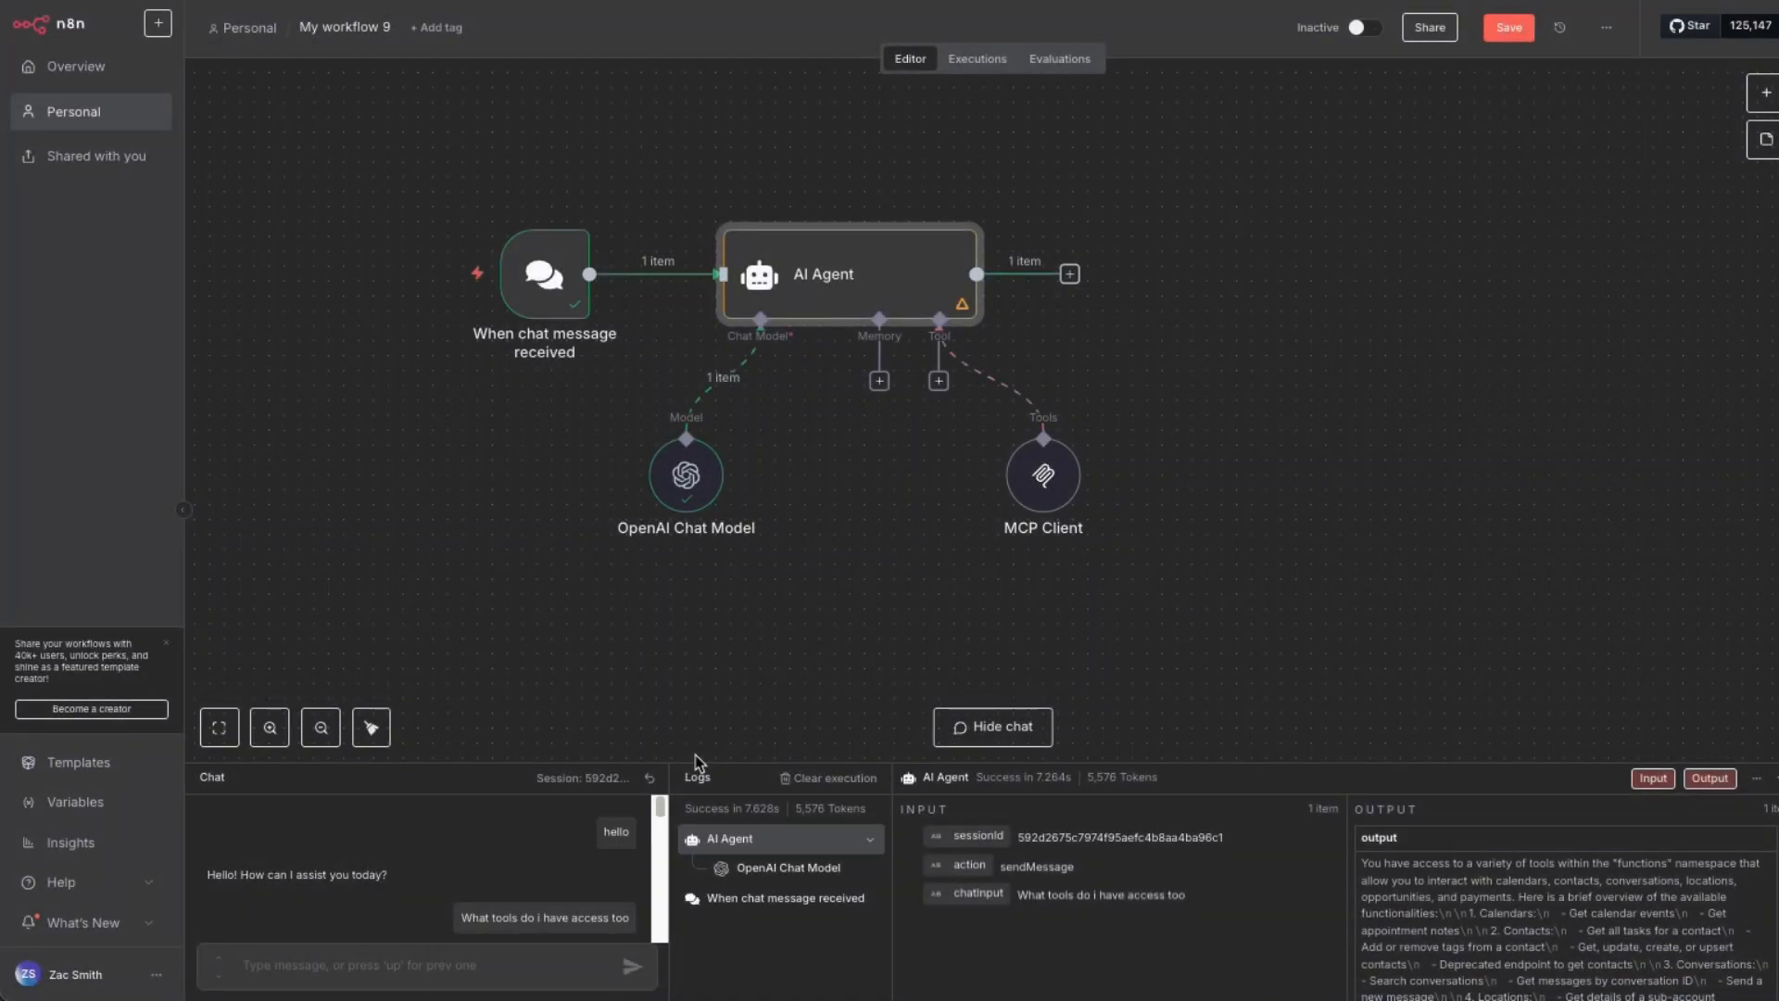
type("how")
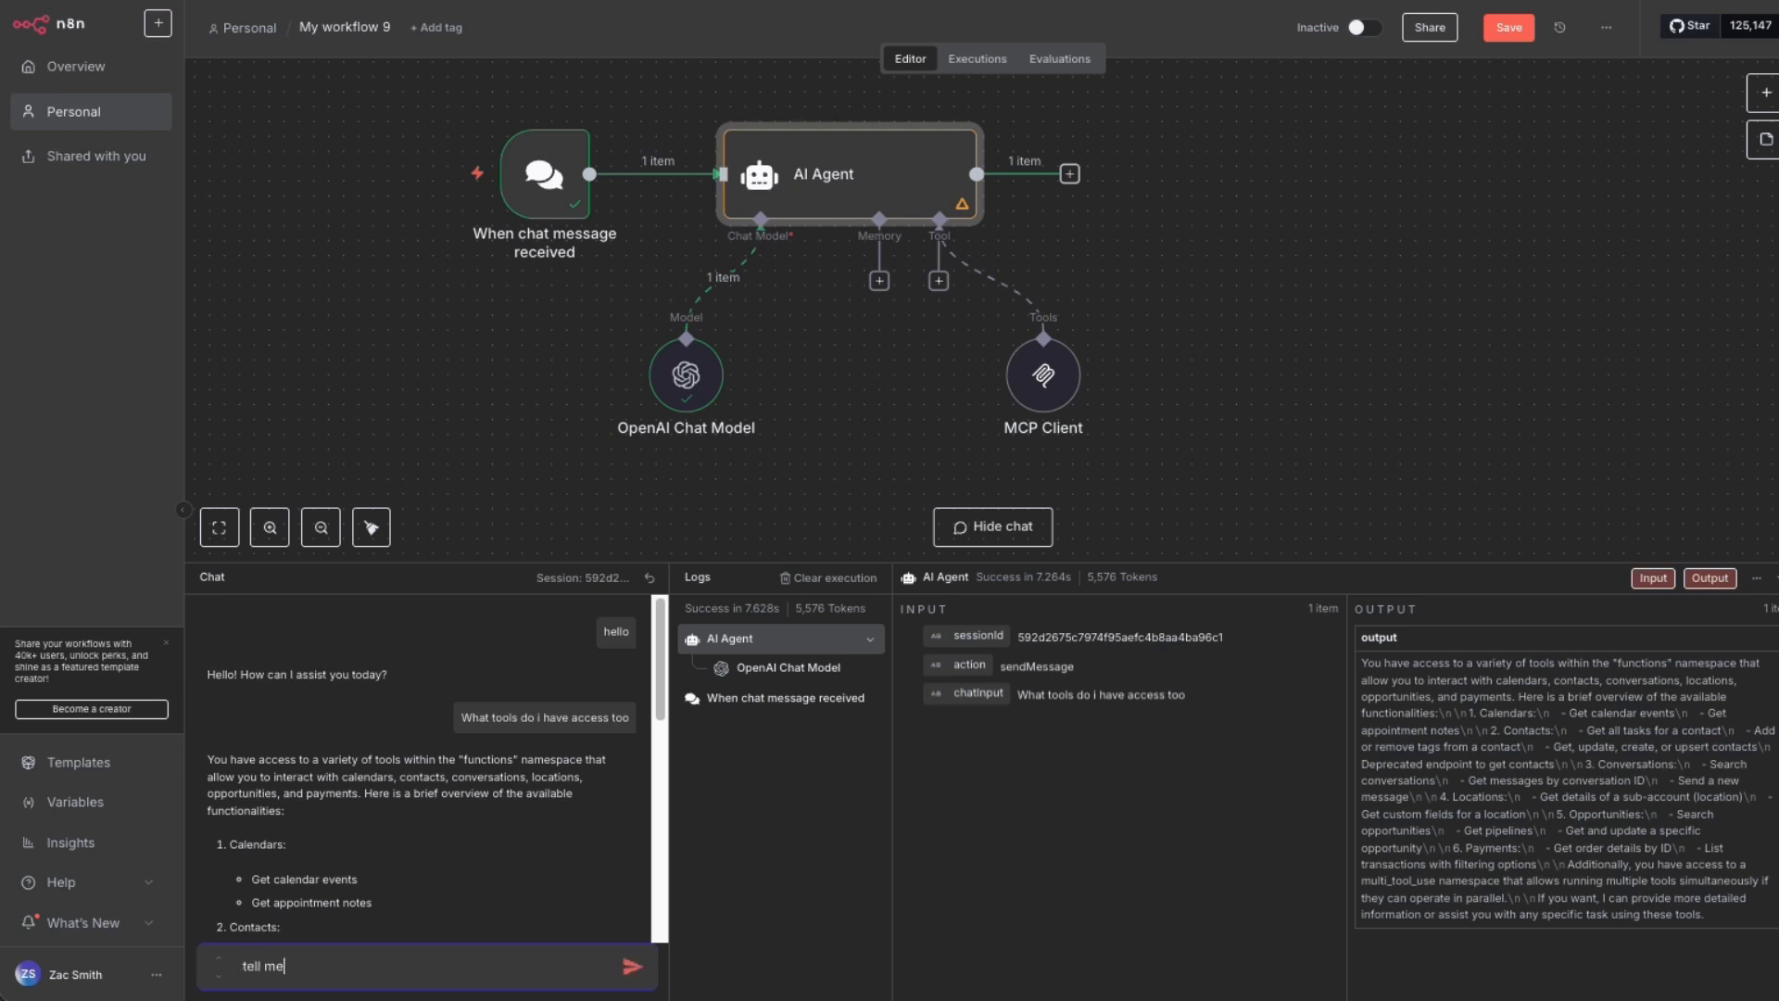
type("the names of the conta")
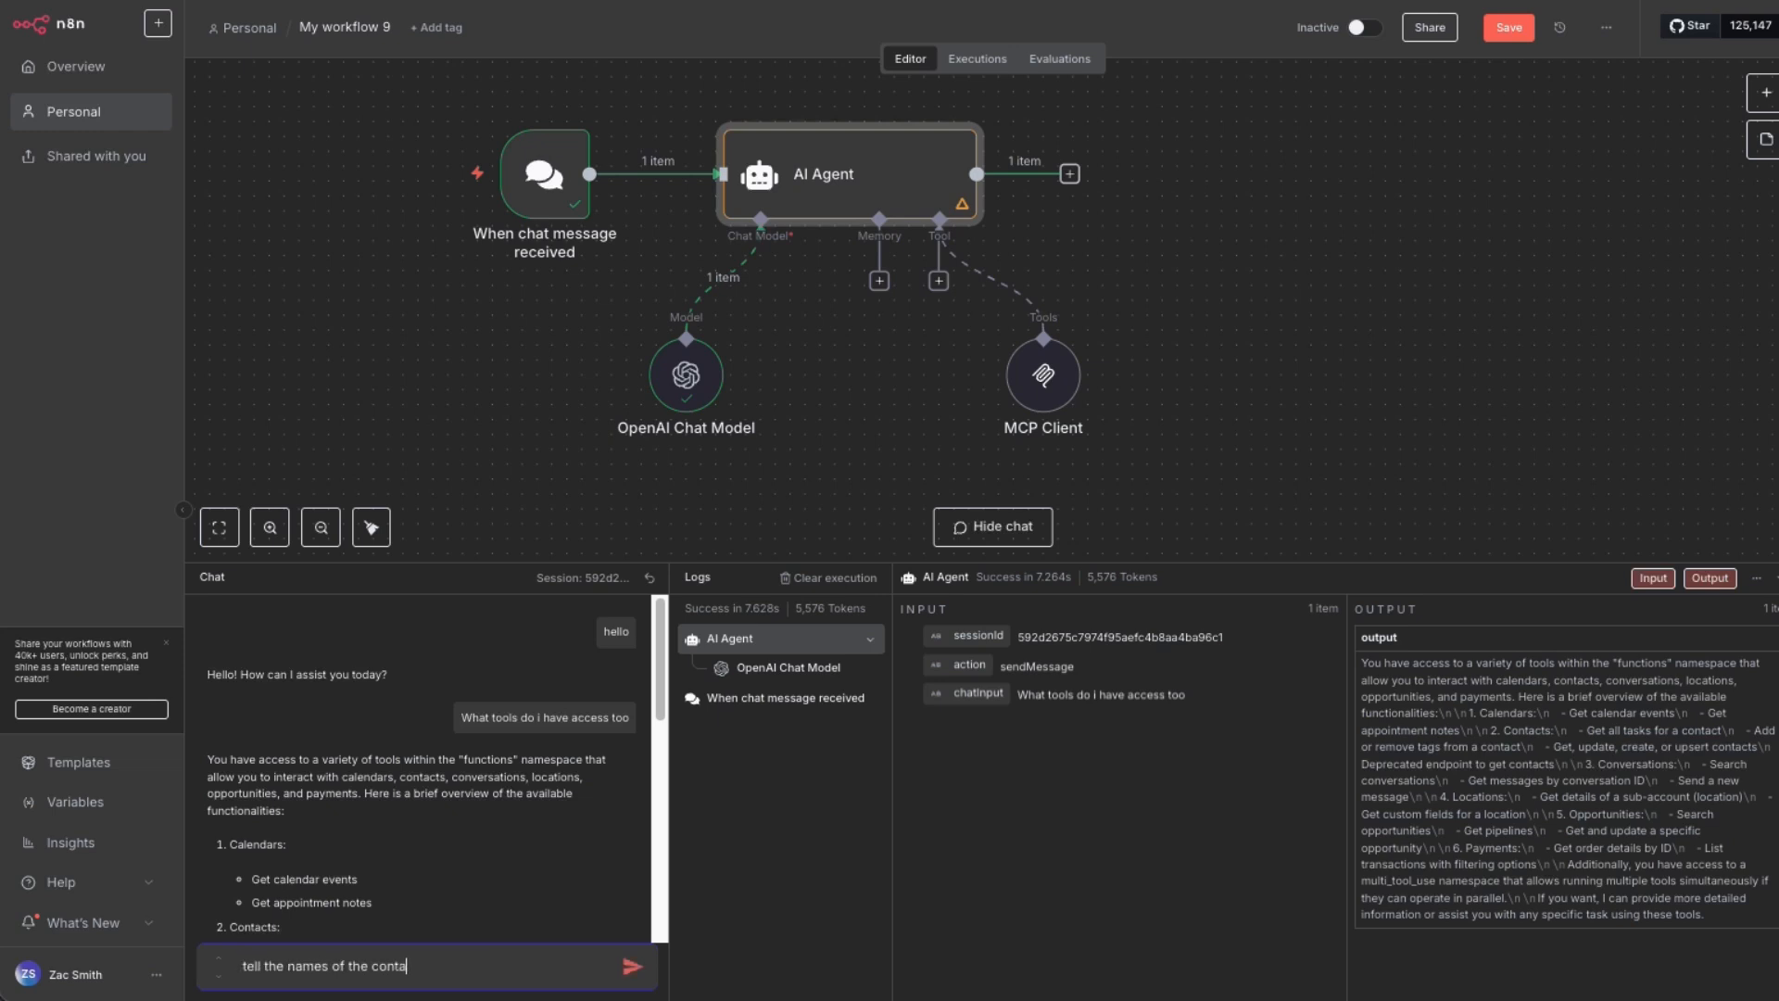
left_click(630, 966)
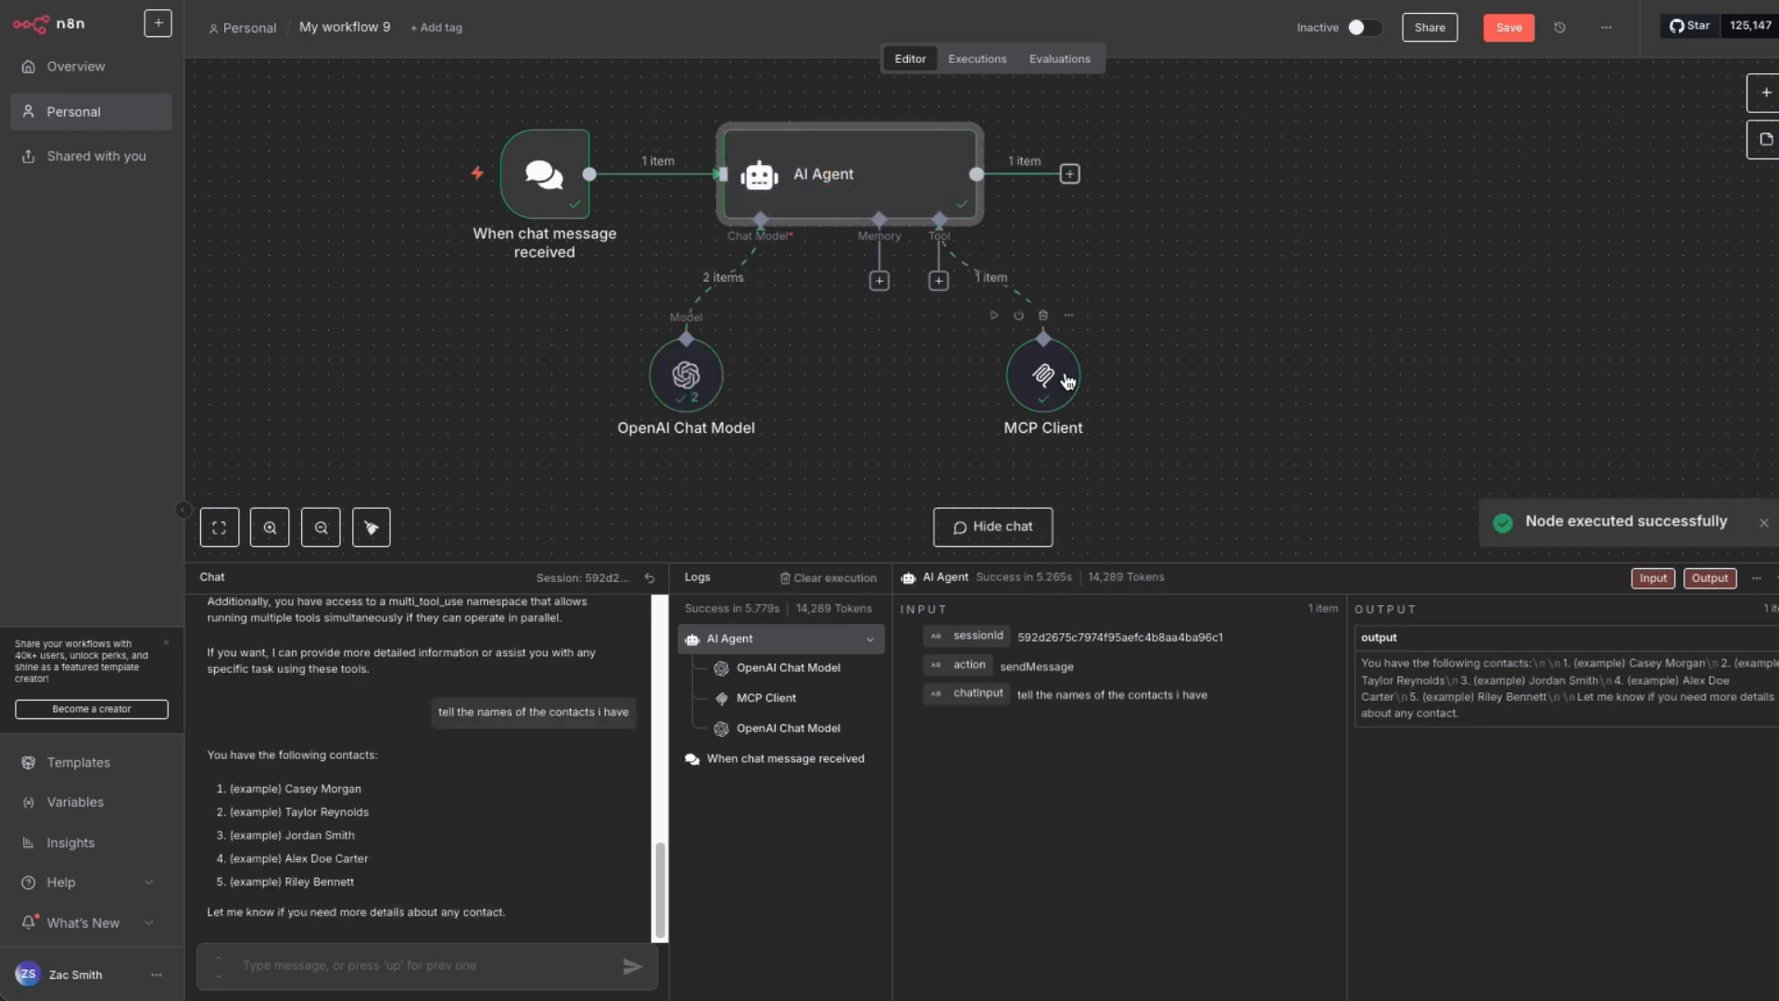
mouse_move(280, 772)
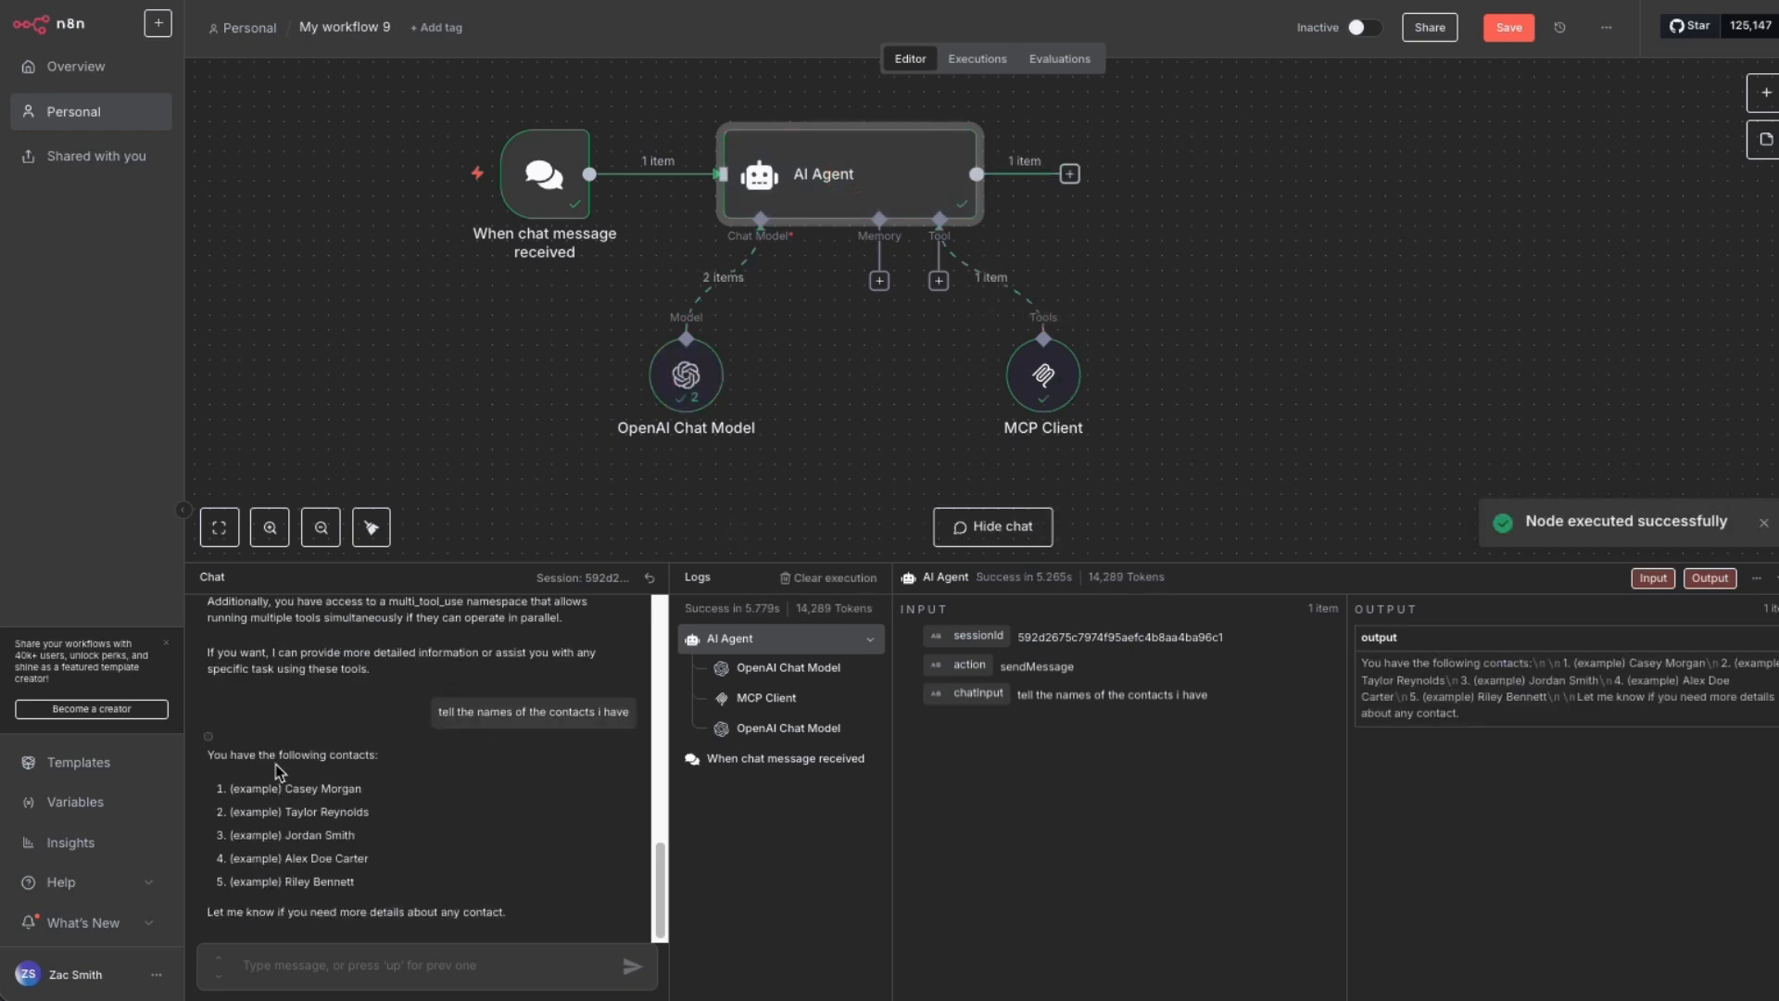
- Ask the agent 'Can you give me the phone number for Taylor' and start the next message
type("Ca")
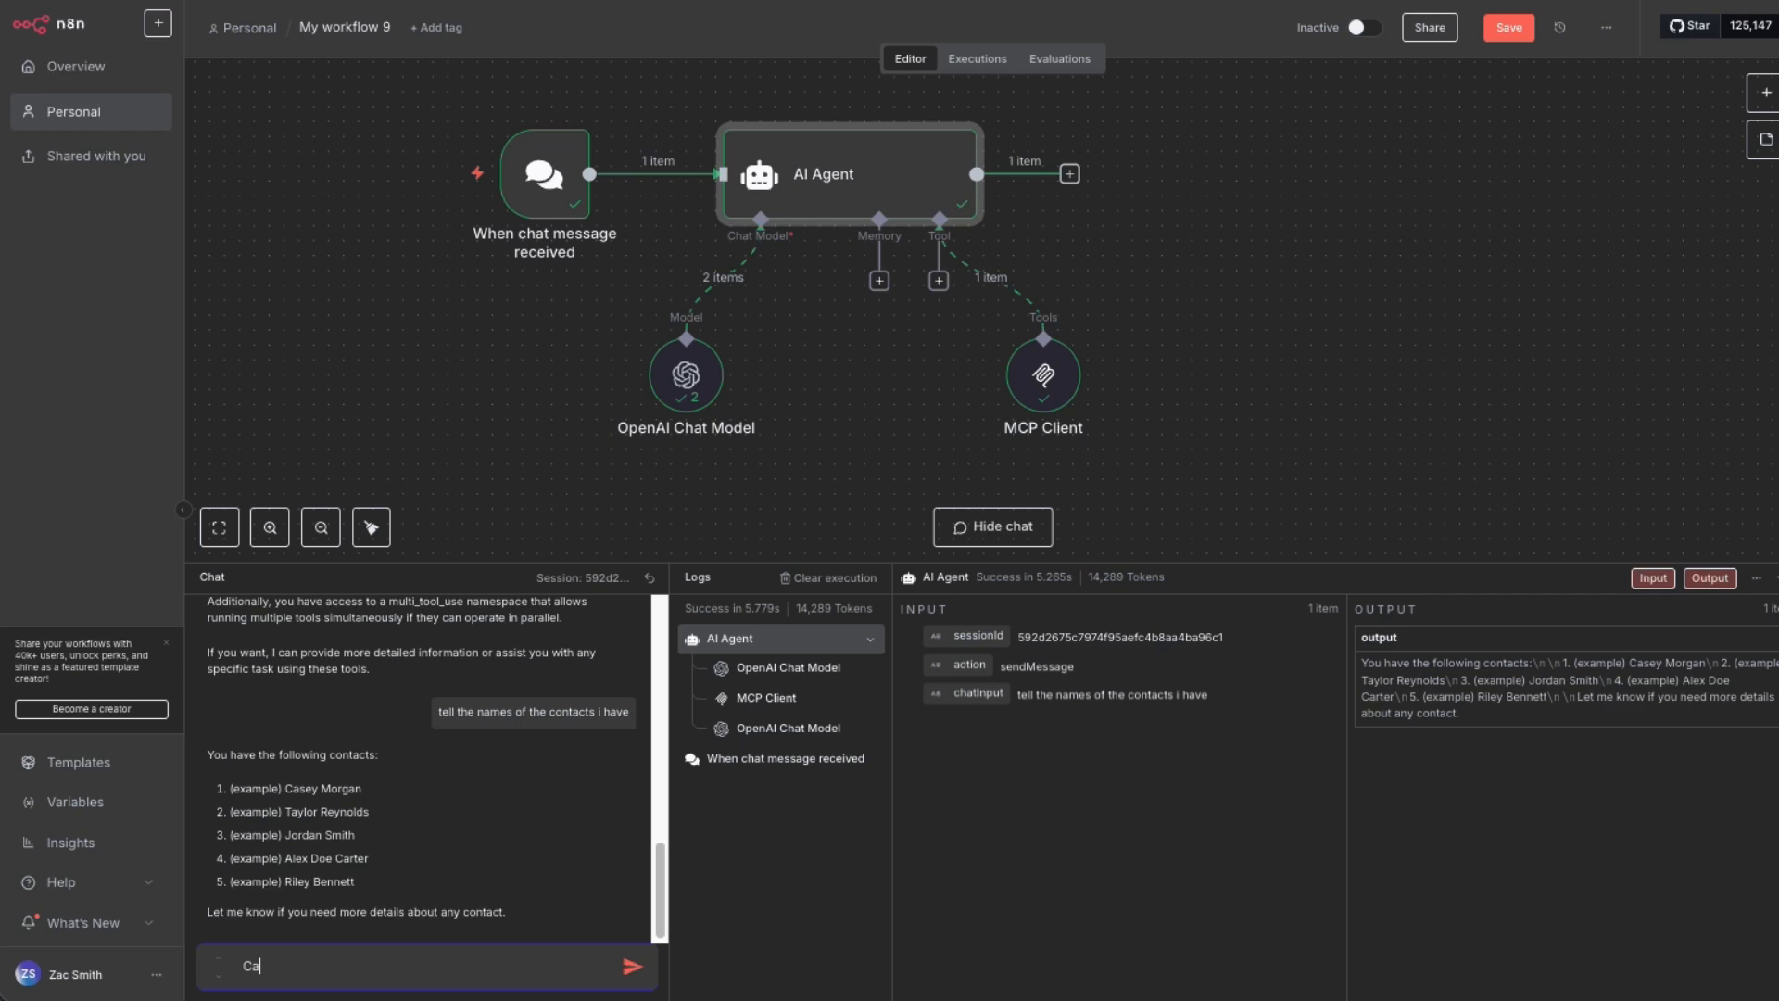
type("Can you give me the")
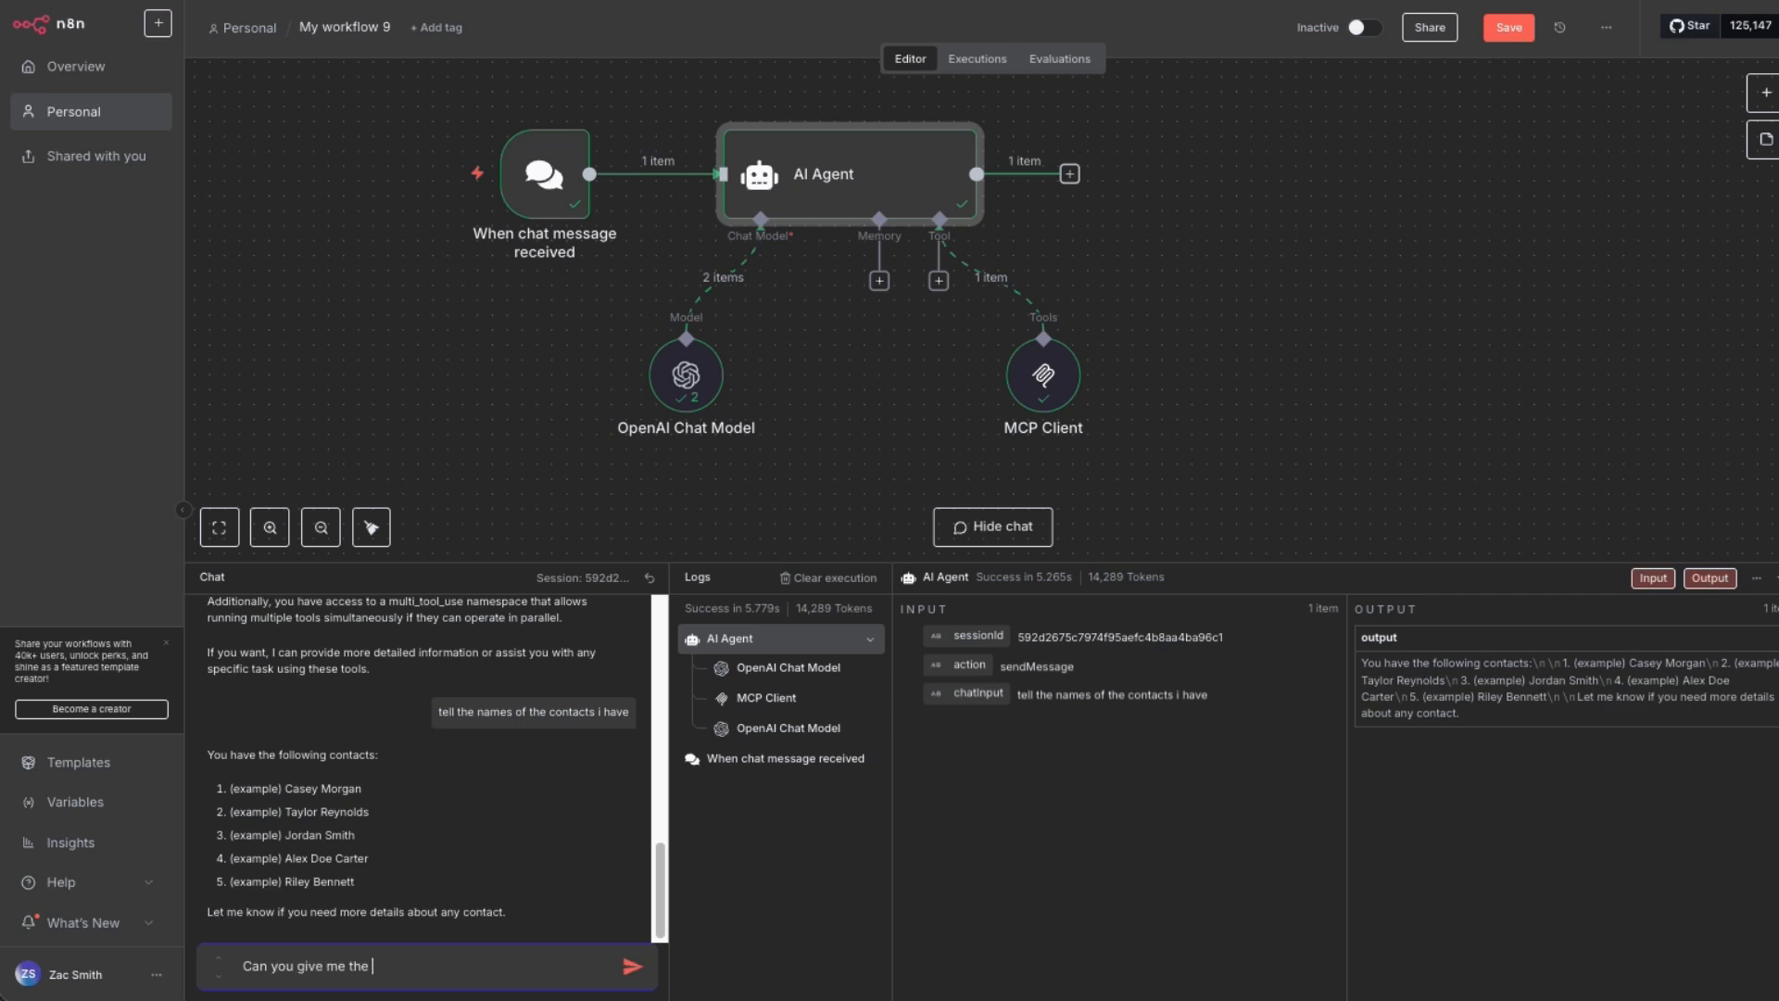
type("phone number for")
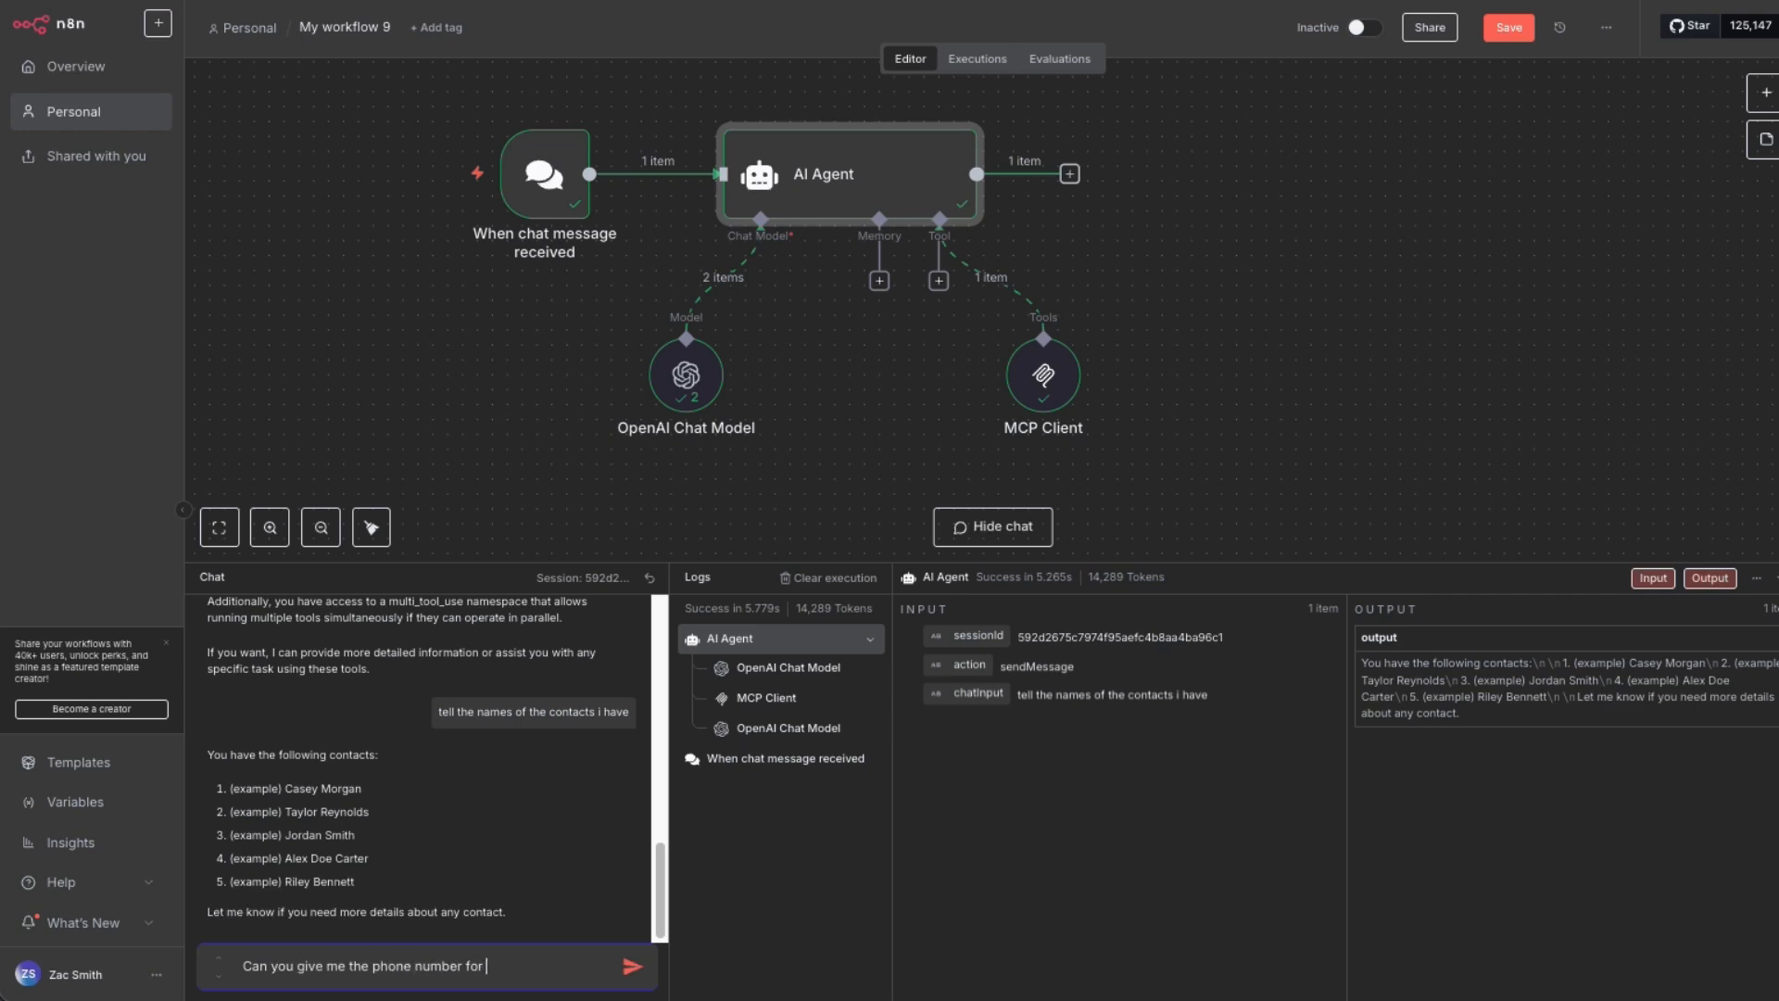
left_click(632, 966)
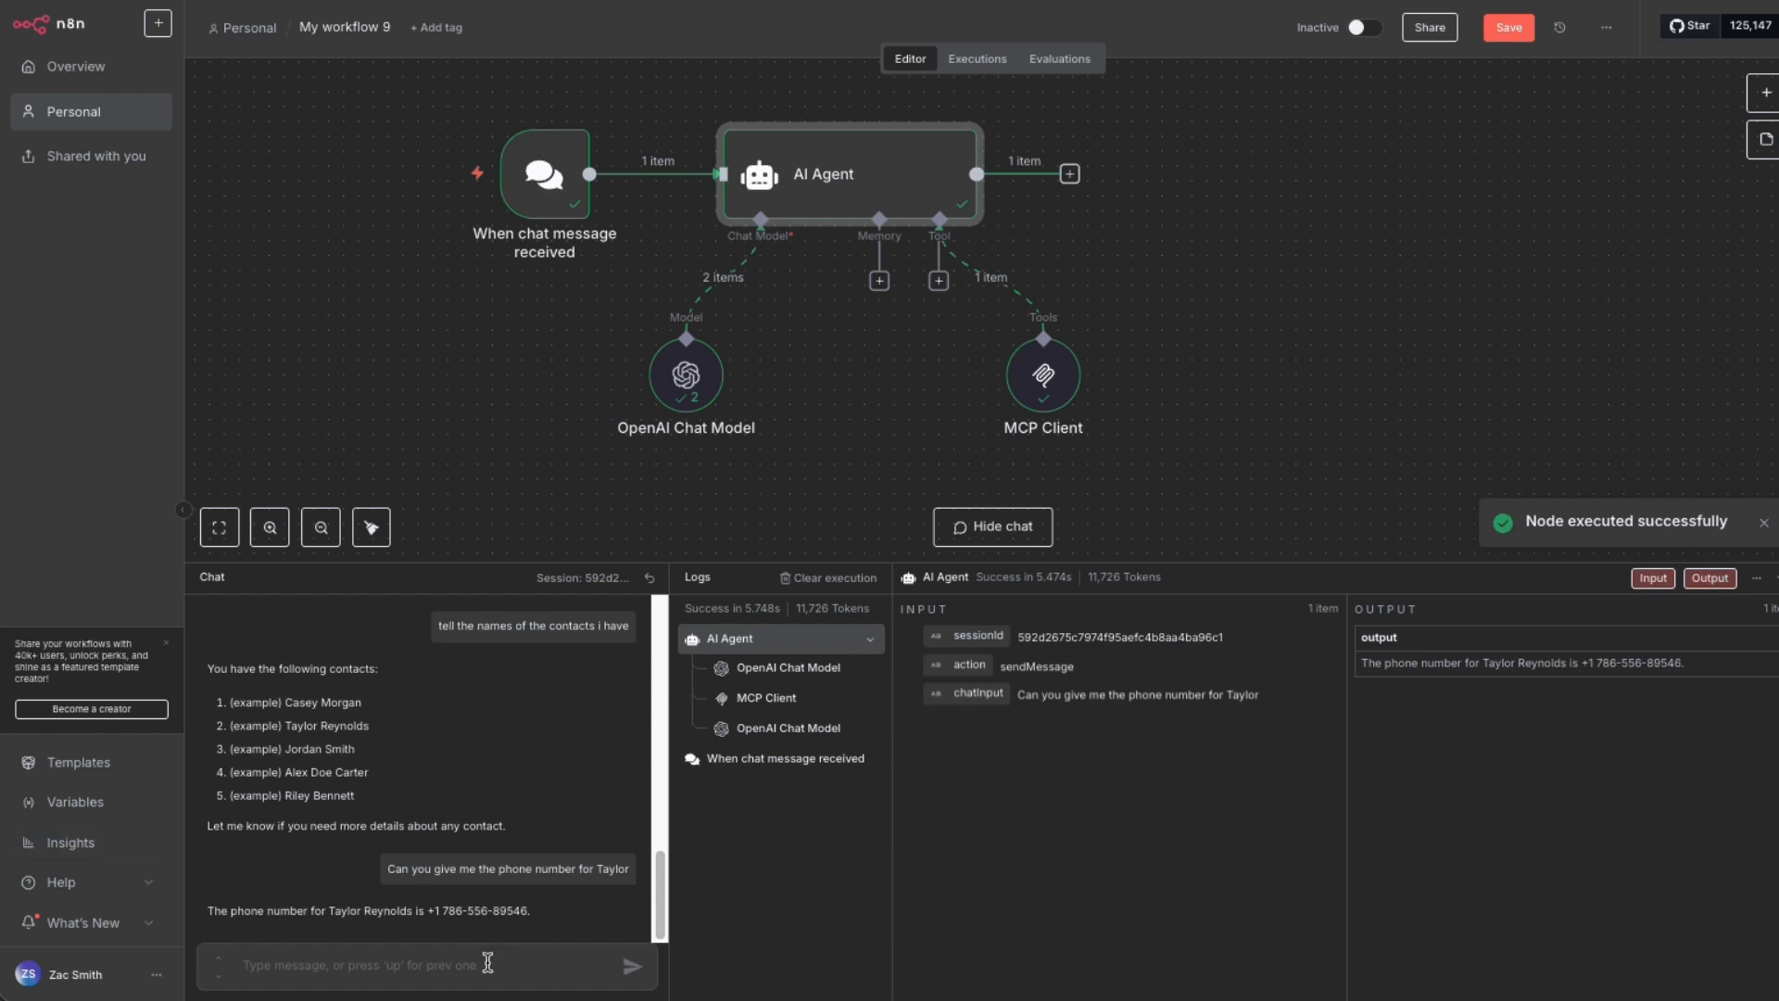
type("Lets ad")
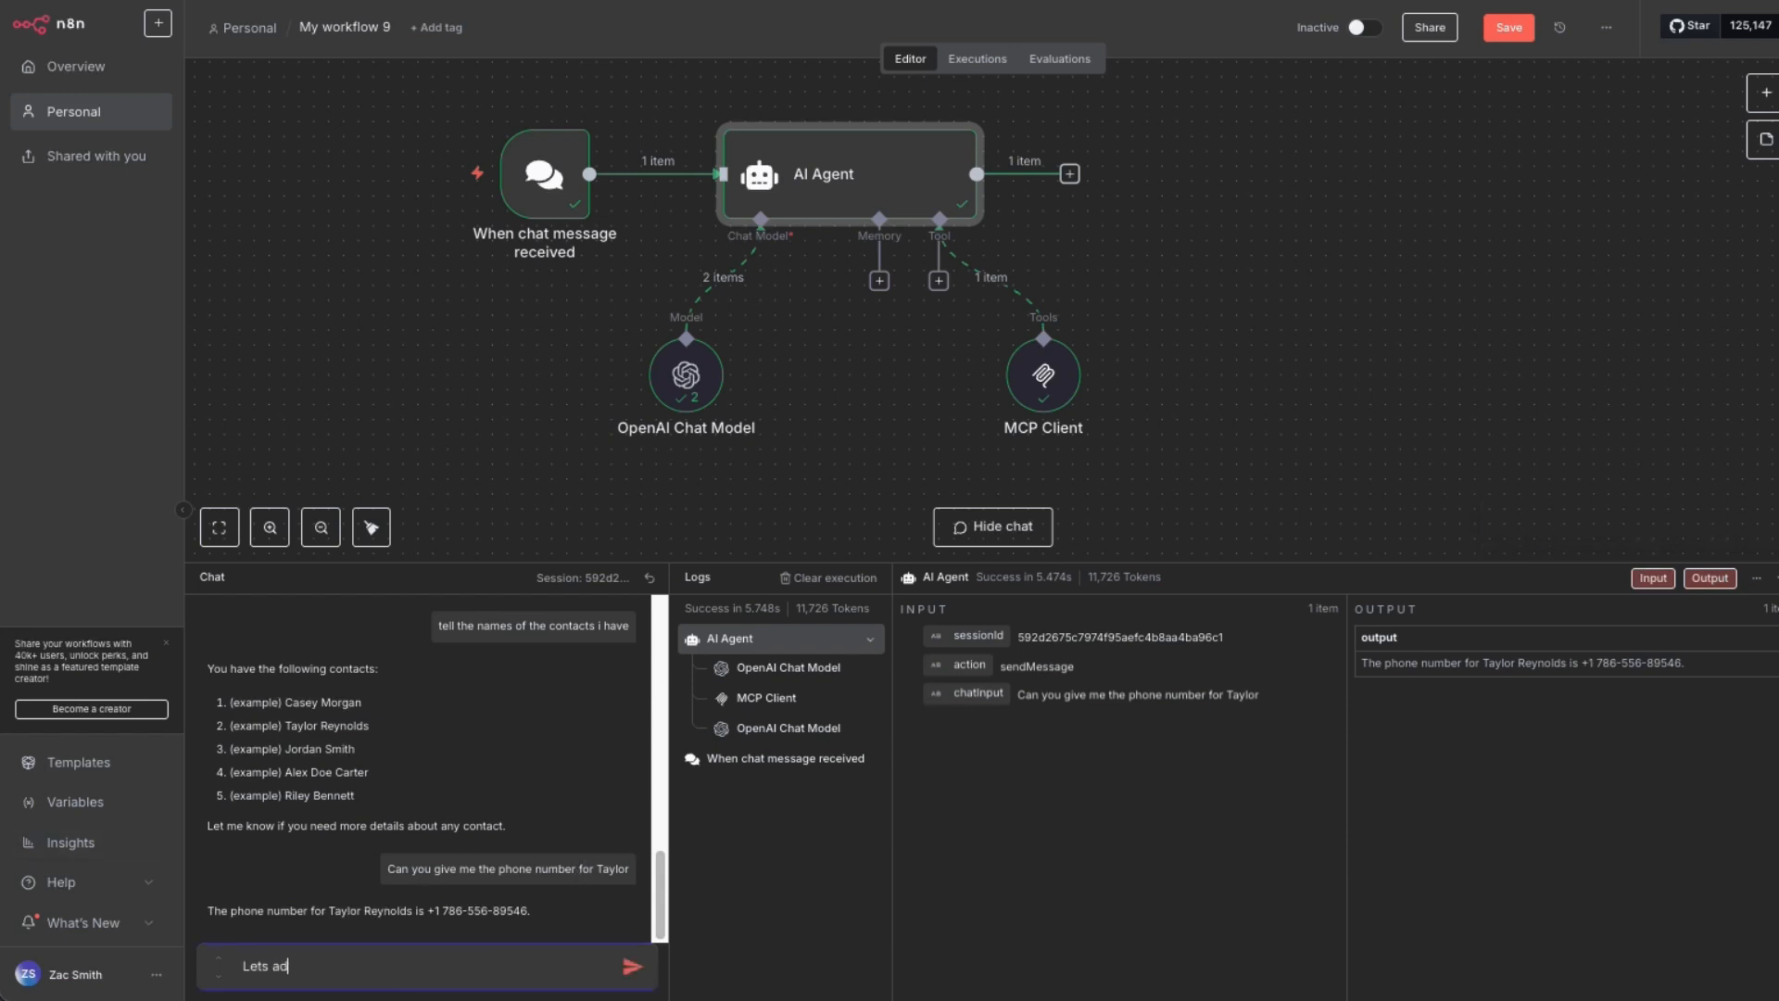
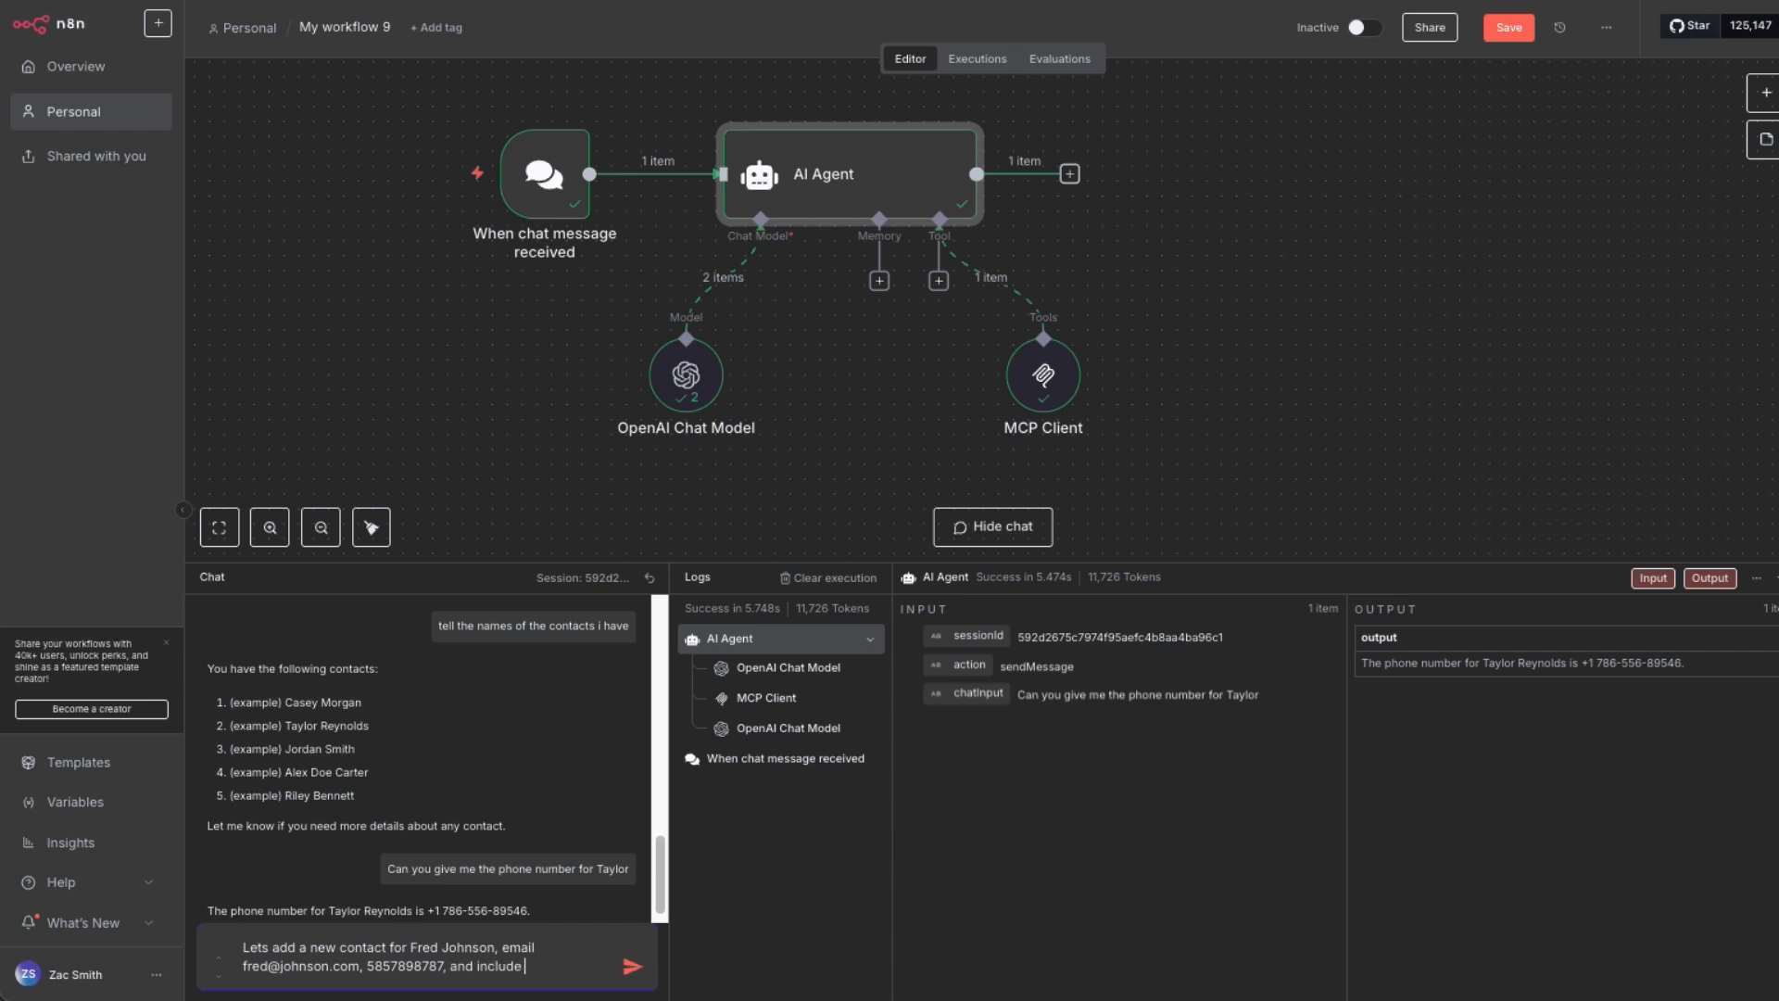
type("tag of test")
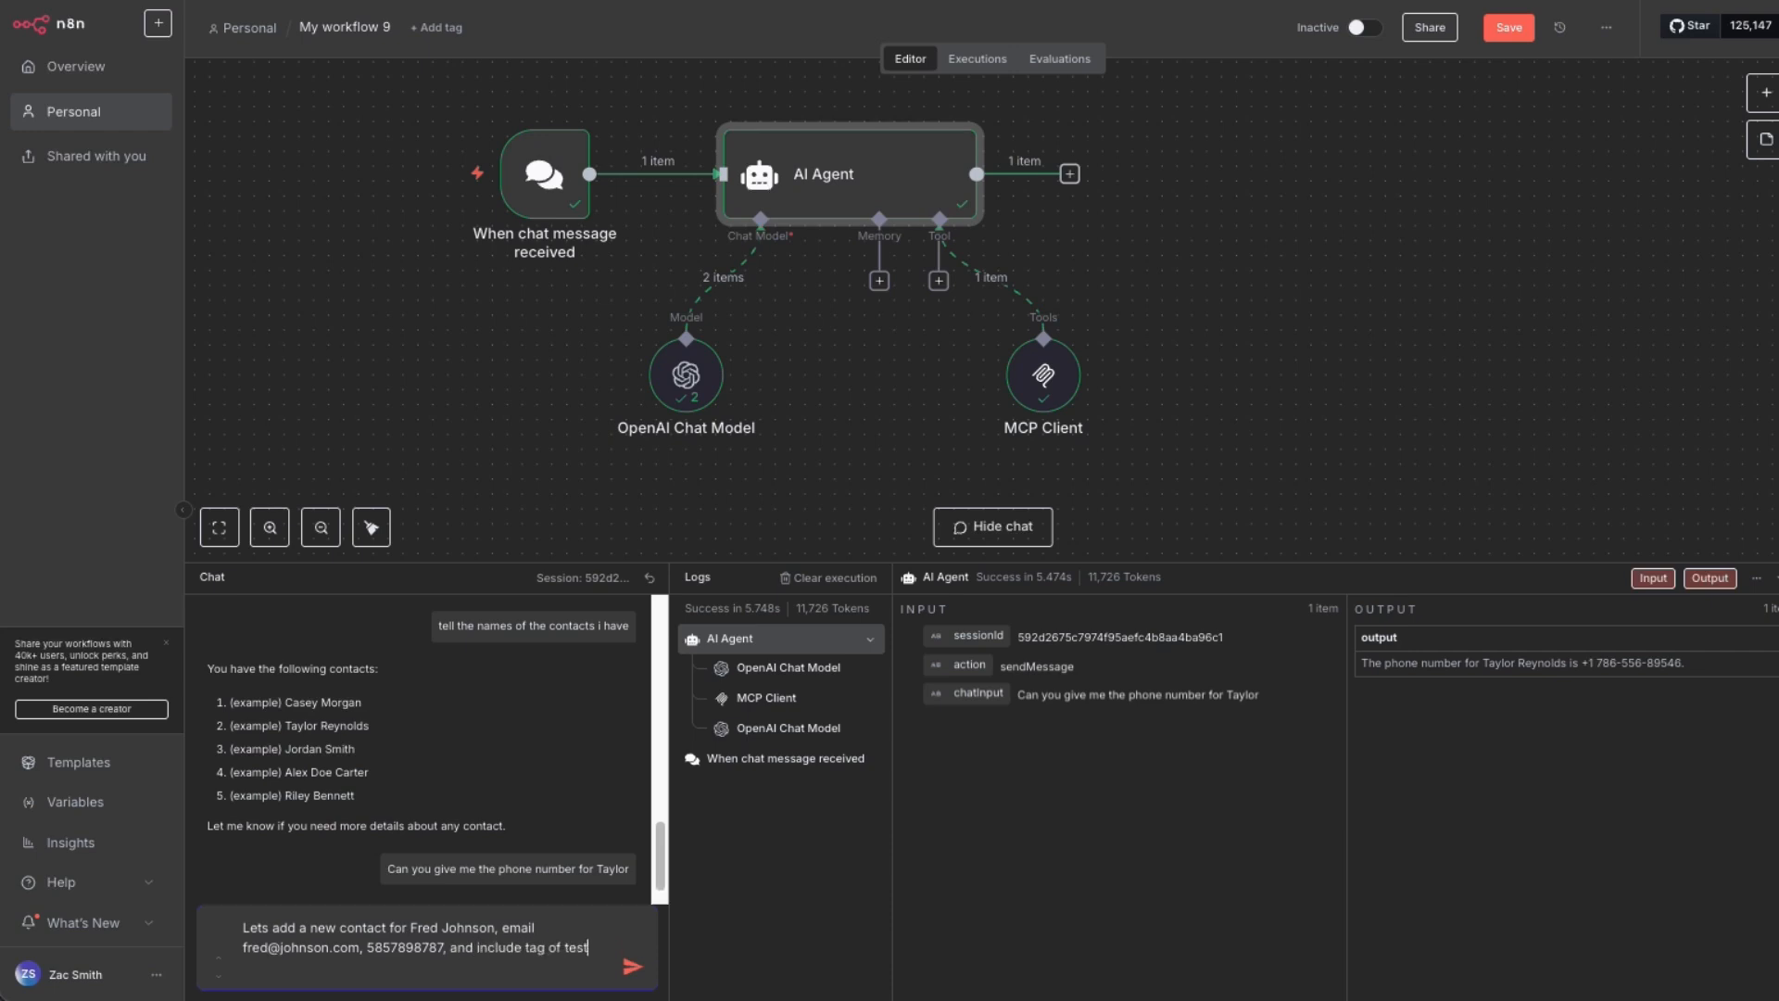
left_click(630, 967)
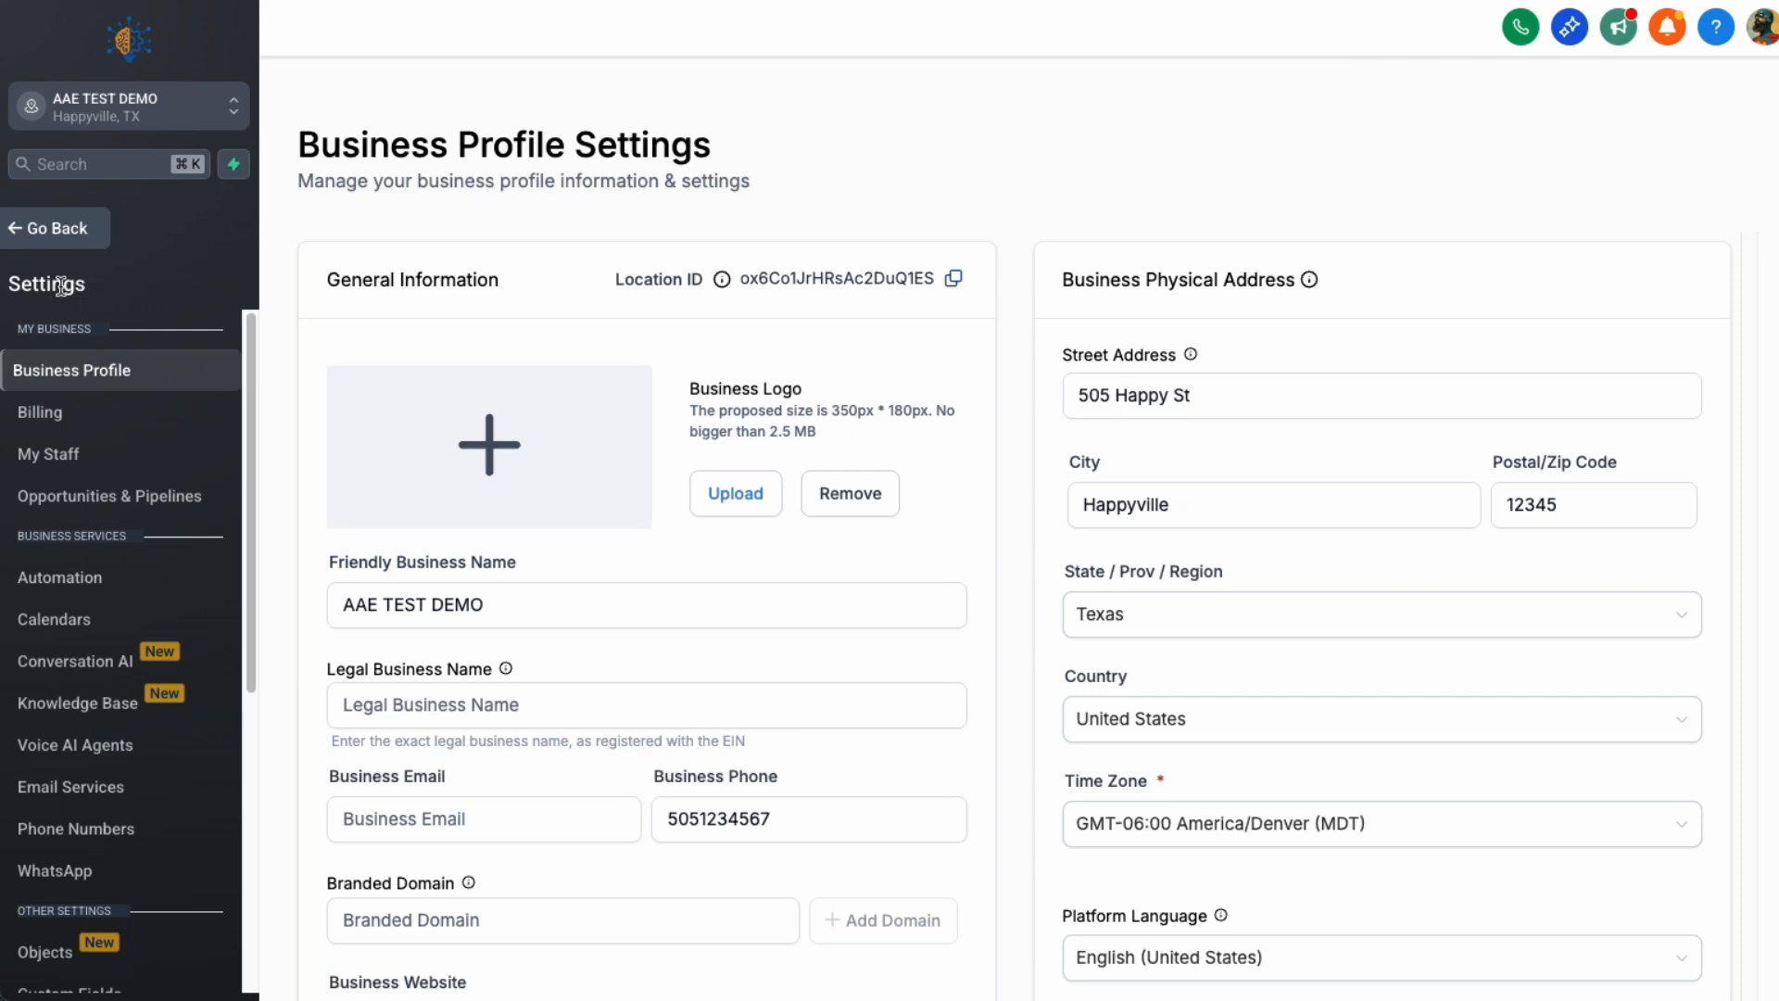
left_click(81, 441)
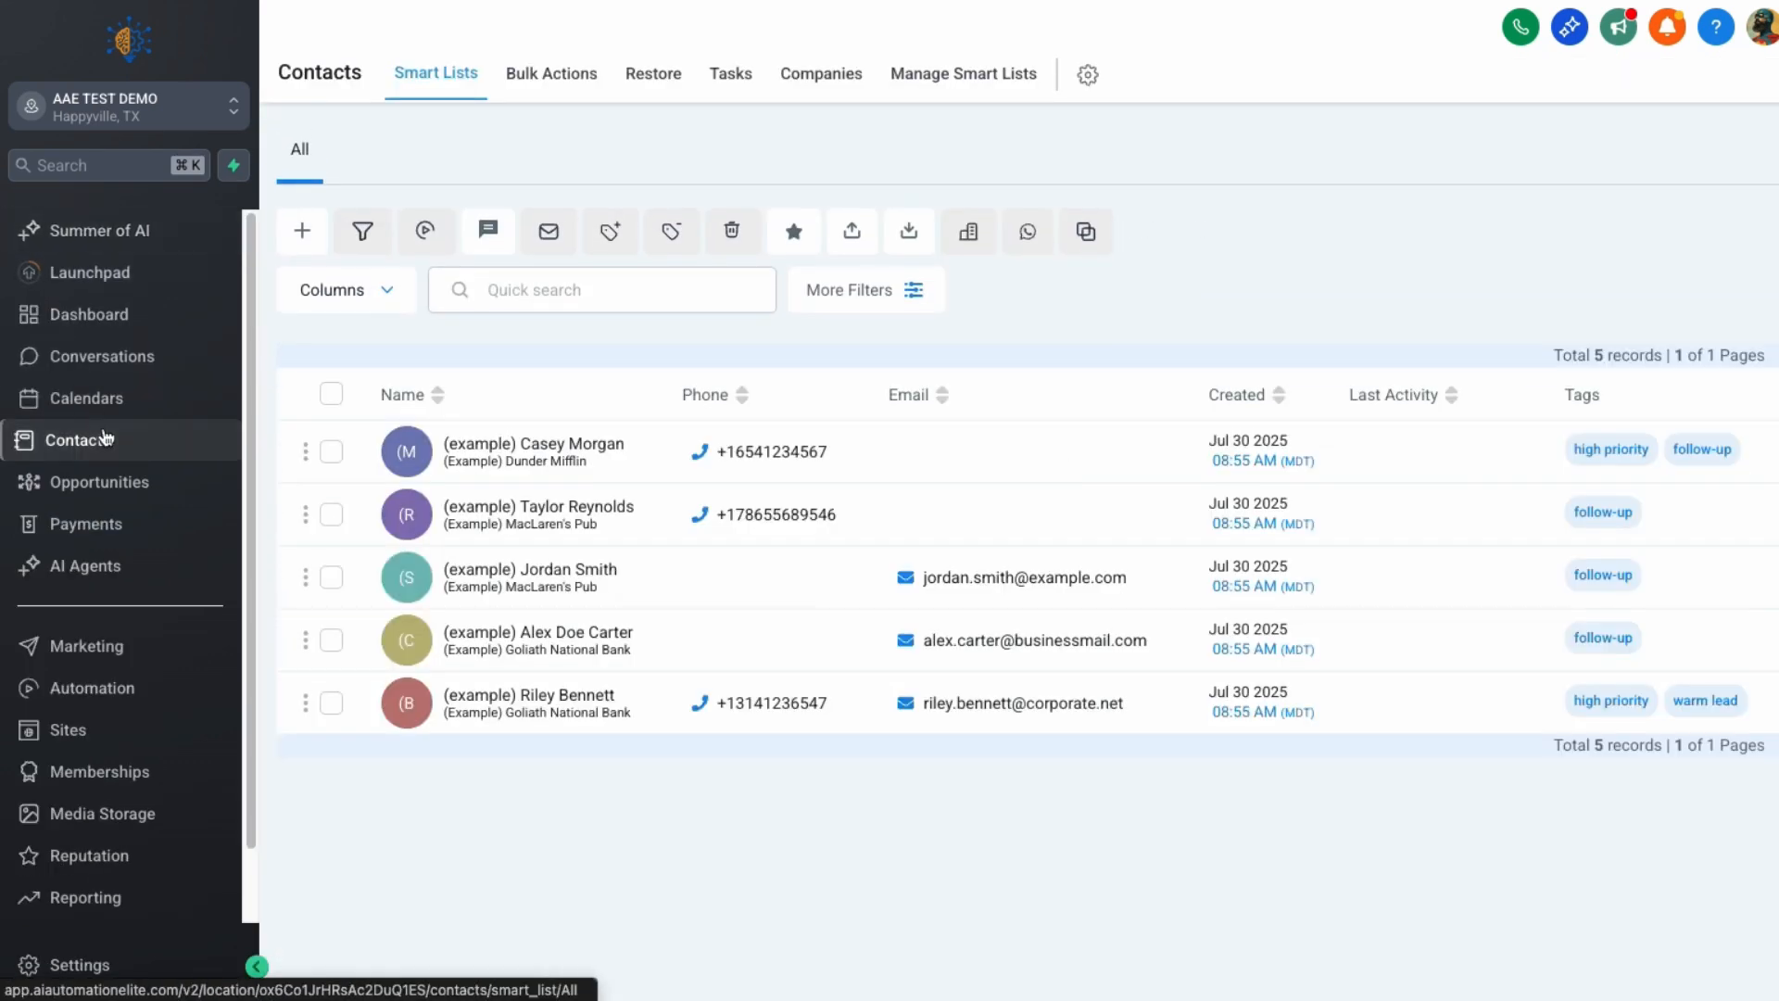
mouse_move(302, 232)
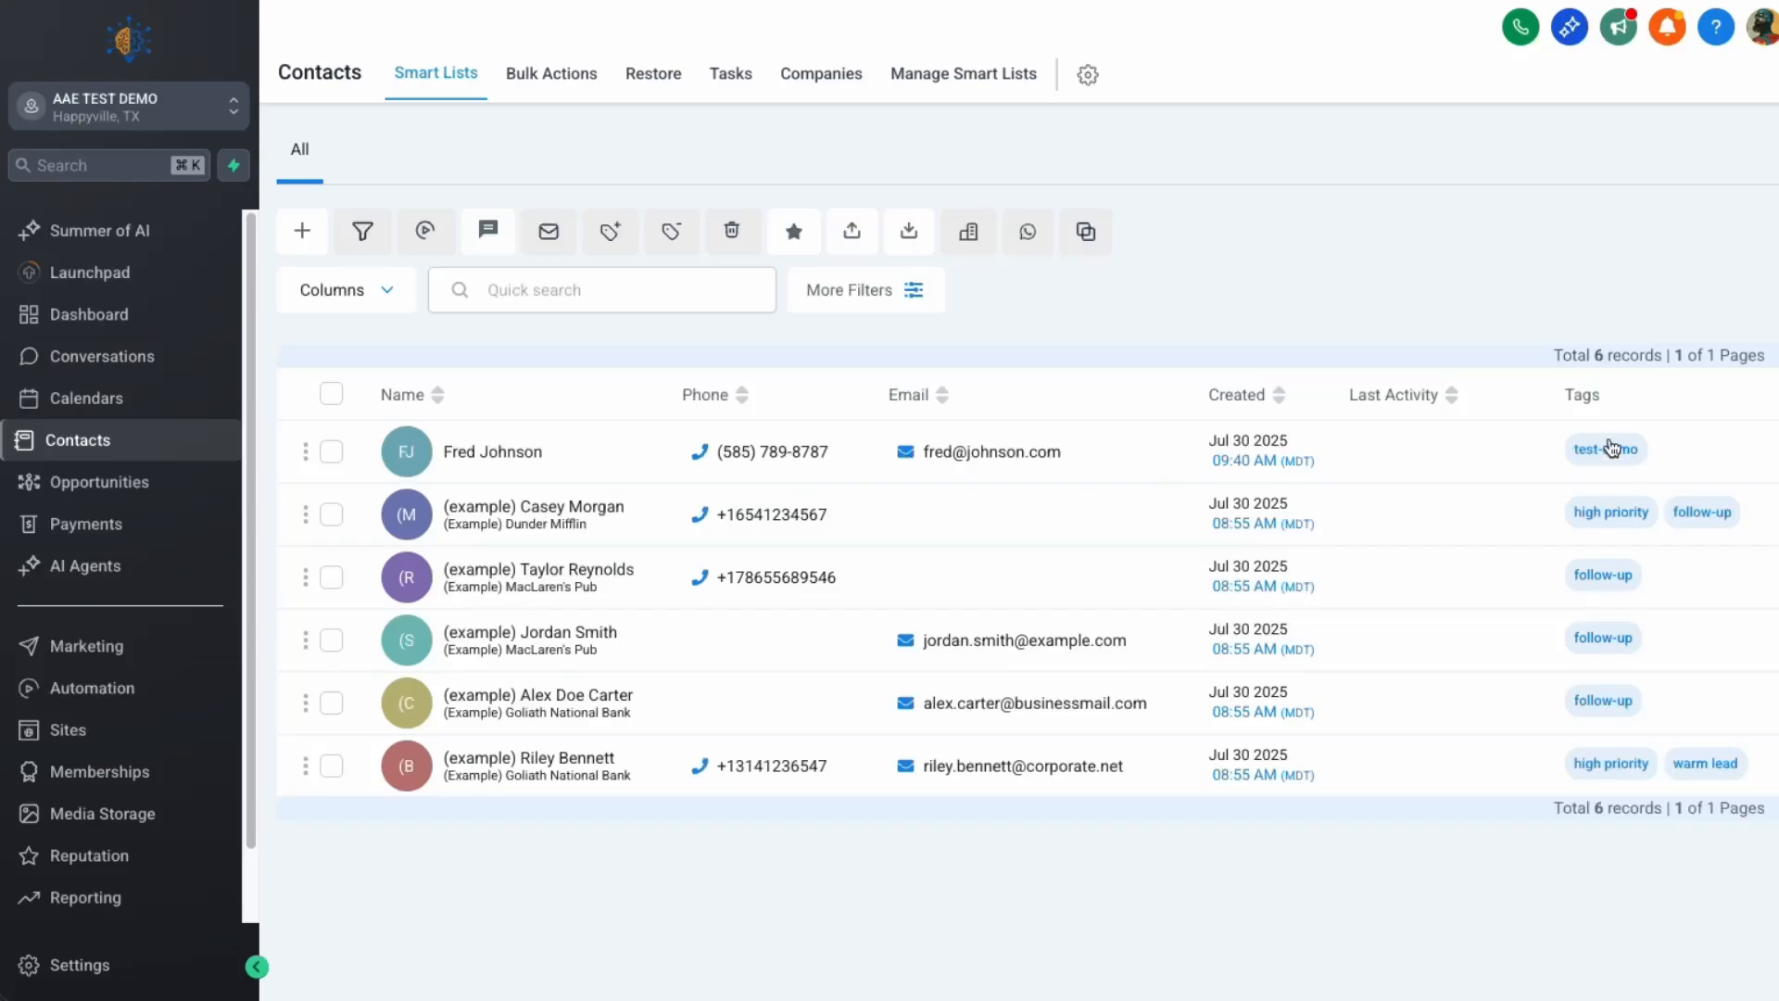
mouse_move(674, 443)
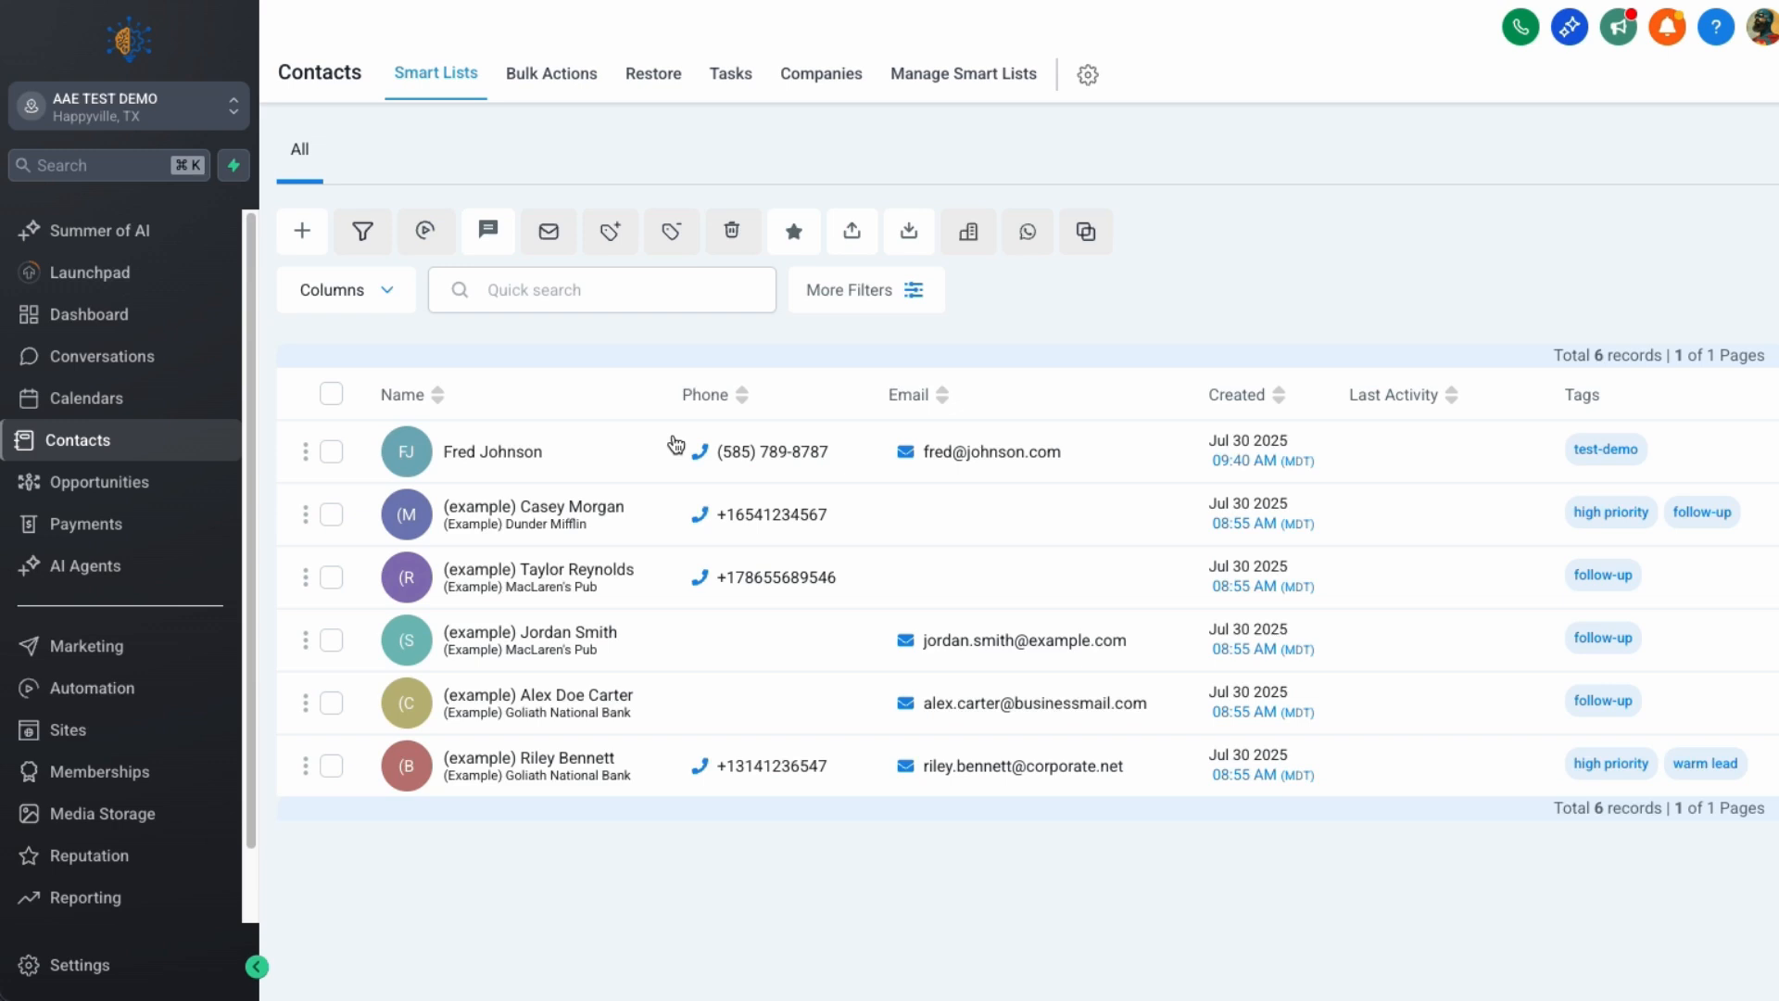
mouse_move(674, 443)
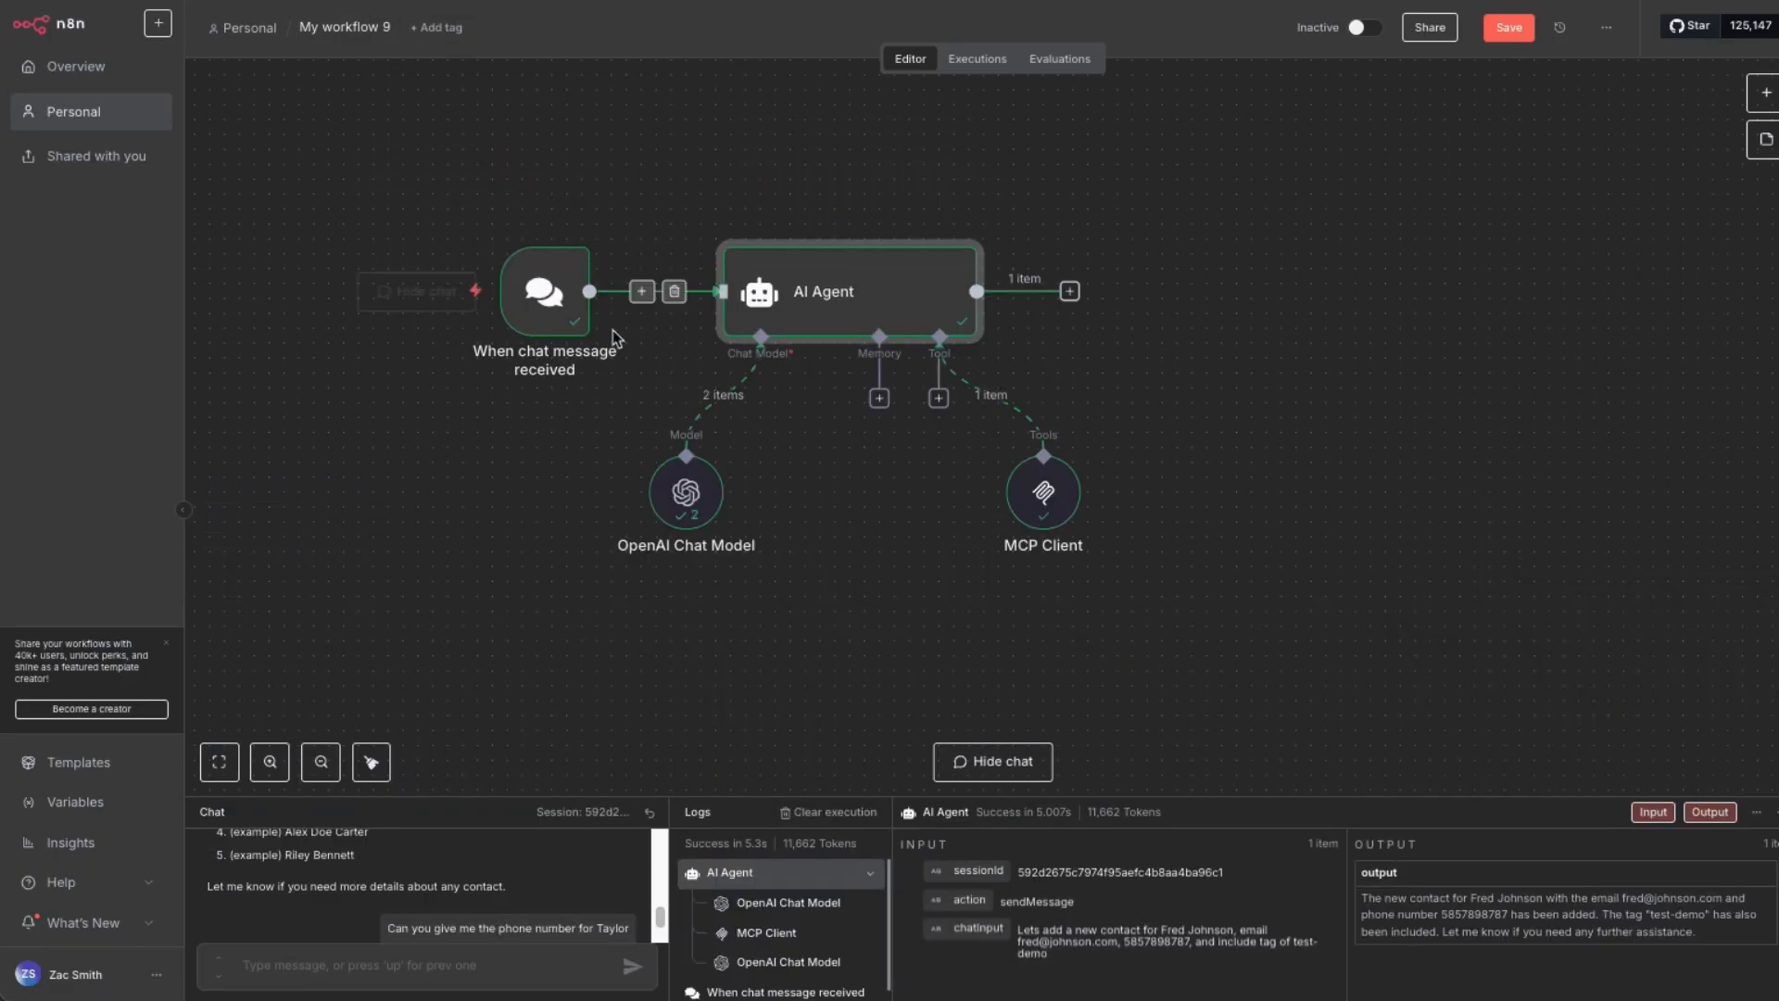
mouse_move(543, 295)
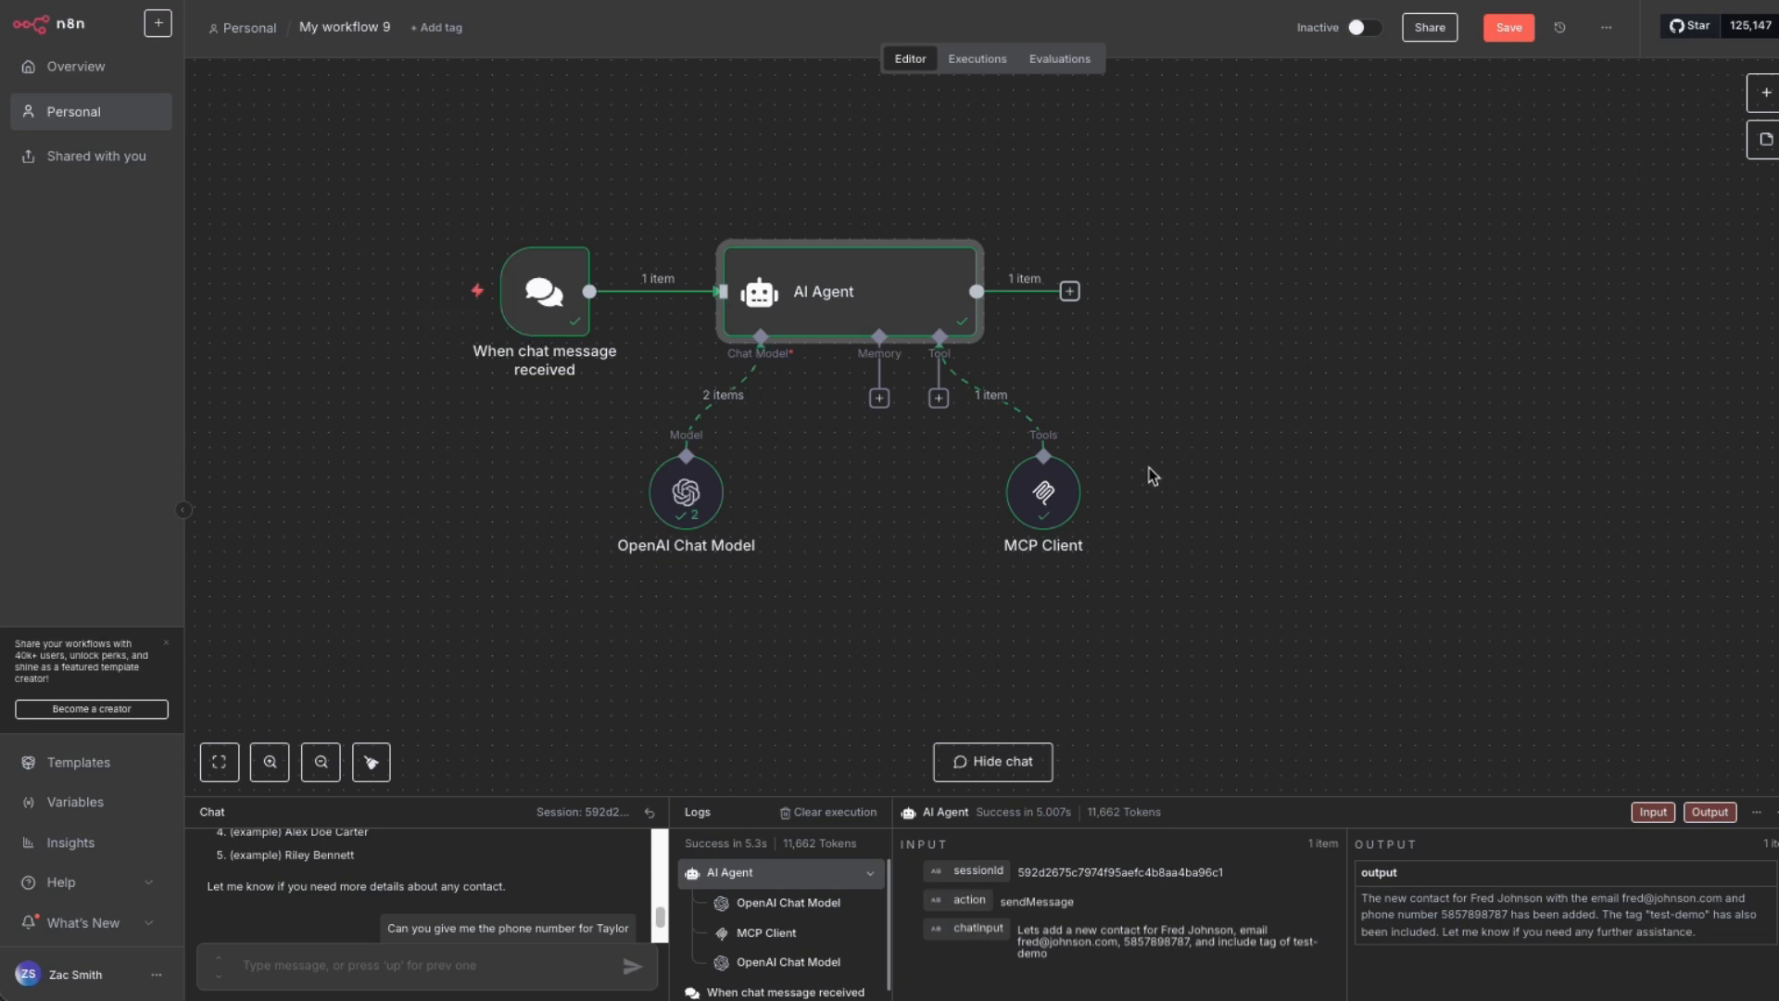
mouse_move(1155, 575)
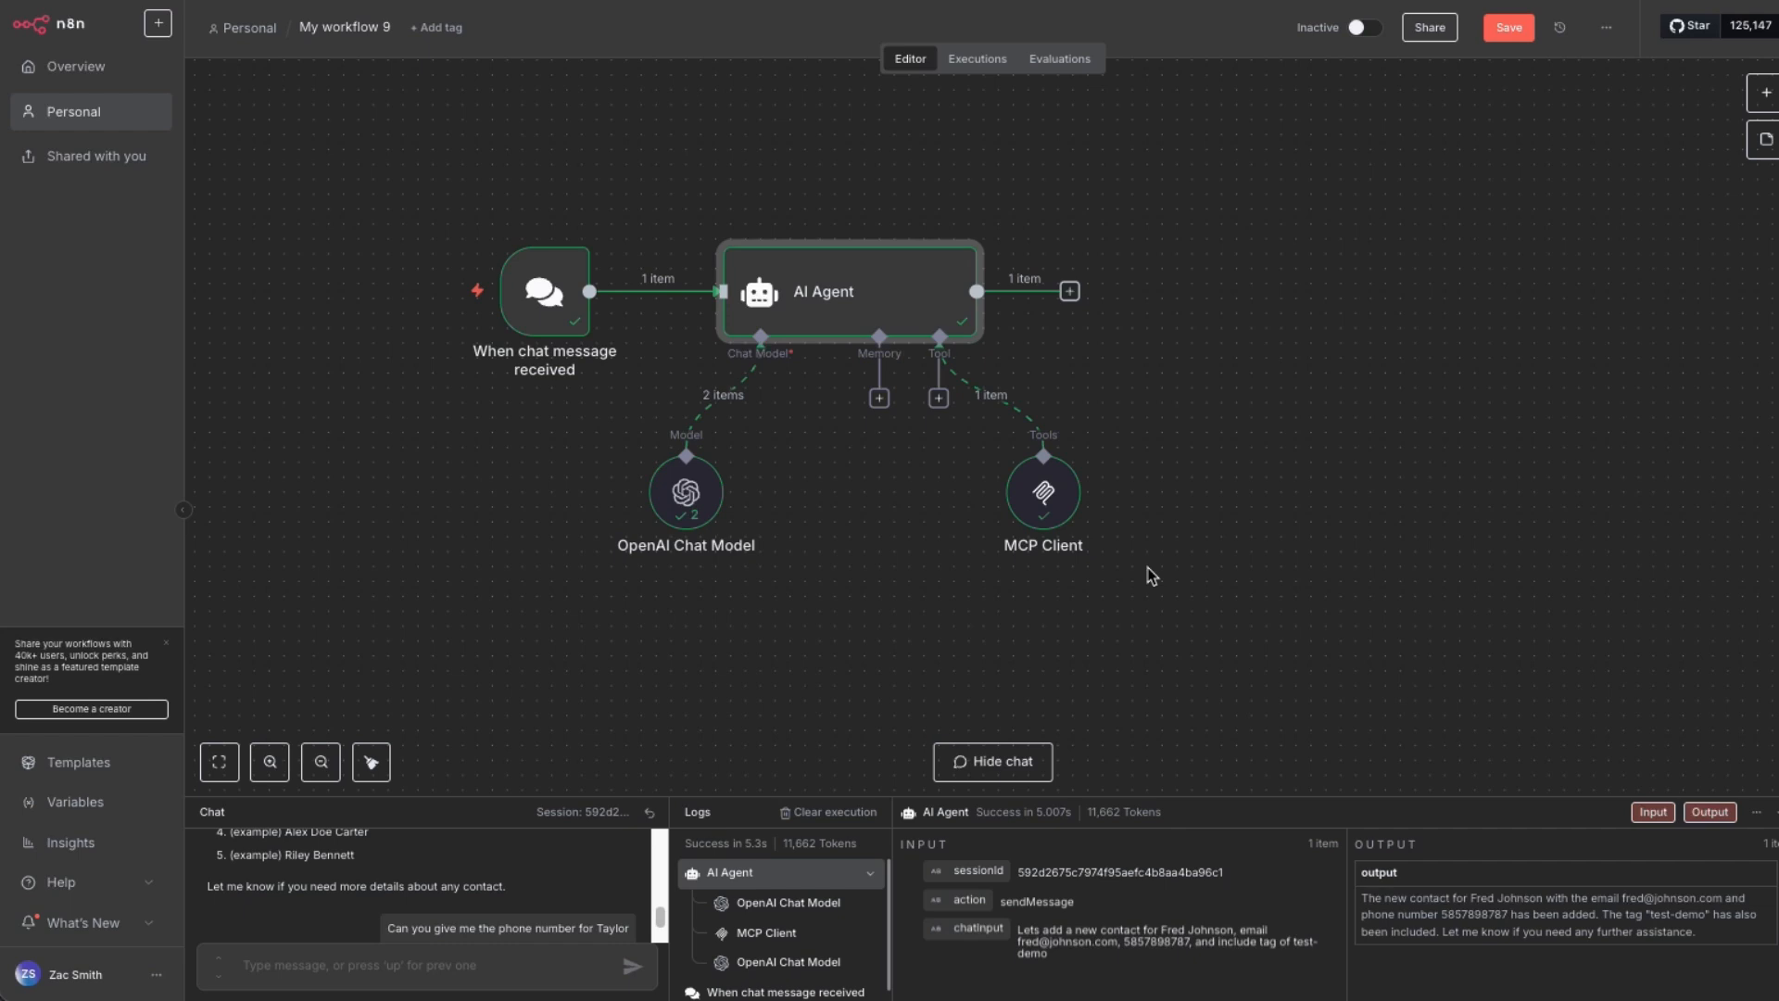
mouse_move(811, 482)
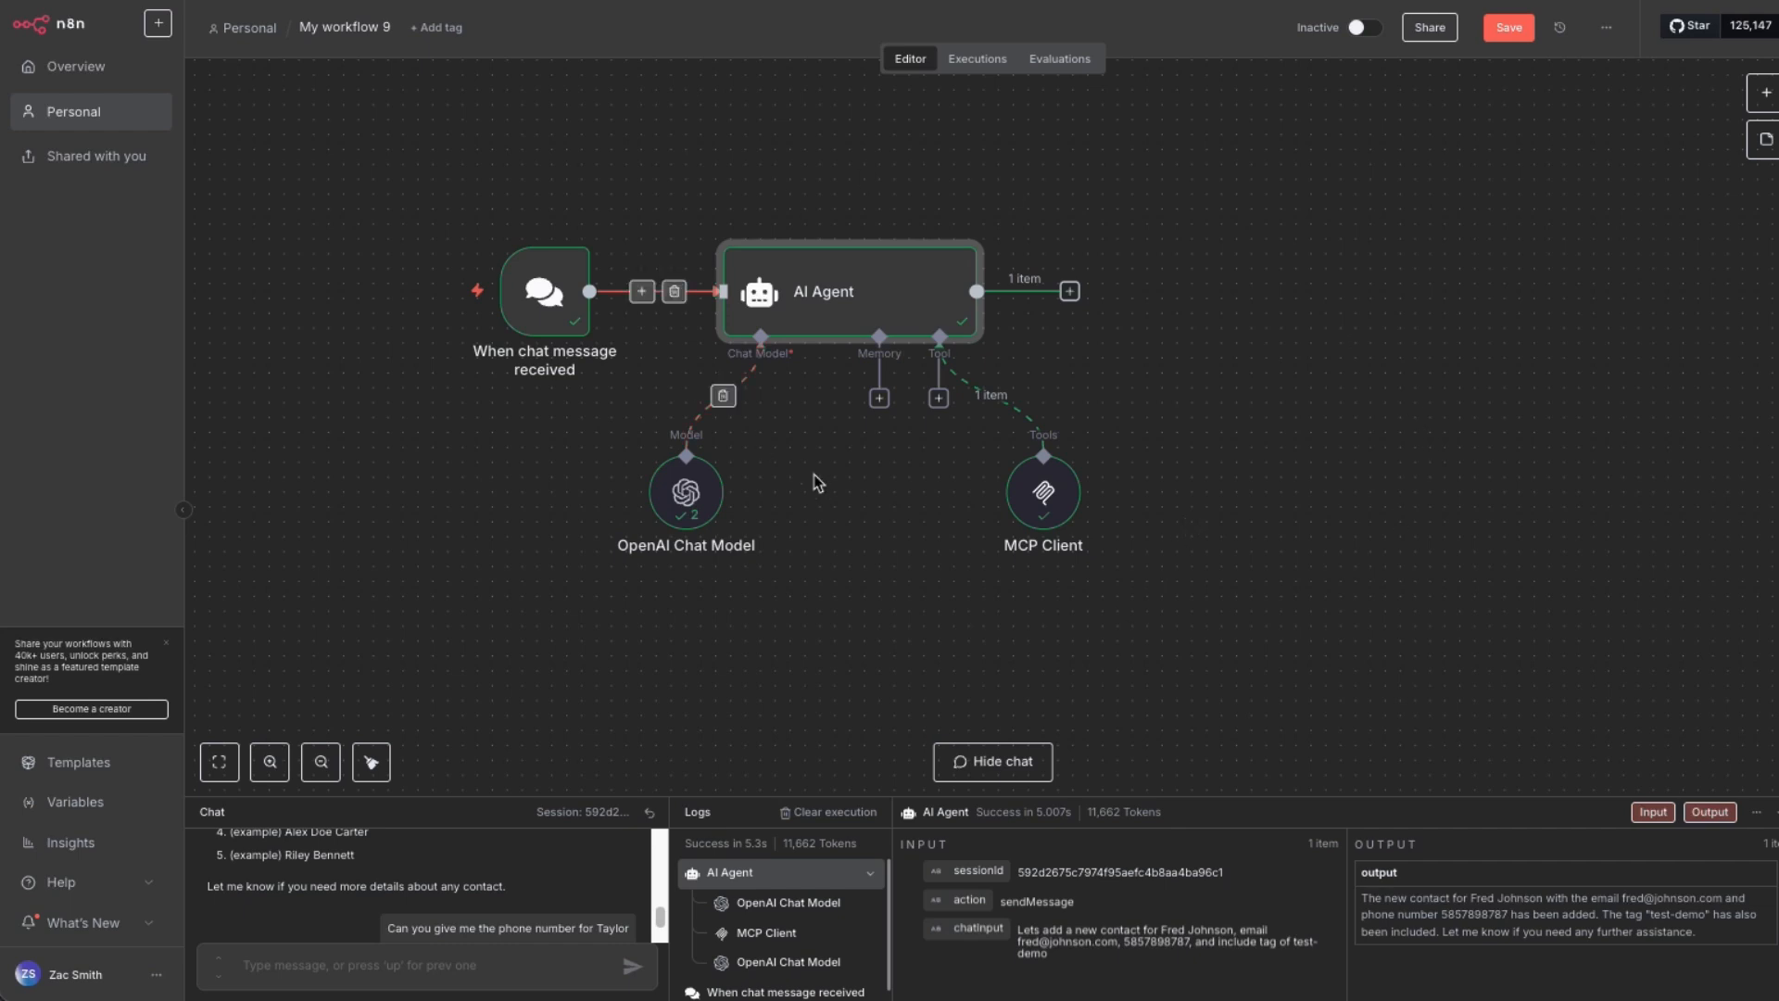
mouse_move(619, 321)
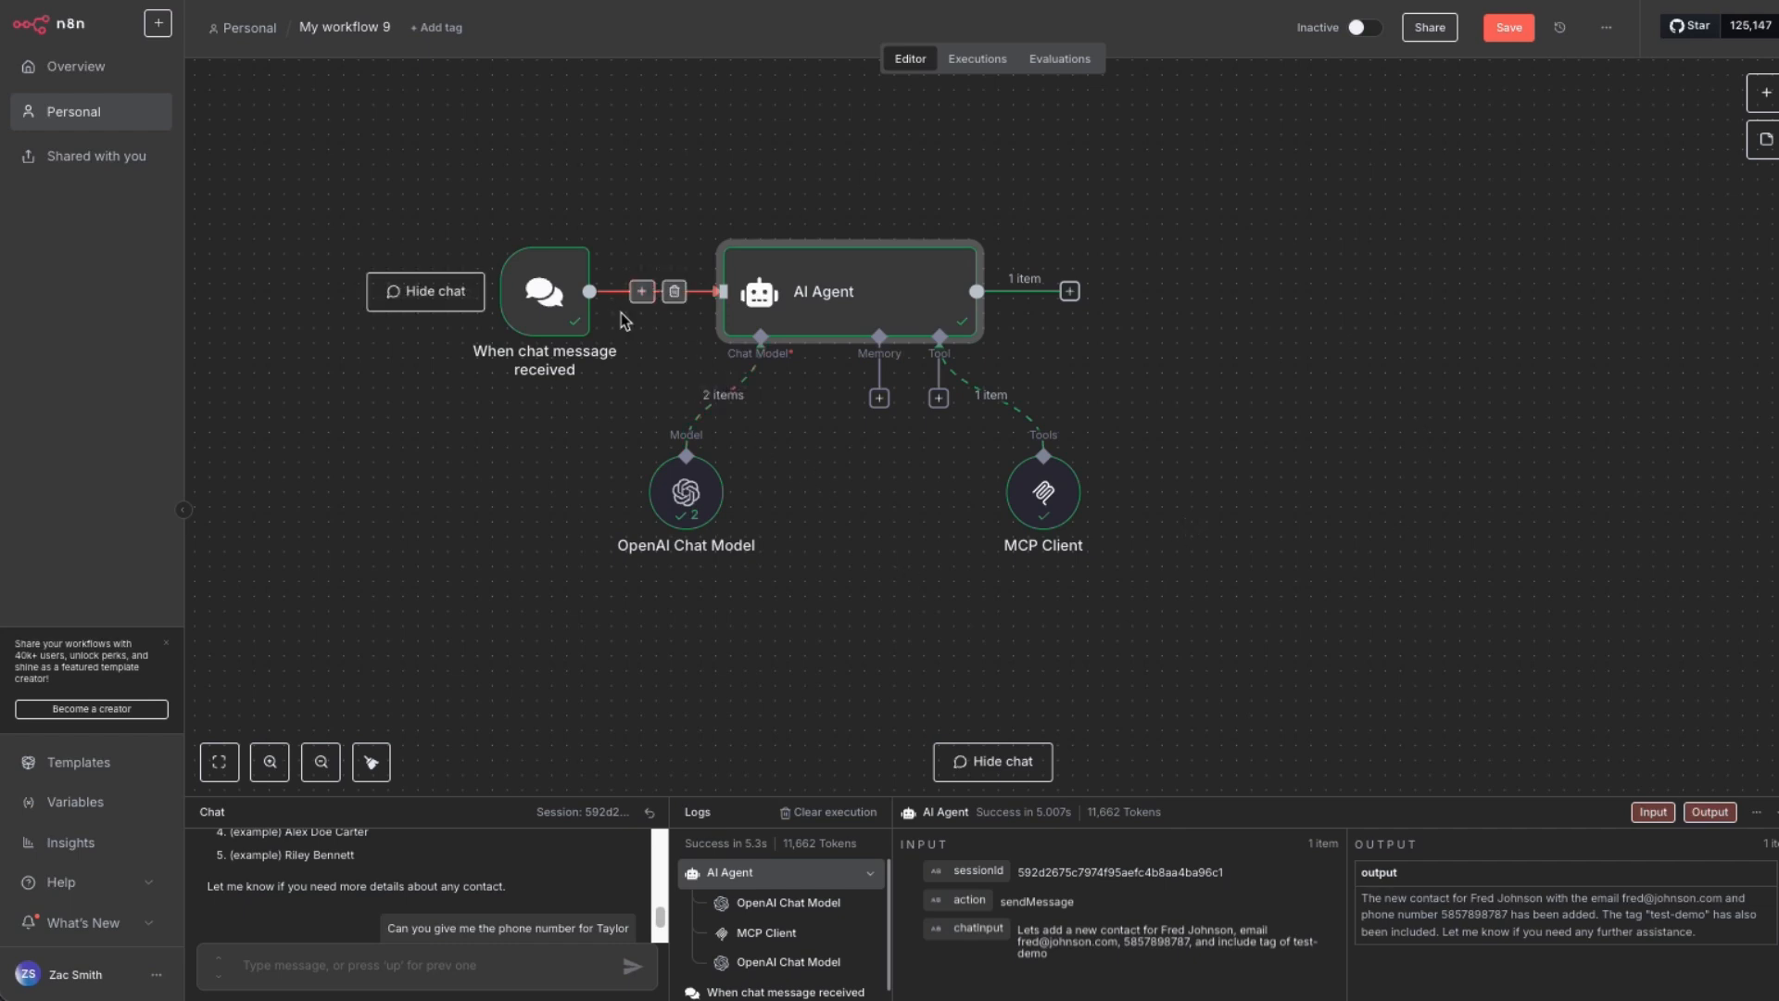
mouse_move(656, 331)
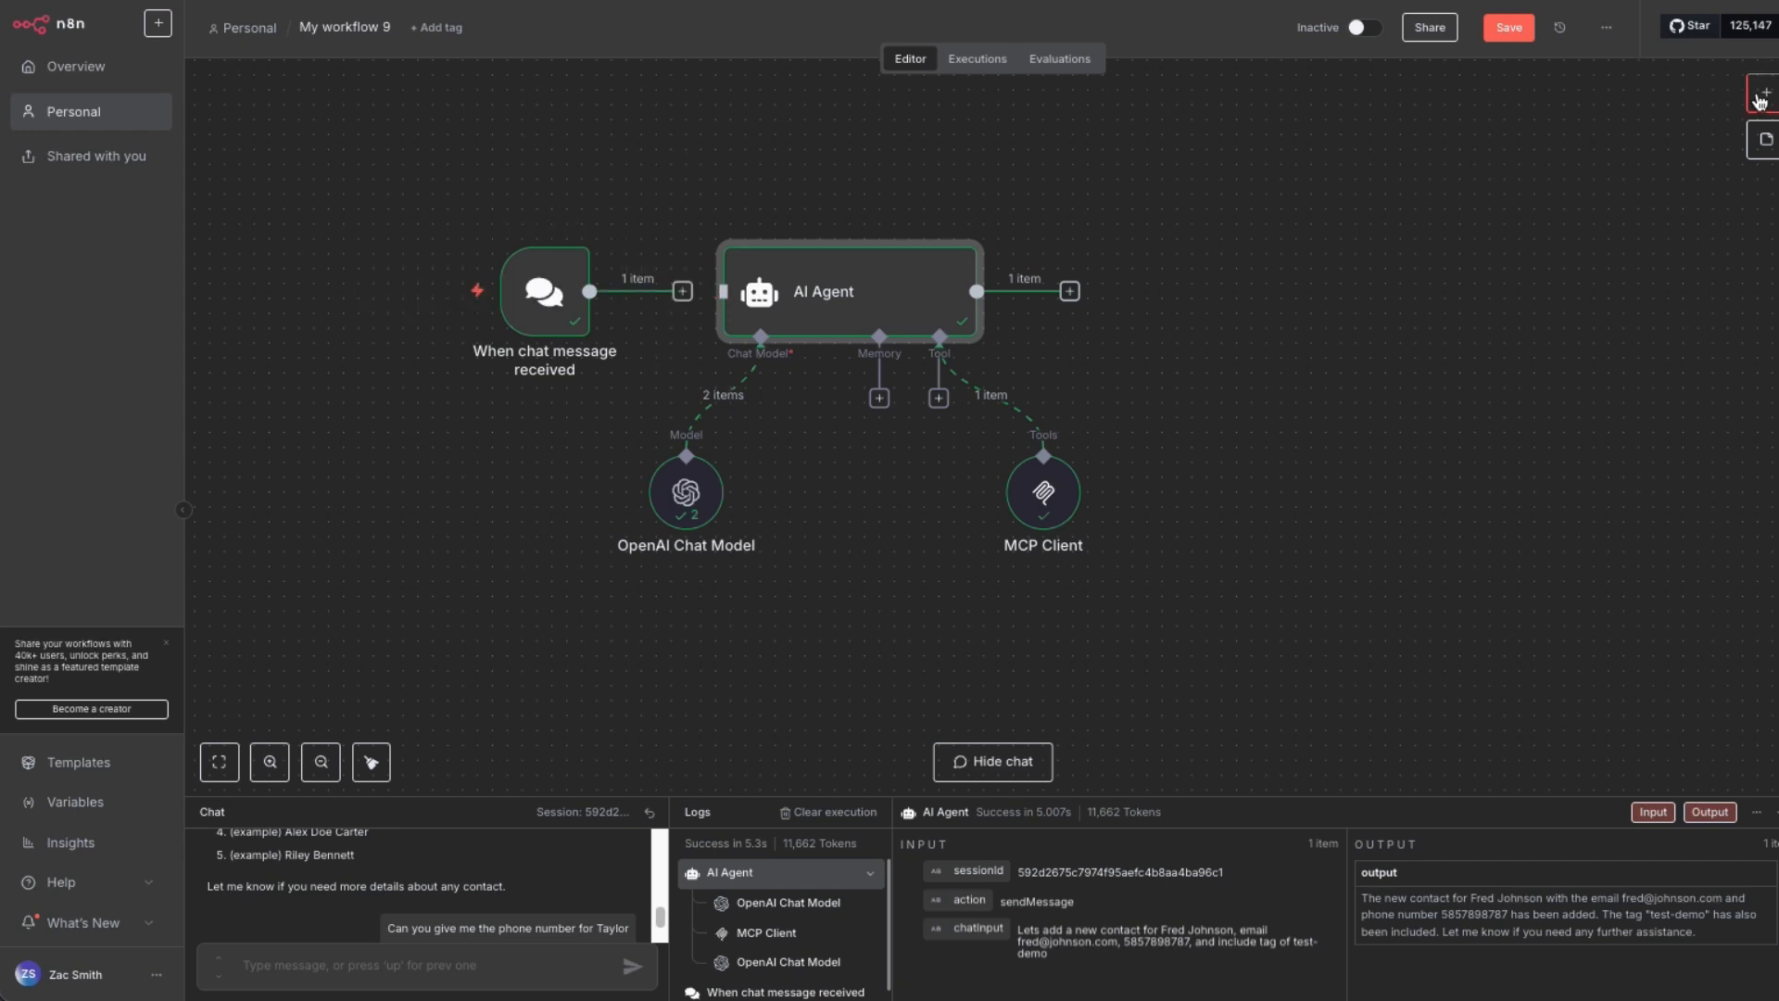
- Add an On new n8n Form event trigger with Form Title Test and one form element
left_click(1762, 93)
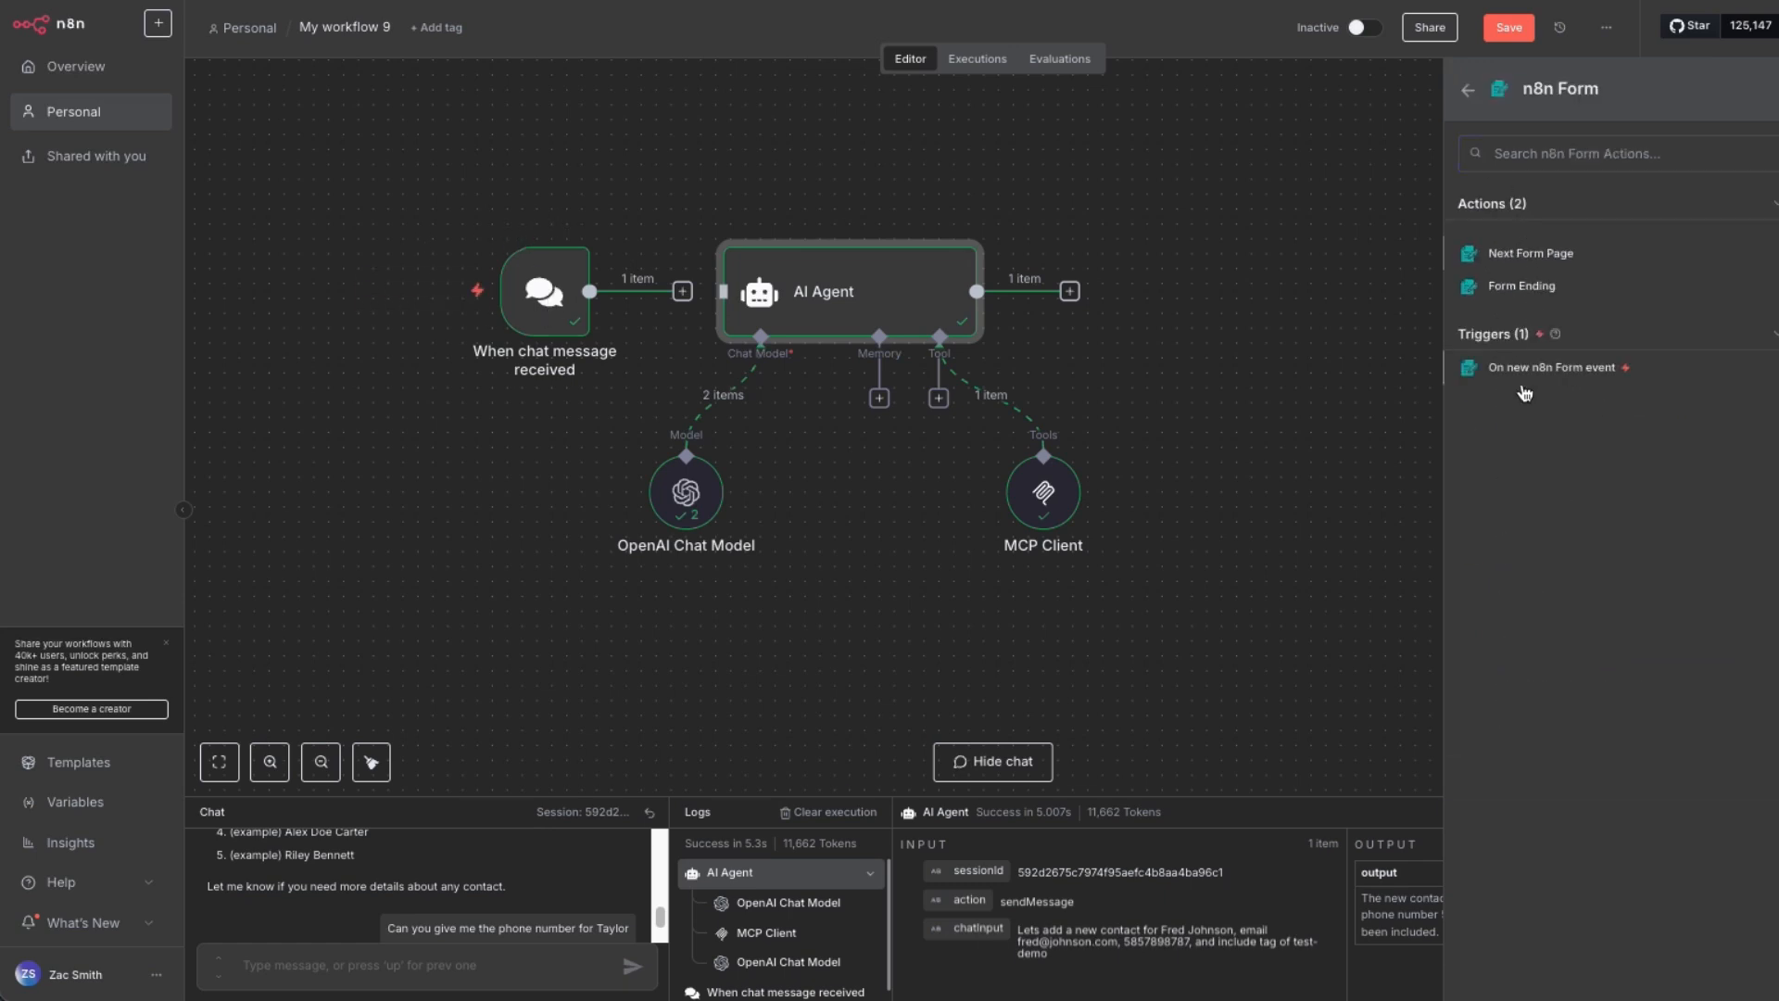
left_click(1546, 367)
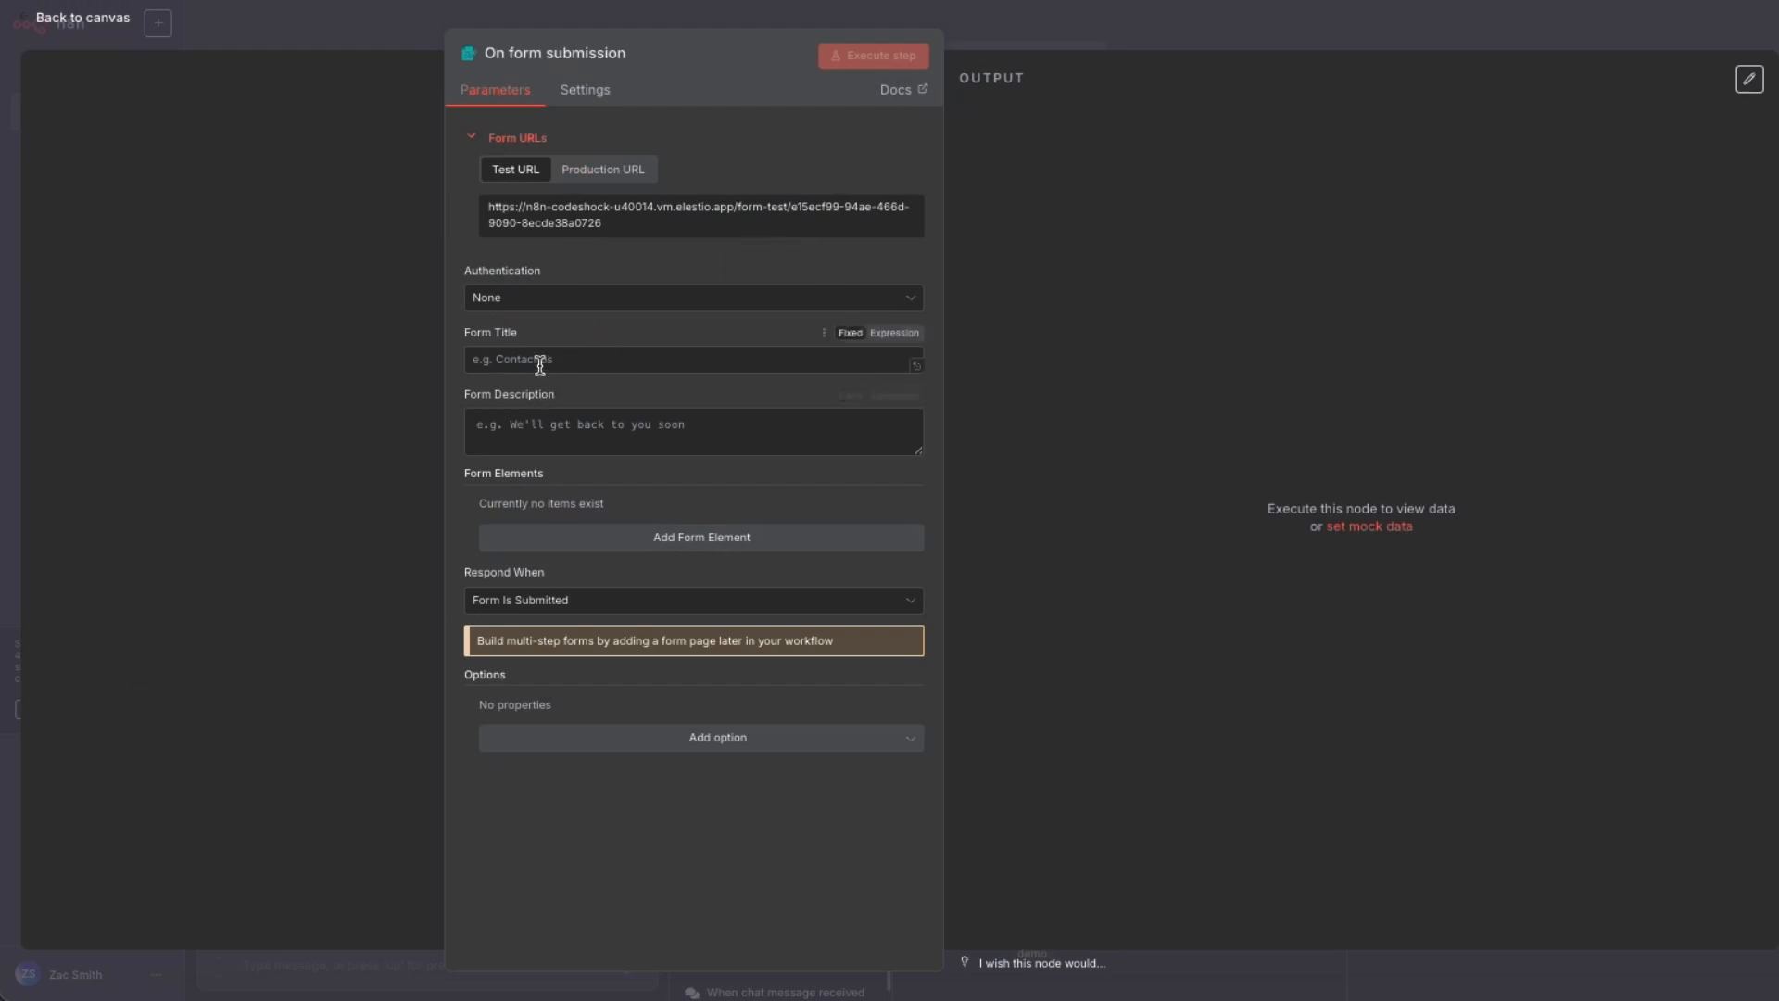
type("Test")
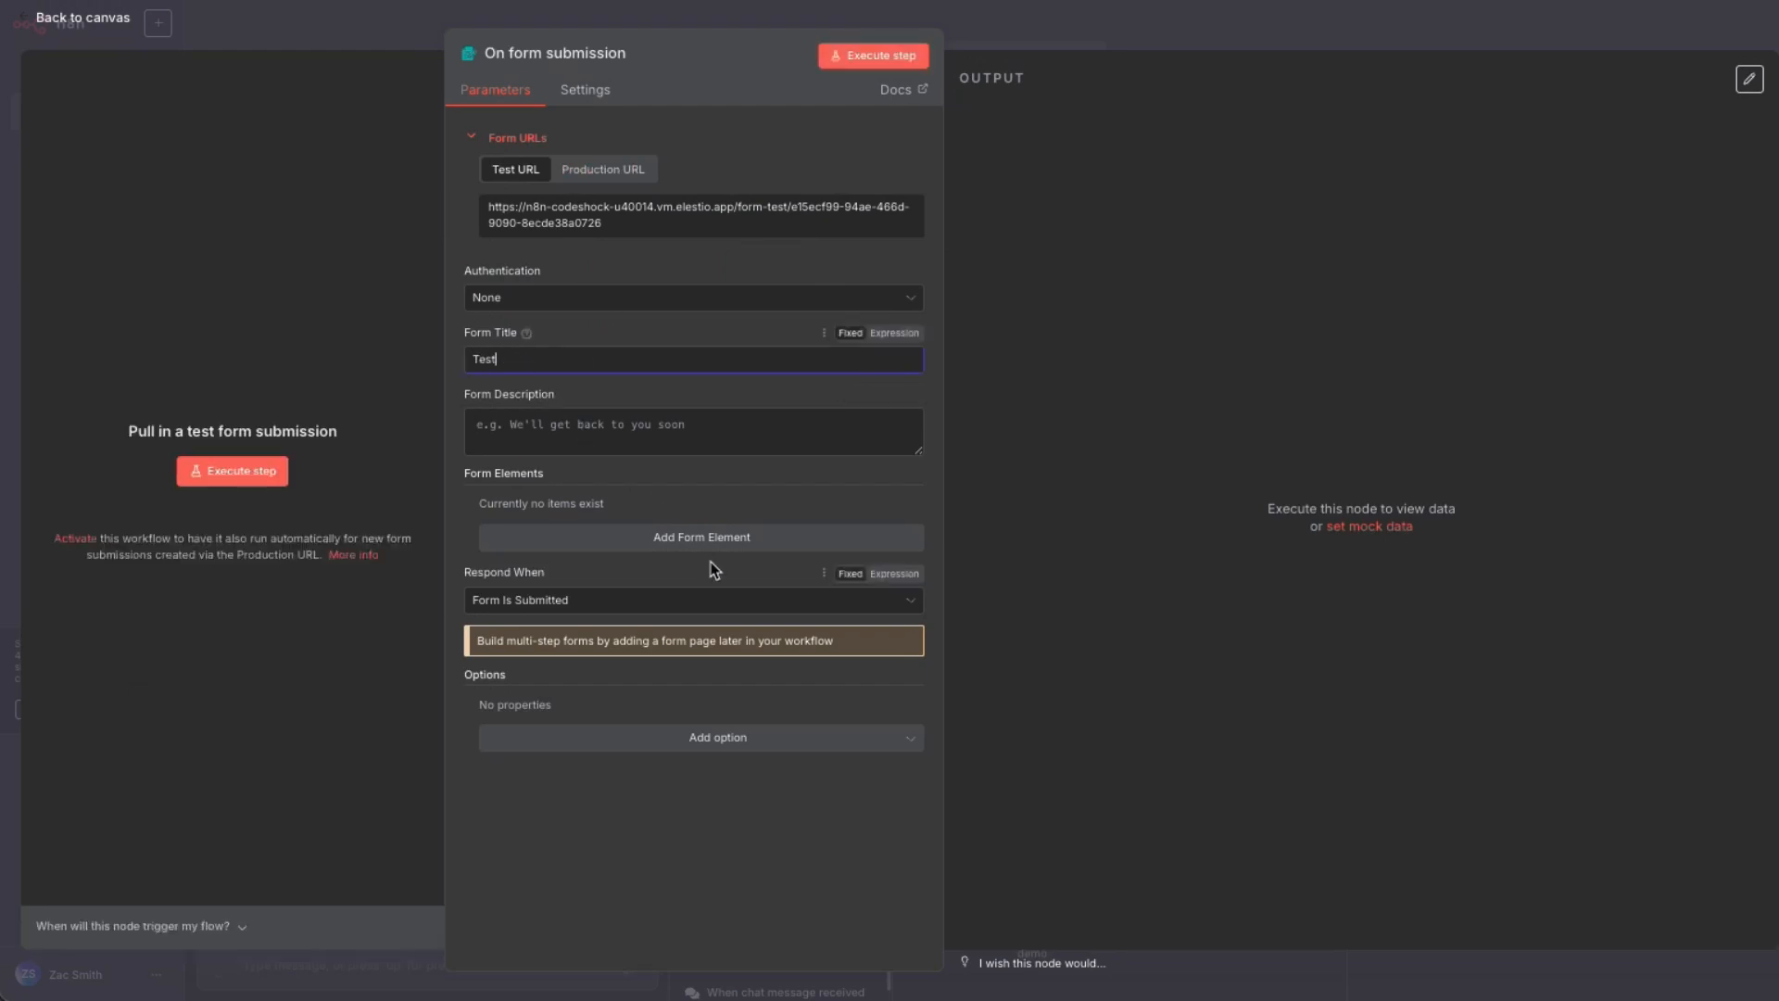
left_click(701, 537)
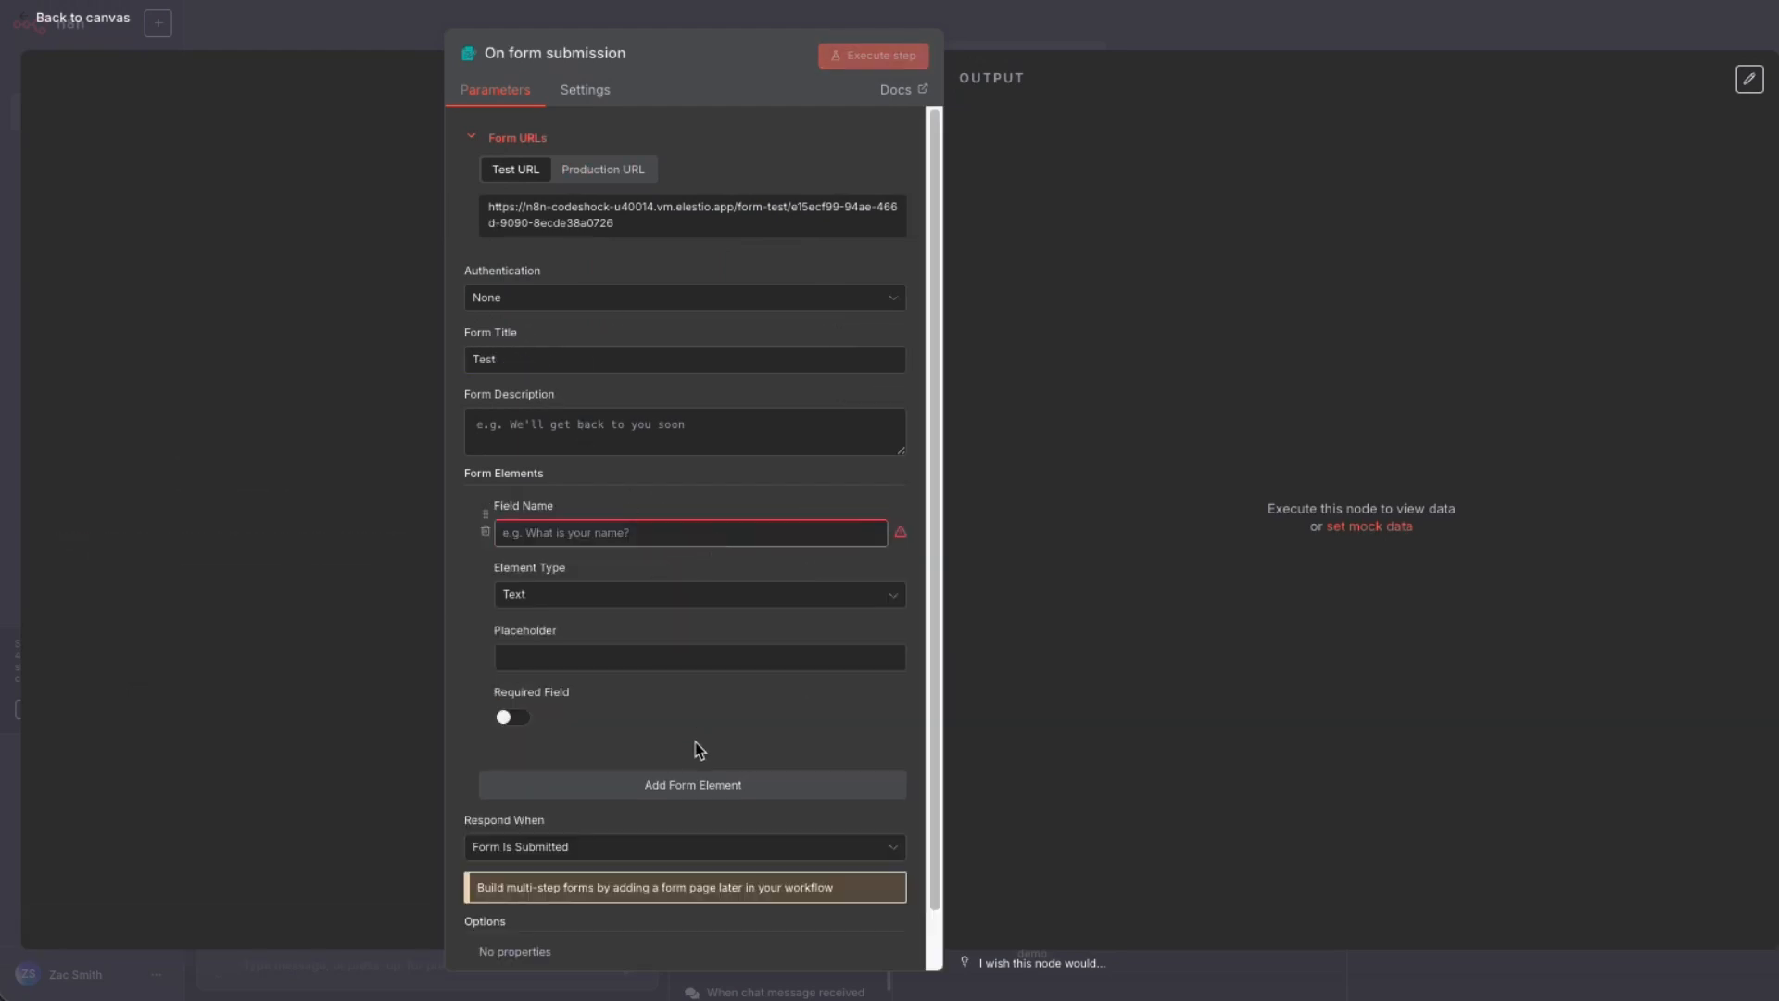
left_click(80, 17)
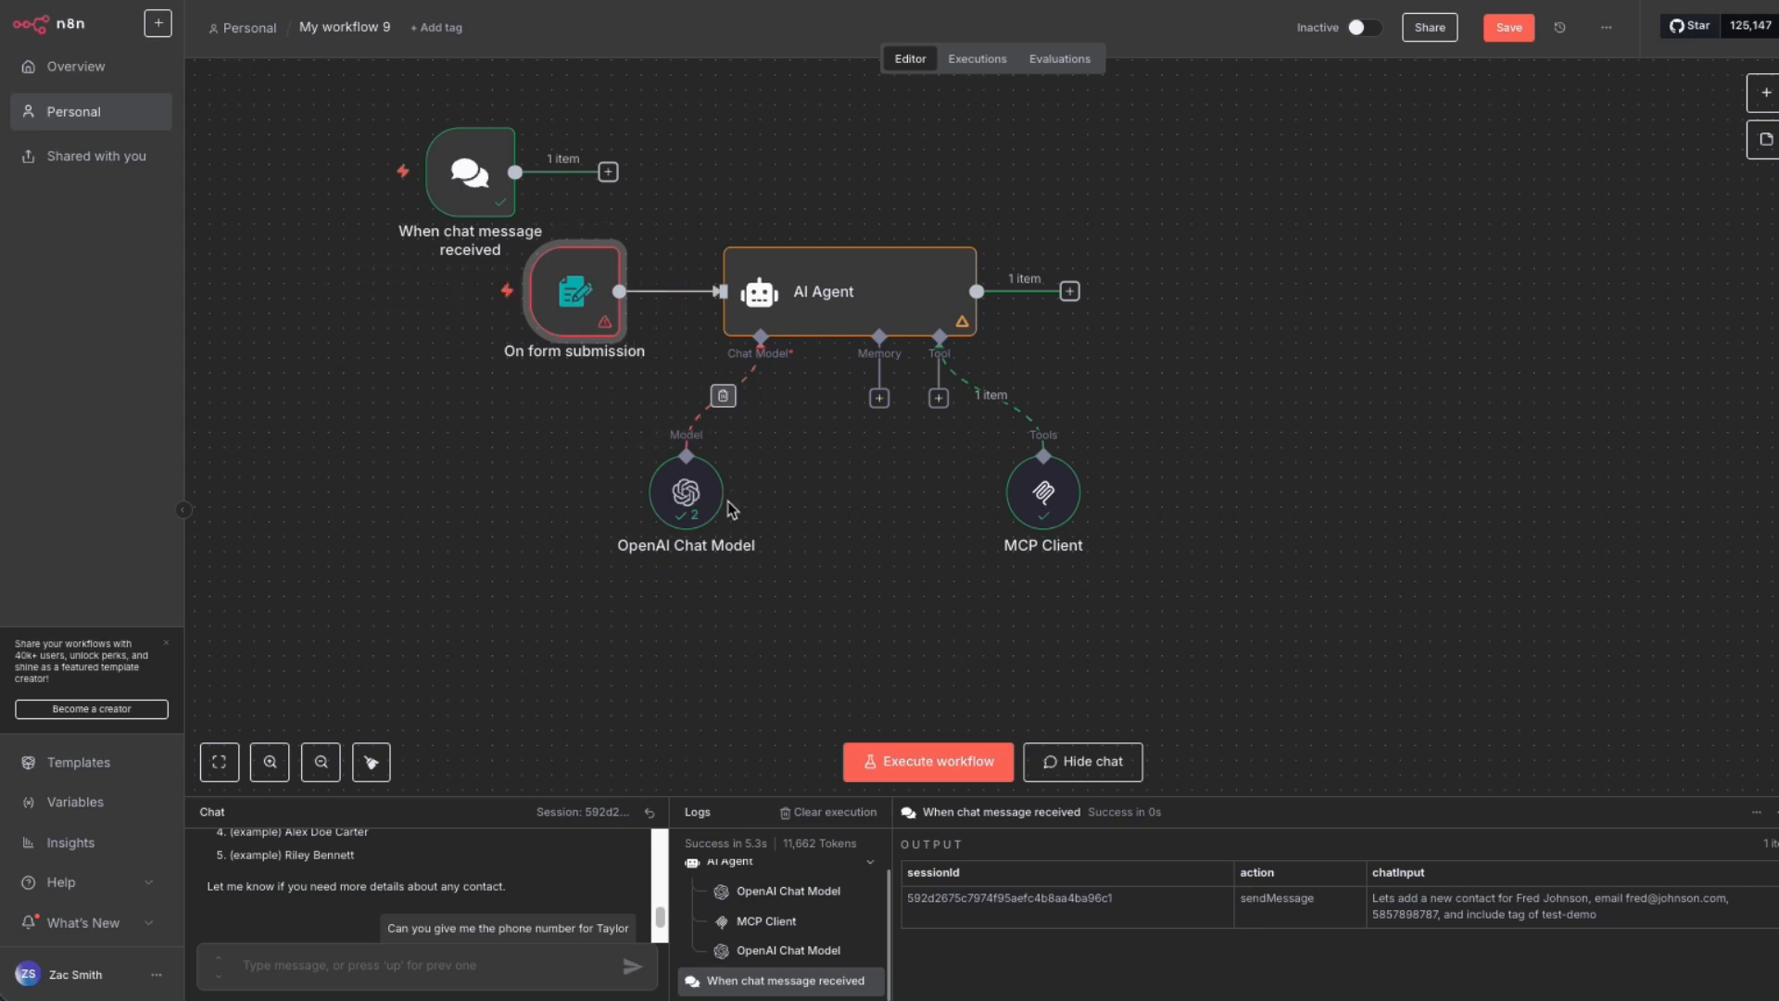
mouse_move(1230, 397)
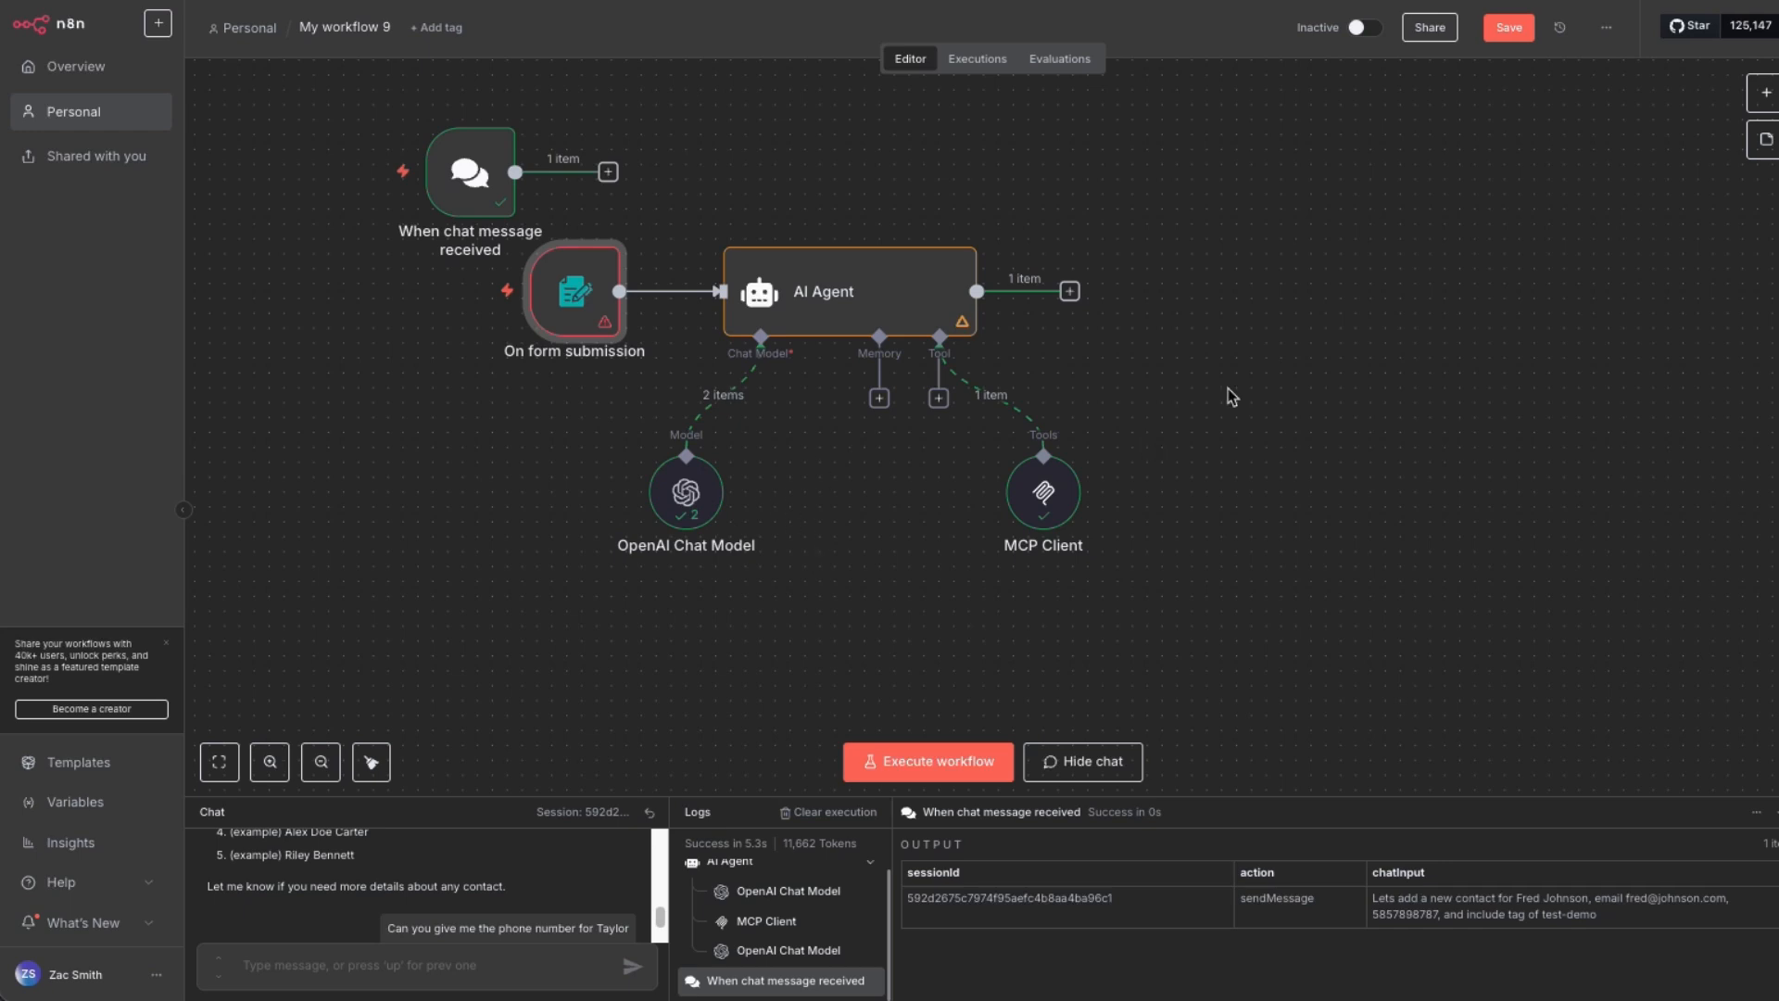
mouse_move(1113, 458)
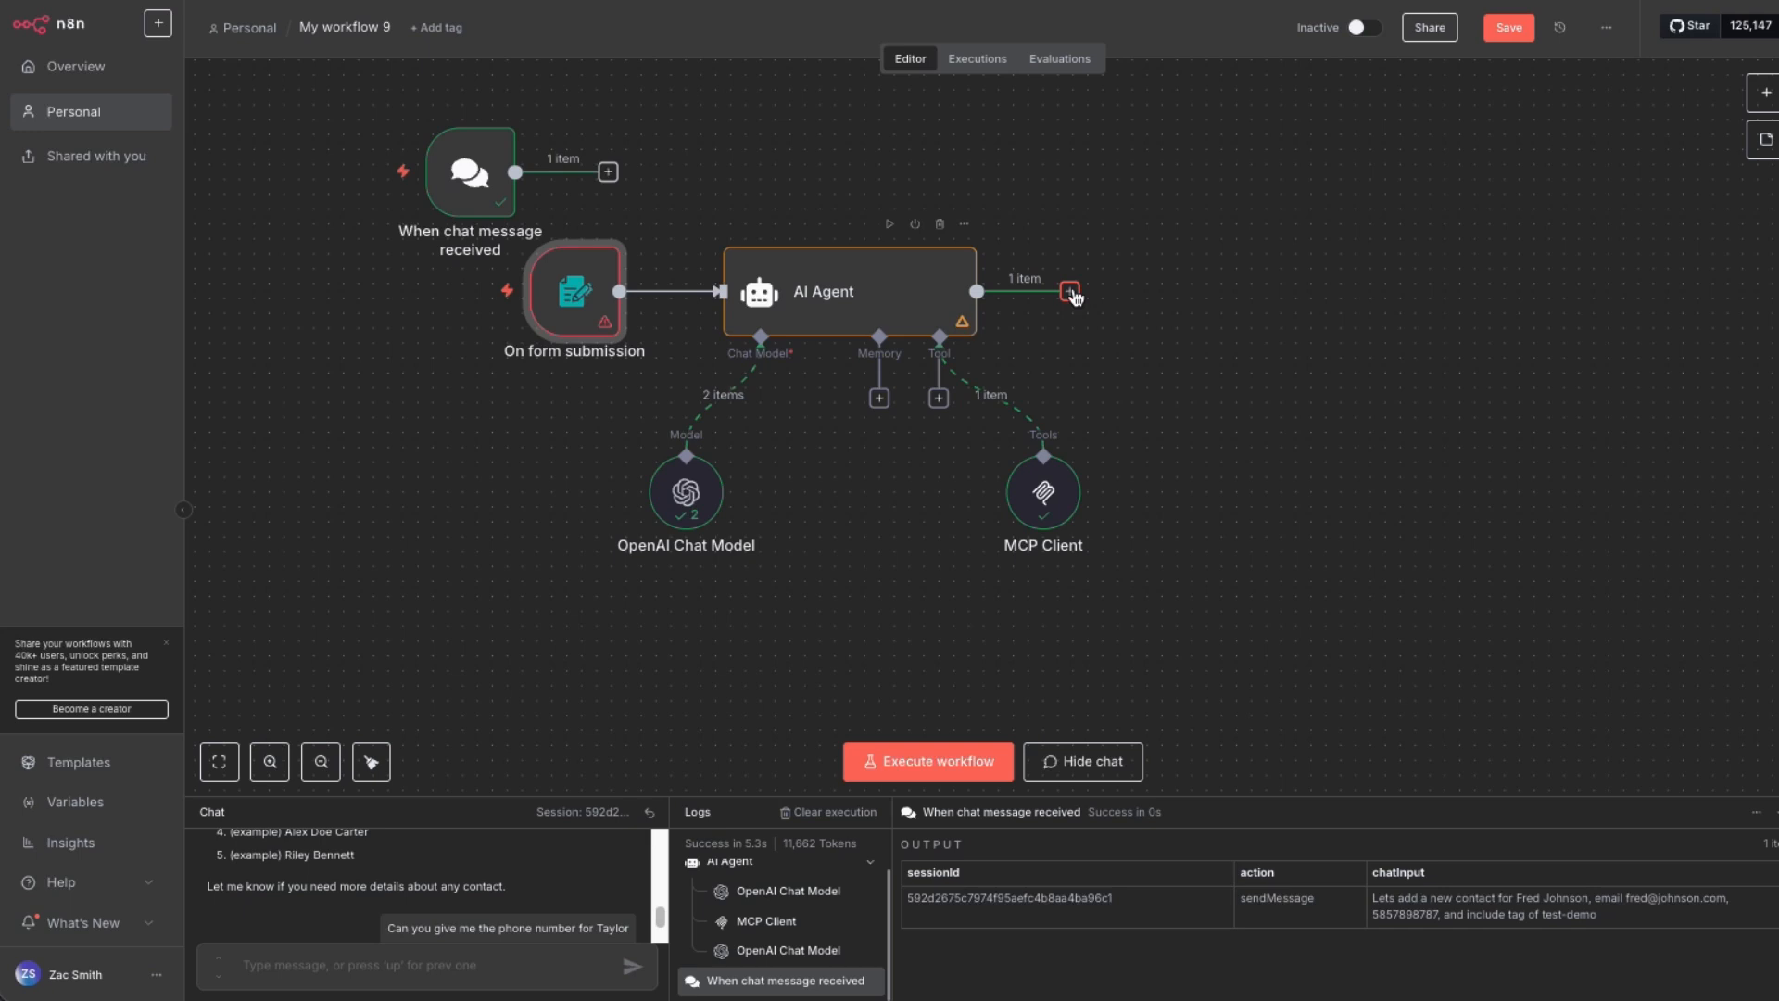
- Add an n8n Form Ending node after the AI Agent, keeping Show Completion Screen
left_click(1067, 291)
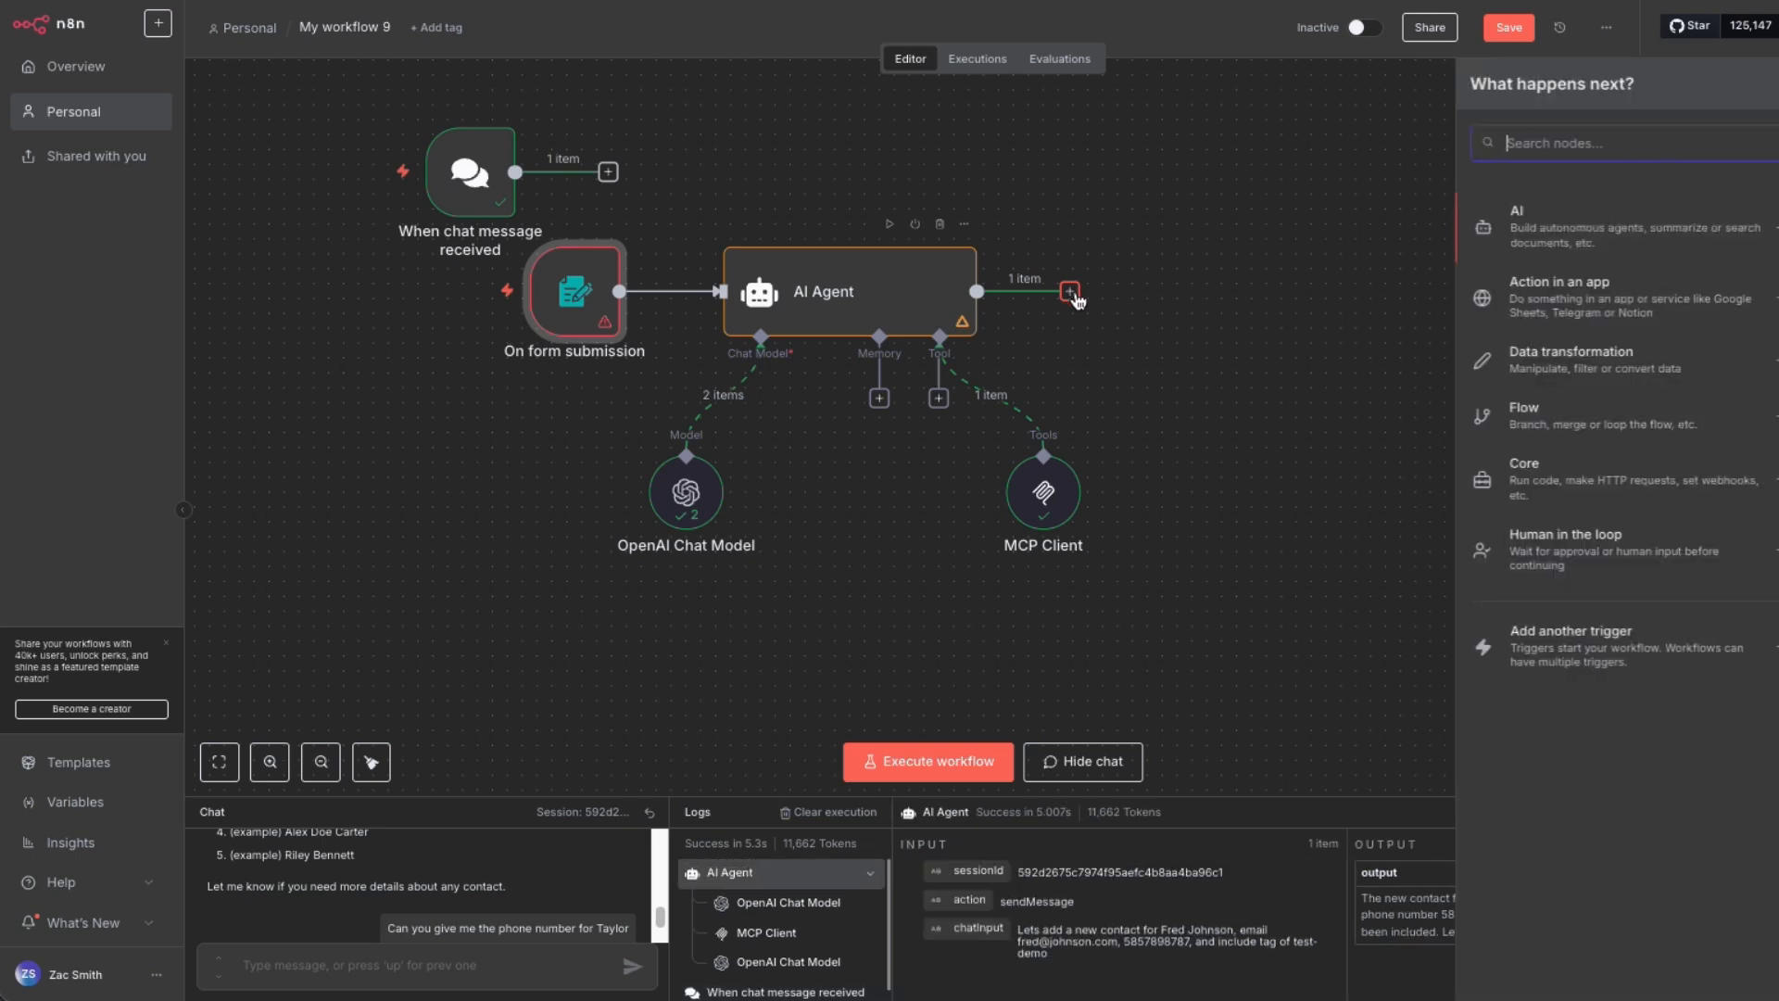
type("form")
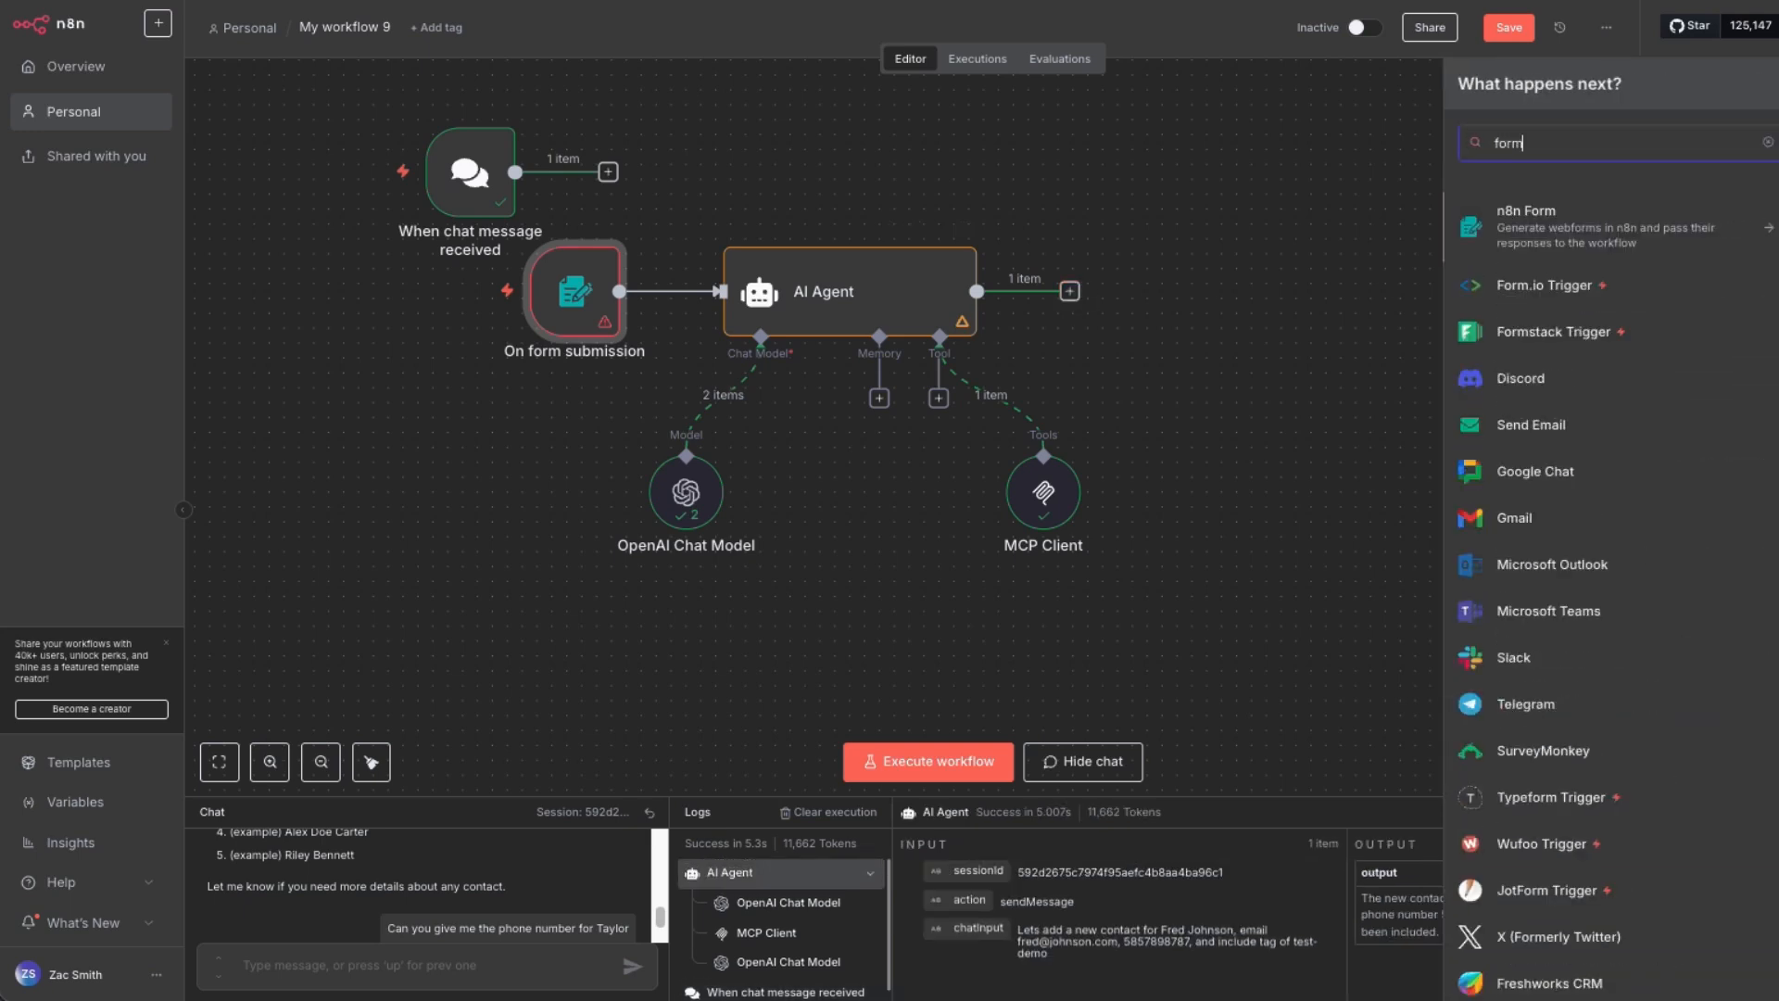
left_click(1525, 227)
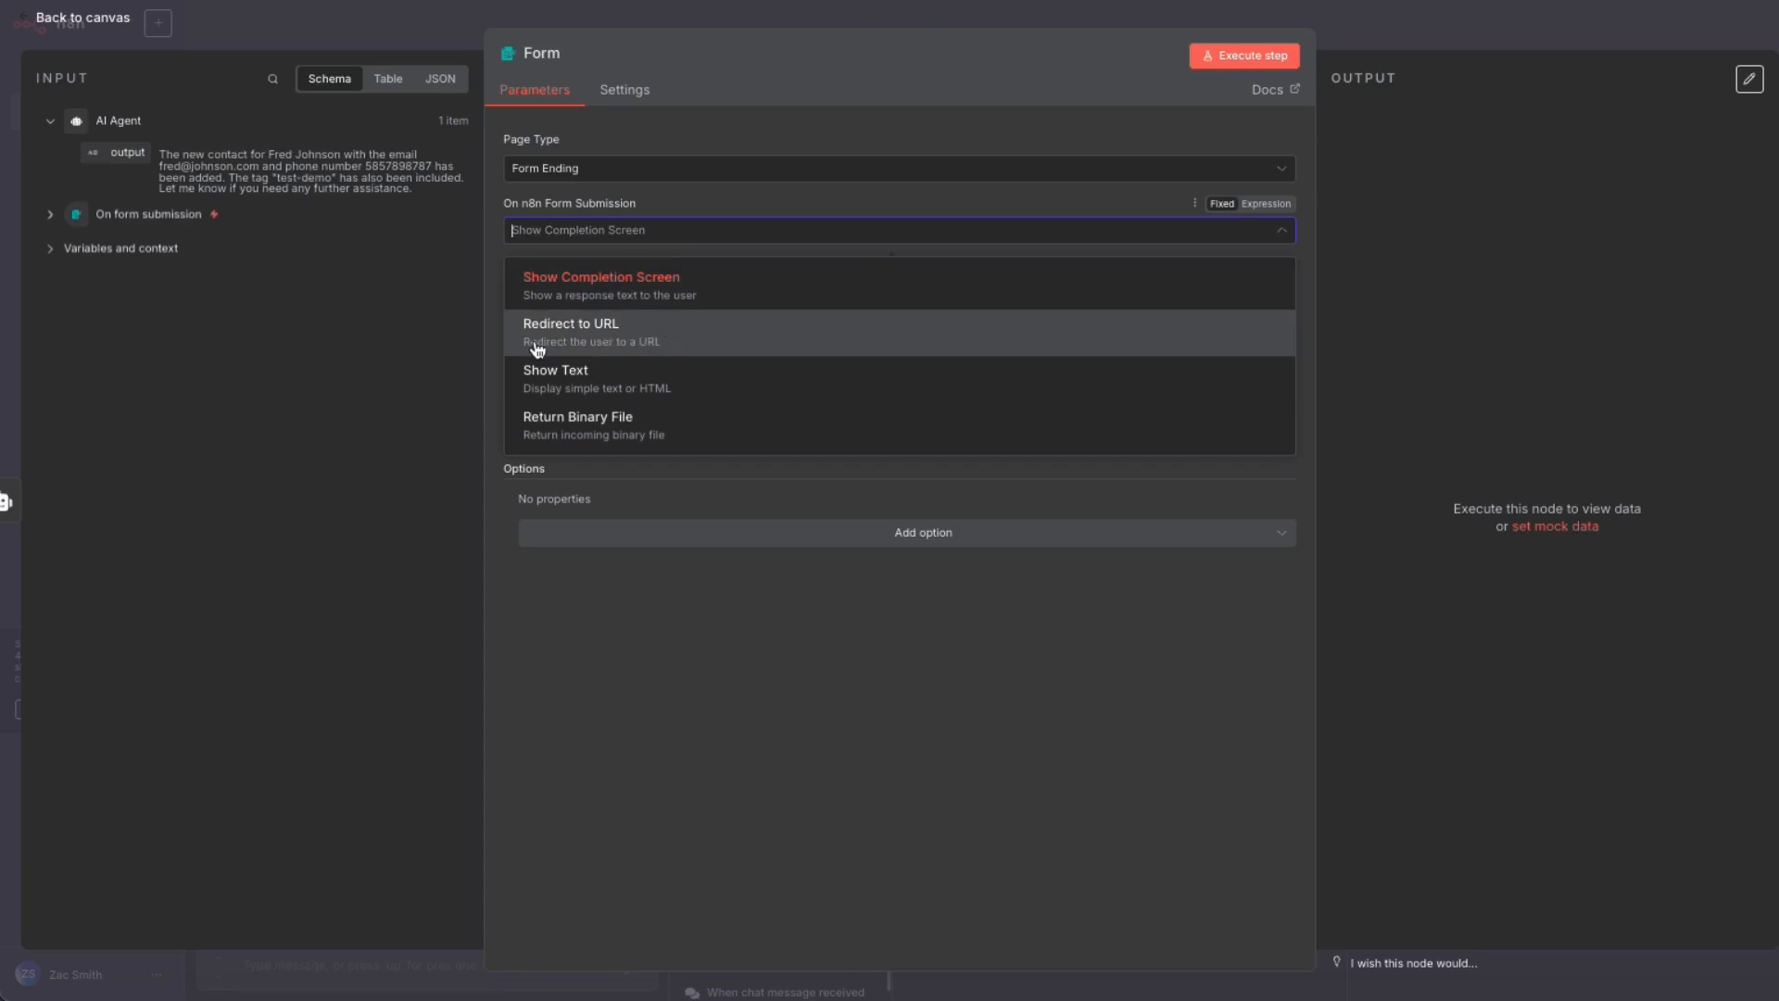
mouse_move(691, 326)
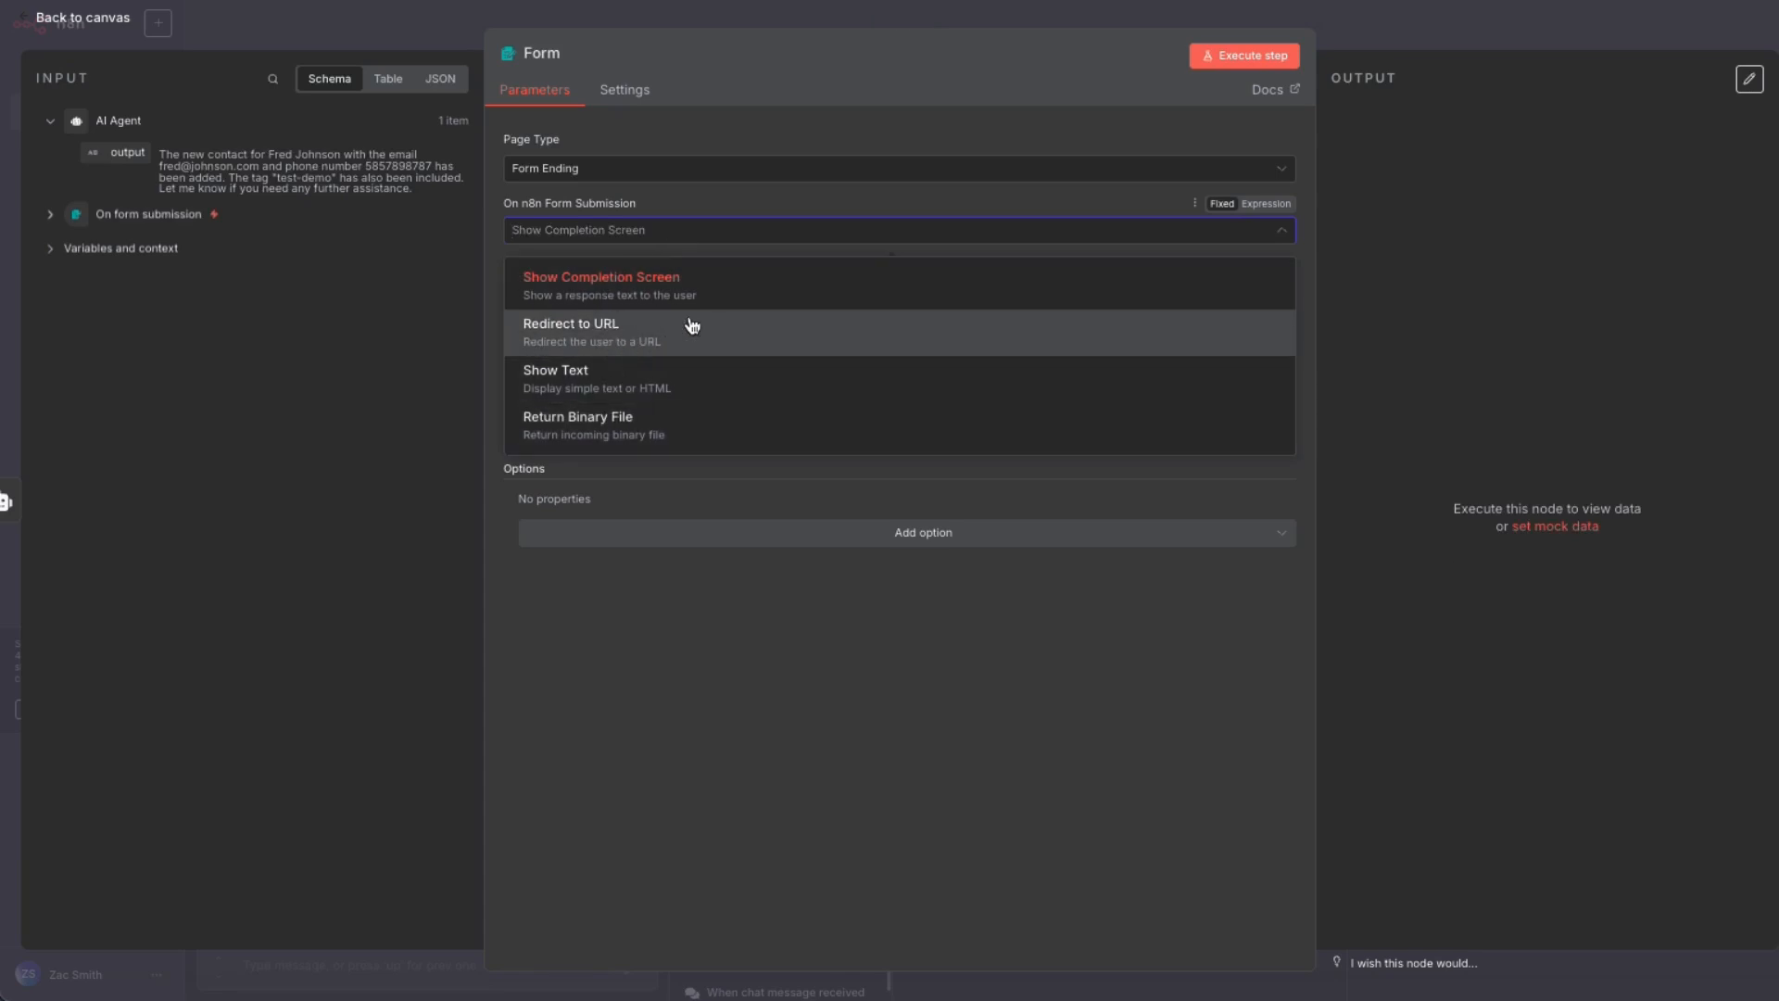
mouse_move(704, 441)
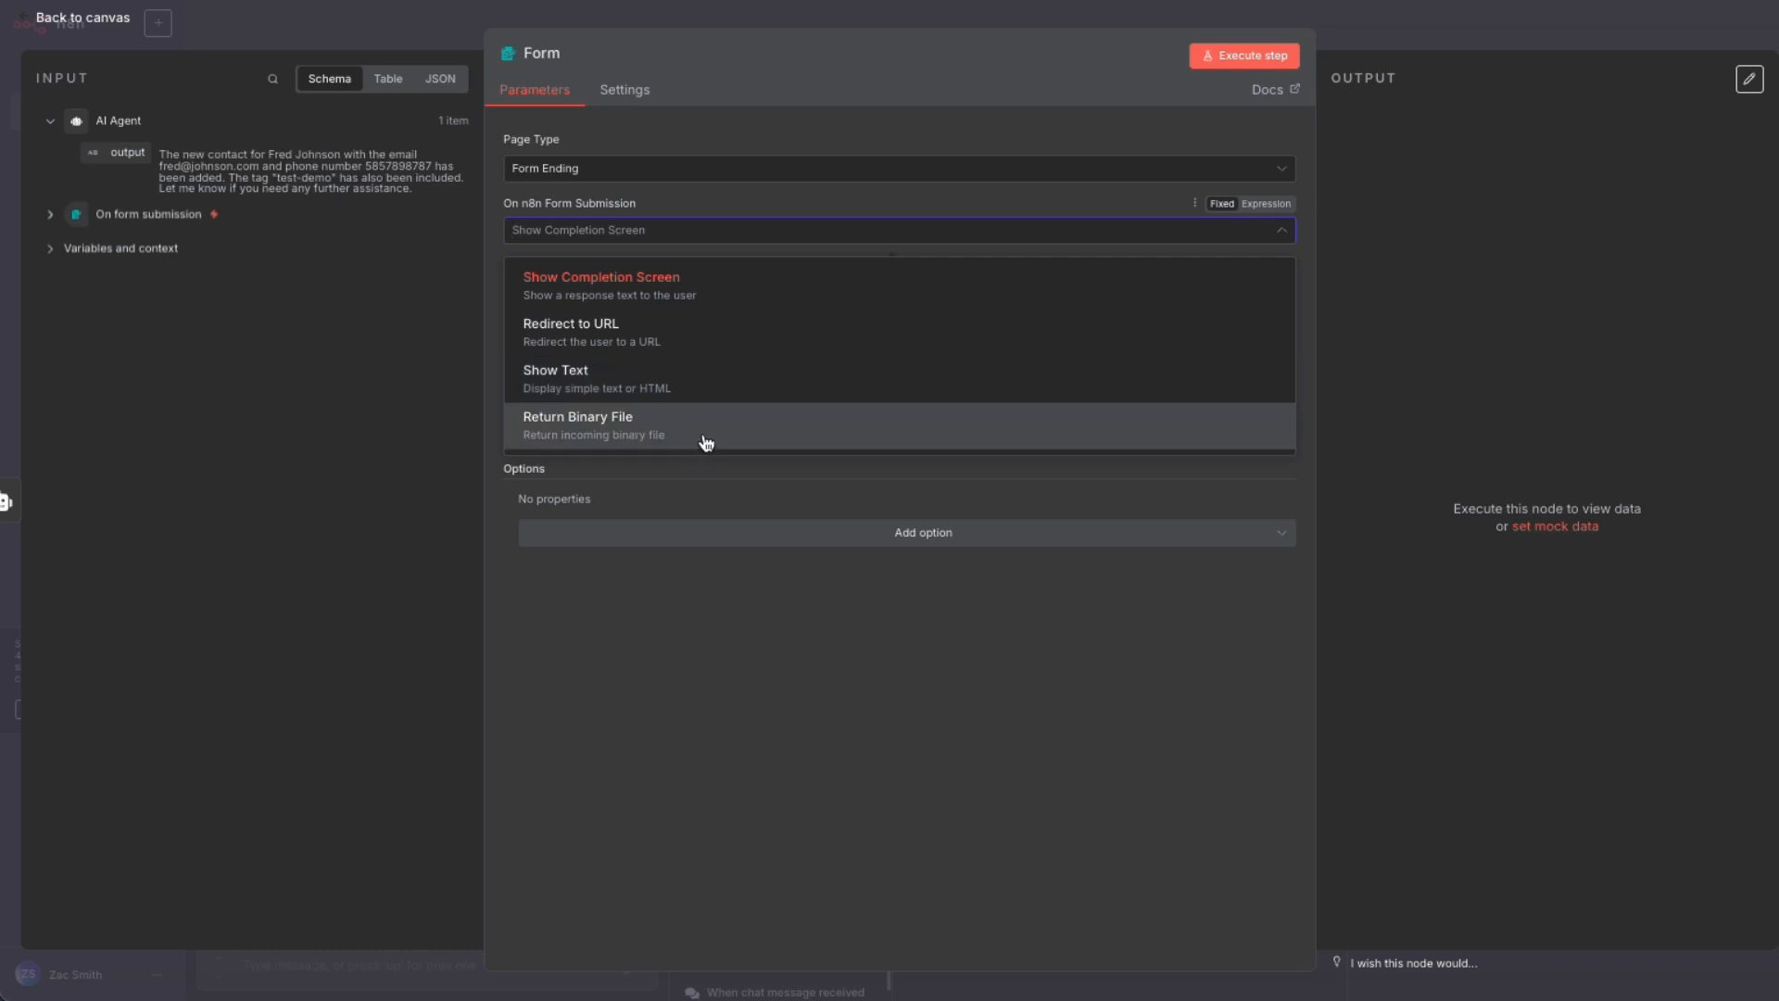
mouse_move(1416, 37)
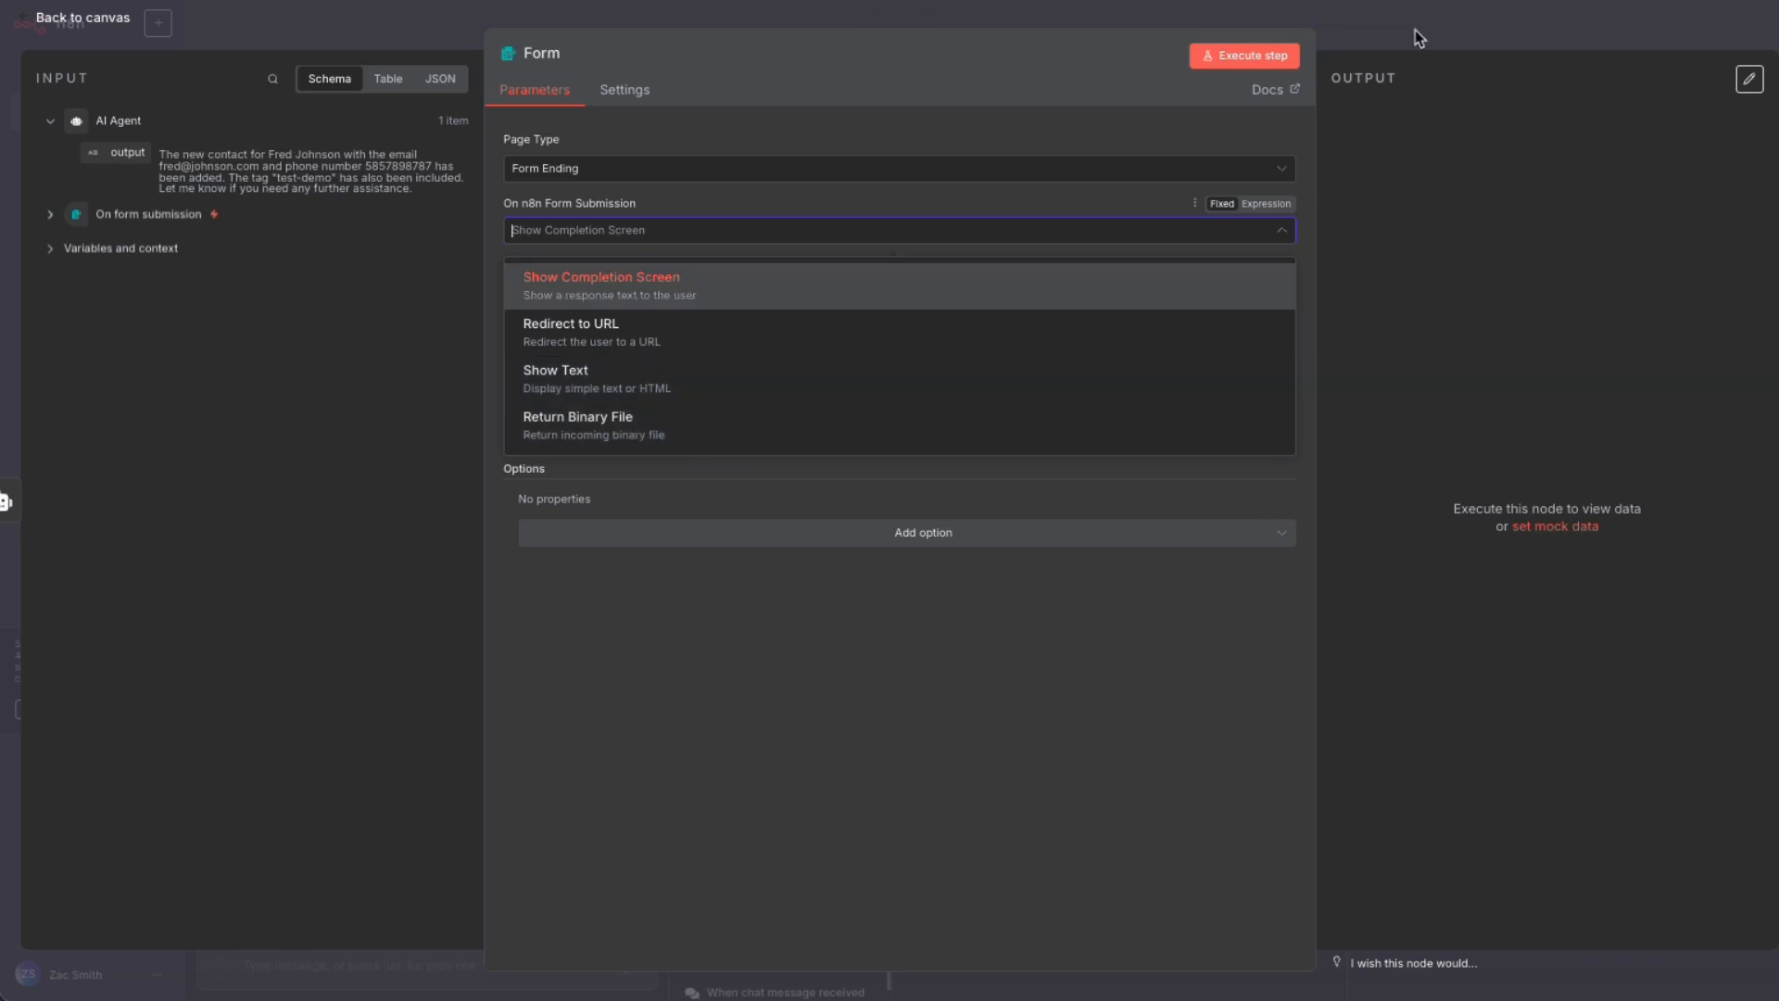
left_click(80, 17)
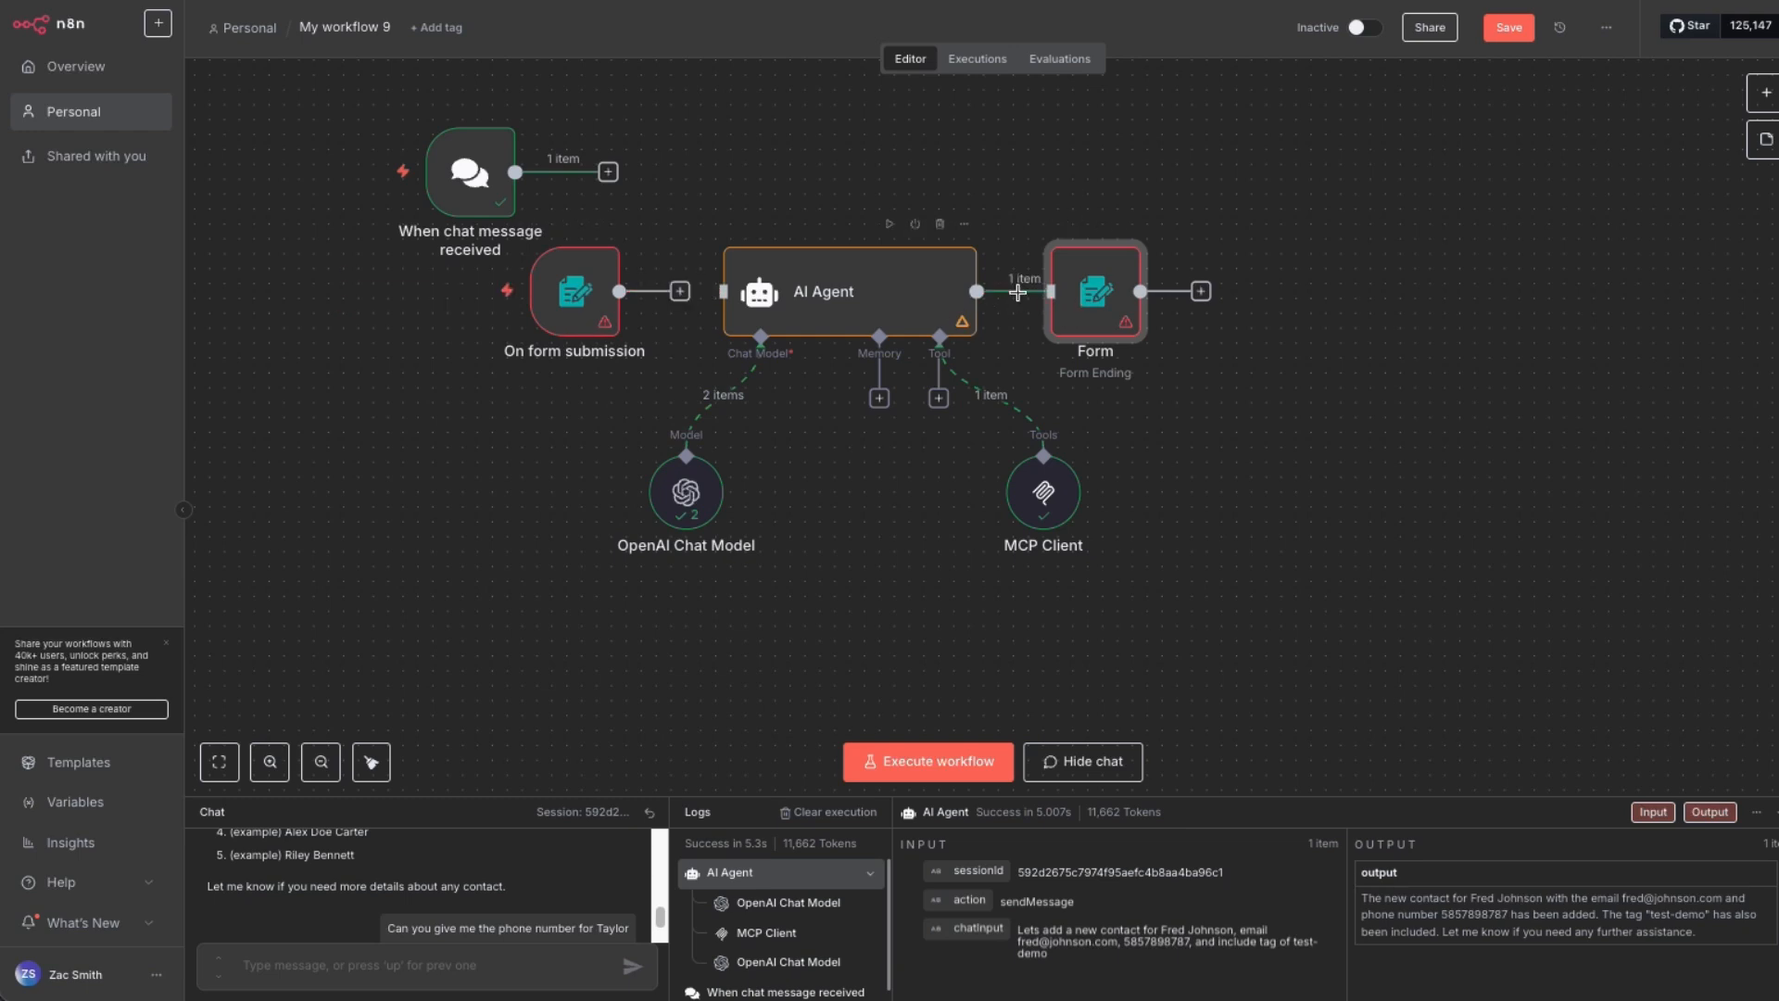
- Move the triggers and Form Ending node apart on the canvas, detached from the AI Agent
left_click(782, 980)
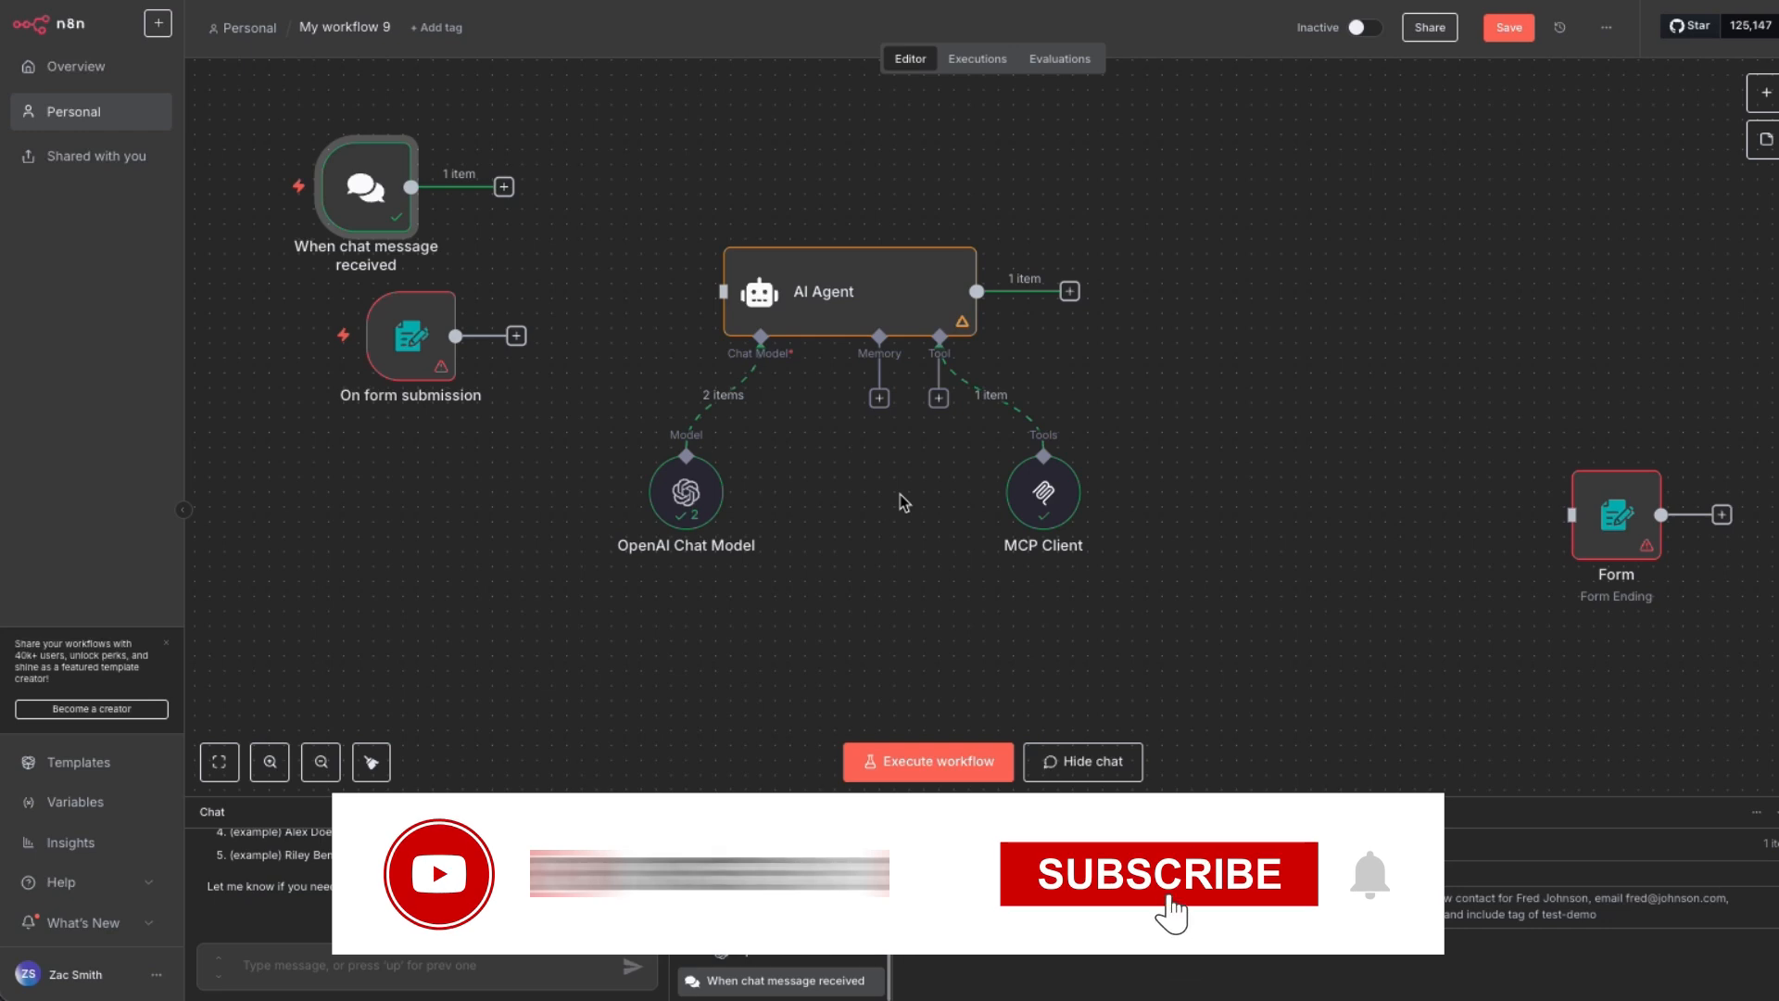
left_click(1157, 873)
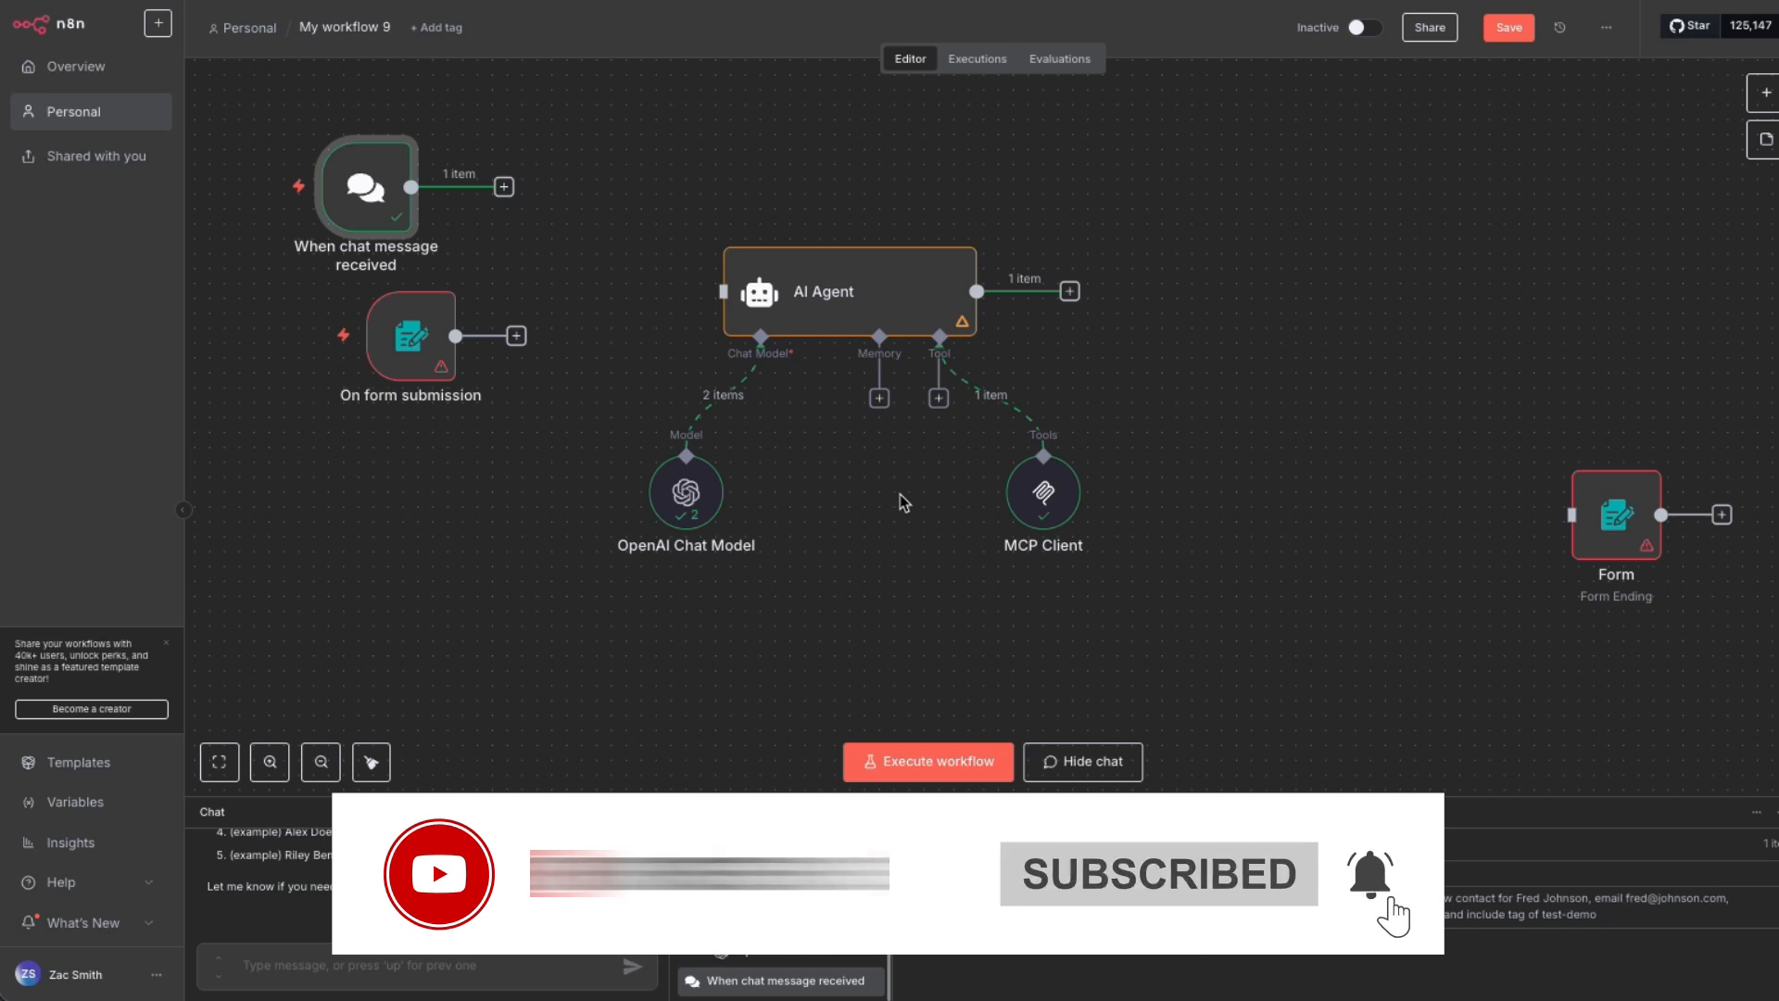